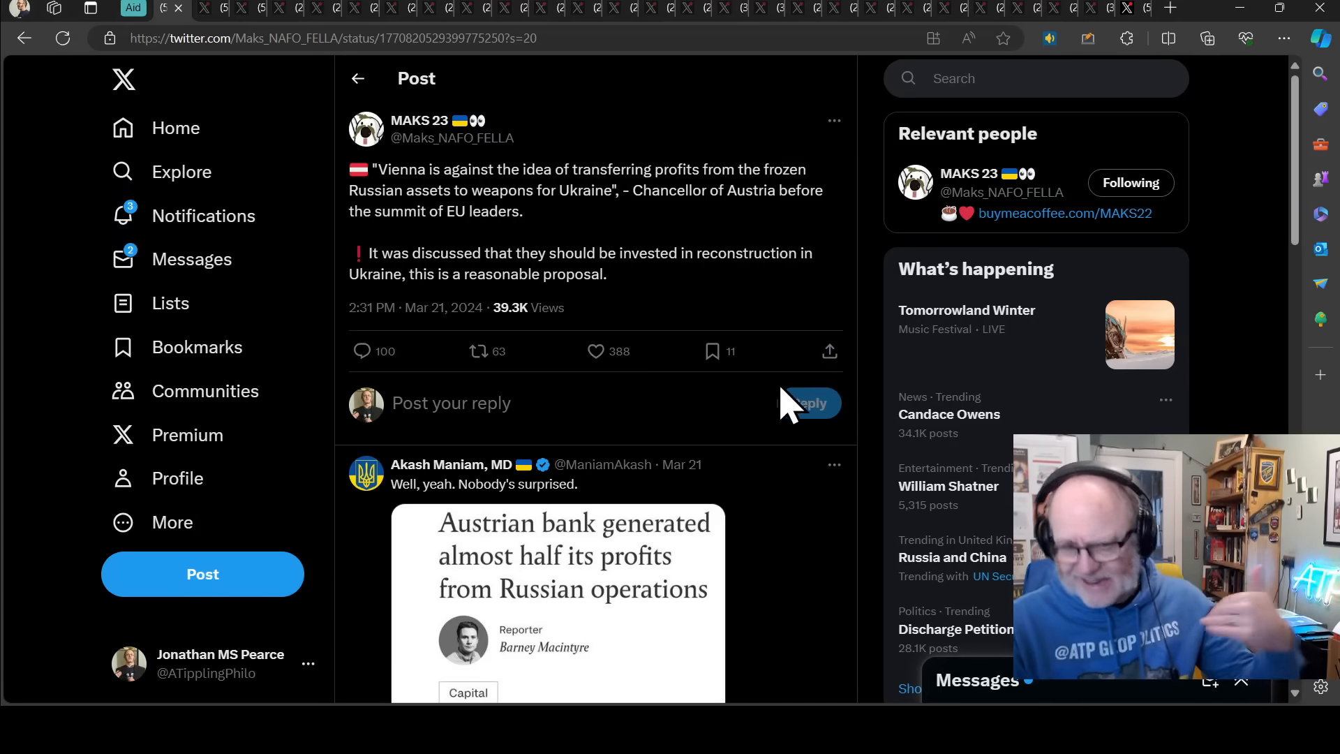
mouse_move(737, 308)
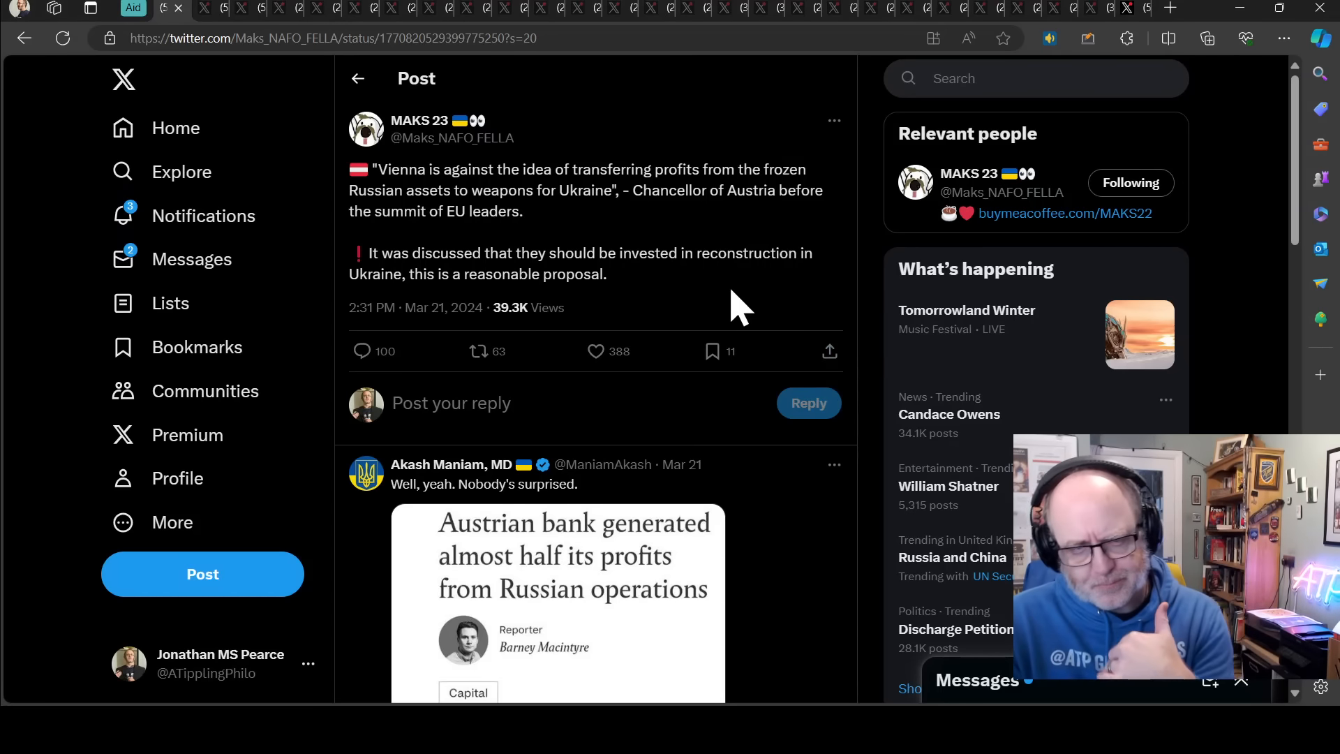
mouse_move(636, 286)
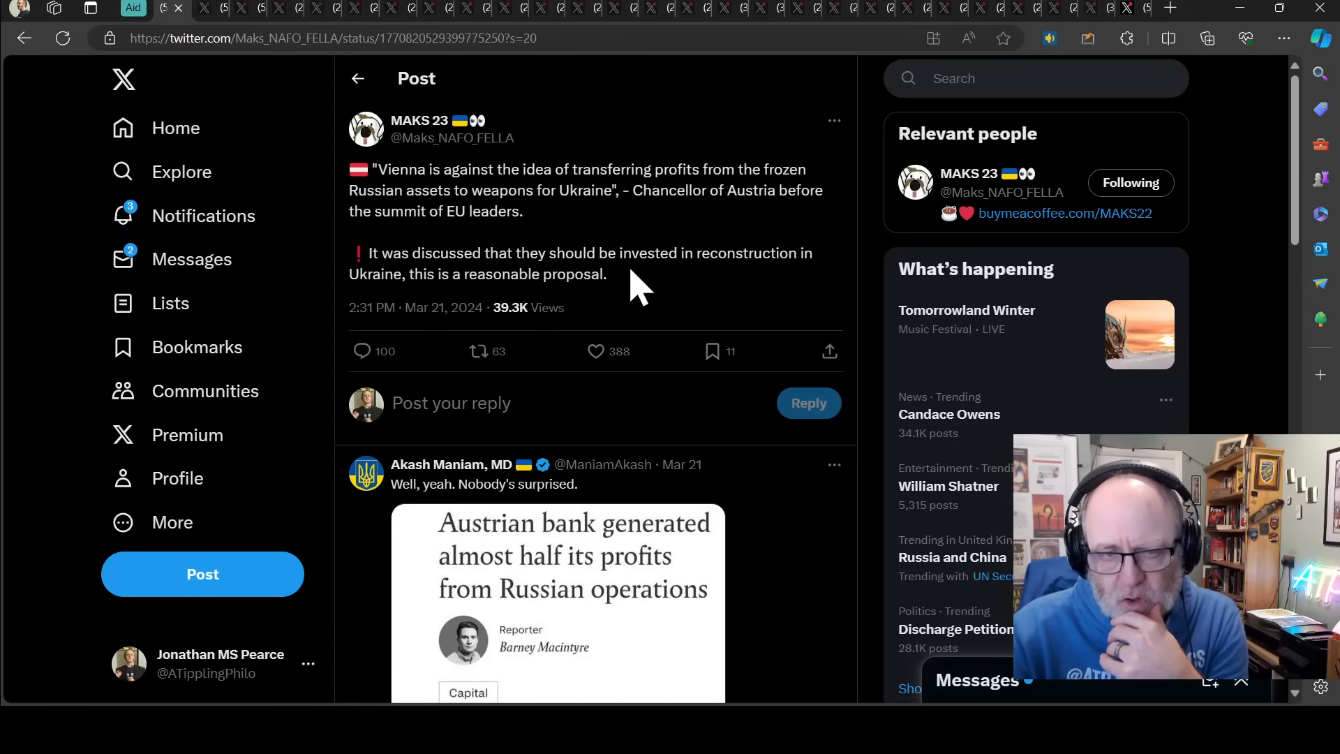
mouse_move(662, 248)
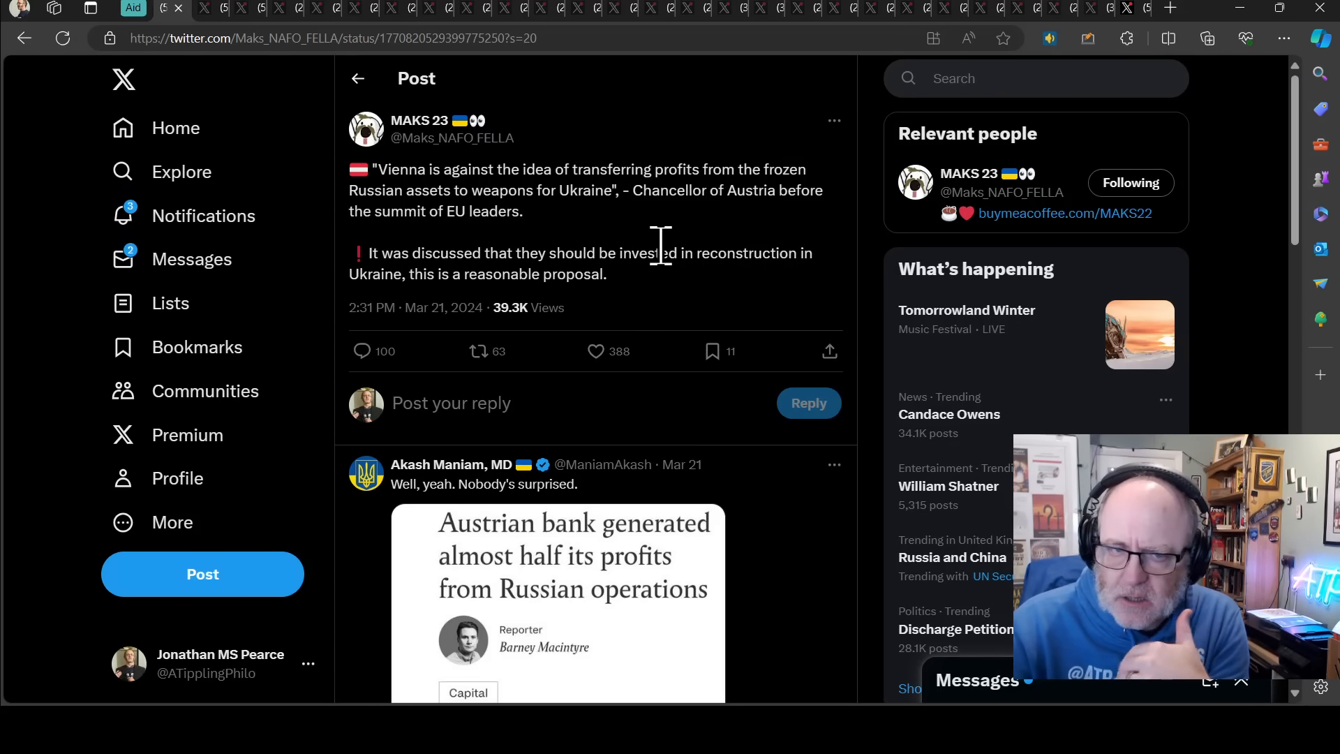
mouse_move(642, 291)
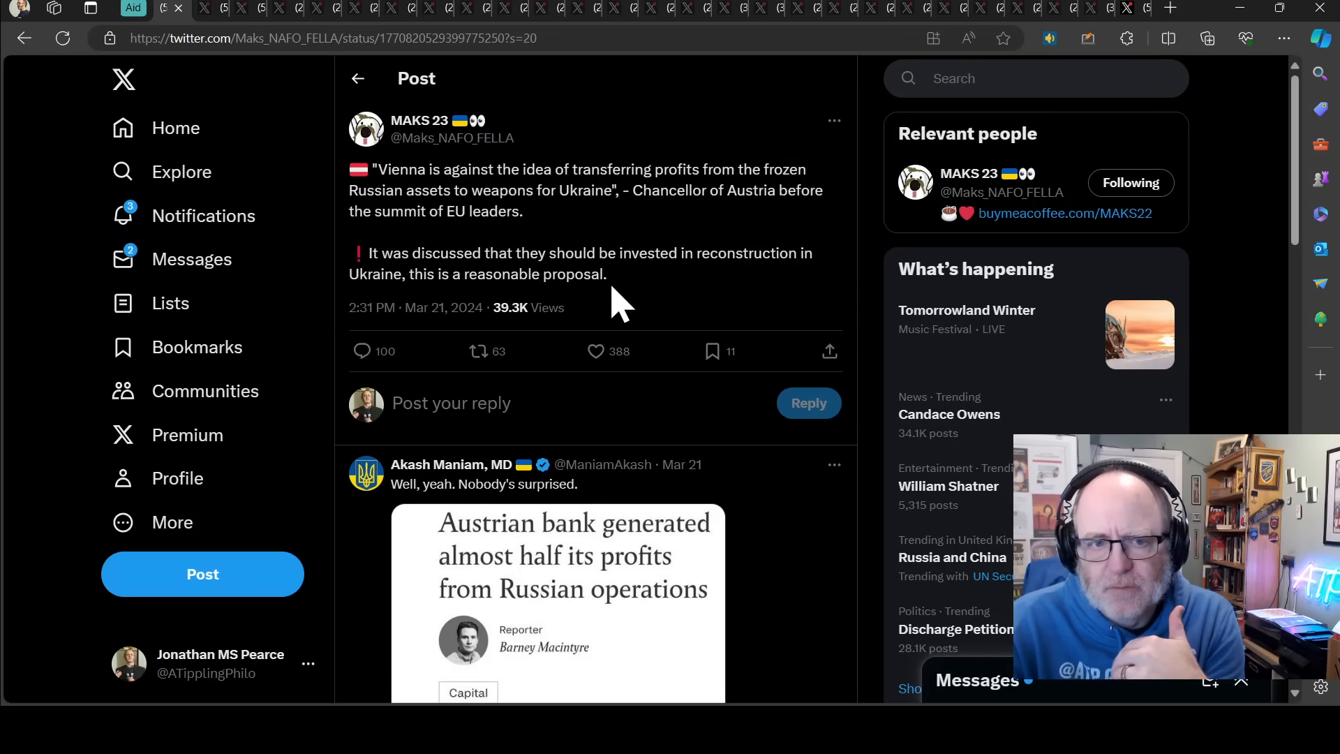
mouse_move(605, 282)
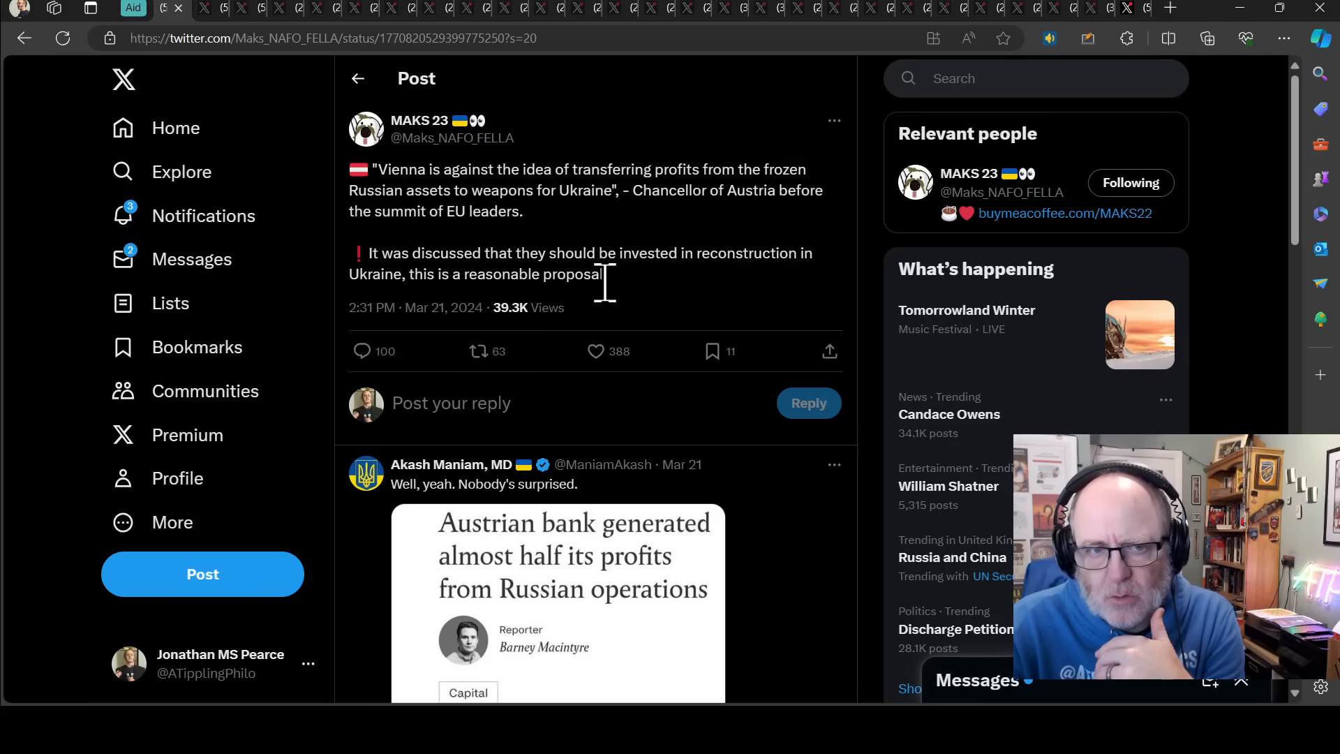
mouse_move(606, 312)
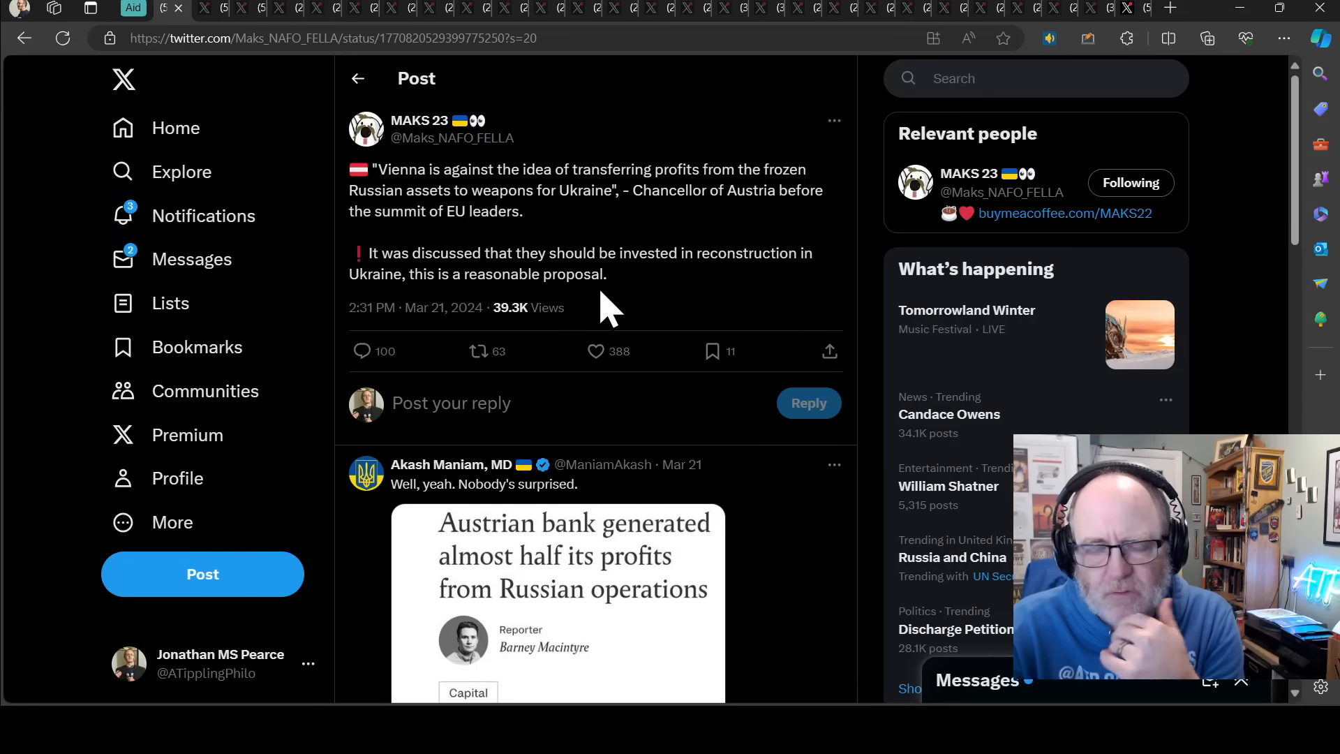
mouse_move(645, 294)
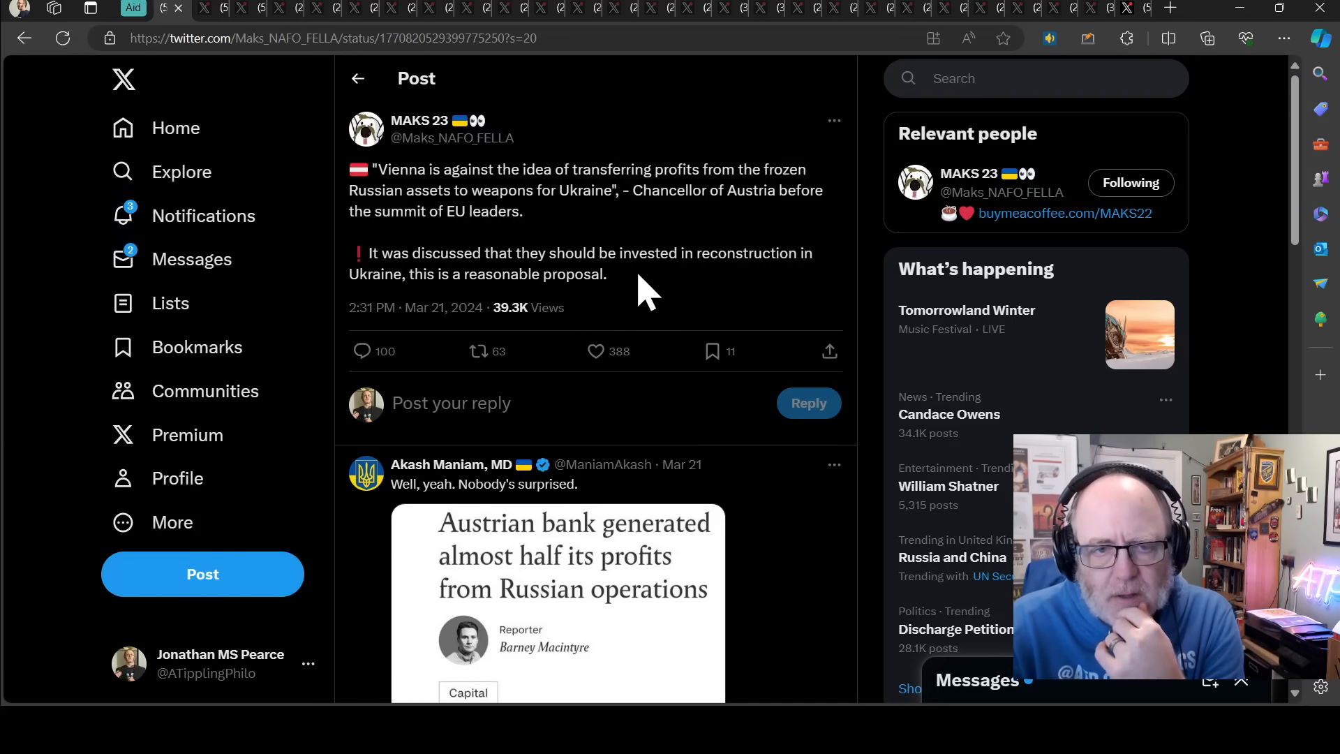
mouse_move(574, 260)
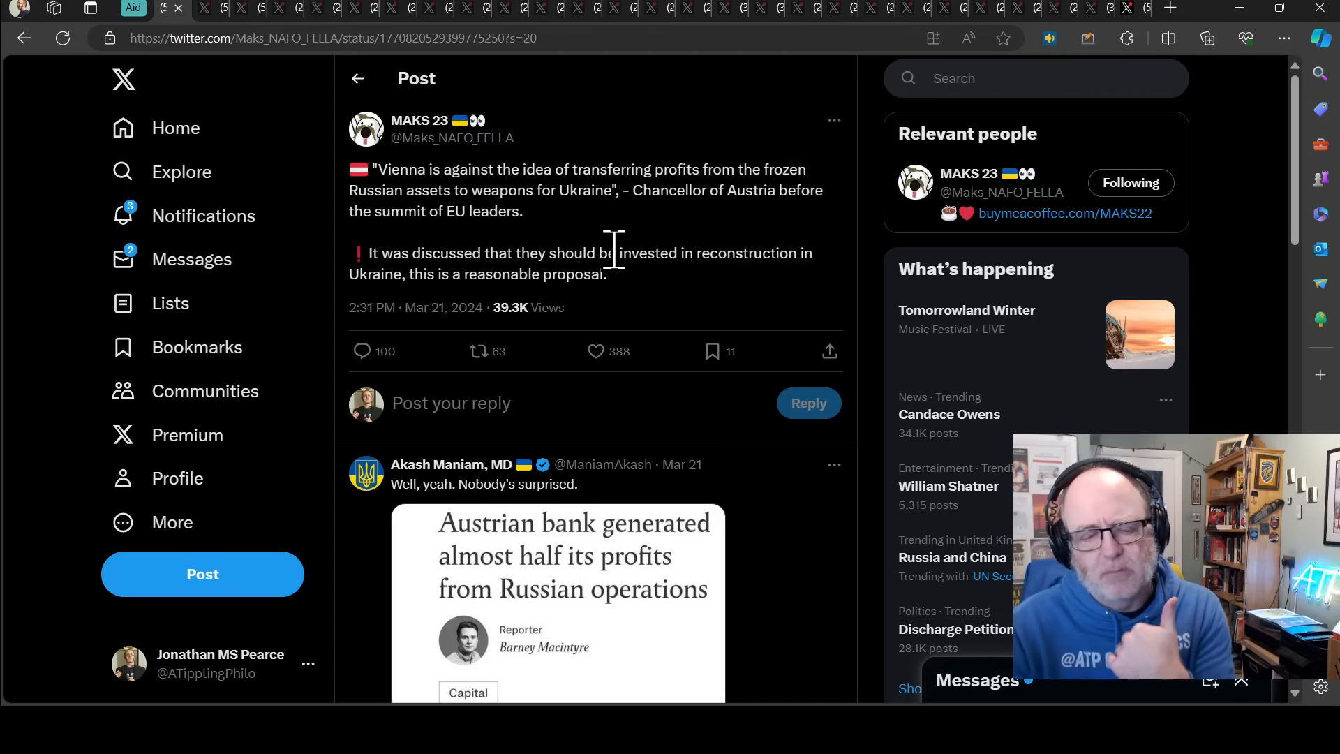
mouse_move(205, 555)
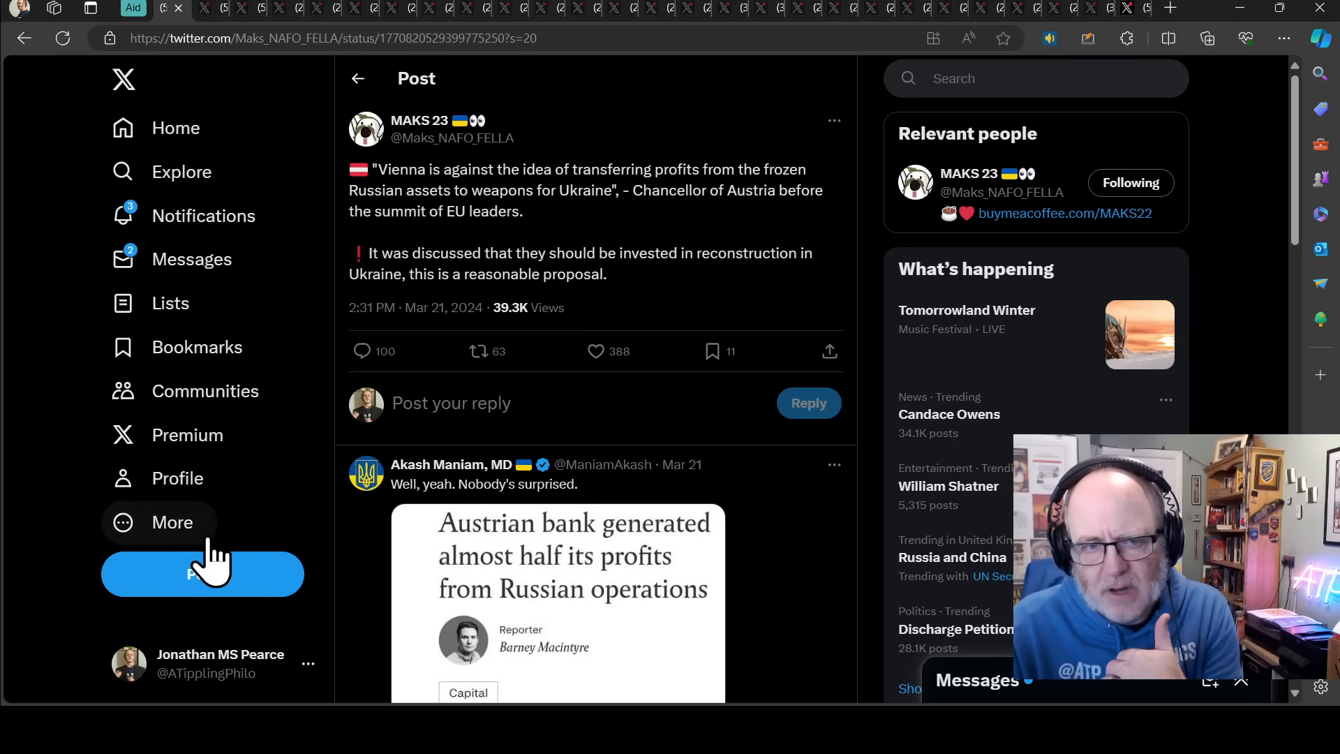
mouse_move(696, 256)
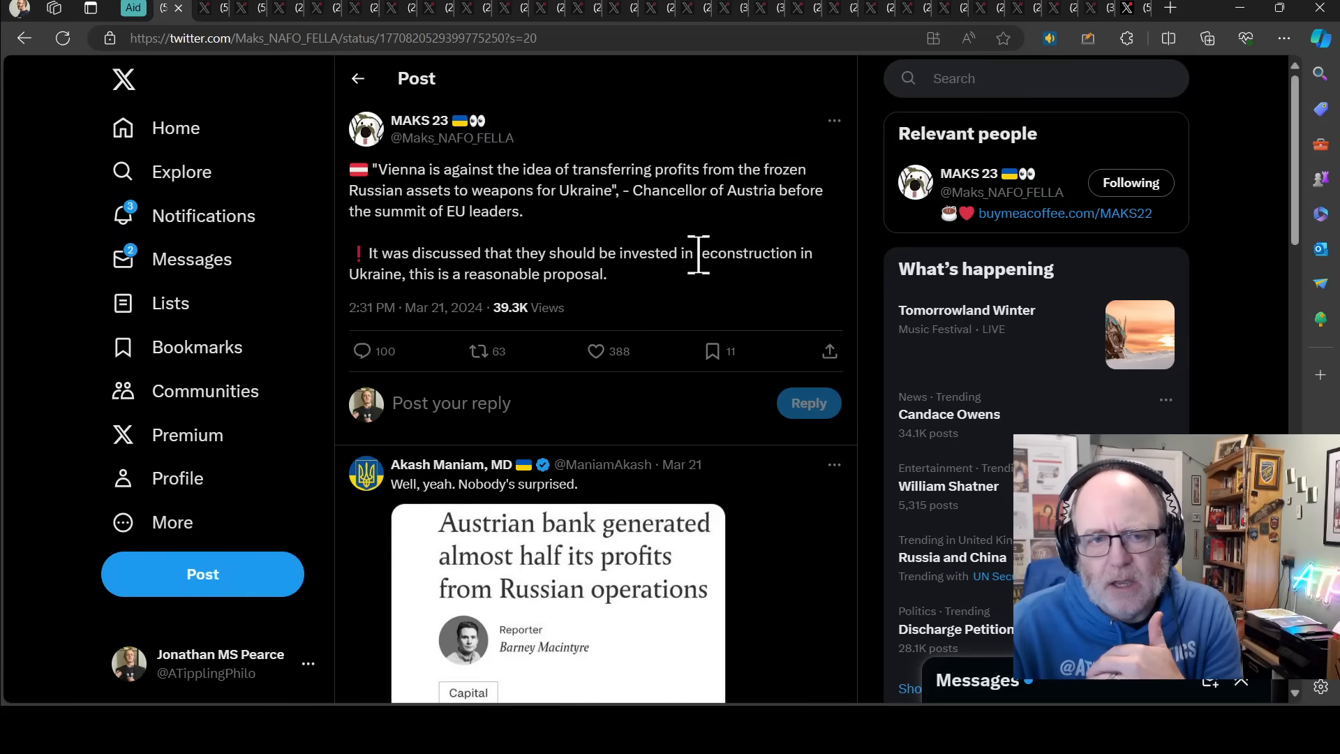
mouse_move(669, 256)
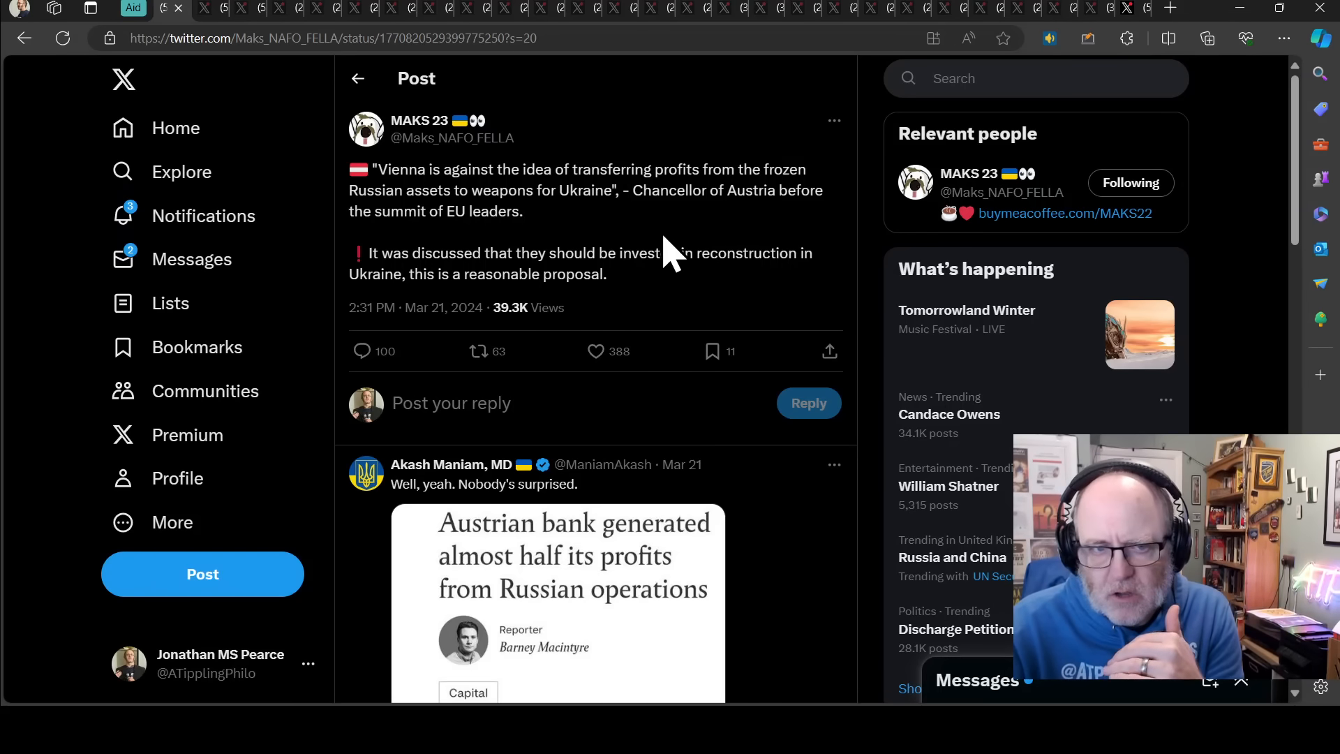
mouse_move(665, 265)
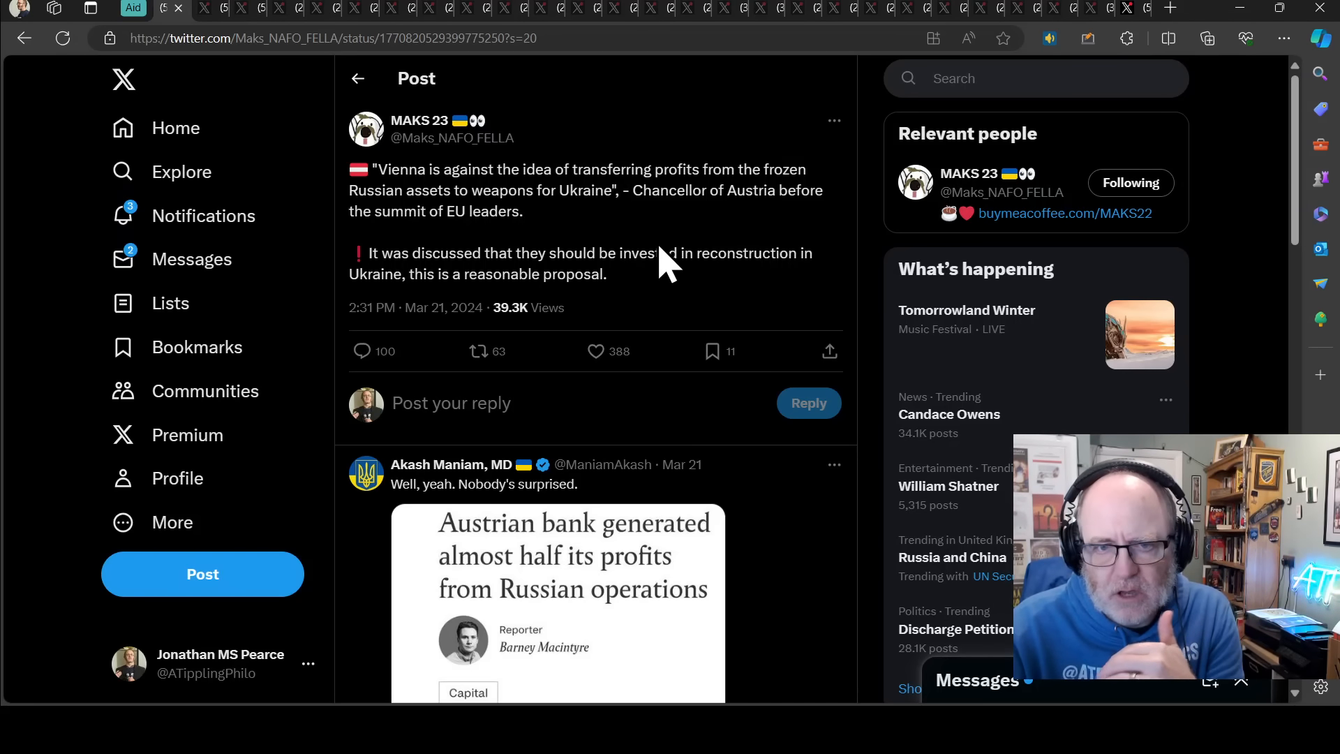
mouse_move(632, 263)
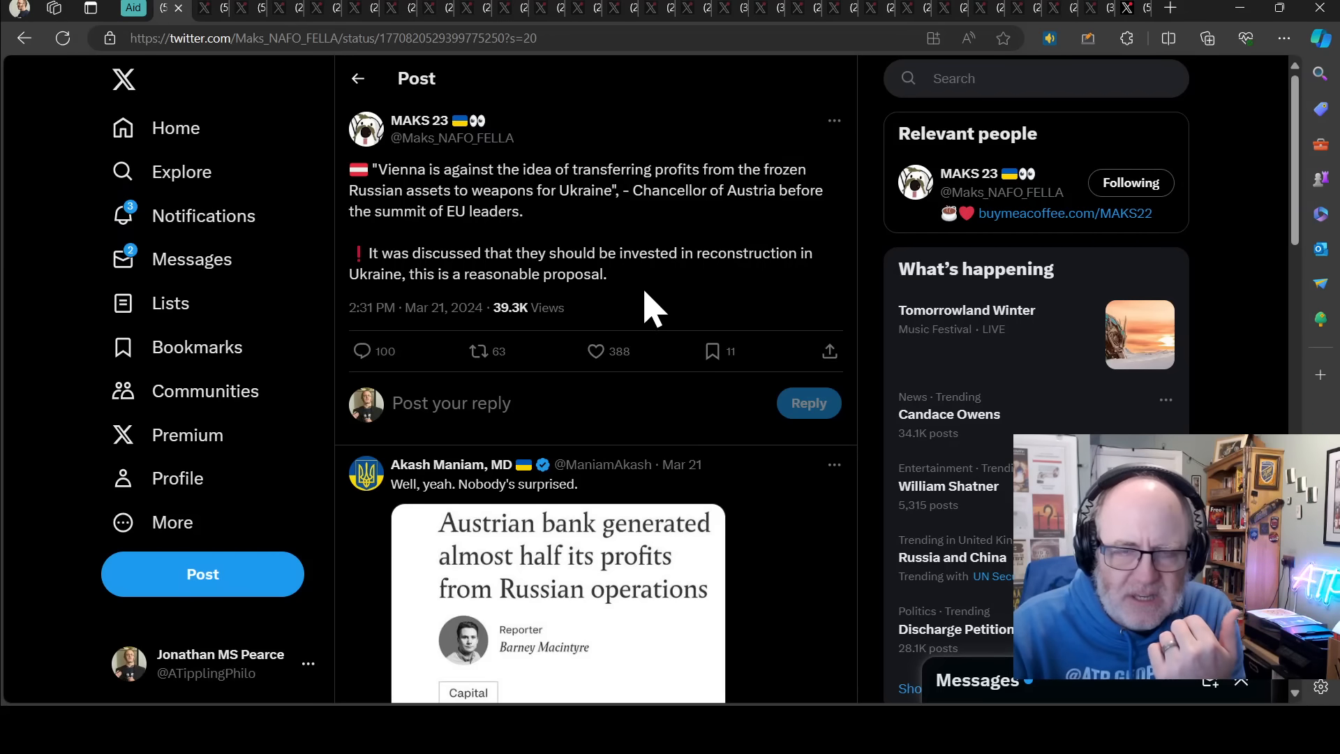
mouse_move(643, 252)
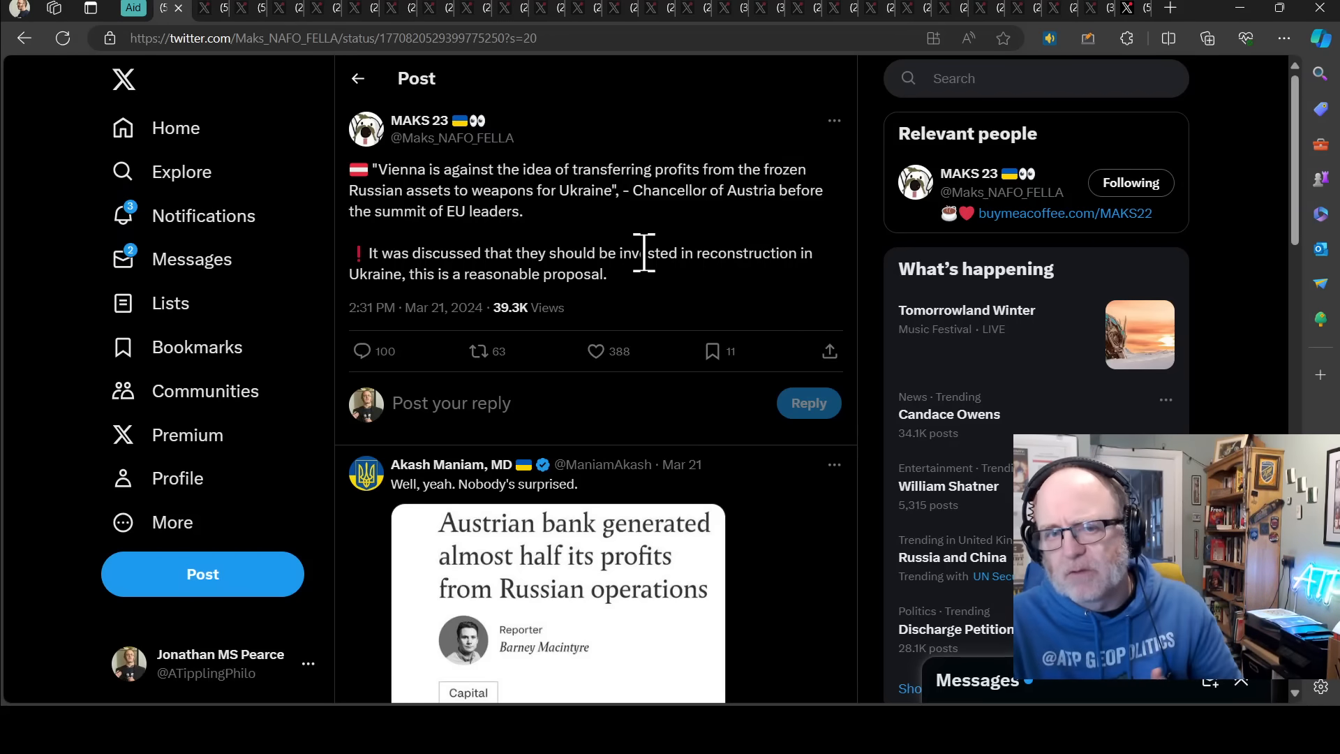
mouse_move(666, 308)
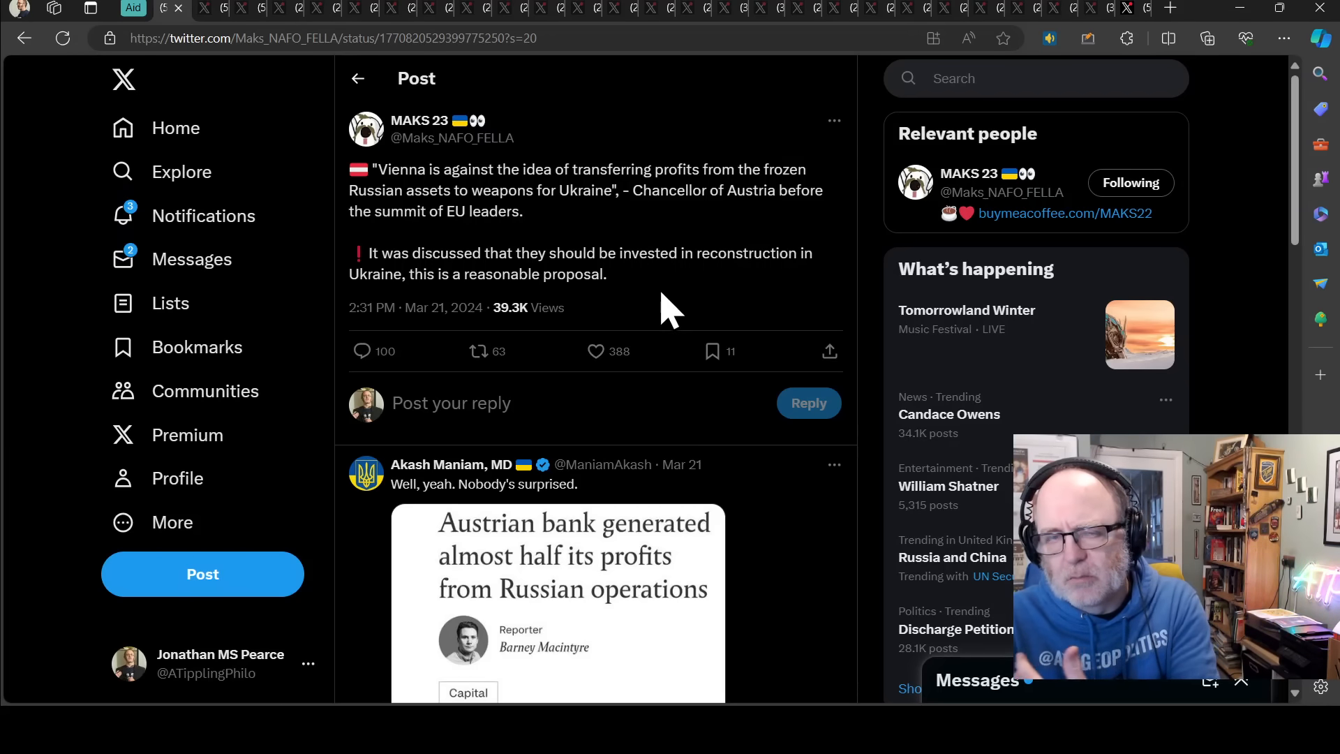
mouse_move(611, 308)
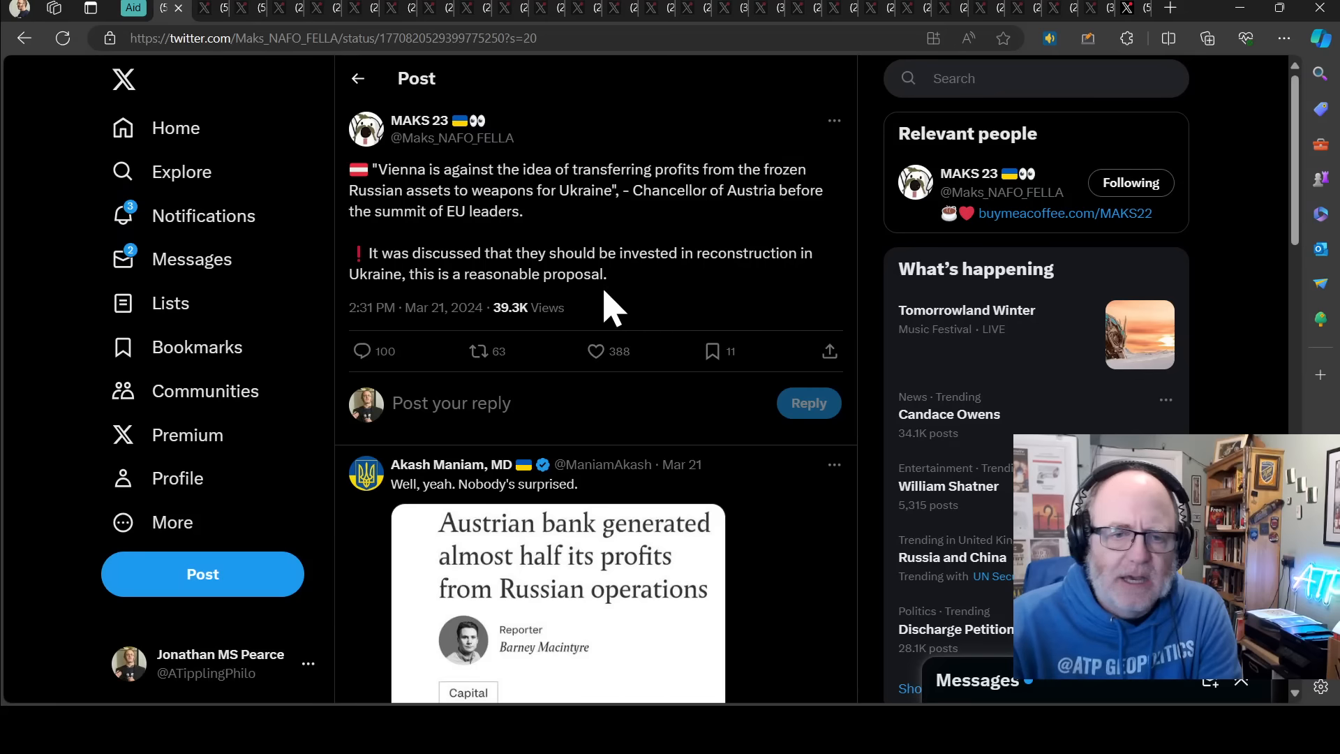
mouse_move(111, 42)
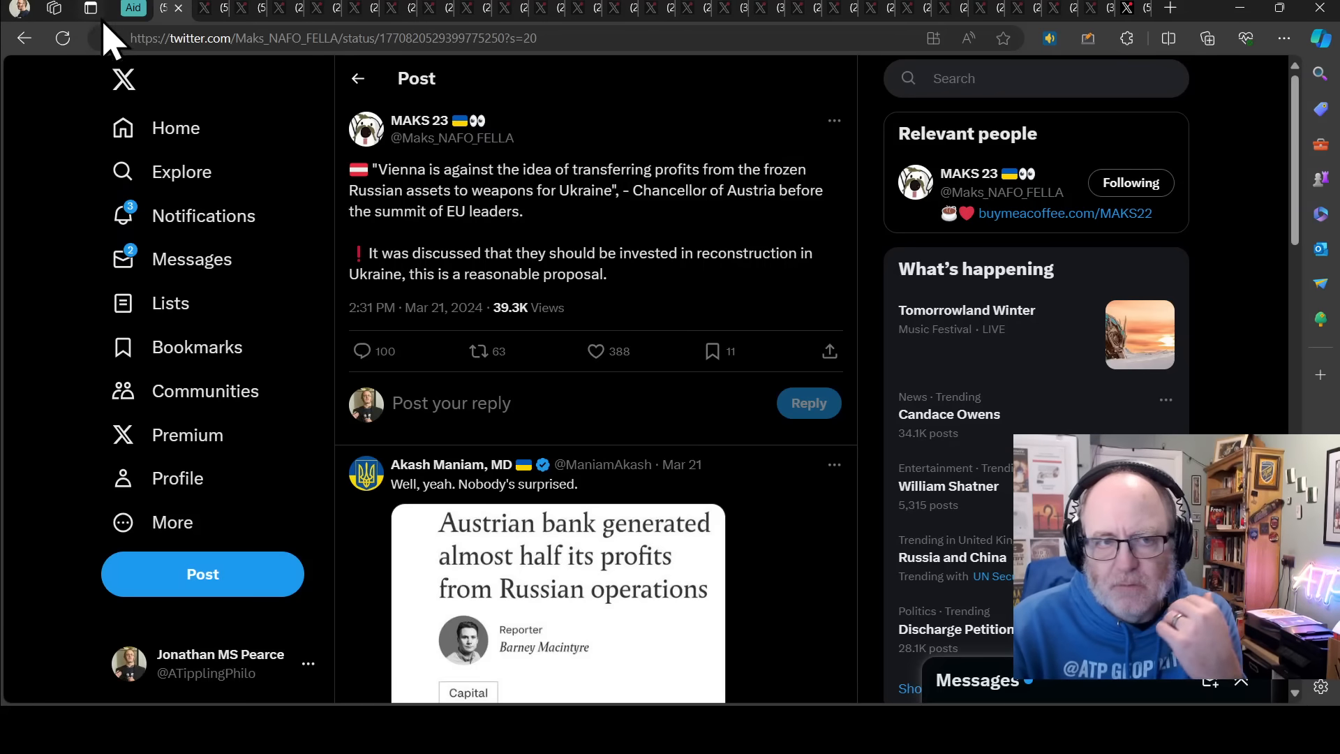
mouse_move(494, 221)
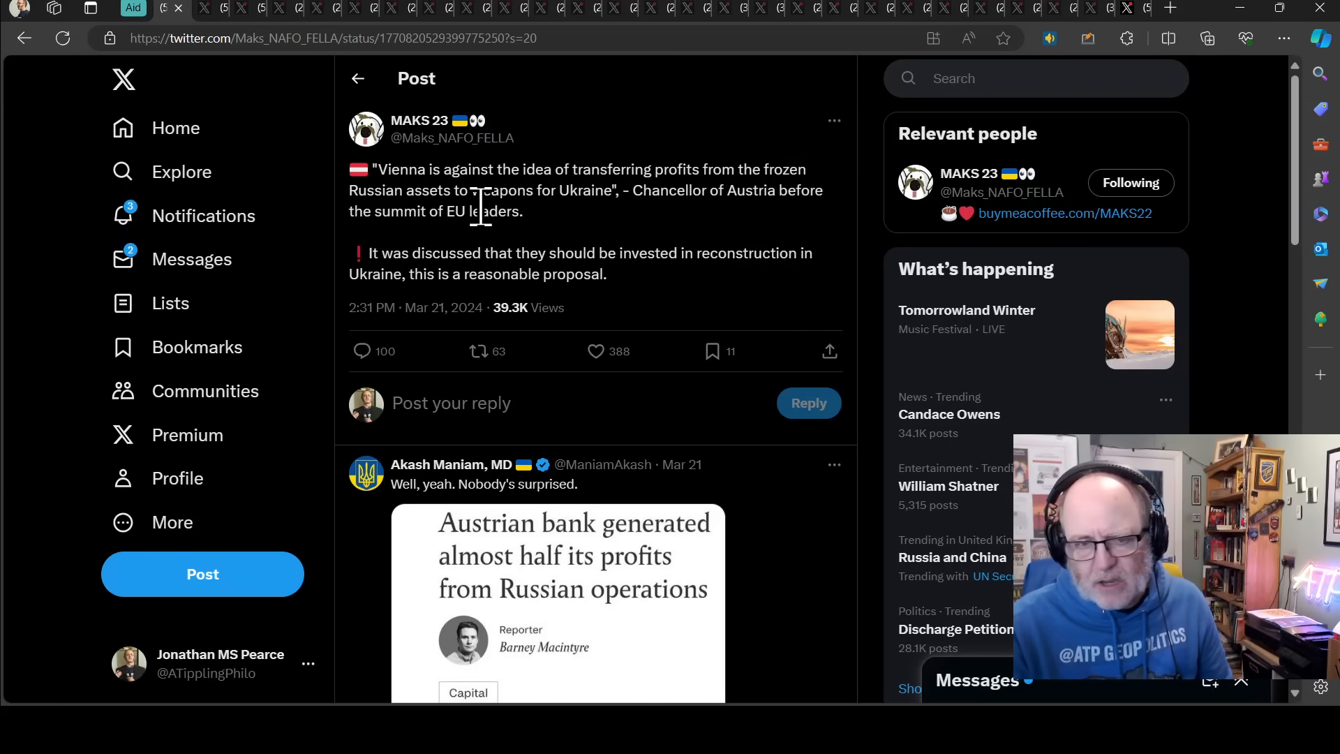
mouse_move(312, 449)
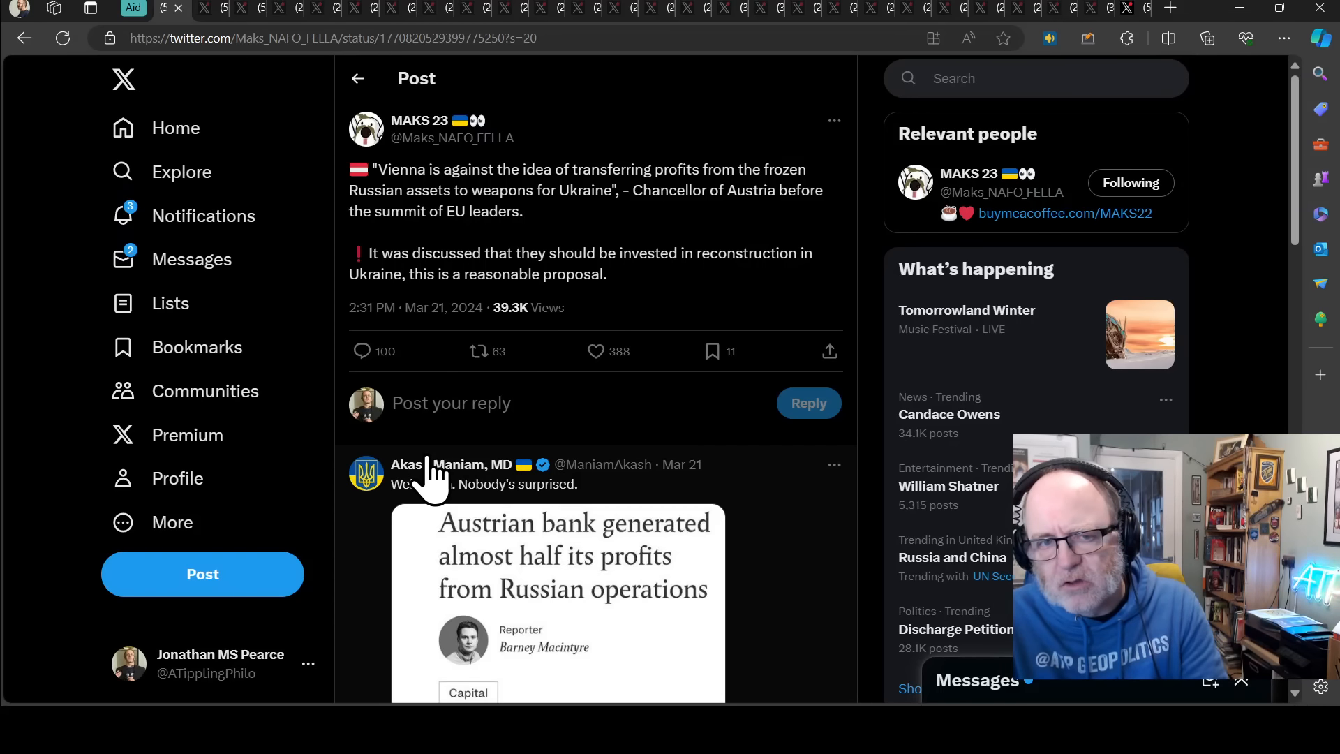
mouse_move(218, 15)
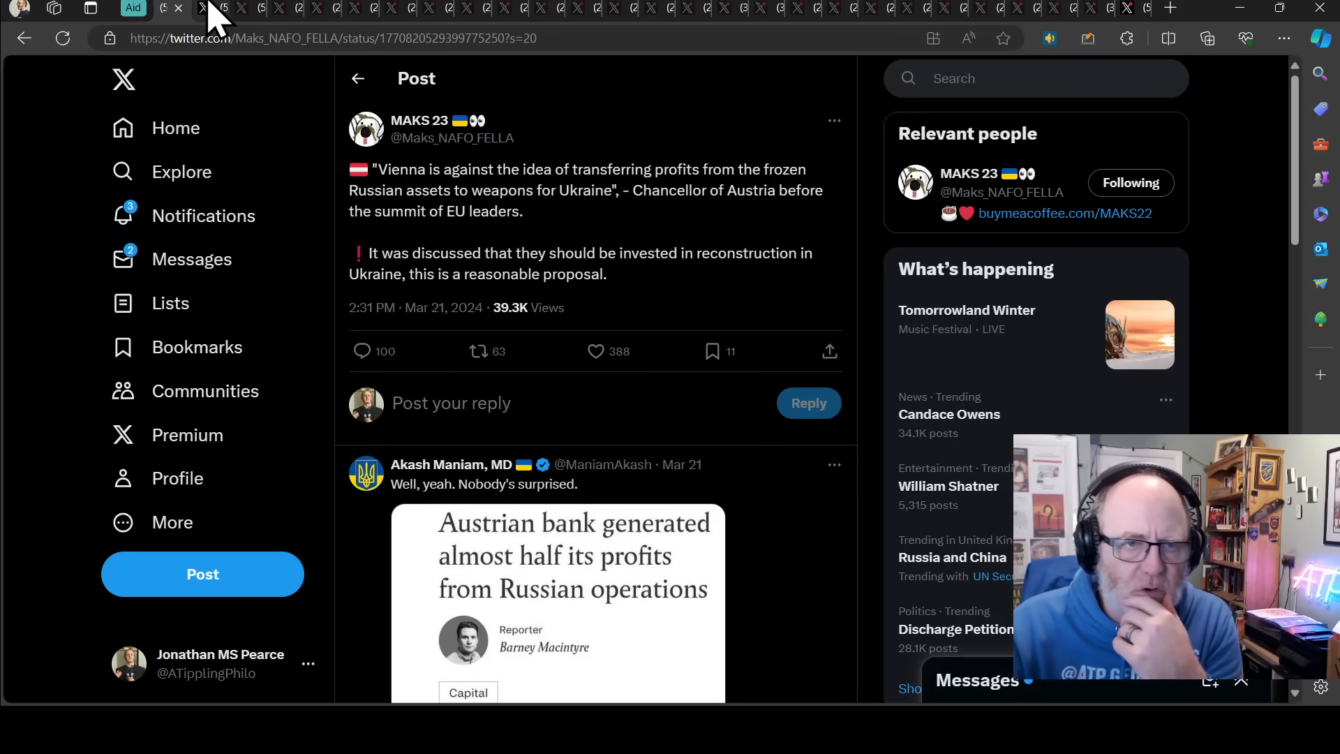
- Switch to The Kyiv Independent's post on funding weapons from frozen Russian asset profits
left_click(184, 8)
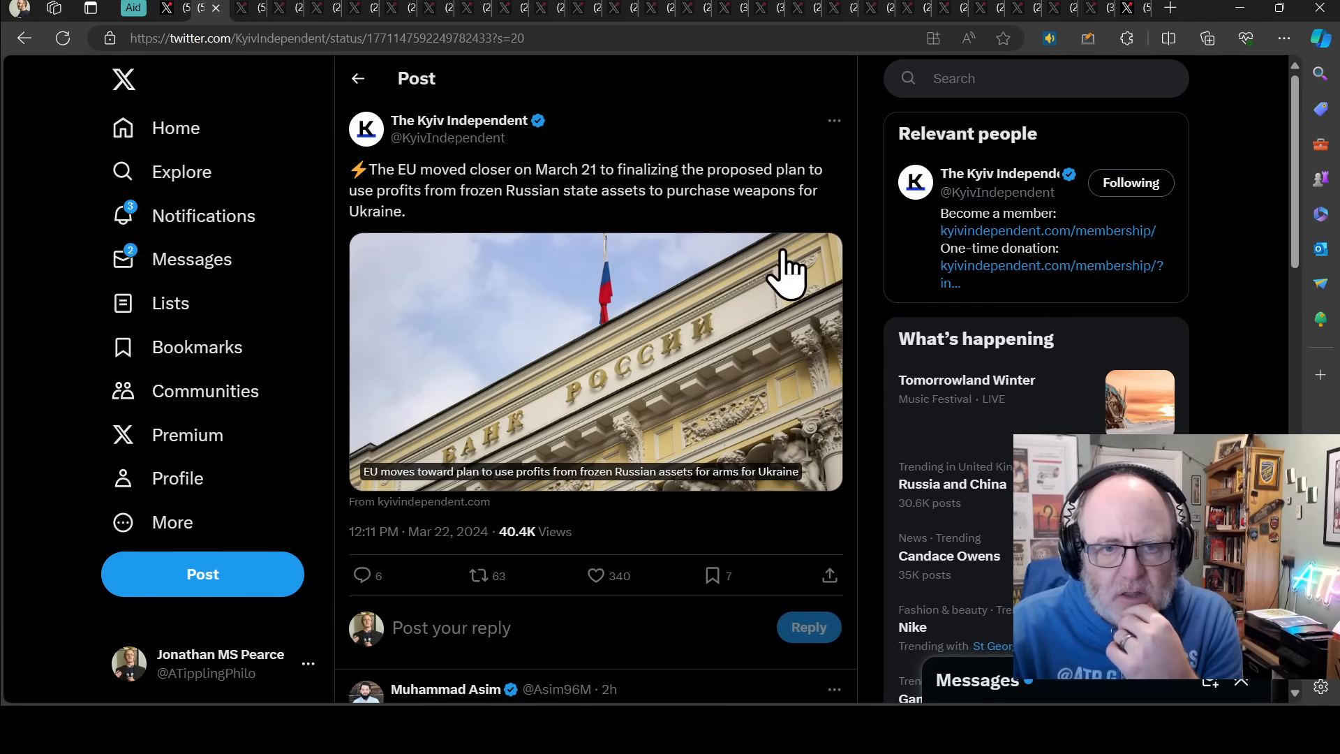
mouse_move(534, 236)
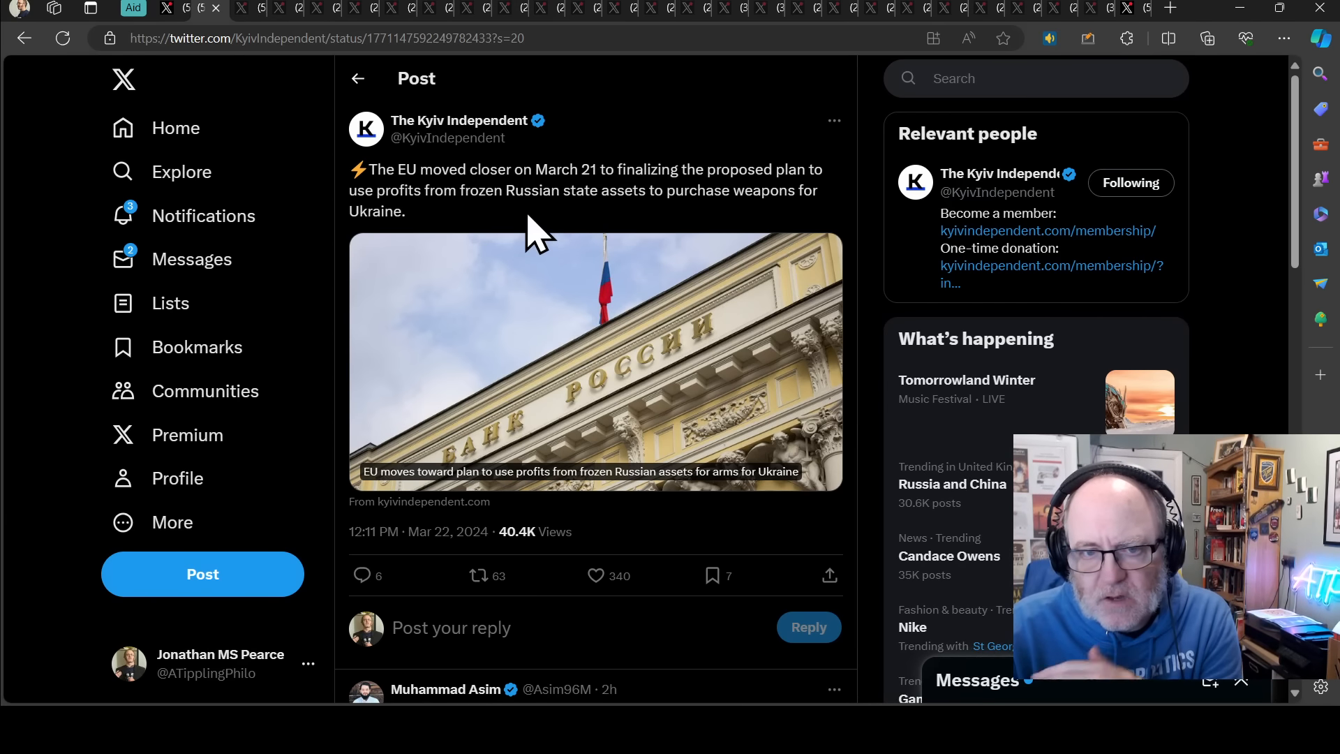
mouse_move(530, 239)
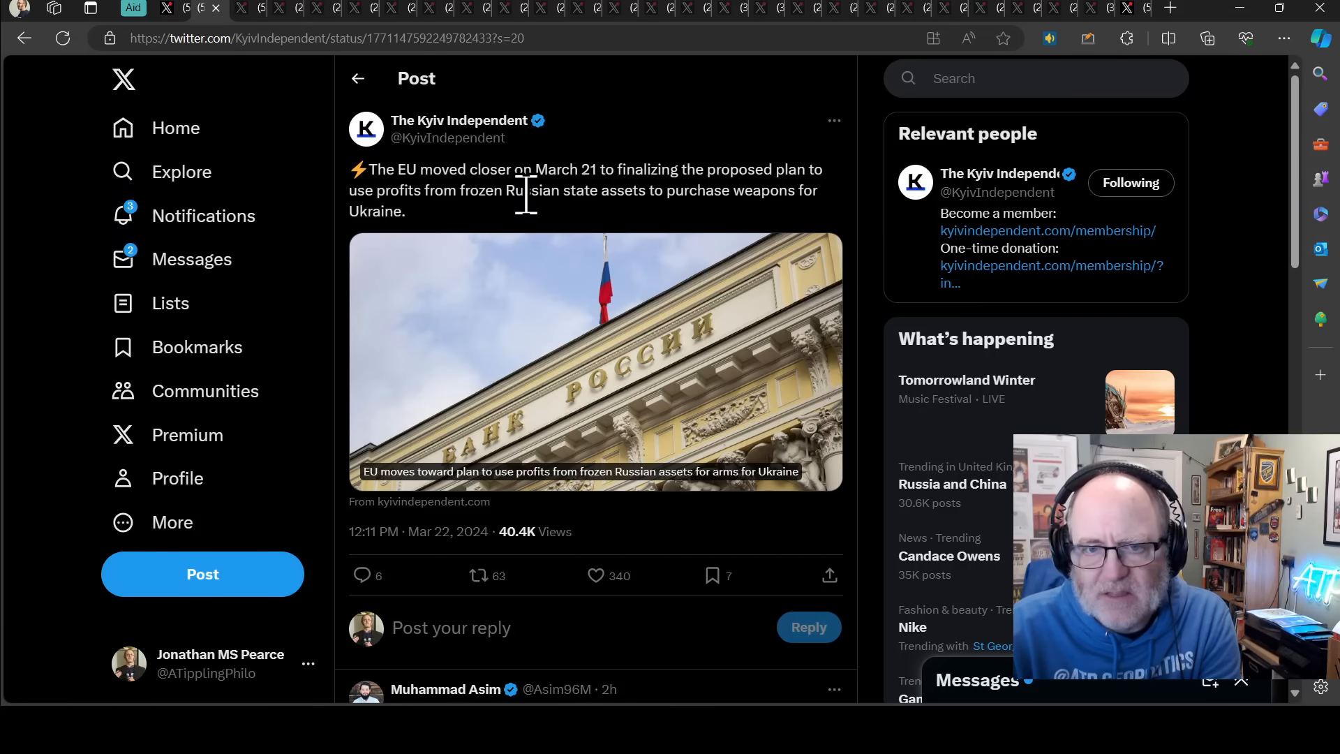
mouse_move(504, 236)
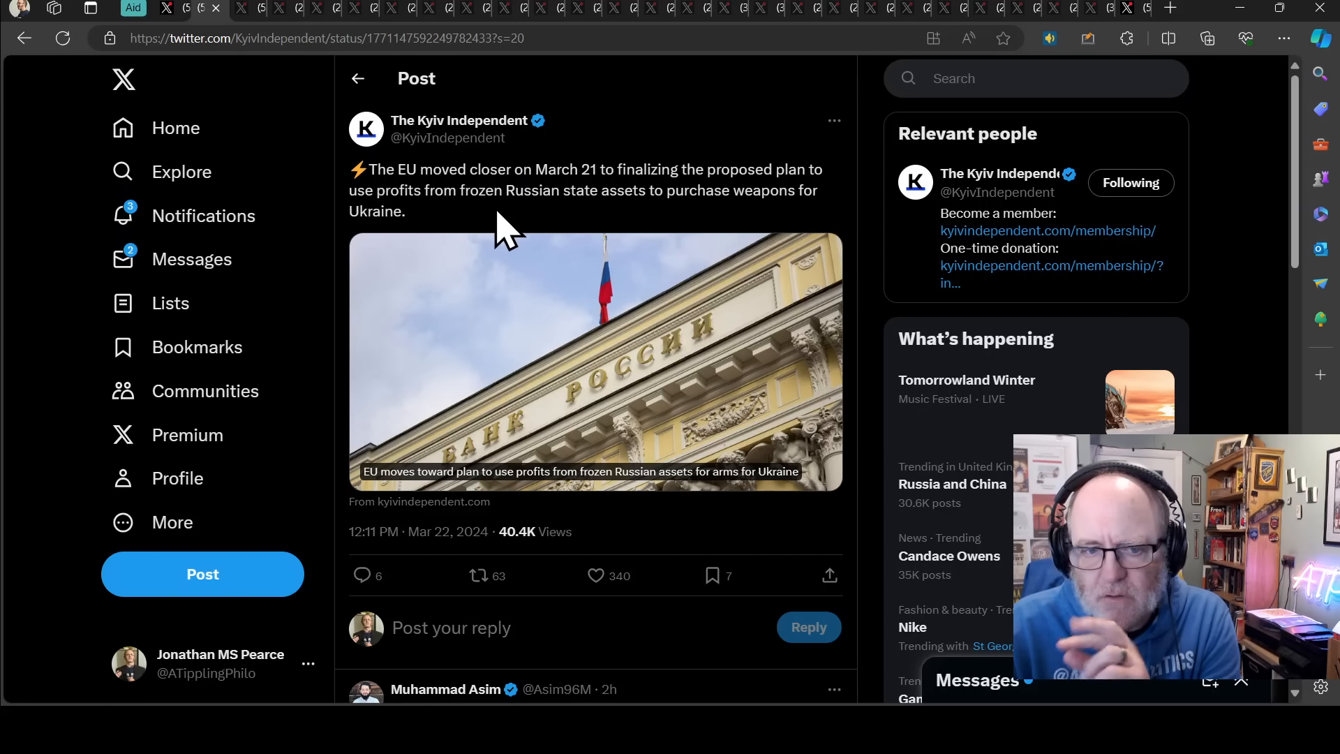
mouse_move(127, 17)
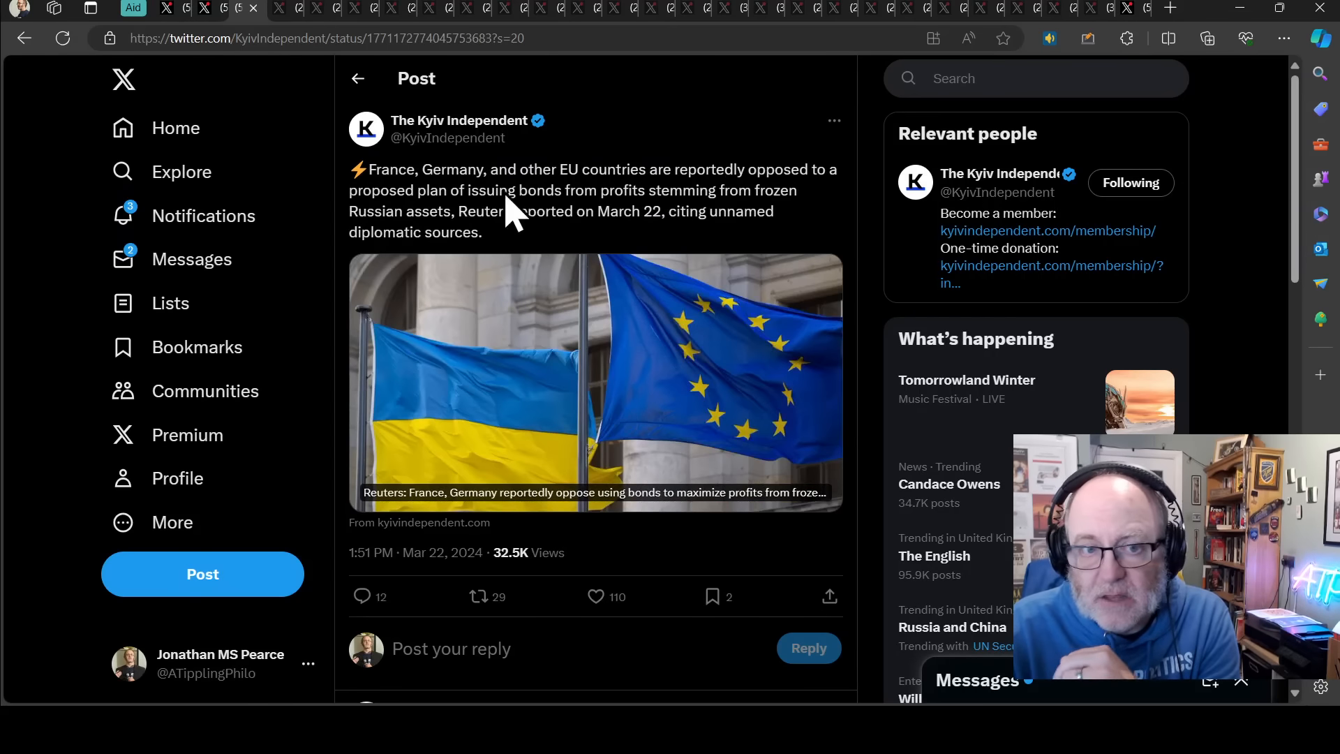
mouse_move(588, 252)
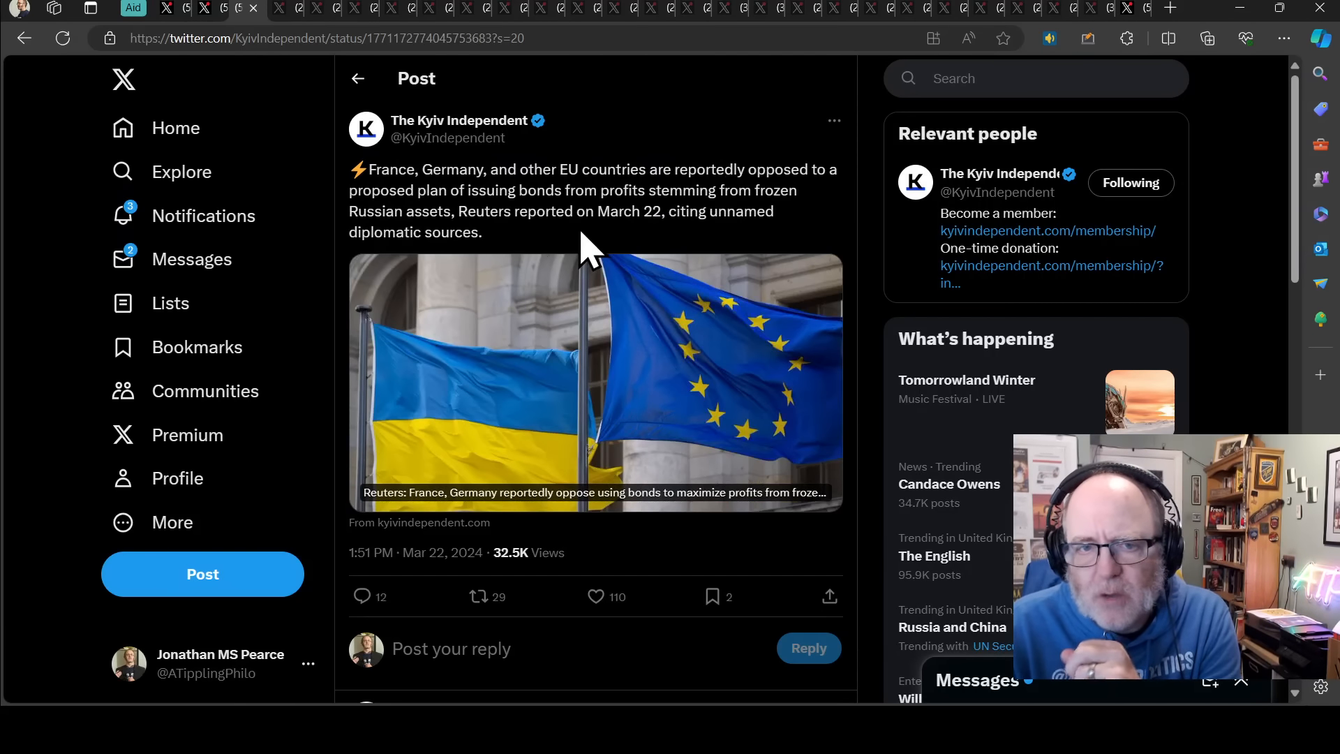
mouse_move(593, 246)
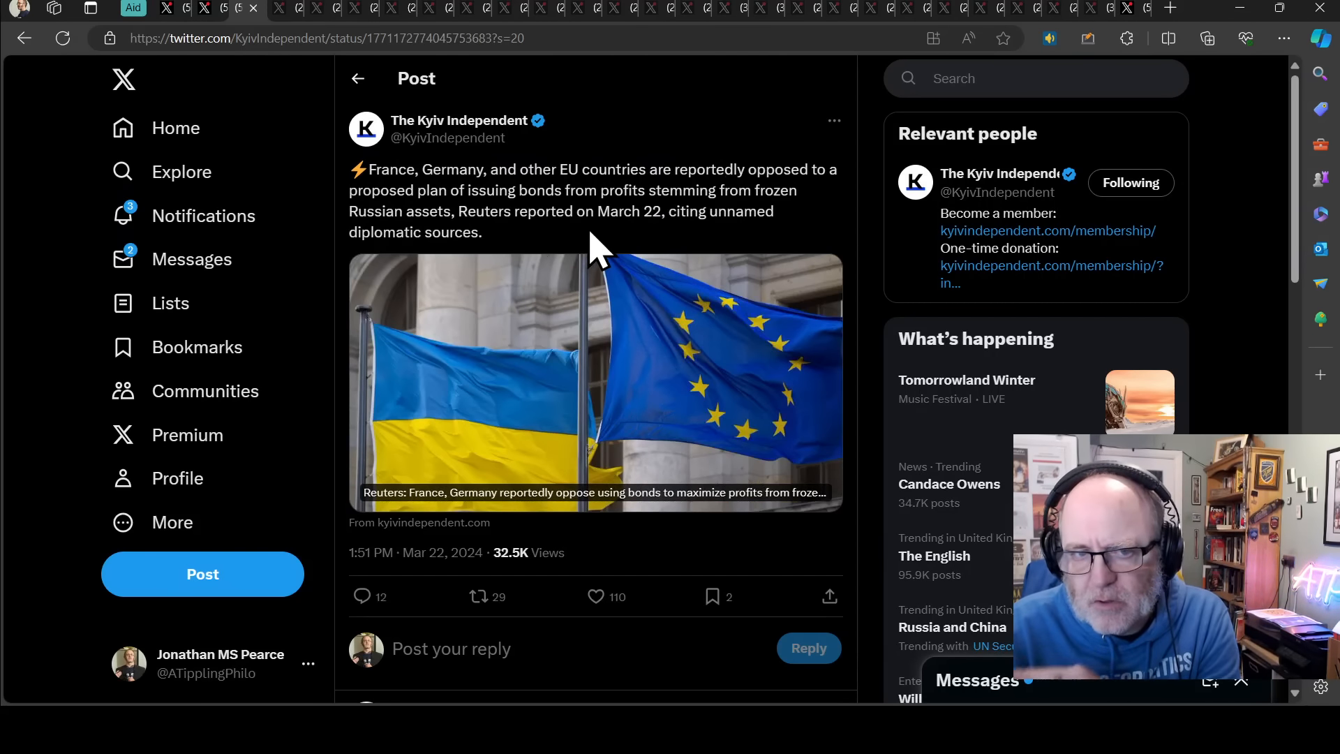
mouse_move(585, 252)
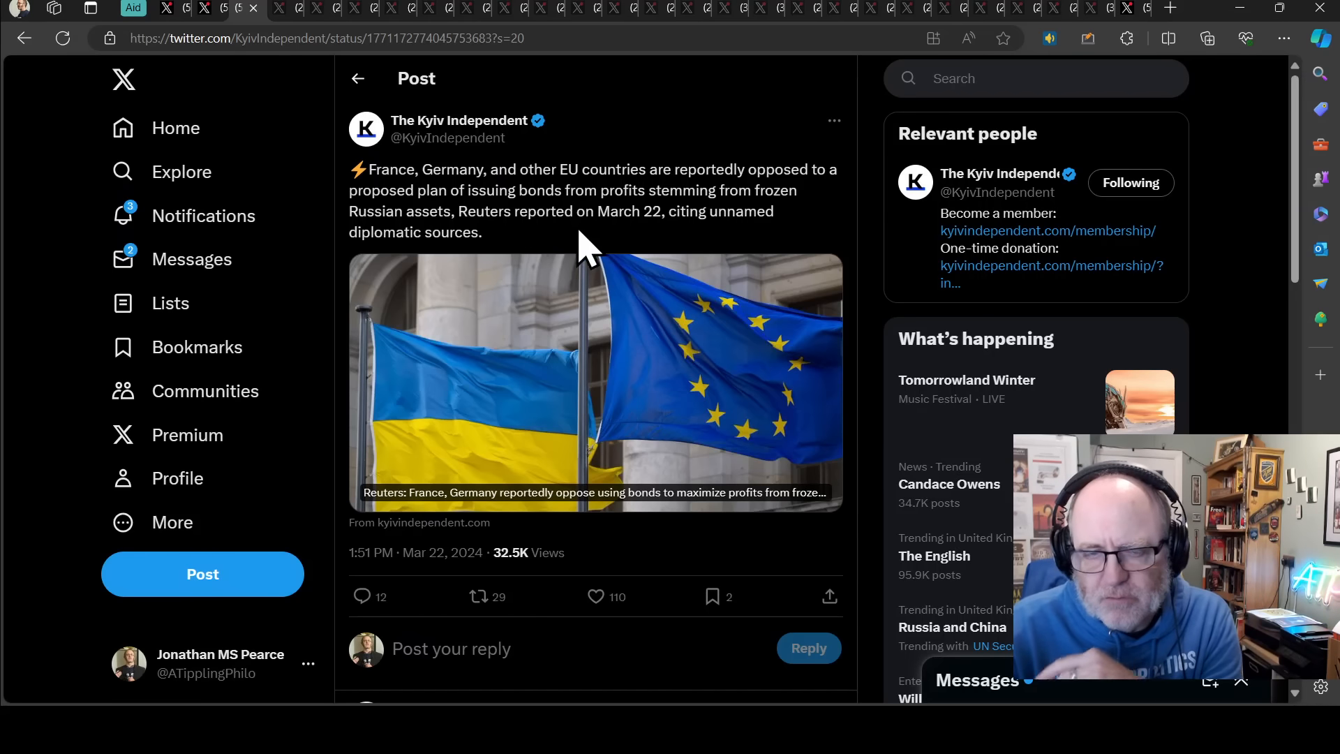
mouse_move(571, 260)
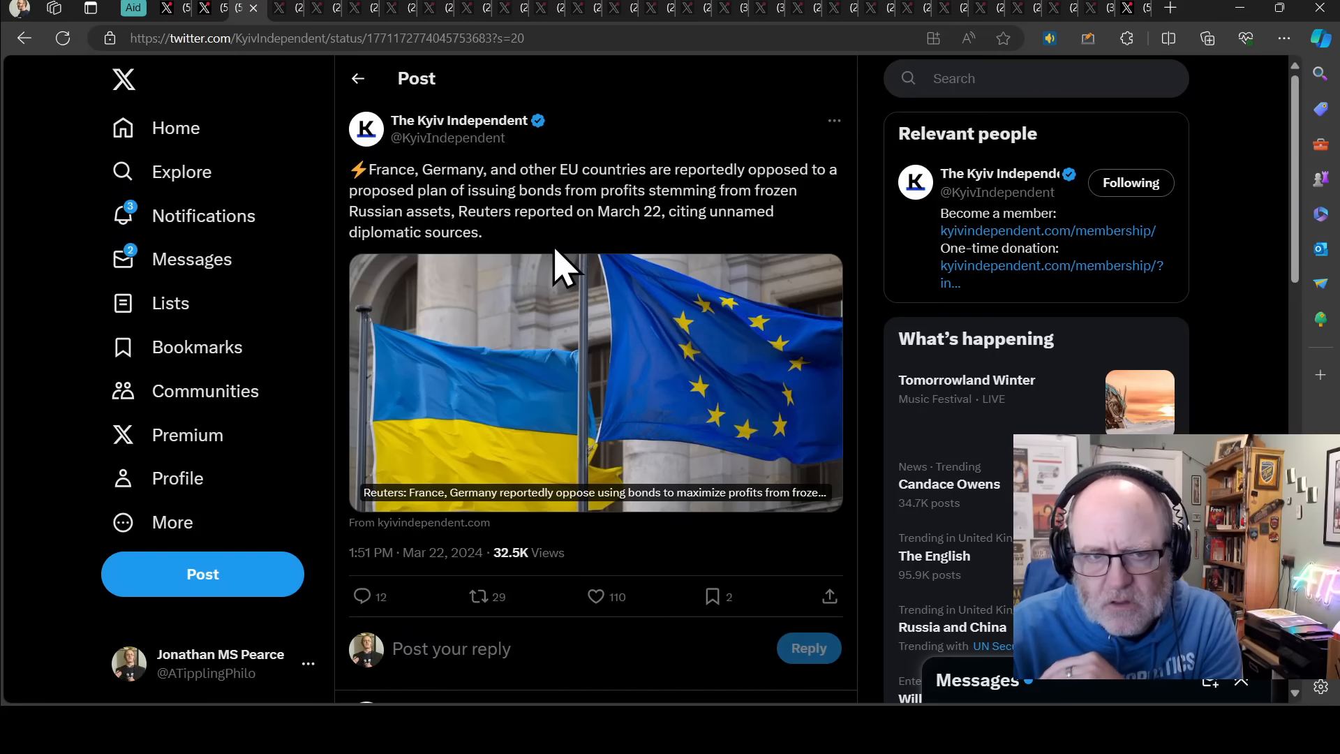
mouse_move(547, 274)
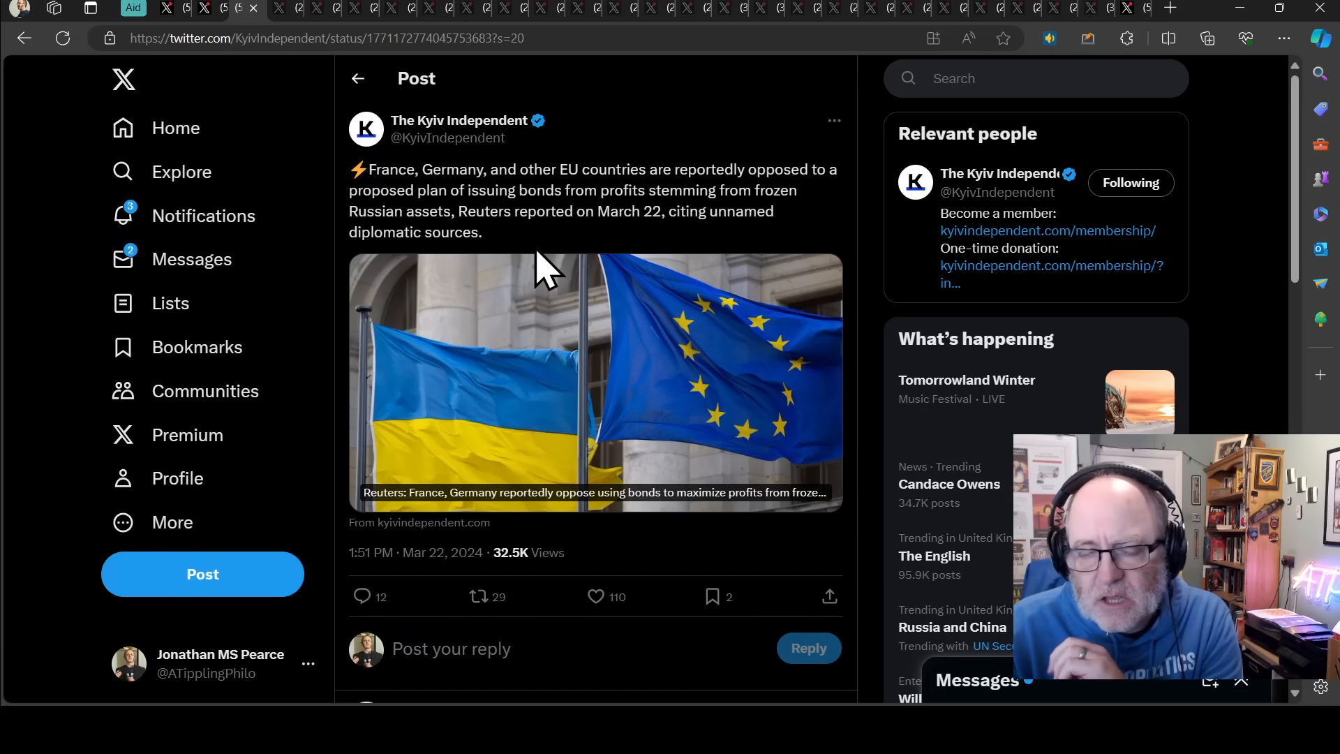
mouse_move(552, 282)
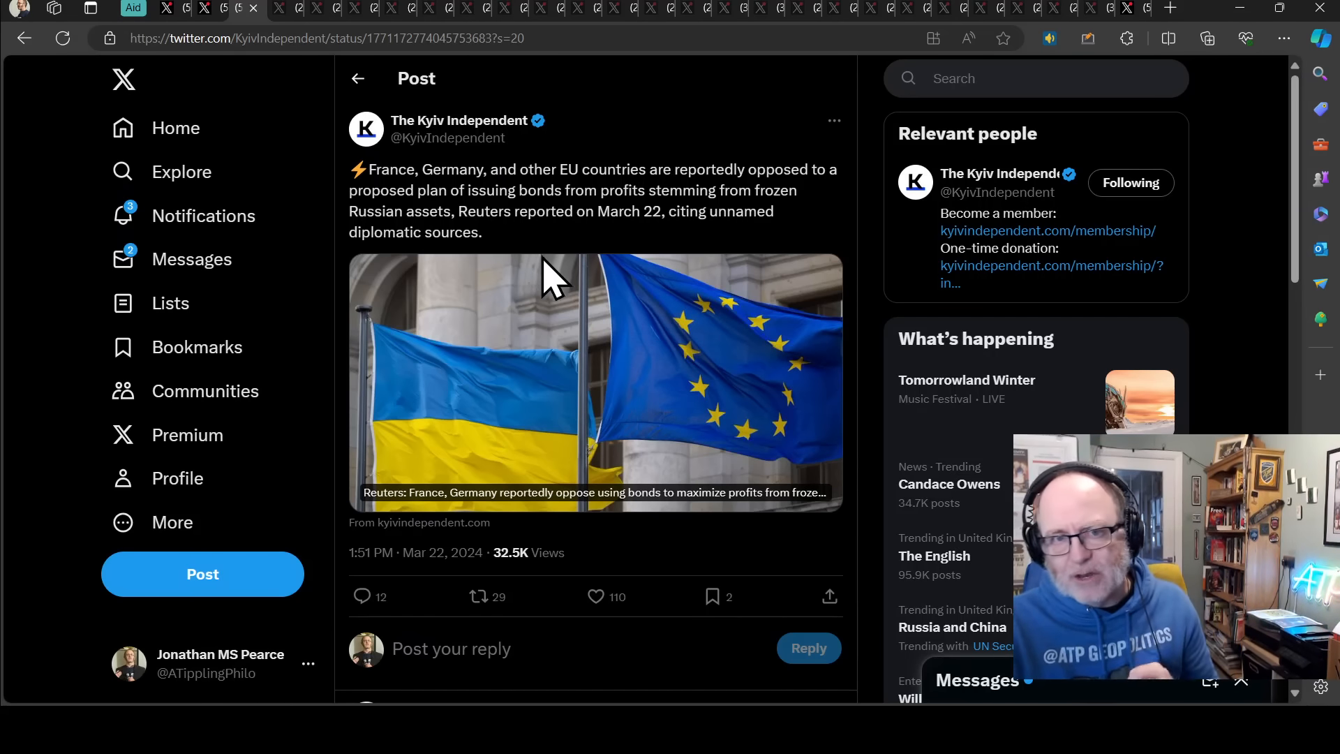
mouse_move(589, 159)
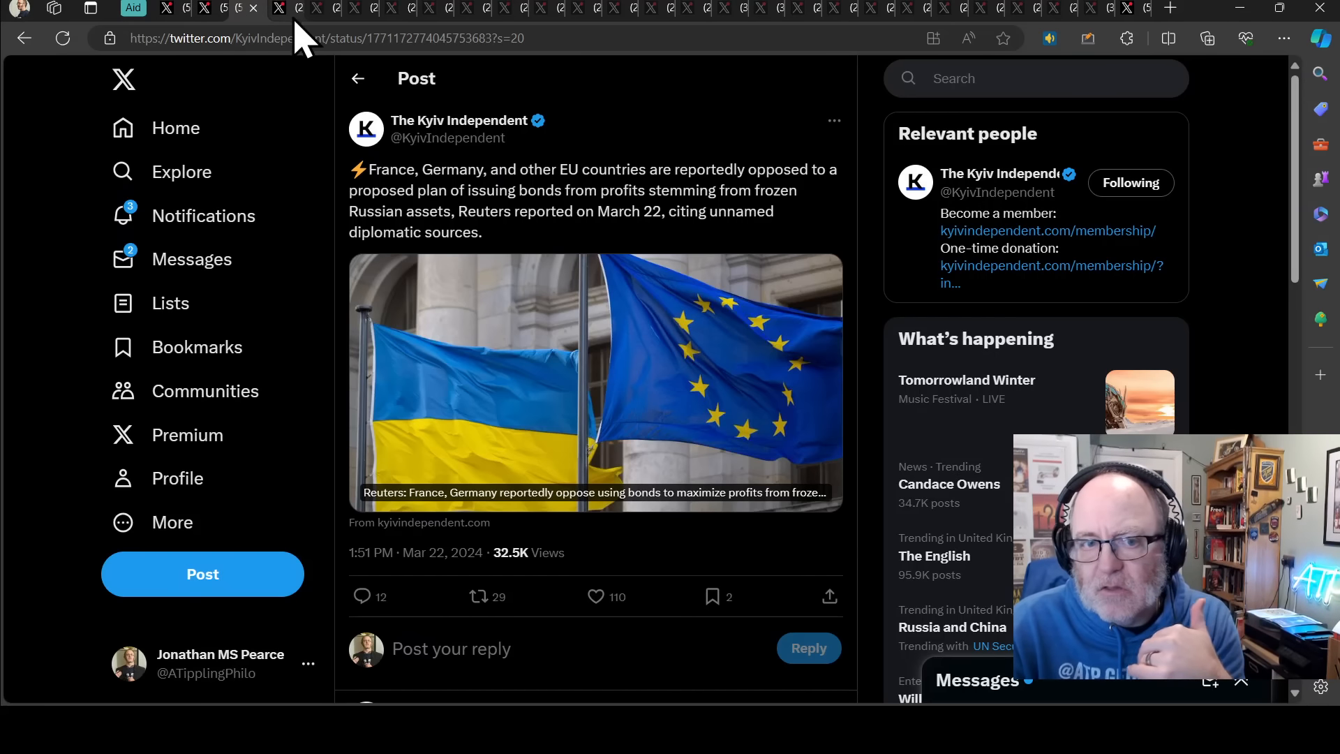
mouse_move(274, 141)
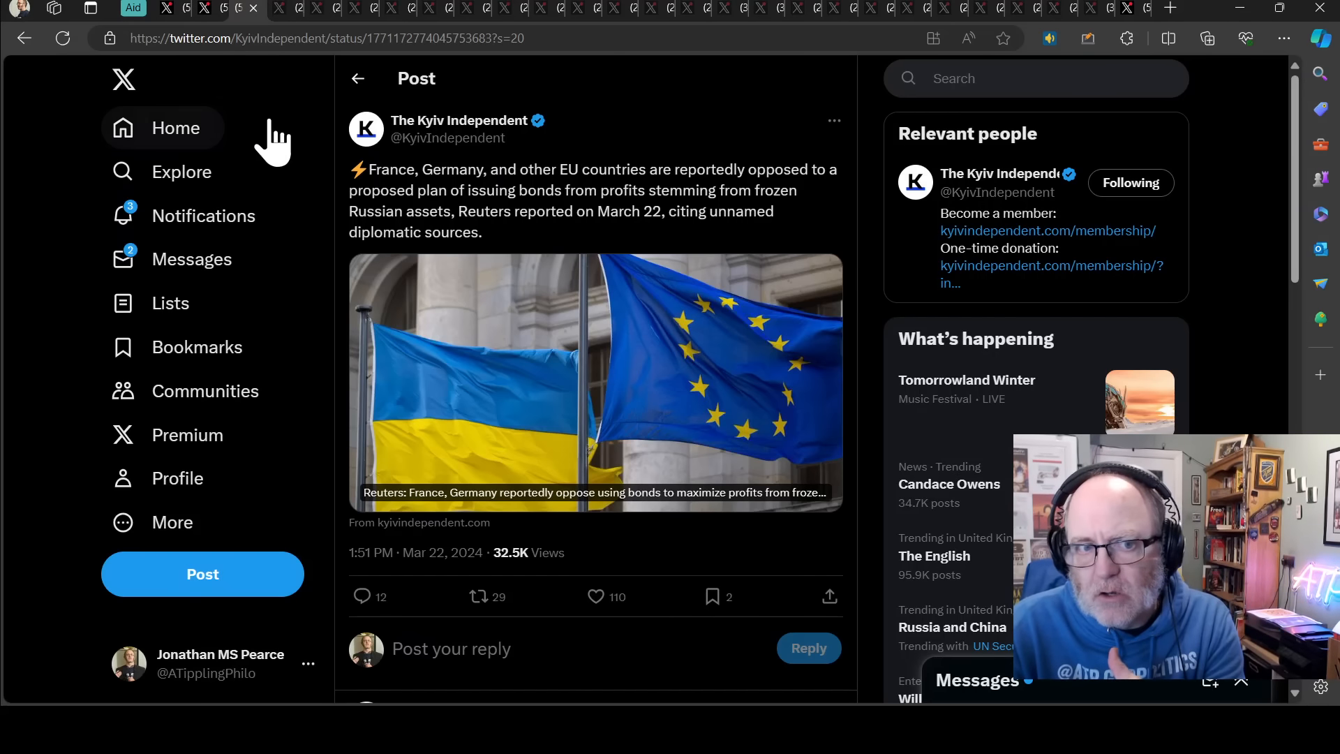
mouse_move(340, 120)
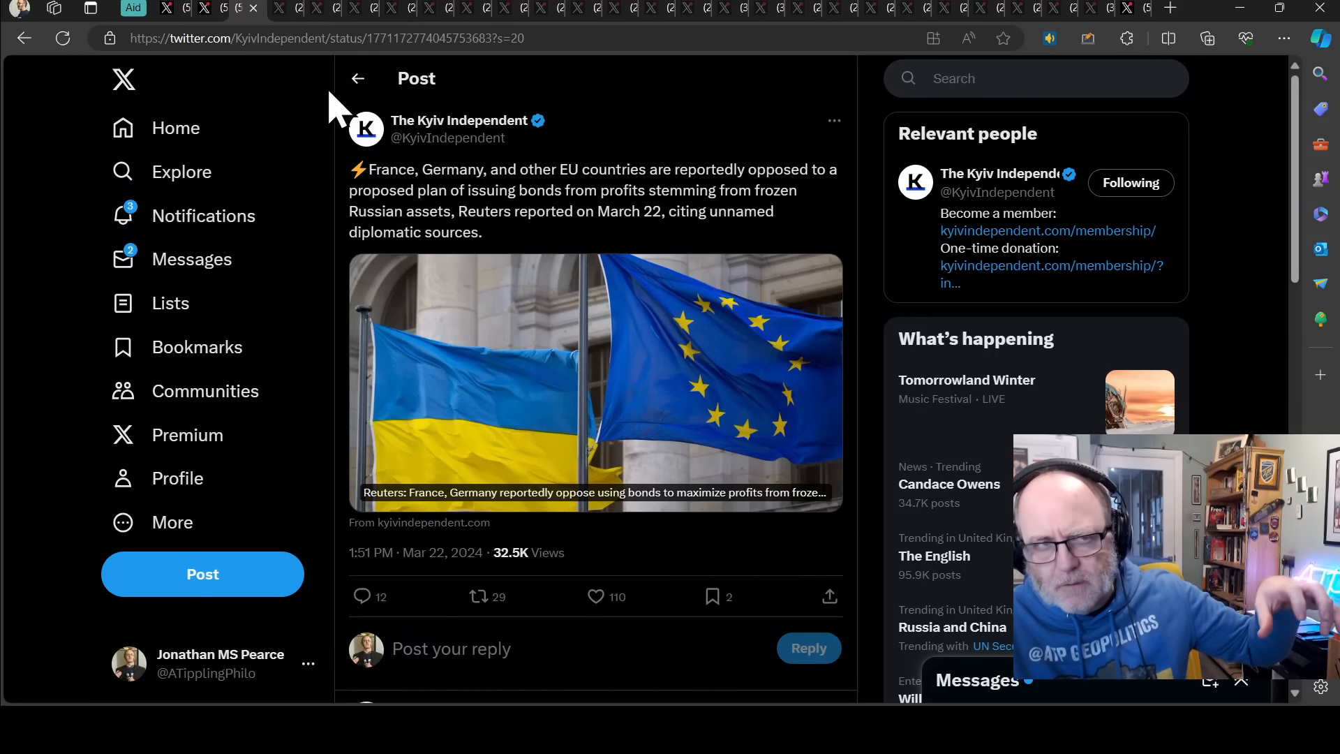
mouse_move(307, 167)
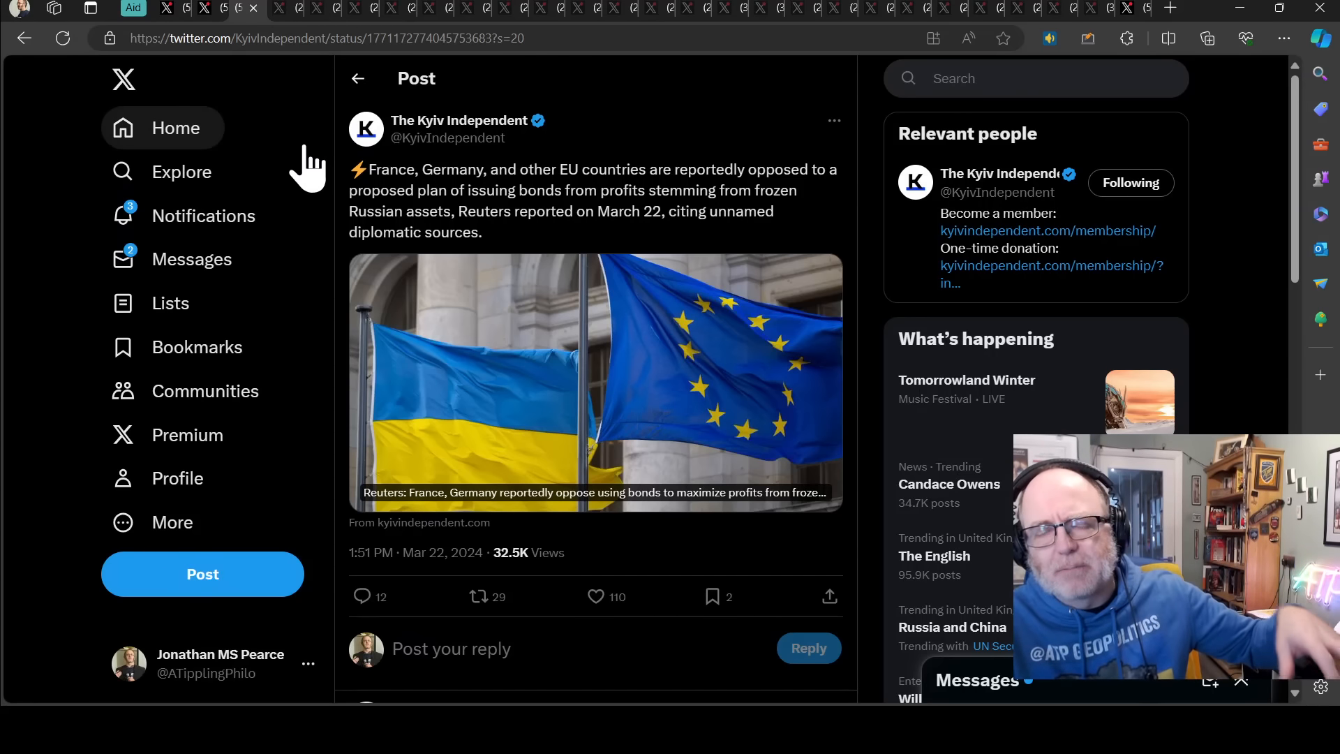
mouse_move(182, 171)
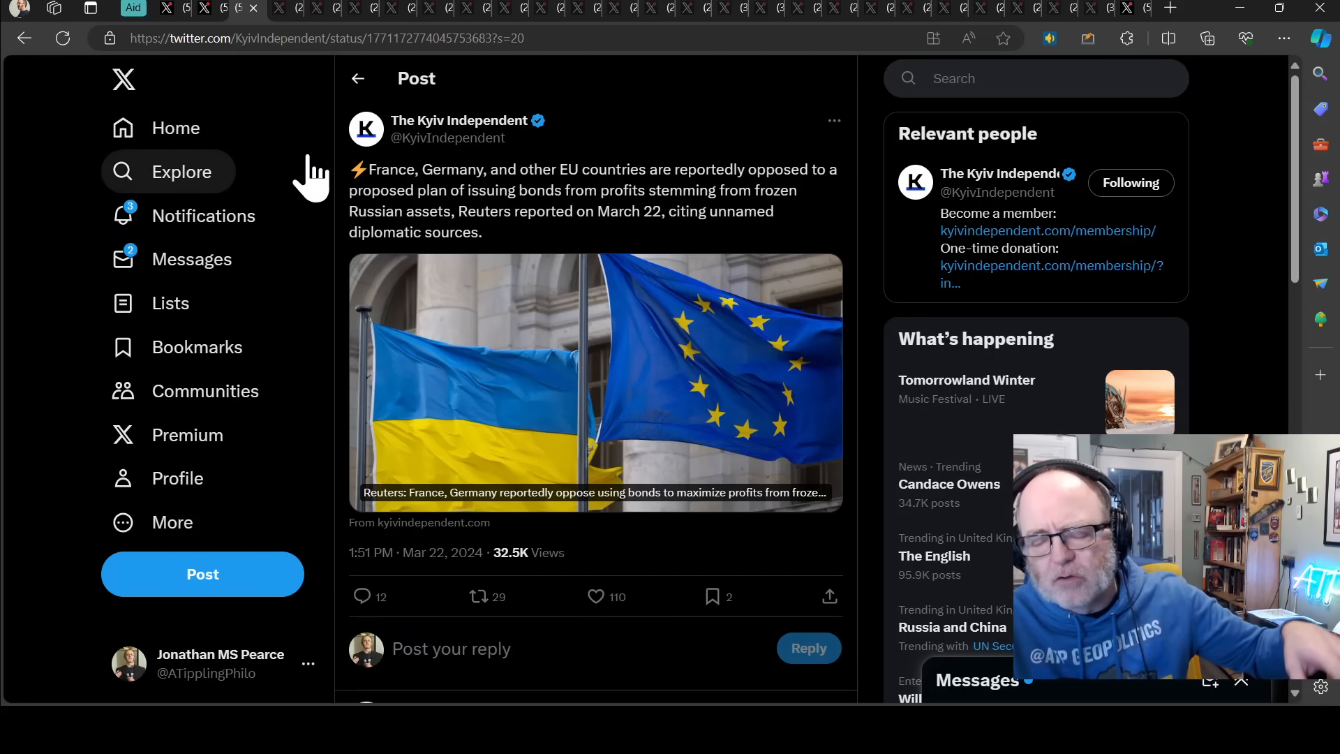
mouse_move(312, 94)
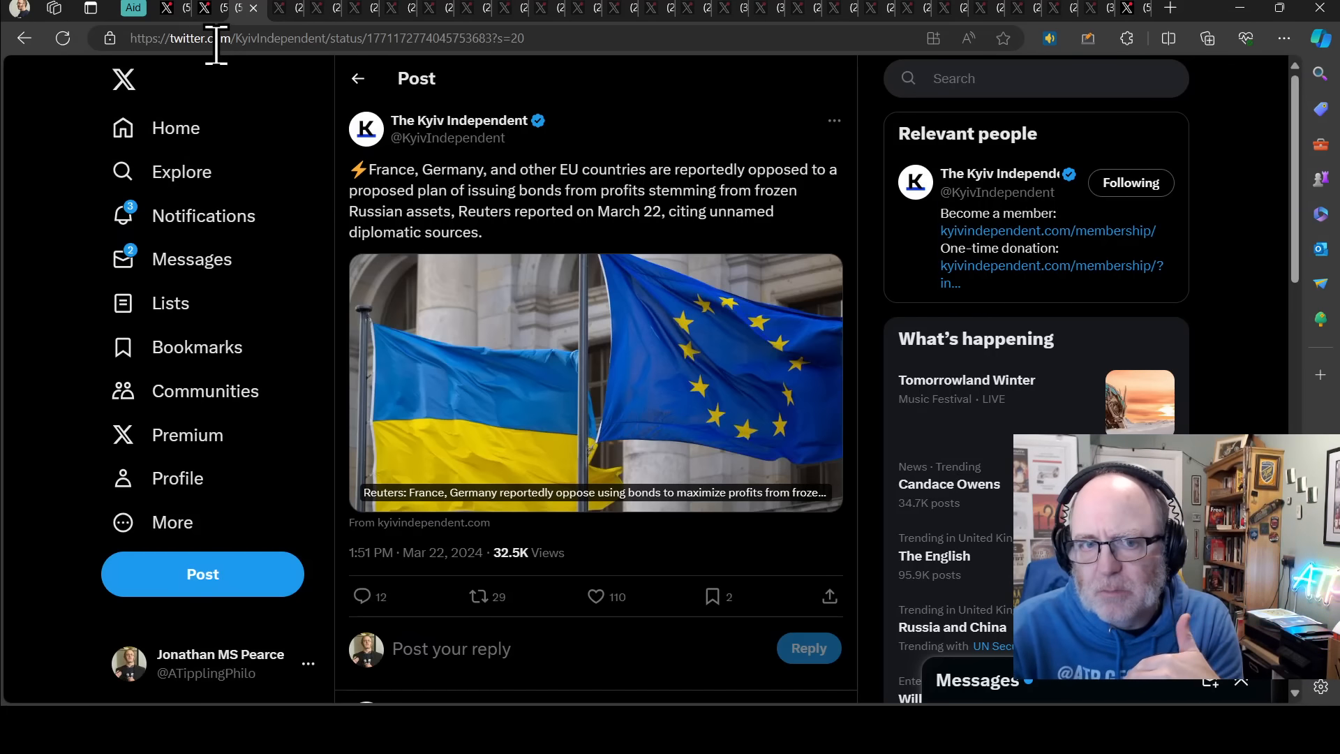
mouse_move(290, 34)
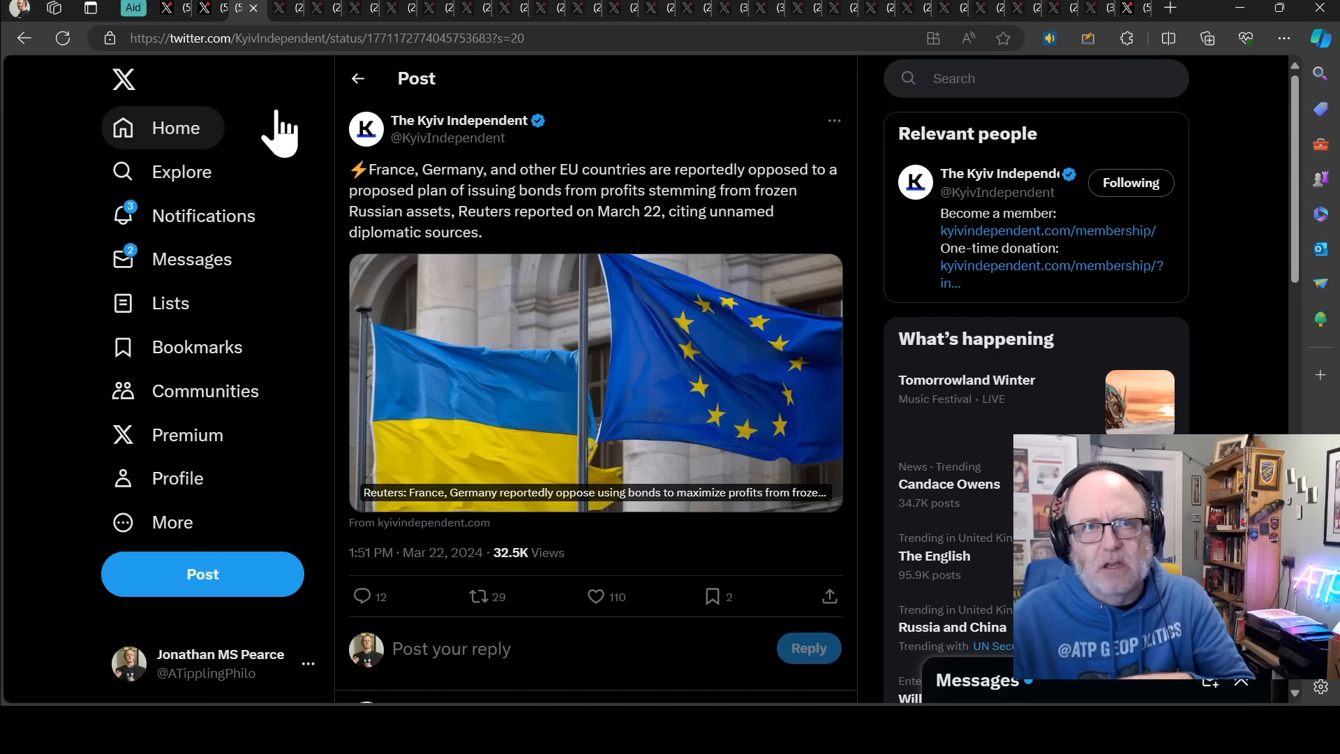
mouse_move(72, 77)
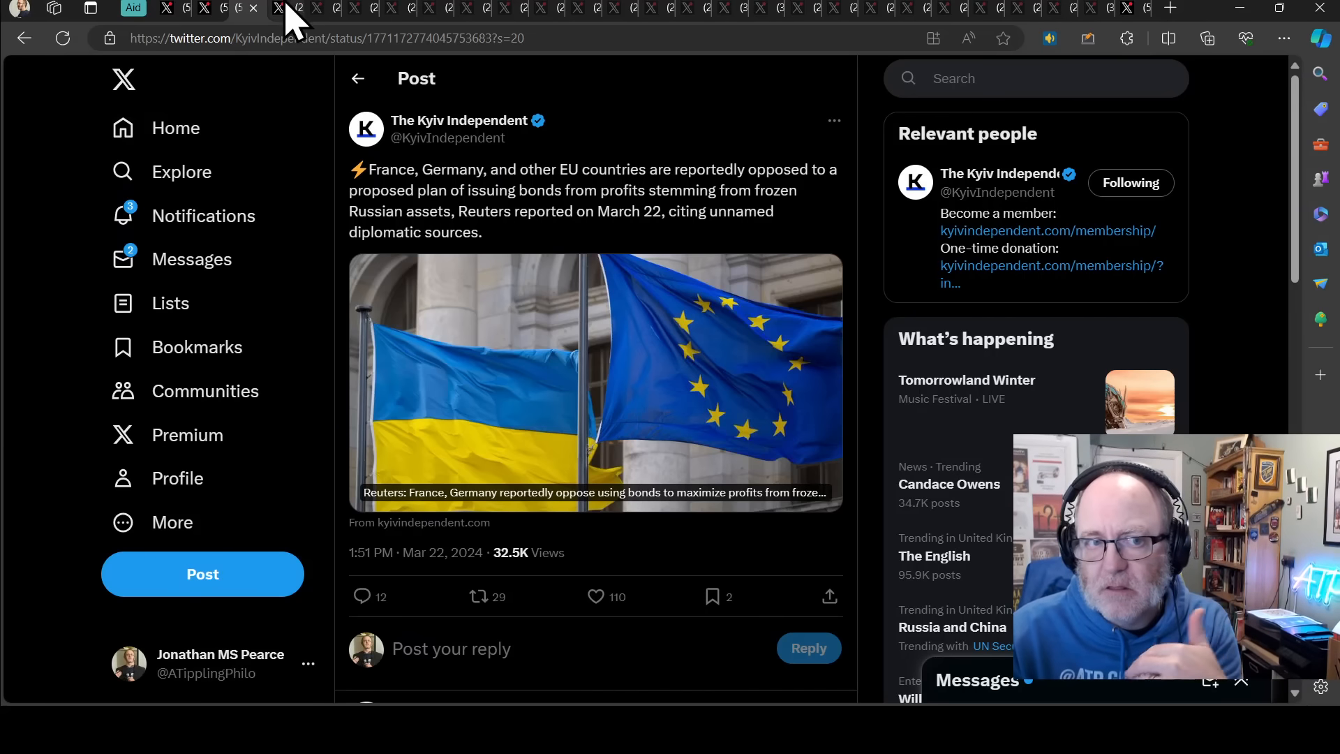
mouse_move(295, 26)
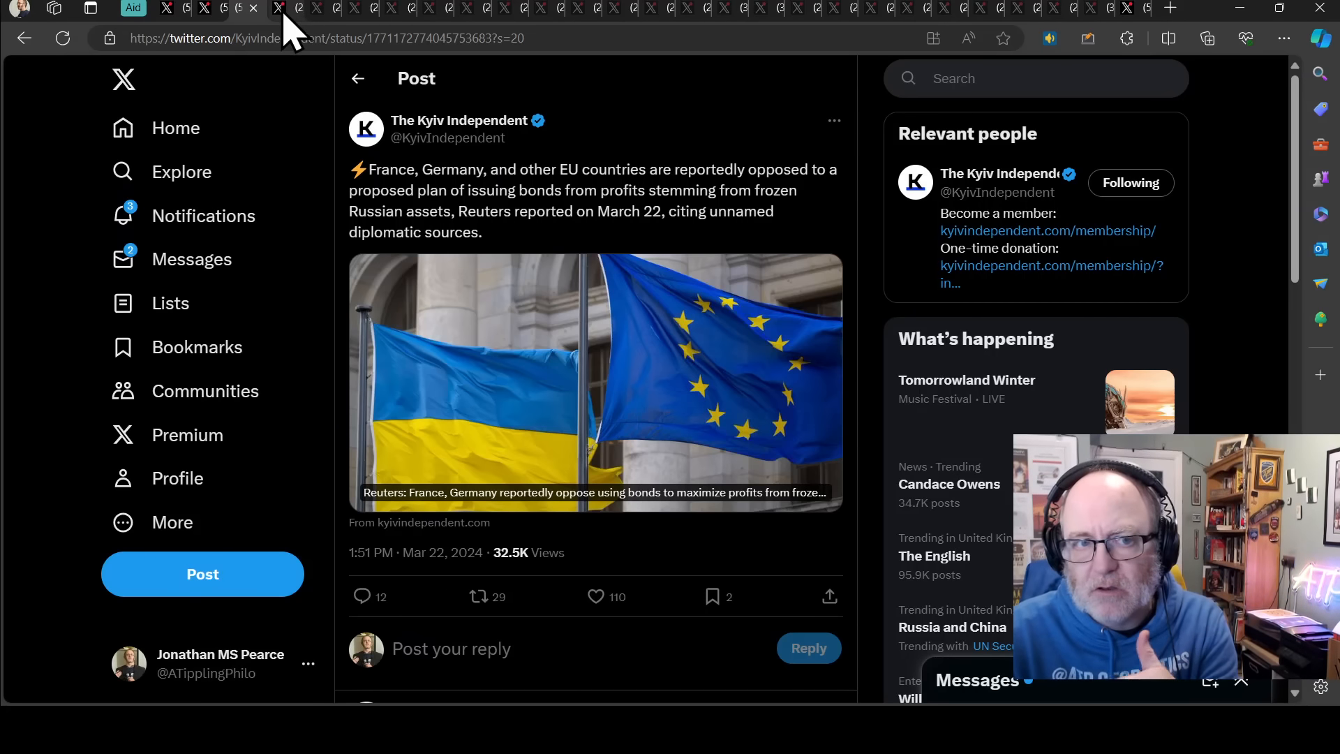
- Switch to French Aid to Ukraine's post quoting Thierry Breton on doubling shell production
left_click(277, 8)
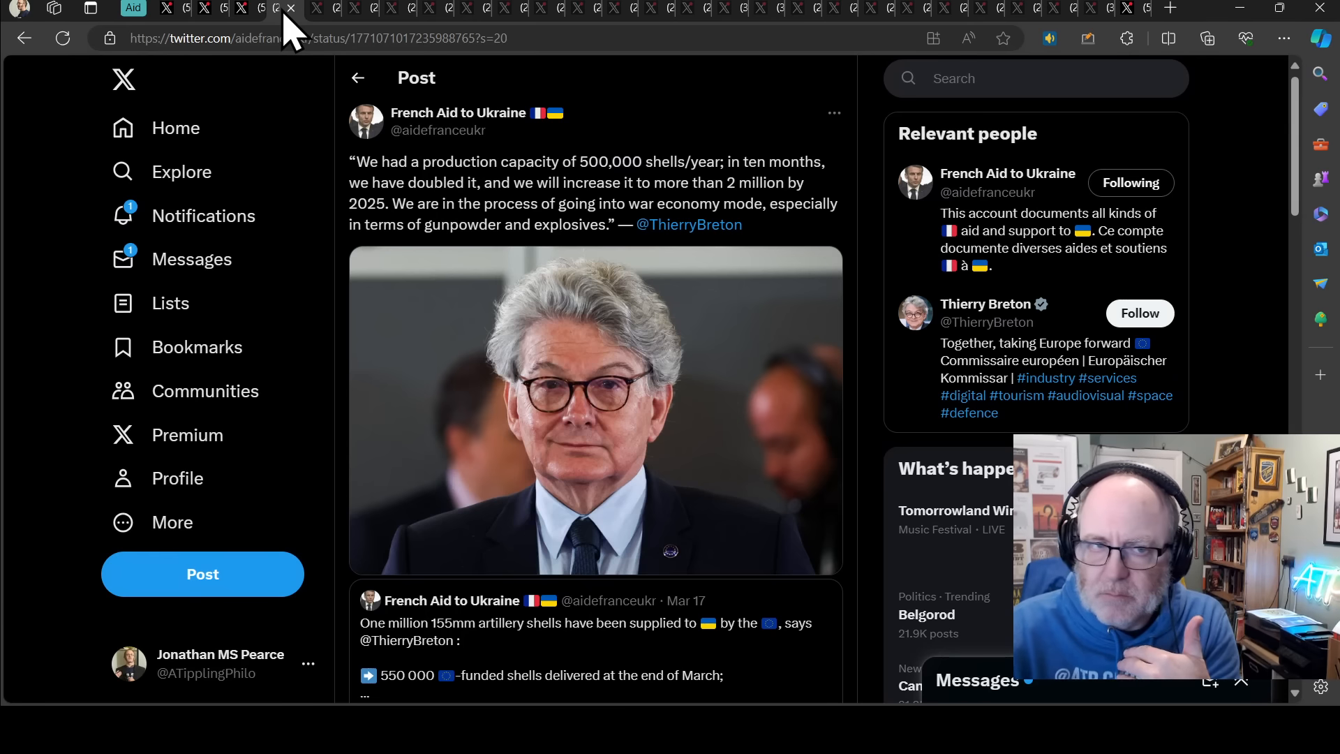
mouse_move(475, 194)
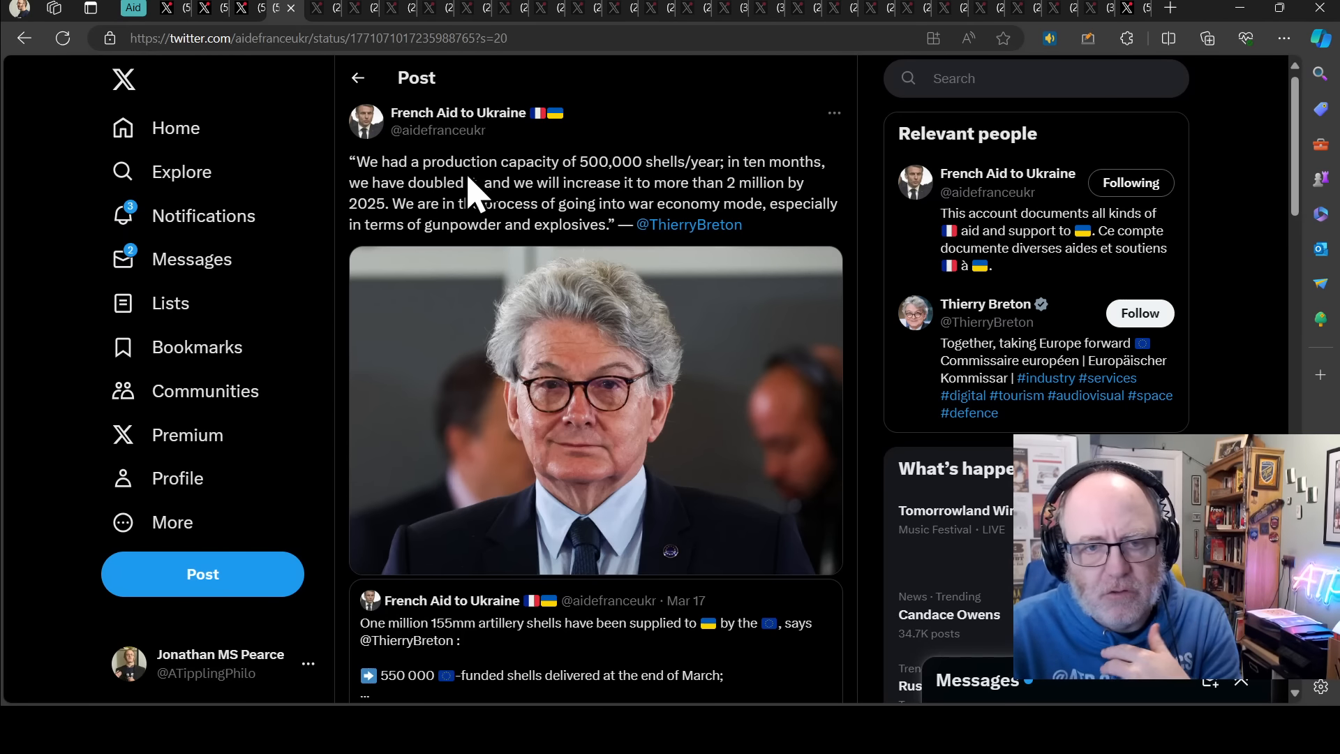
mouse_move(534, 247)
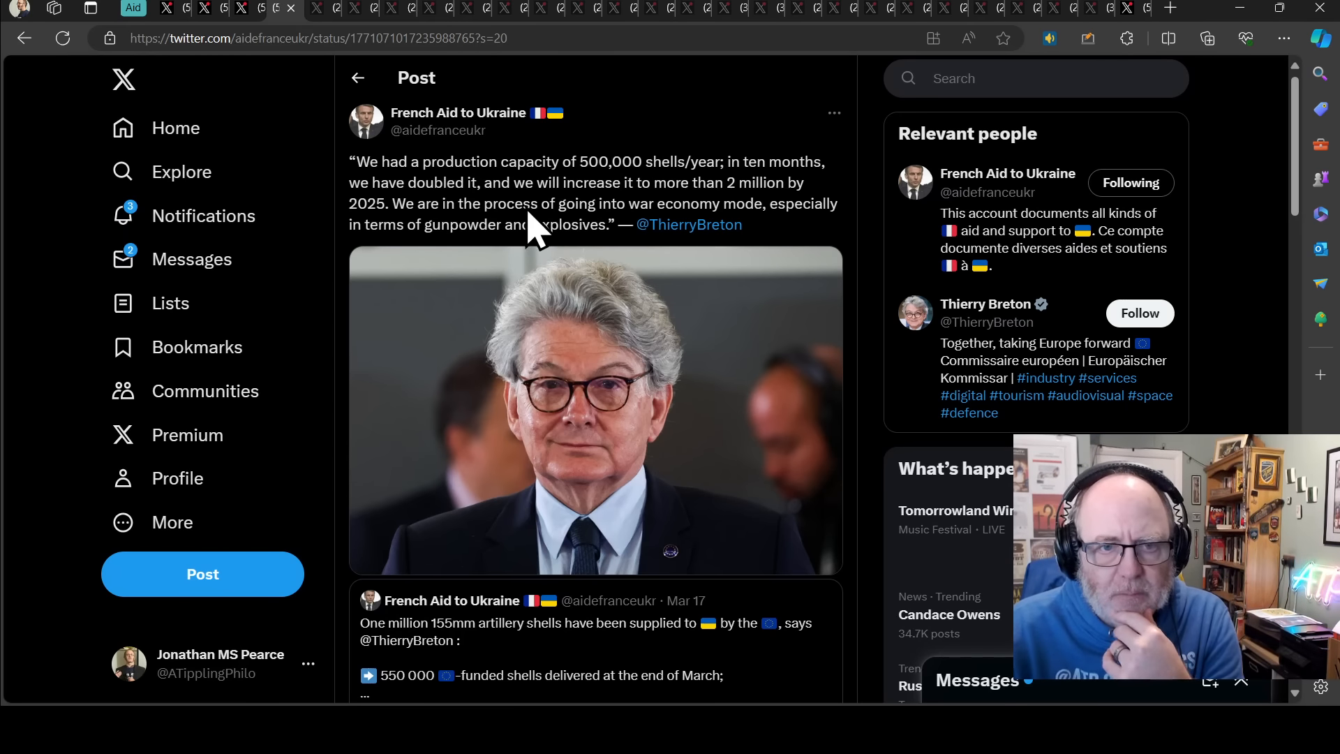
mouse_move(486, 226)
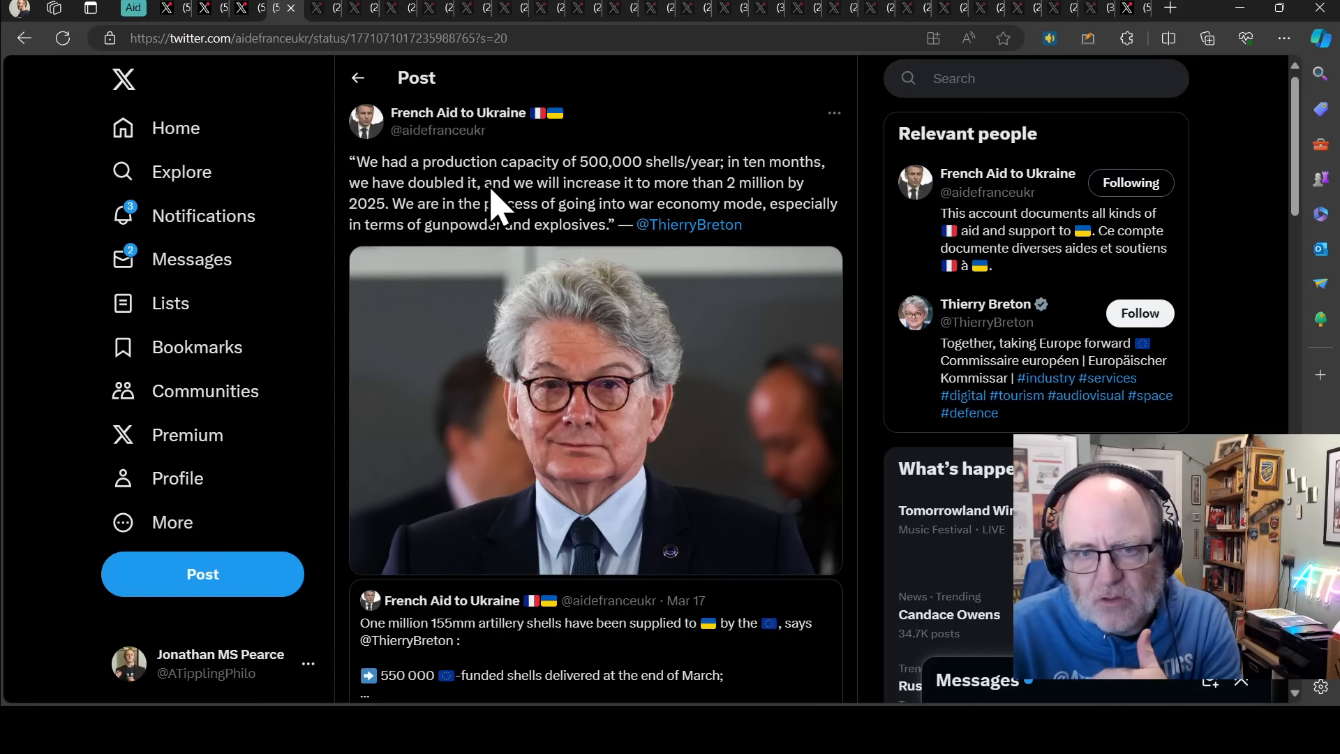
mouse_move(487, 256)
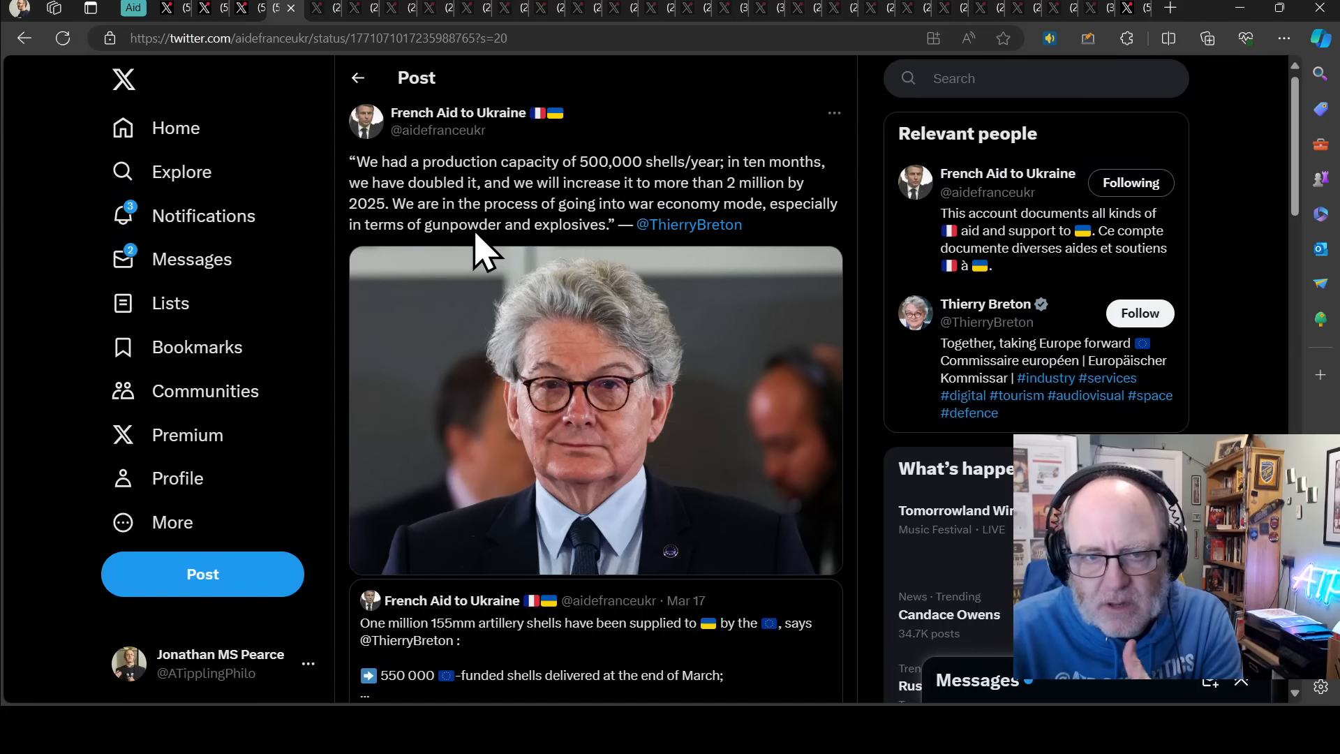
mouse_move(552, 248)
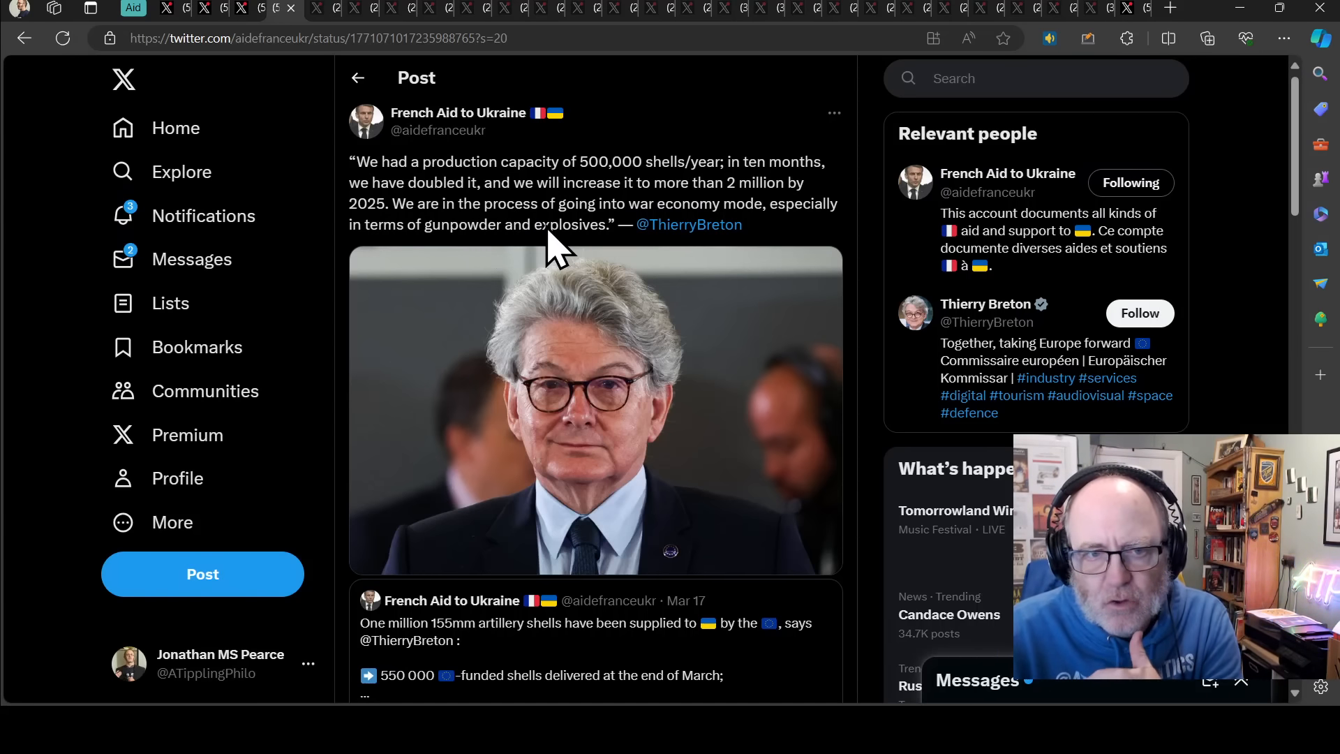
mouse_move(522, 252)
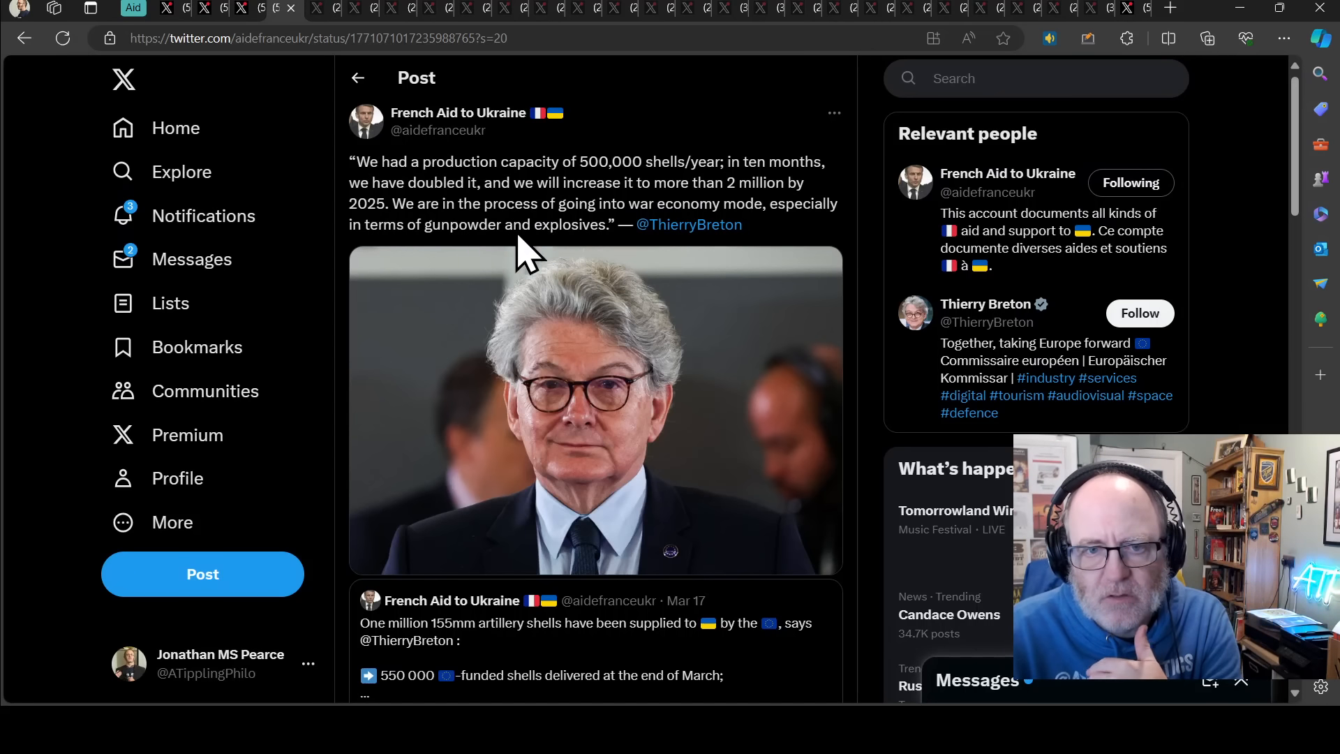
mouse_move(538, 260)
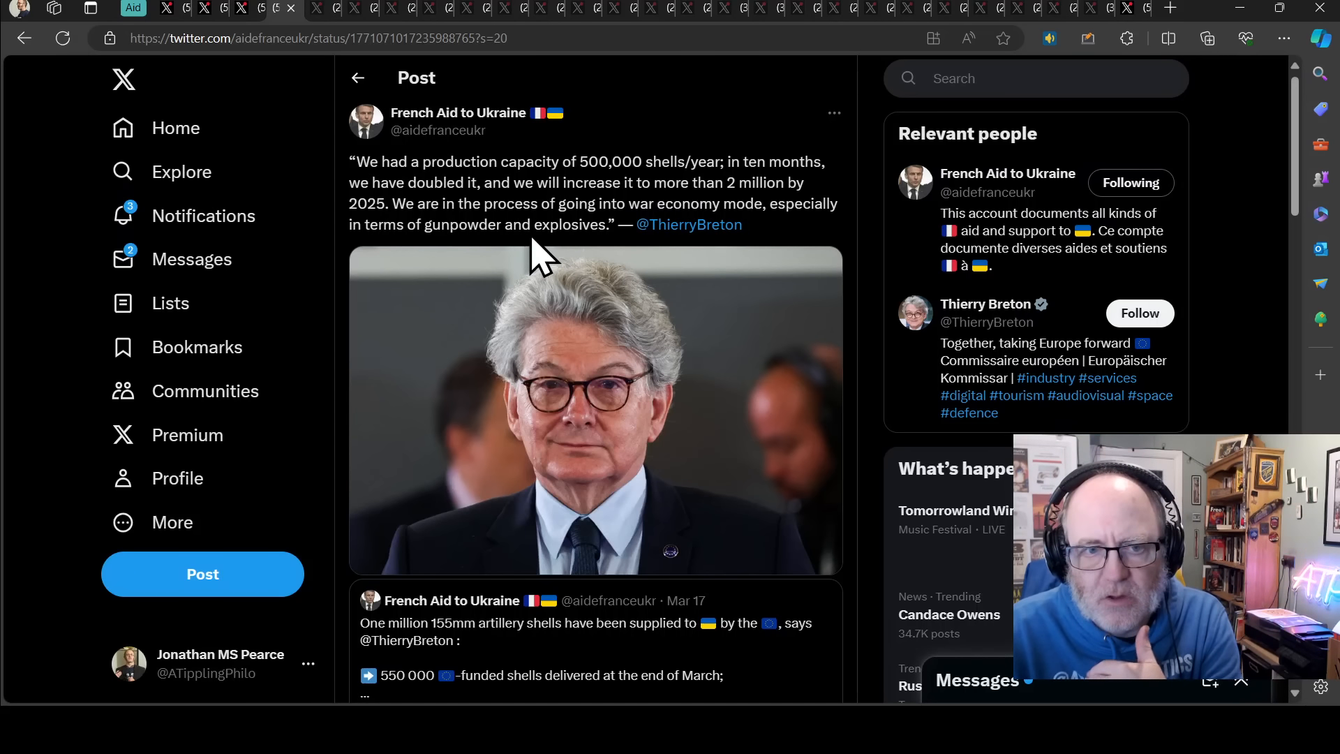
mouse_move(544, 257)
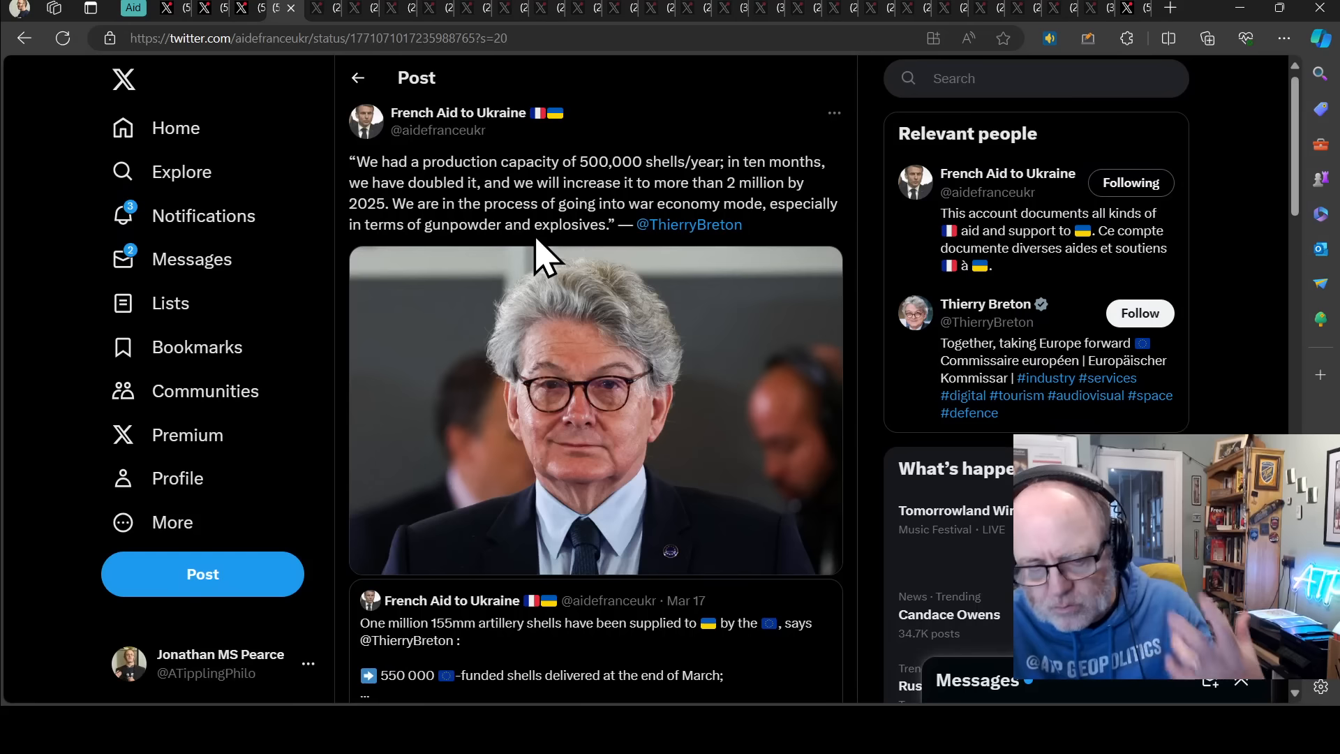
mouse_move(358, 107)
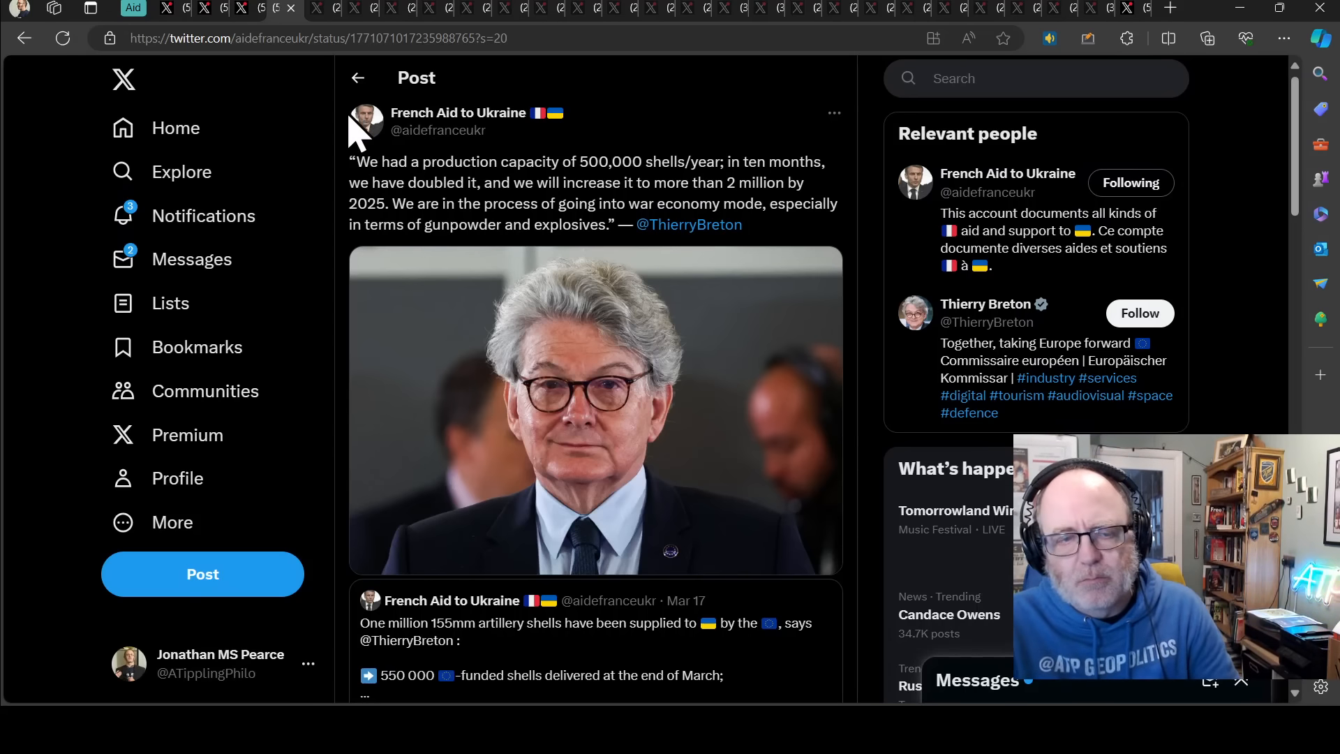
mouse_move(354, 193)
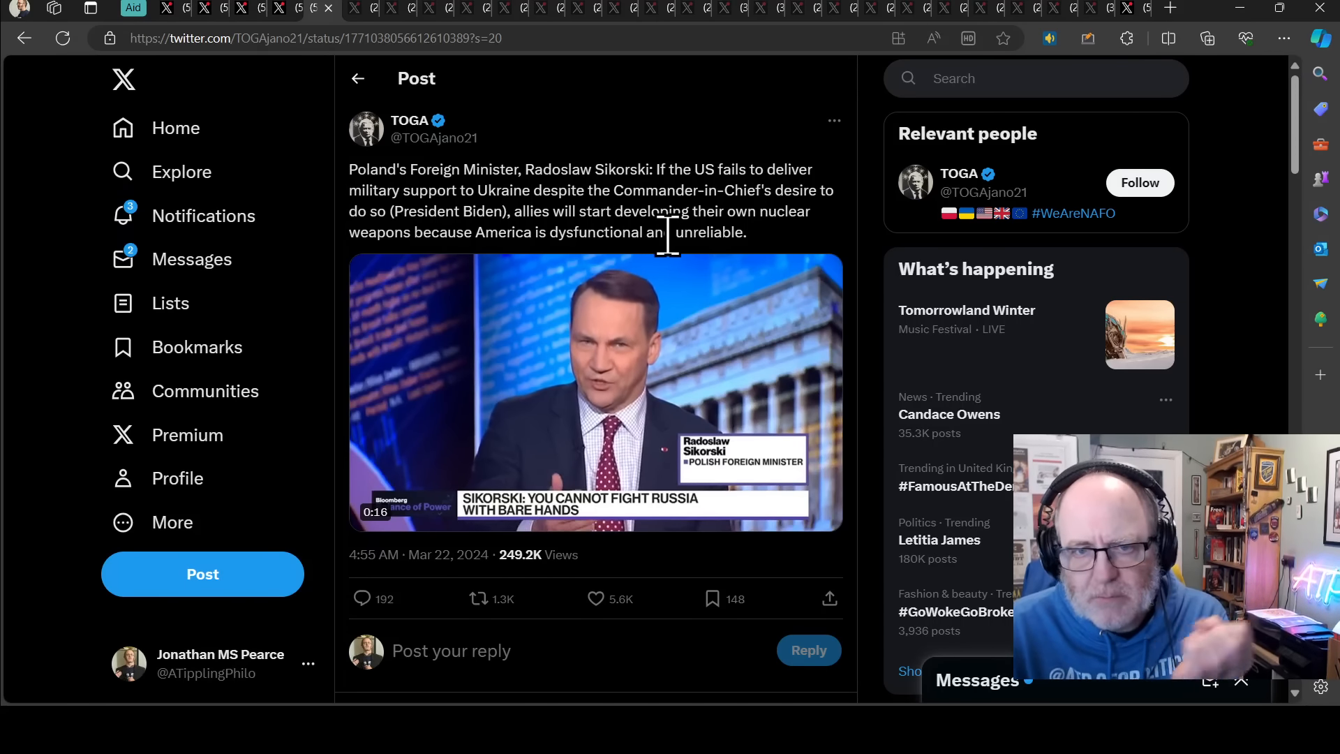
mouse_move(679, 248)
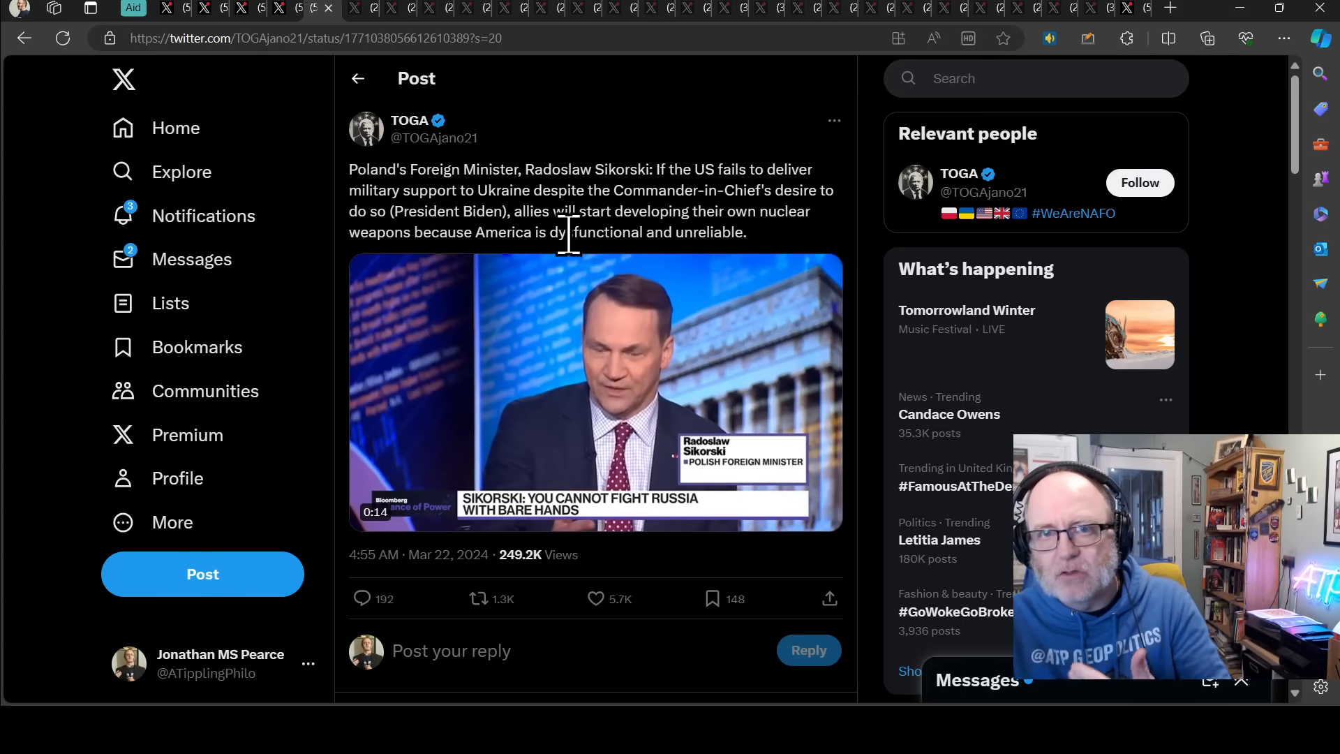
mouse_move(594, 270)
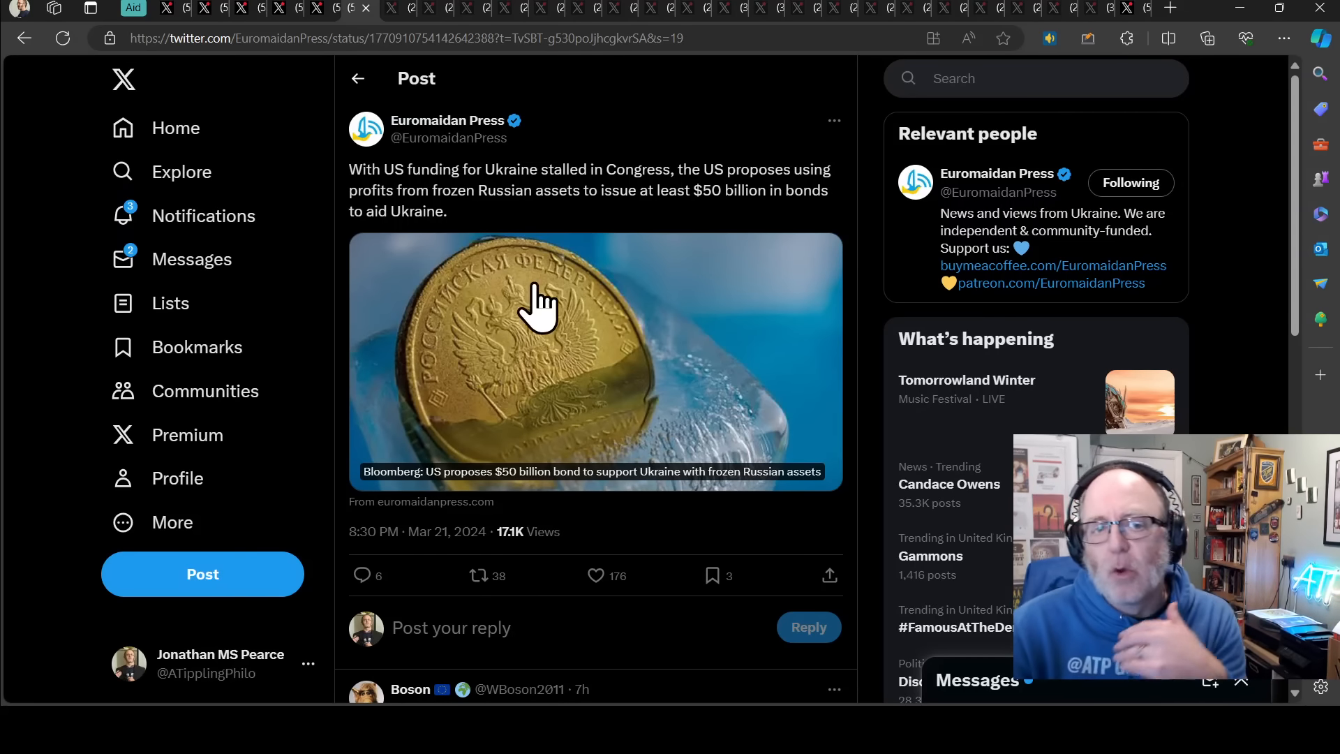
mouse_move(765, 269)
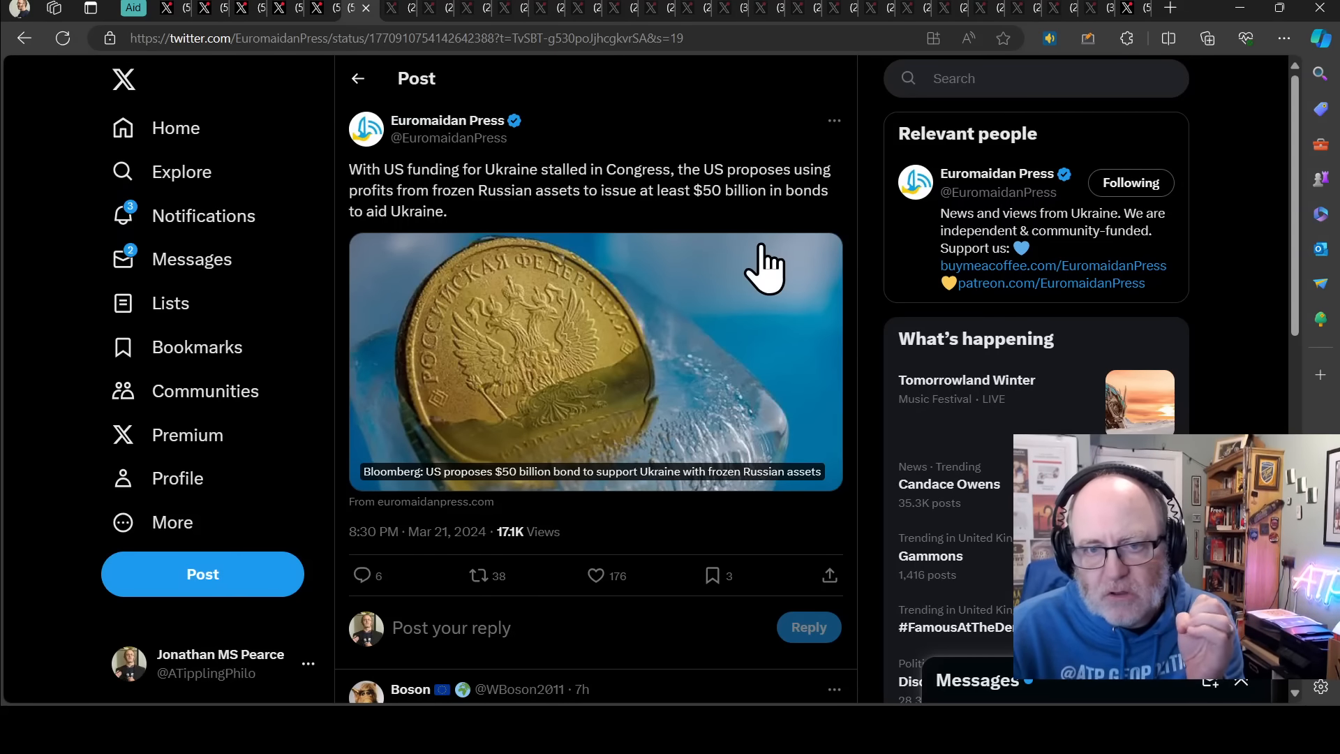
mouse_move(713, 304)
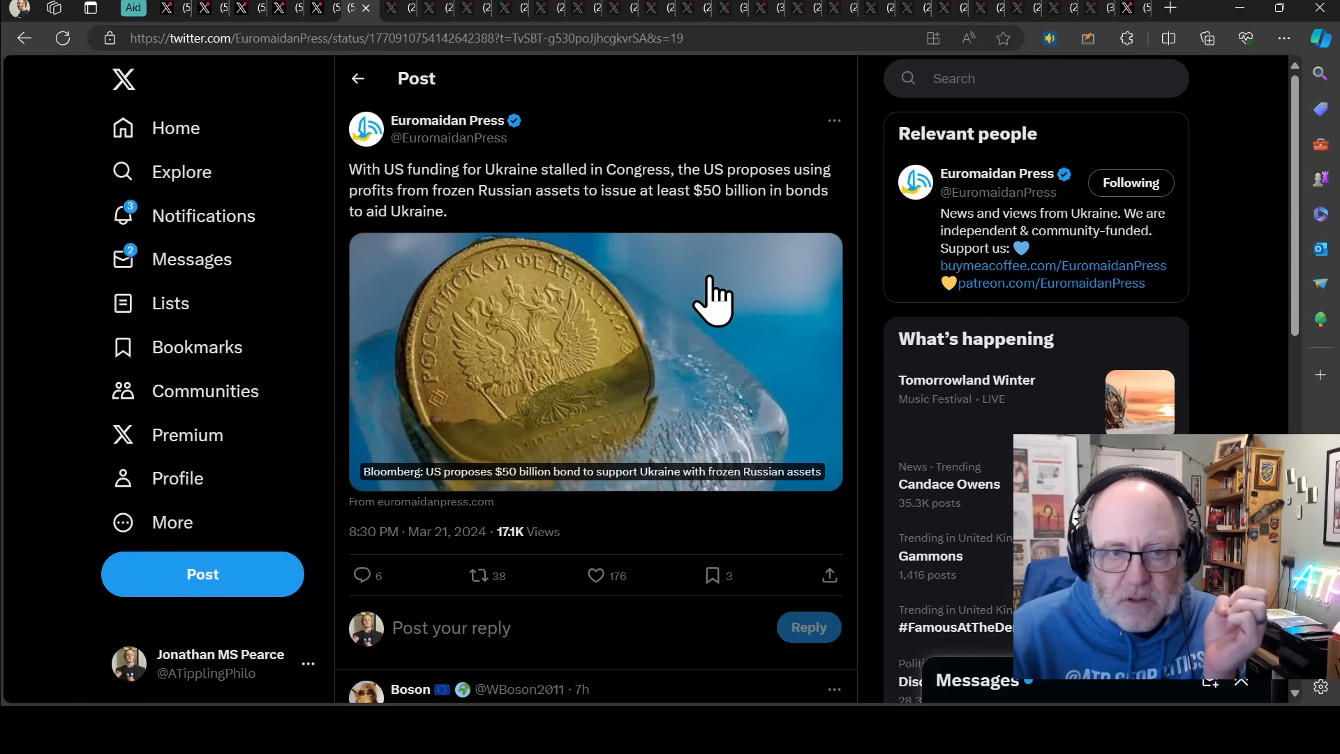
mouse_move(639, 239)
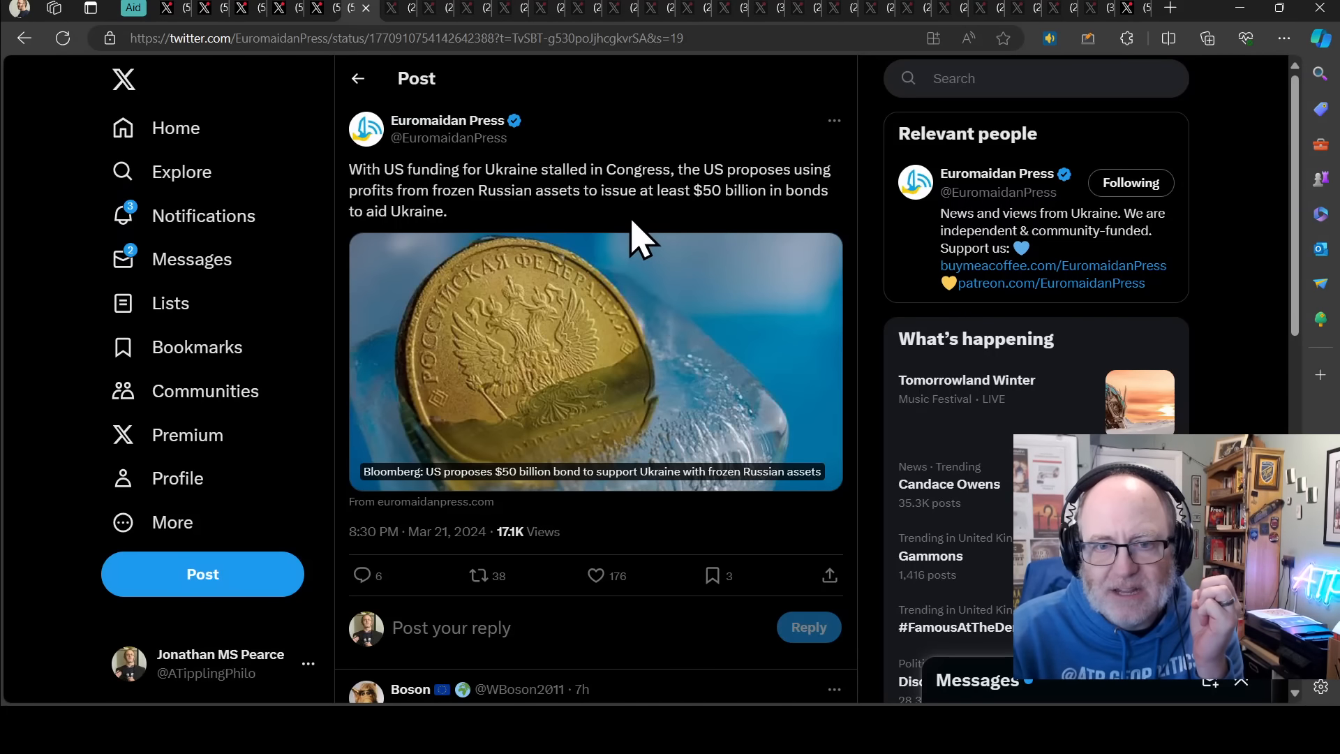
mouse_move(743, 235)
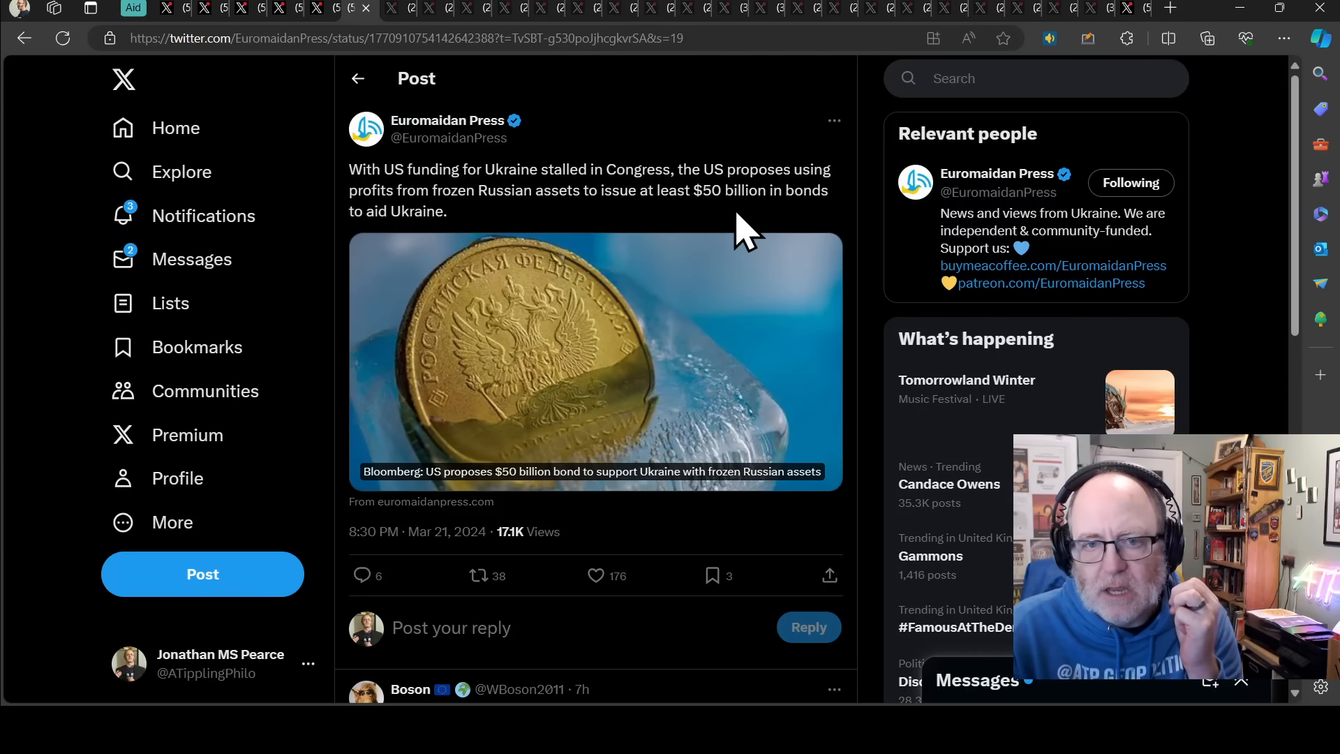
mouse_move(548, 169)
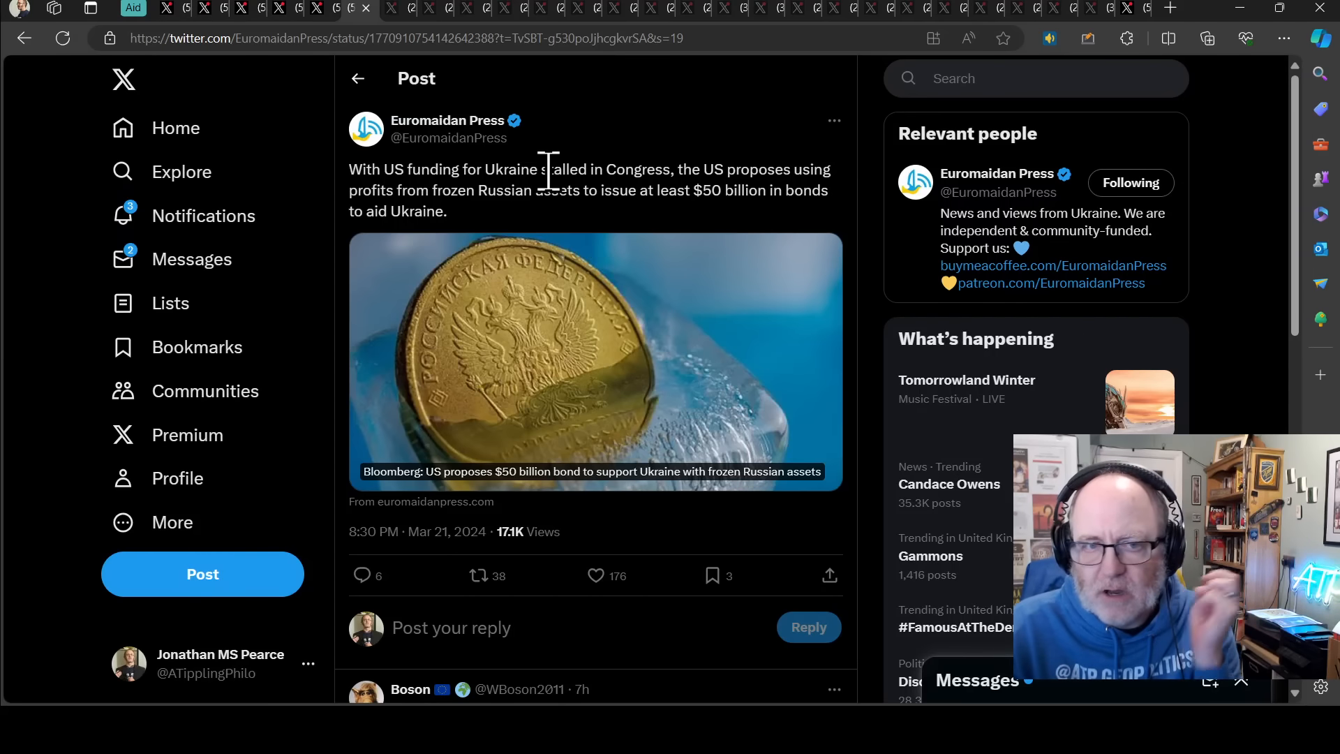
mouse_move(410, 137)
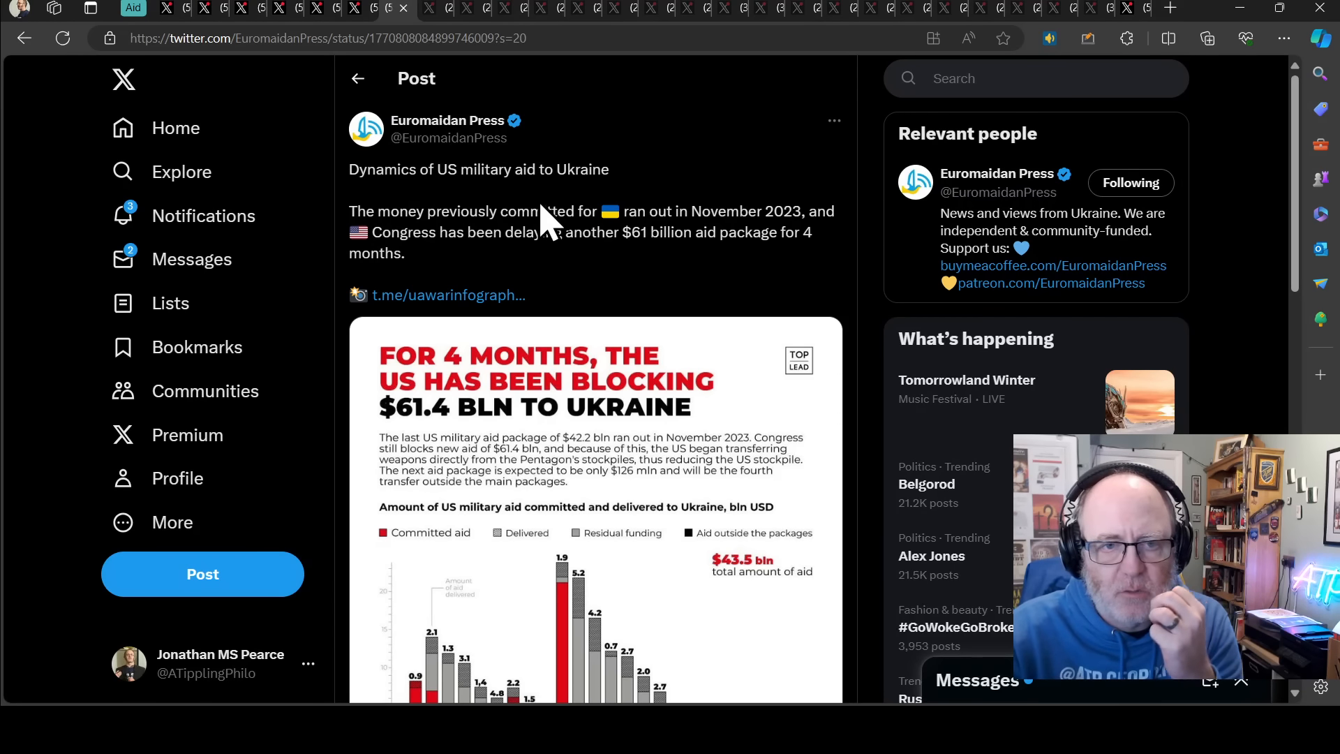
mouse_move(570, 280)
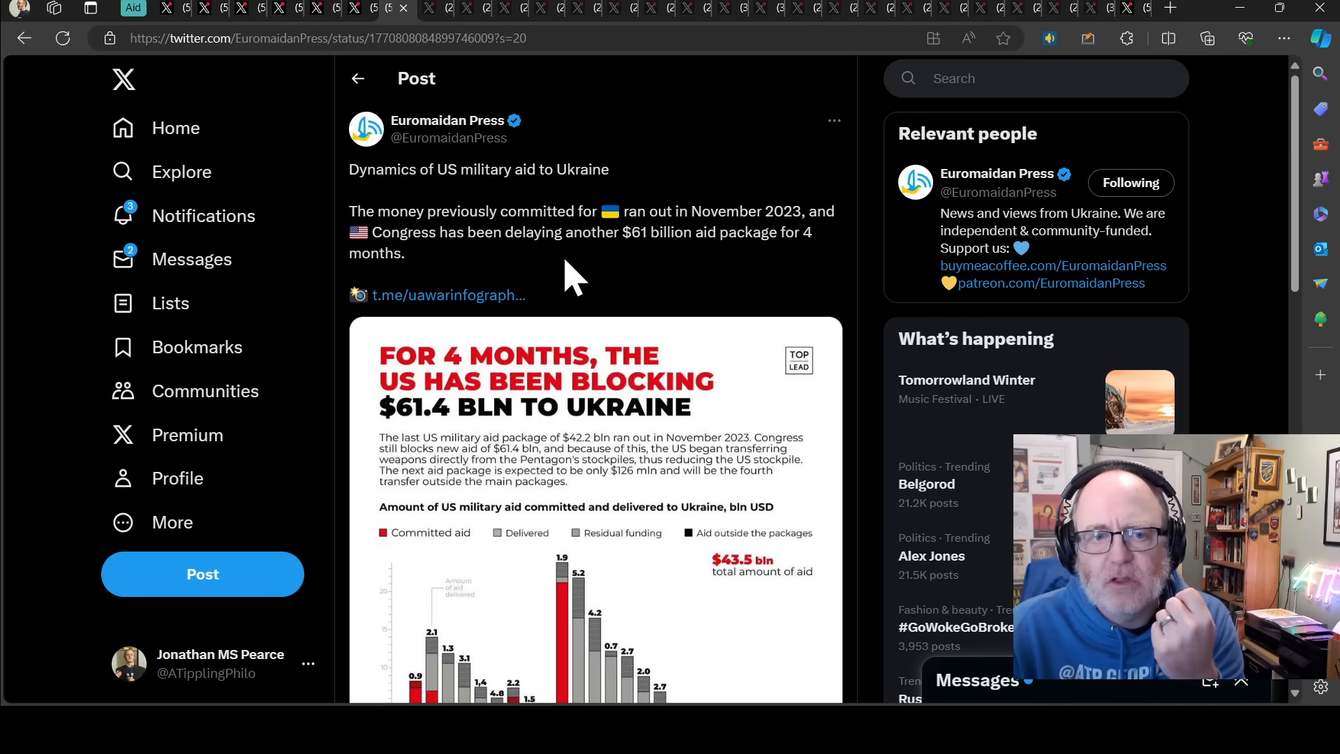
mouse_move(548, 381)
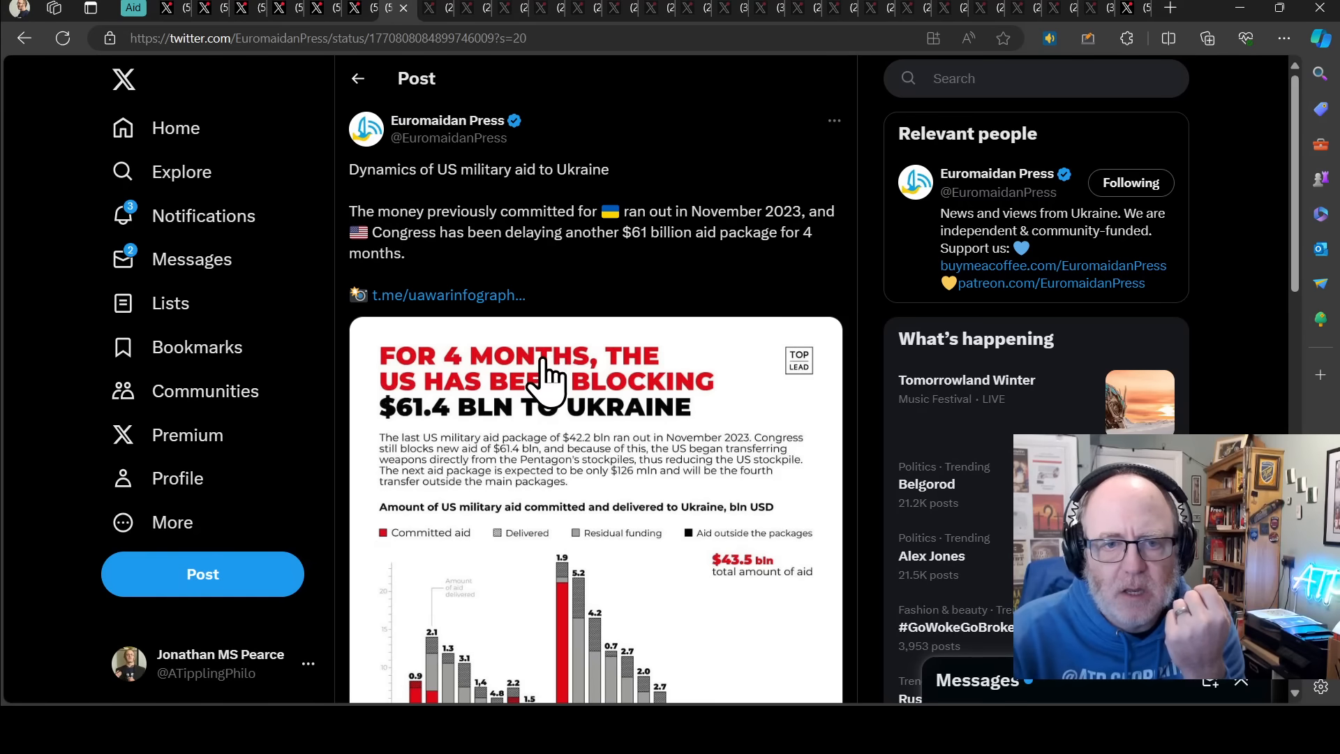
mouse_move(534, 389)
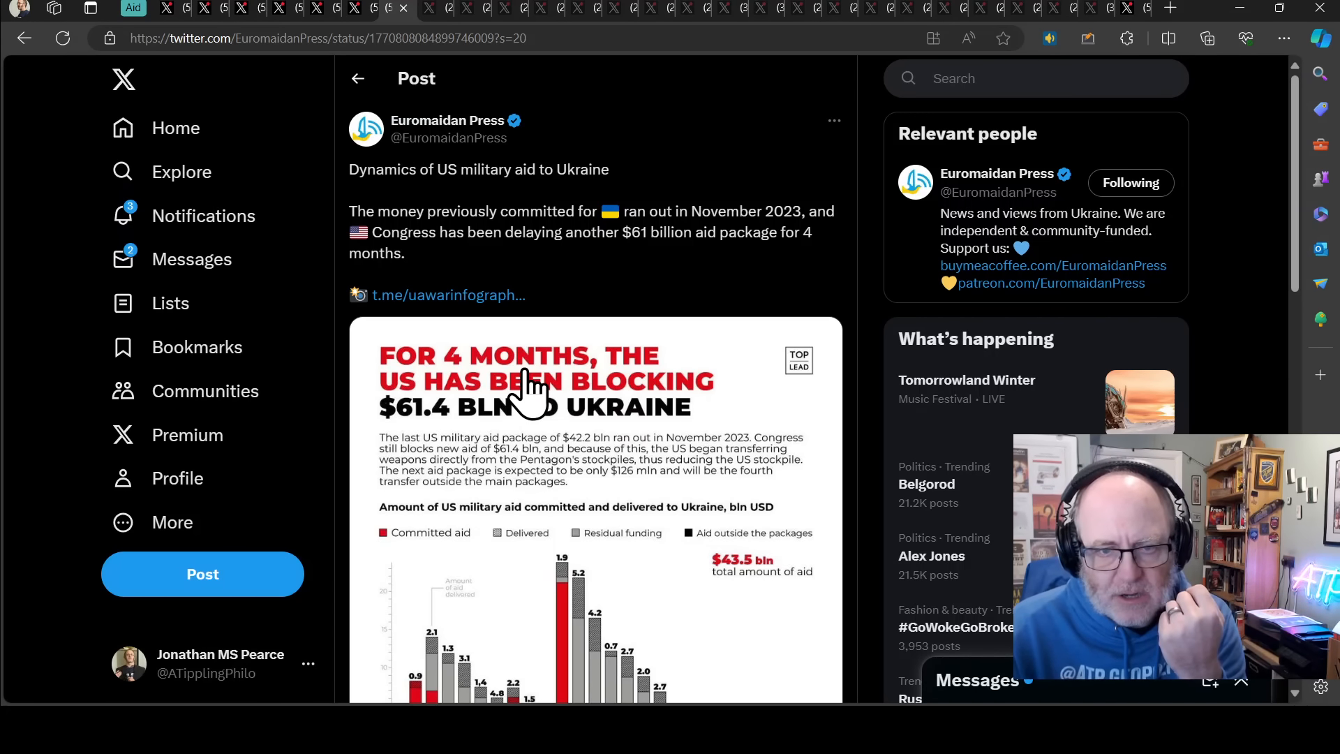
- Enlarge Euromaidan Press's $43.5 billion US military aid chart in the photo viewer
left_click(525, 385)
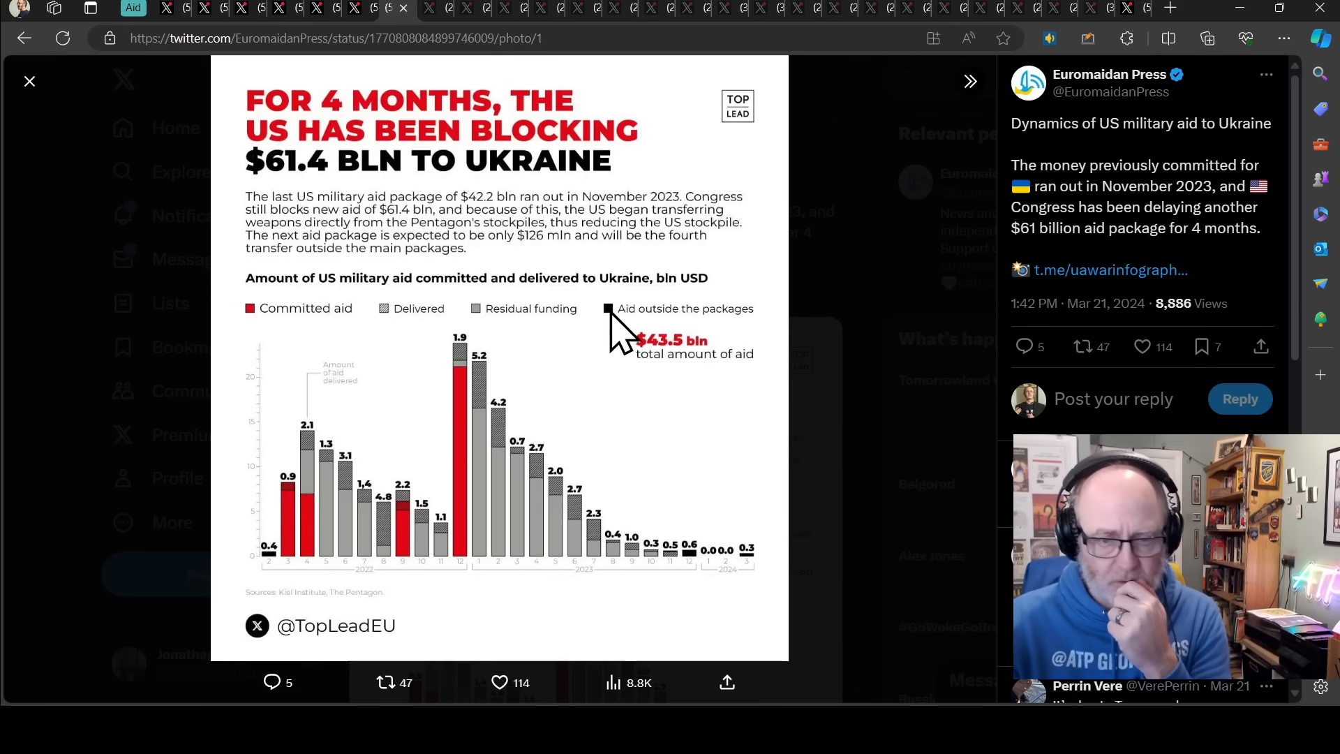
mouse_move(1233, 294)
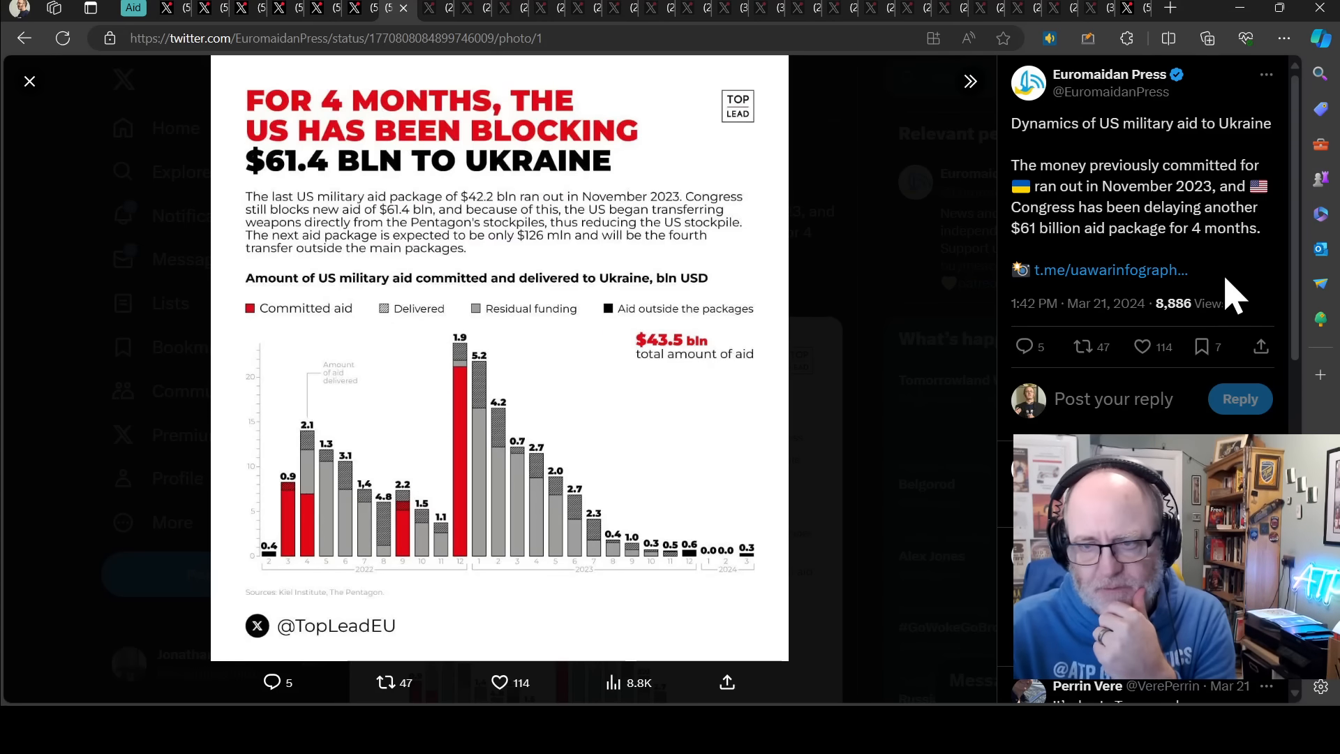
mouse_move(564, 436)
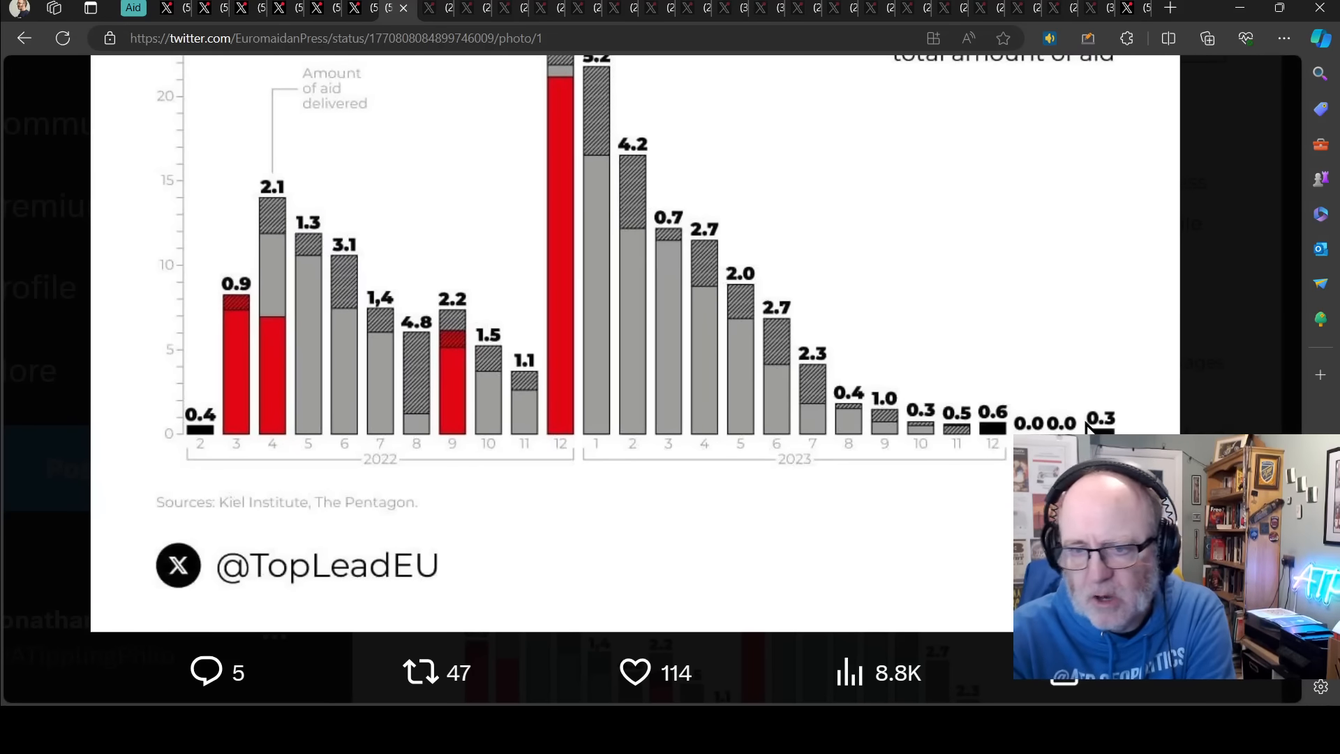
scroll("up", 3)
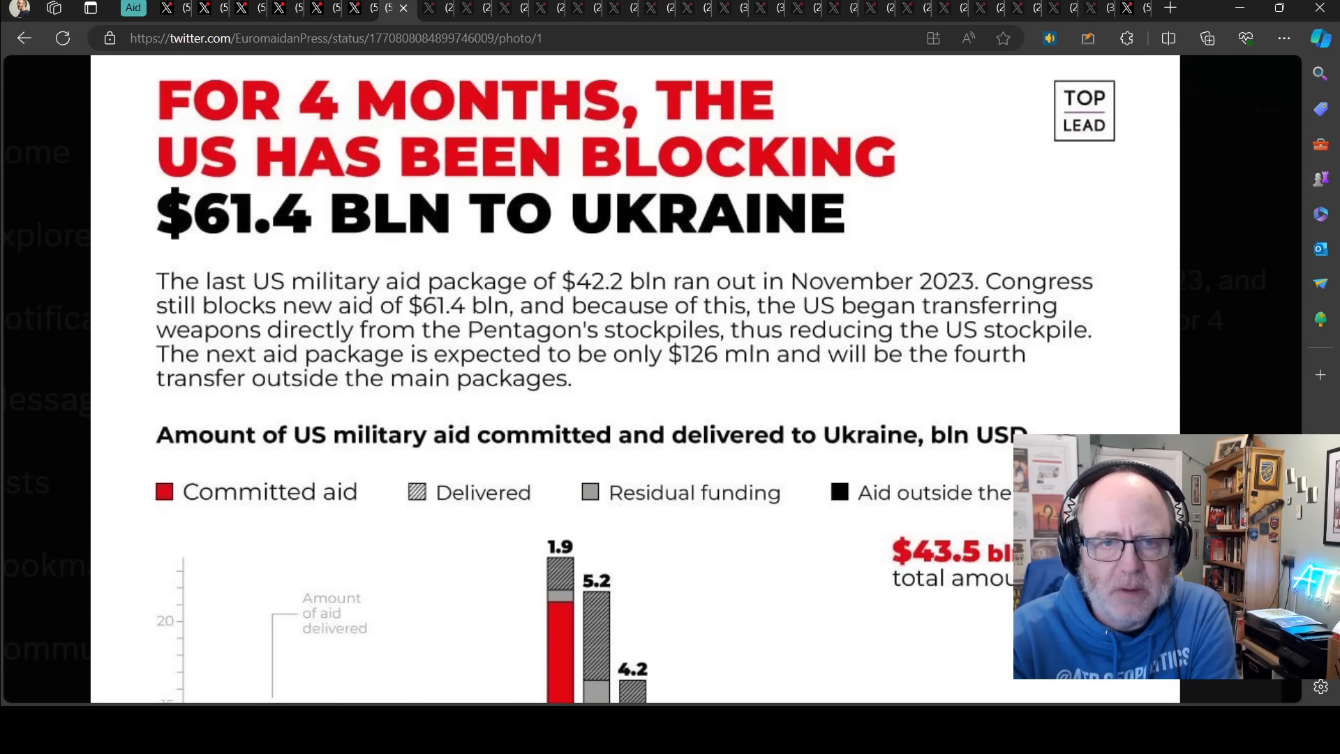
scroll("down", 3)
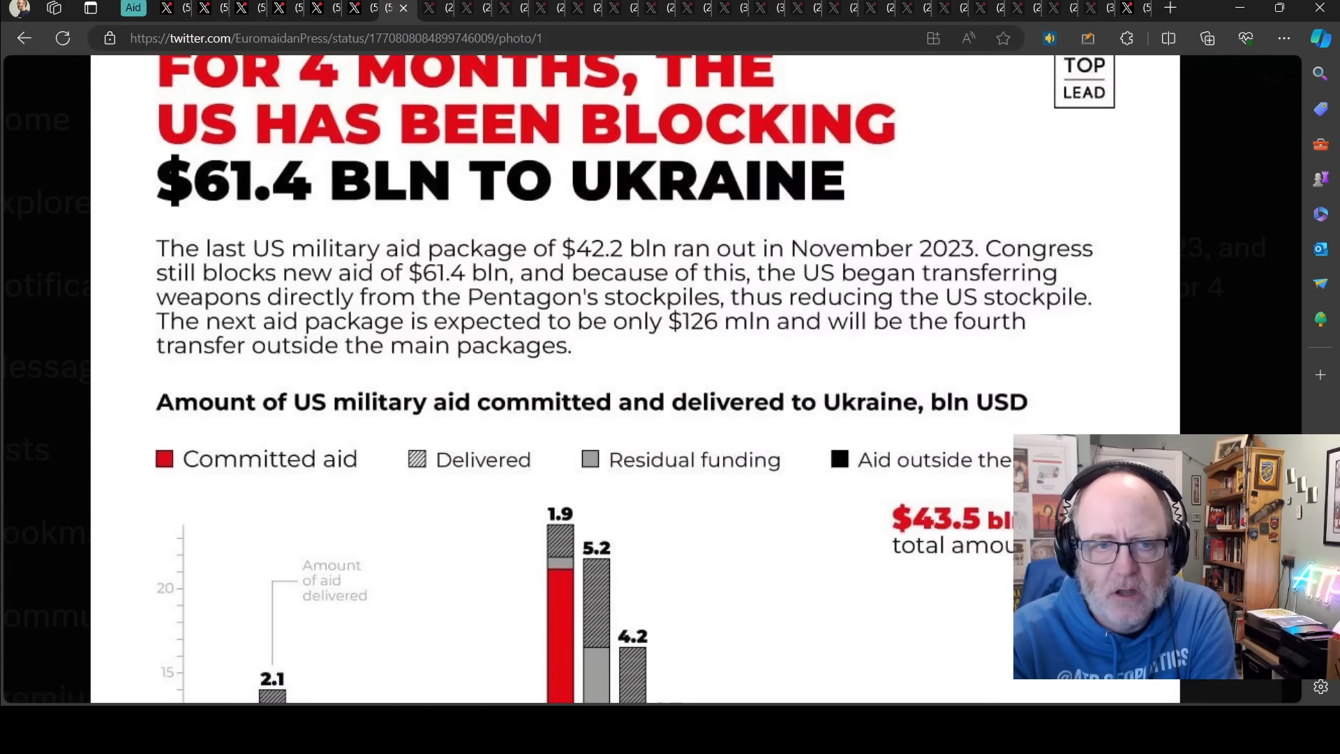
scroll("down", 3)
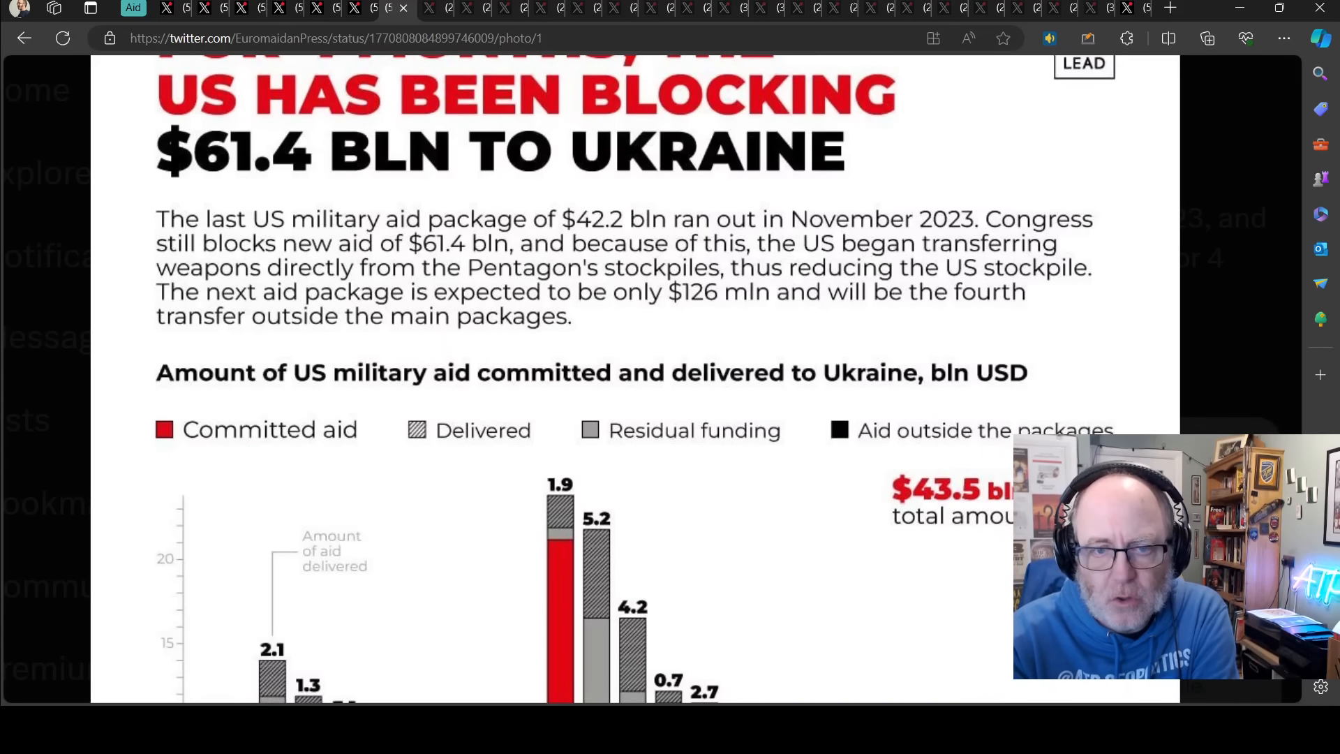
scroll("down", 3)
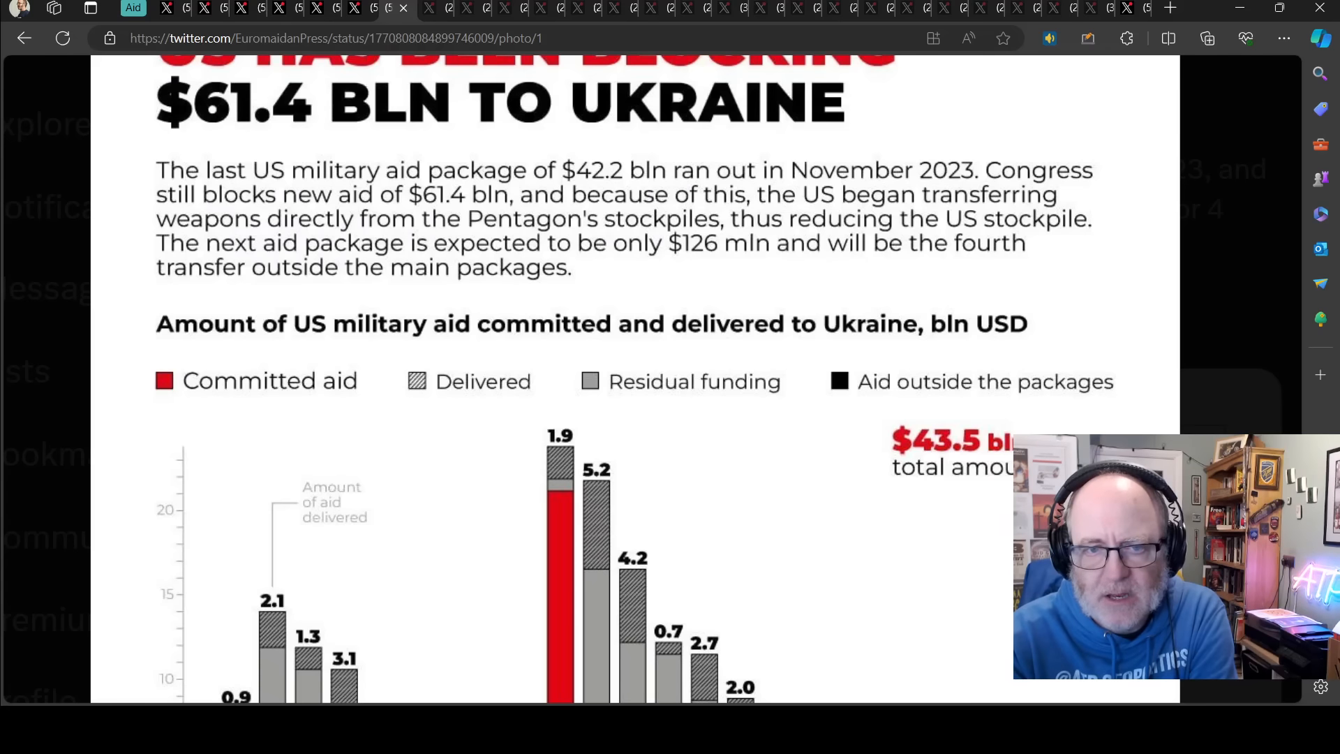
scroll("down", 3)
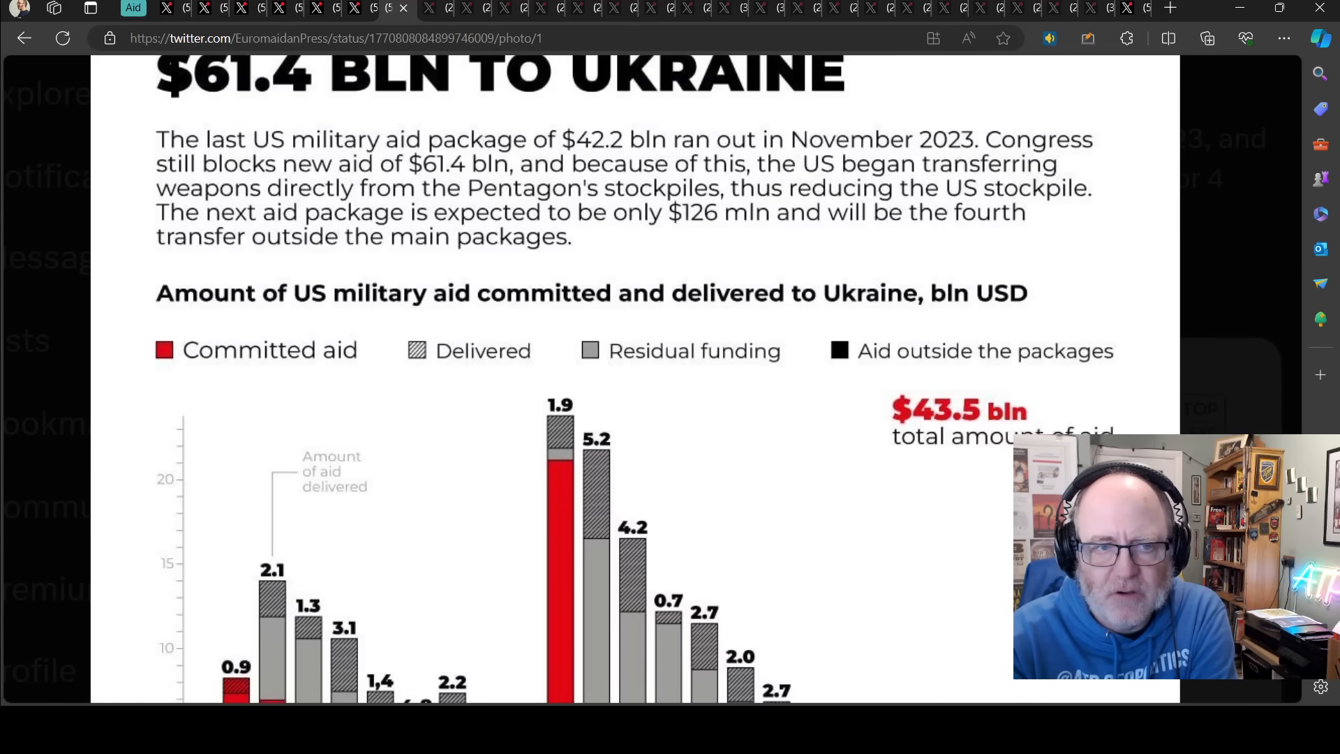
scroll("down", 3)
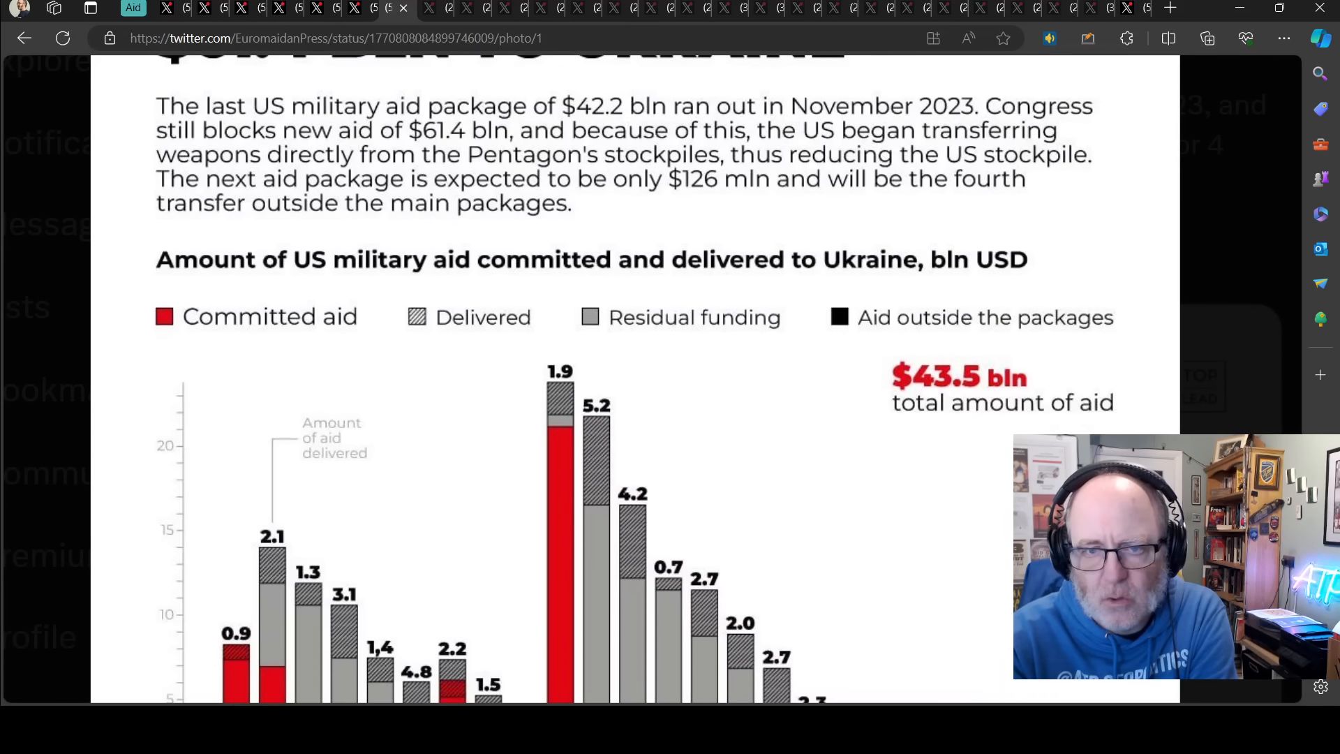
scroll("down", 3)
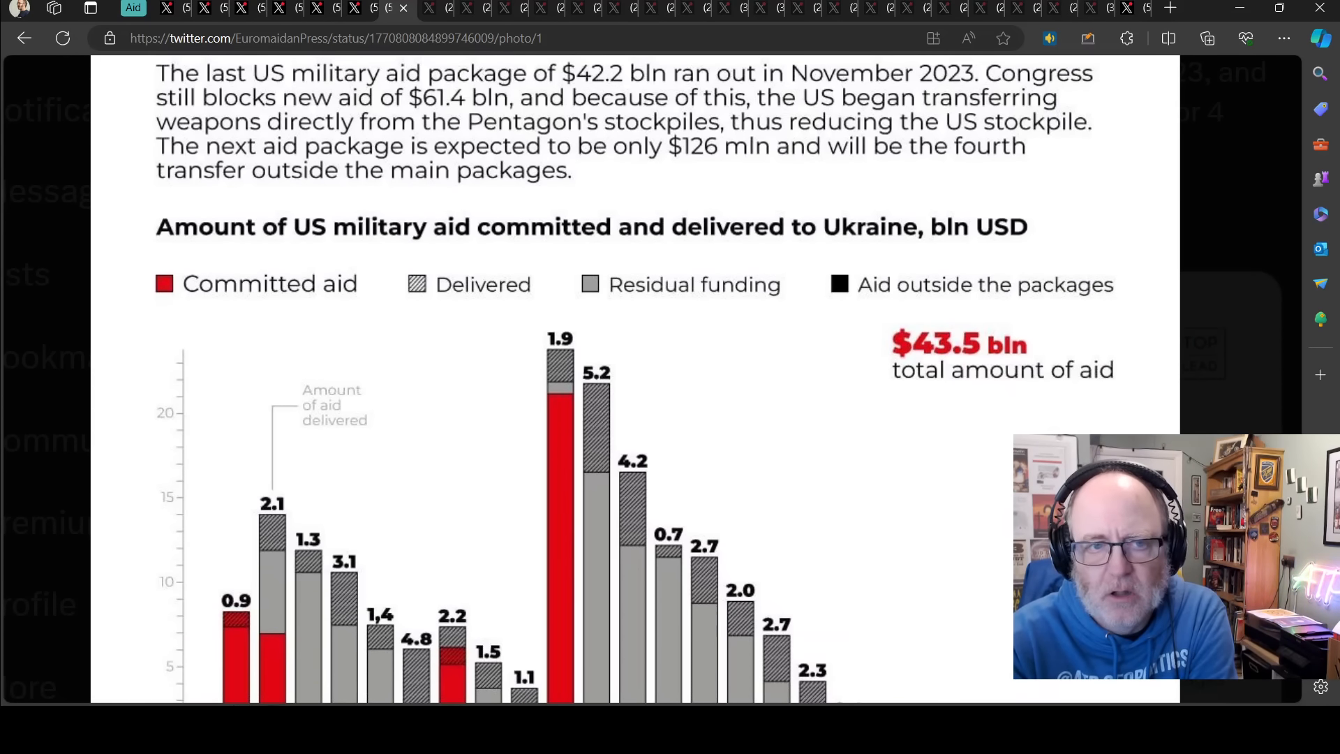
scroll("down", 3)
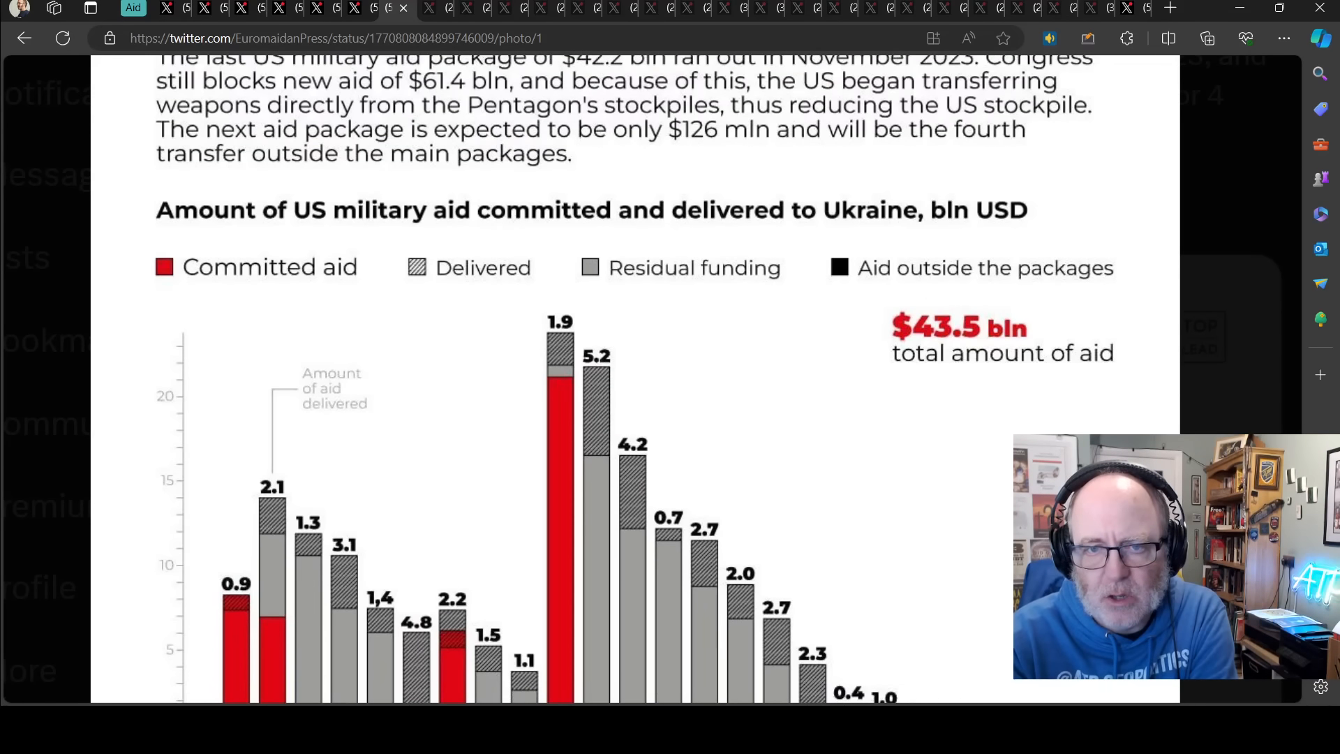
scroll("down", 3)
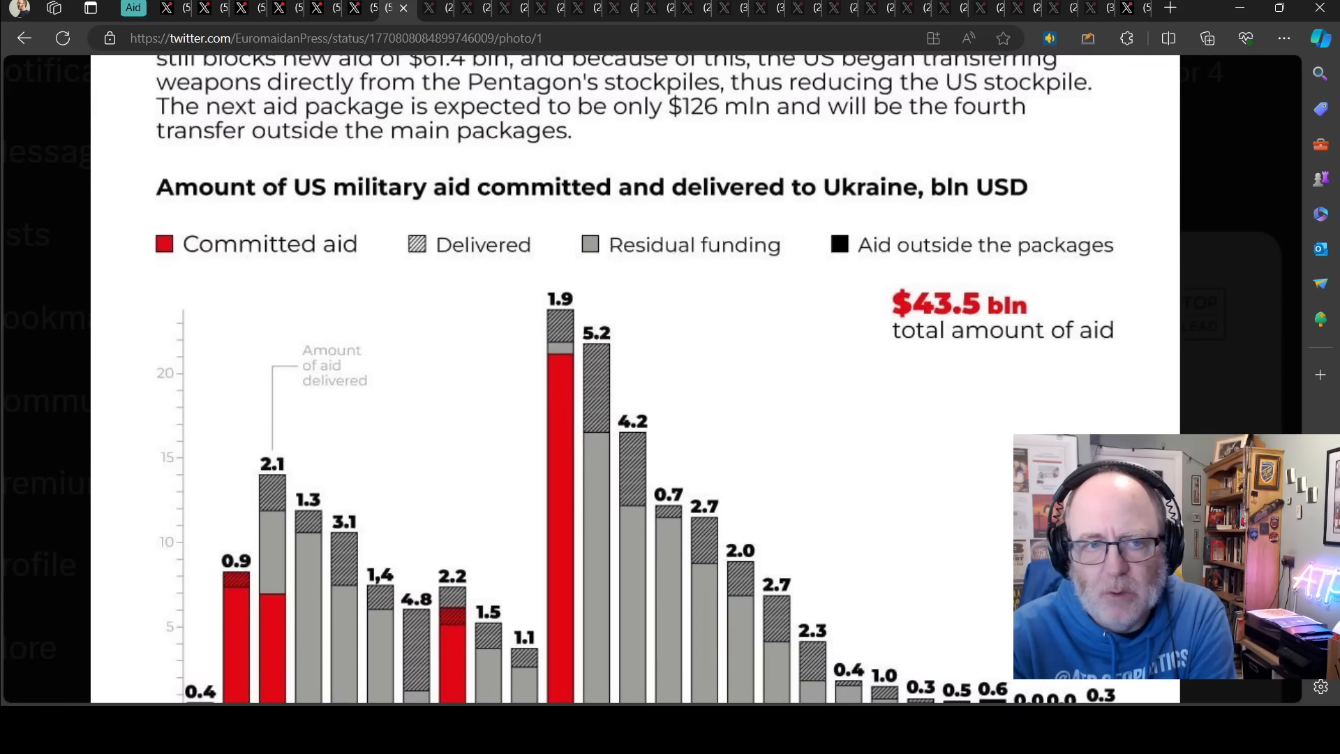
scroll("down", 3)
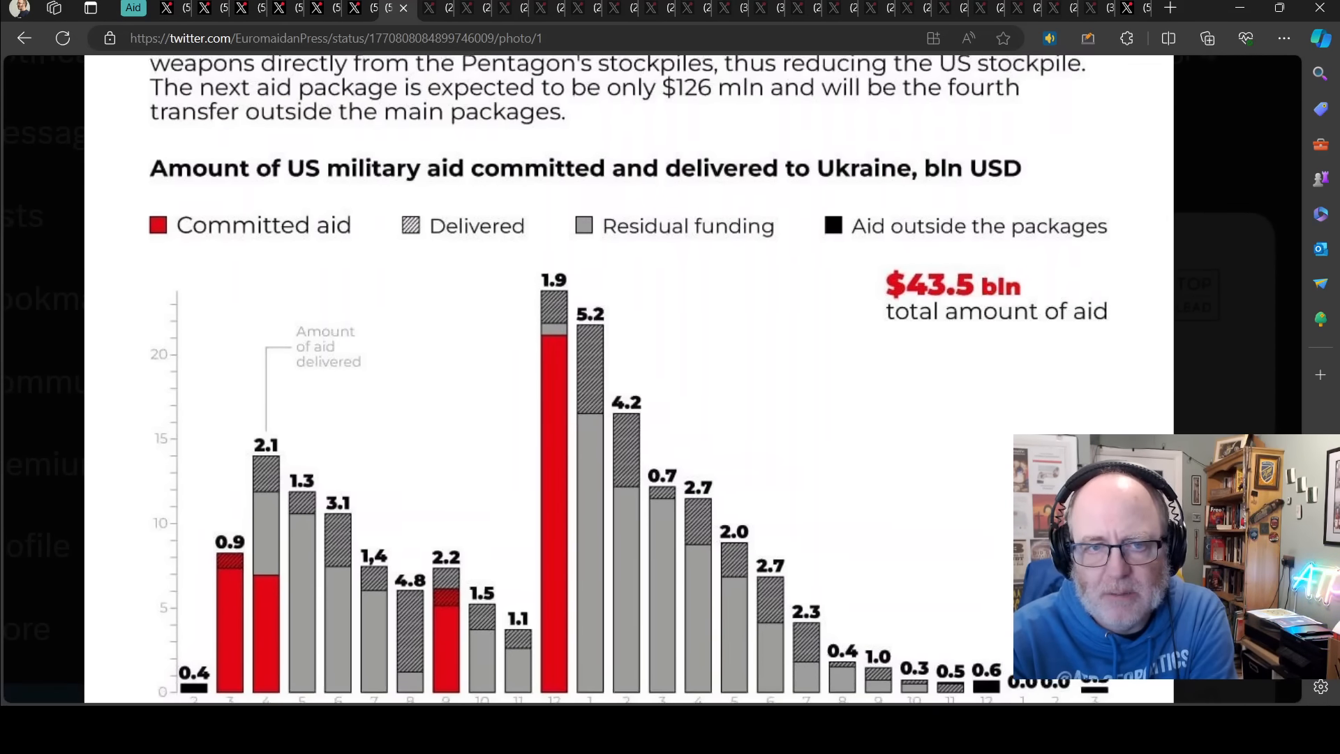
scroll("down", 3)
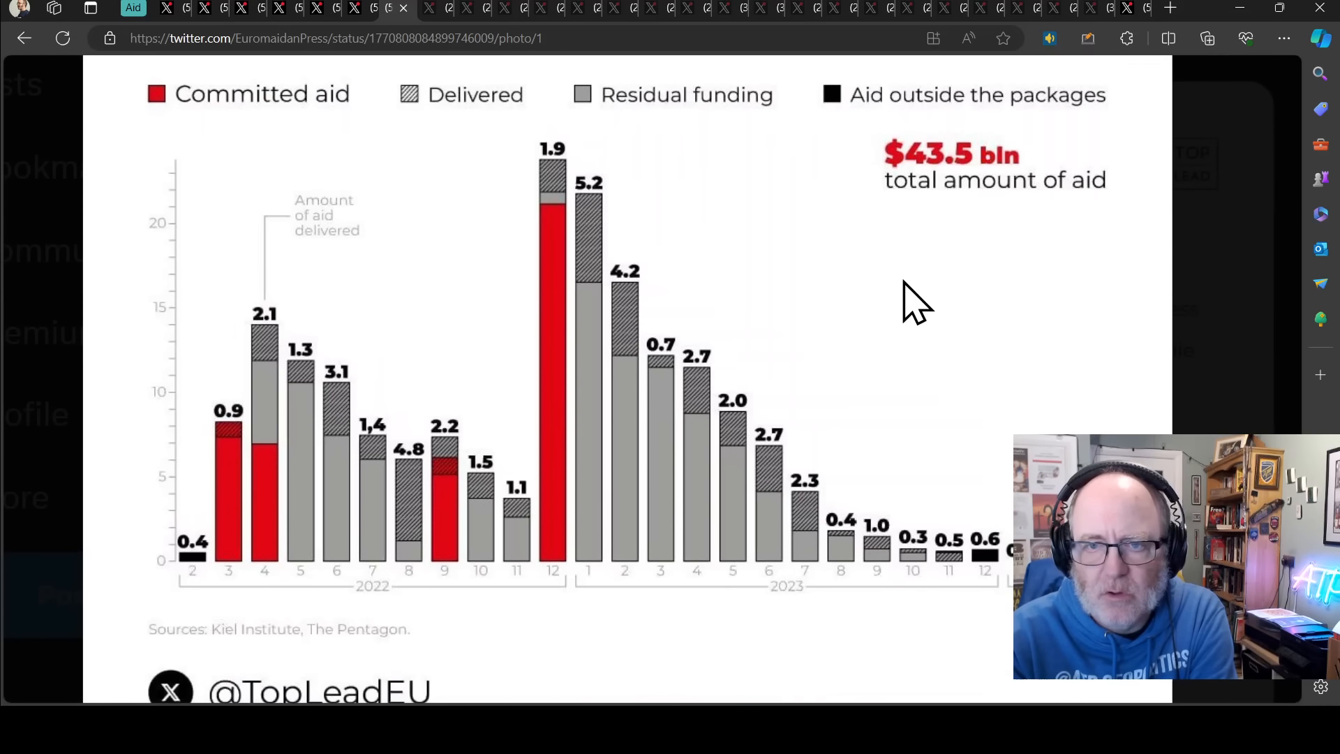
mouse_move(607, 513)
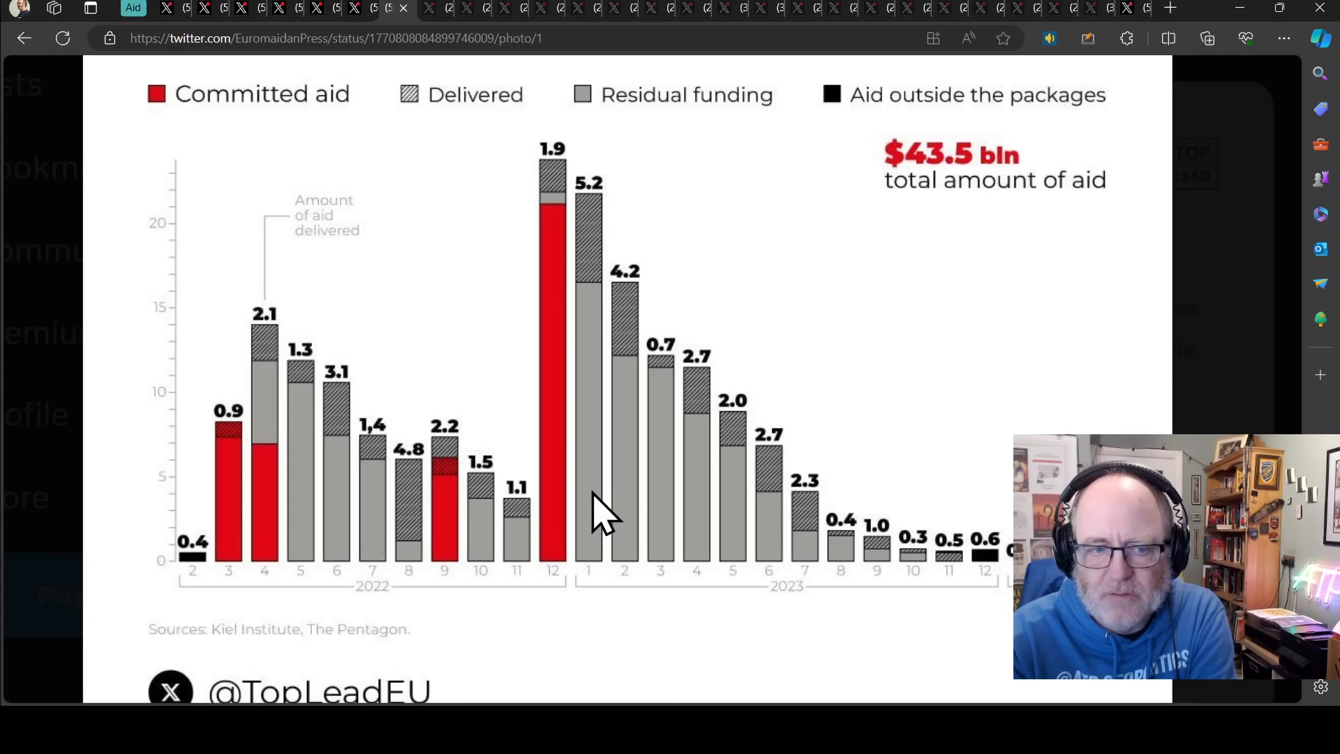
mouse_move(312, 564)
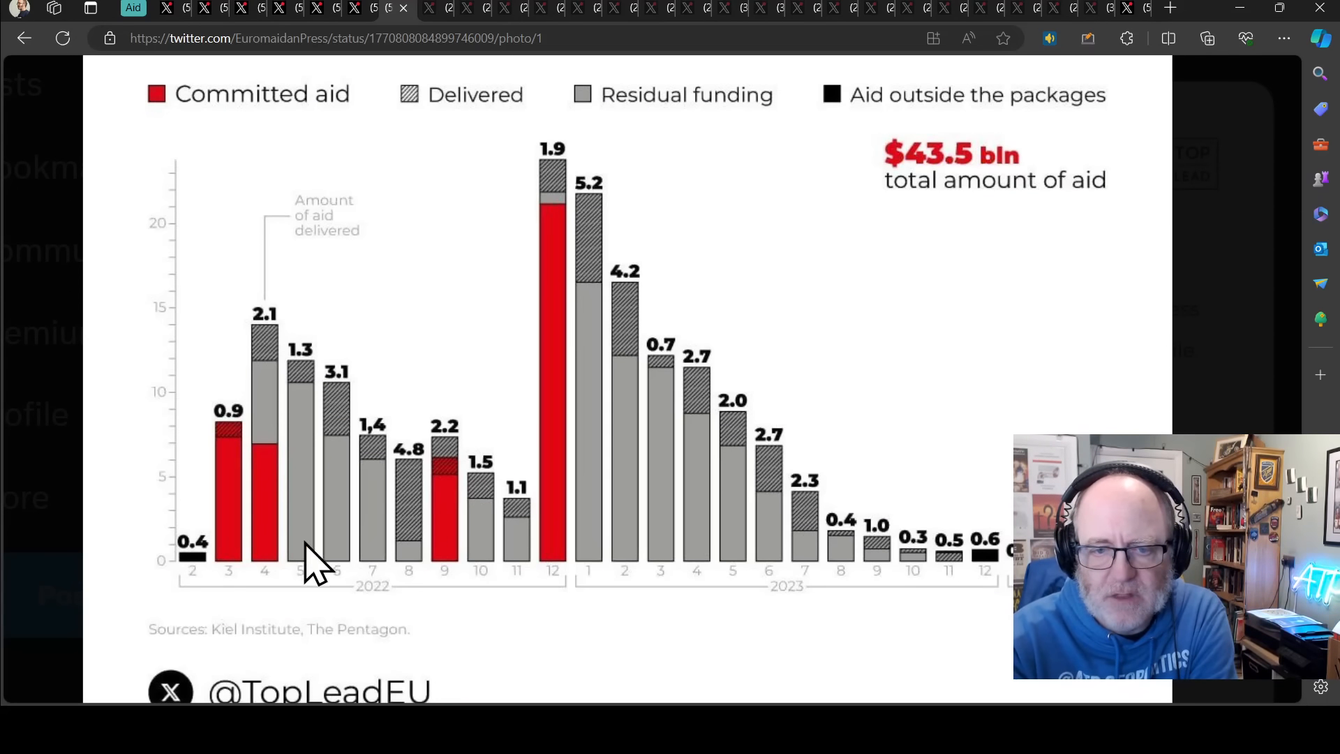
mouse_move(448, 568)
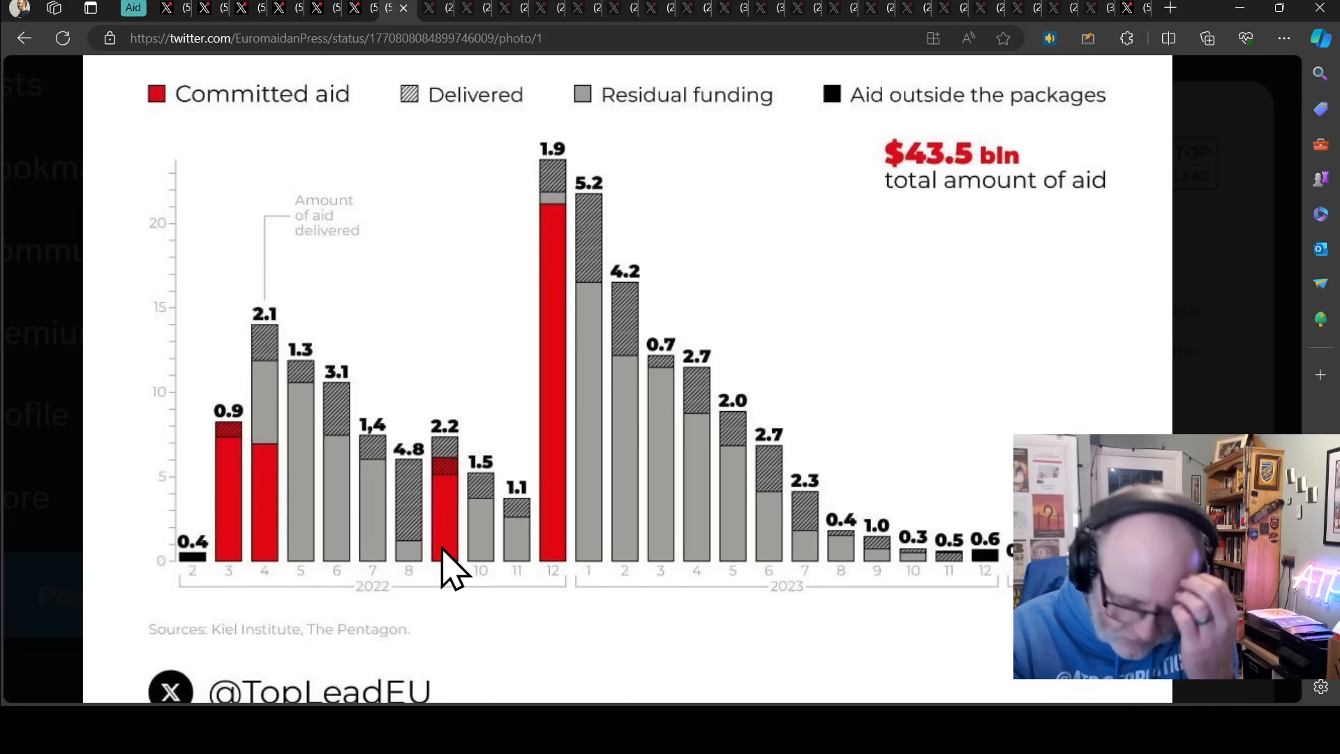
mouse_move(192, 568)
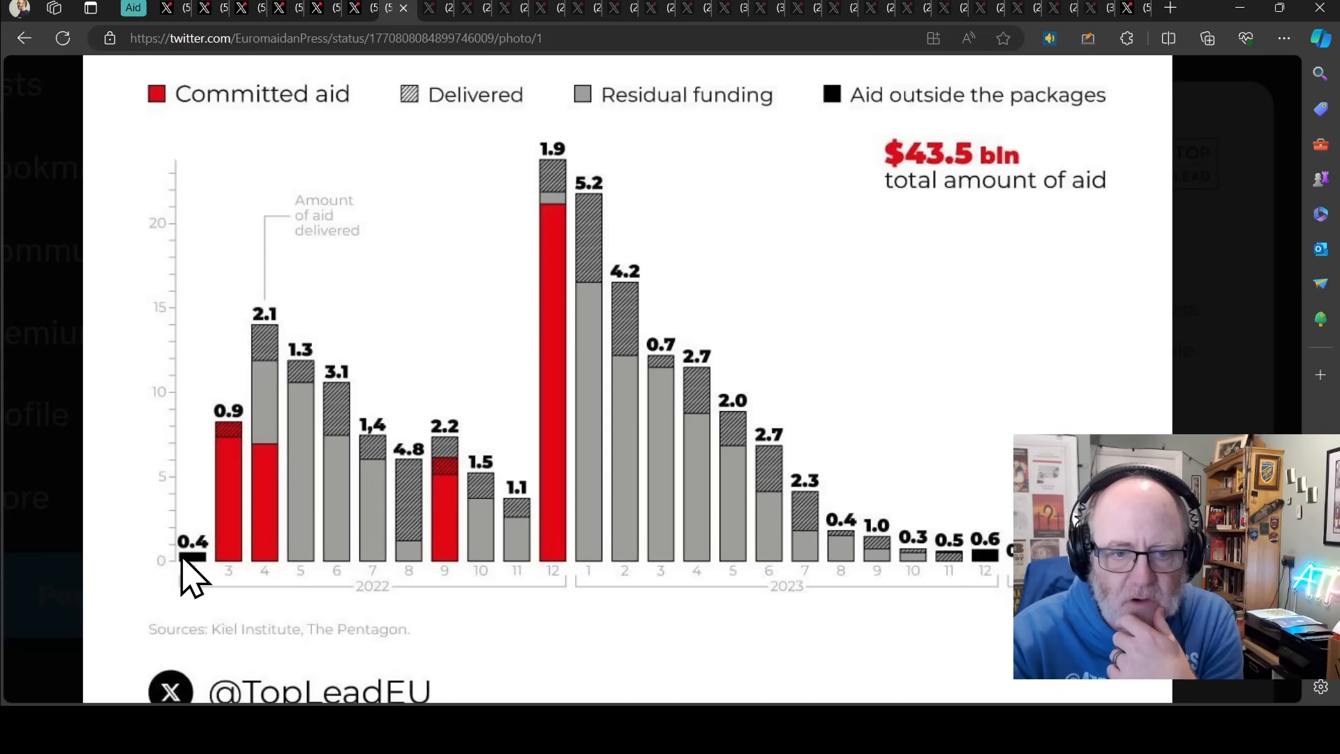
mouse_move(190, 564)
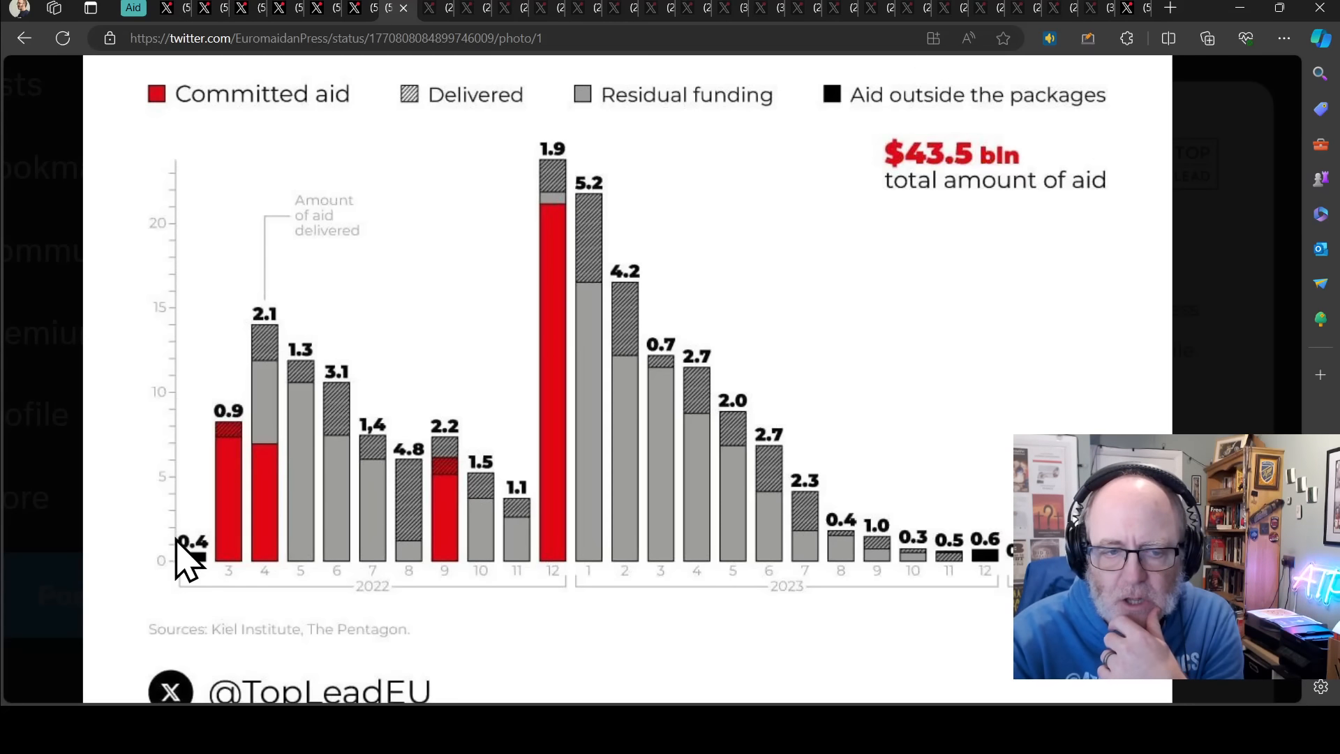
mouse_move(922, 504)
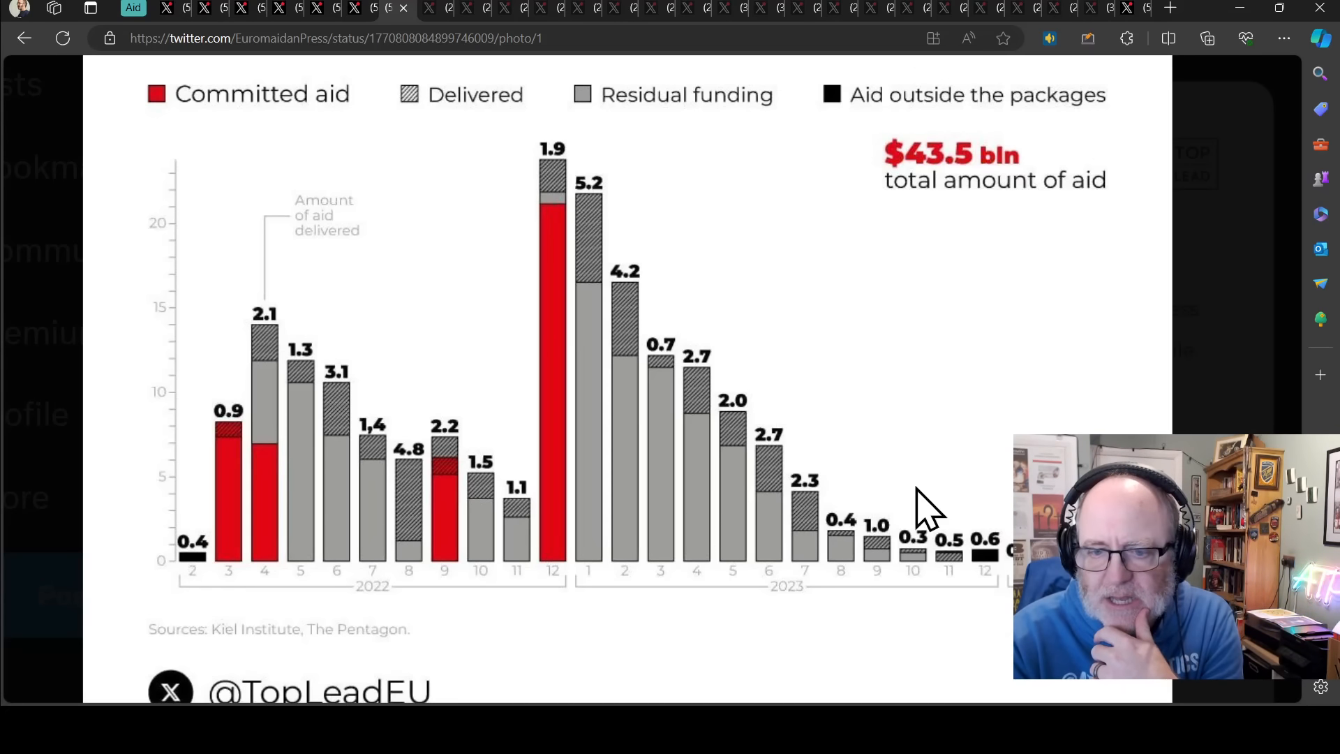
mouse_move(987, 568)
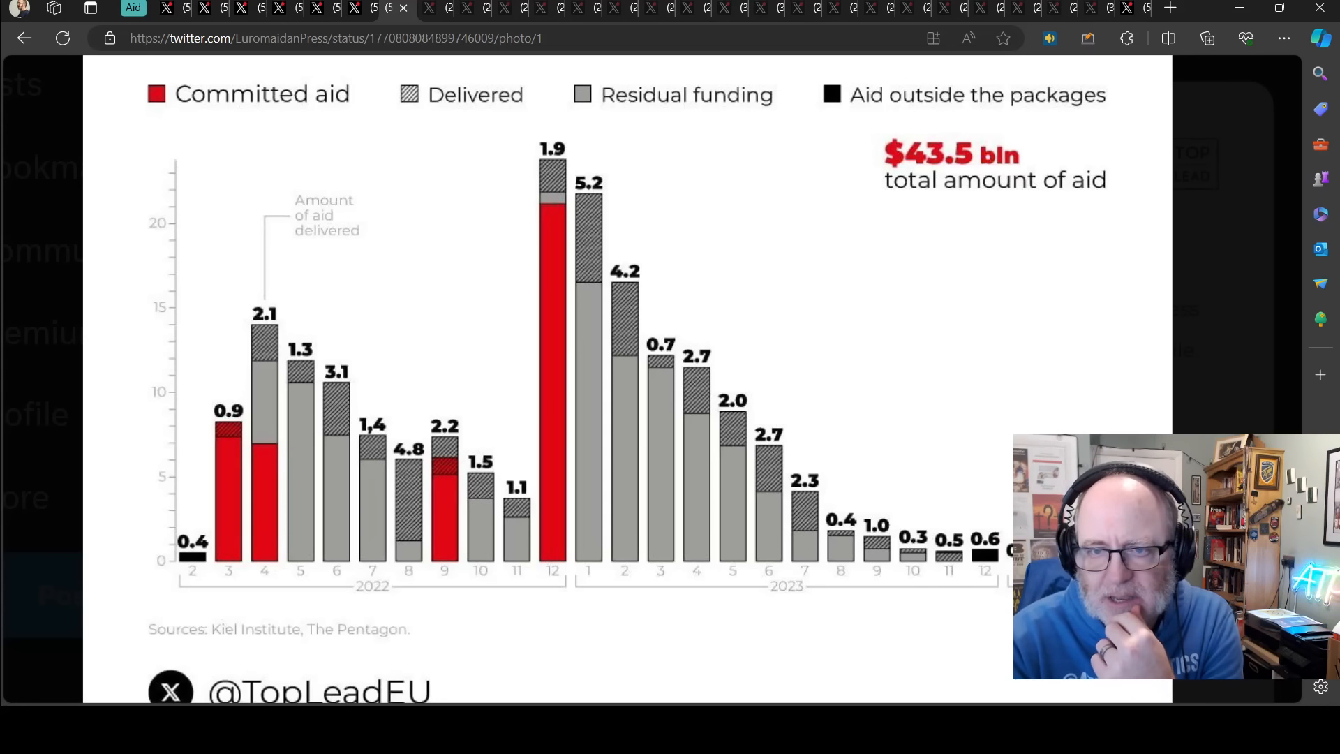
mouse_move(670, 383)
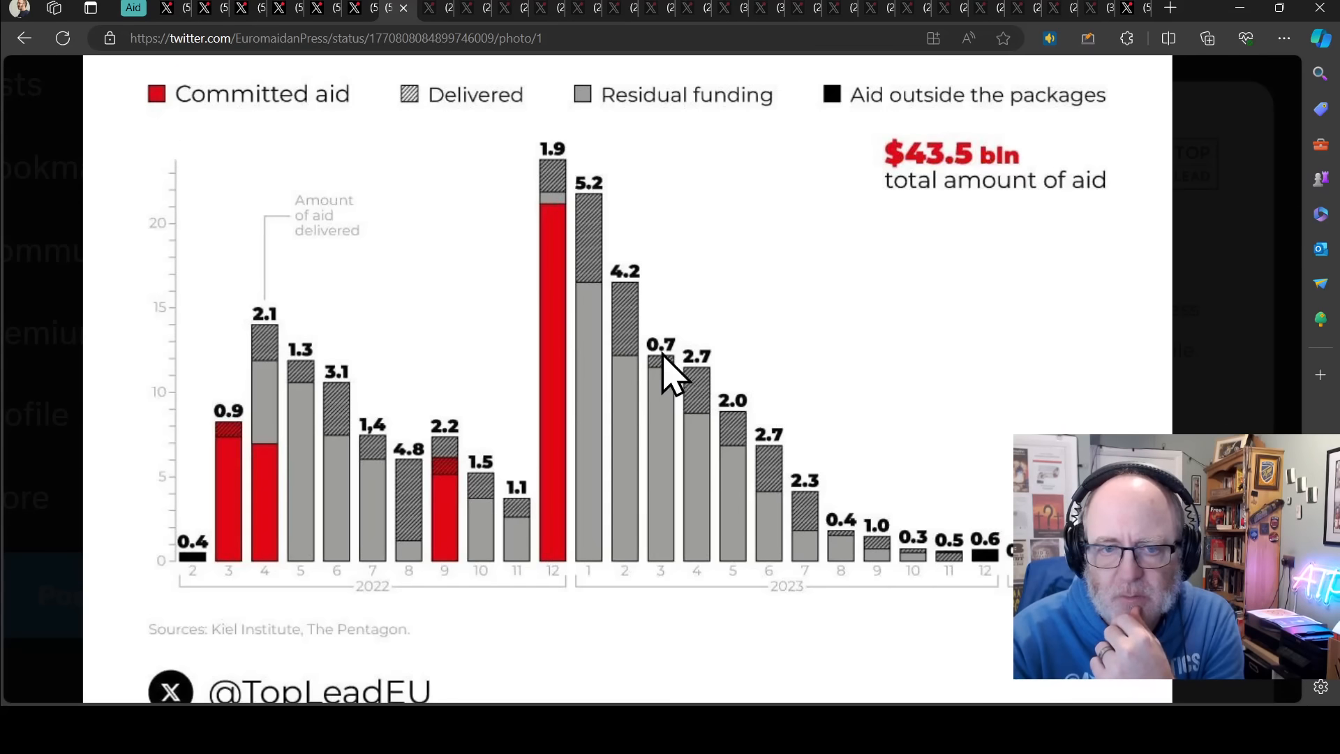
mouse_move(669, 294)
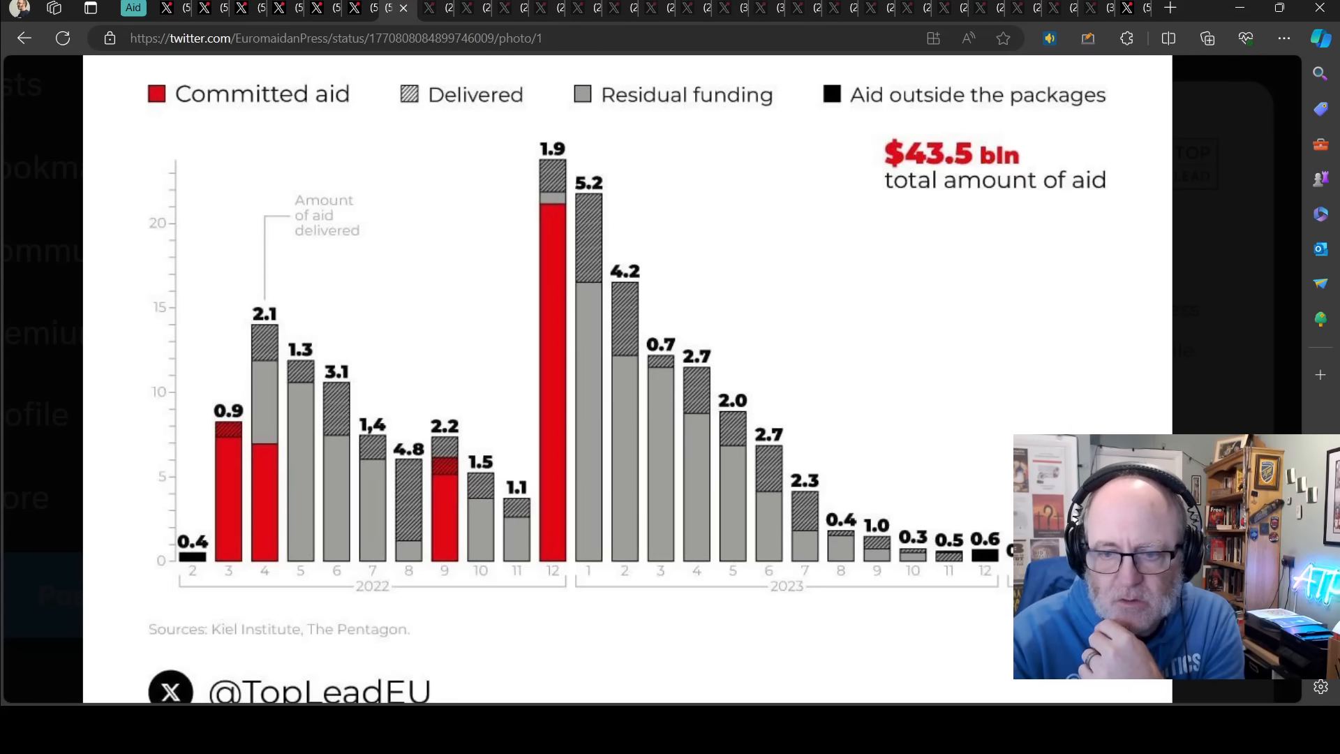
mouse_move(1001, 526)
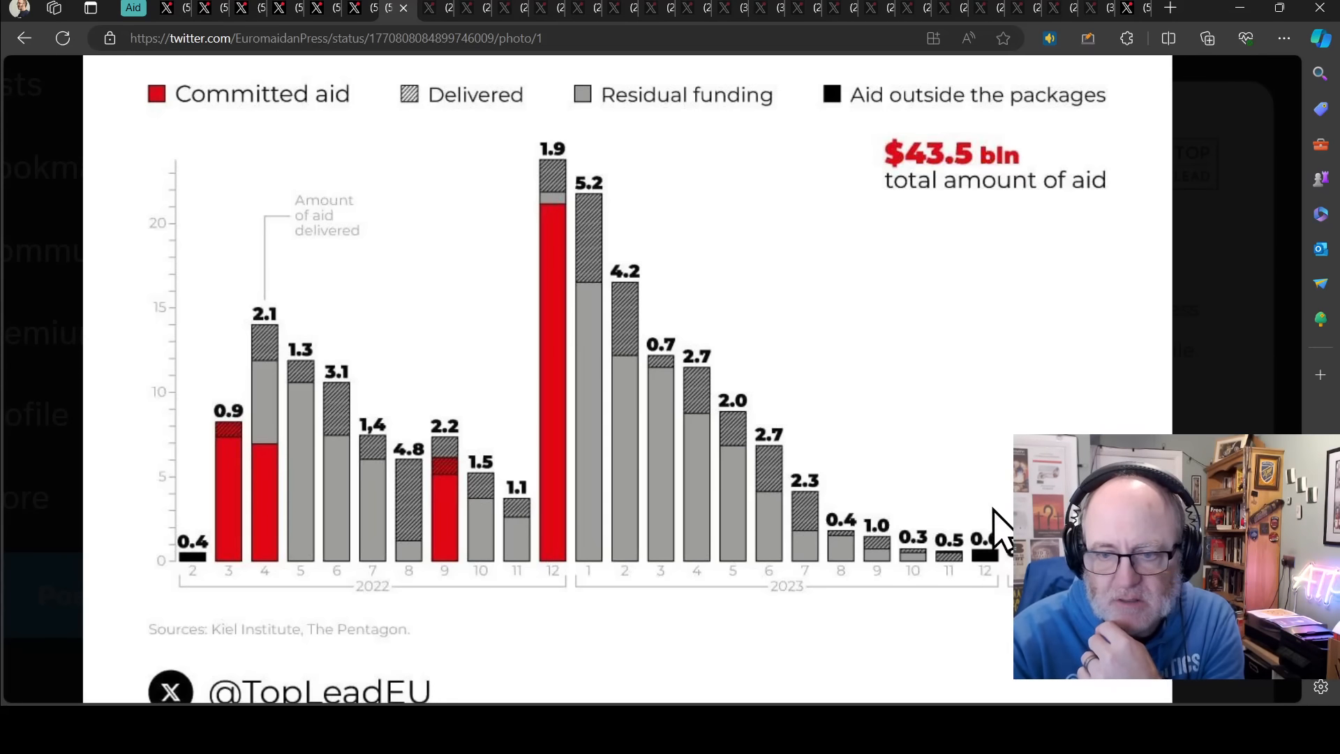
mouse_move(944, 513)
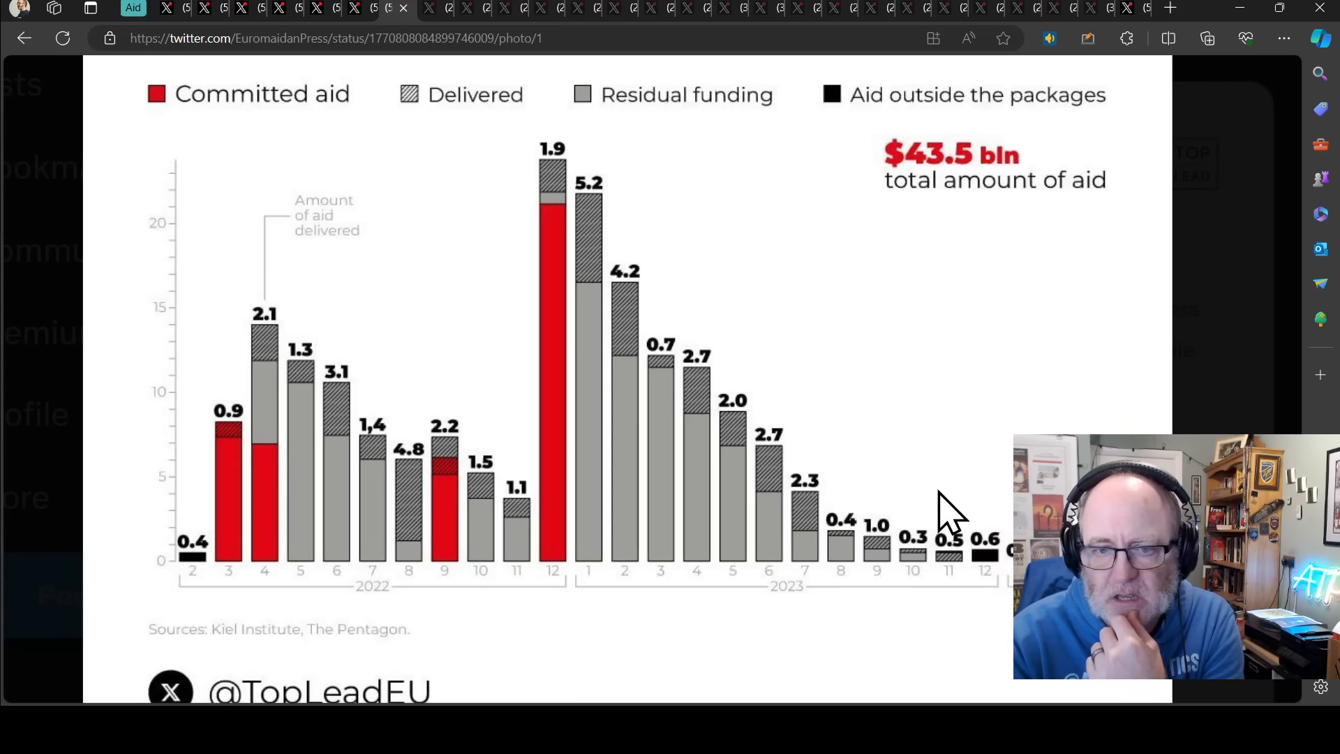
mouse_move(435, 12)
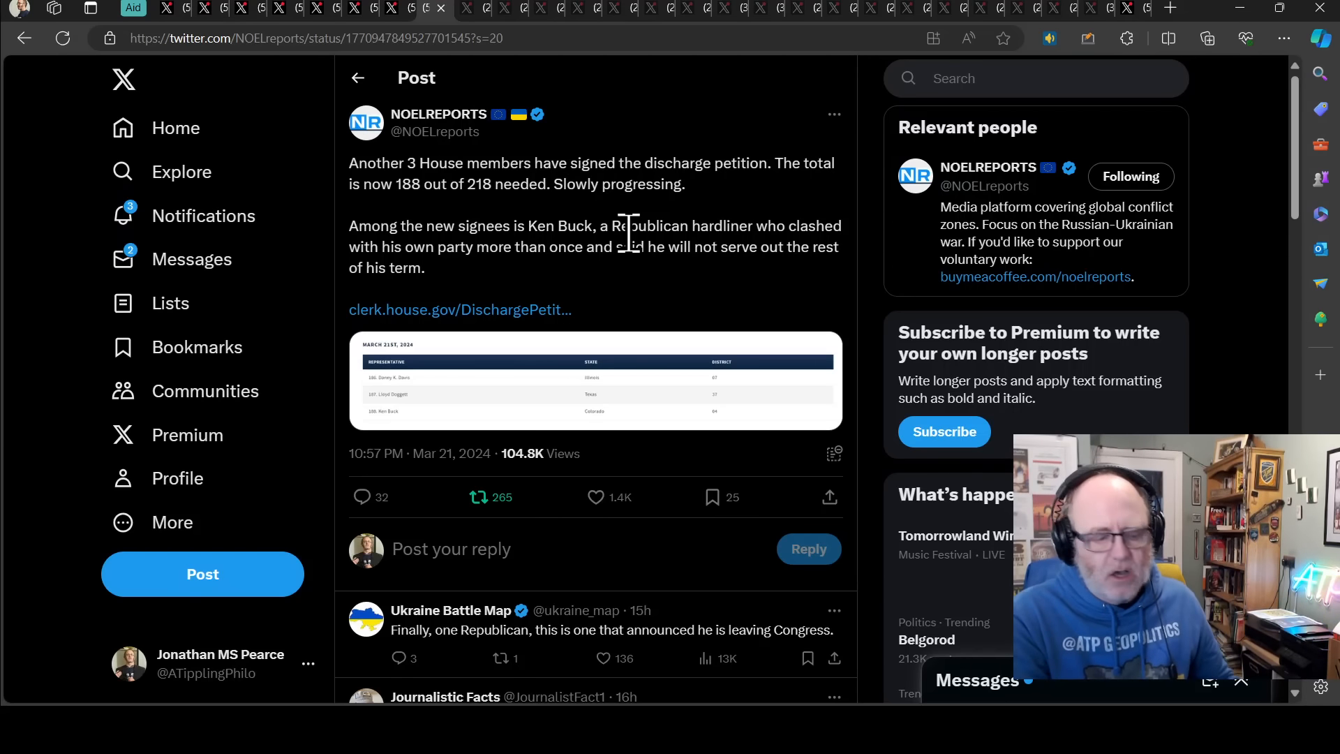
mouse_move(842, 256)
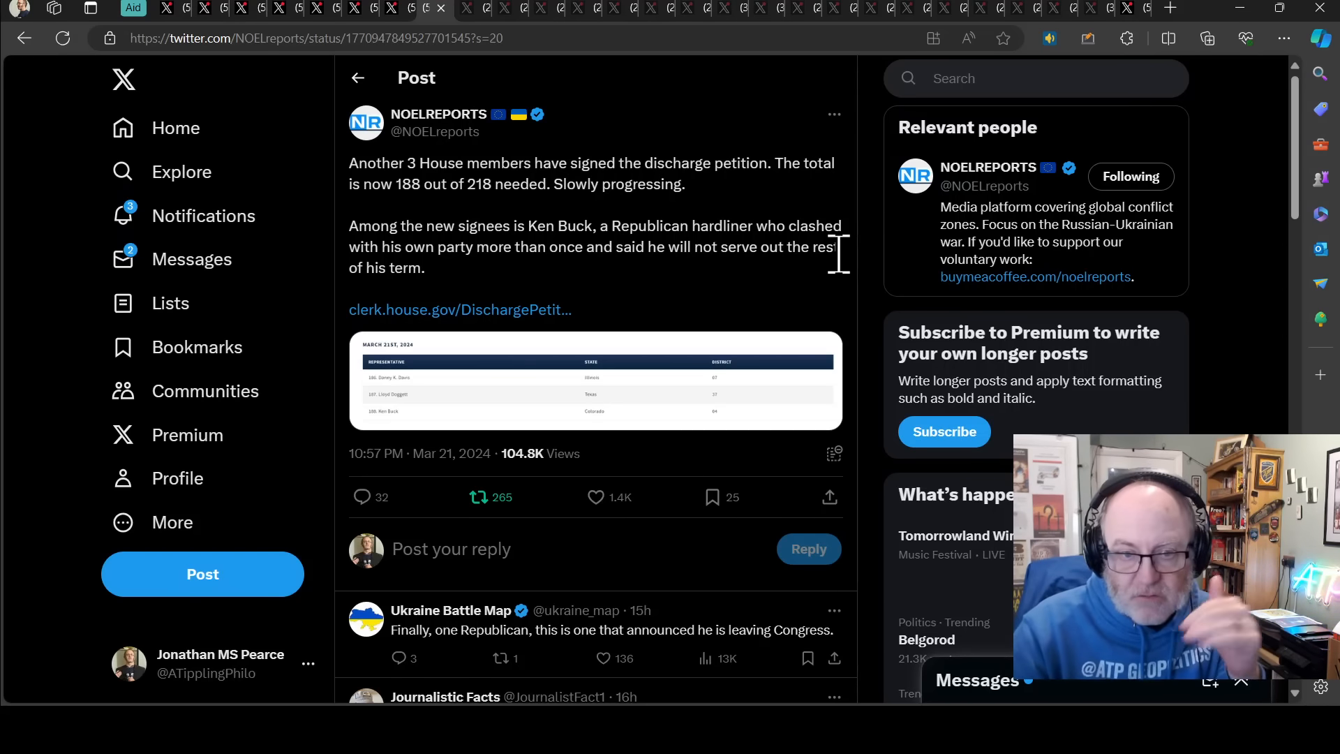
mouse_move(266, 22)
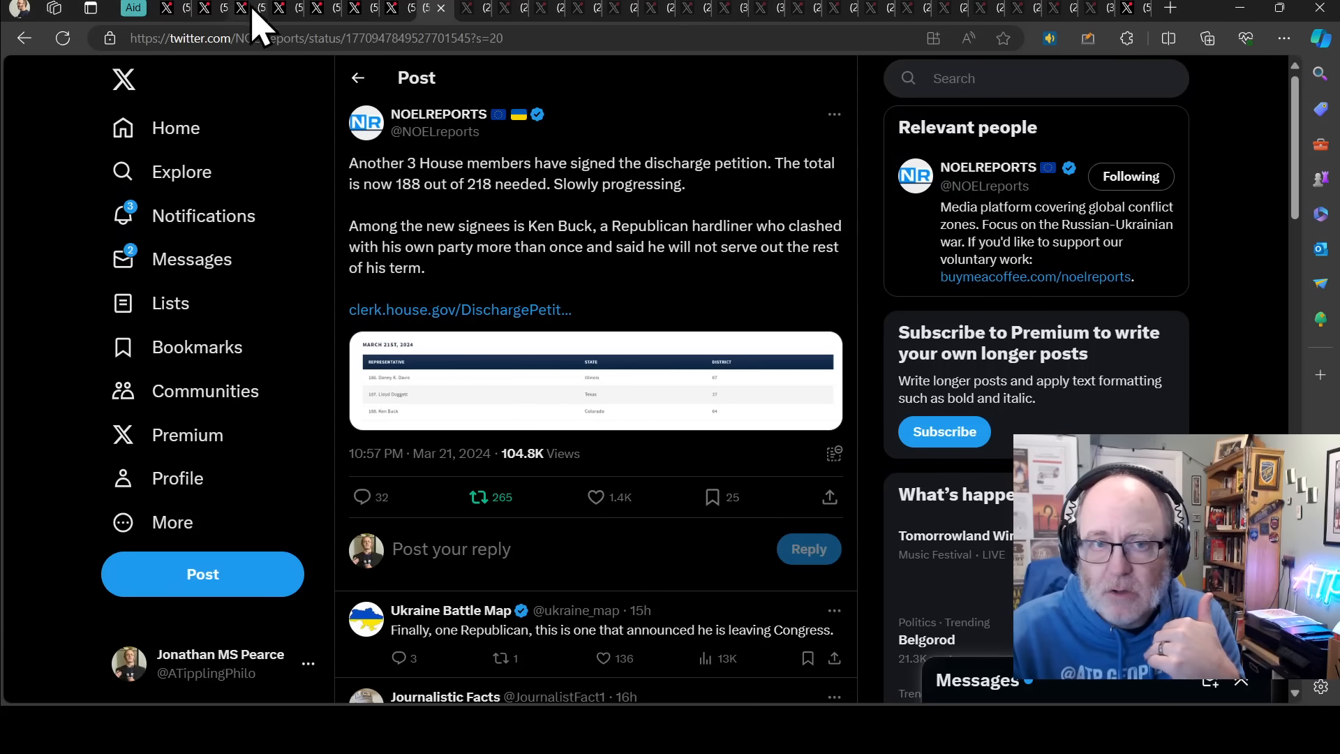
mouse_move(473, 321)
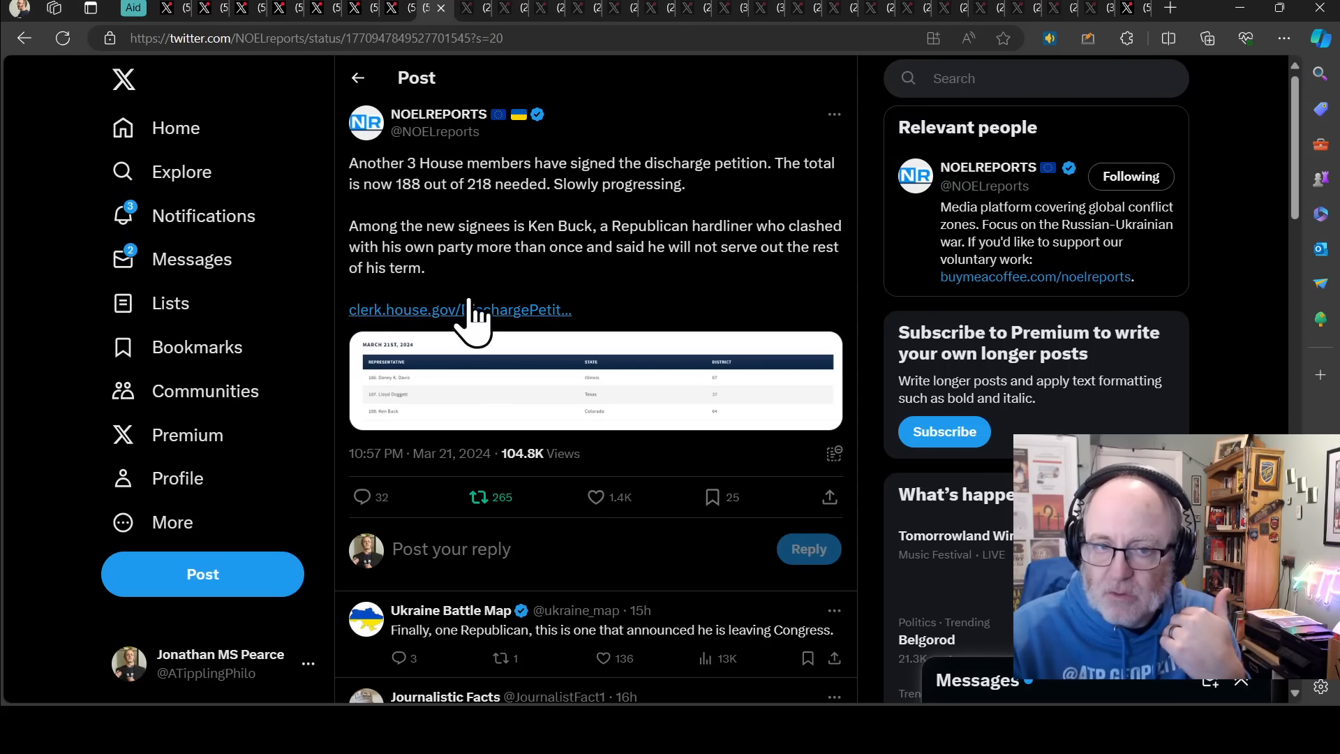
mouse_move(477, 222)
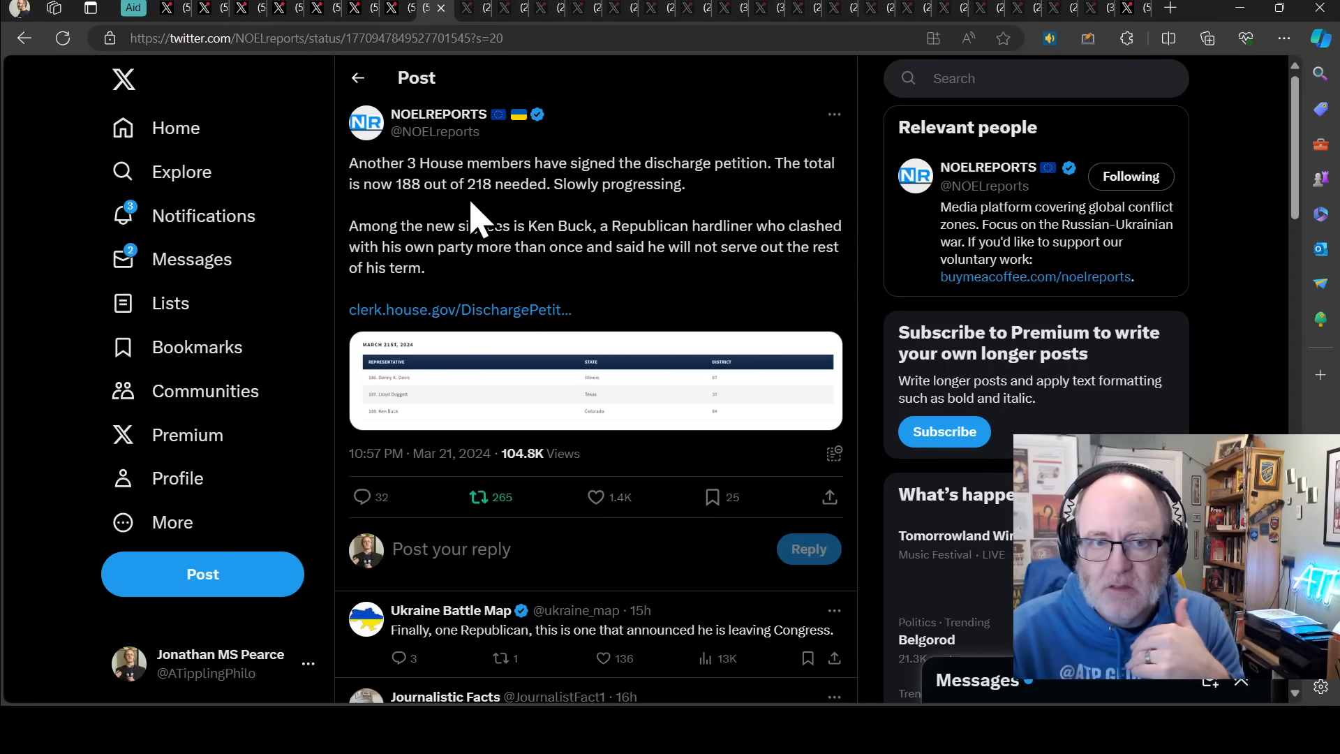
mouse_move(444, 111)
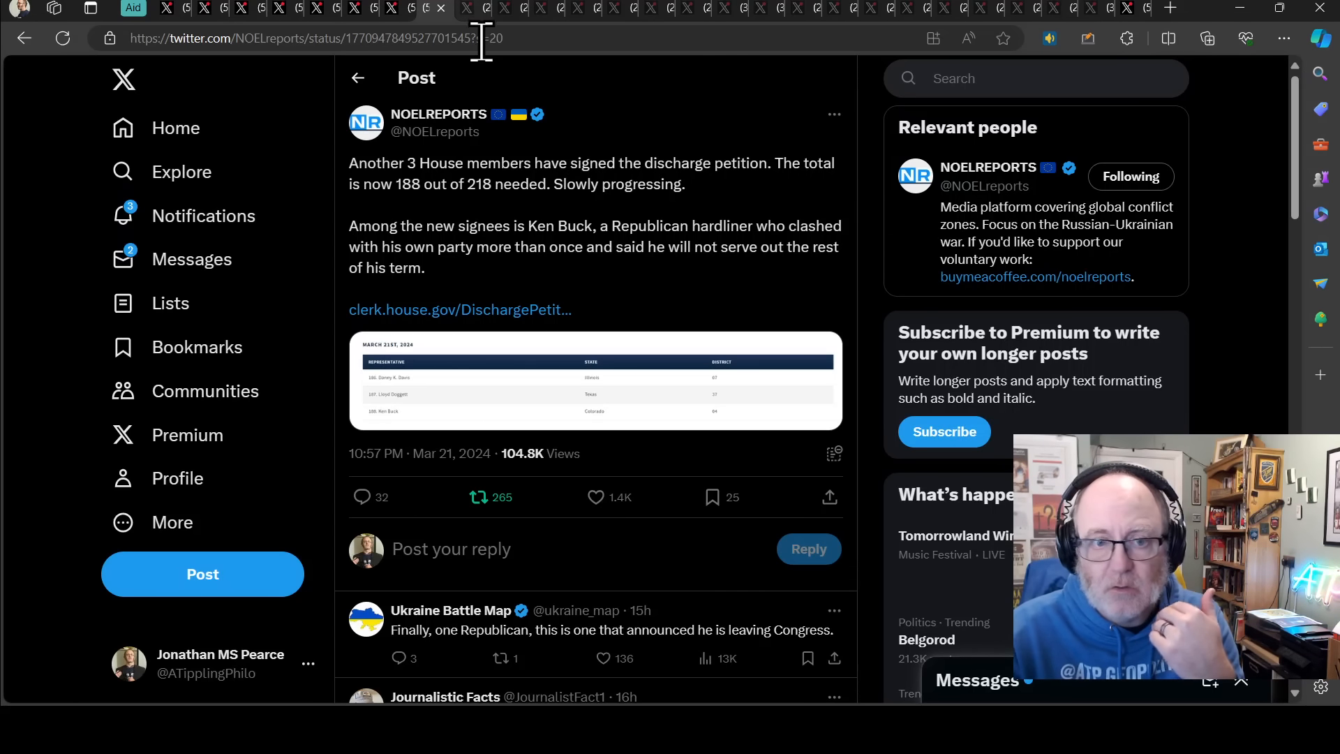
mouse_move(487, 76)
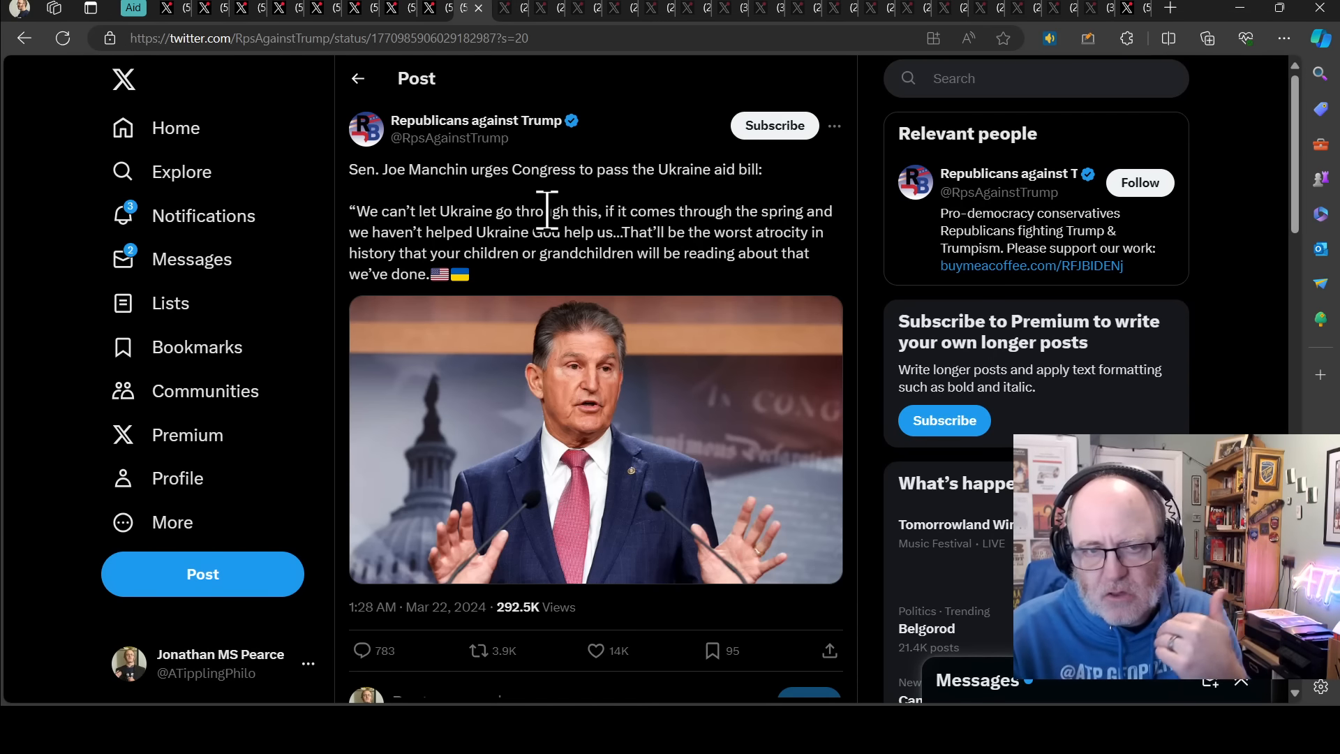
mouse_move(577, 169)
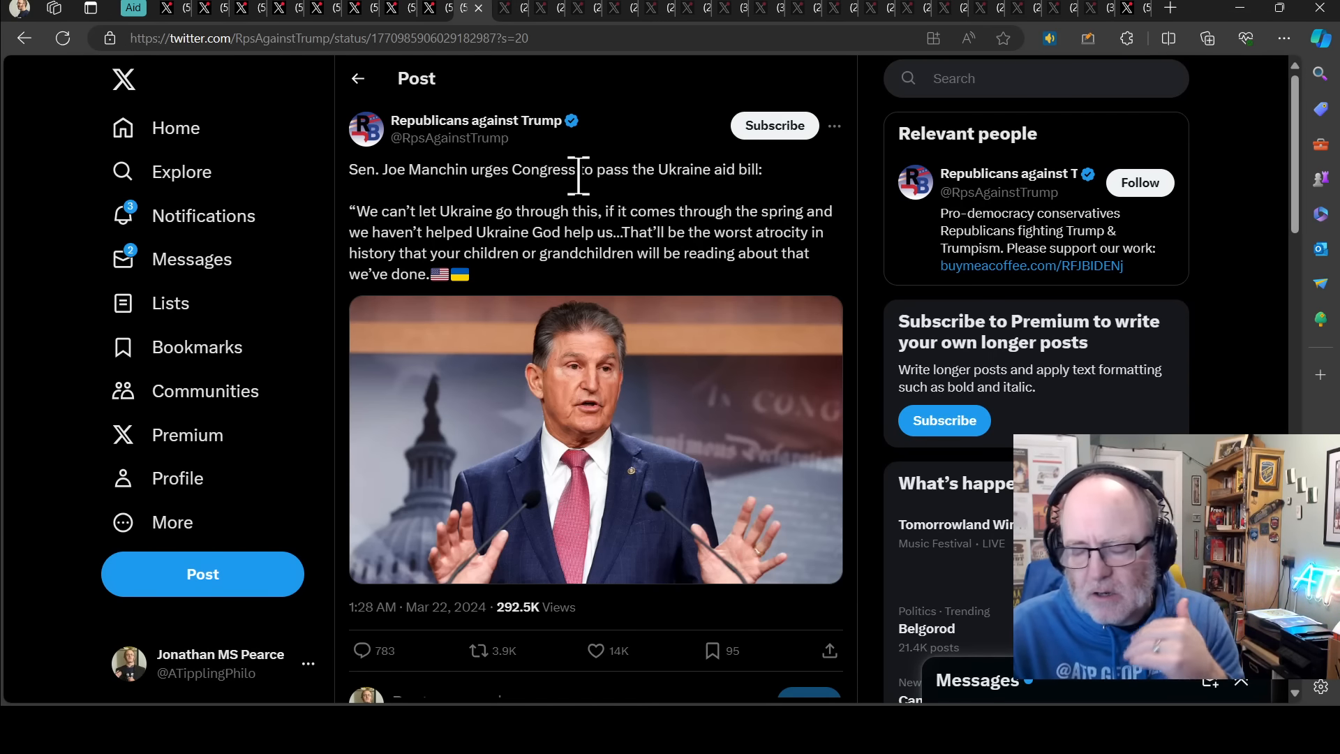
mouse_move(502, 308)
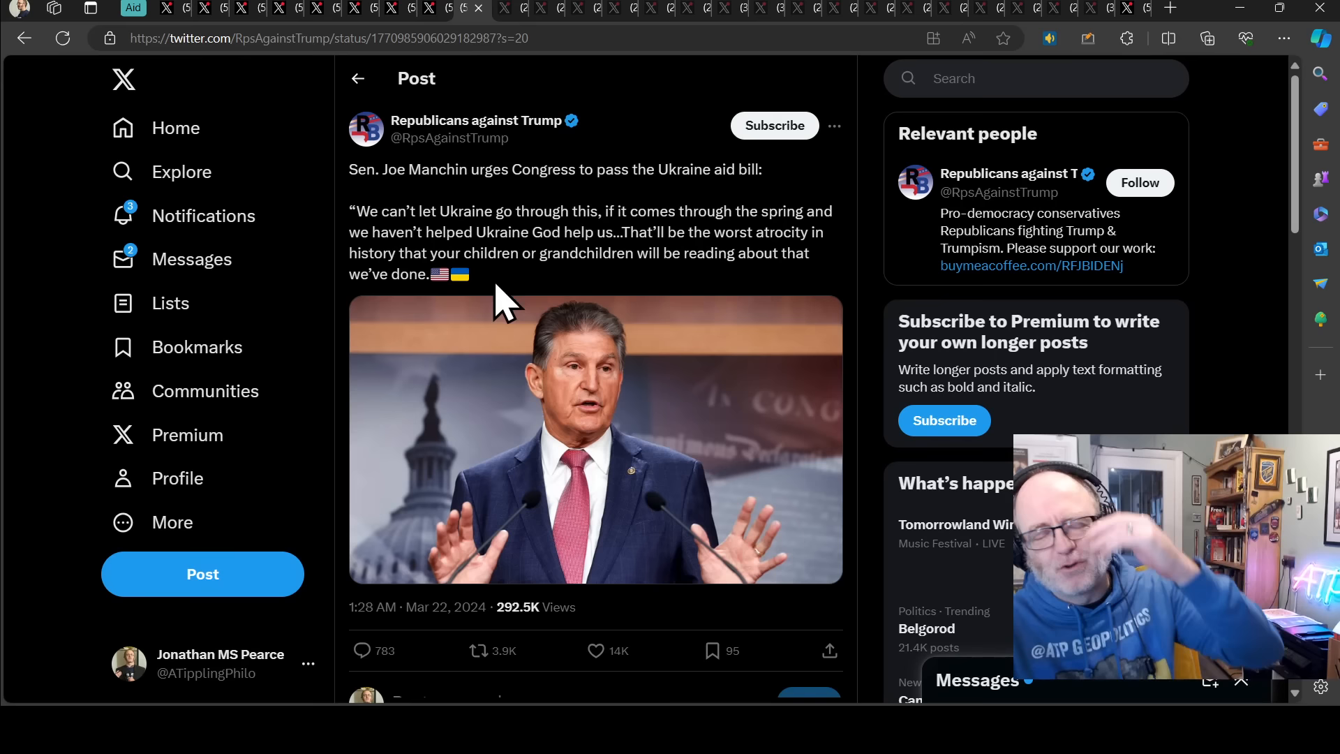
mouse_move(491, 329)
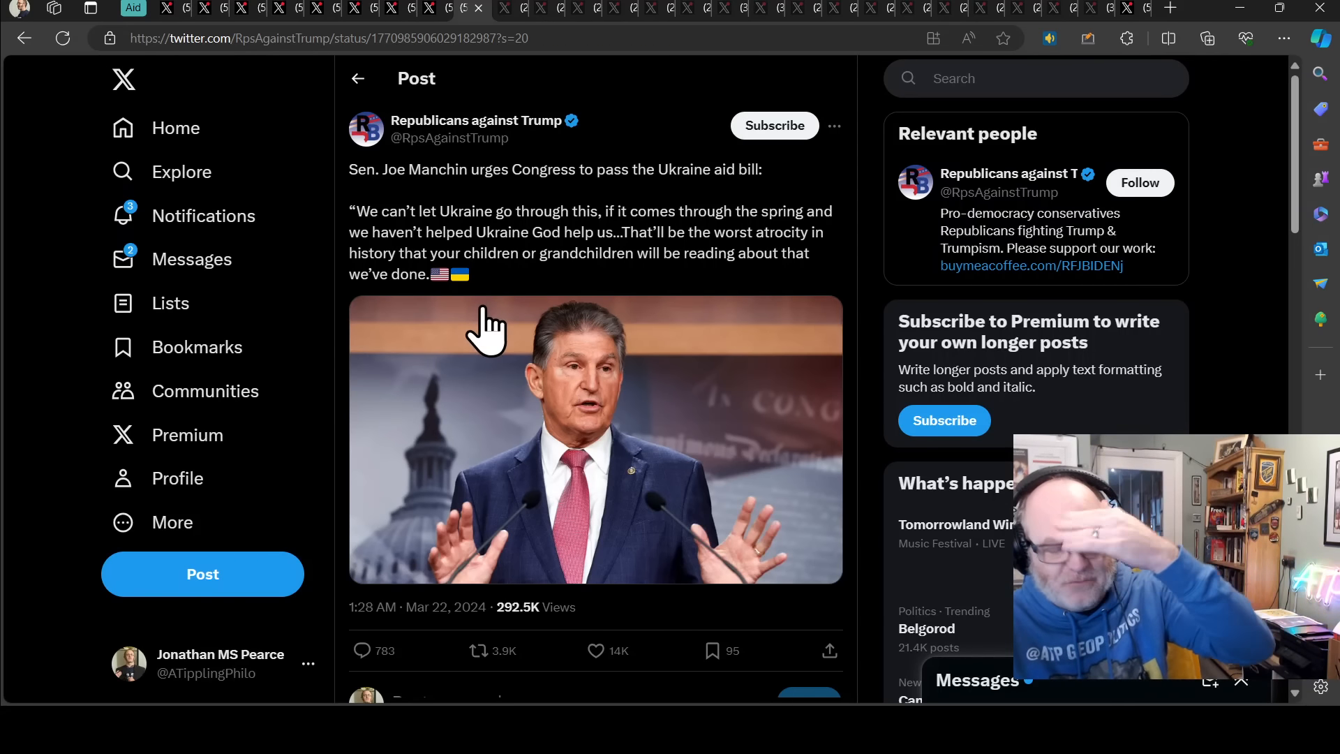
mouse_move(56, 435)
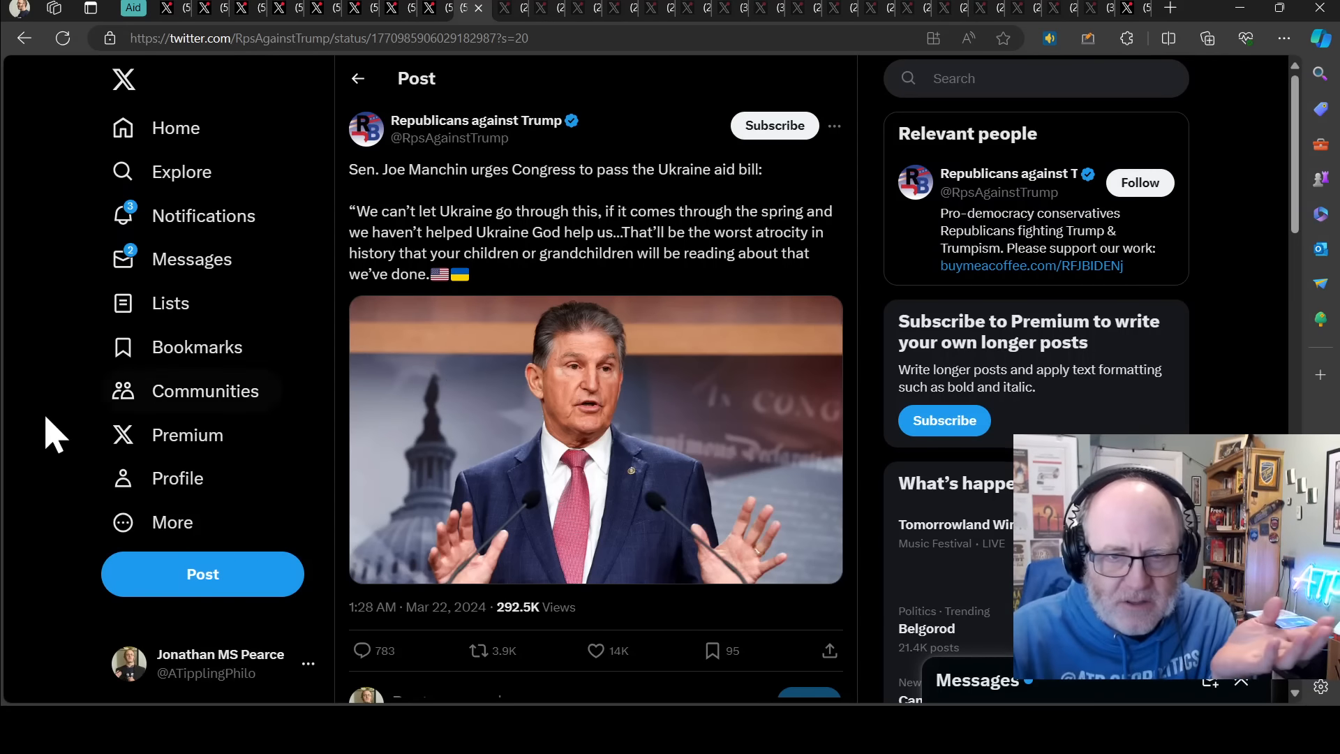
mouse_move(408, 274)
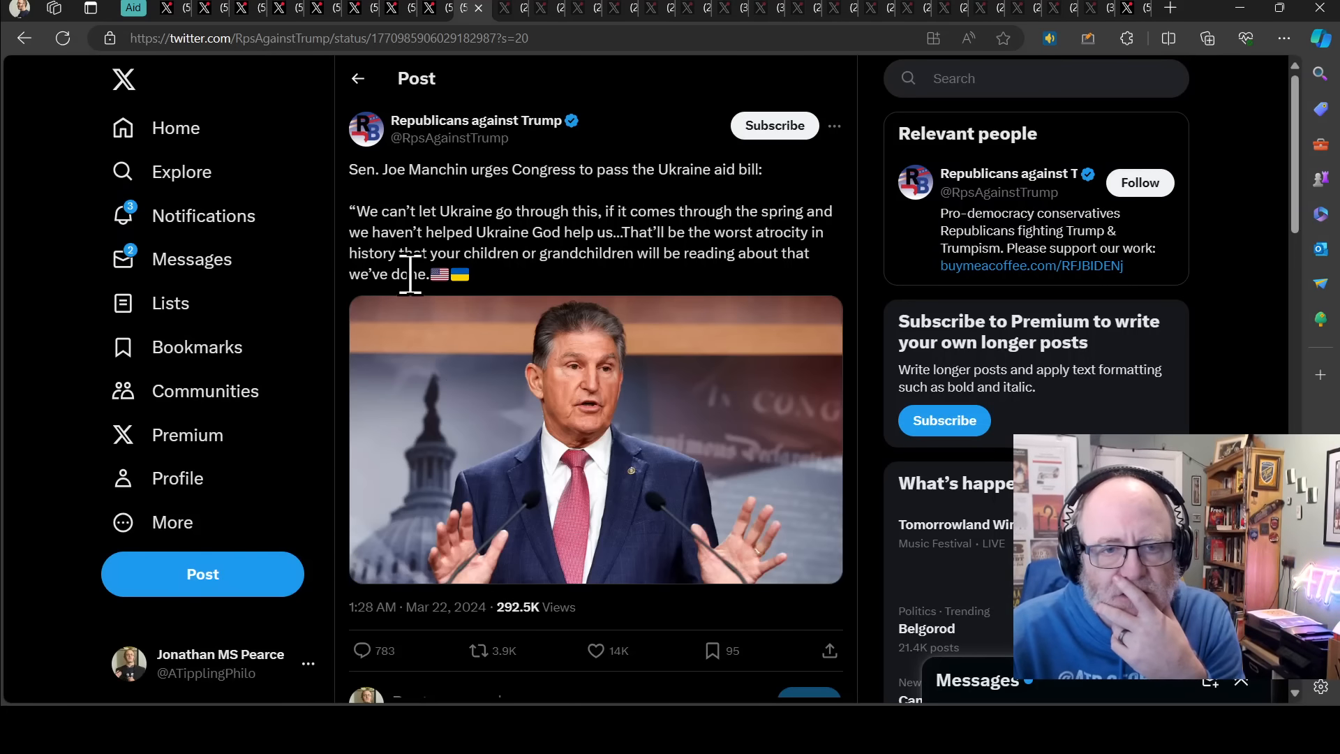
mouse_move(418, 321)
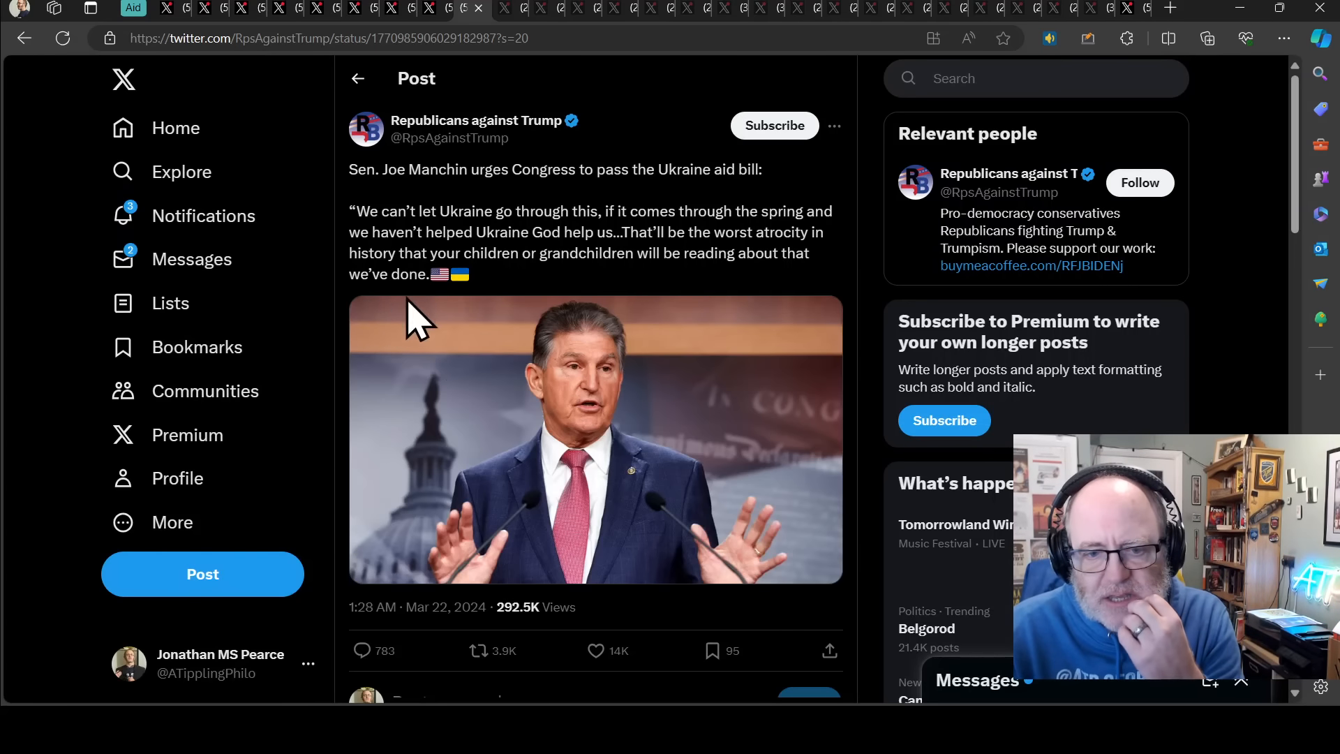
mouse_move(476, 350)
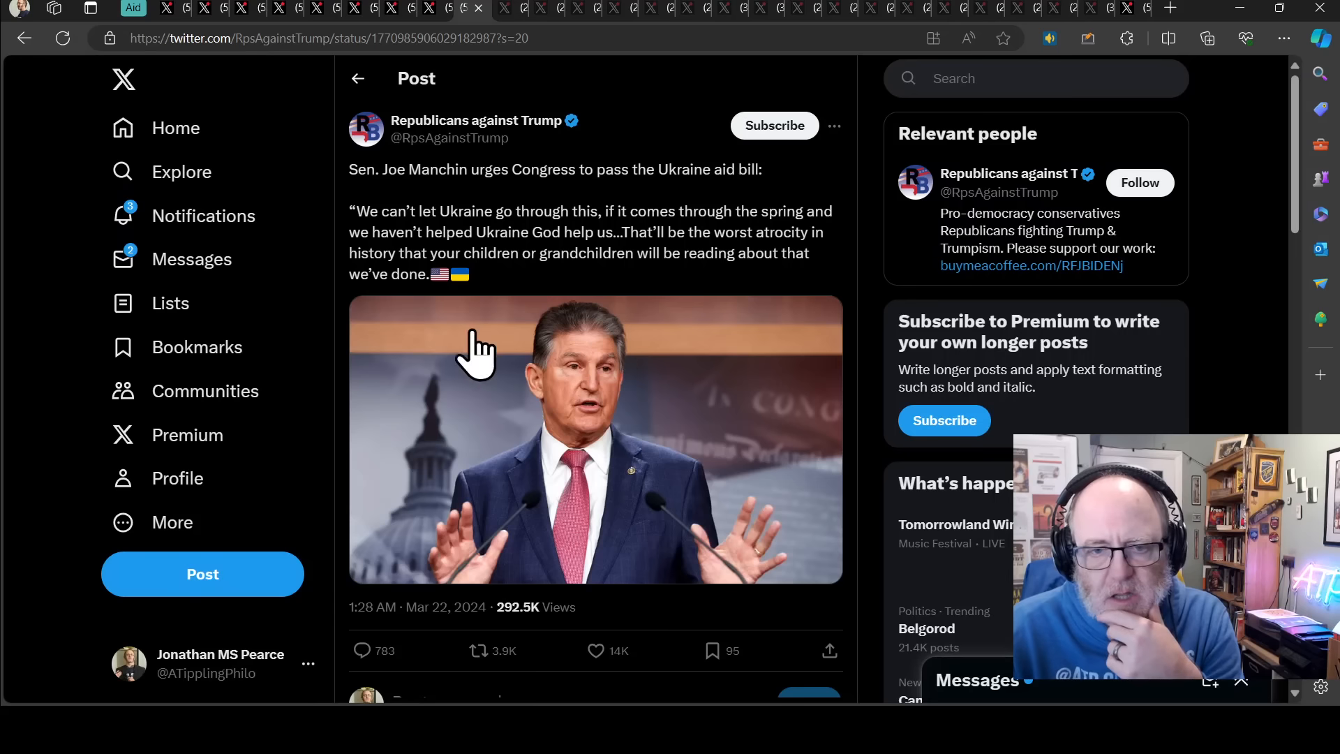
mouse_move(349, 239)
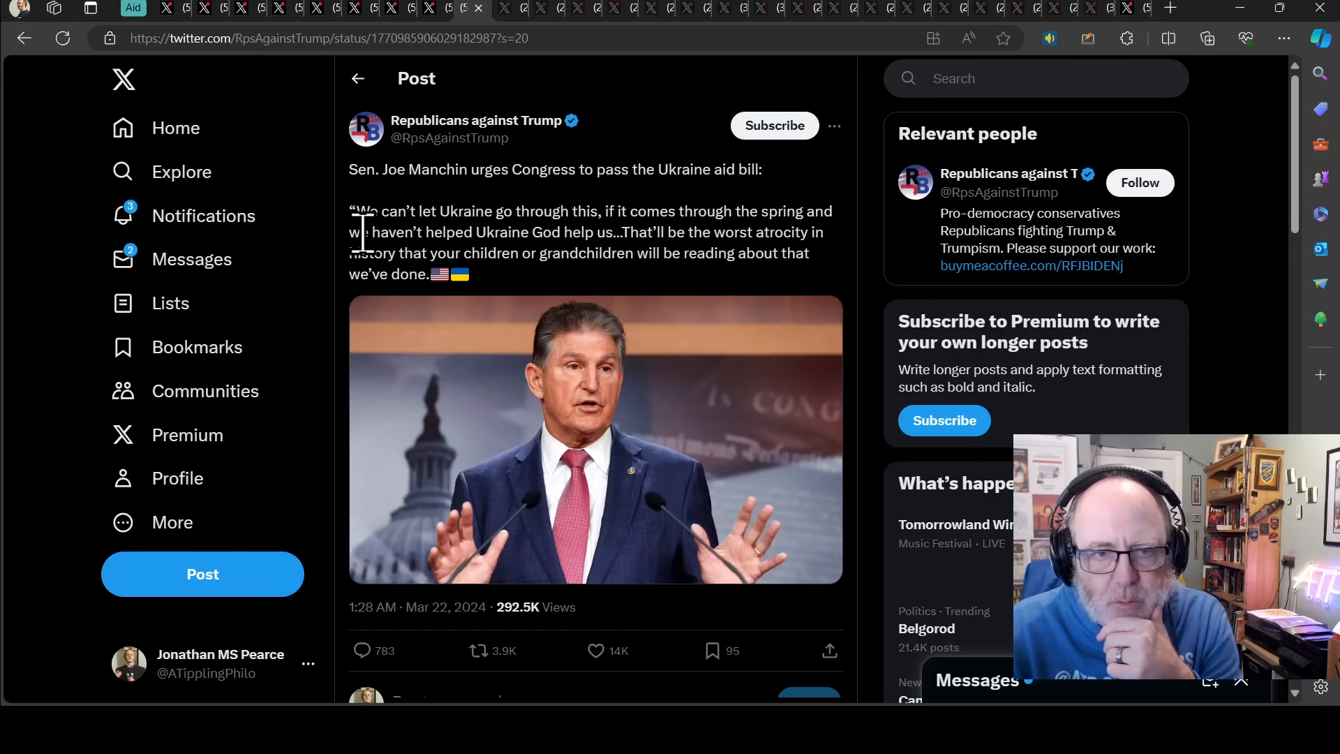
mouse_move(491, 316)
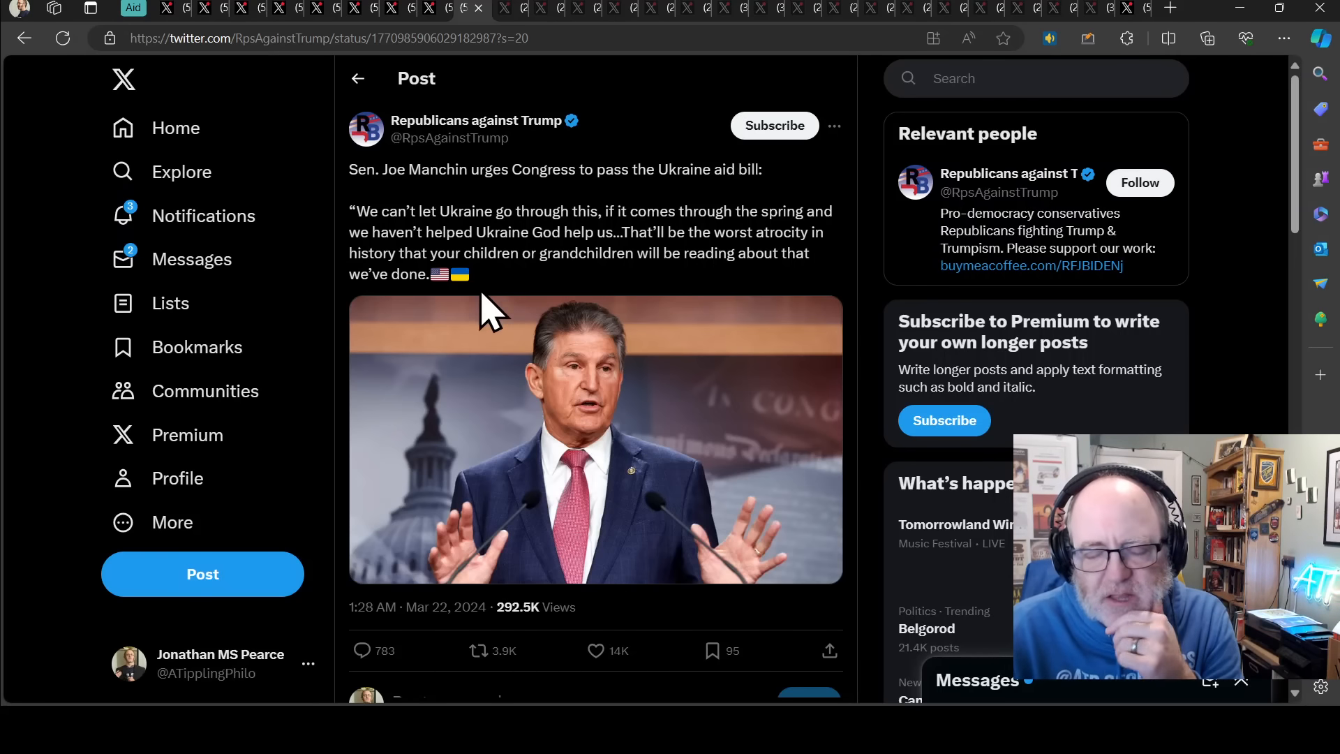
mouse_move(457, 239)
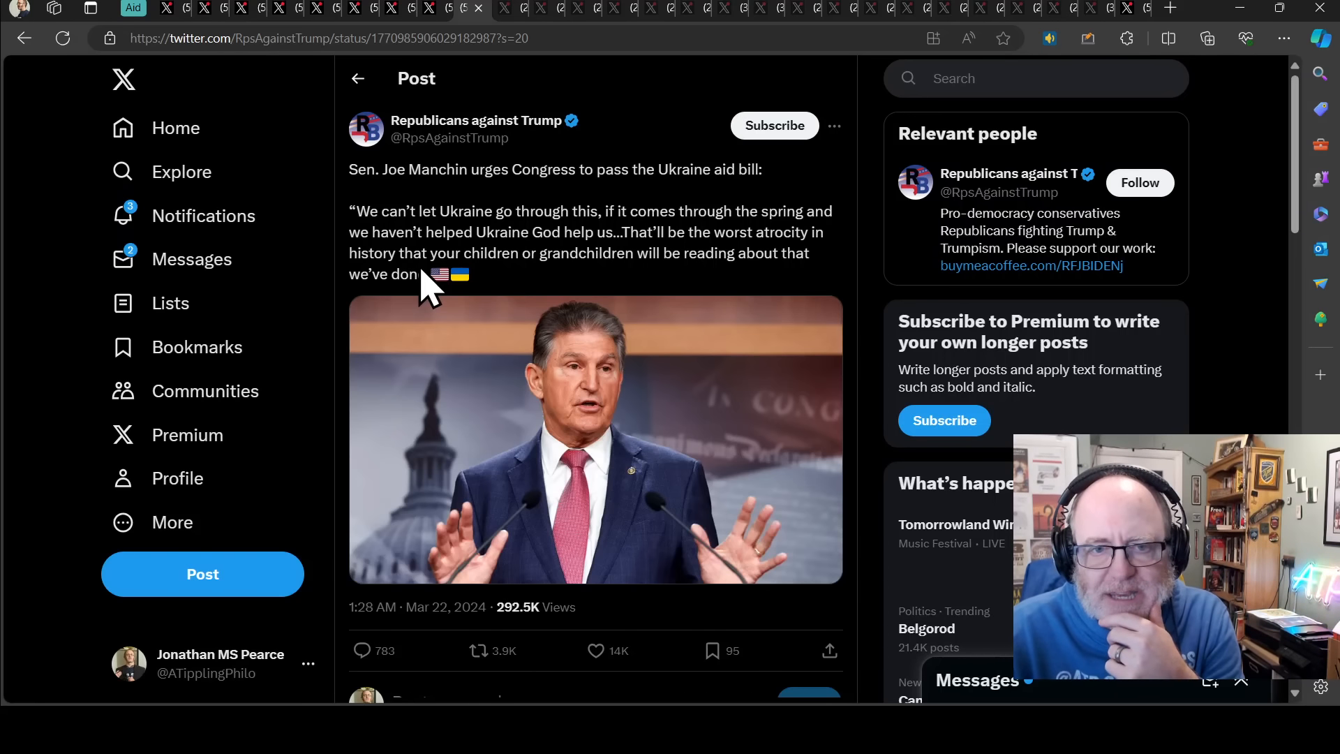
mouse_move(510, 308)
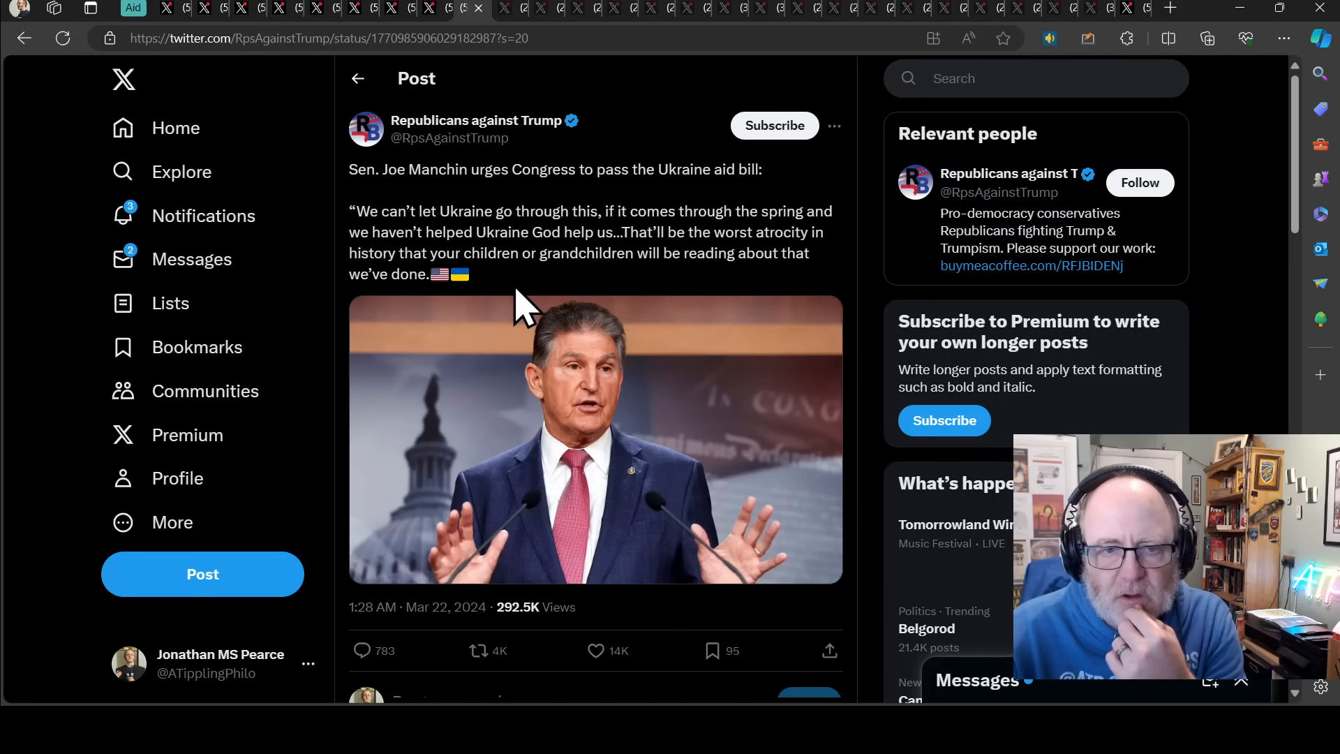
mouse_move(509, 256)
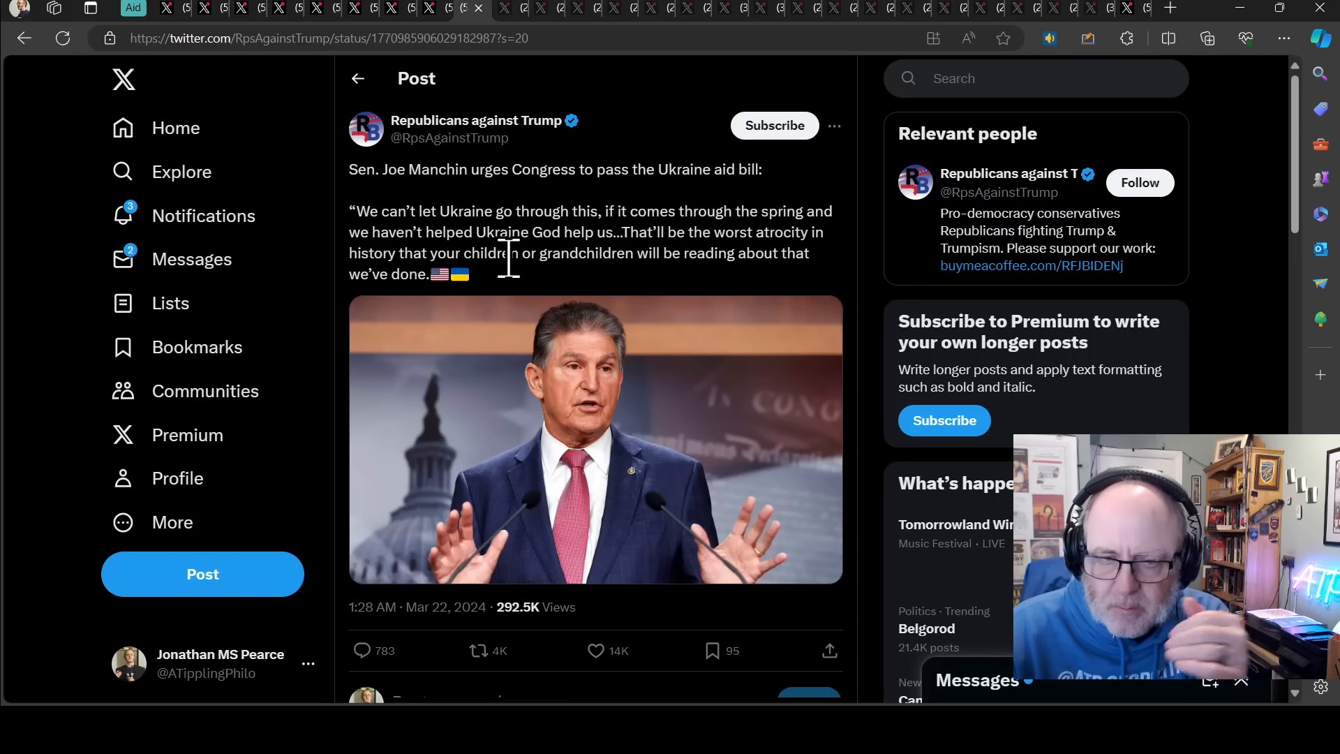
- Drag across the Flash_news_ua post on the Netherlands' extra 2 billion euros
left_click_drag(352, 210, 469, 274)
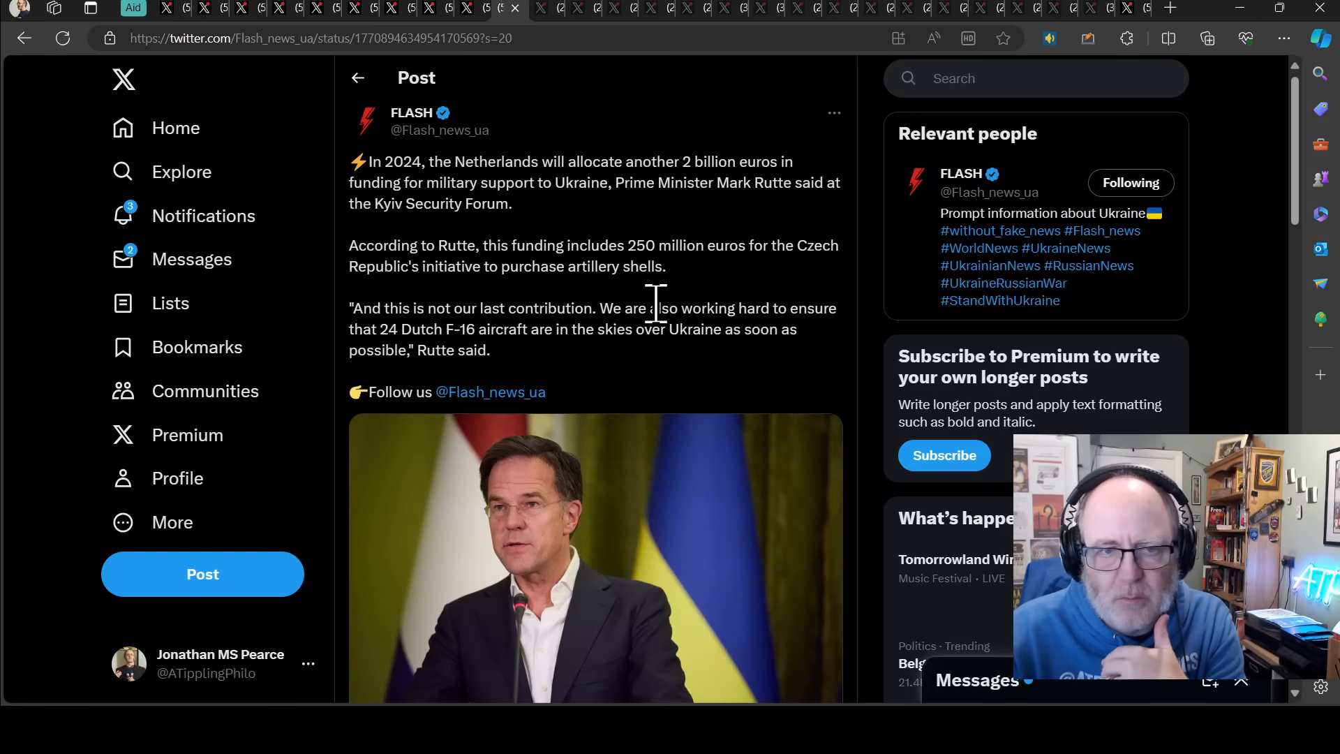
mouse_move(688, 252)
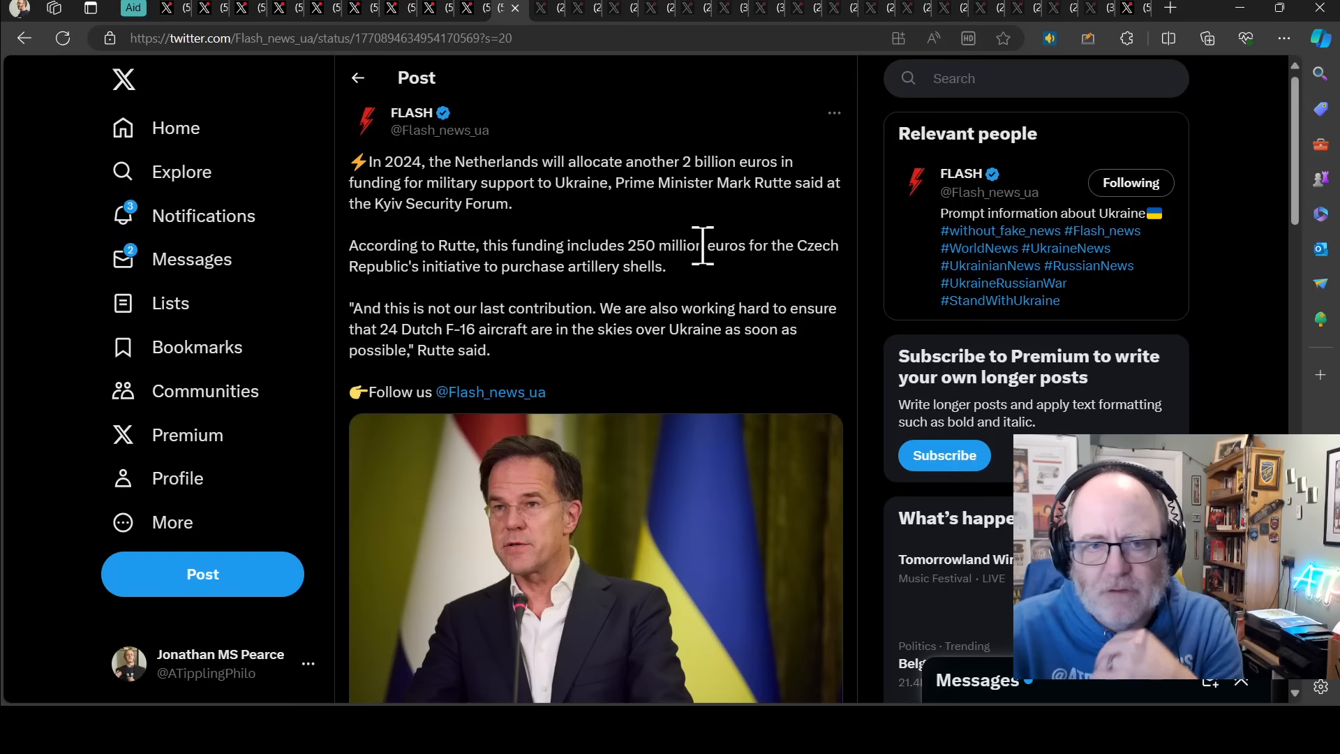
mouse_move(705, 286)
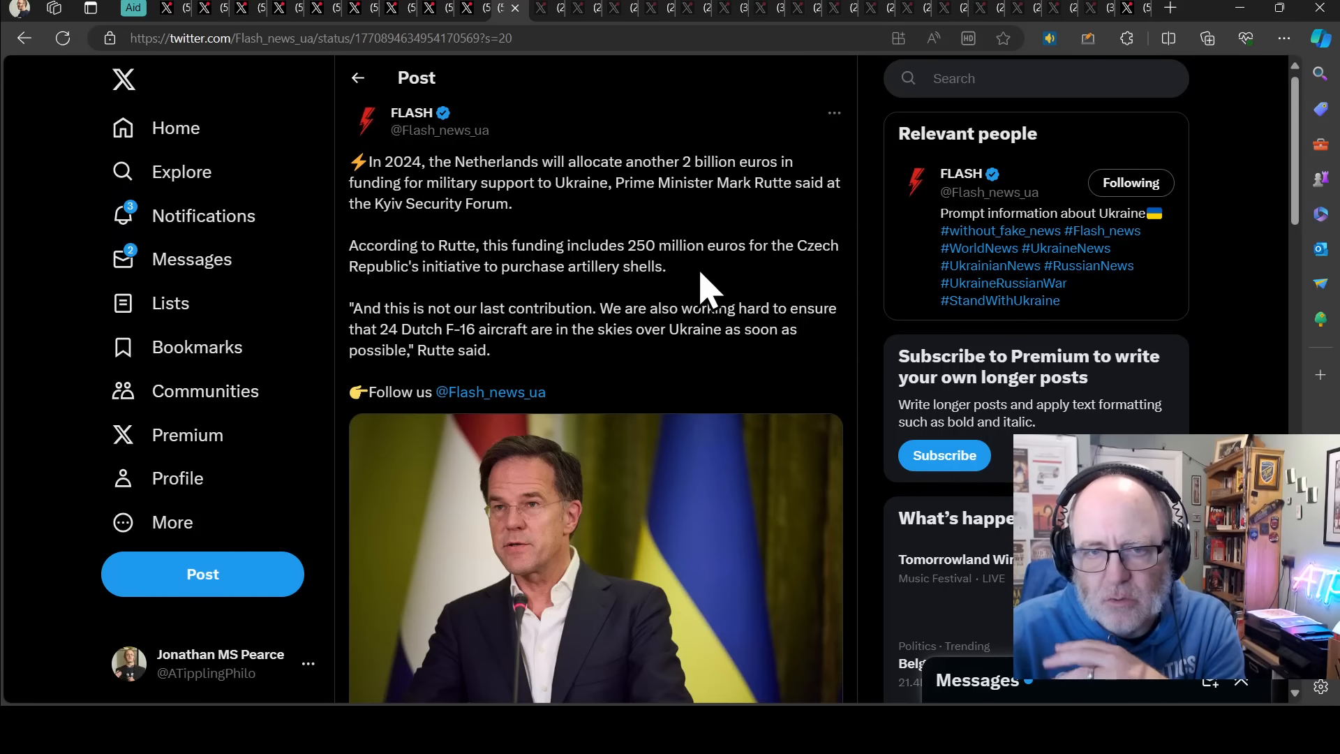
mouse_move(708, 284)
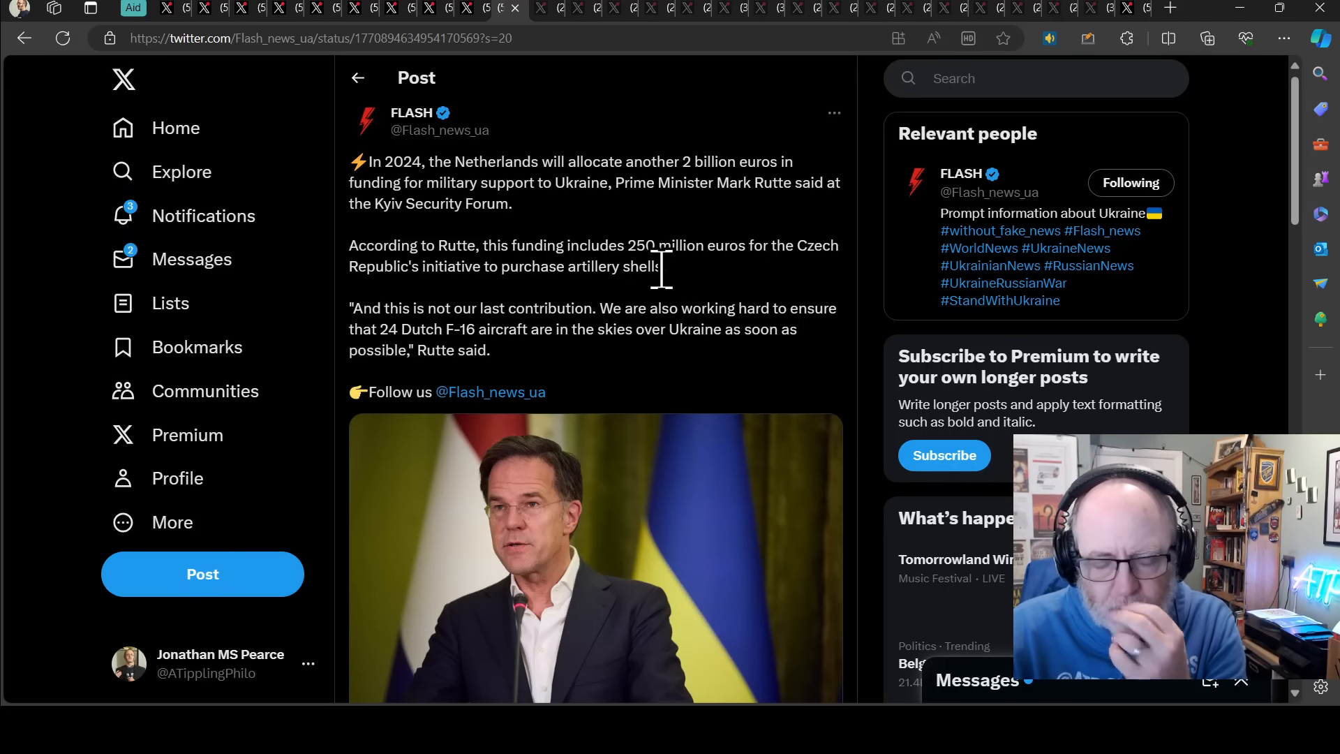
mouse_move(593, 231)
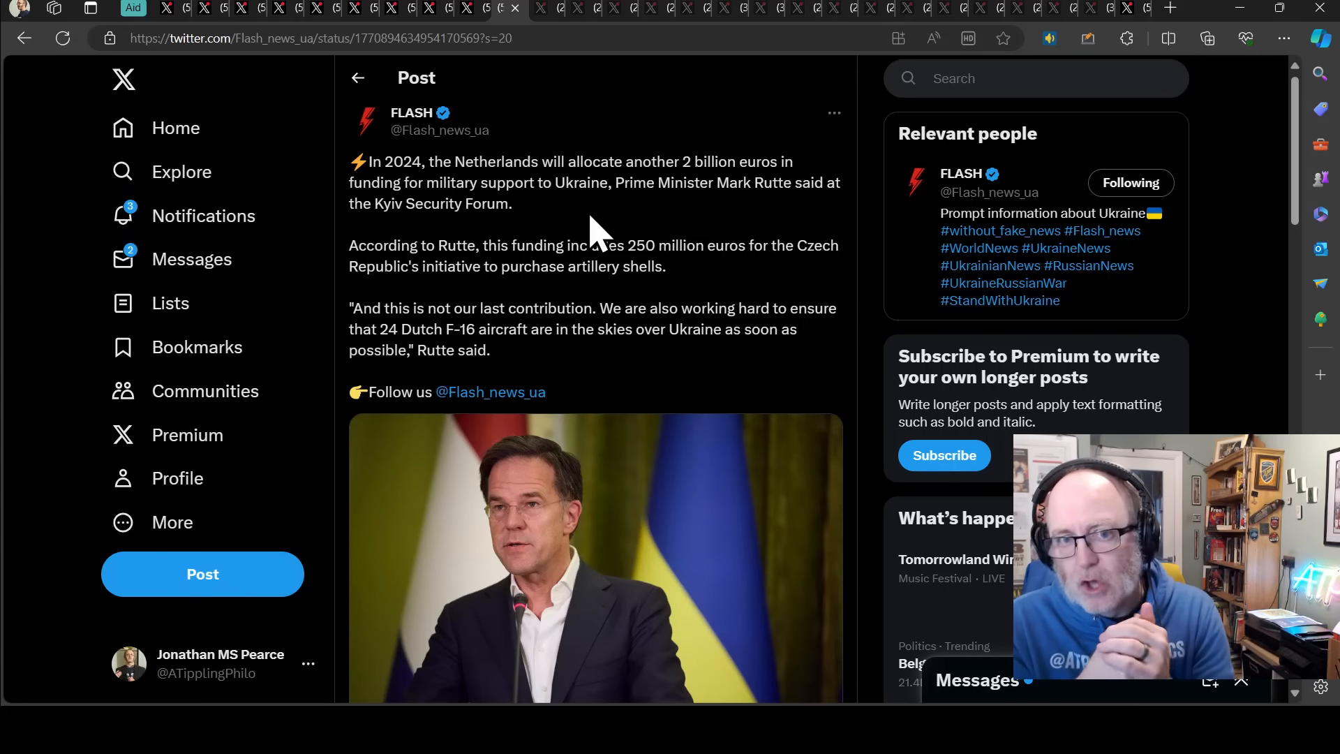
mouse_move(536, 167)
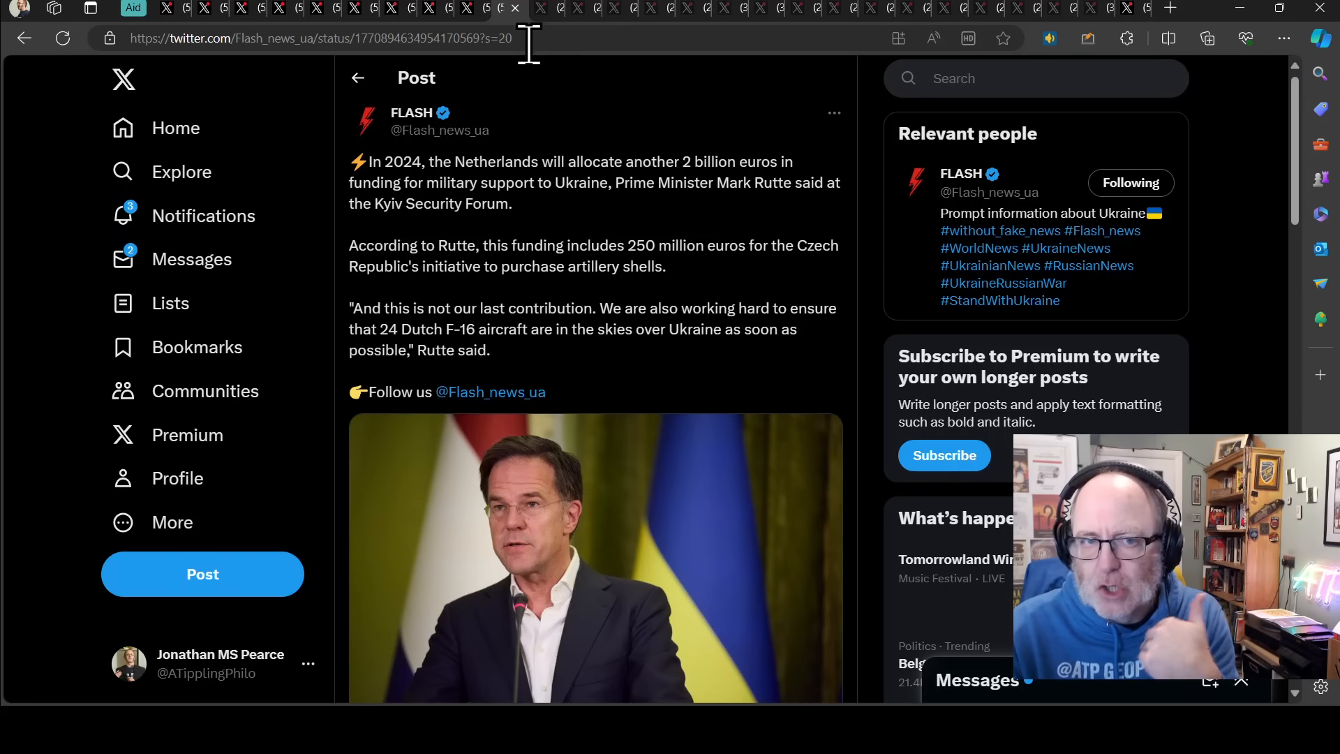
mouse_move(547, 30)
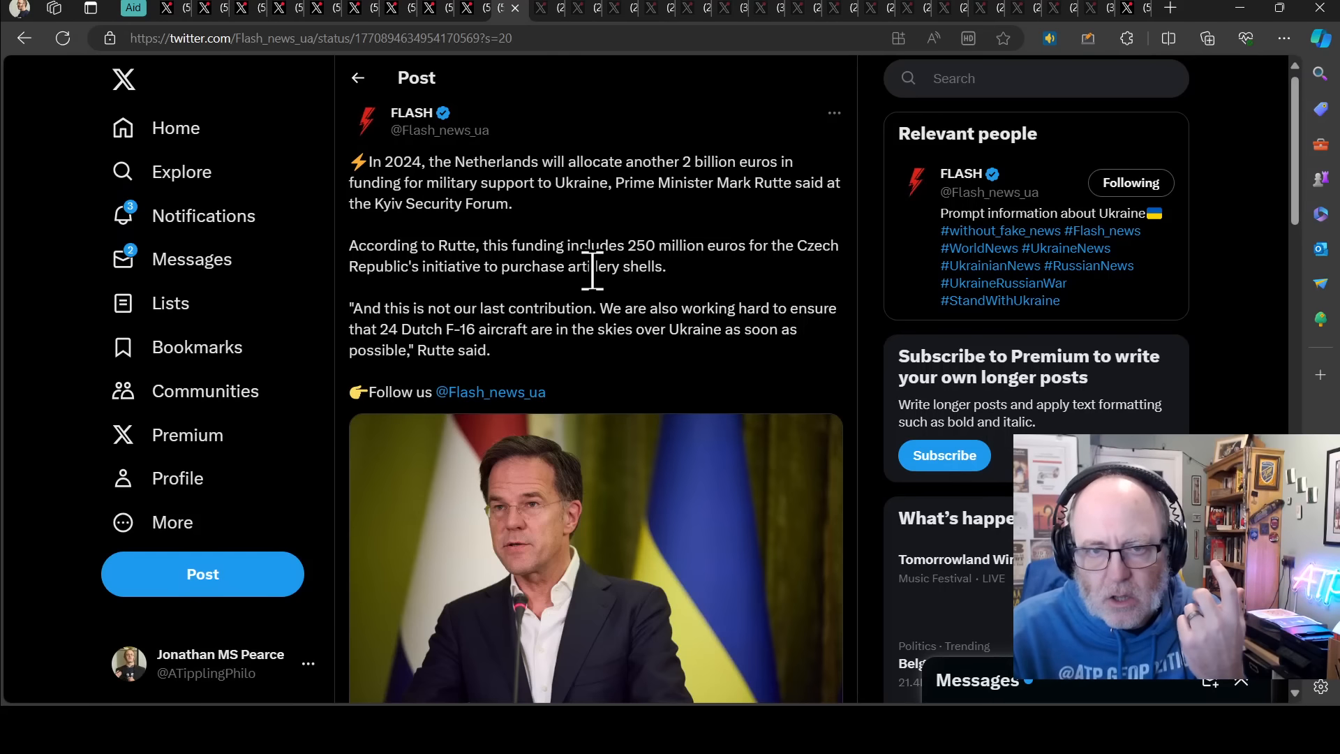
mouse_move(660, 321)
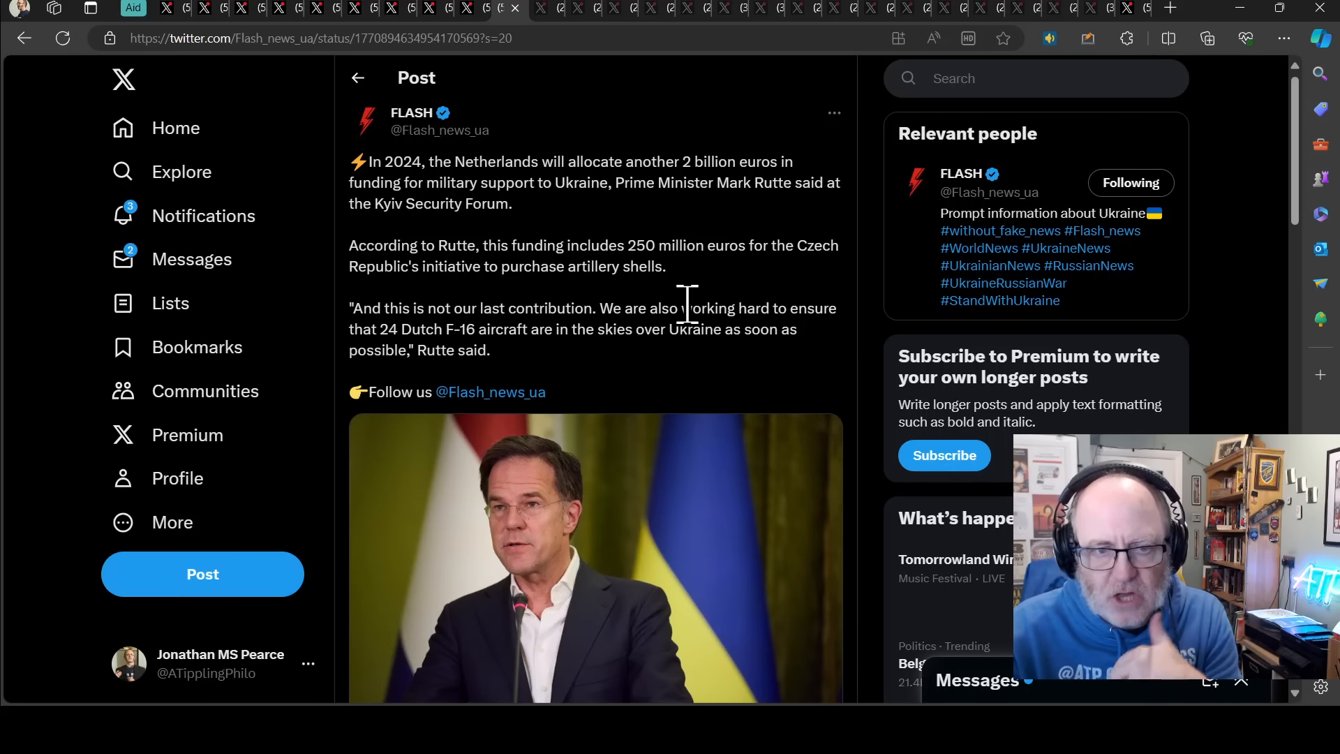
mouse_move(688, 286)
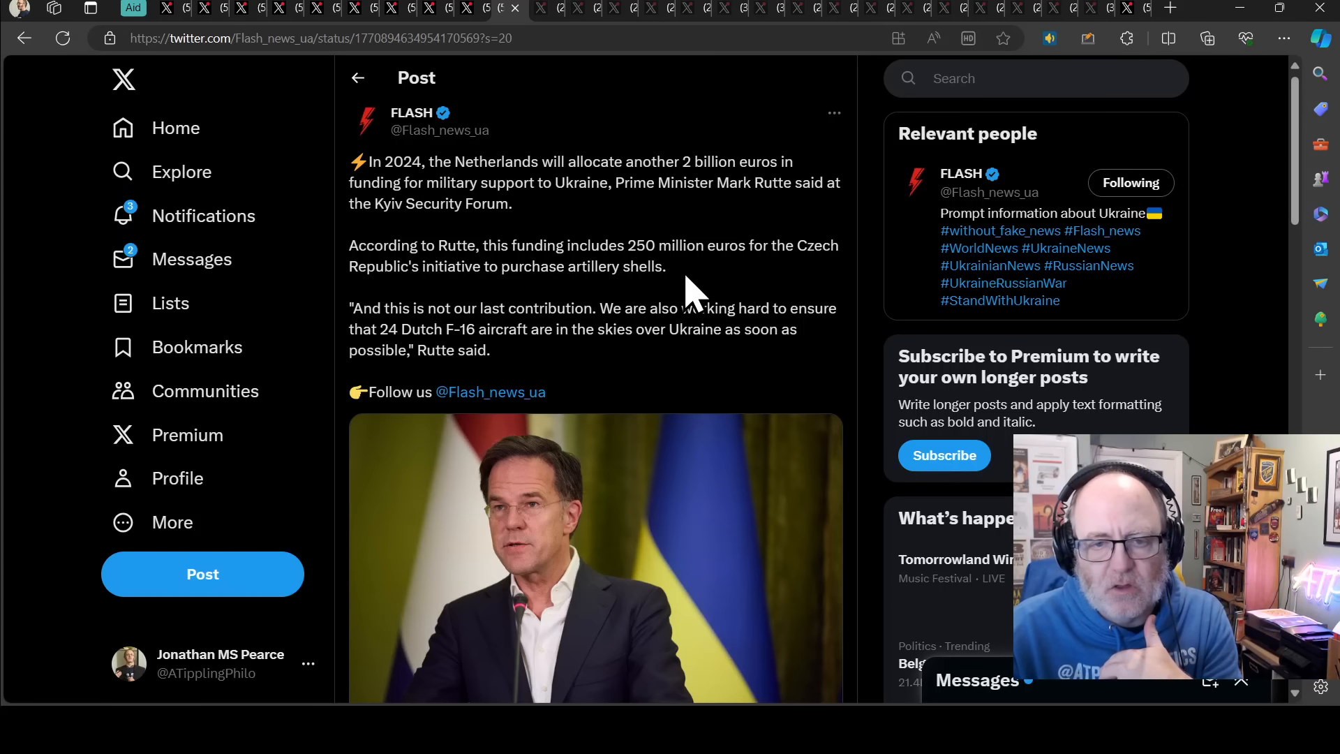
mouse_move(693, 299)
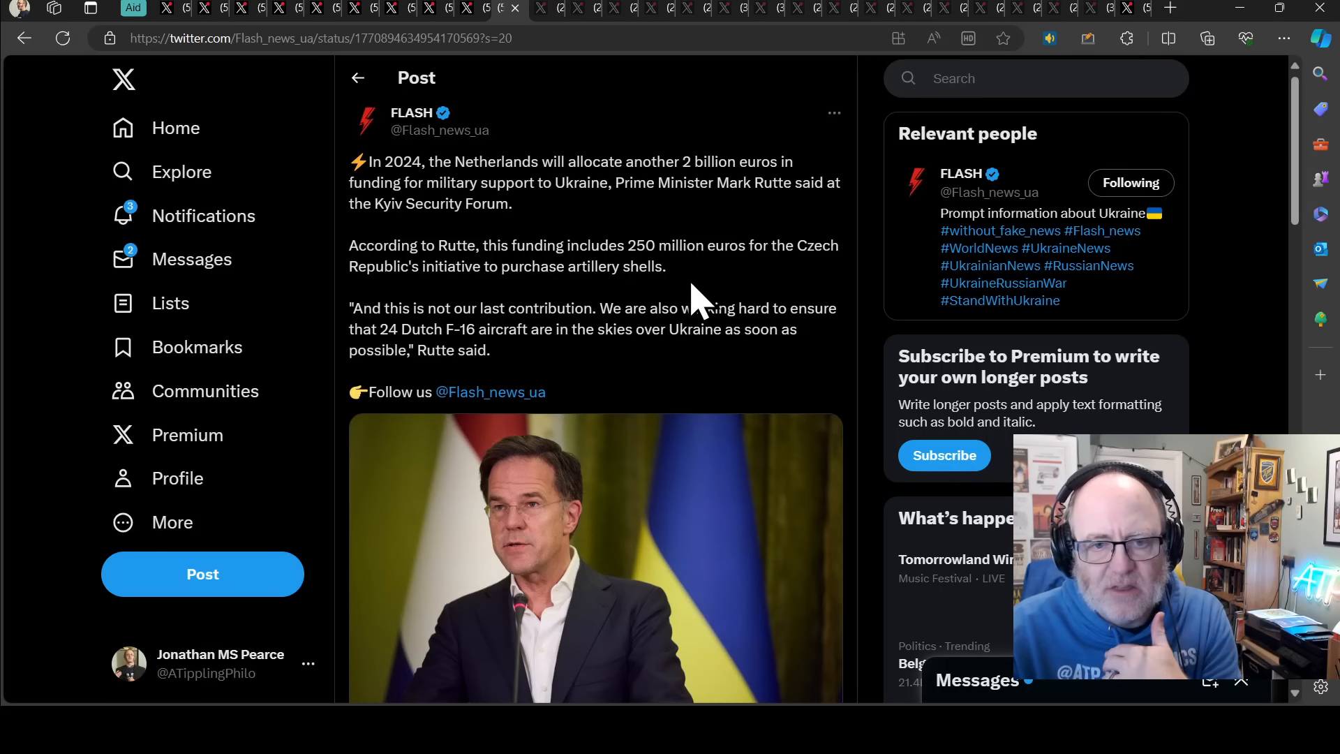
mouse_move(727, 342)
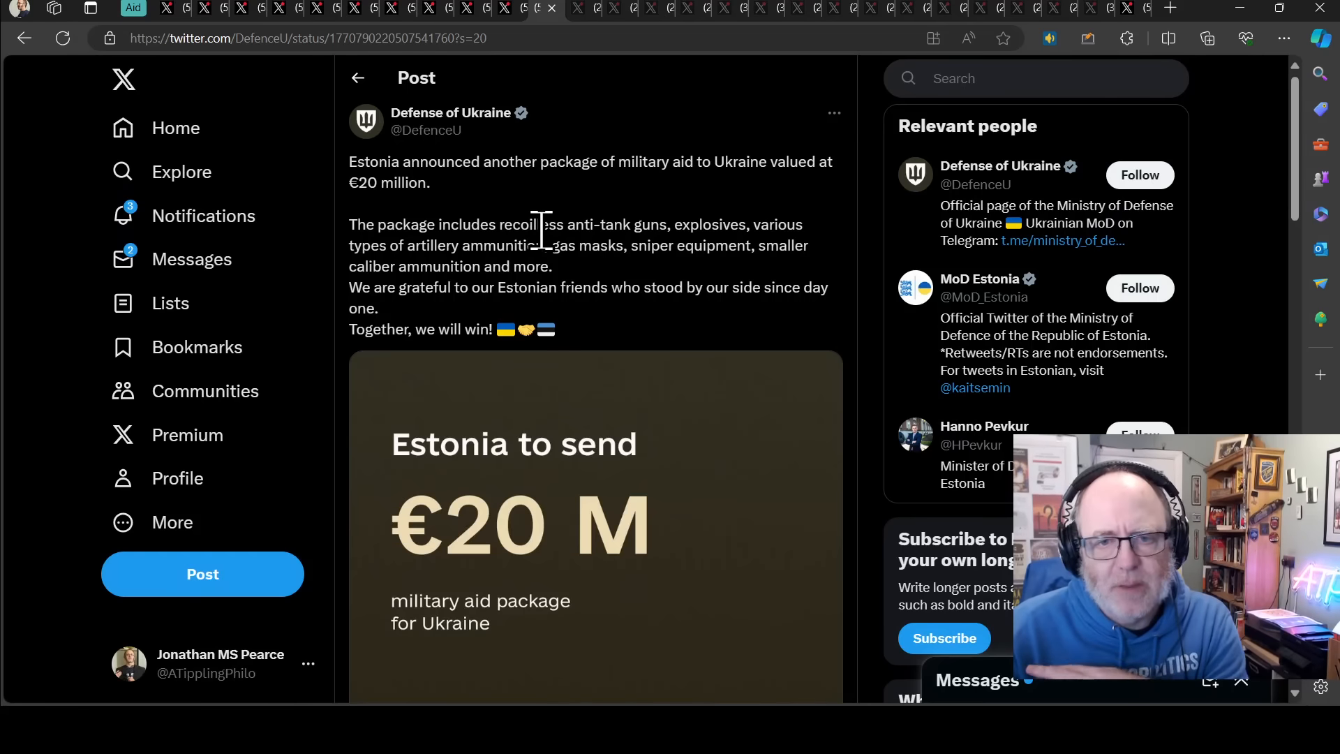
mouse_move(539, 278)
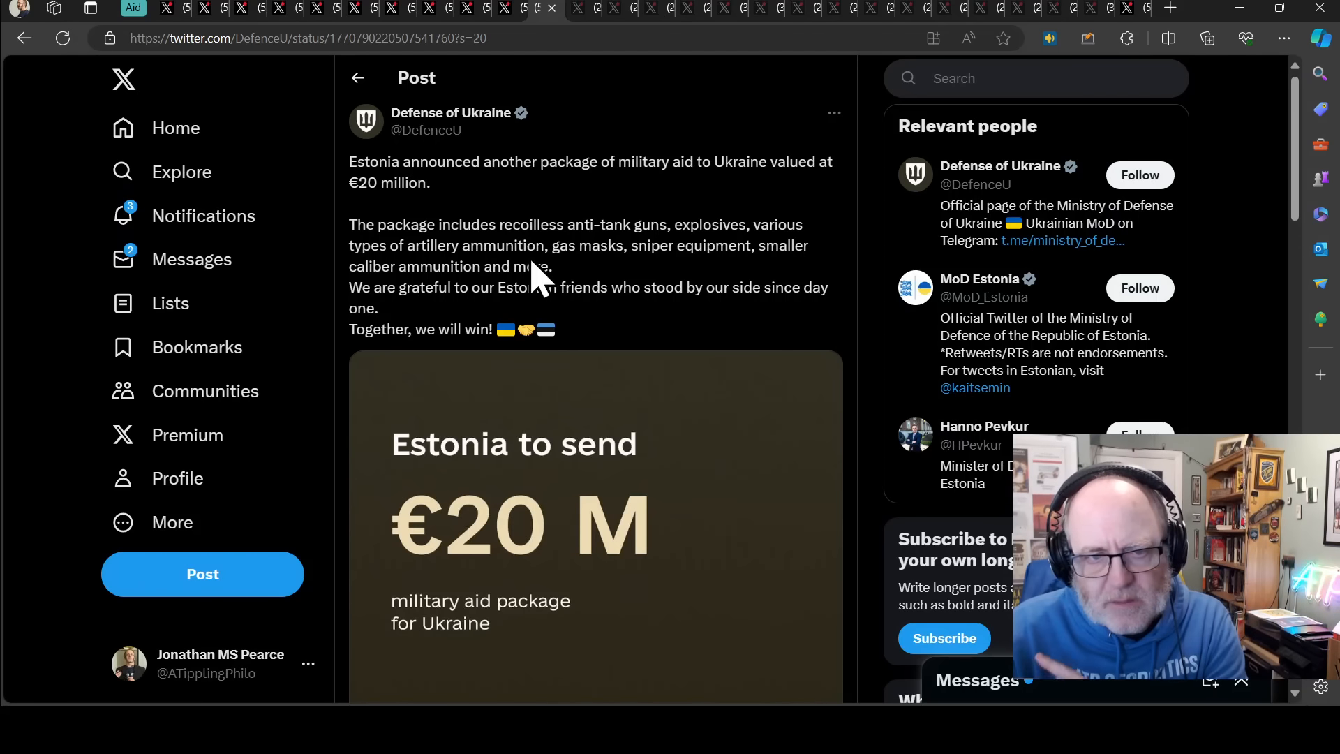
mouse_move(581, 290)
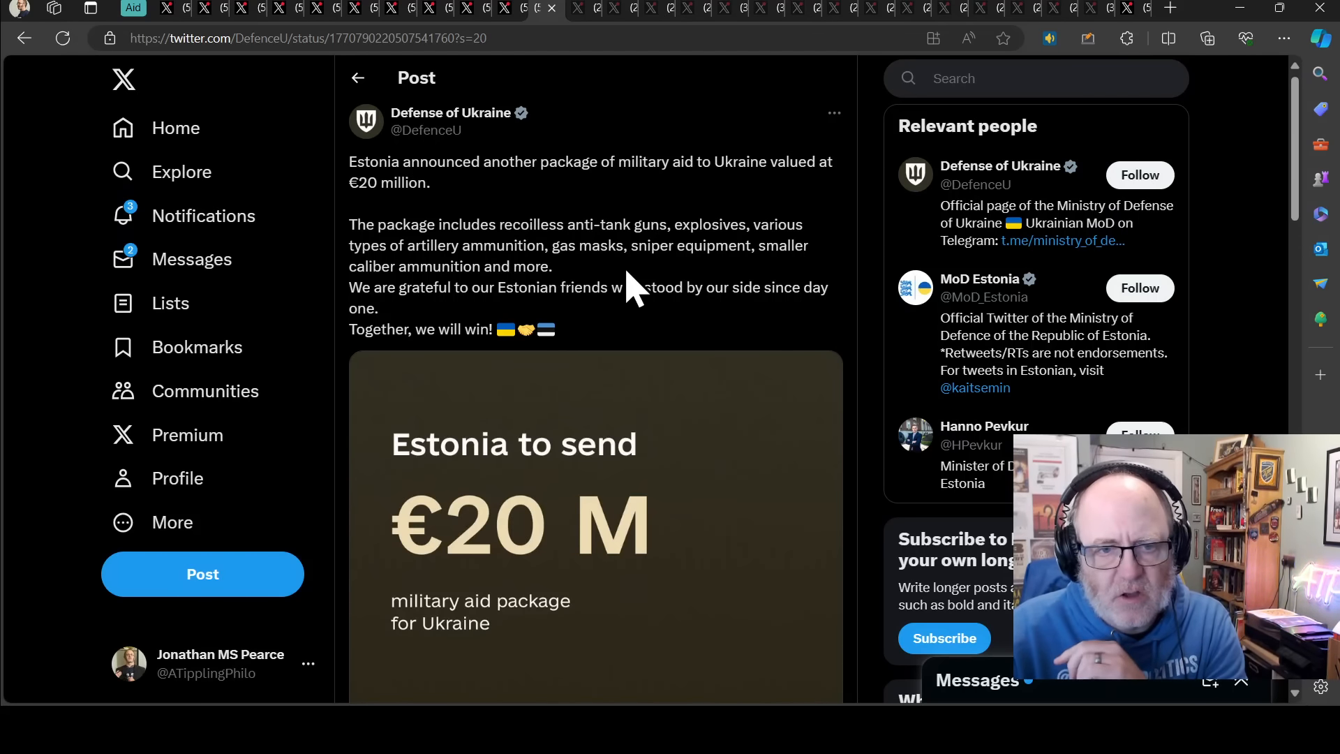
mouse_move(674, 294)
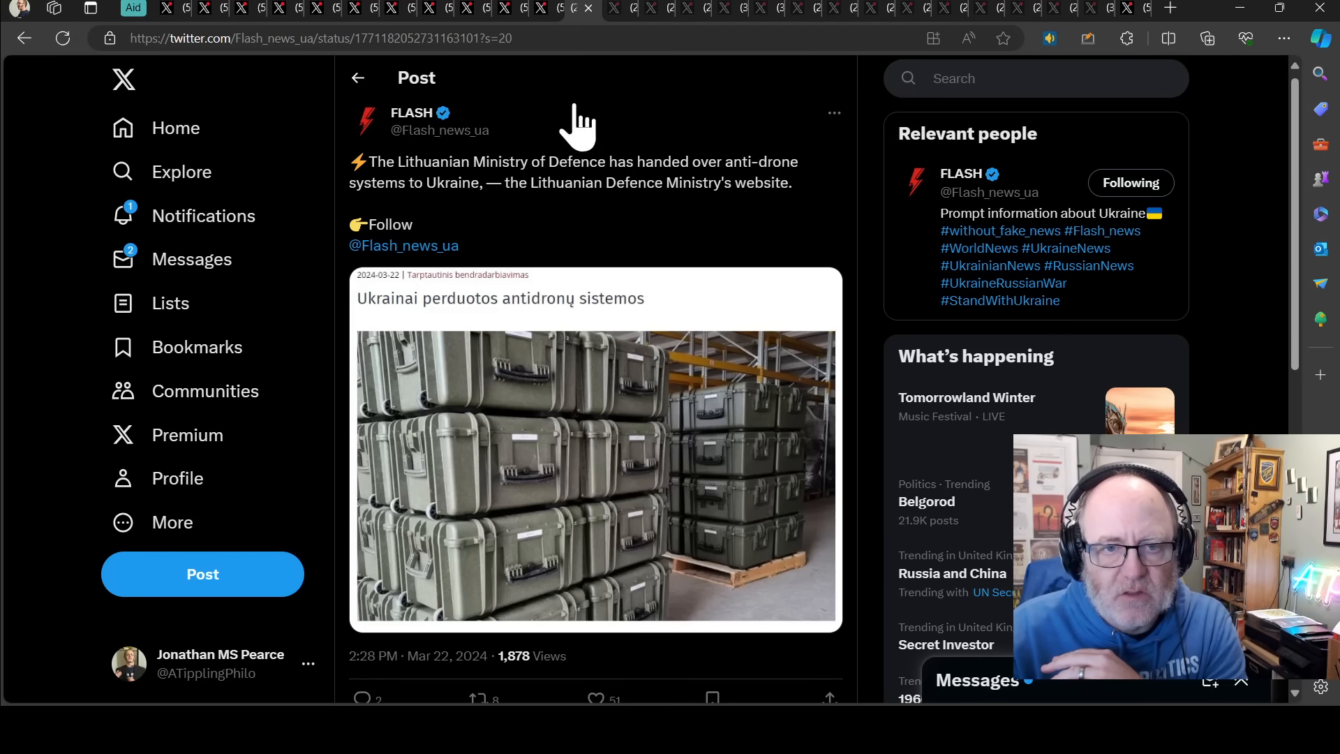
mouse_move(606, 236)
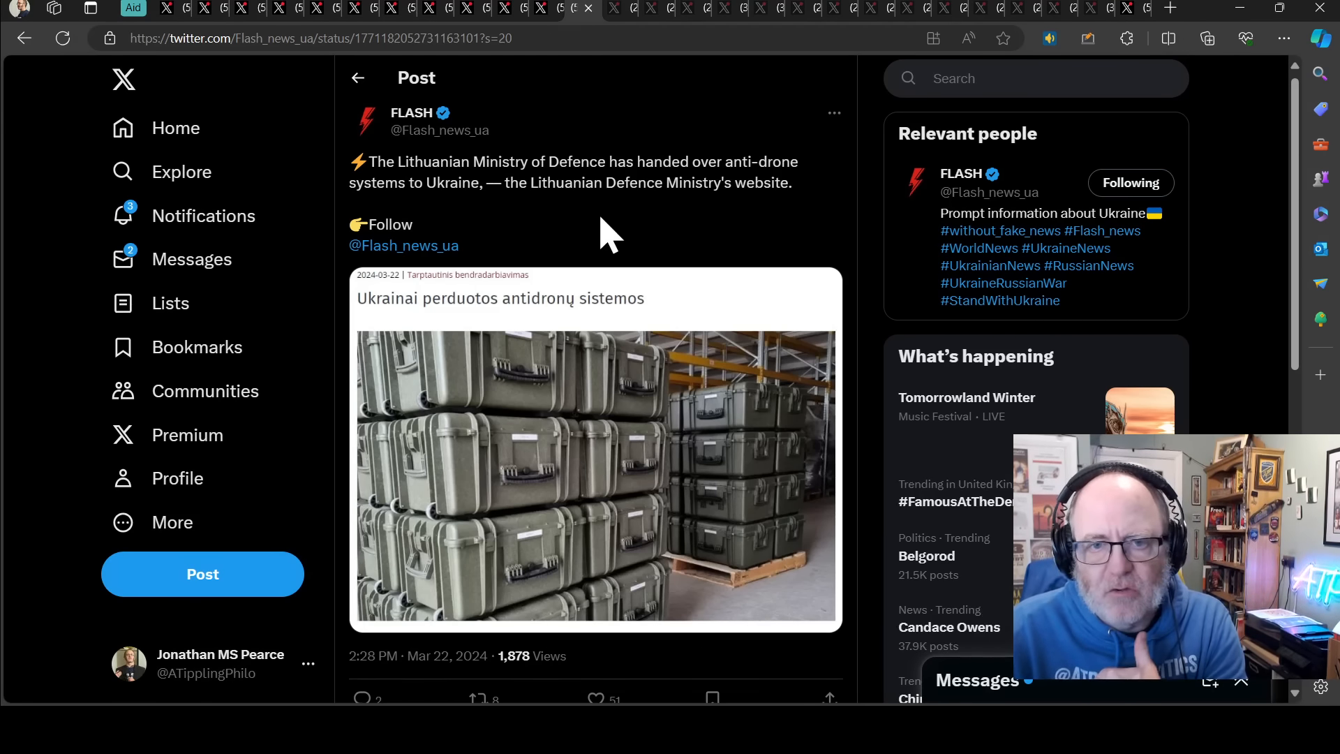
mouse_move(624, 218)
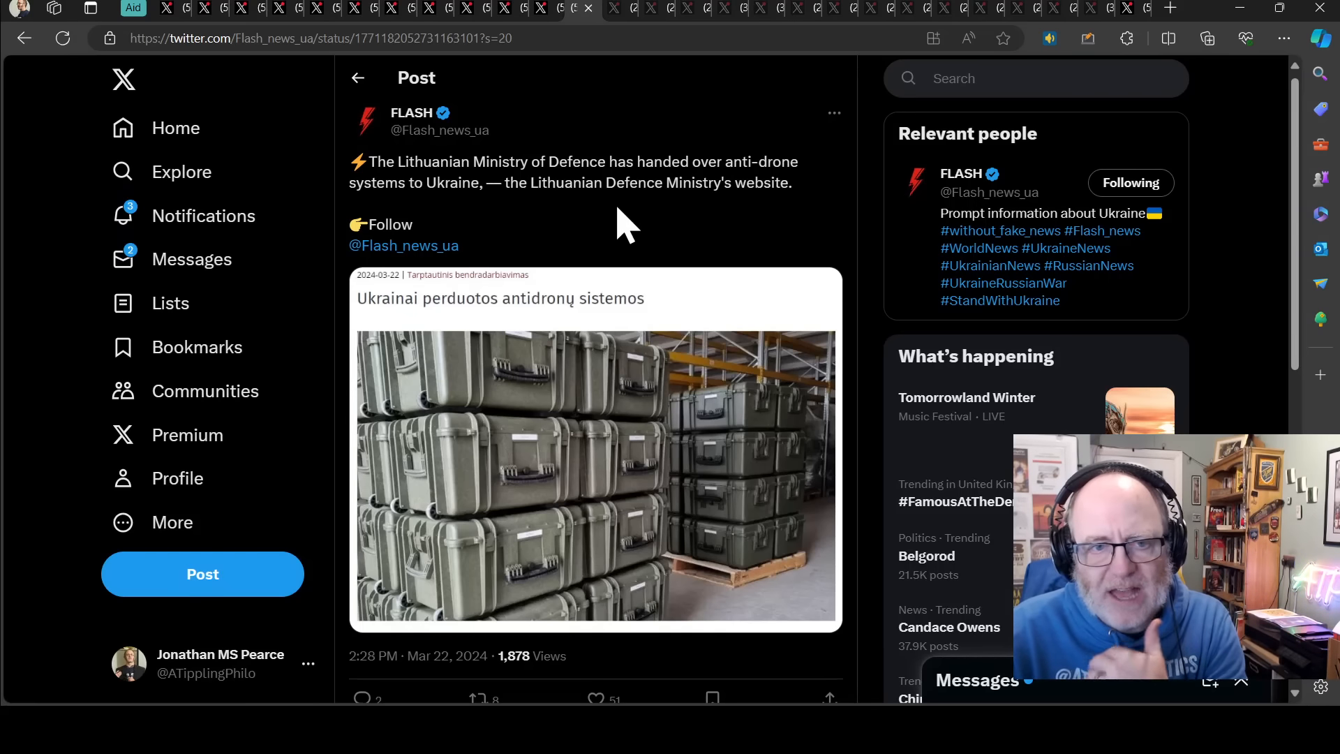
mouse_move(574, 235)
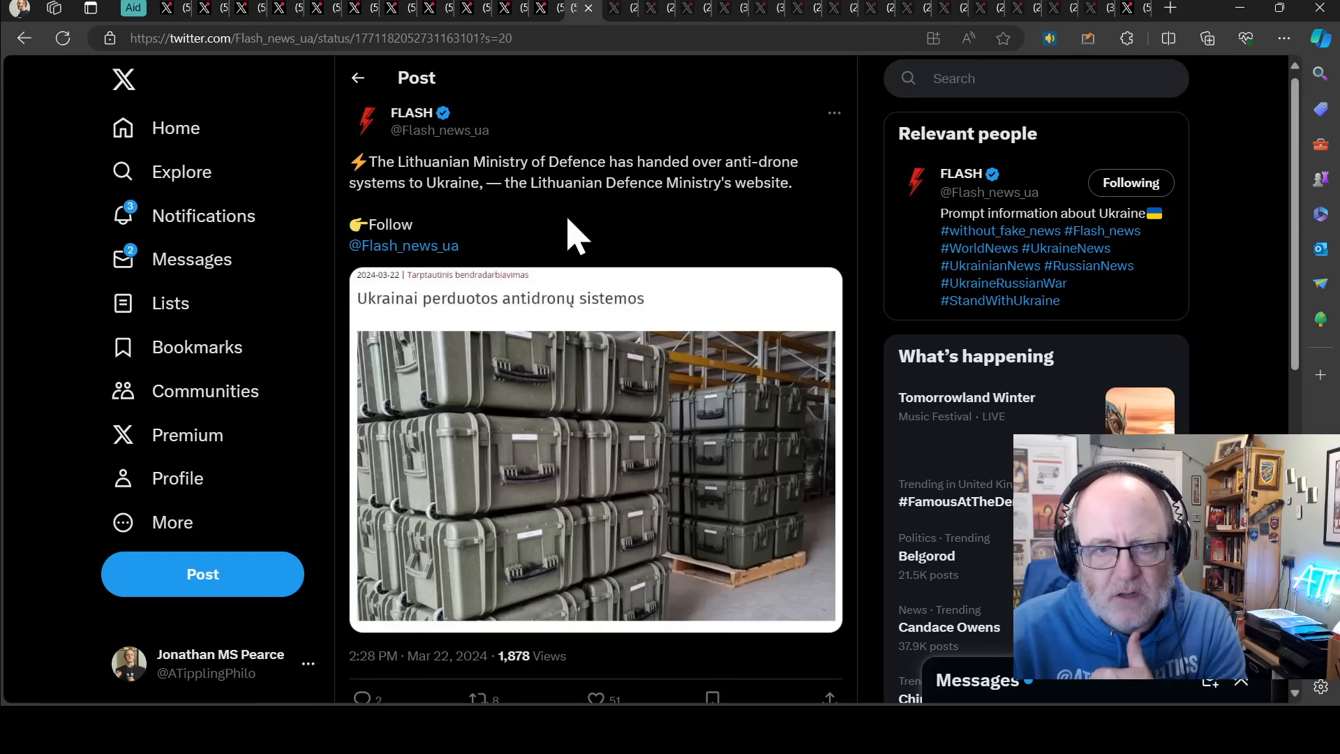
mouse_move(588, 130)
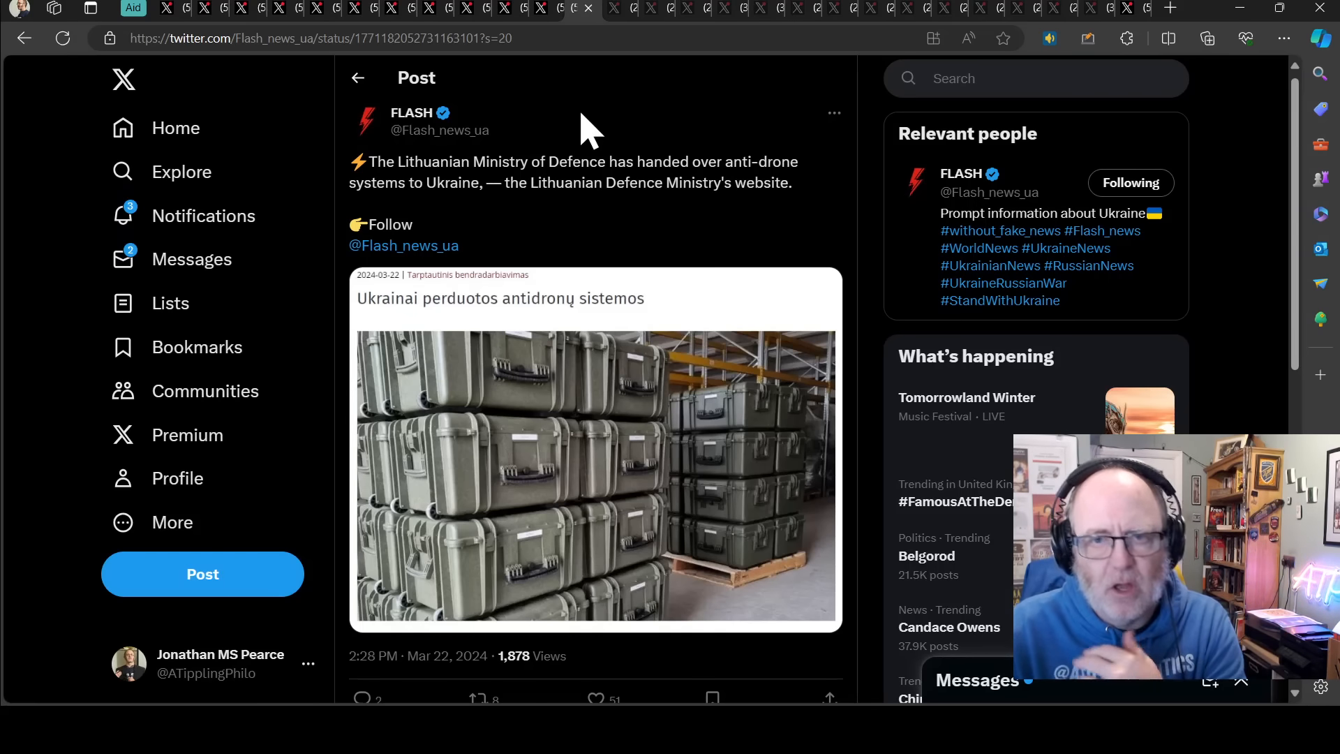
mouse_move(581, 219)
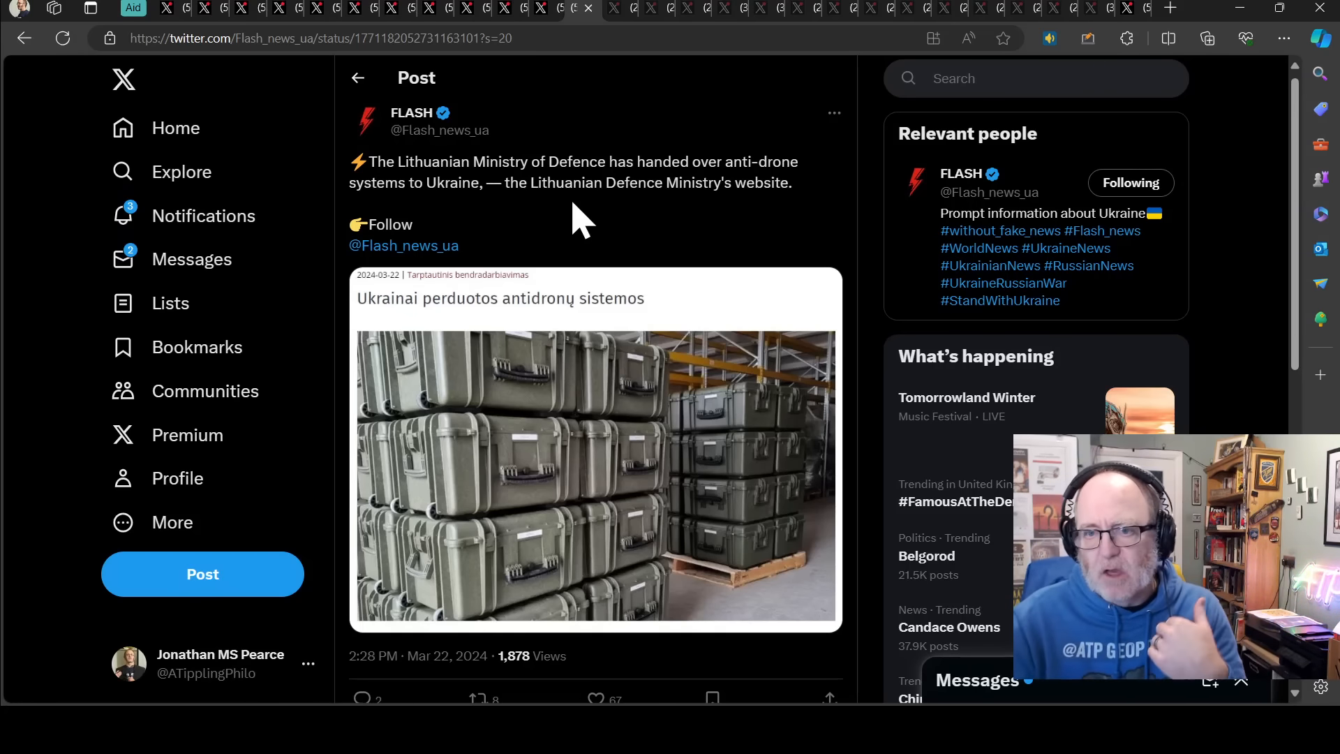
mouse_move(554, 119)
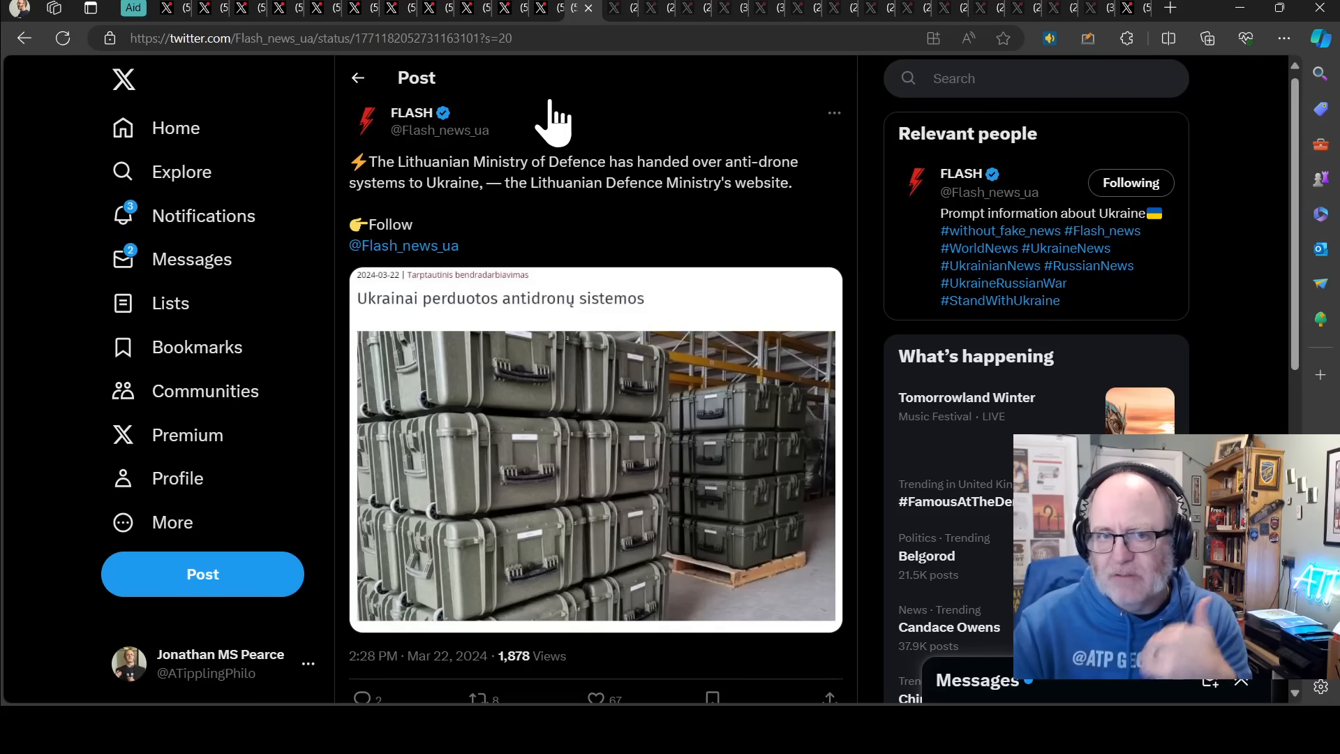
mouse_move(592, 182)
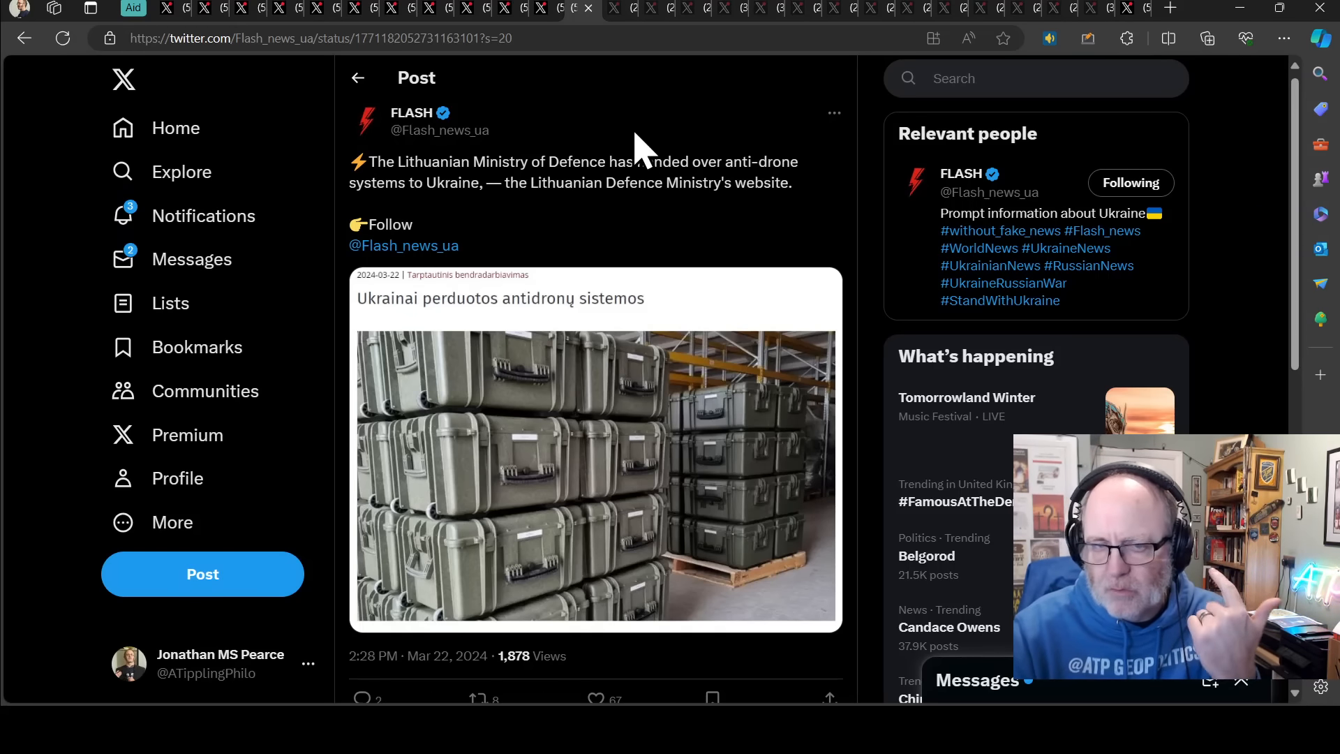
mouse_move(634, 153)
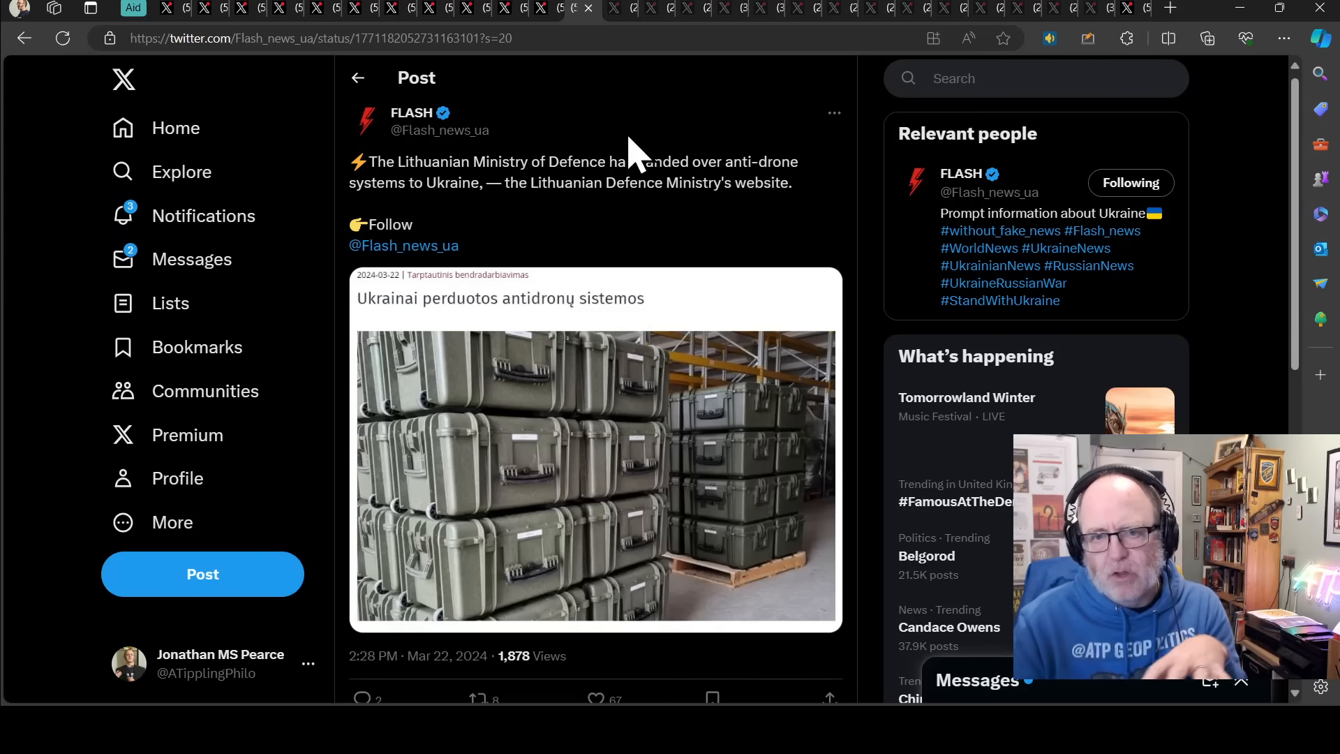
mouse_move(690, 115)
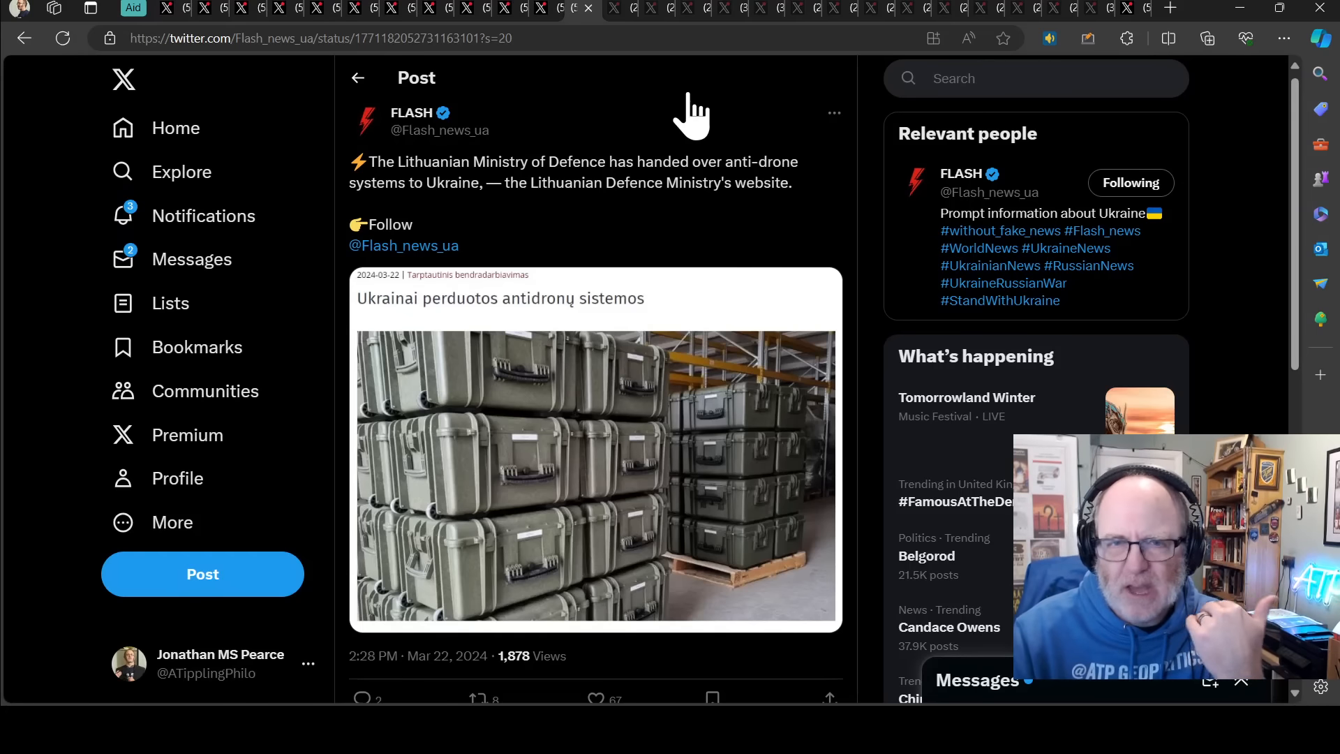
mouse_move(623, 94)
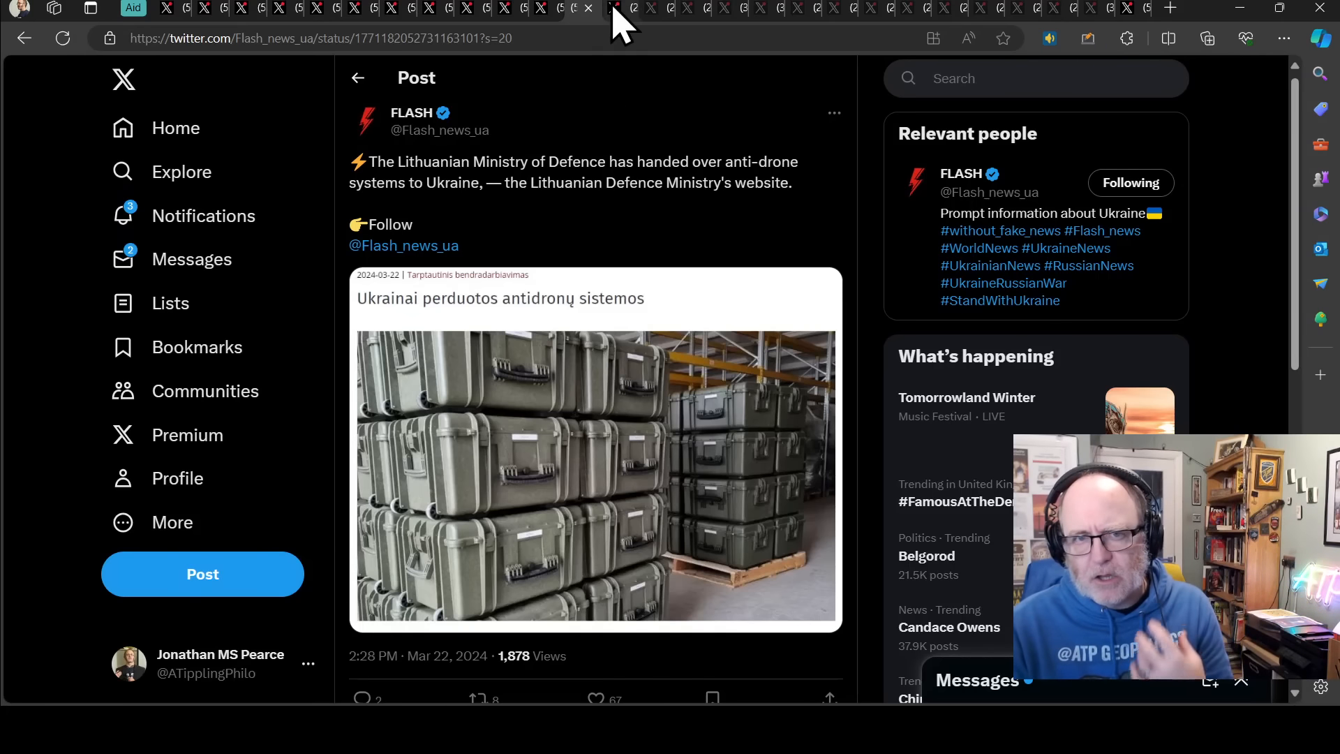
mouse_move(620, 25)
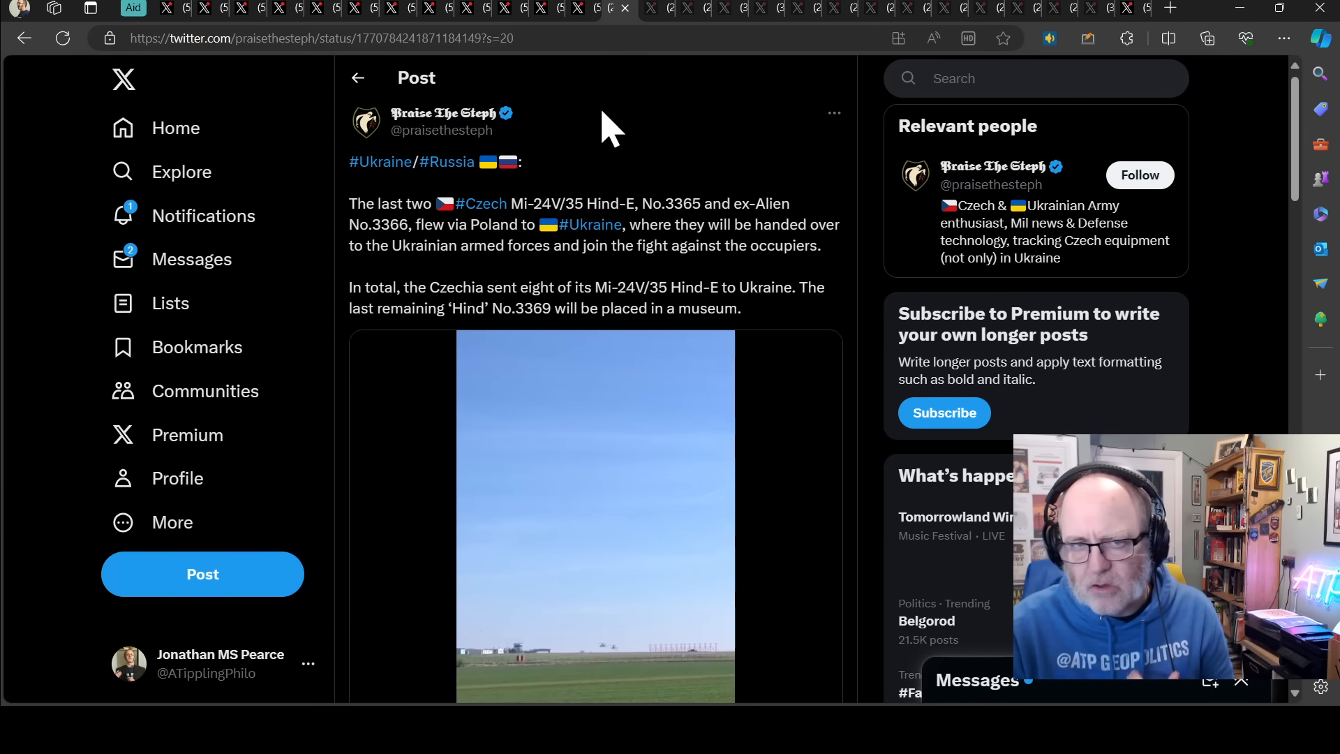
mouse_move(752, 197)
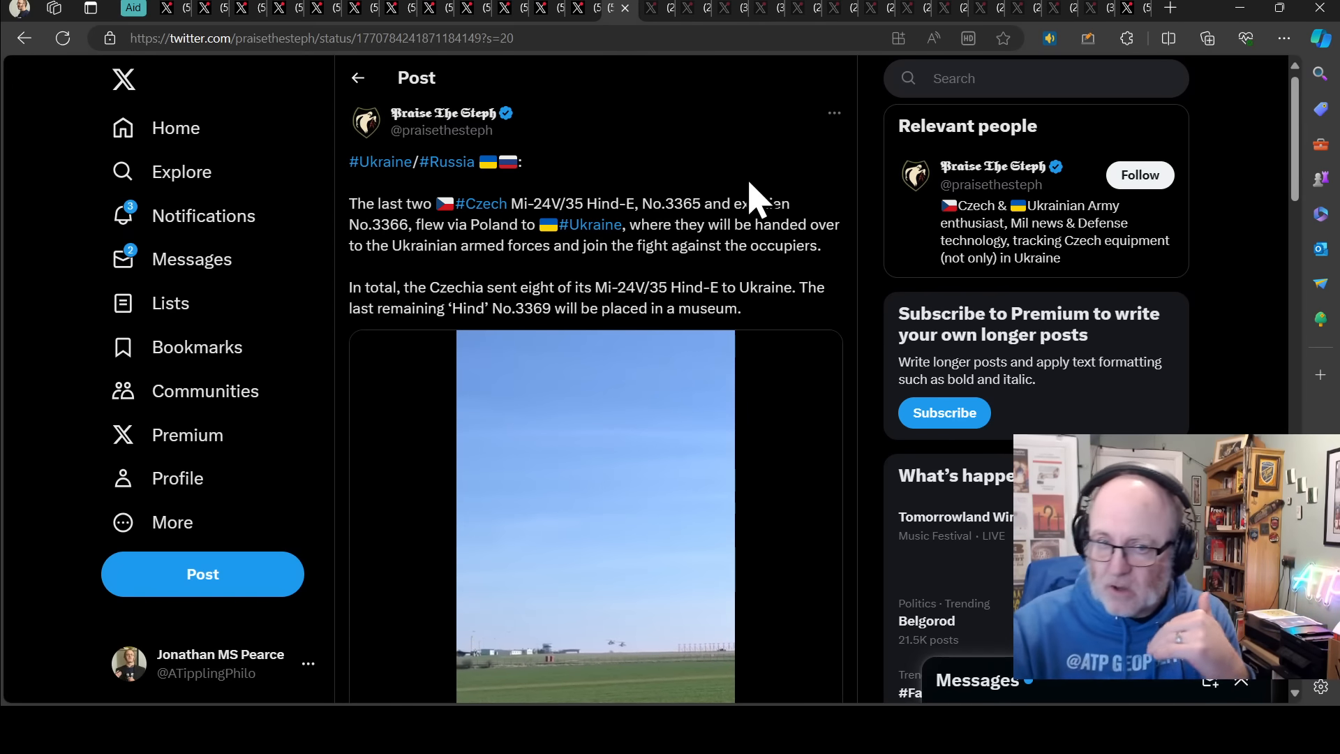
mouse_move(730, 188)
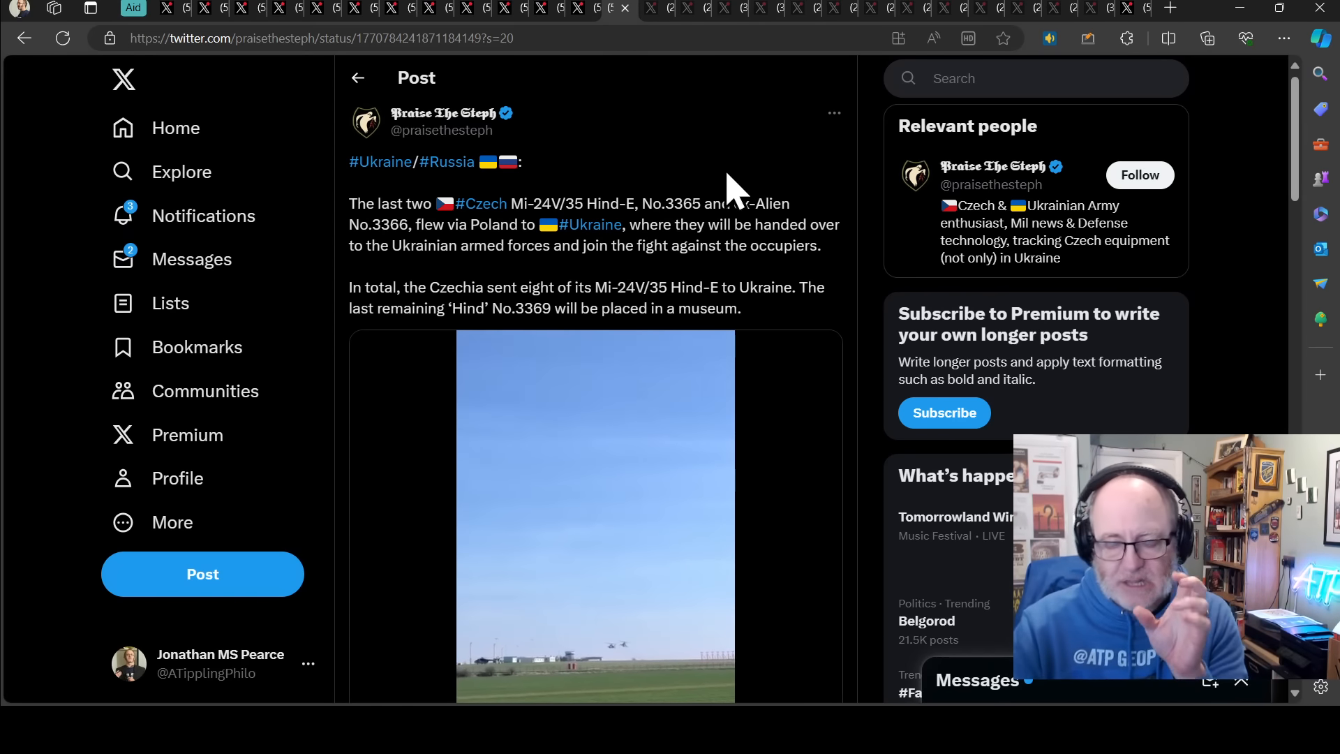
mouse_move(711, 152)
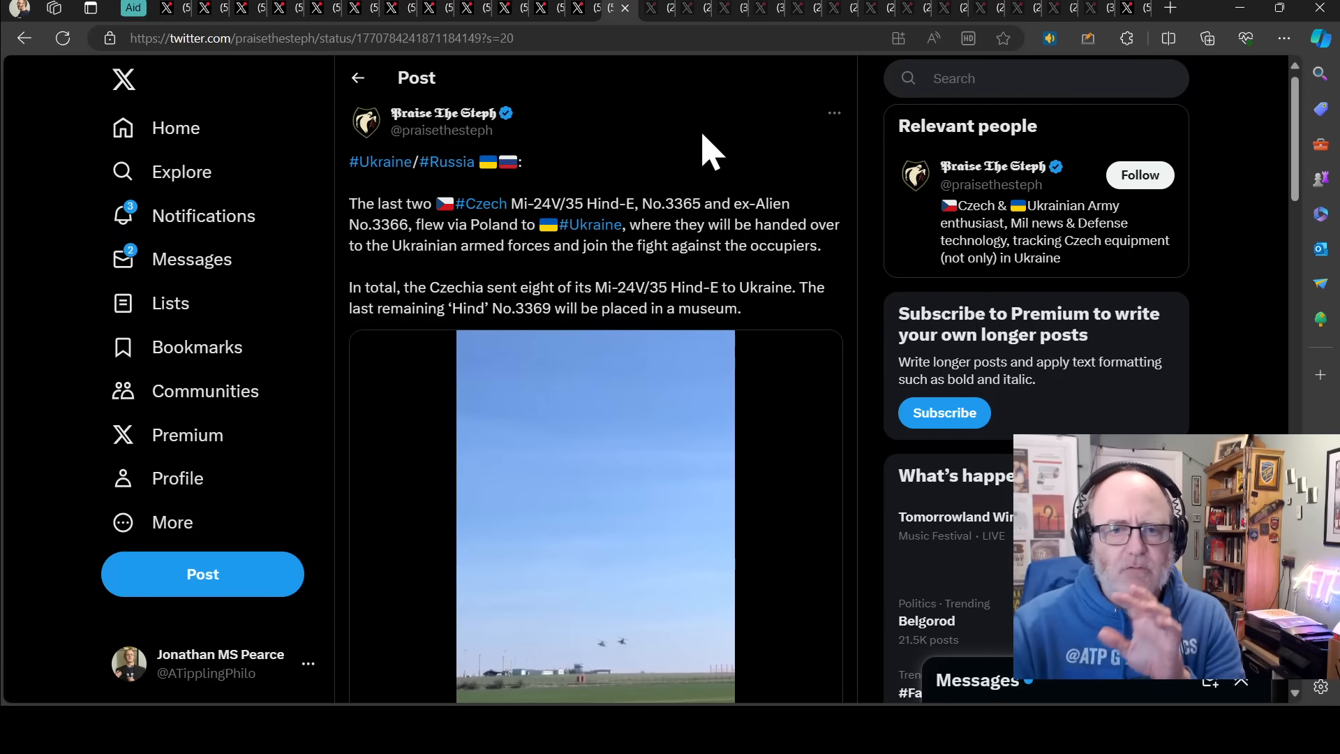
- Scroll down through the Czech Mi-24 Hind helicopters video post
scroll("down", 3)
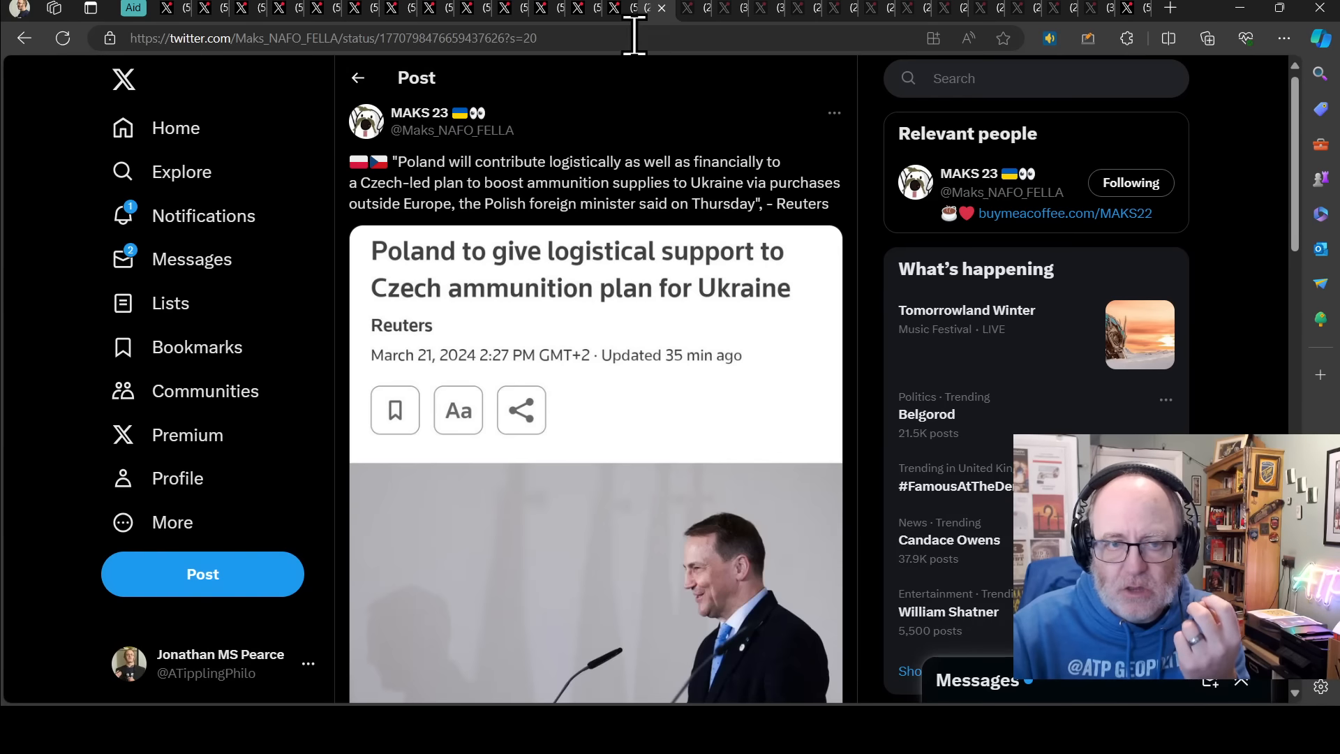
mouse_move(747, 150)
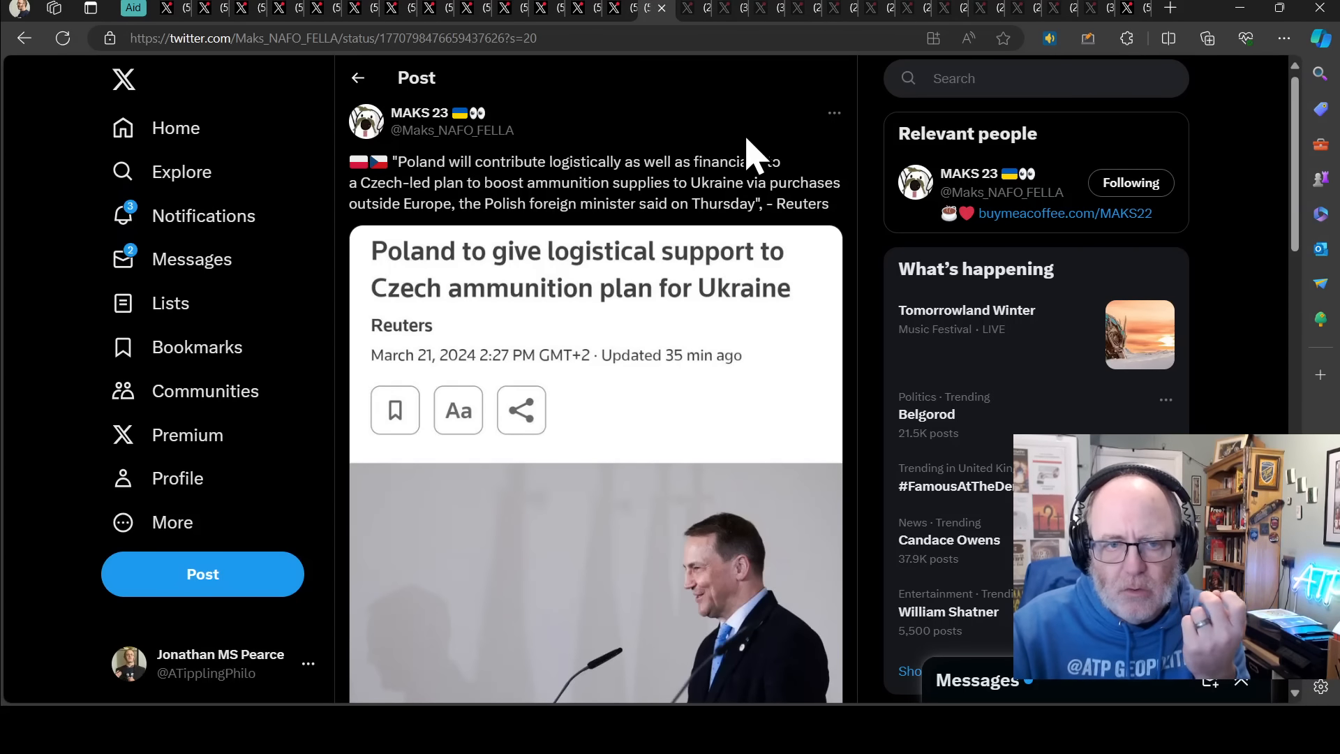
mouse_move(854, 163)
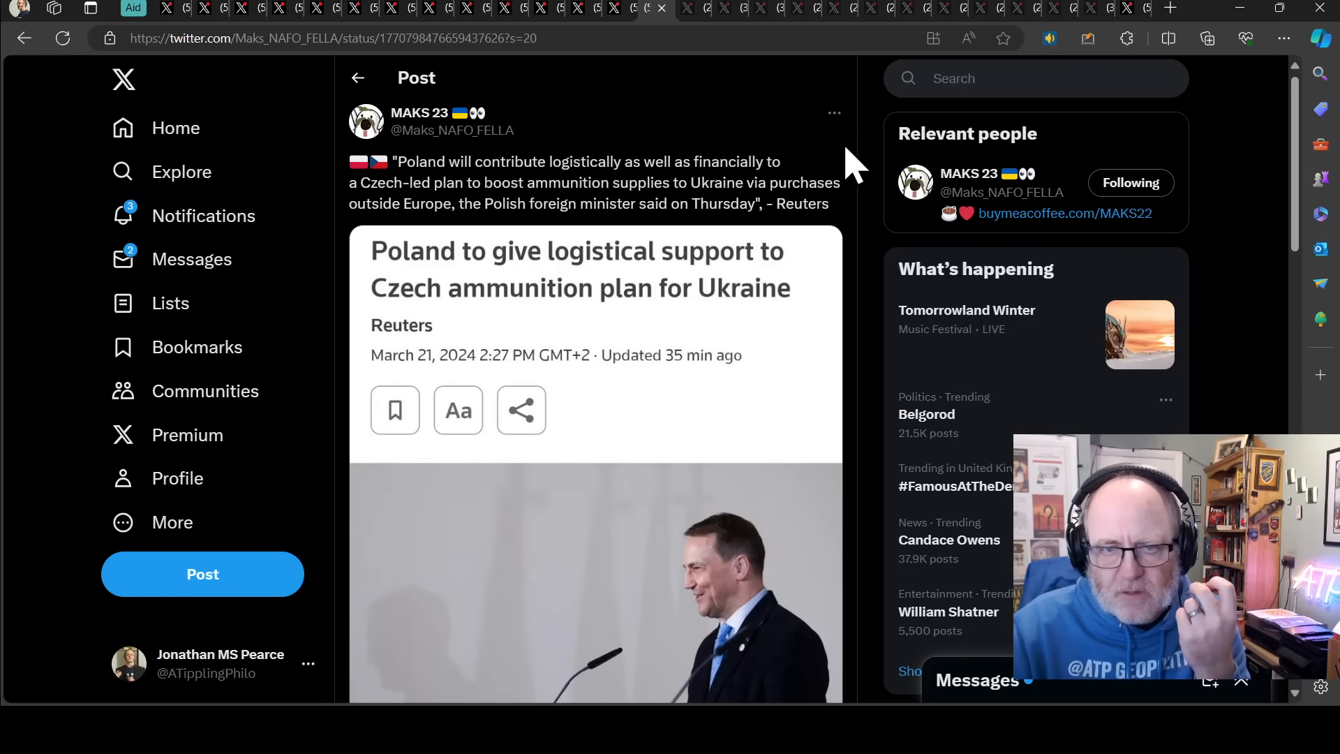
mouse_move(846, 171)
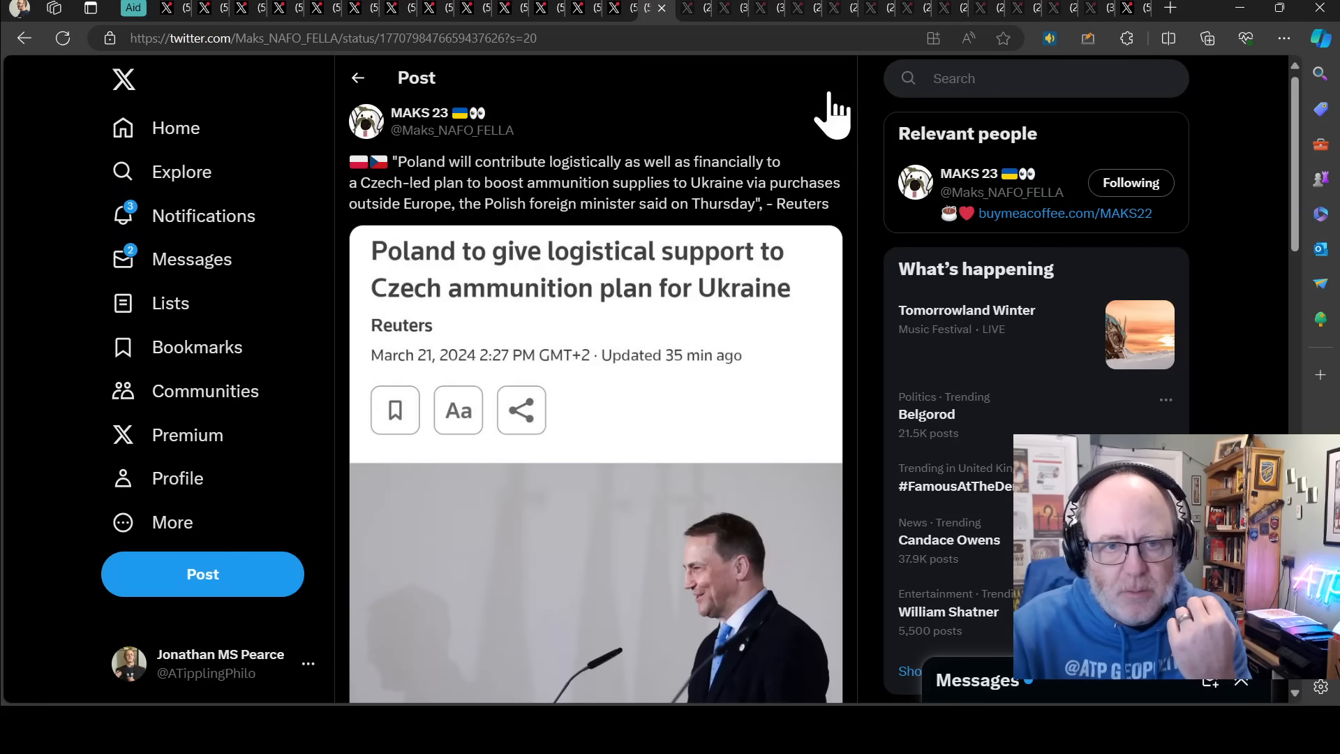
mouse_move(834, 148)
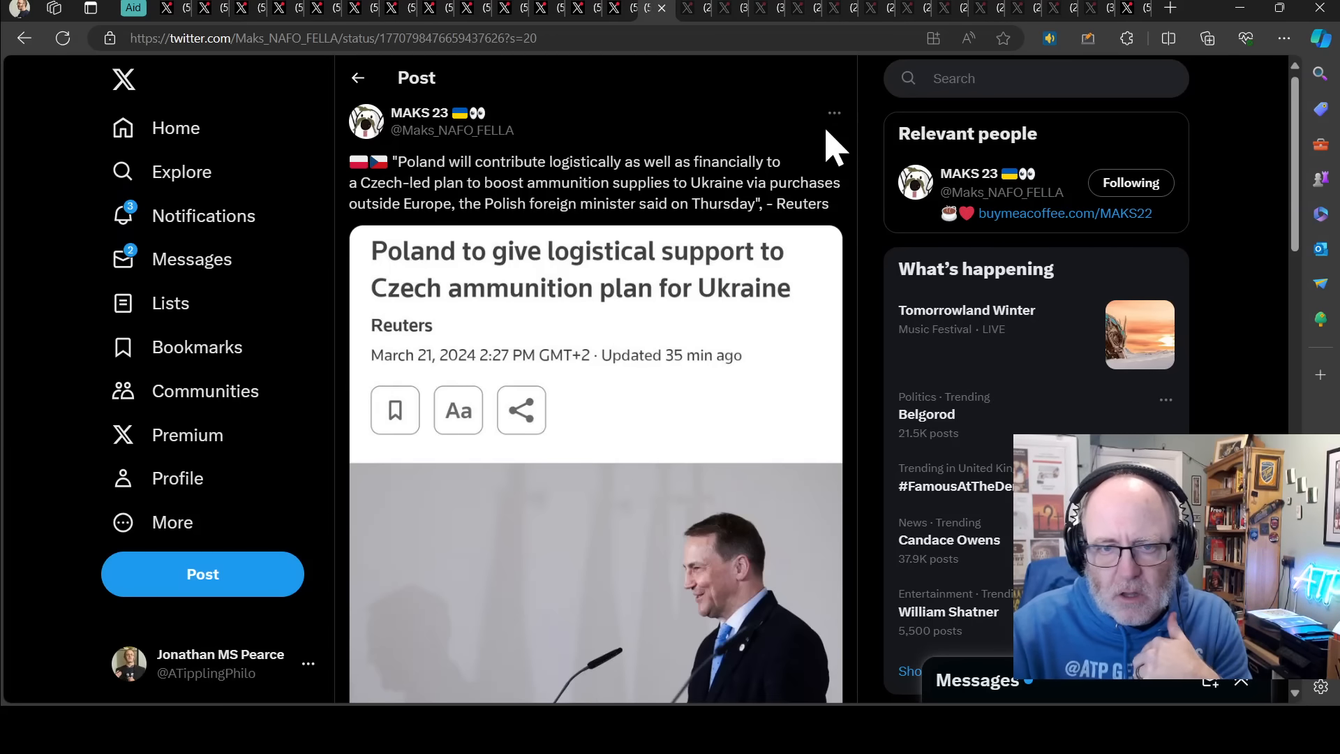
mouse_move(739, 274)
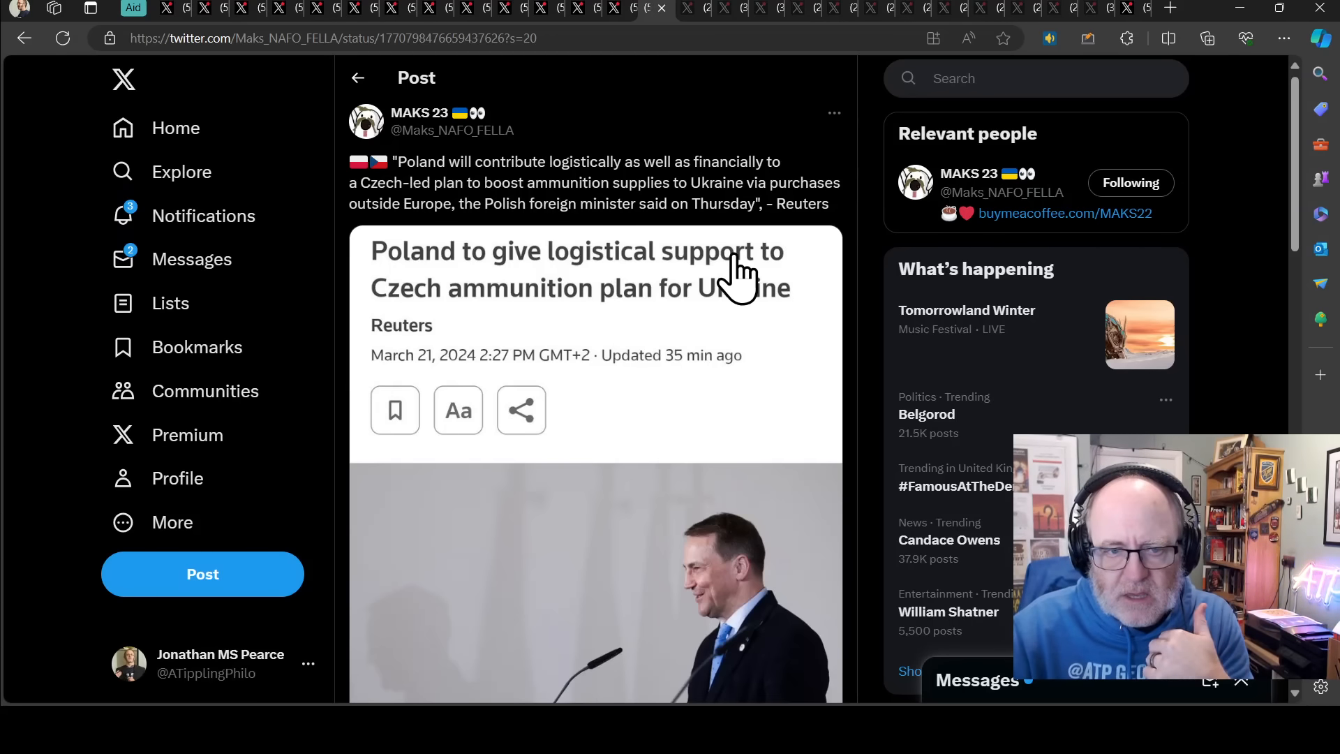
mouse_move(666, 273)
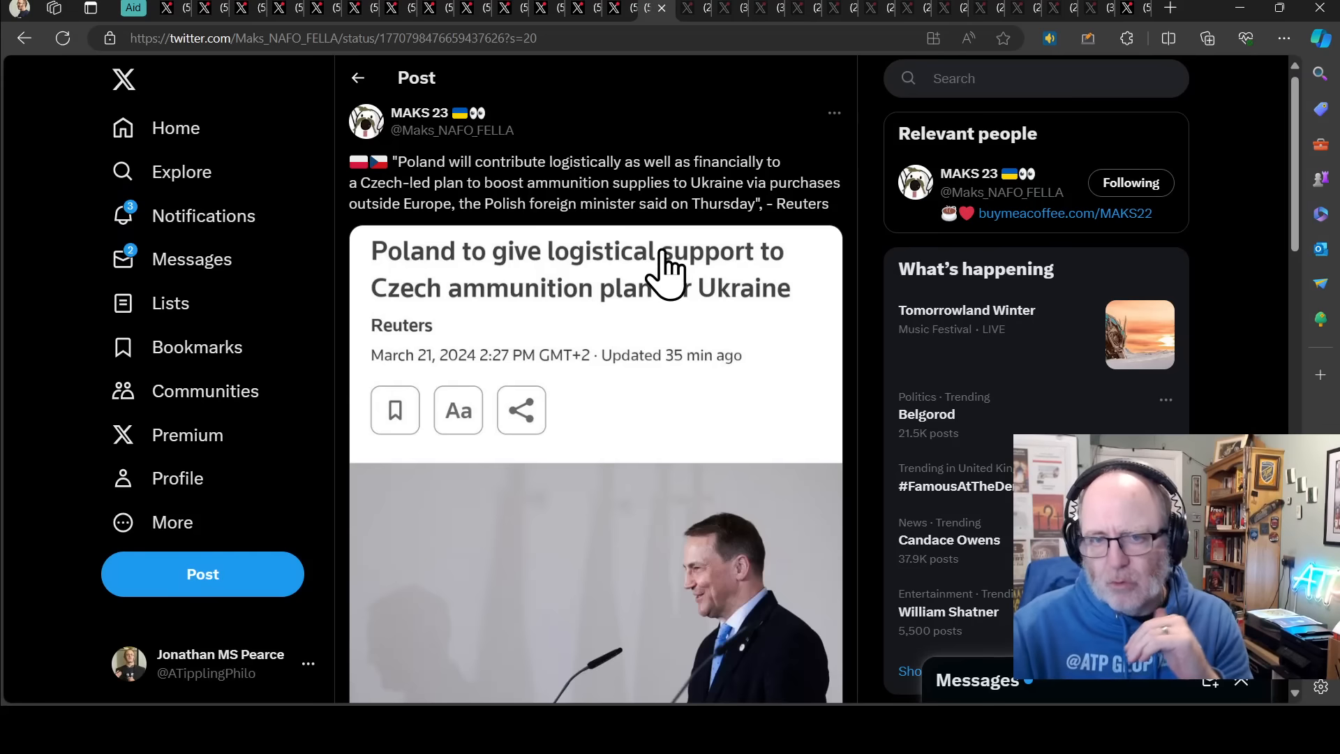
mouse_move(614, 137)
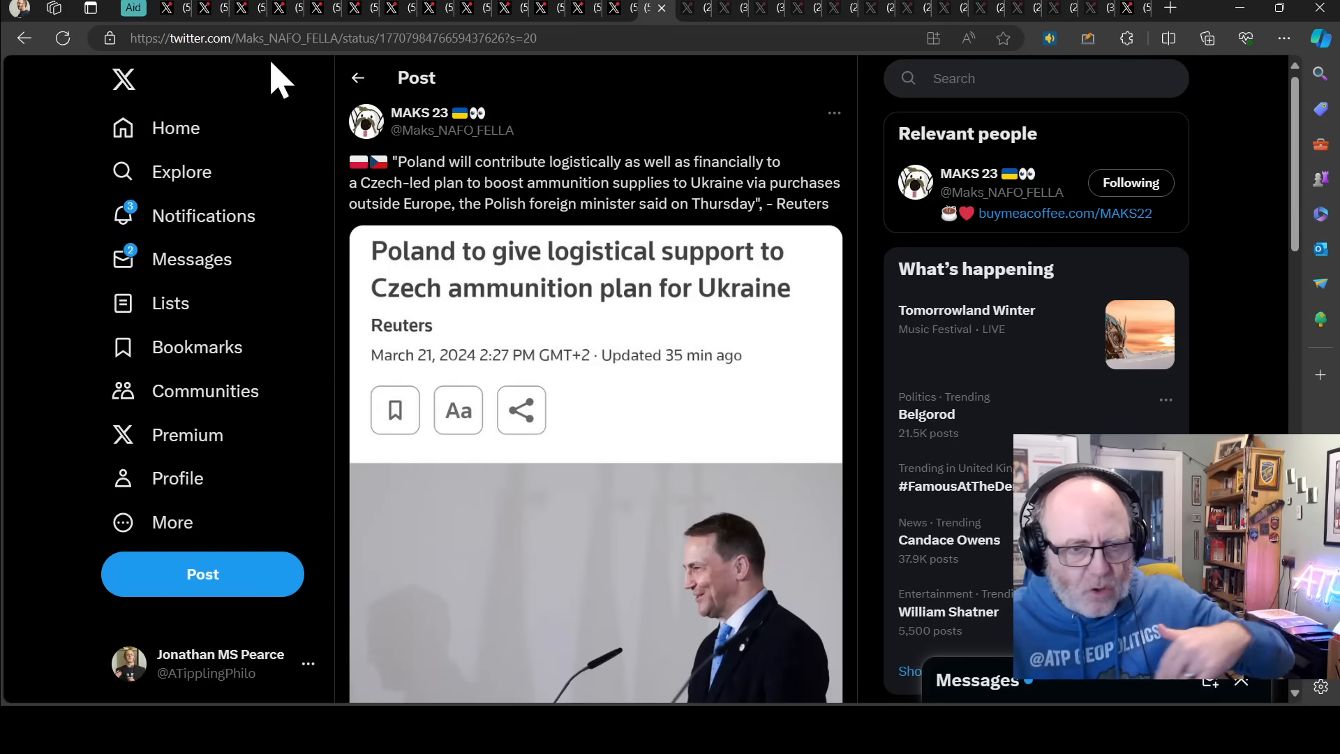
mouse_move(308, 94)
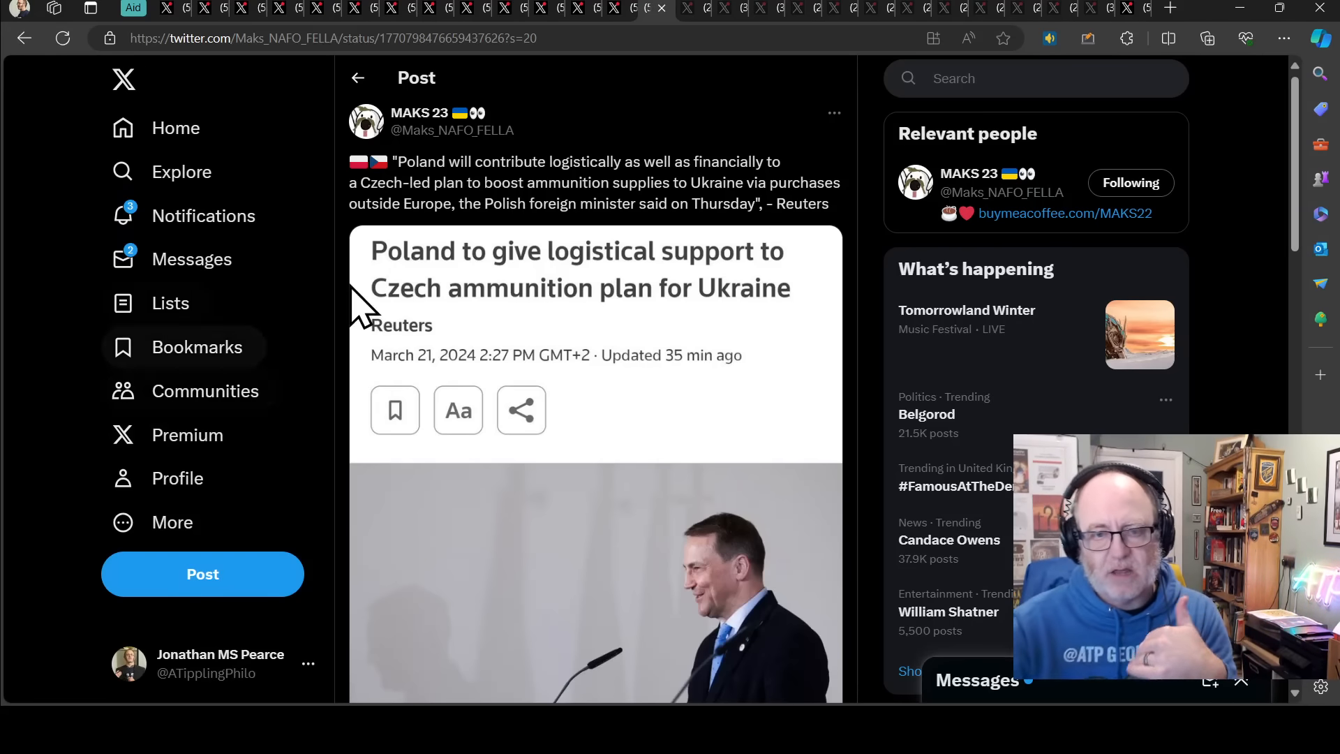
mouse_move(402, 342)
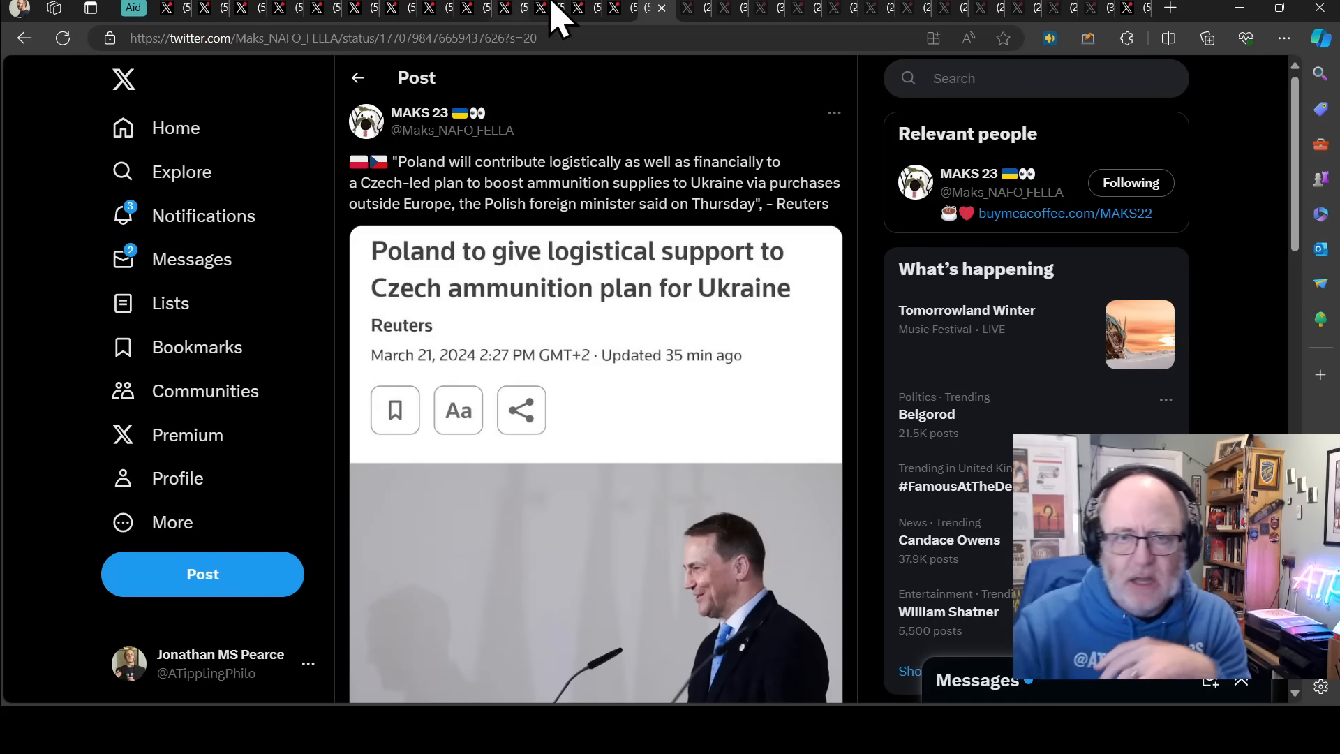
mouse_move(692, 17)
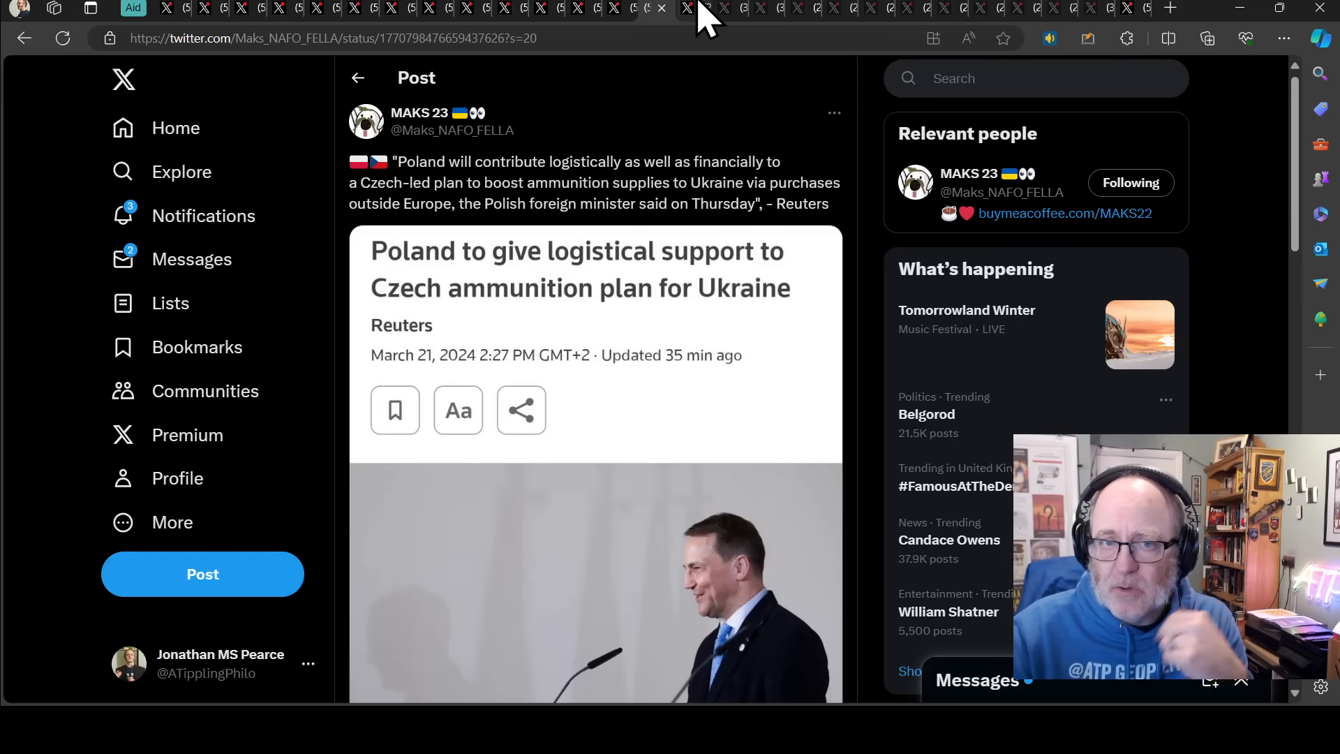
- Switch to French Aid to Ukraine's Le Monde post on suspected Russian cyber-attacks
left_click(692, 8)
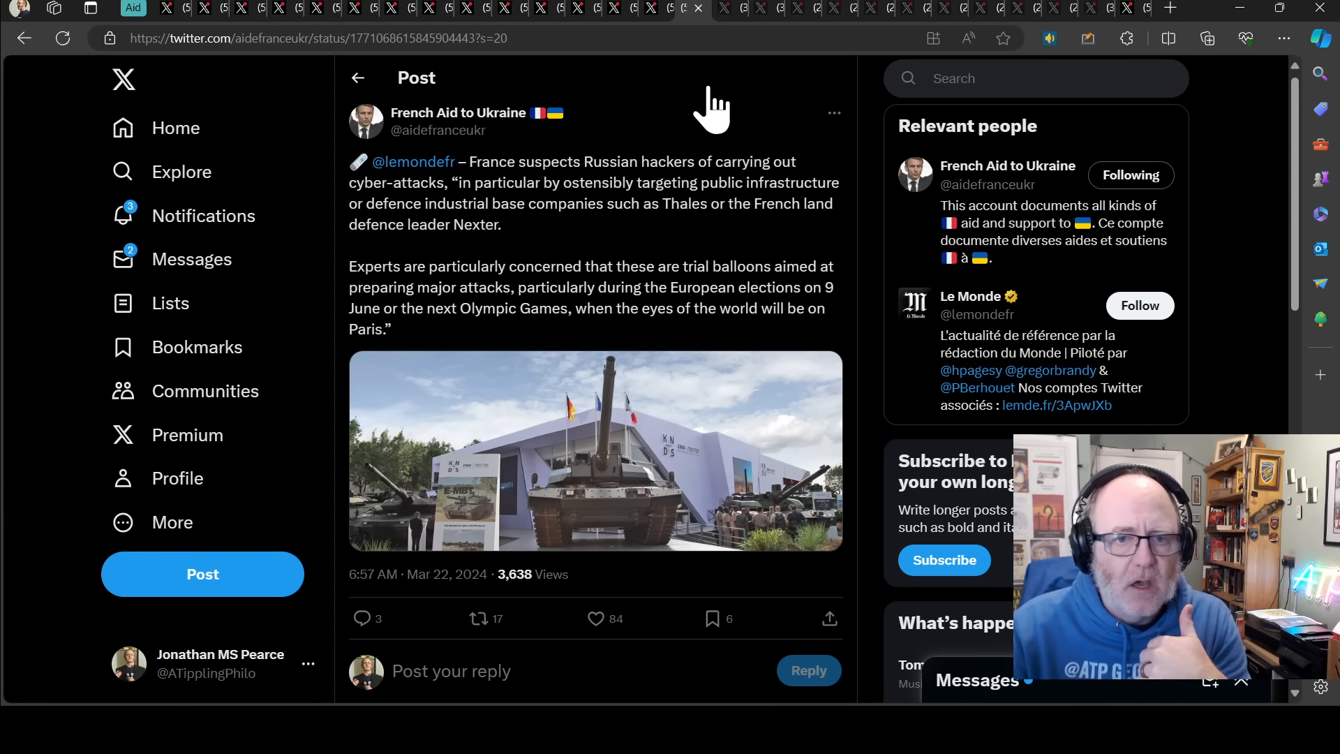
mouse_move(723, 137)
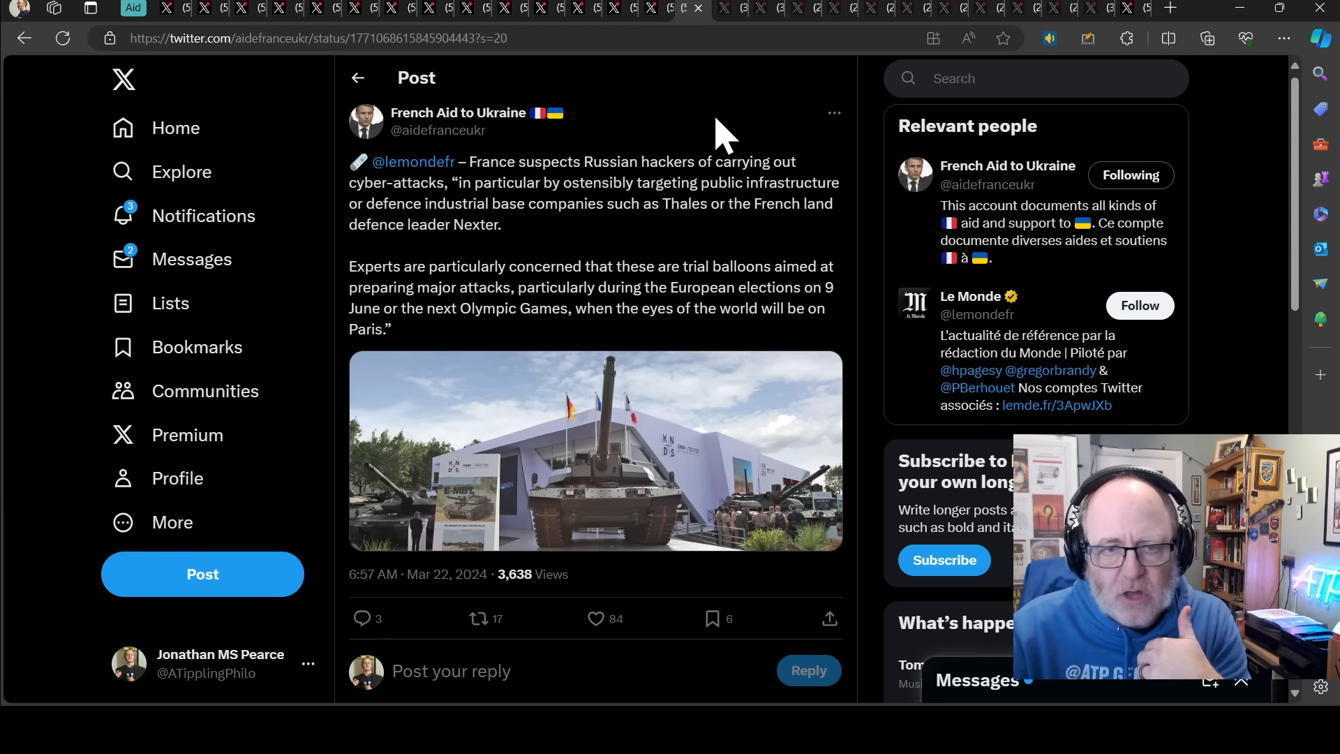
mouse_move(773, 193)
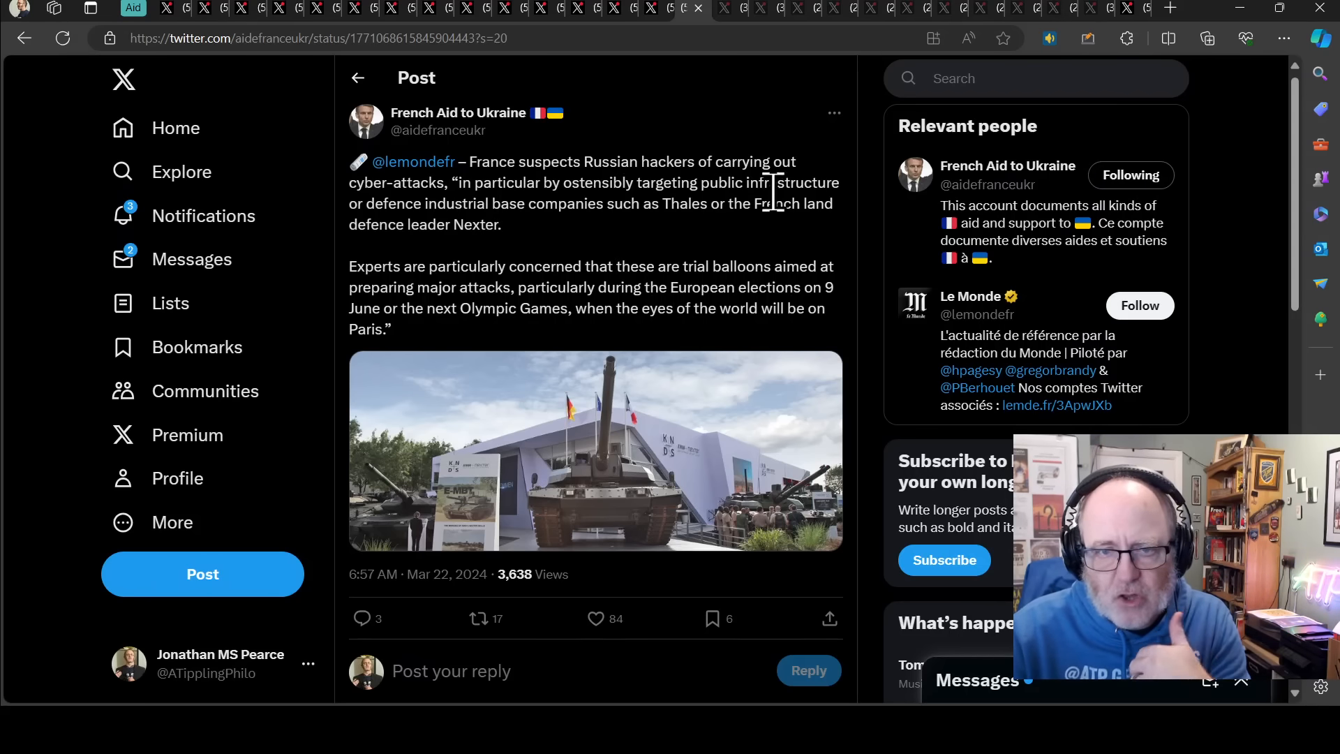
mouse_move(855, 195)
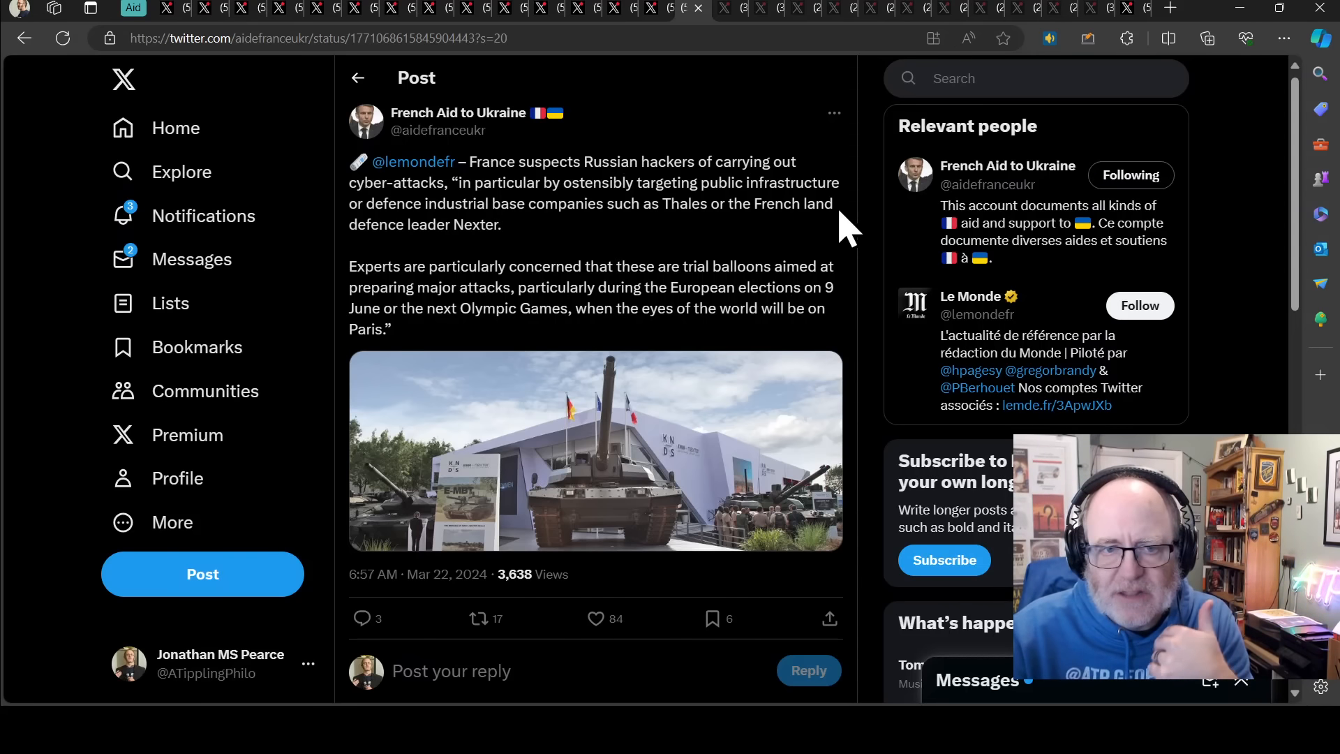
mouse_move(731, 265)
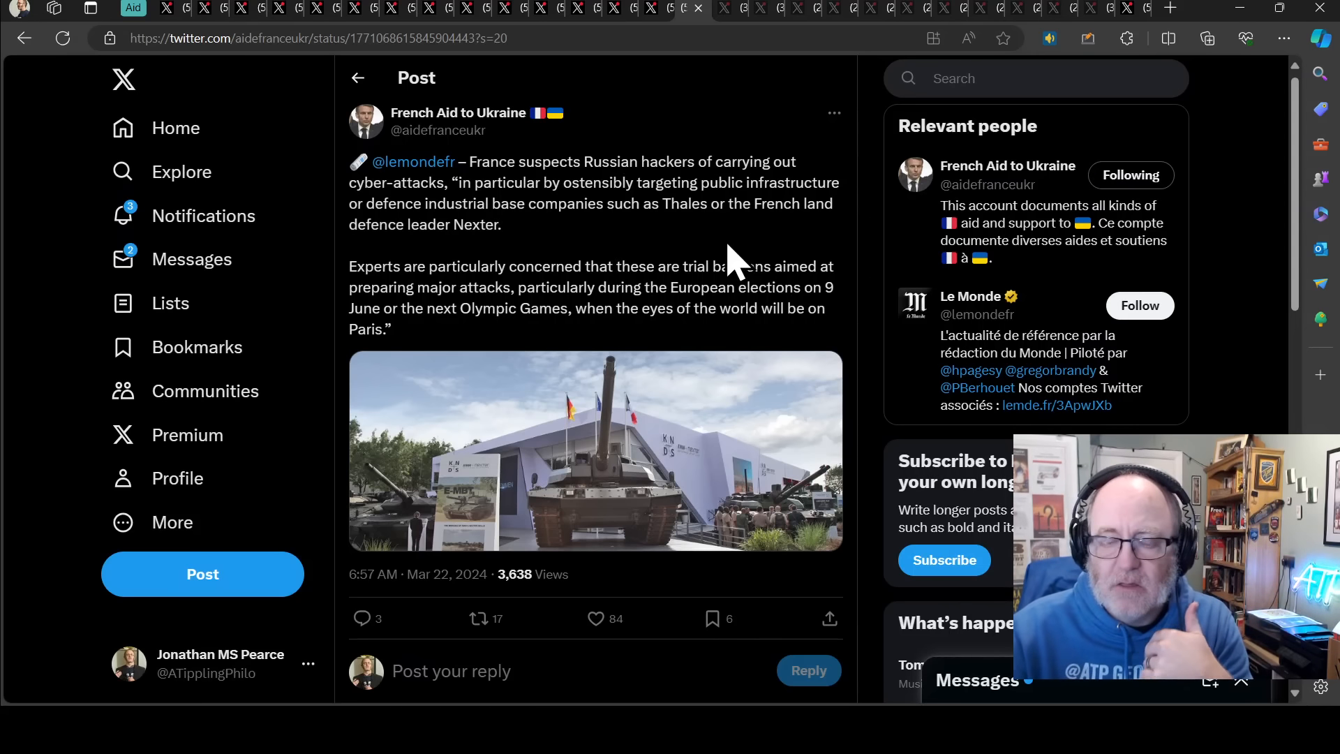
mouse_move(658, 260)
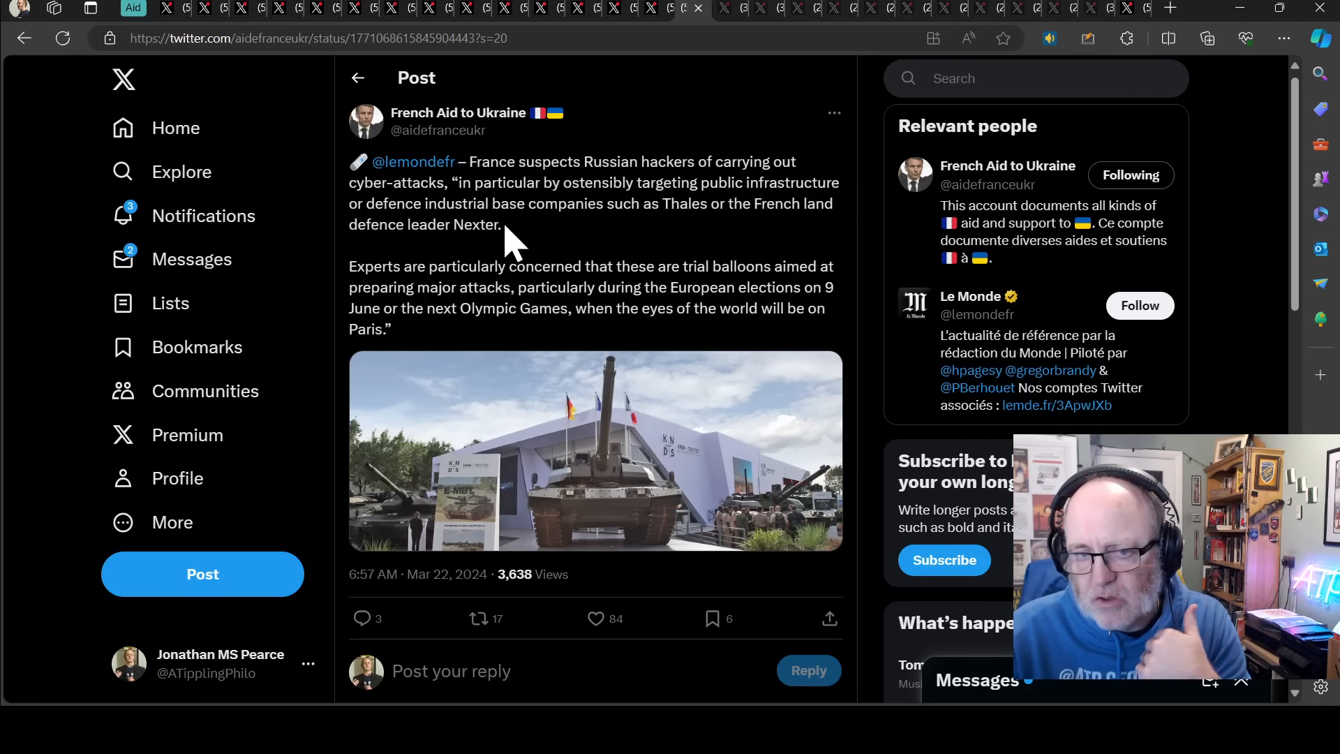
mouse_move(509, 256)
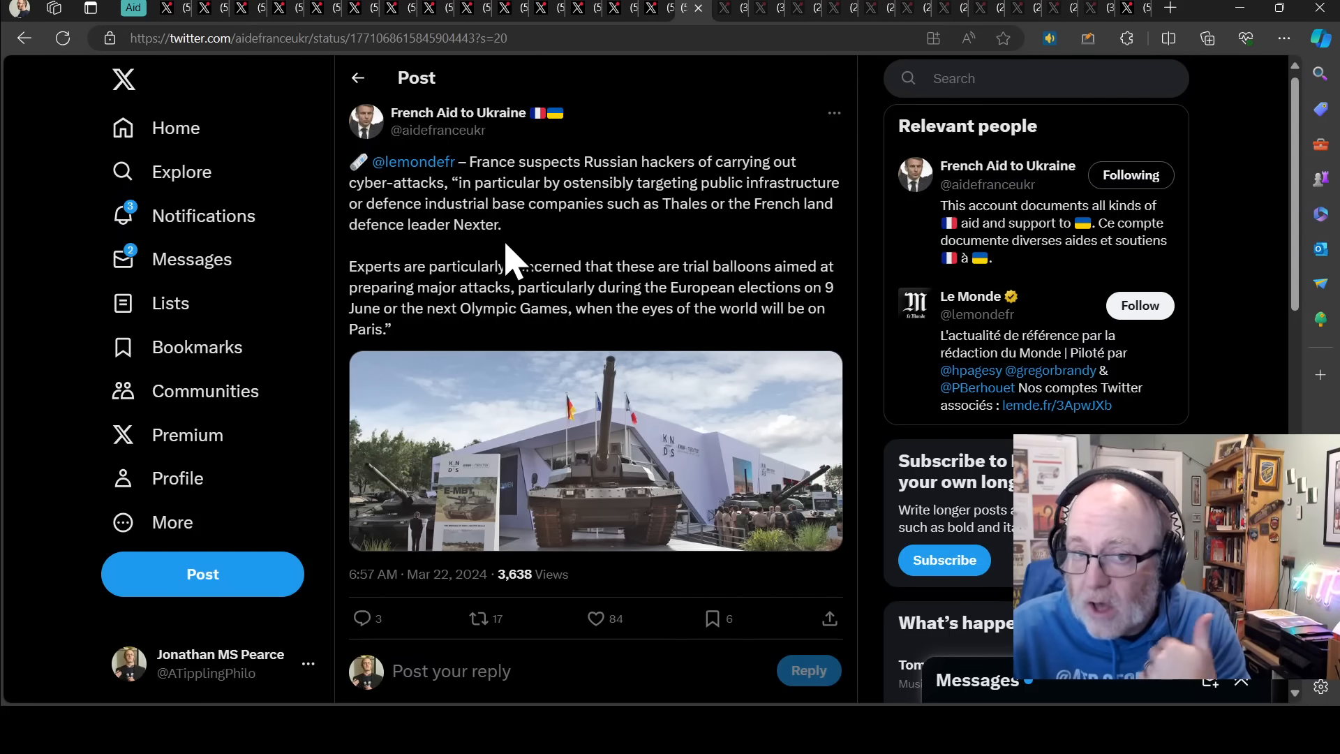
mouse_move(543, 252)
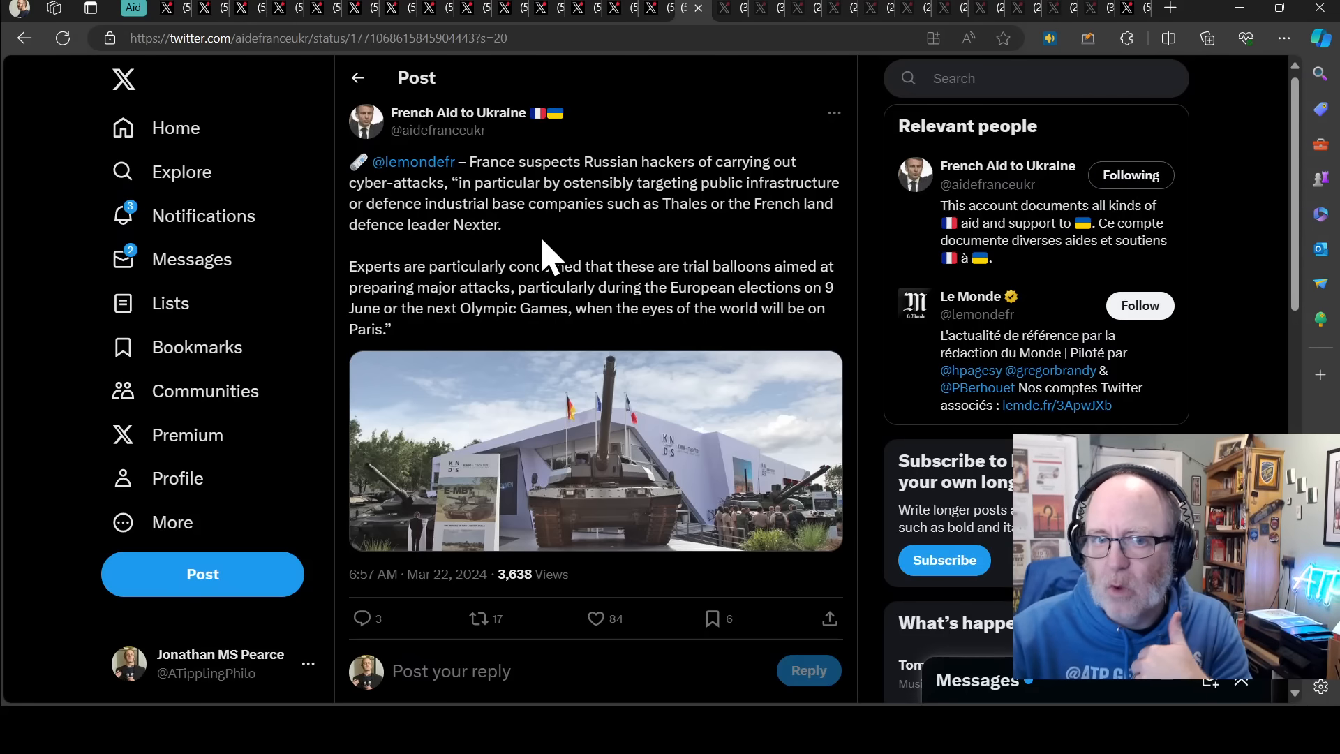
mouse_move(533, 274)
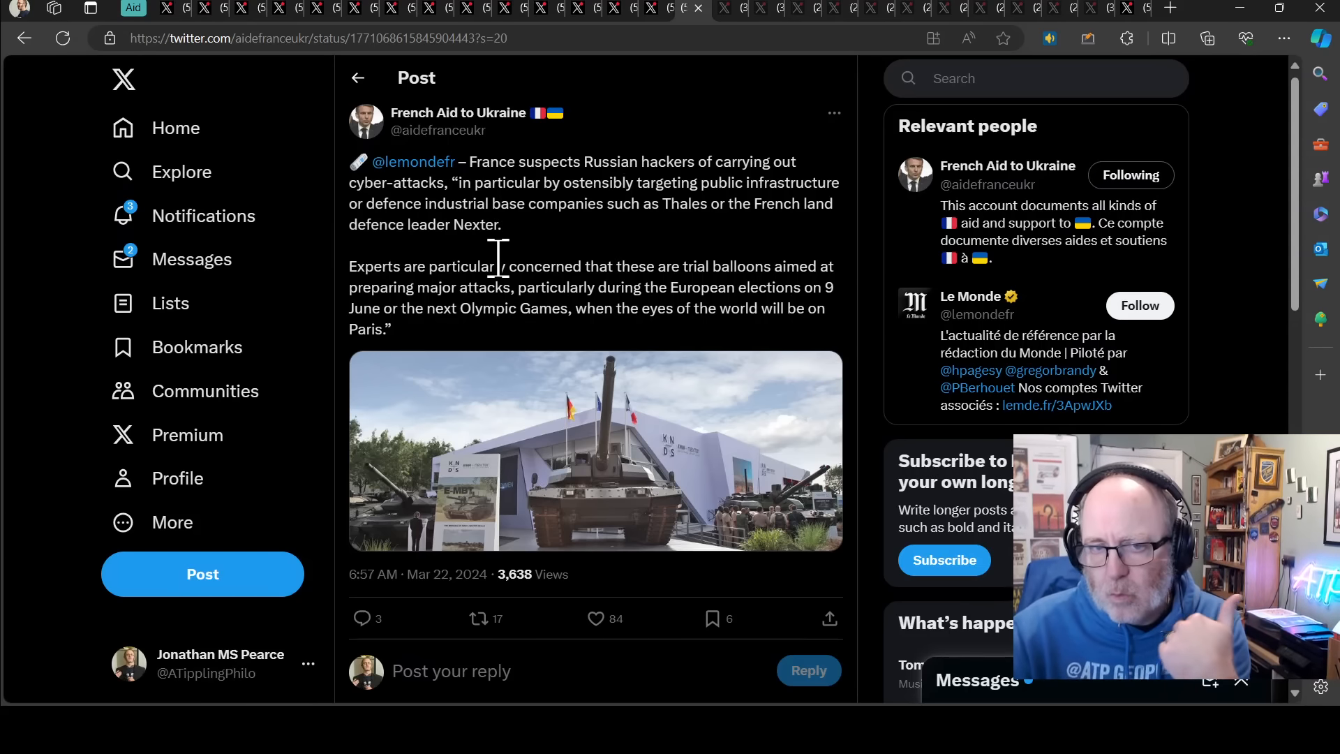
mouse_move(586, 266)
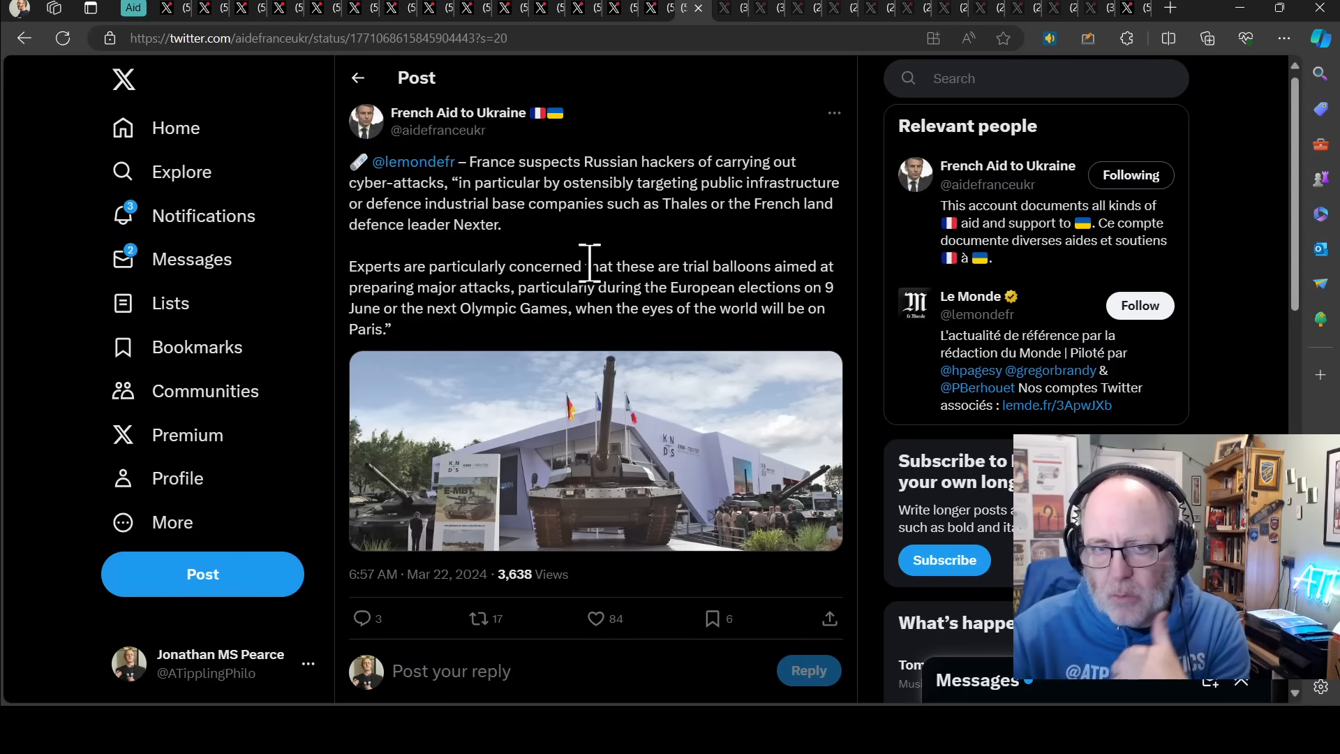
mouse_move(614, 261)
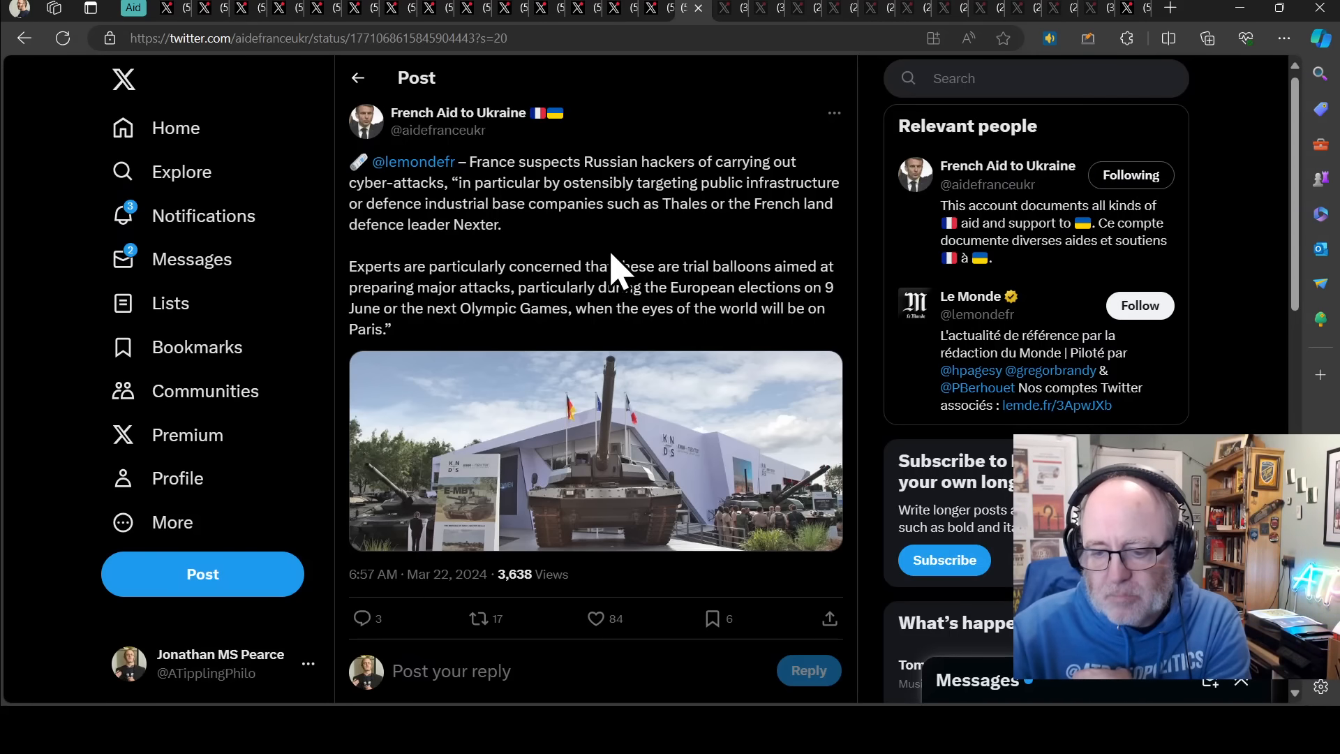
mouse_move(592, 273)
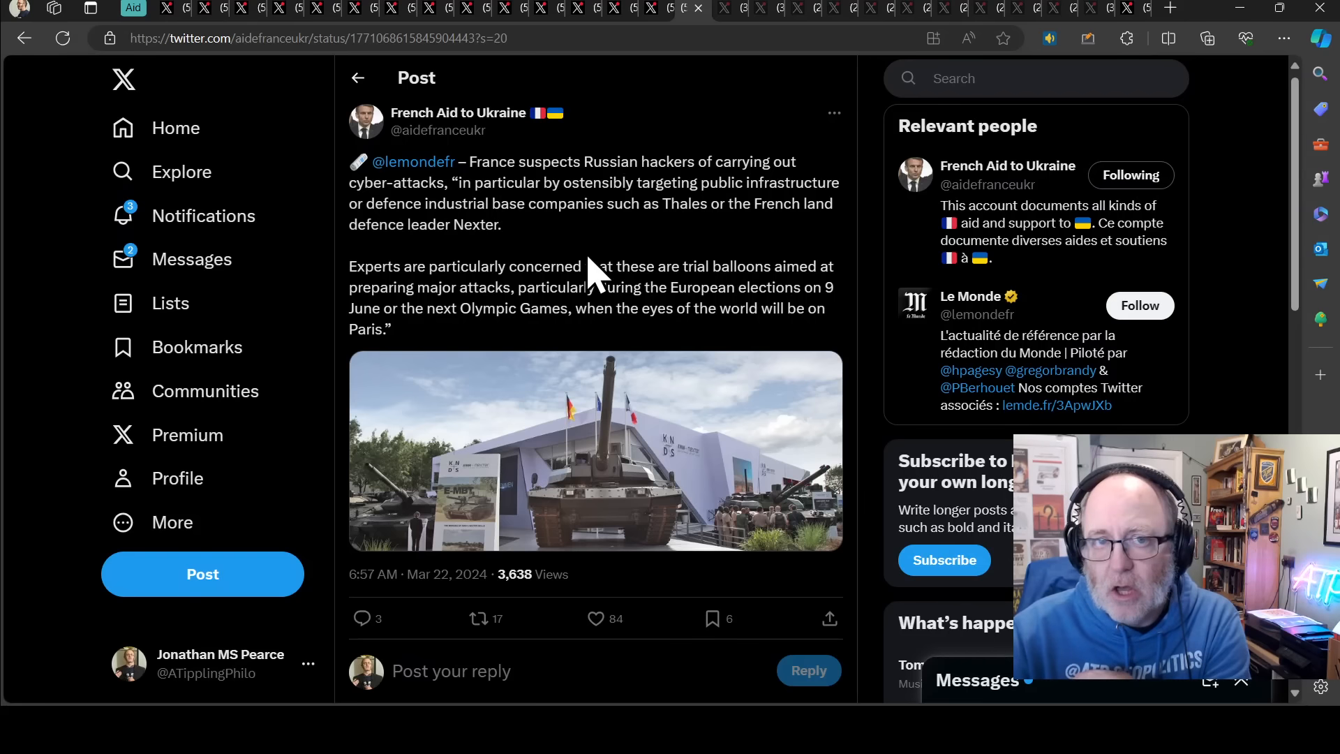
mouse_move(583, 252)
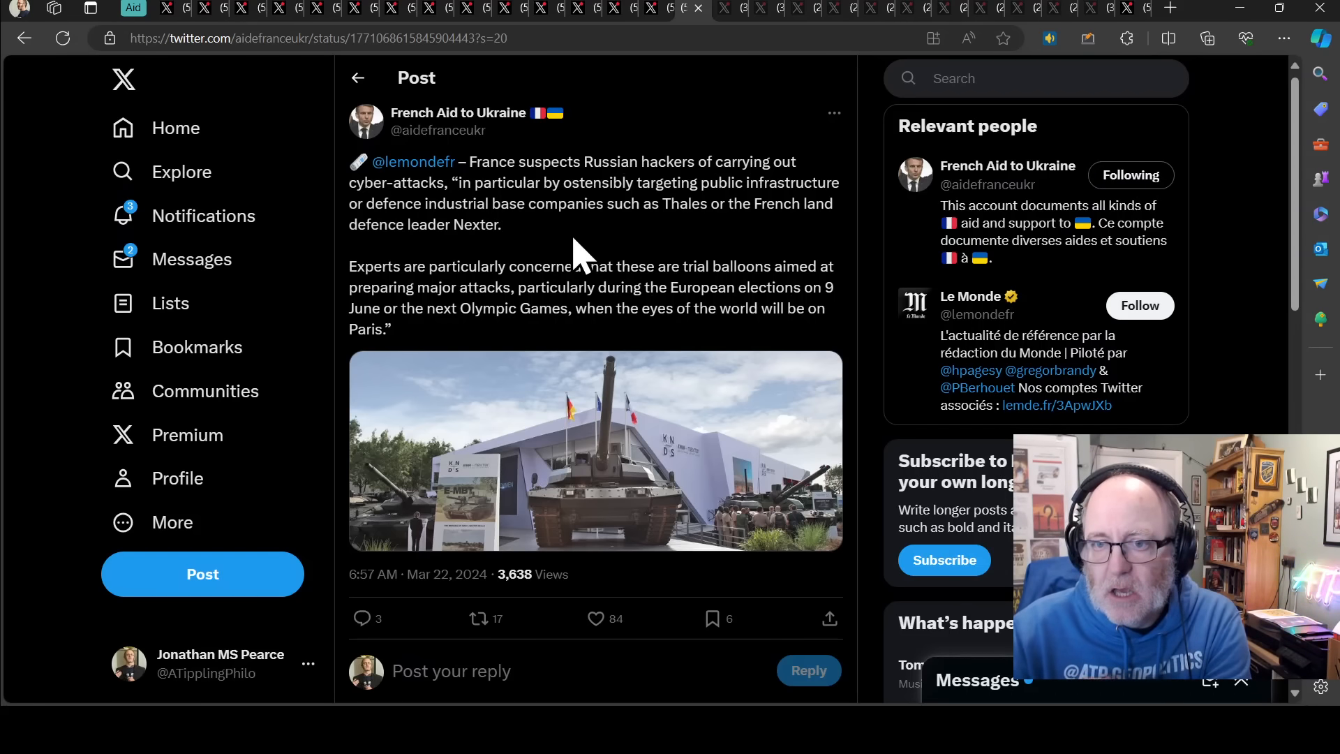
mouse_move(534, 248)
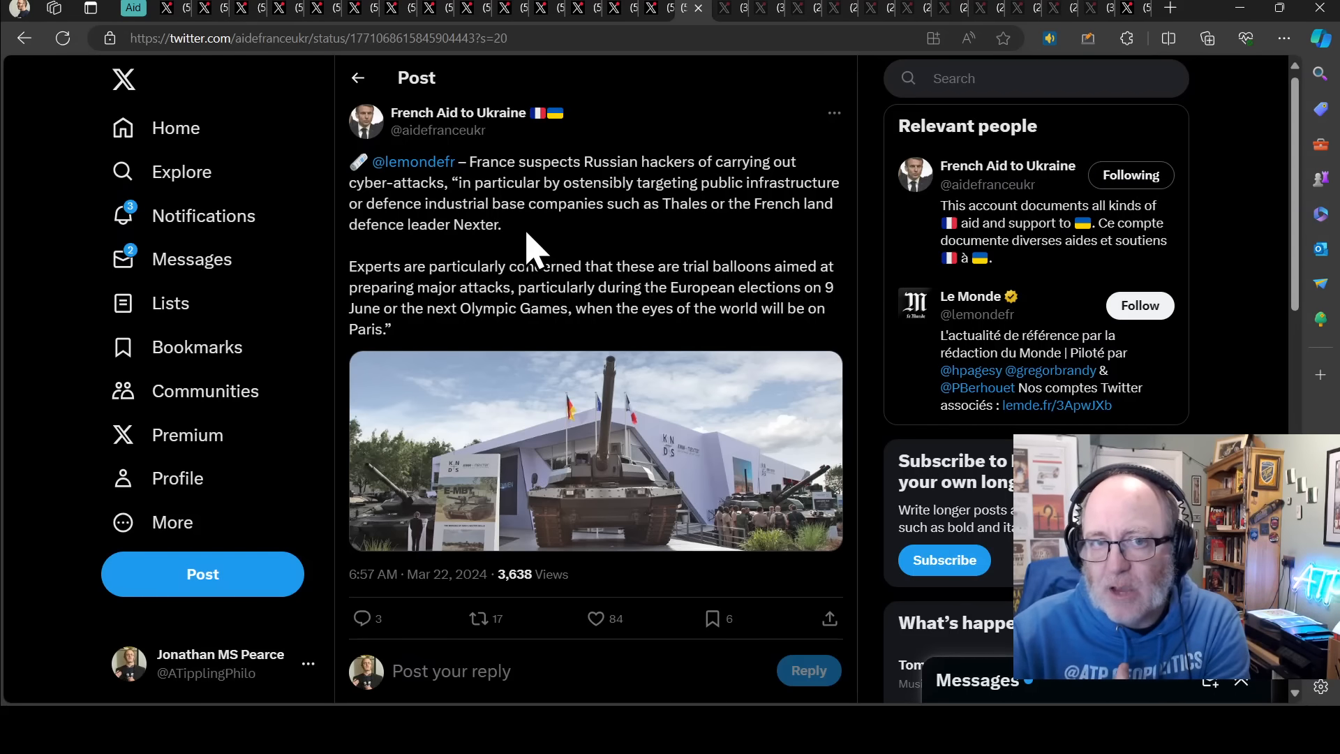
mouse_move(502, 261)
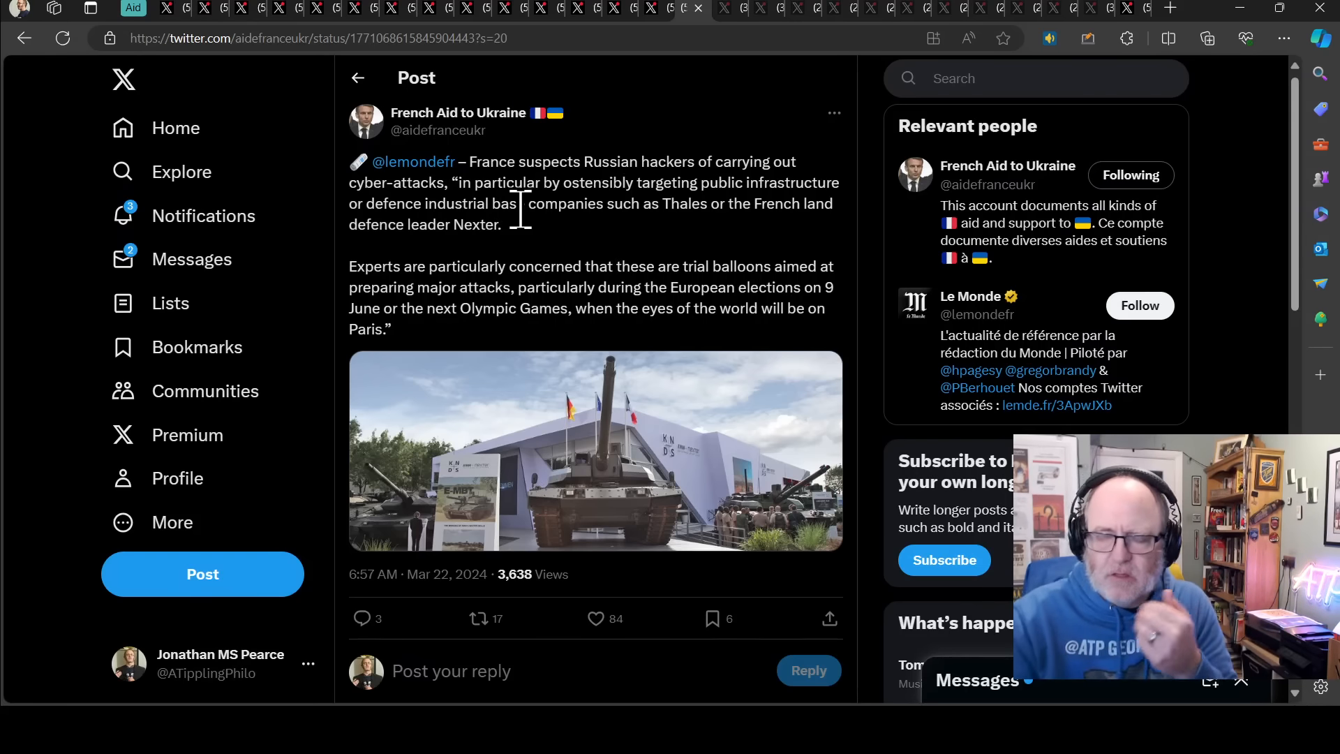
mouse_move(854, 119)
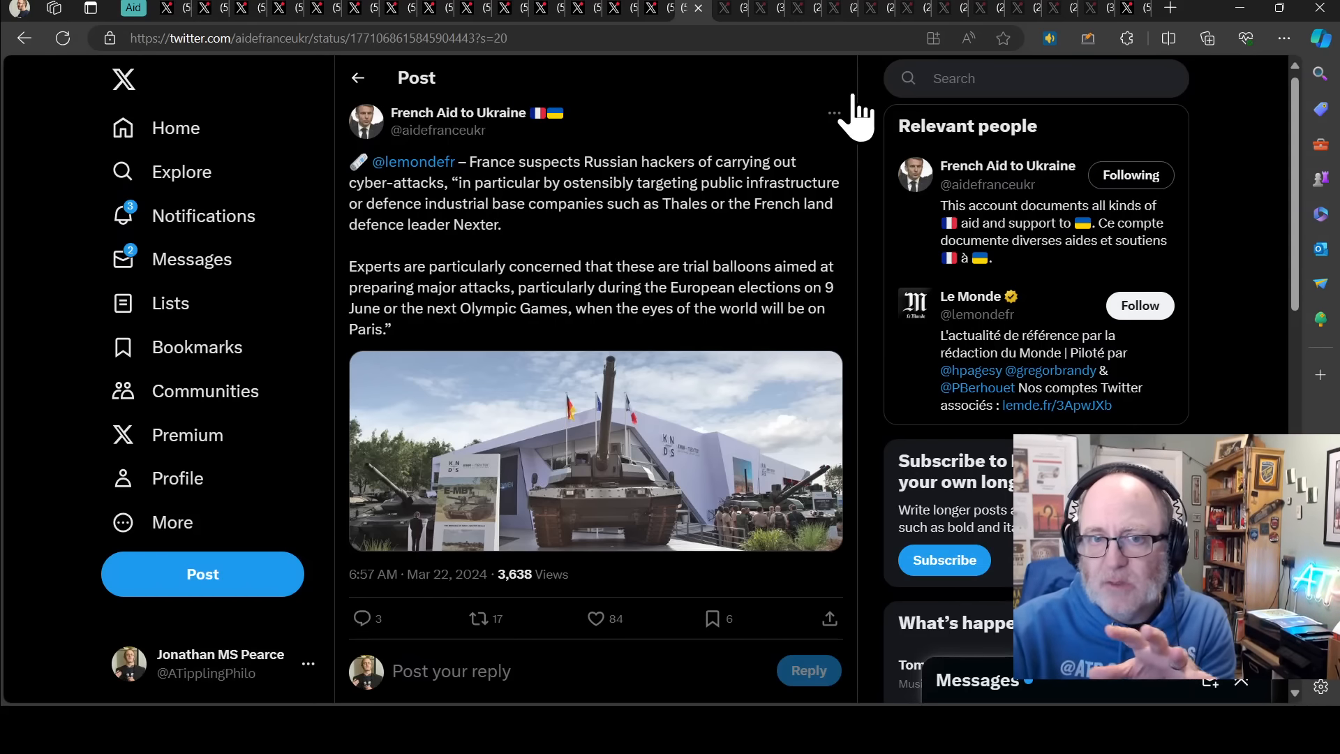
mouse_move(739, 34)
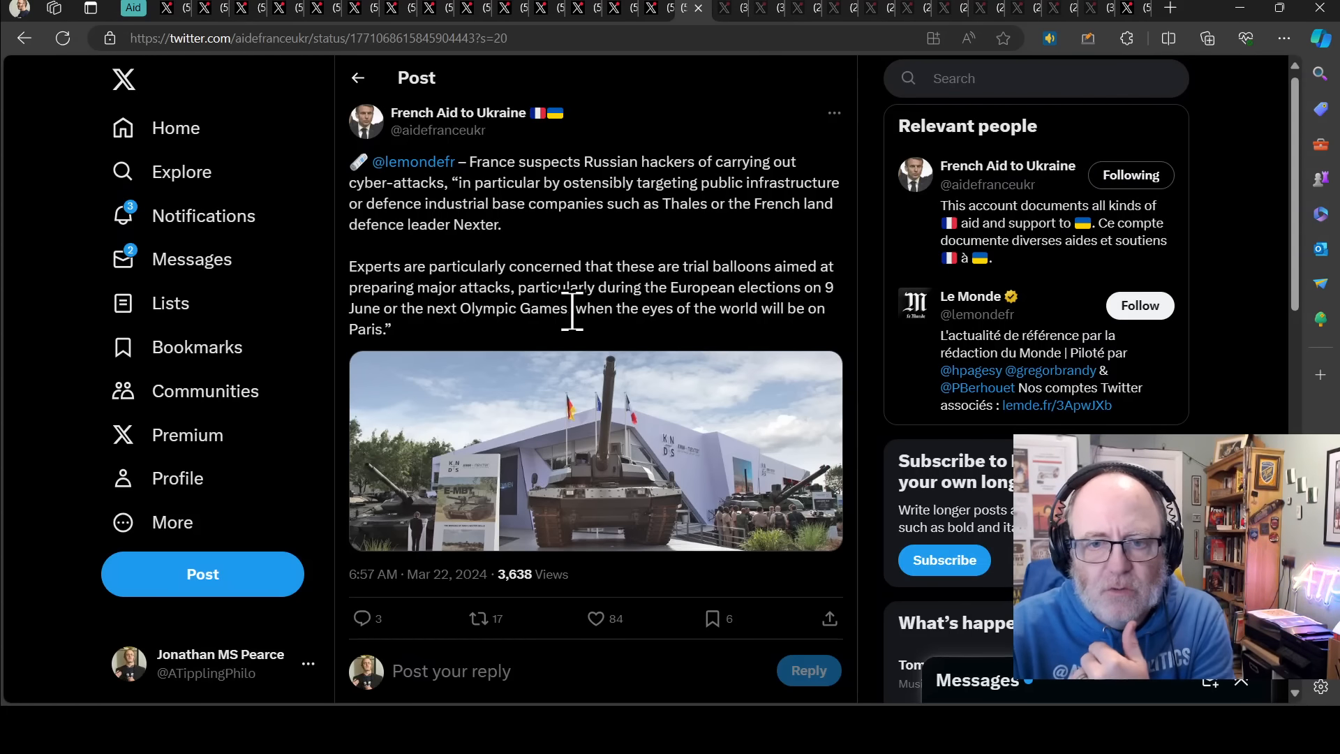
mouse_move(513, 351)
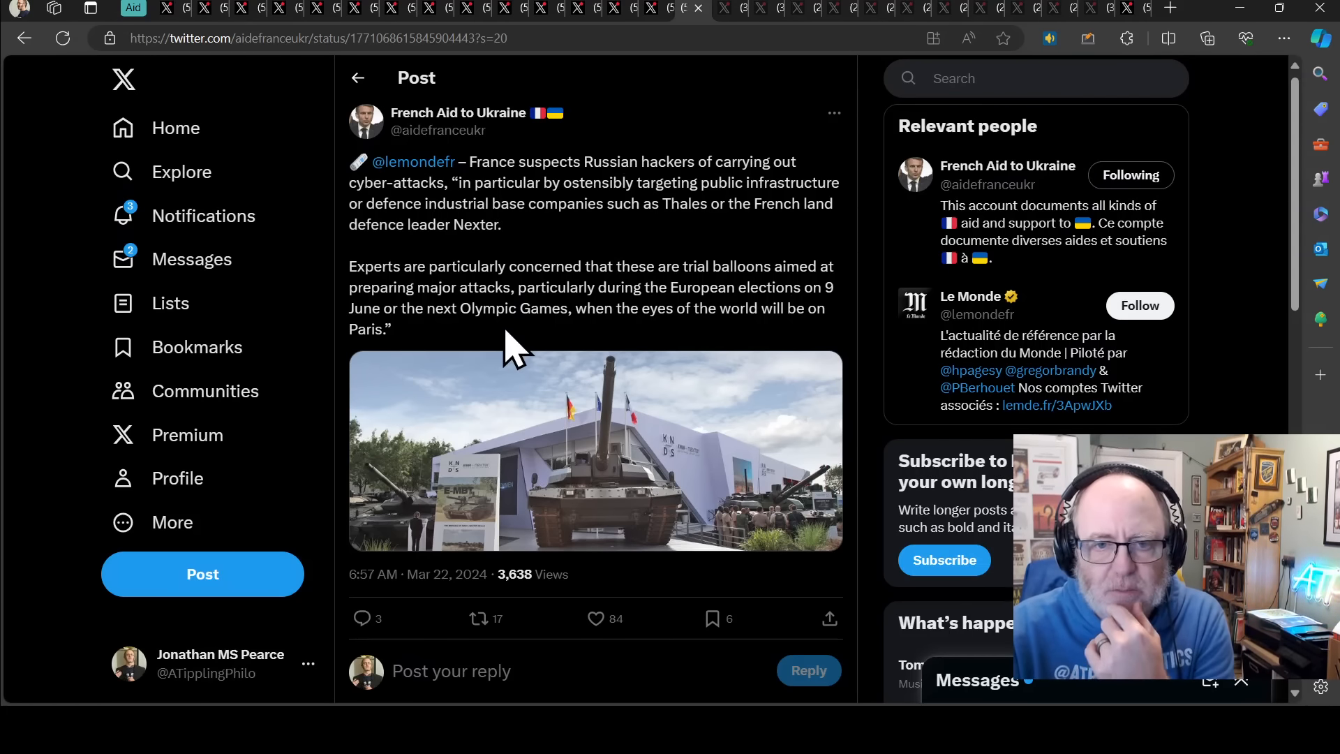
mouse_move(483, 308)
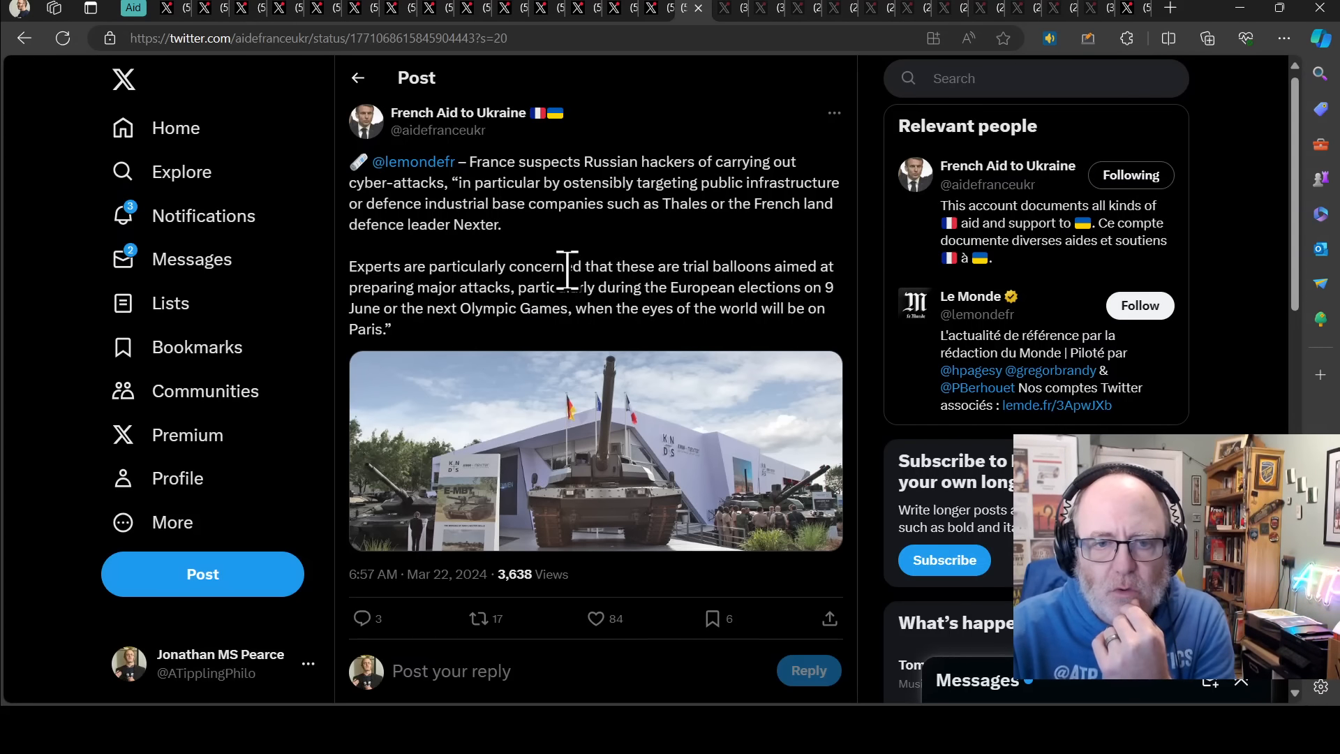
mouse_move(672, 47)
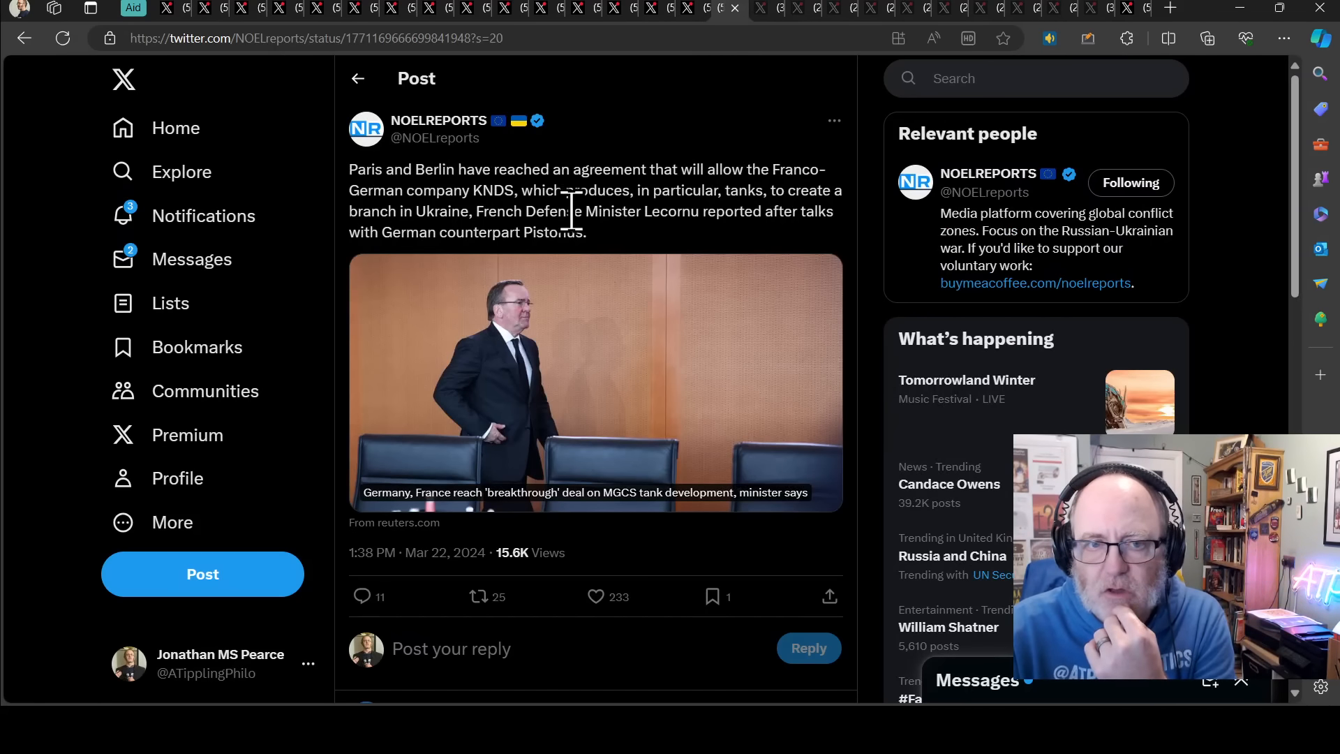
mouse_move(568, 236)
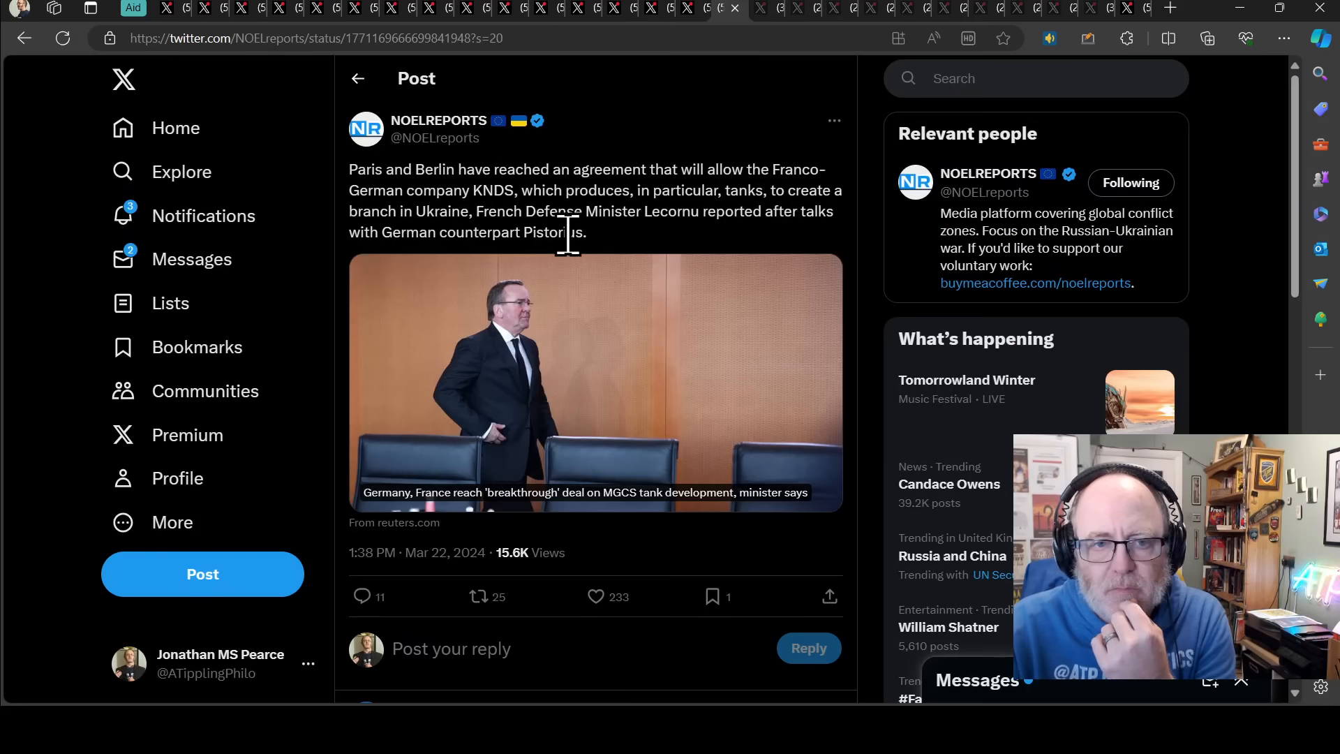
- View the NOELREPORTS KNDS deal post, then MAKS 23's MGCS tank breakthrough post
left_click(595, 597)
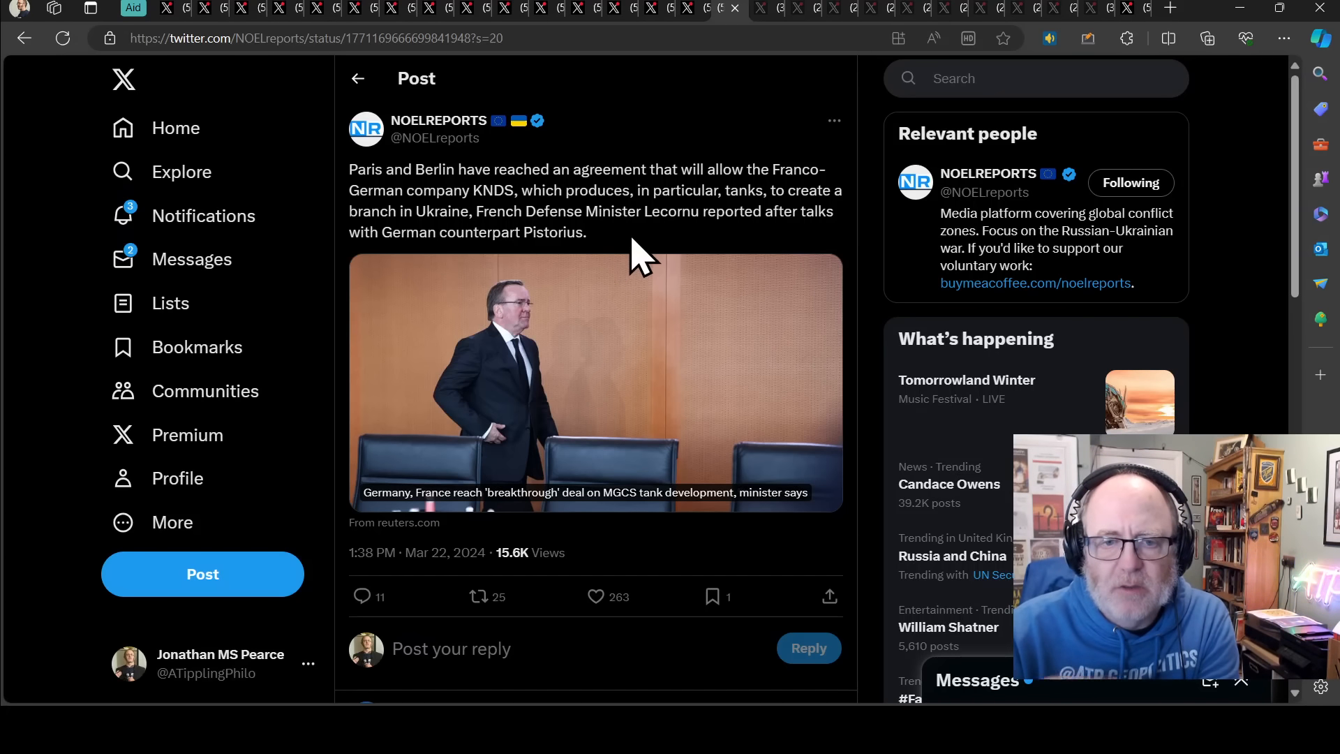
mouse_move(742, 21)
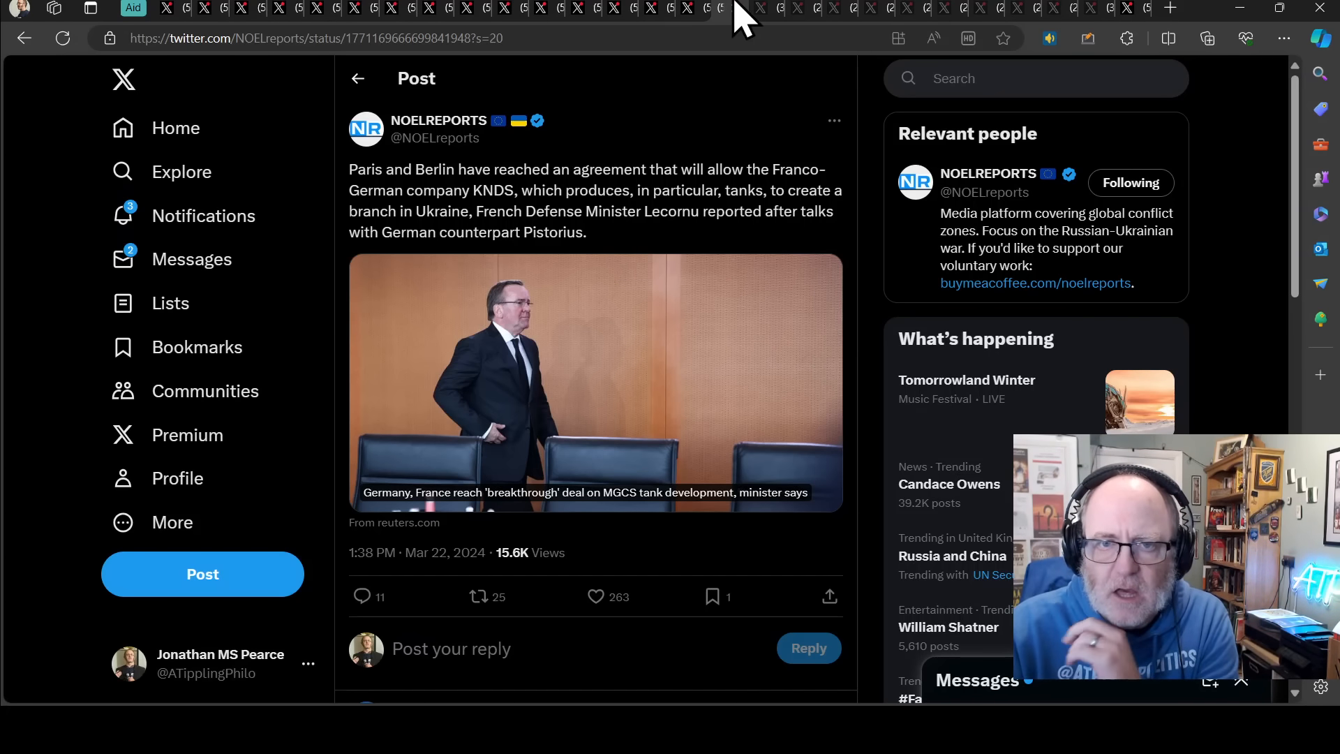
mouse_move(698, 174)
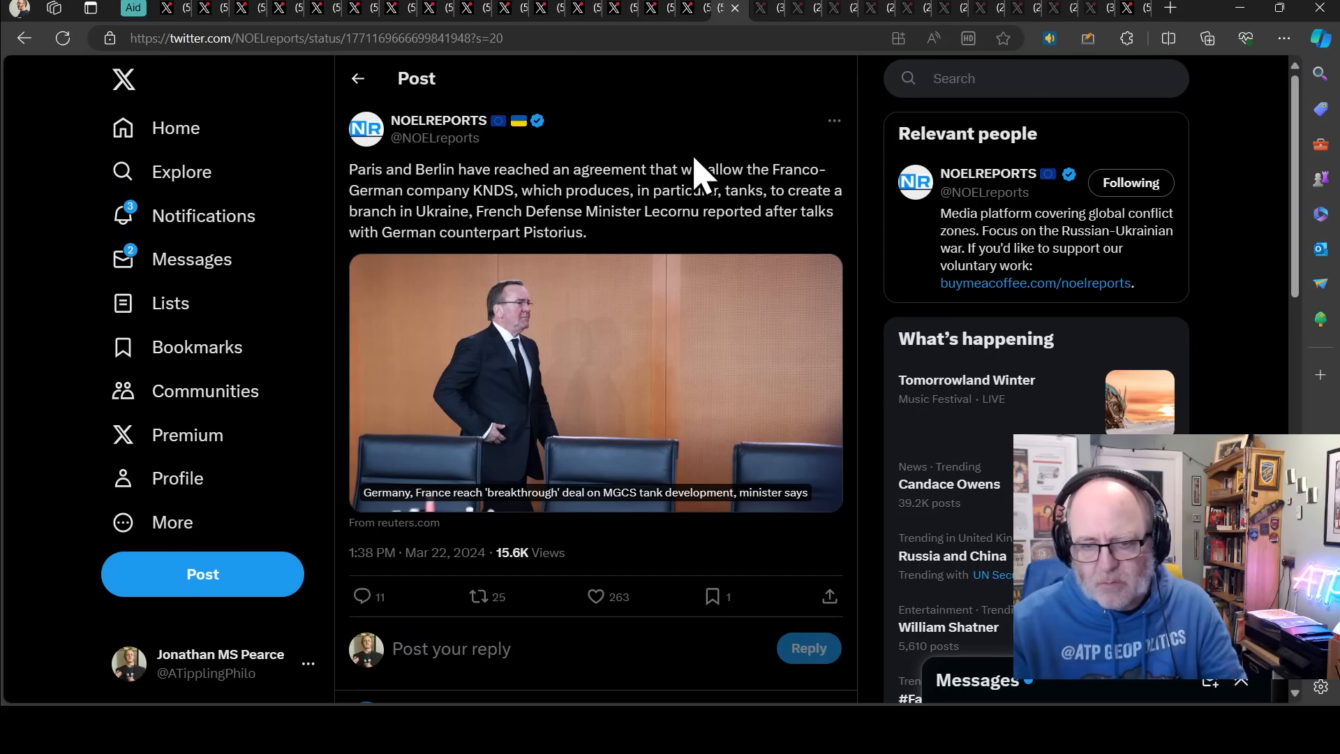
mouse_move(731, 90)
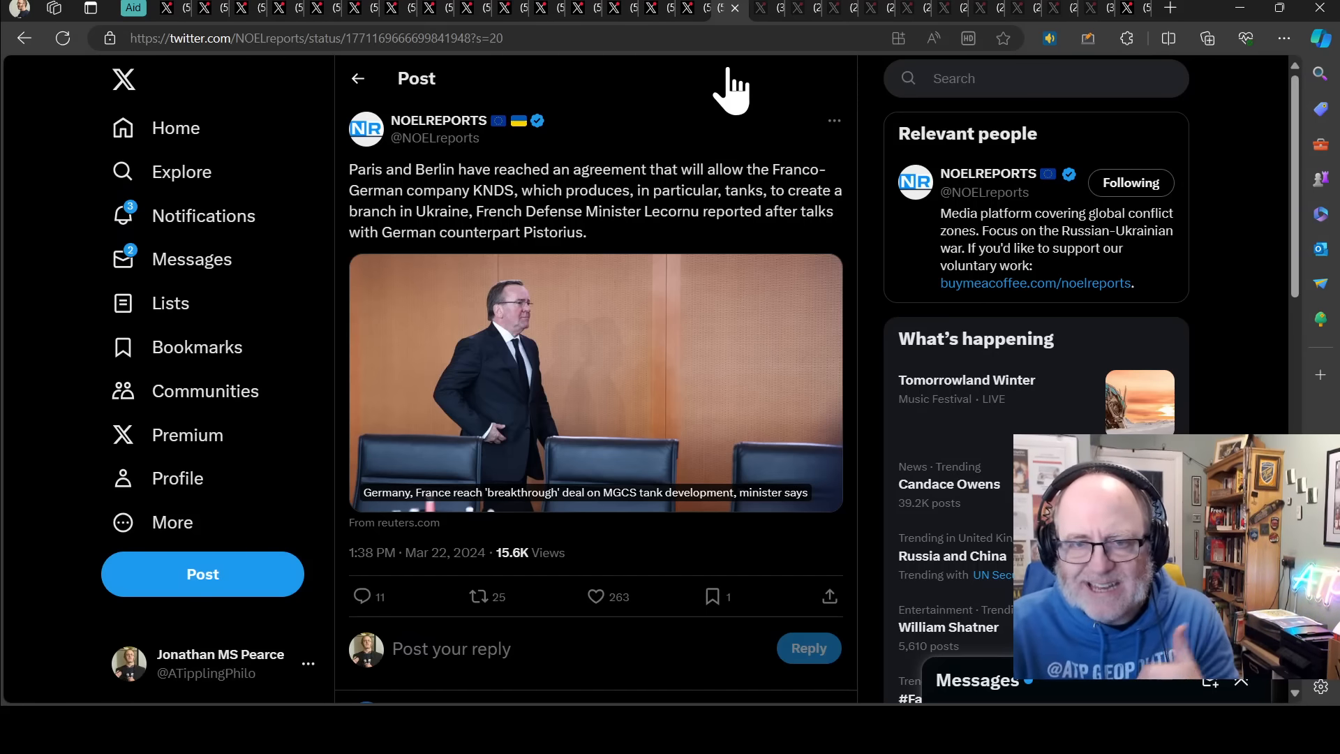
mouse_move(764, 15)
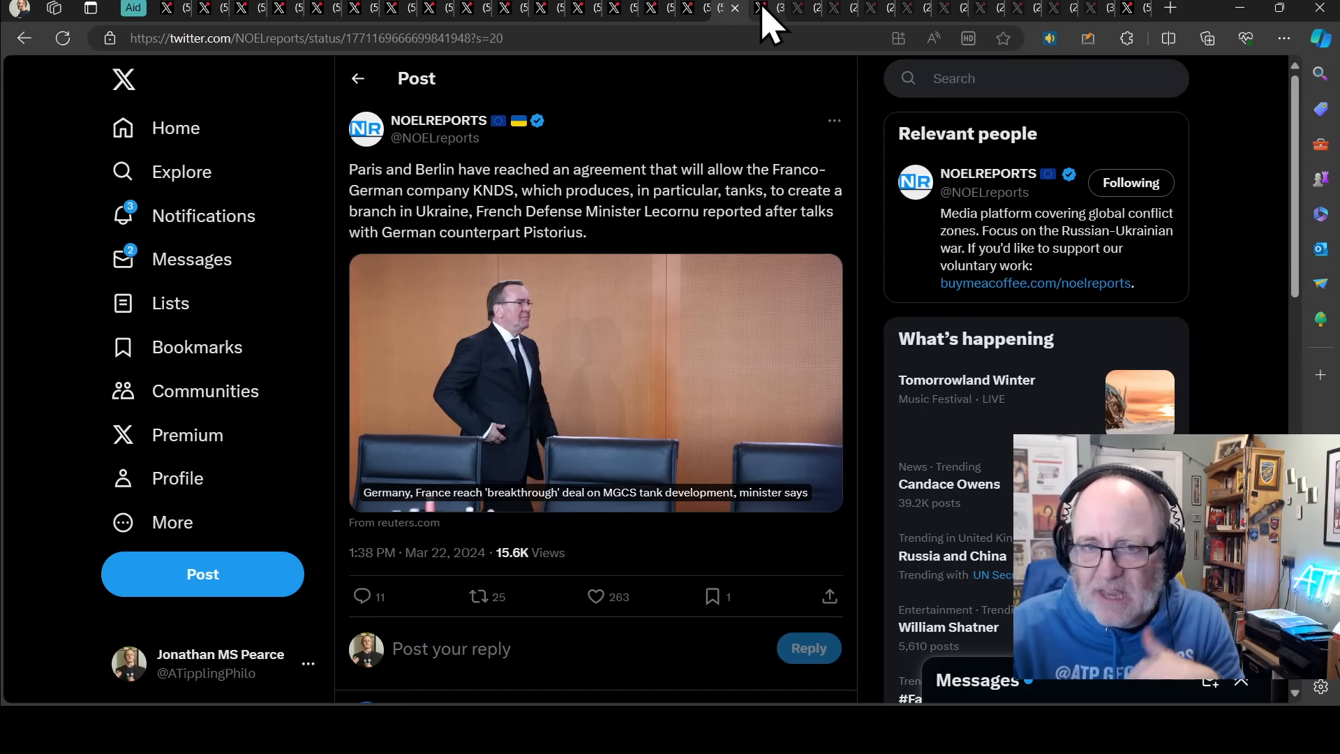
left_click(756, 7)
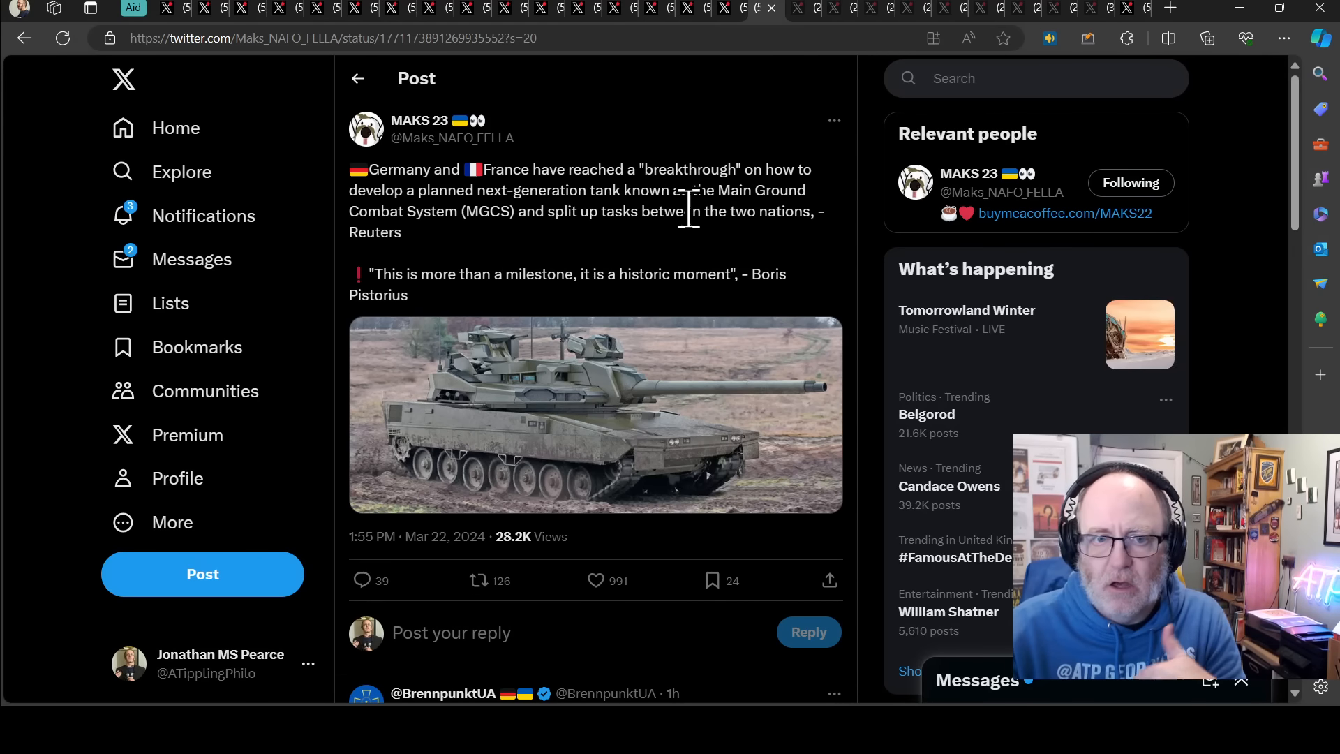
mouse_move(495, 226)
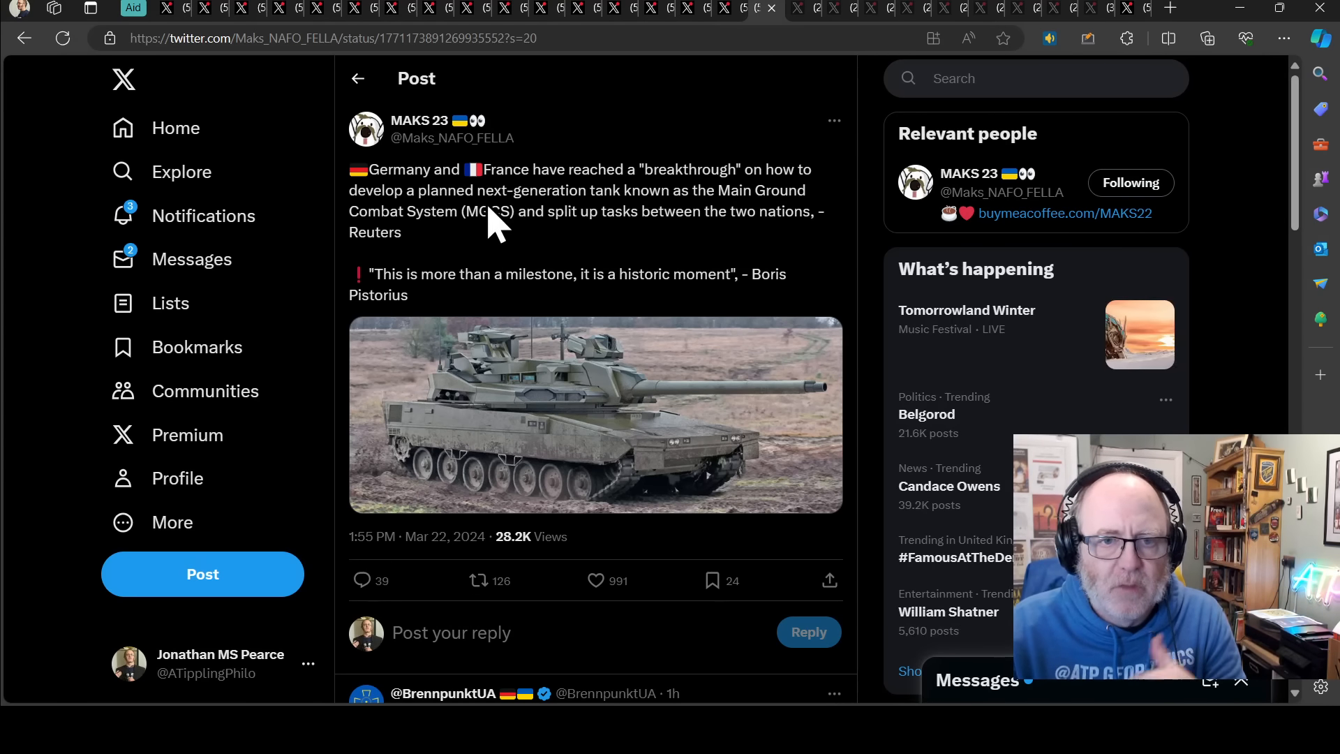
mouse_move(558, 264)
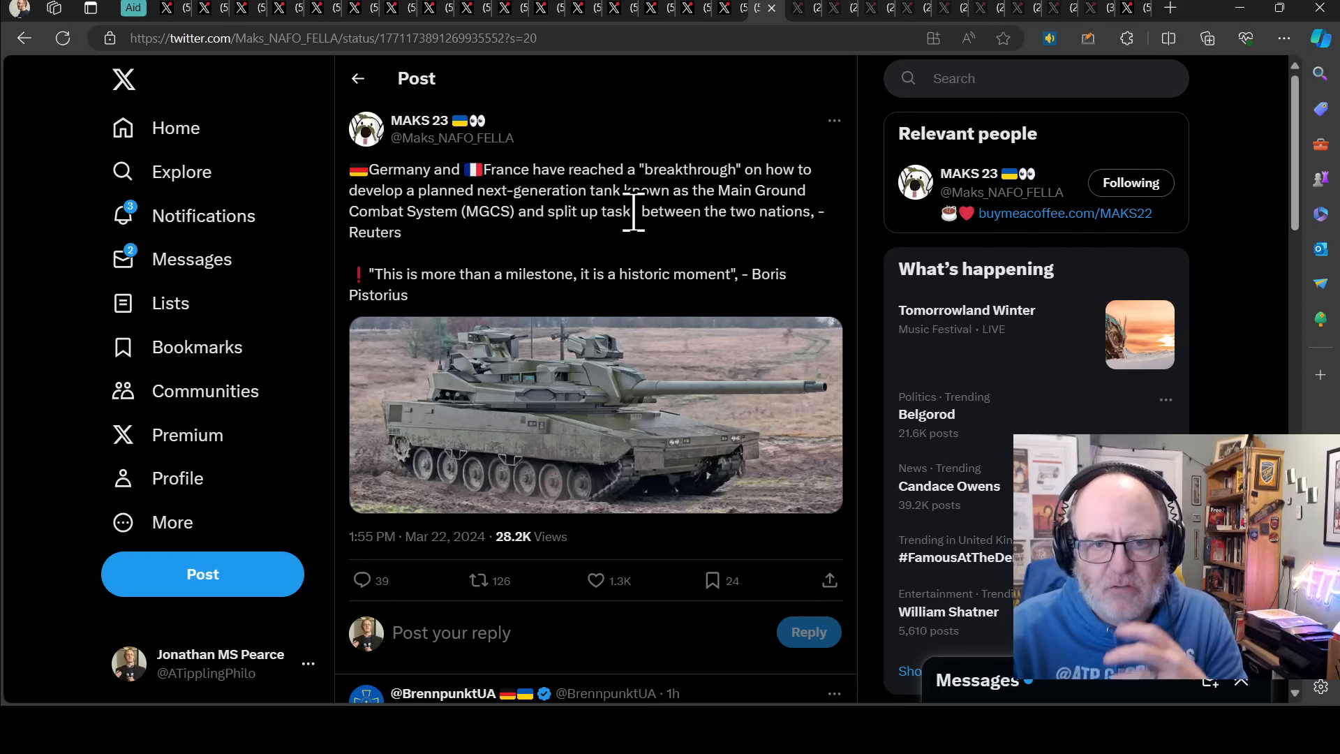
mouse_move(559, 269)
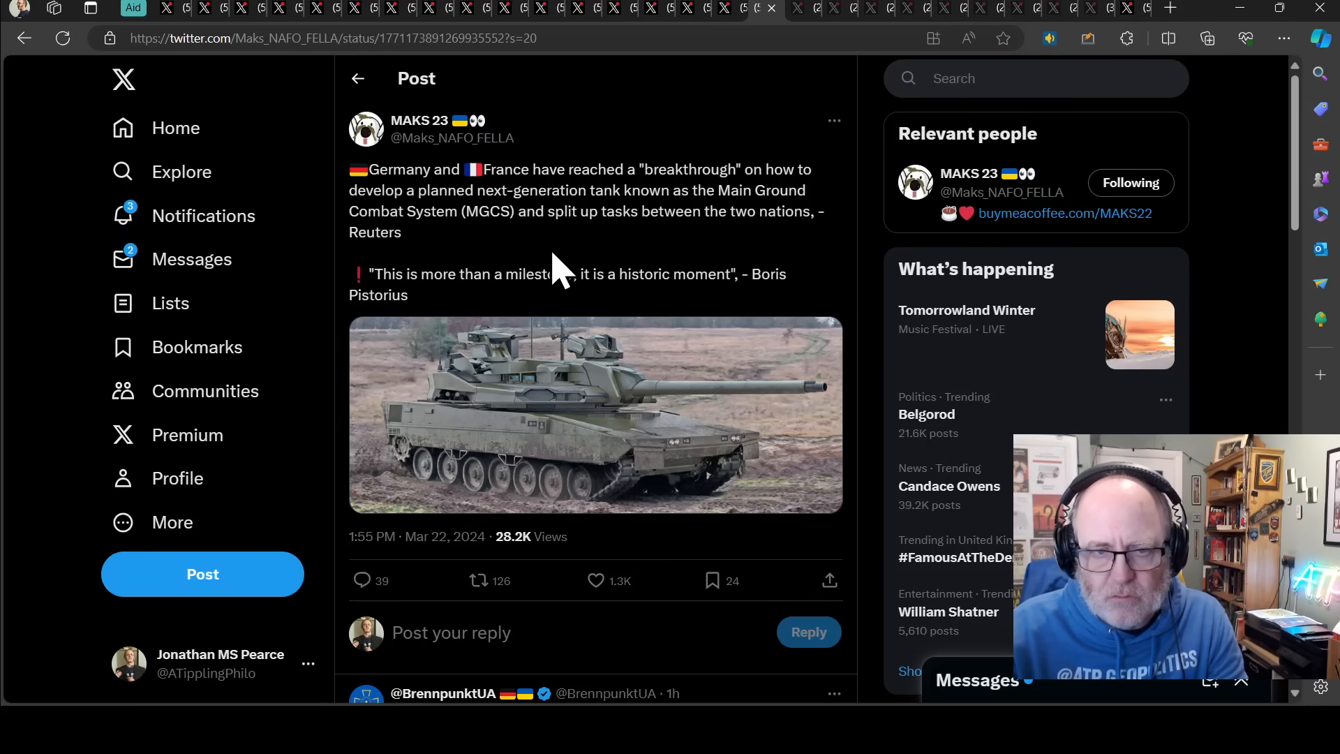
mouse_move(555, 266)
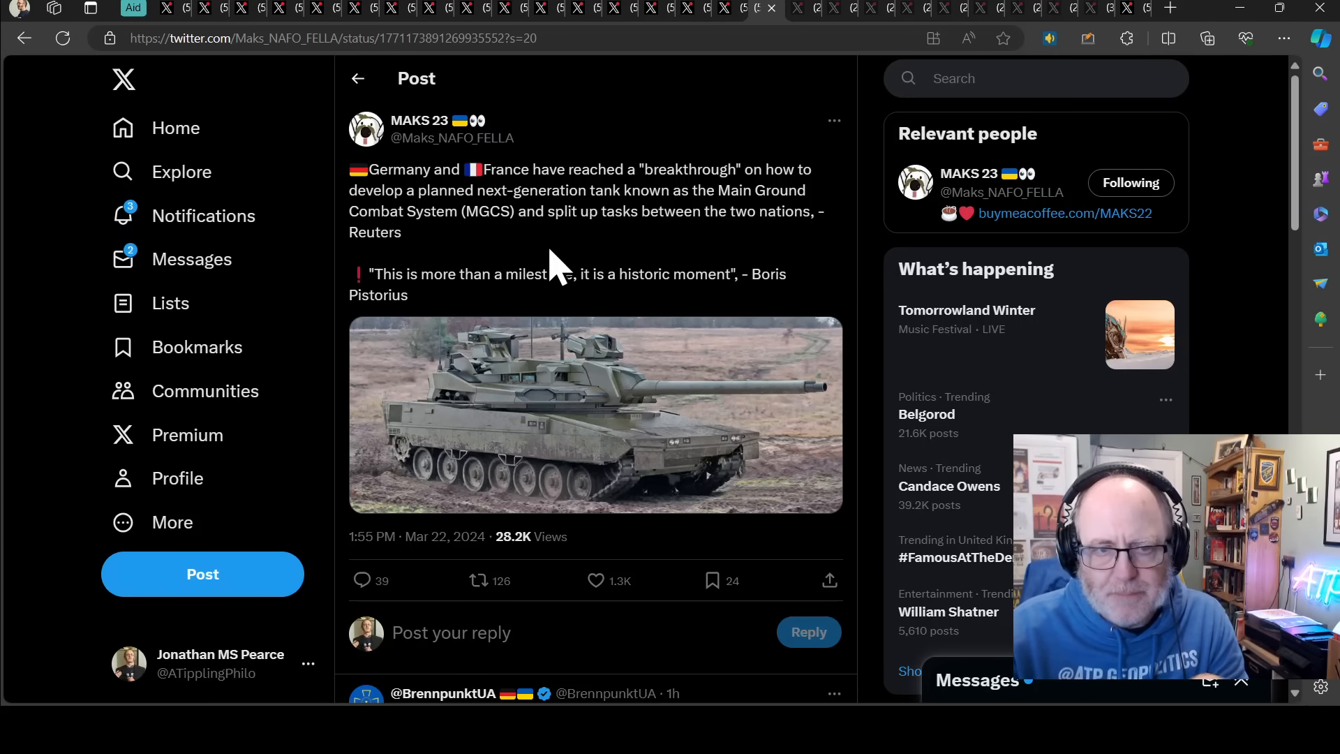
mouse_move(560, 286)
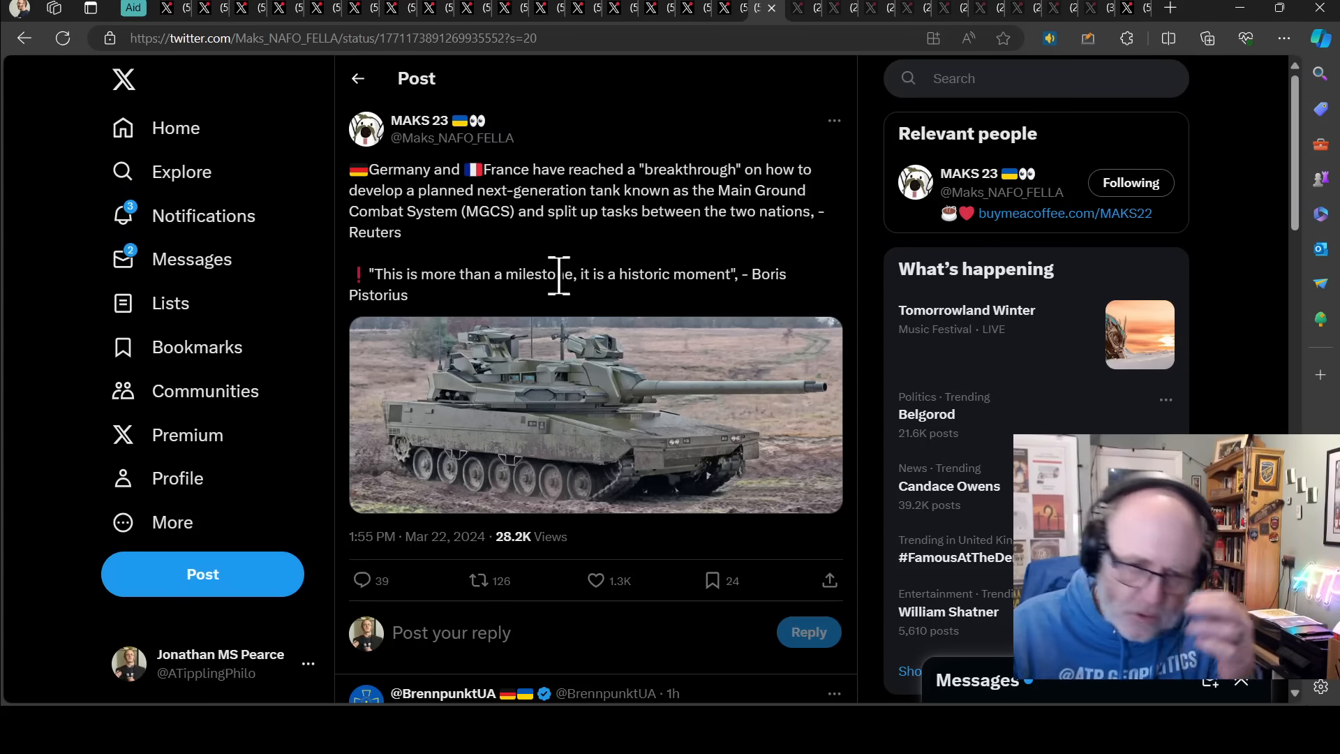
mouse_move(605, 215)
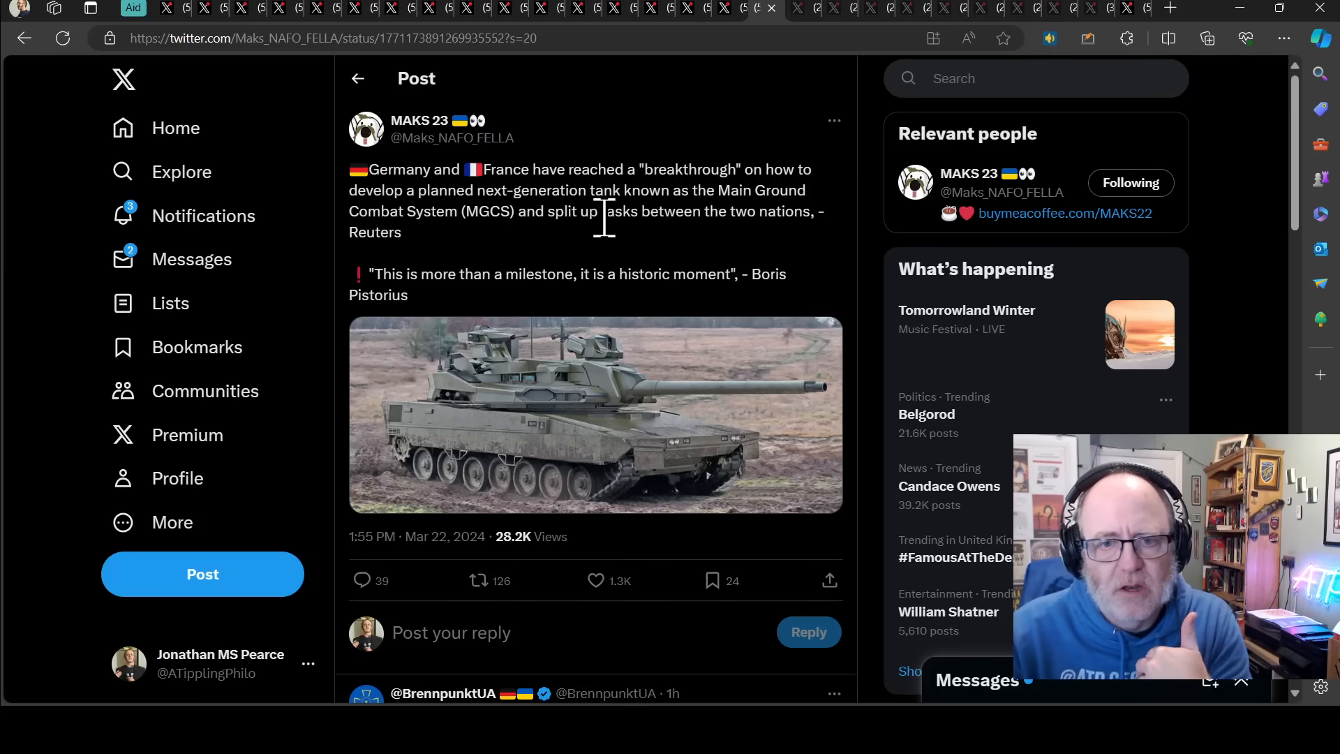
mouse_move(750, 22)
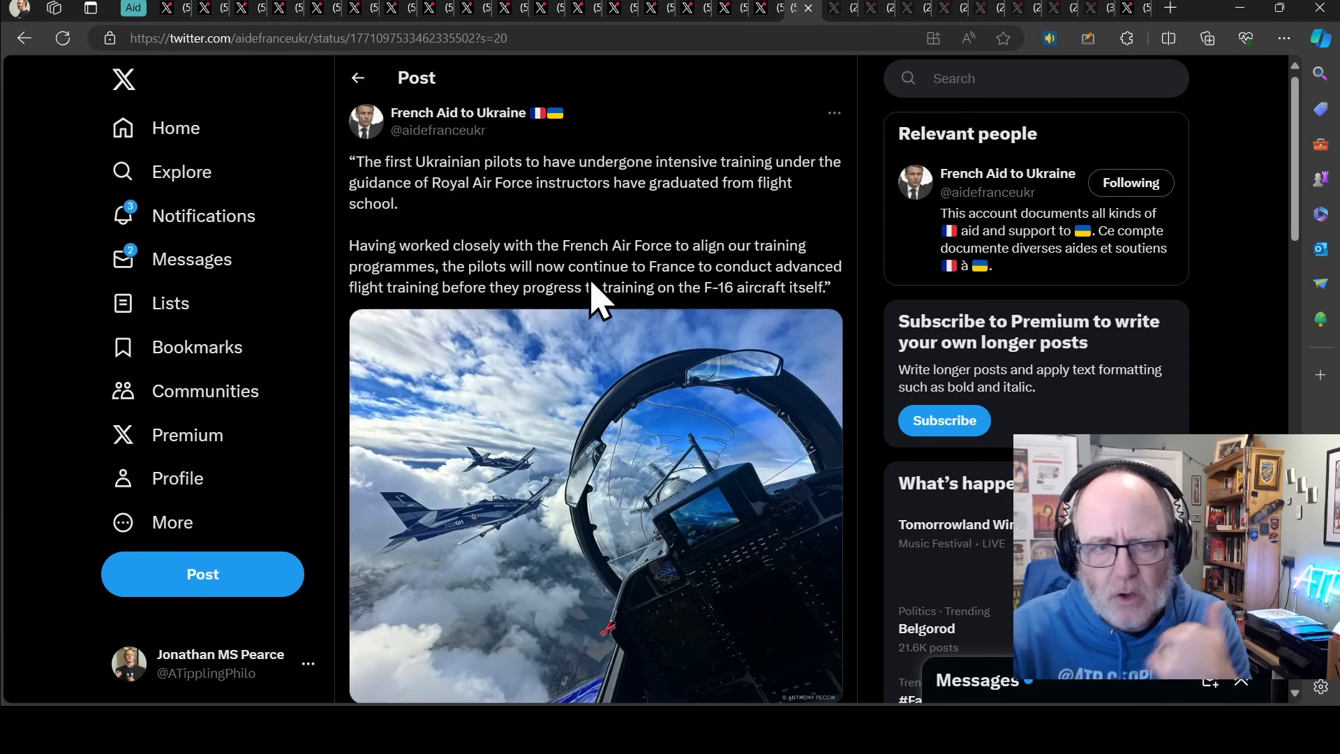
mouse_move(674, 272)
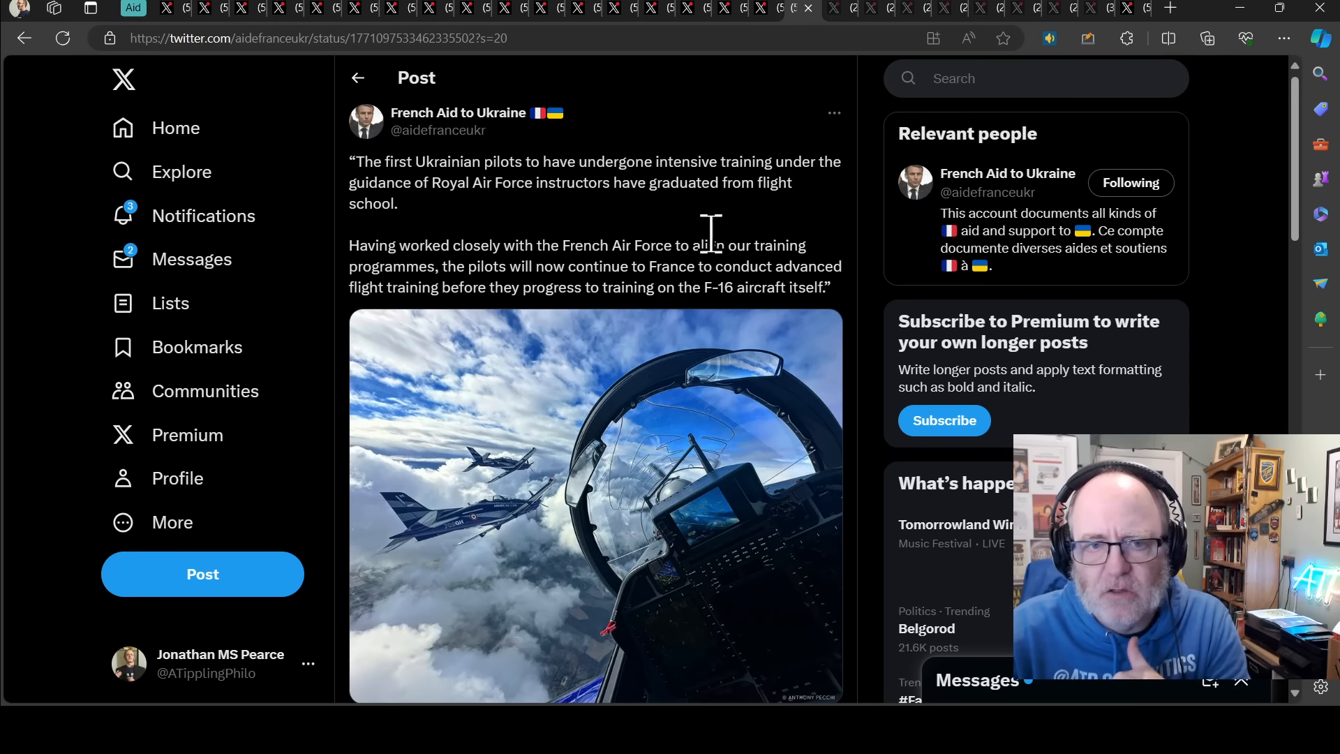
mouse_move(705, 245)
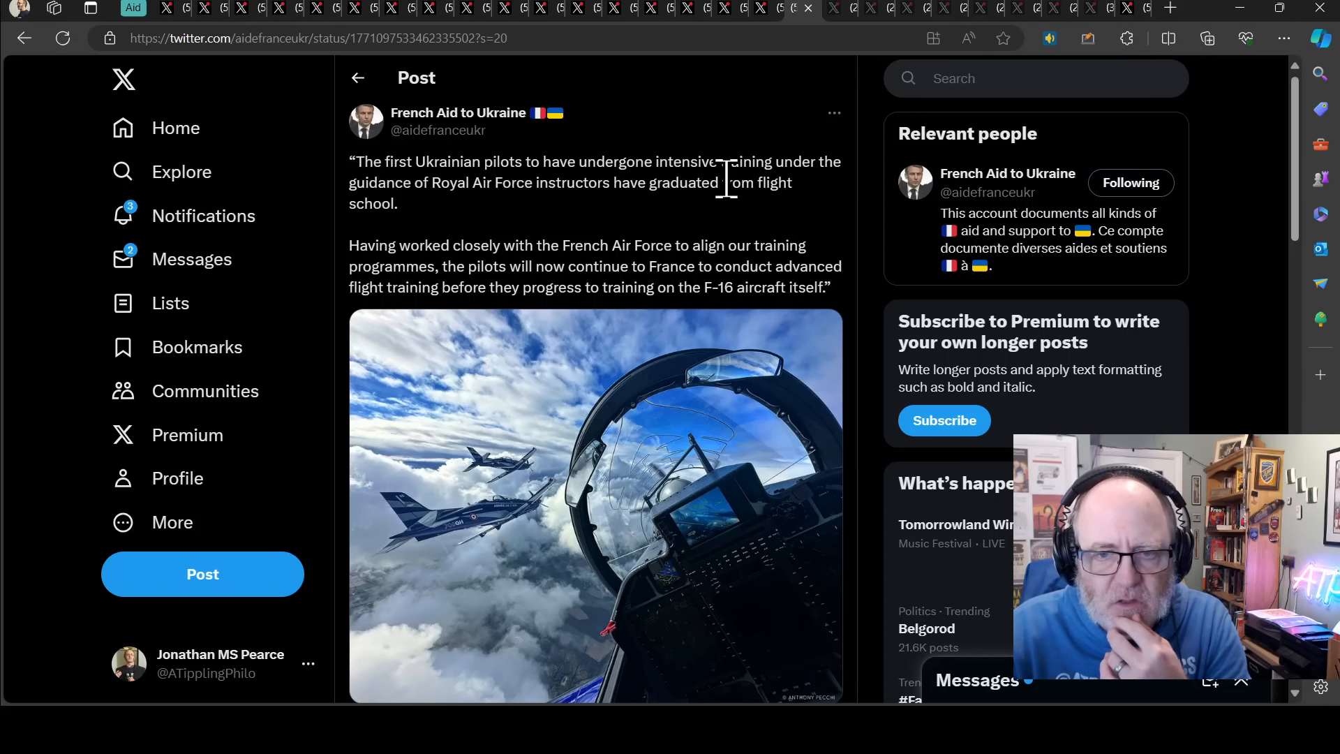
mouse_move(709, 257)
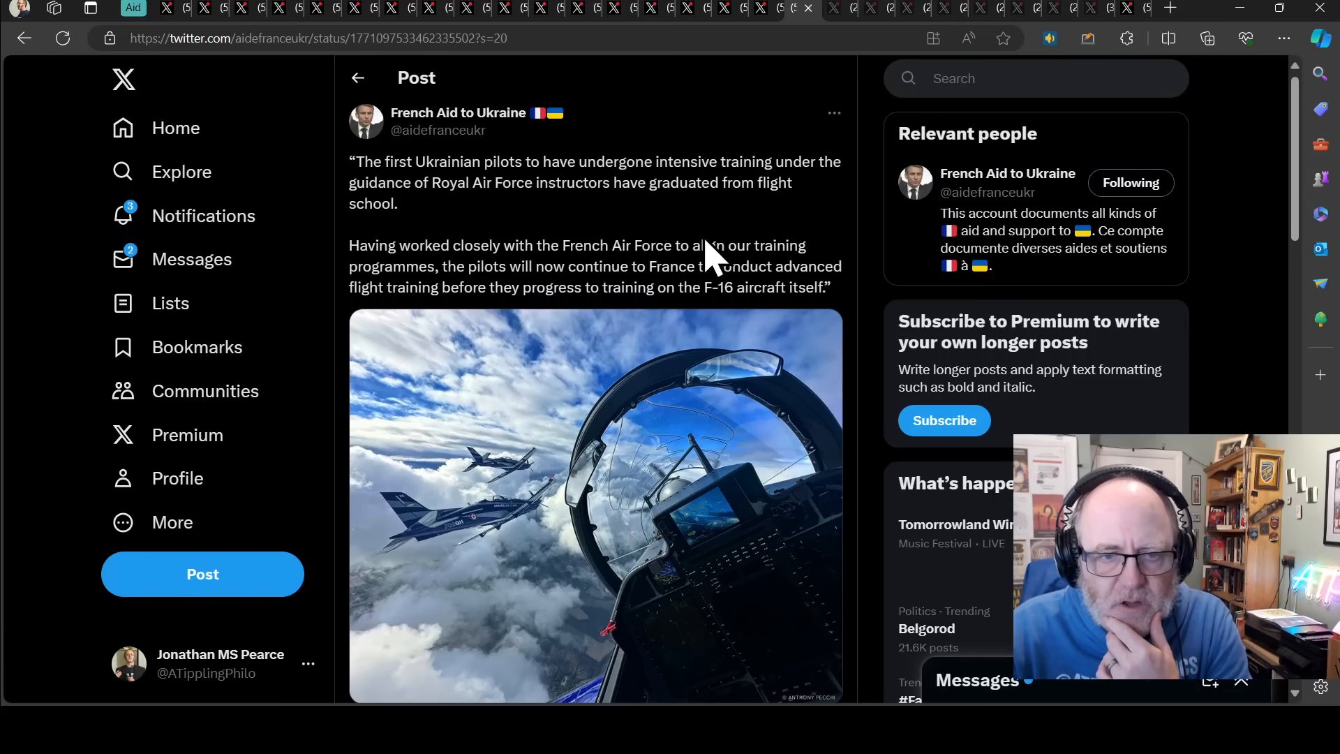
mouse_move(727, 231)
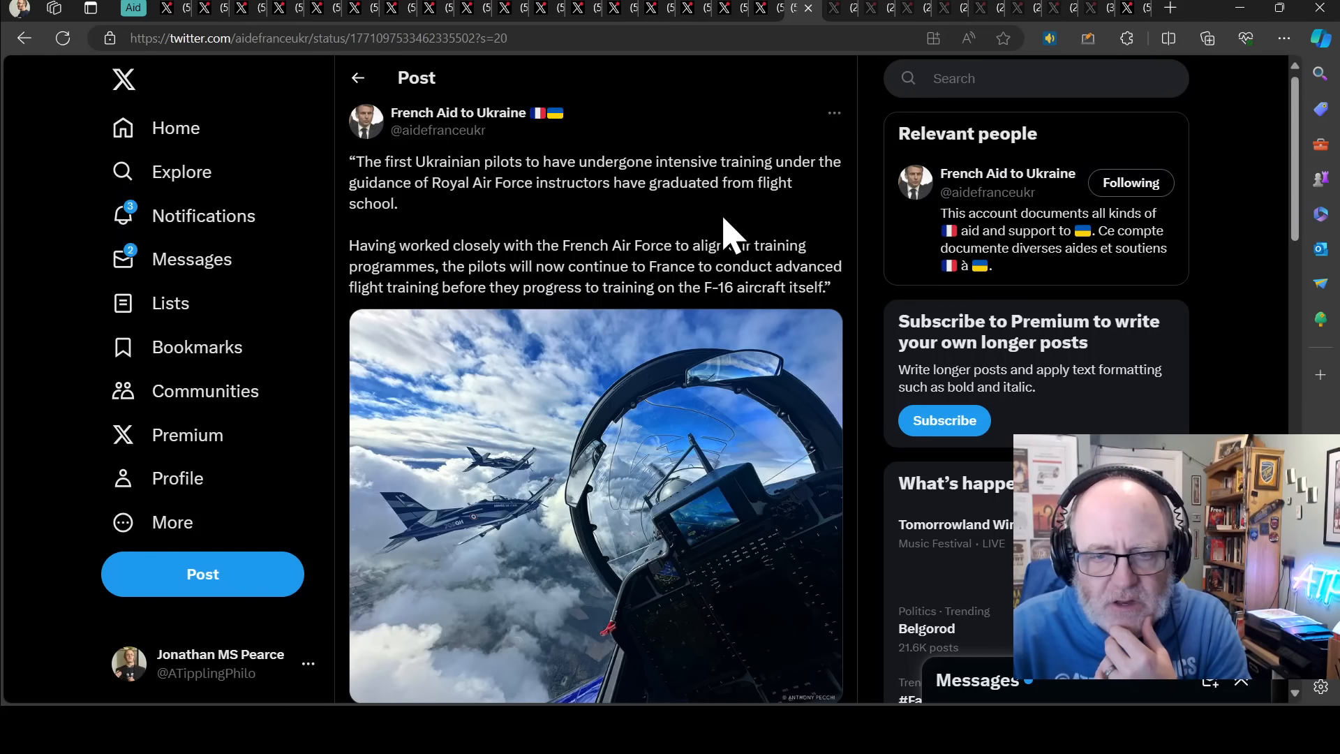
- Read down the pilots post, then switch to MAKS 23's pilot training post
scroll("down", 3)
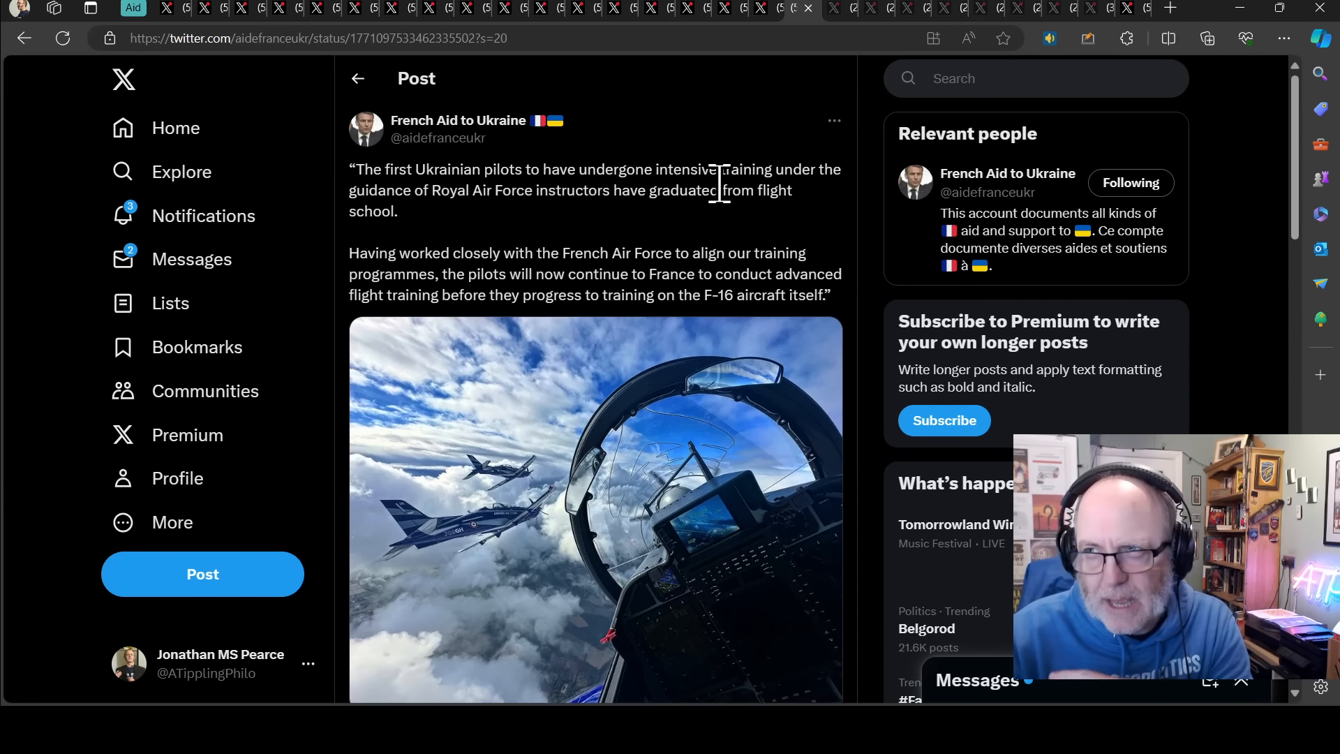
mouse_move(436, 124)
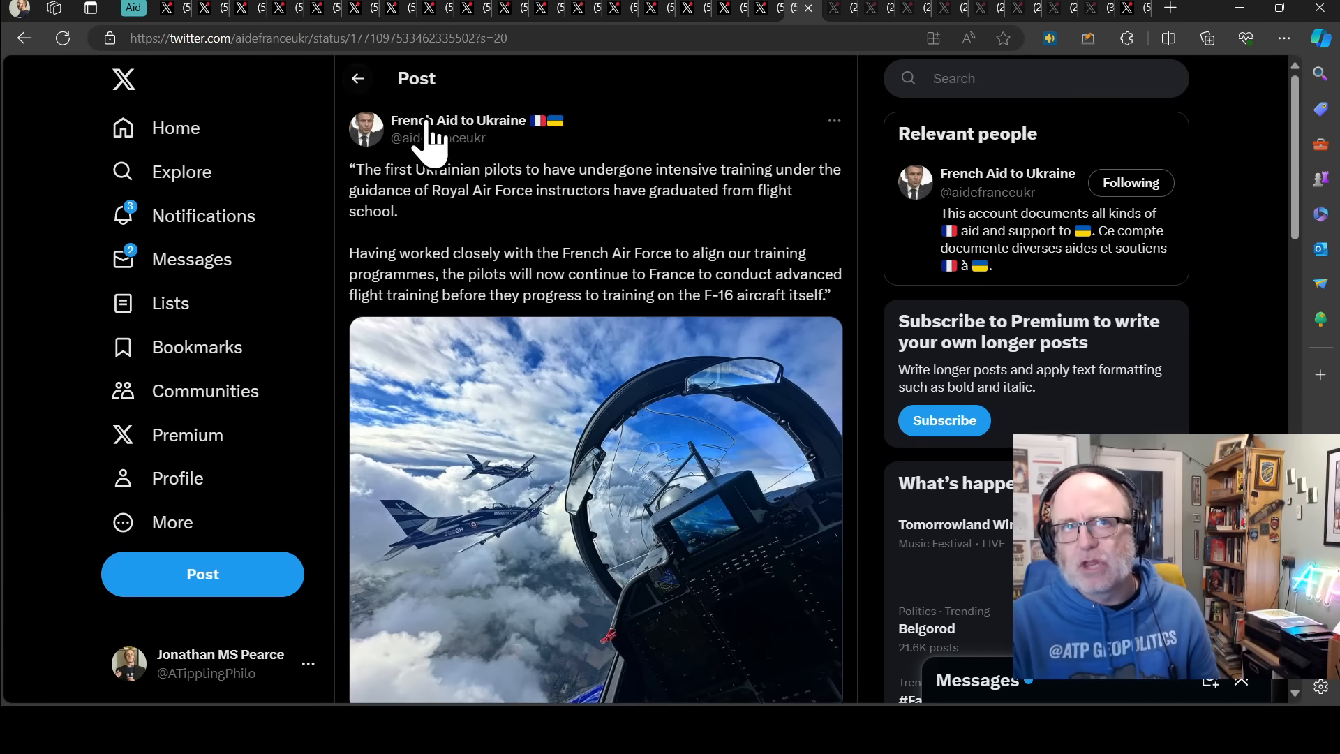
mouse_move(469, 240)
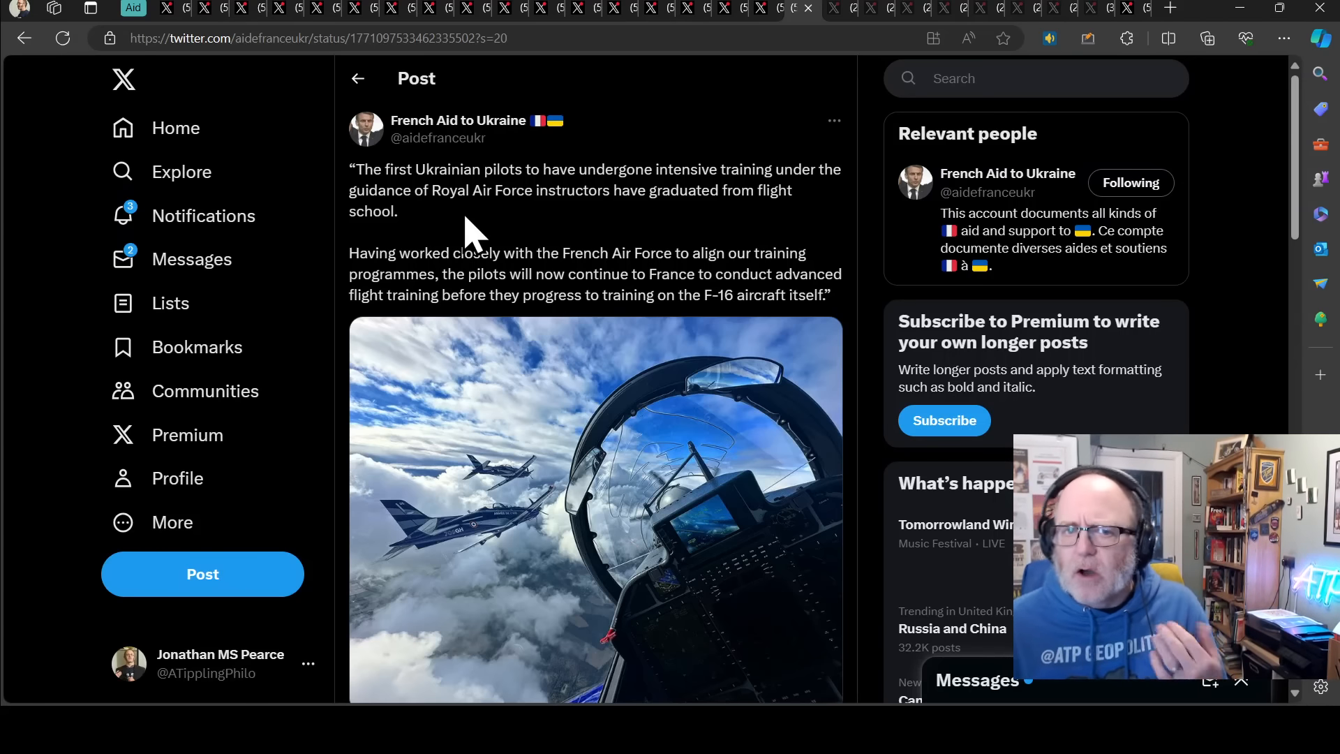
mouse_move(833, 34)
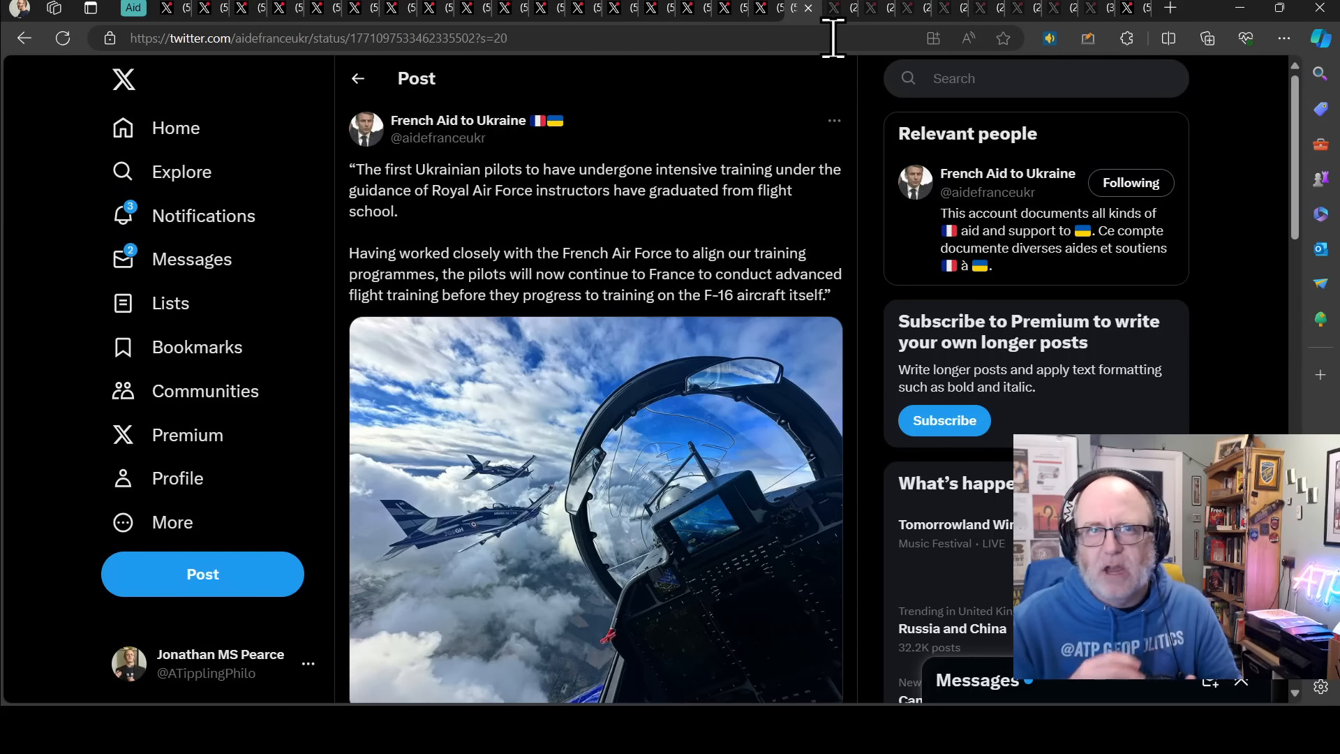
mouse_move(850, 34)
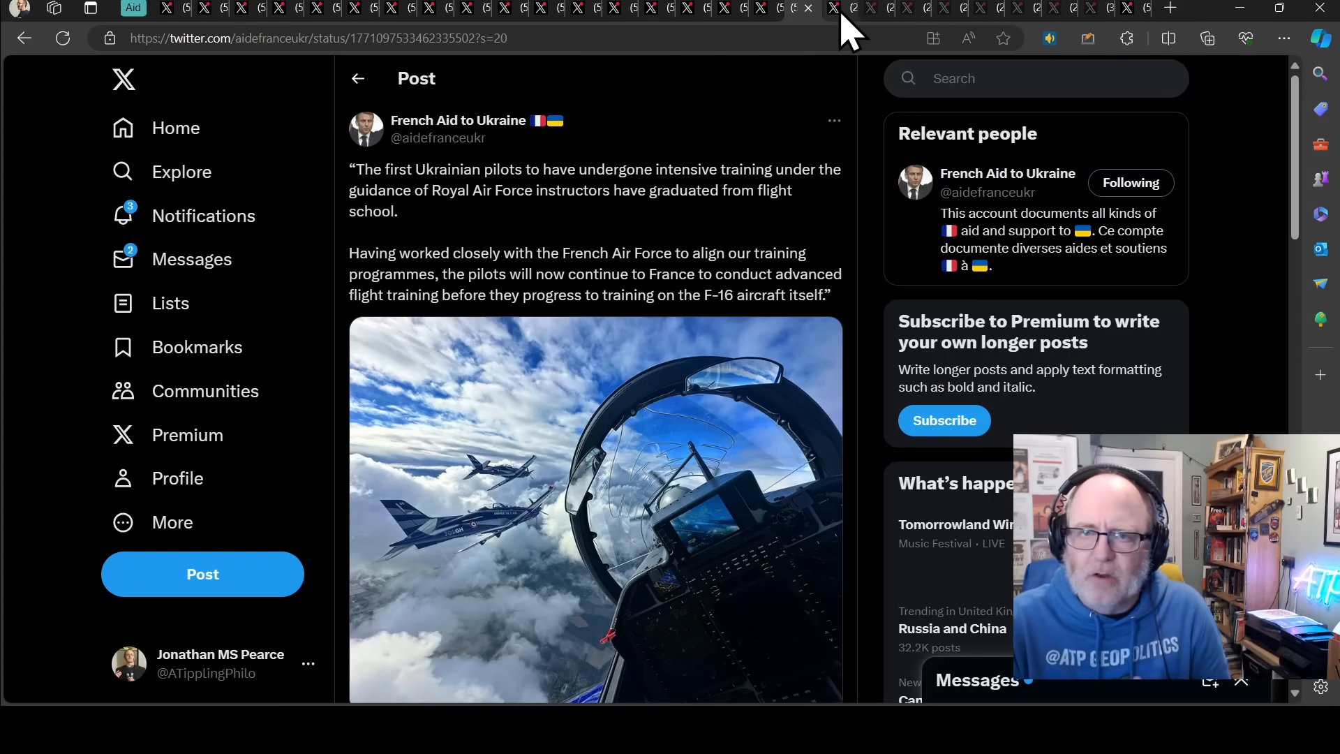
left_click(829, 9)
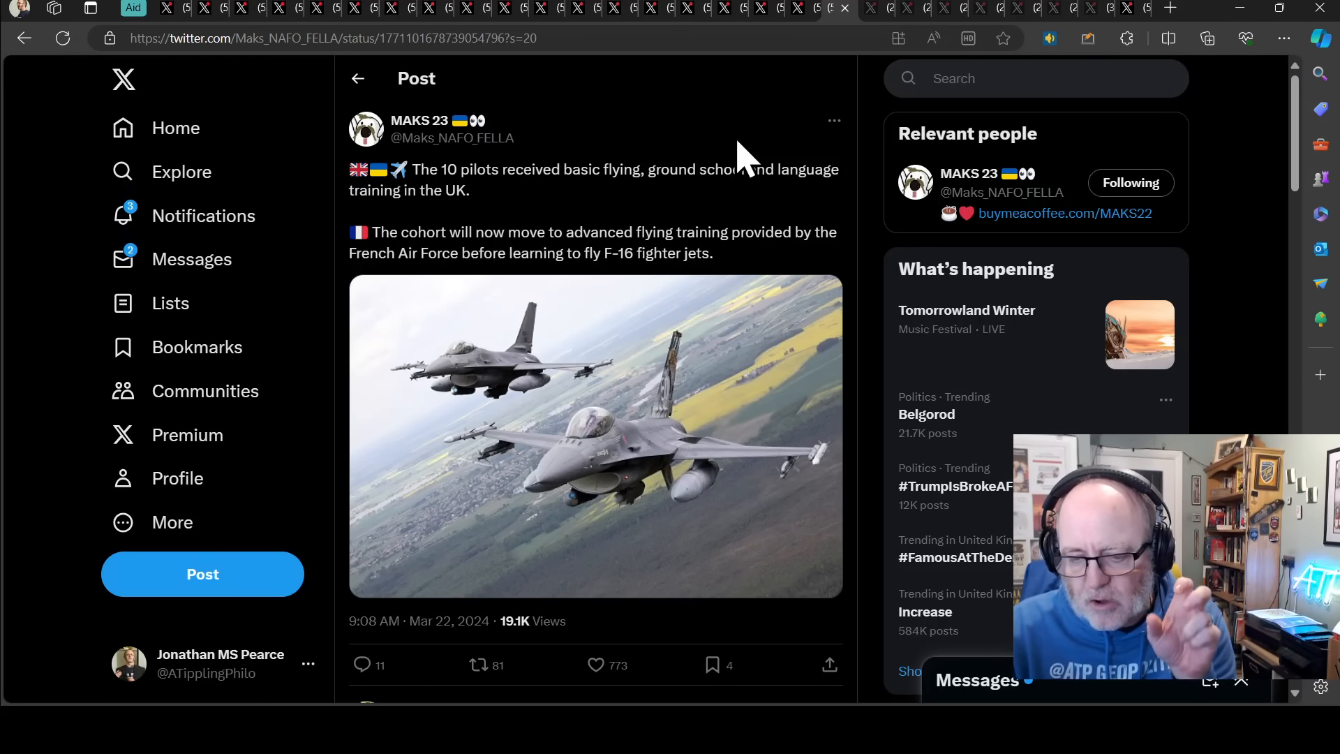
mouse_move(688, 205)
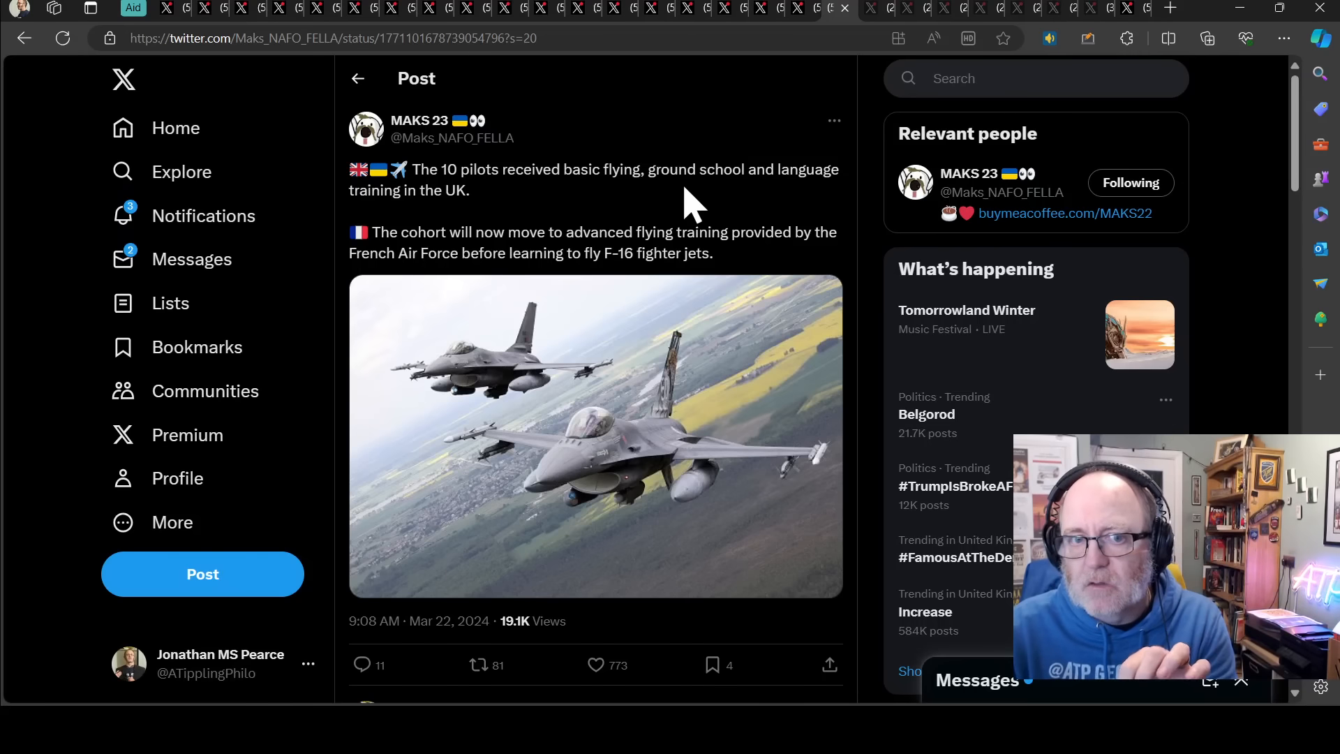
mouse_move(692, 175)
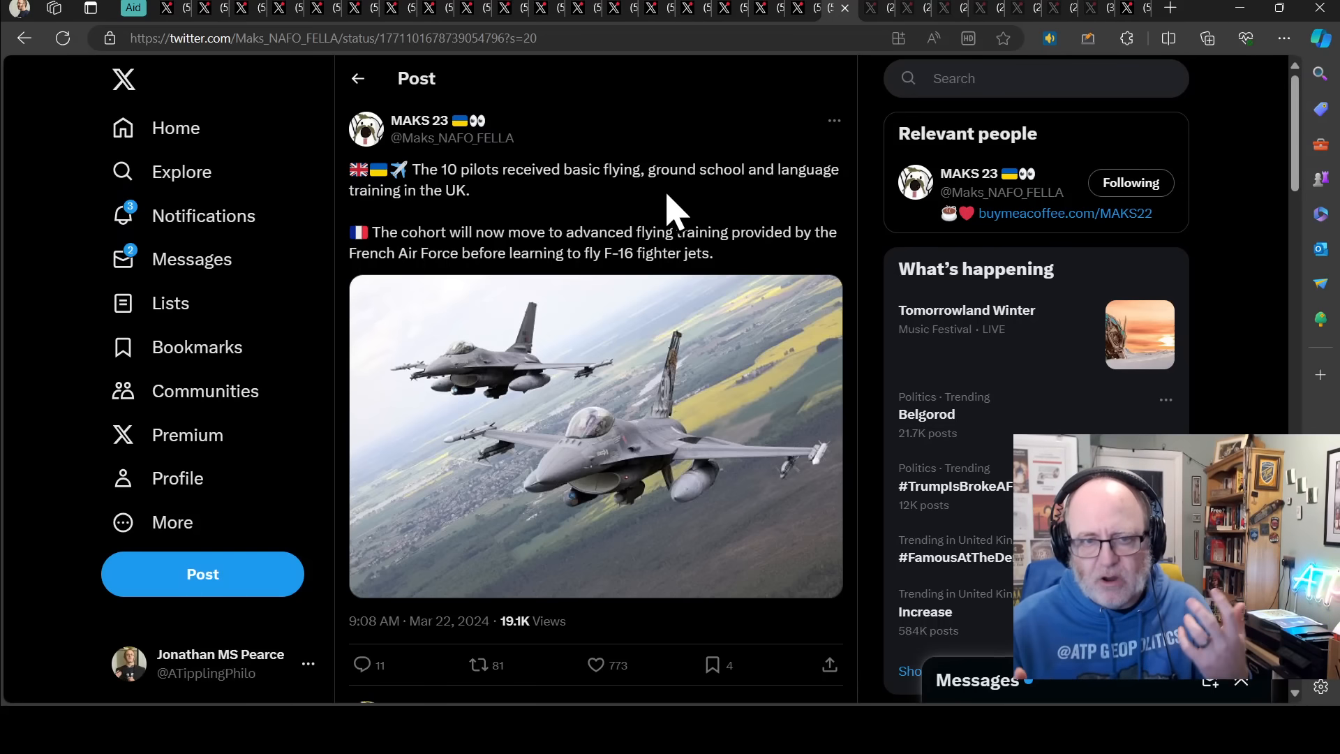
mouse_move(551, 209)
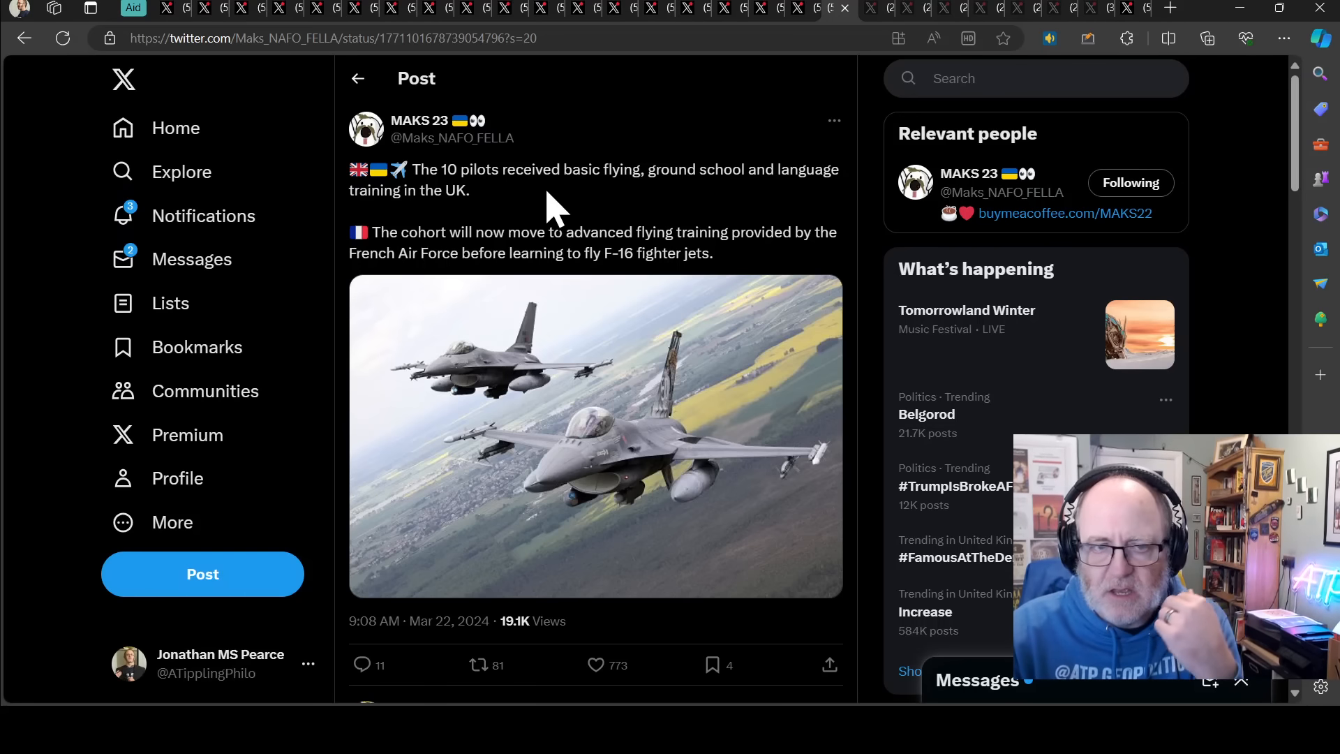
mouse_move(564, 231)
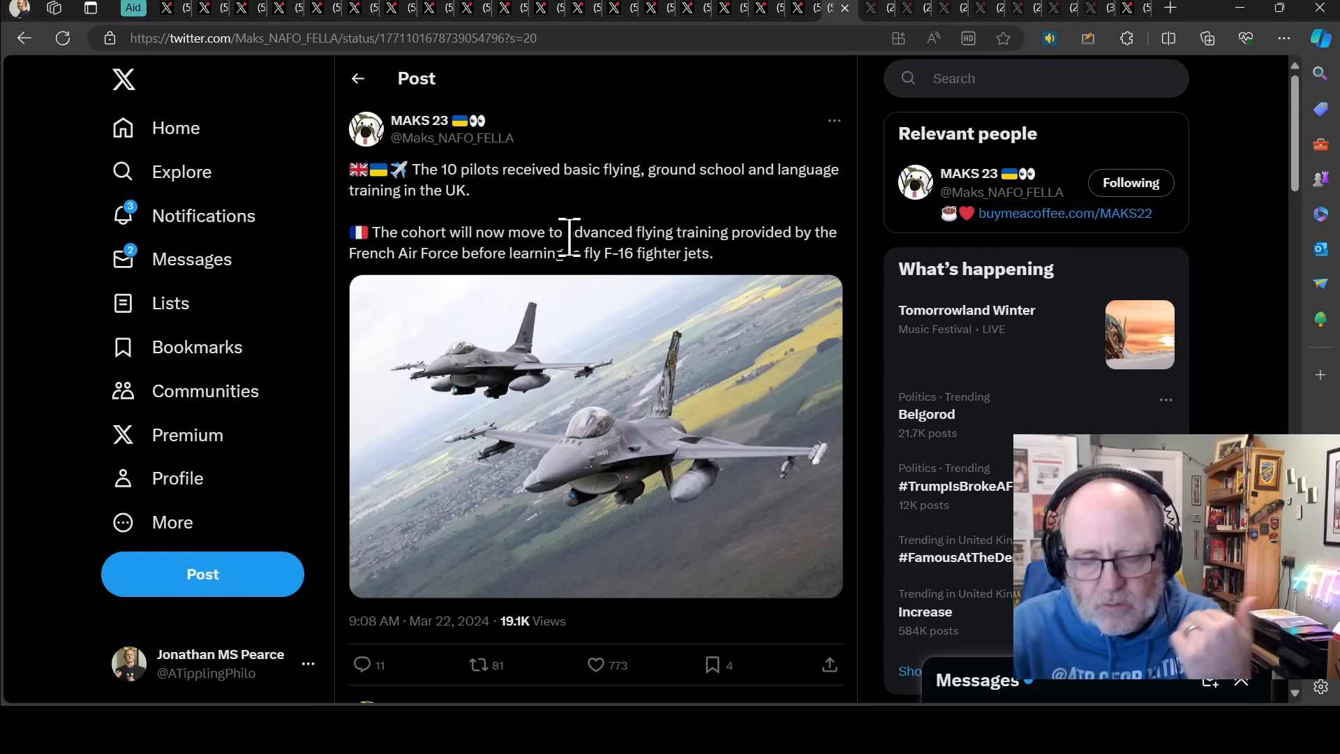
mouse_move(530, 214)
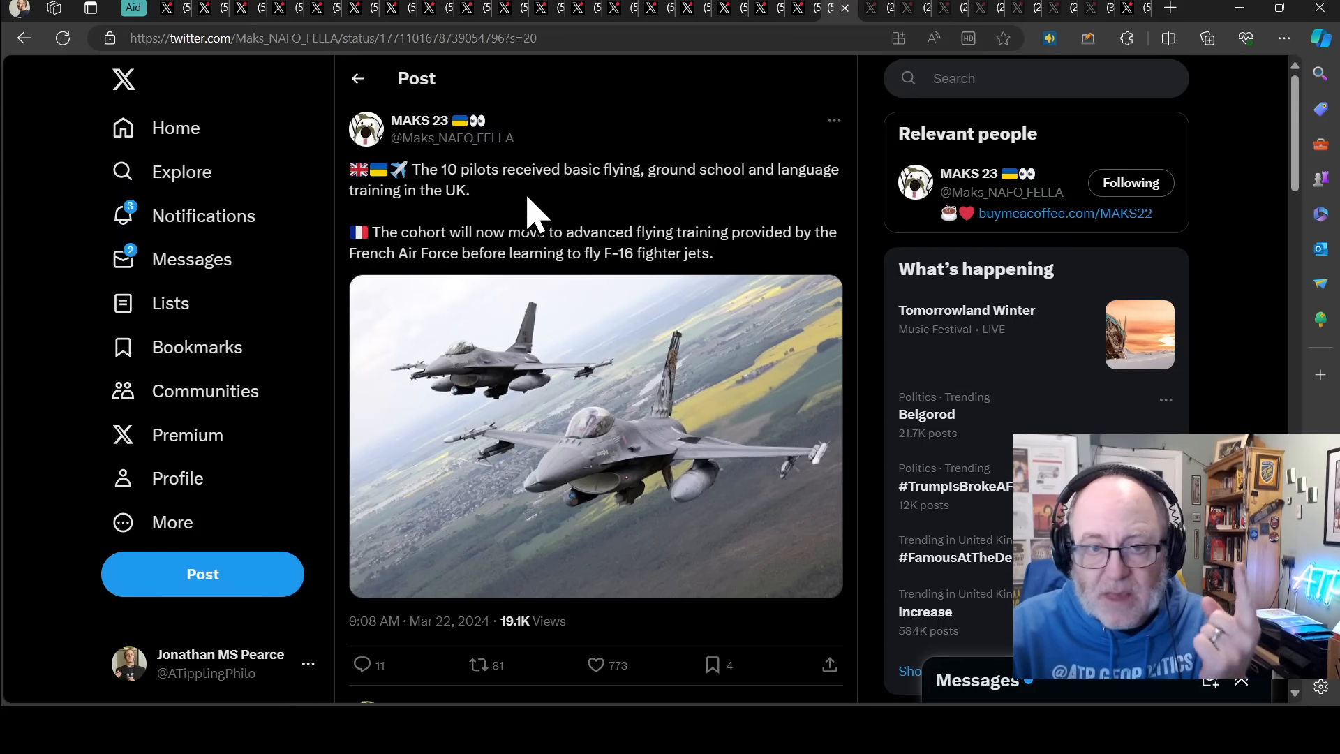
mouse_move(743, 229)
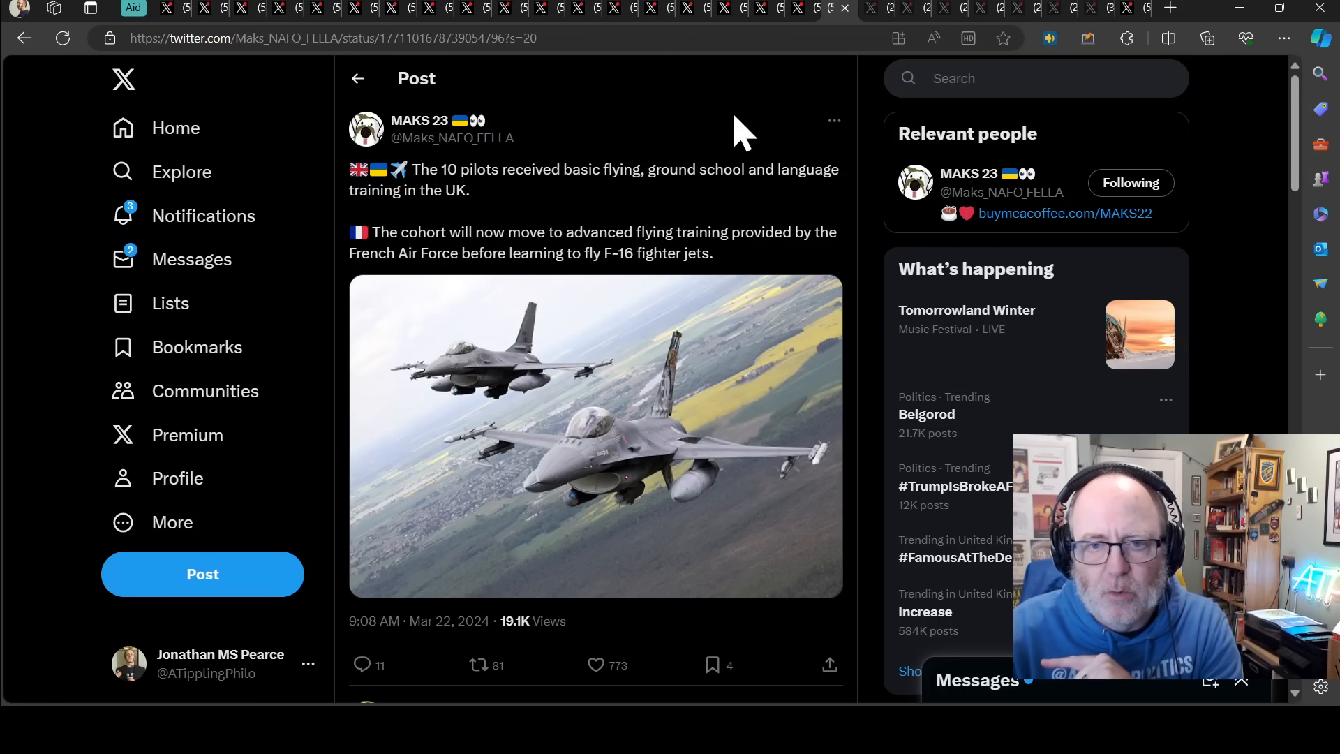
mouse_move(632, 85)
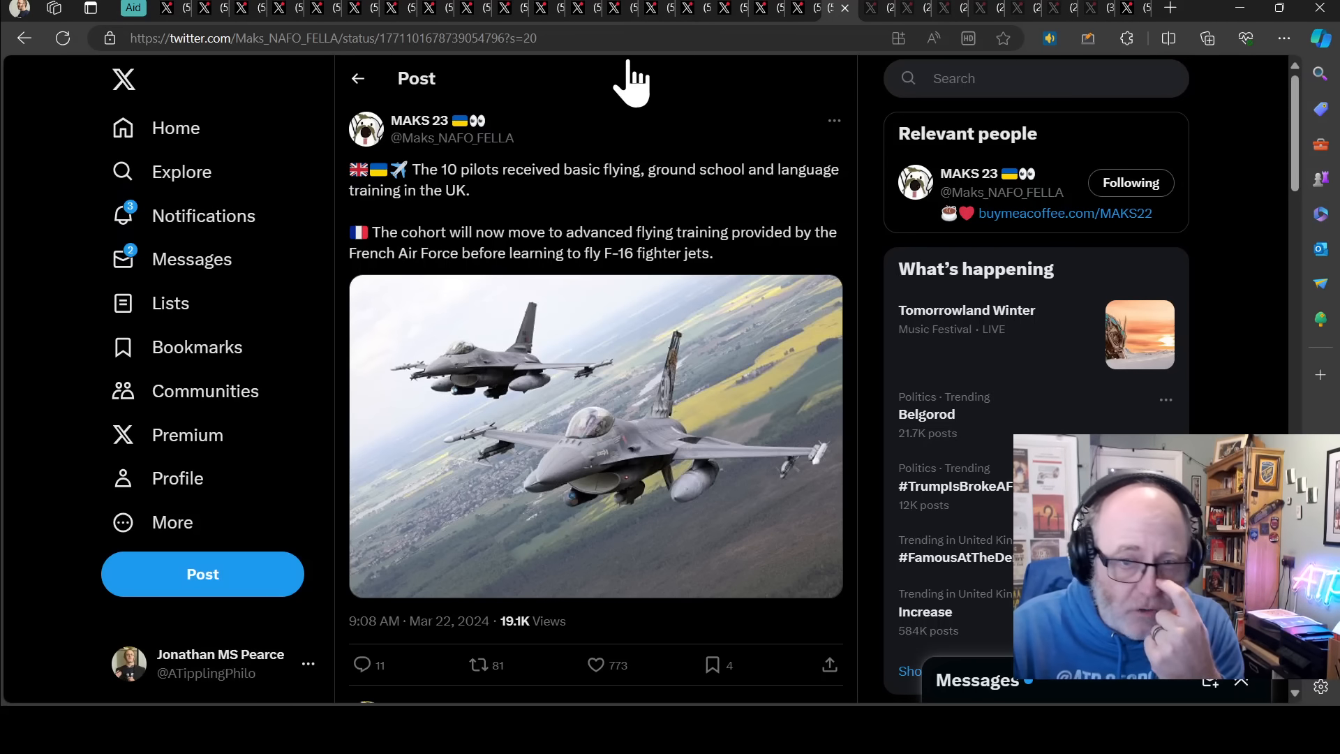
mouse_move(865, 17)
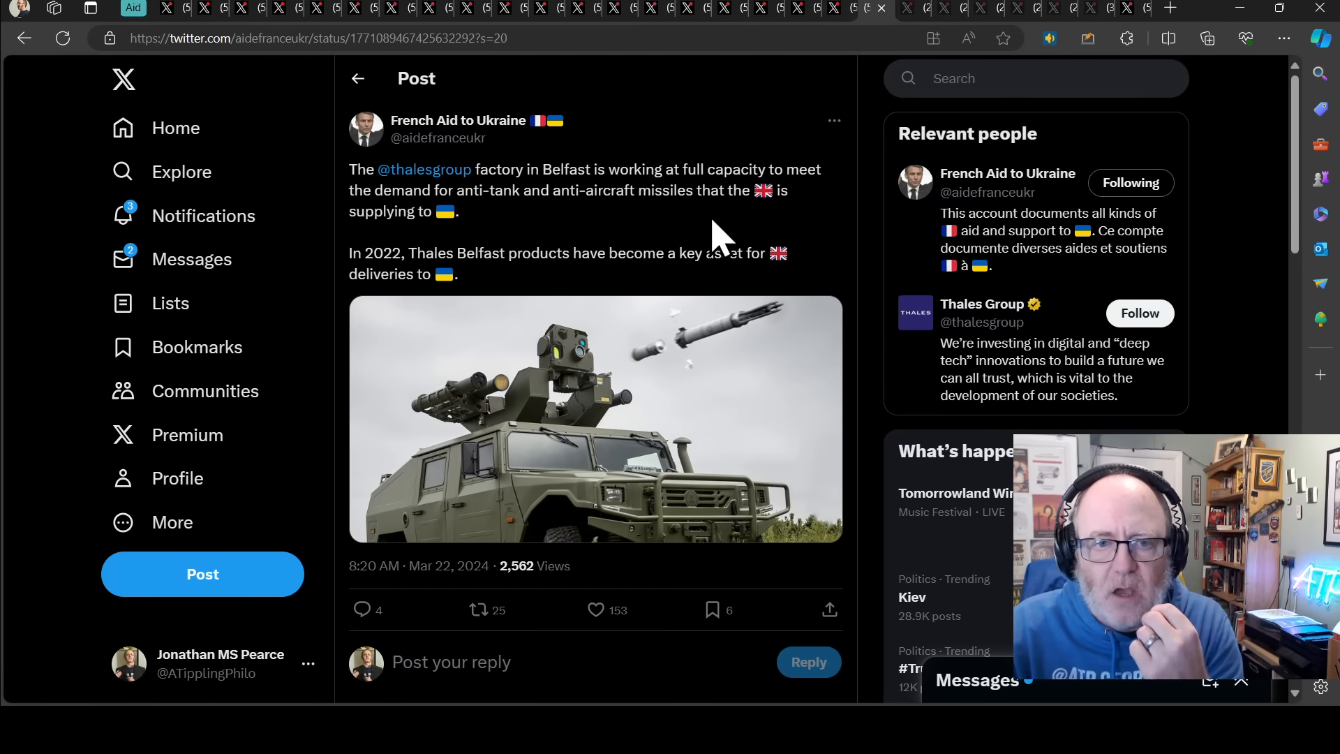
mouse_move(774, 247)
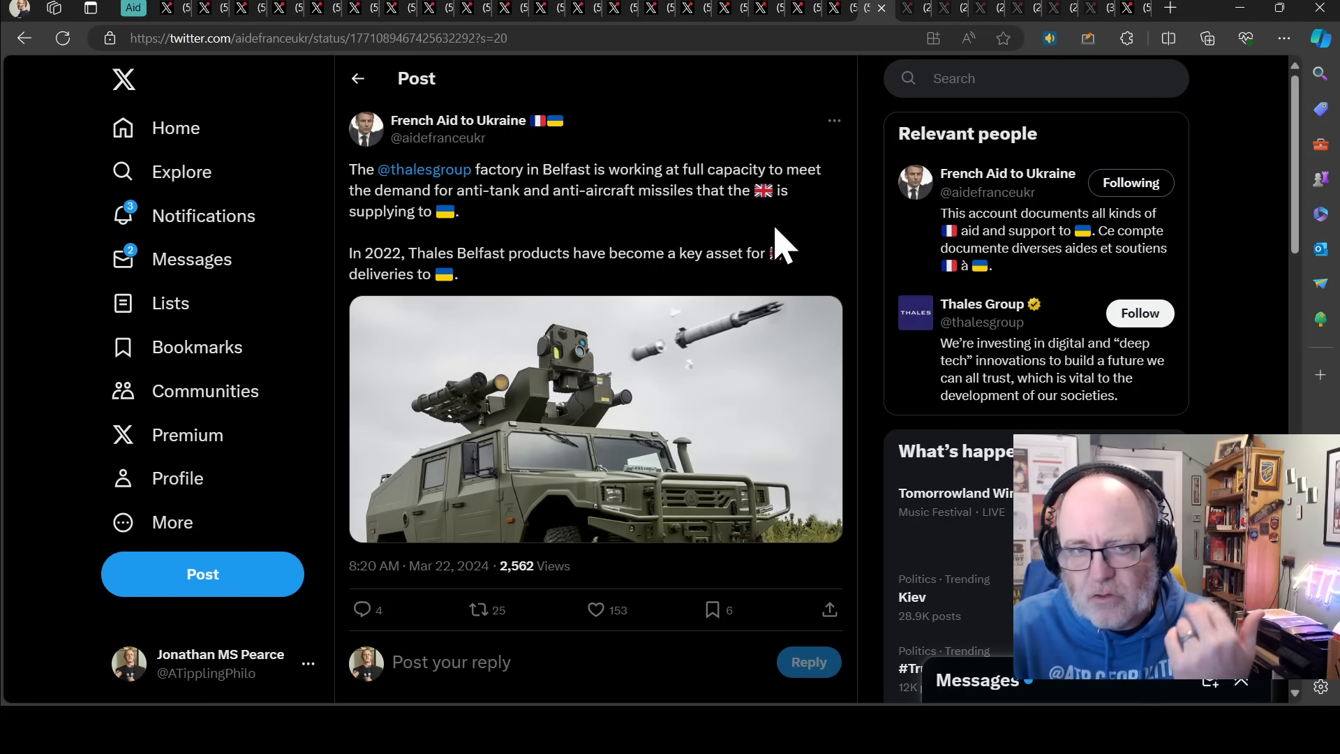
mouse_move(752, 252)
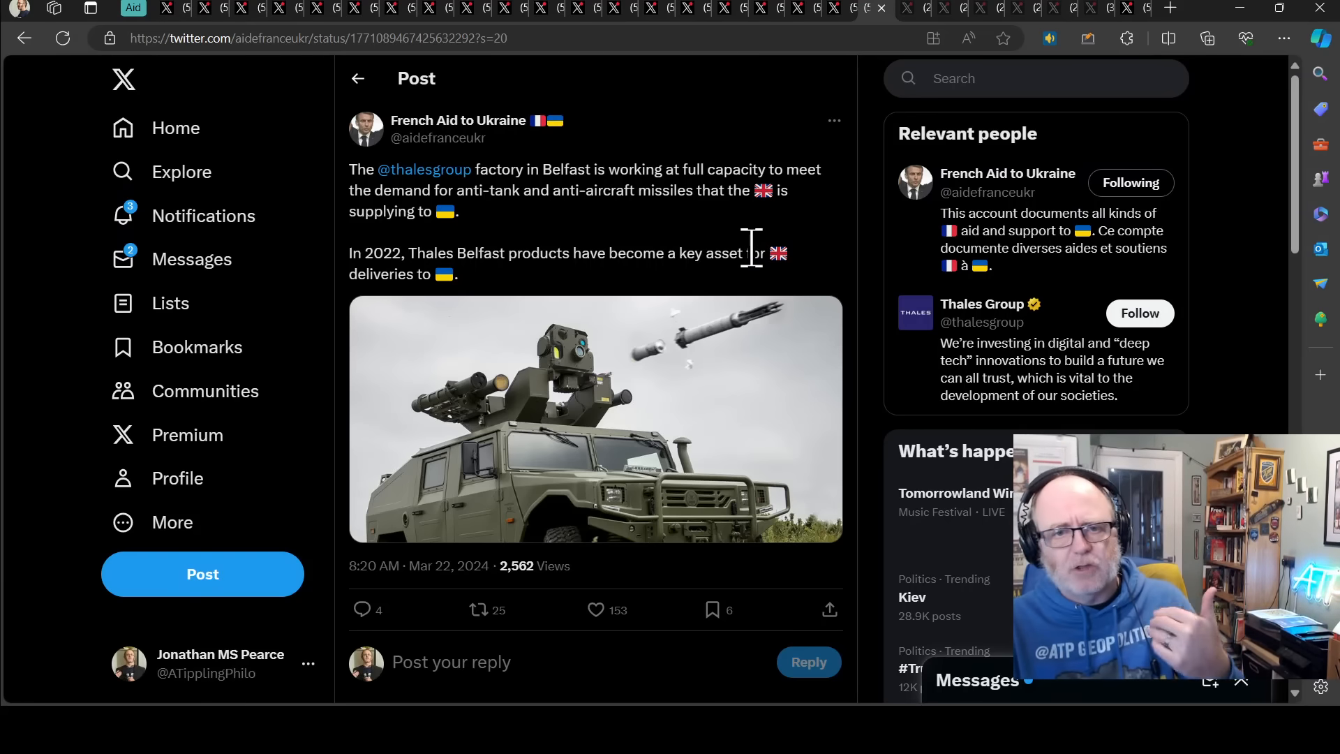
mouse_move(711, 257)
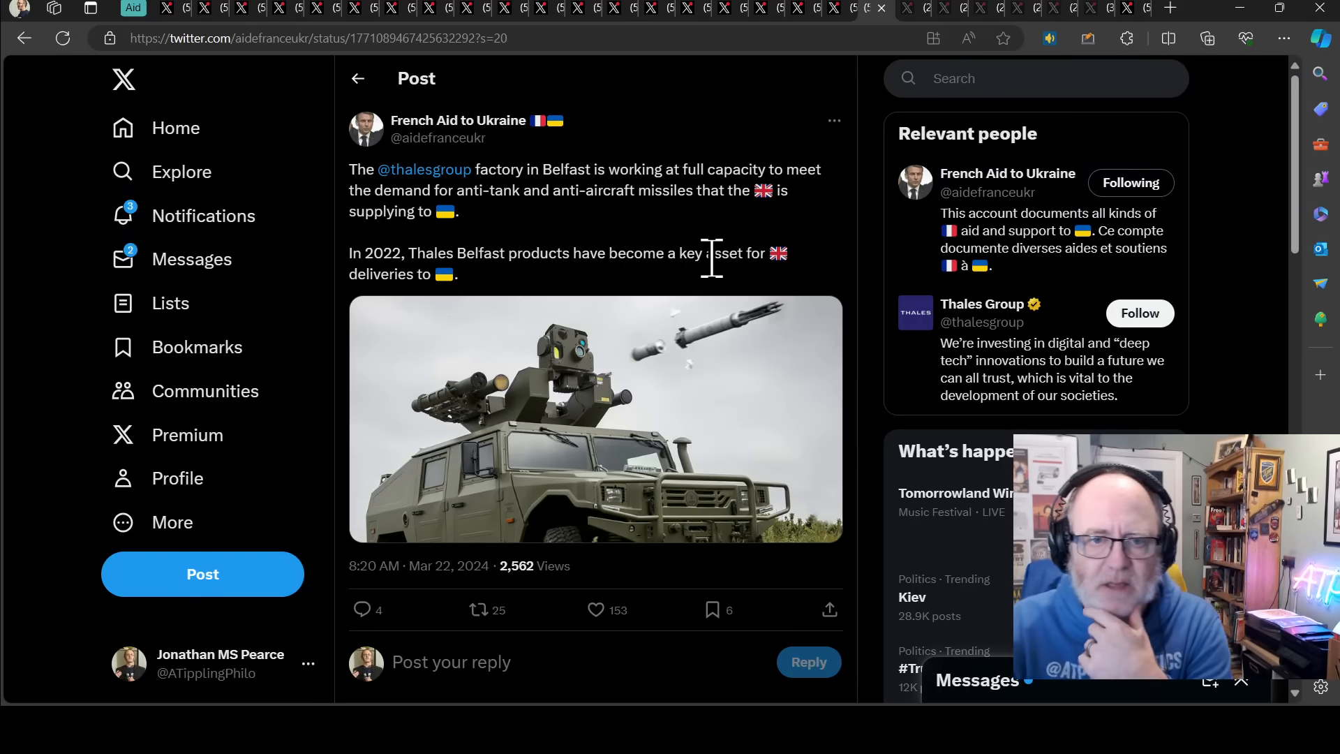
mouse_move(679, 248)
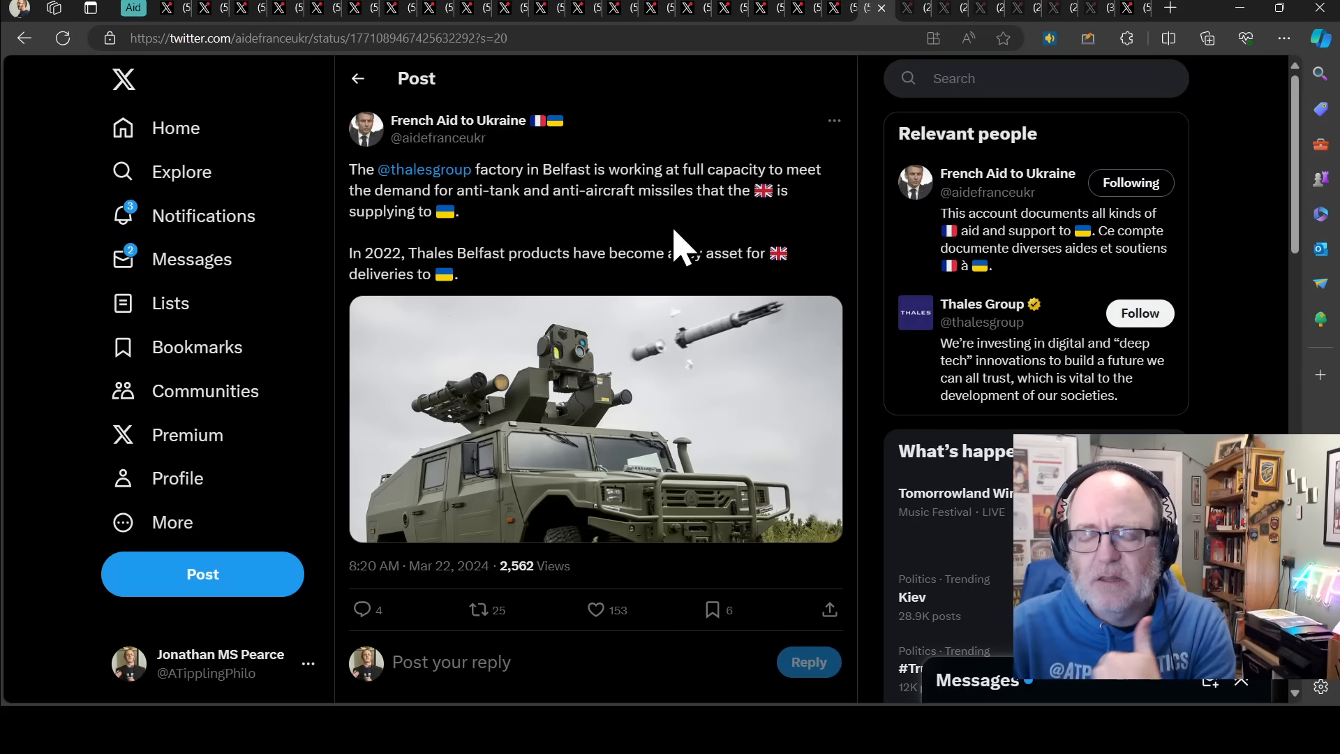
mouse_move(620, 203)
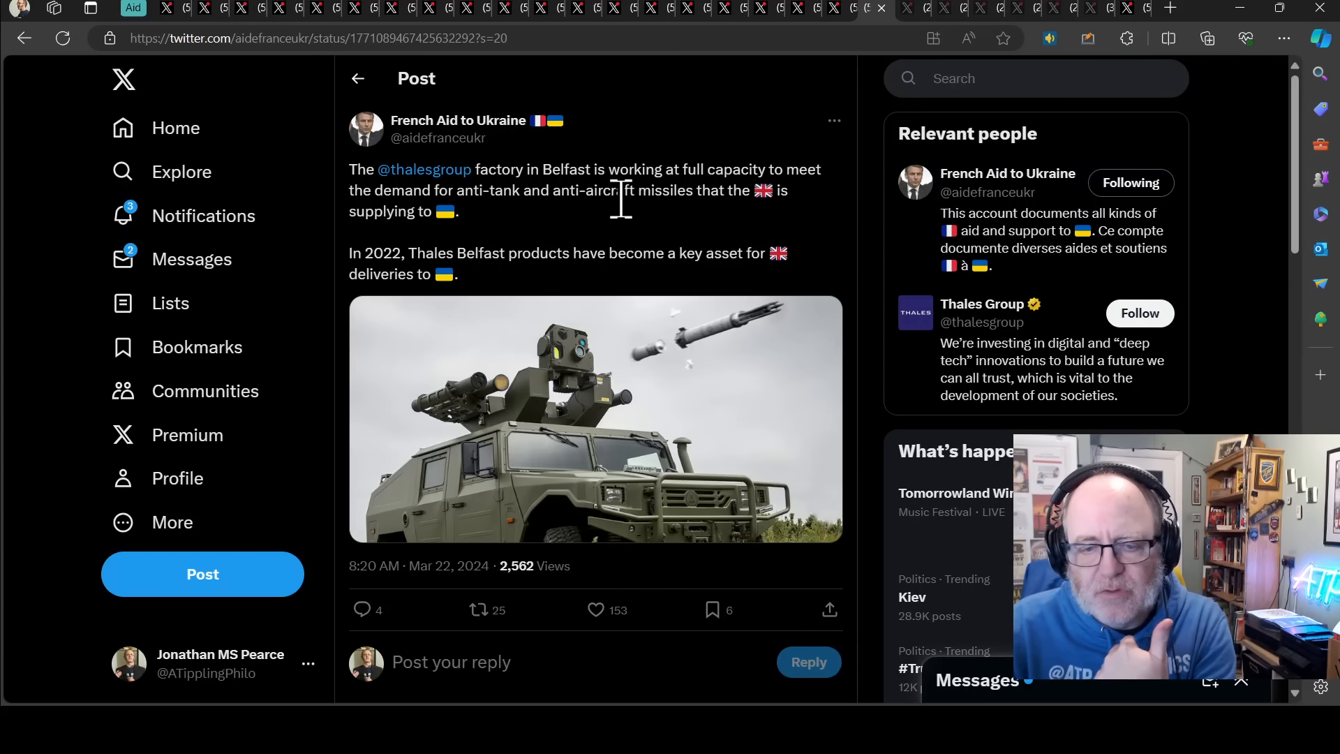
mouse_move(645, 189)
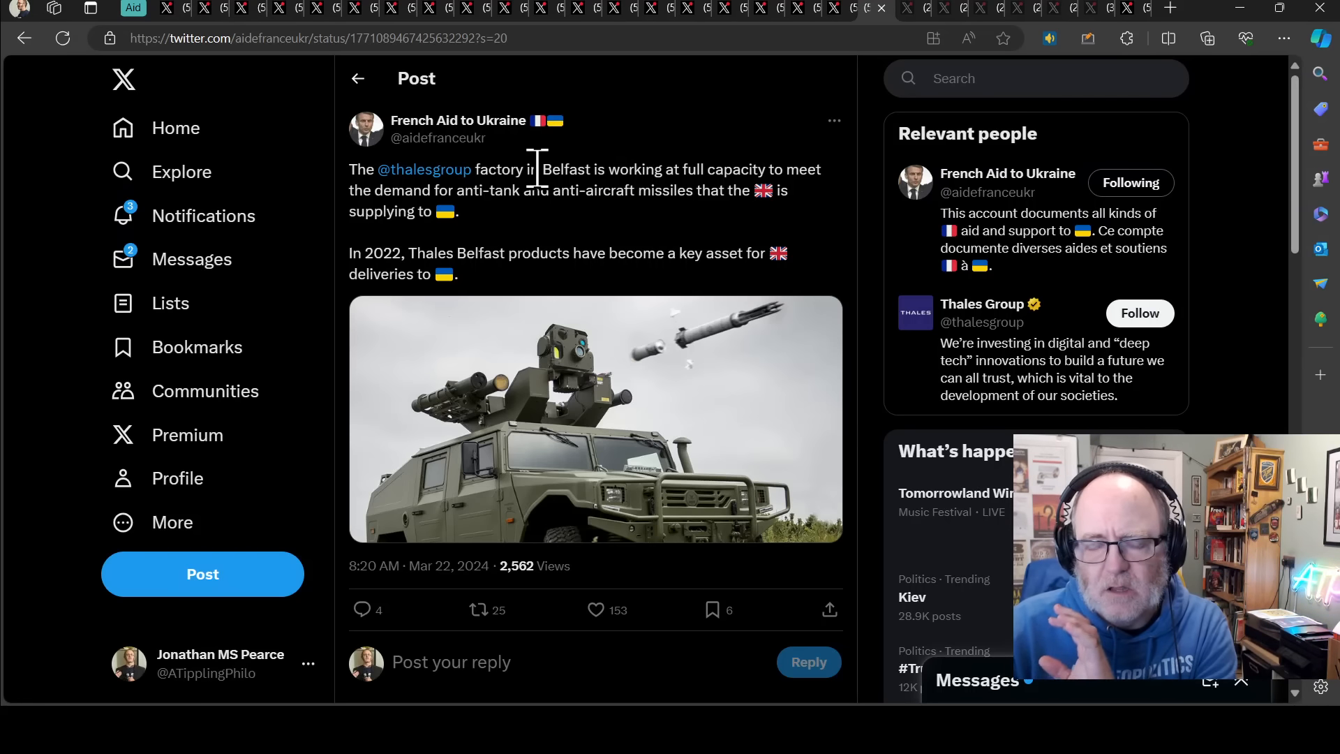
mouse_move(502, 190)
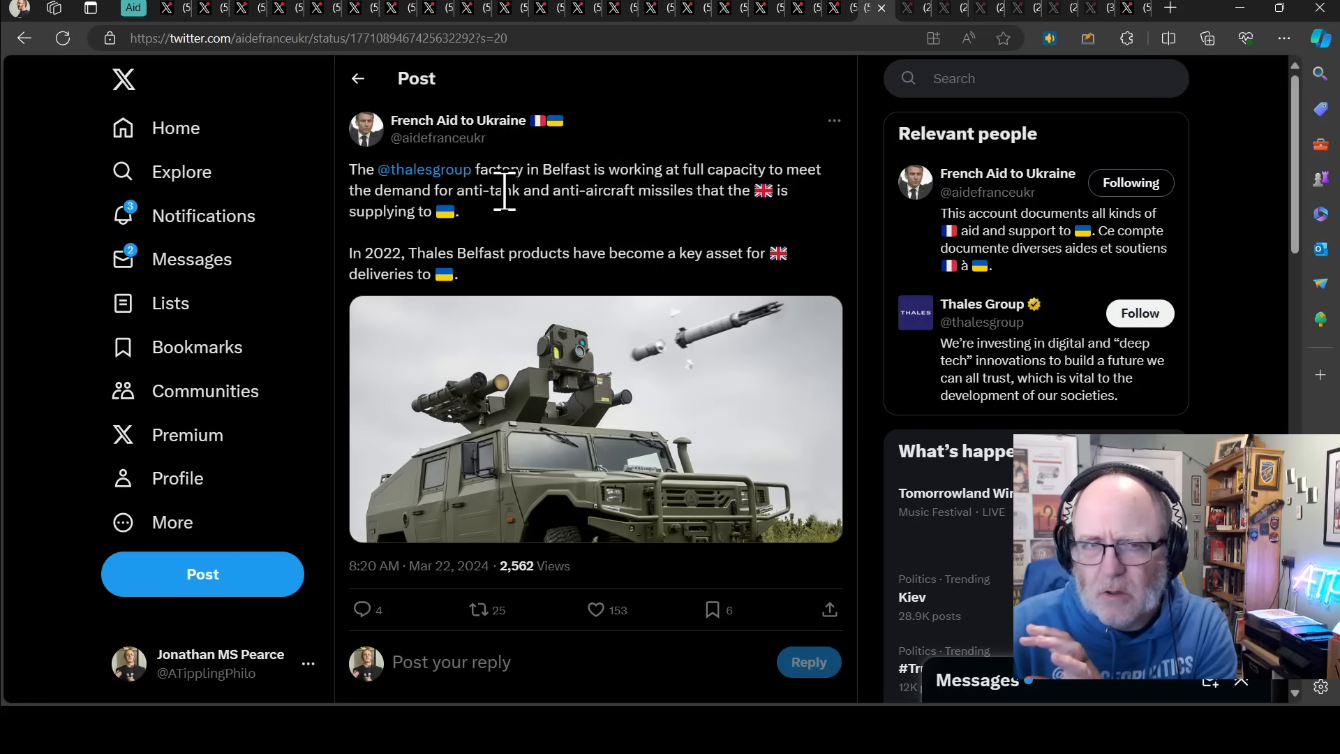
mouse_move(534, 244)
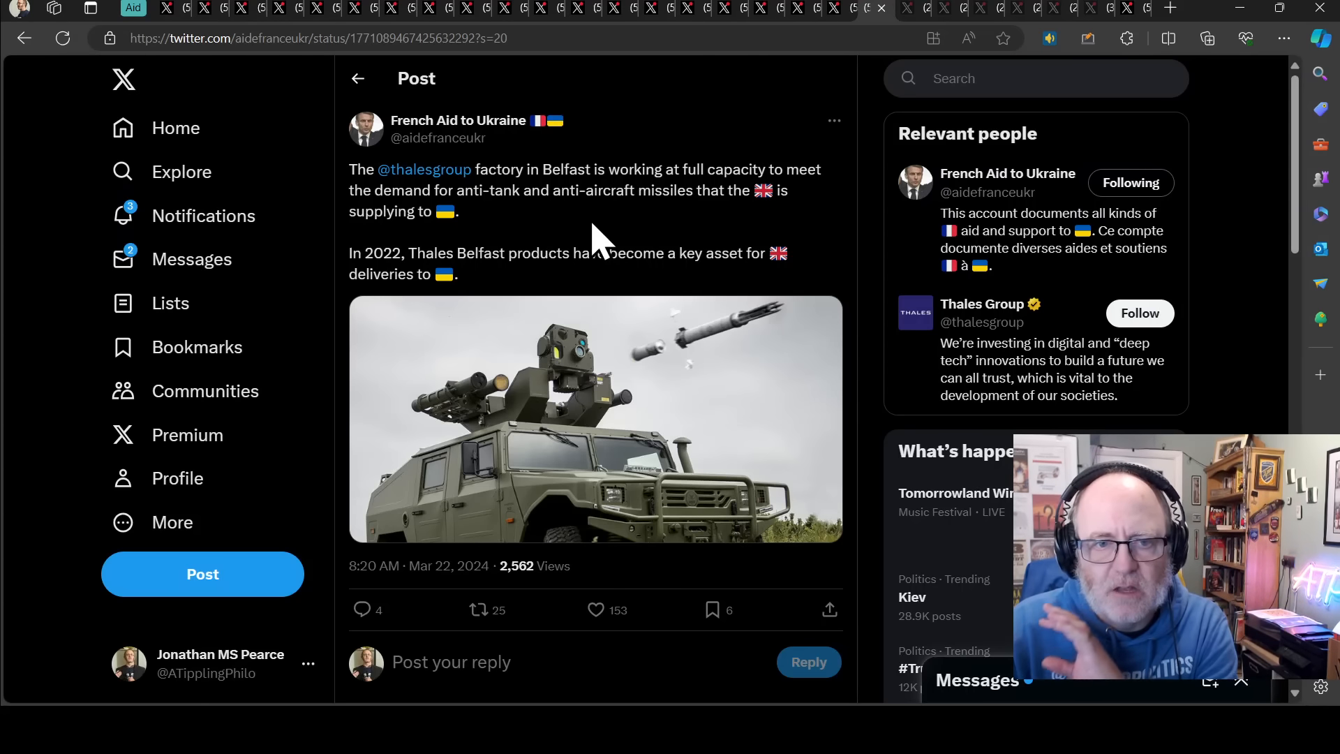
mouse_move(589, 248)
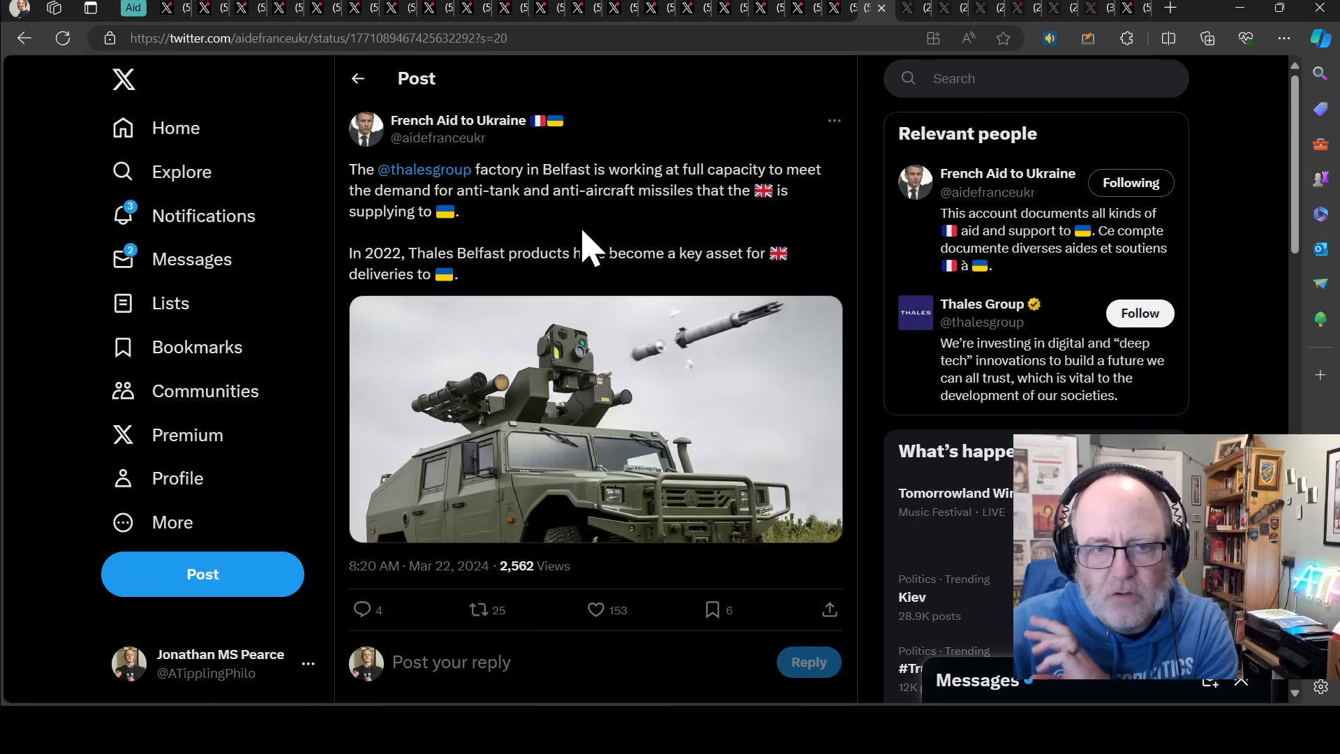
mouse_move(621, 331)
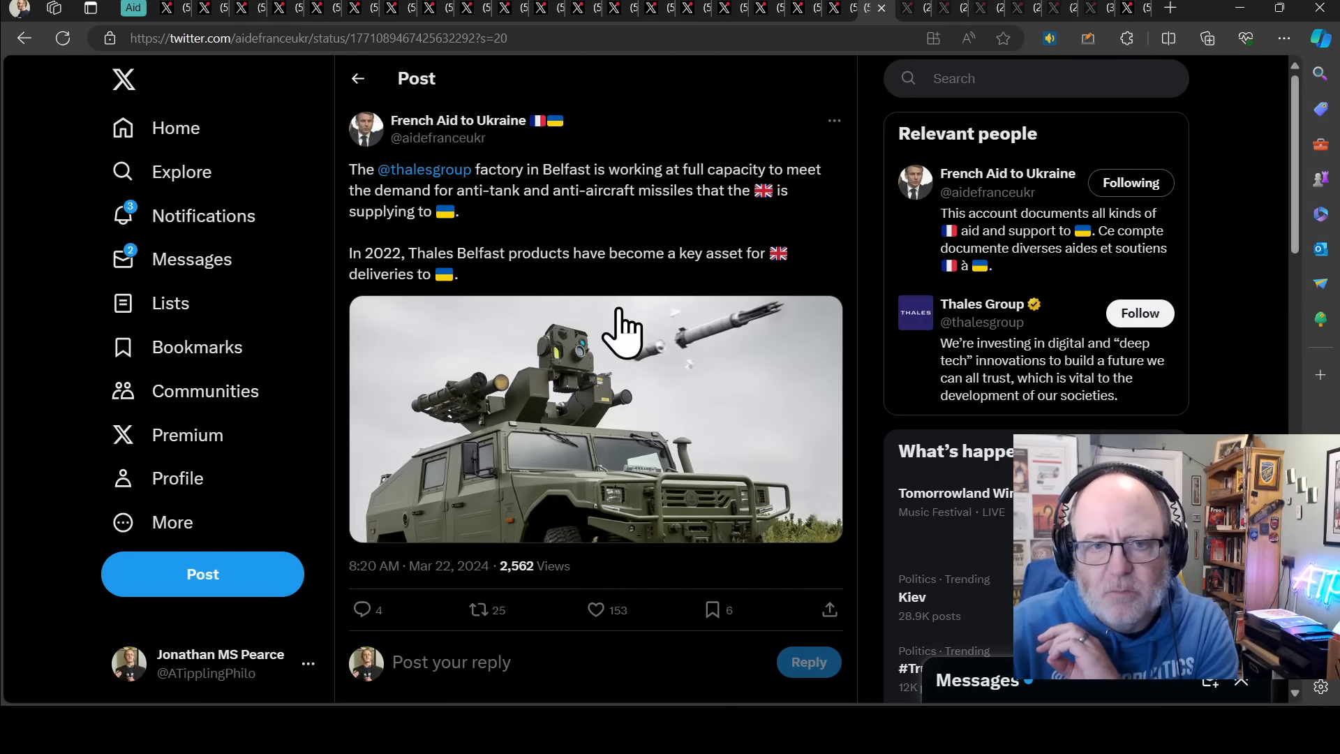
mouse_move(619, 286)
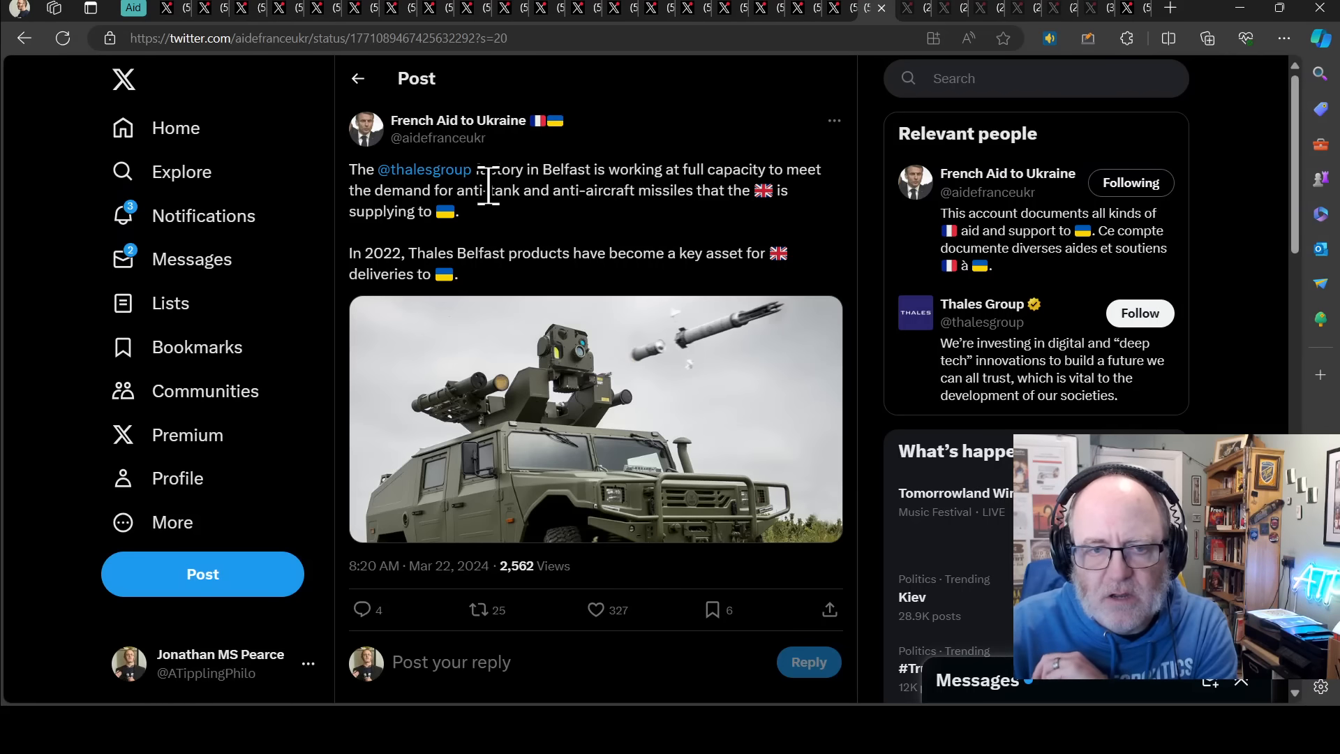
mouse_move(396, 290)
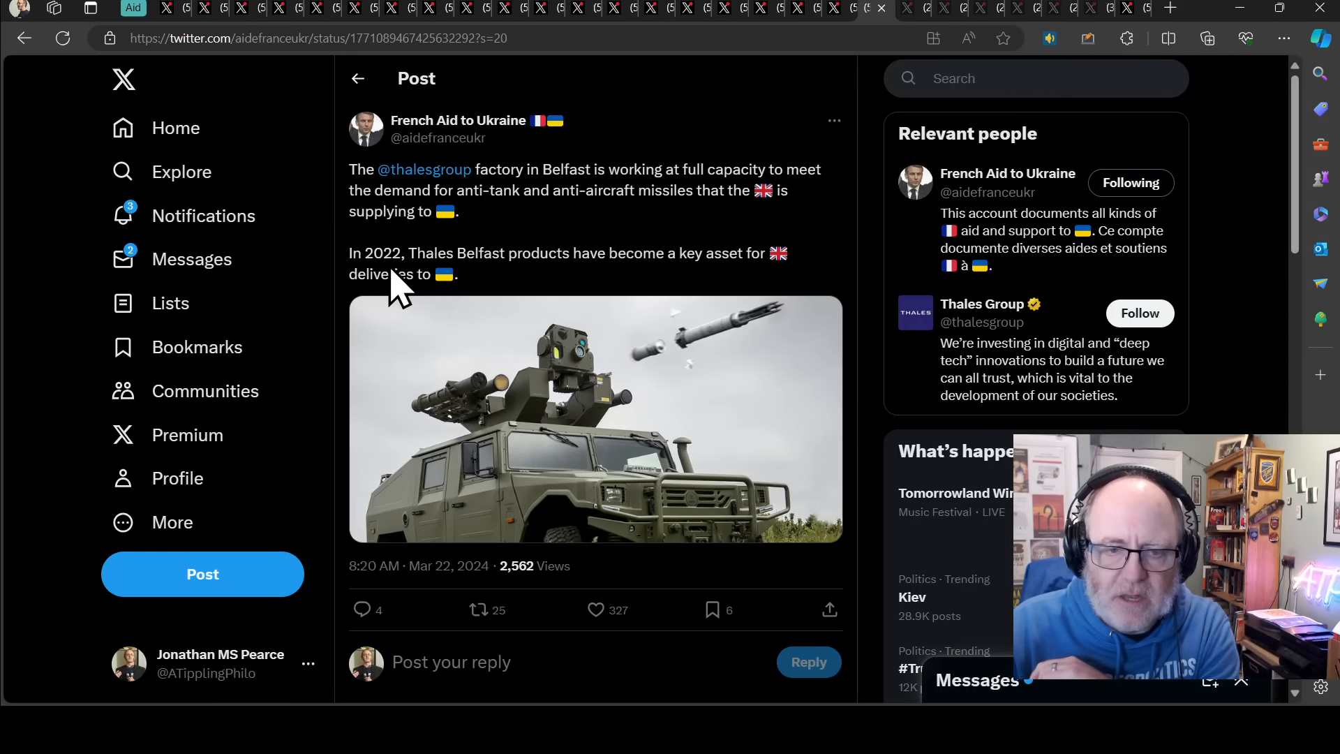
- Scroll down through the Thales and Starstreak replies, then back up toward the original
scroll("down", 3)
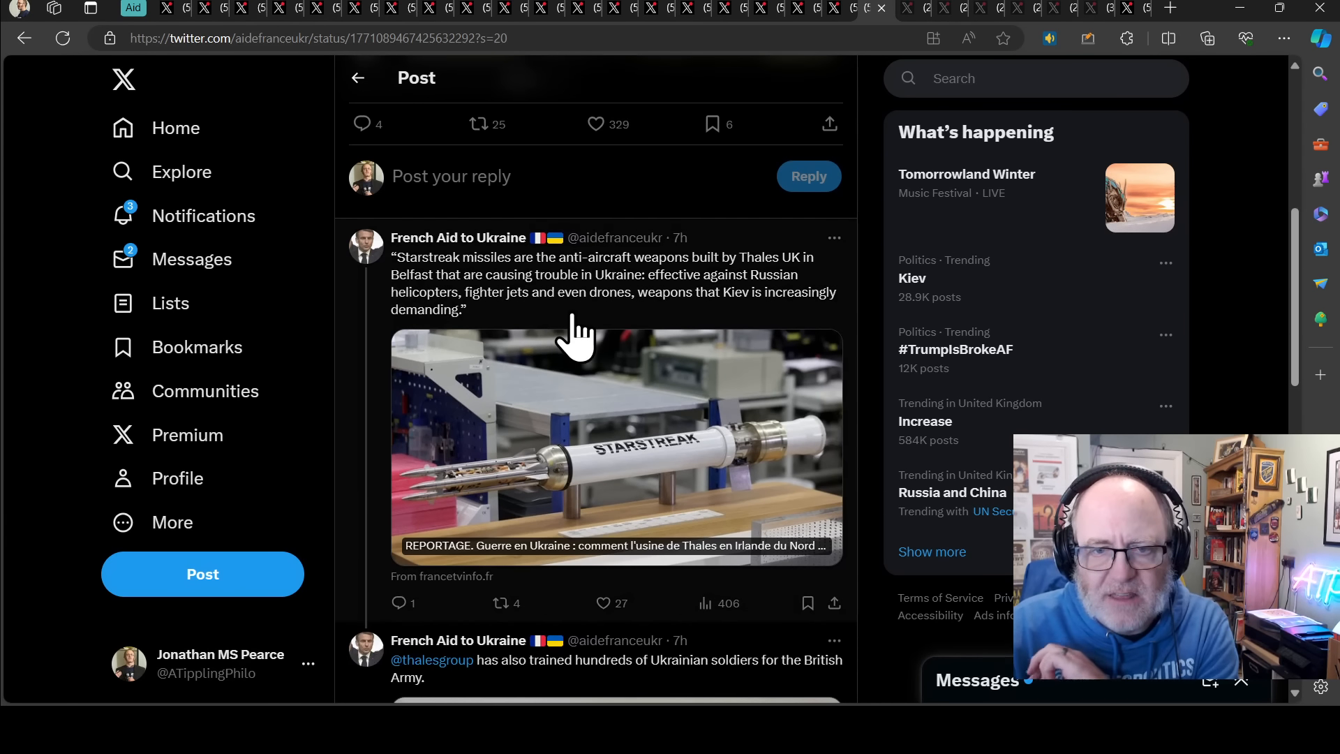
mouse_move(586, 334)
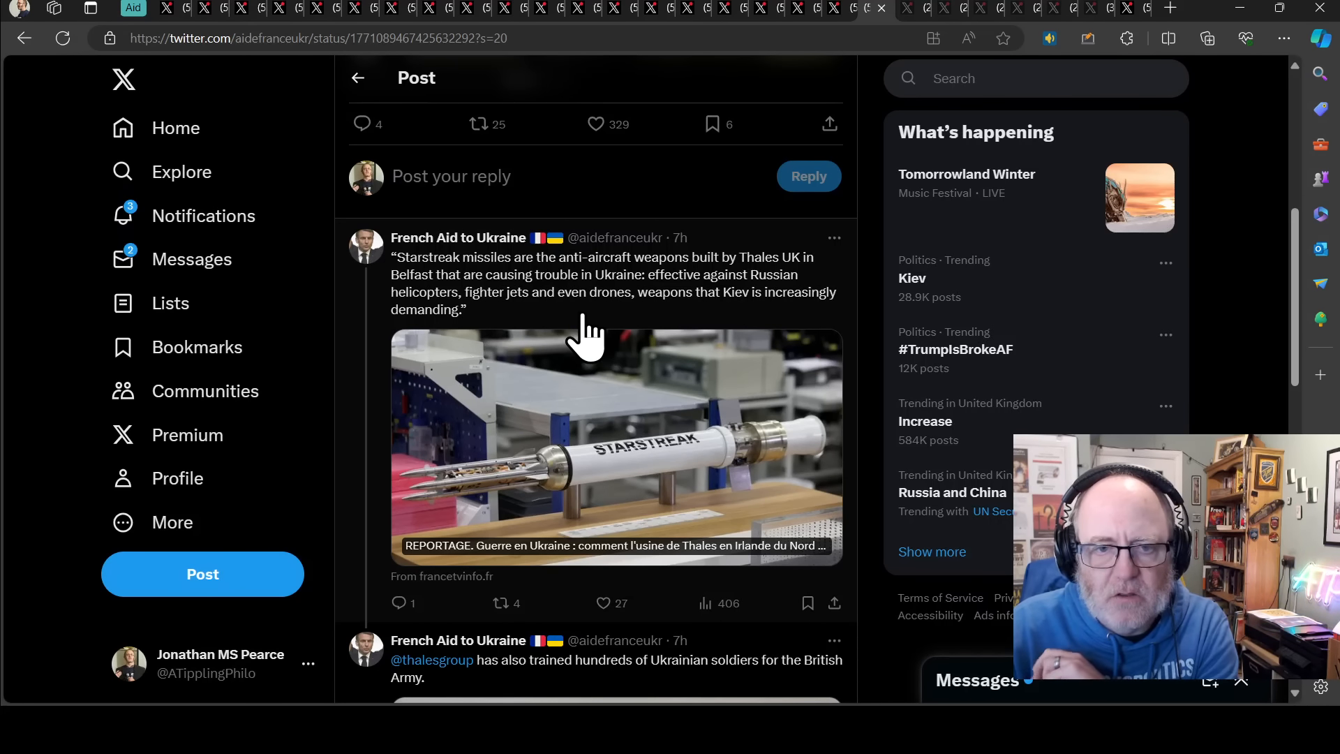
mouse_move(572, 308)
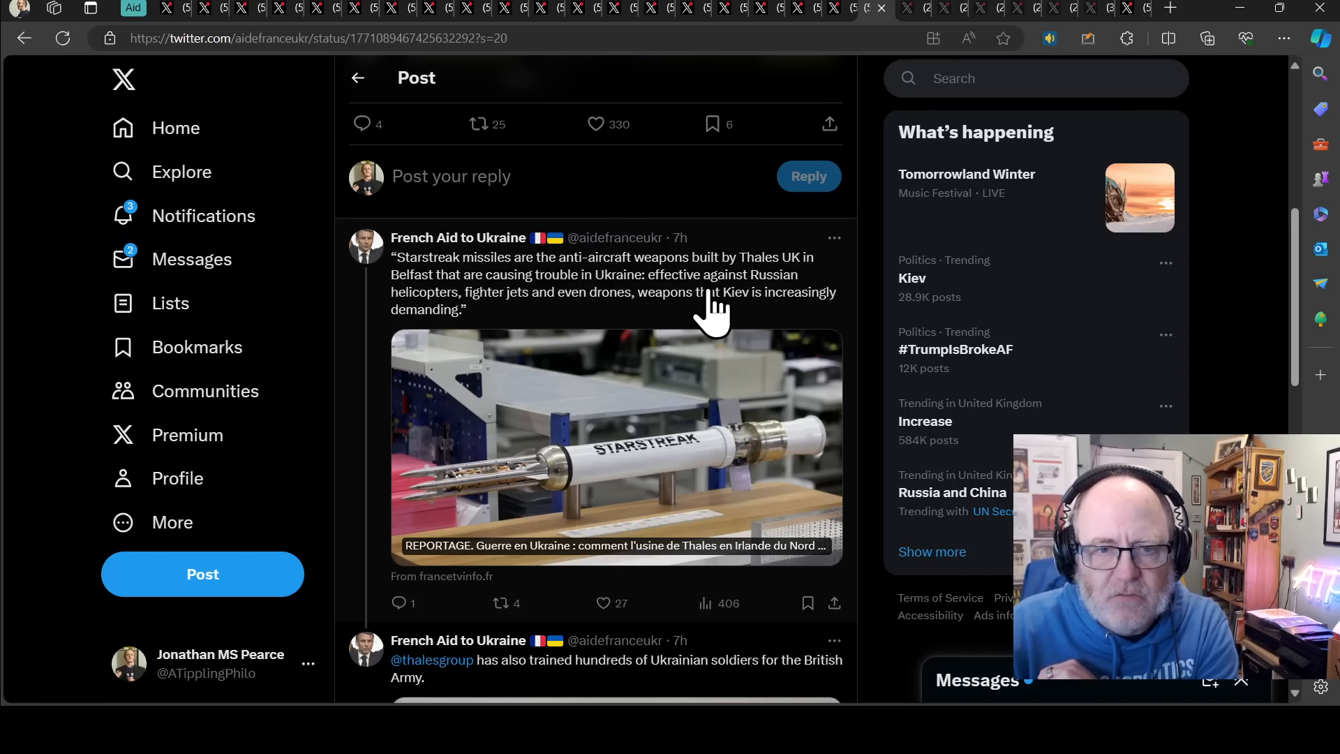
mouse_move(722, 329)
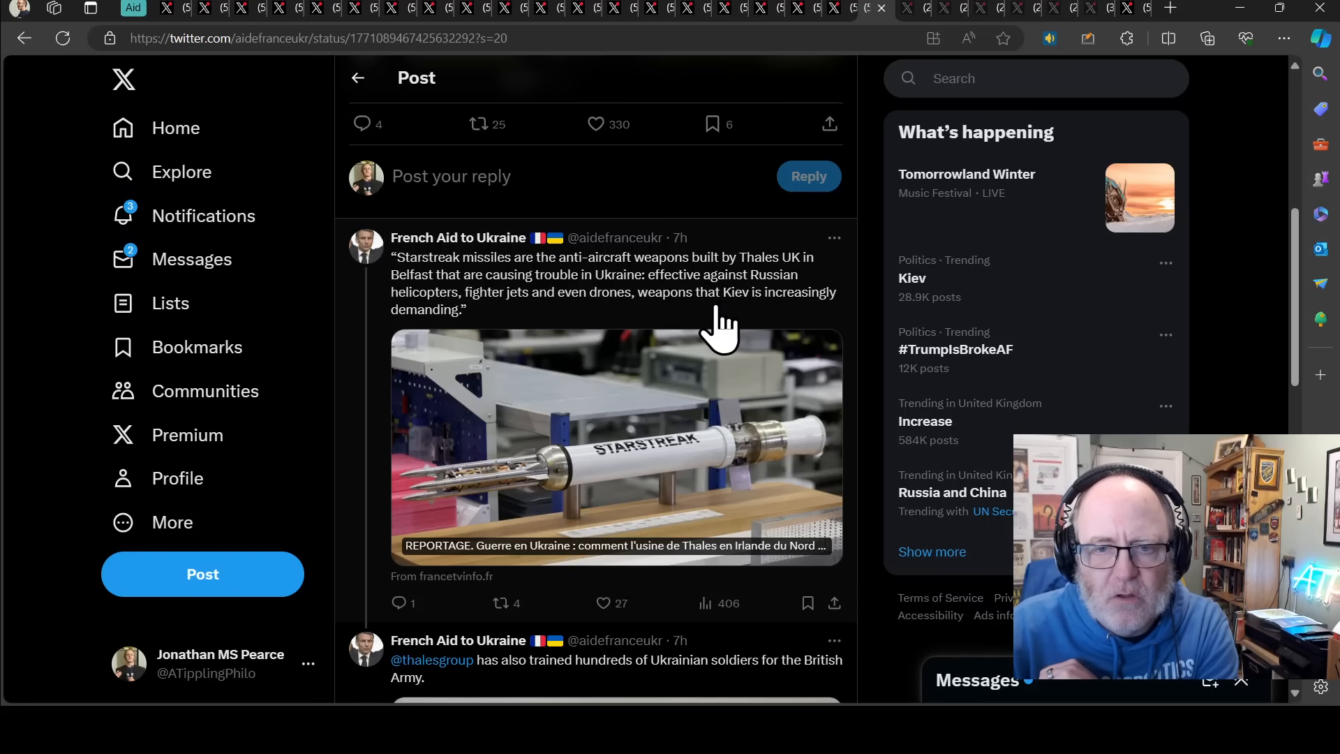
scroll("down", 3)
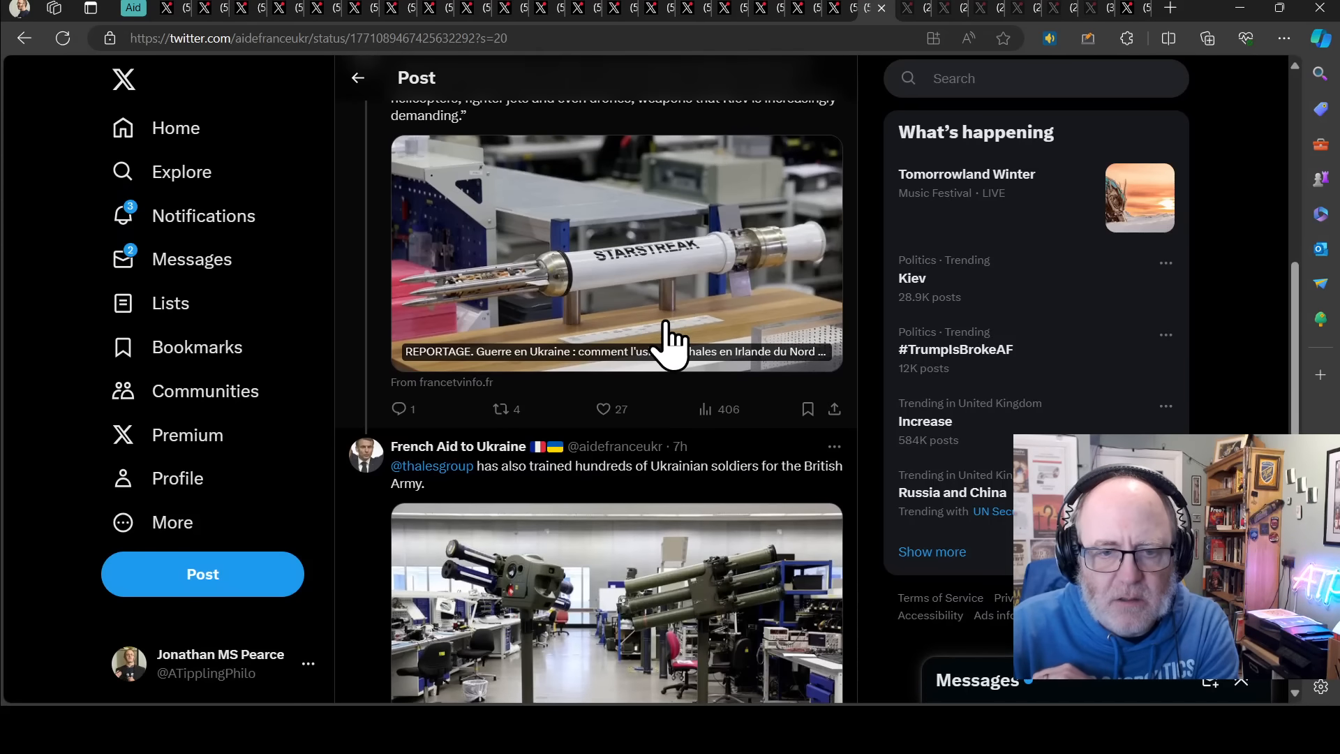
scroll("down", 3)
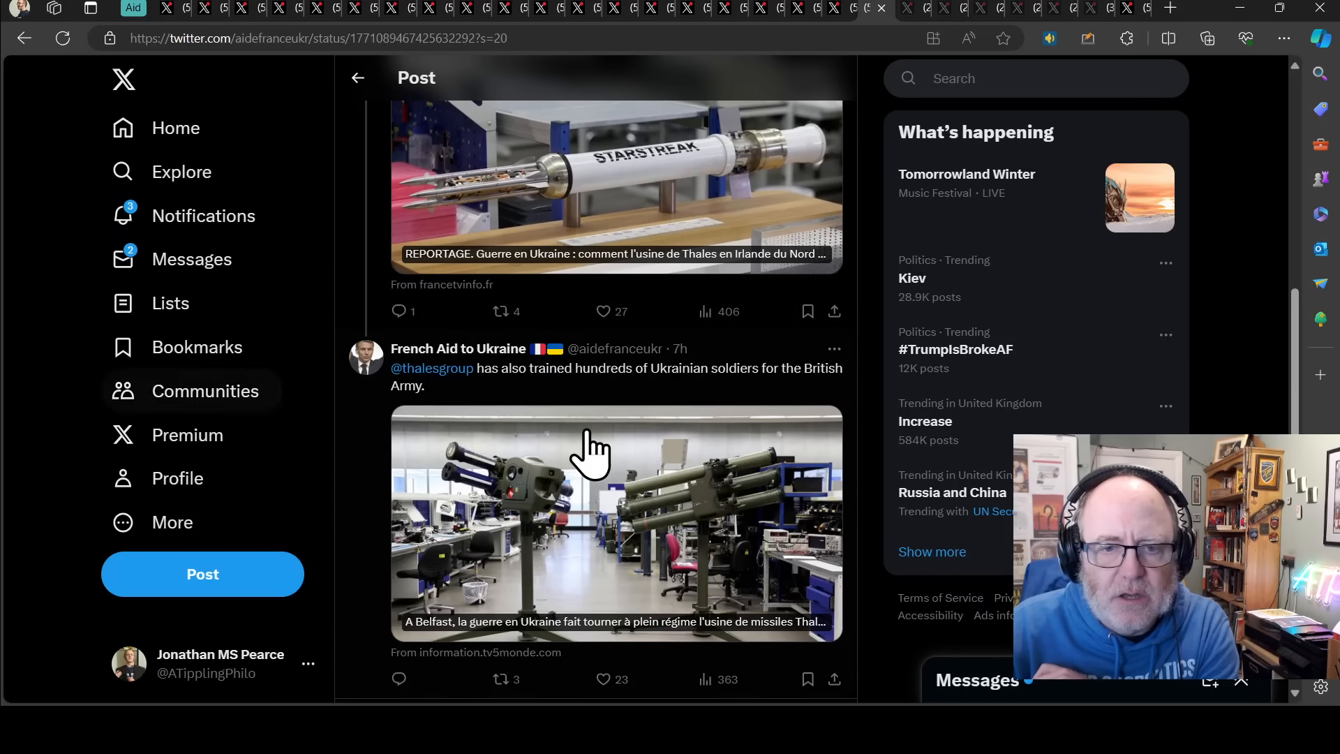
mouse_move(675, 402)
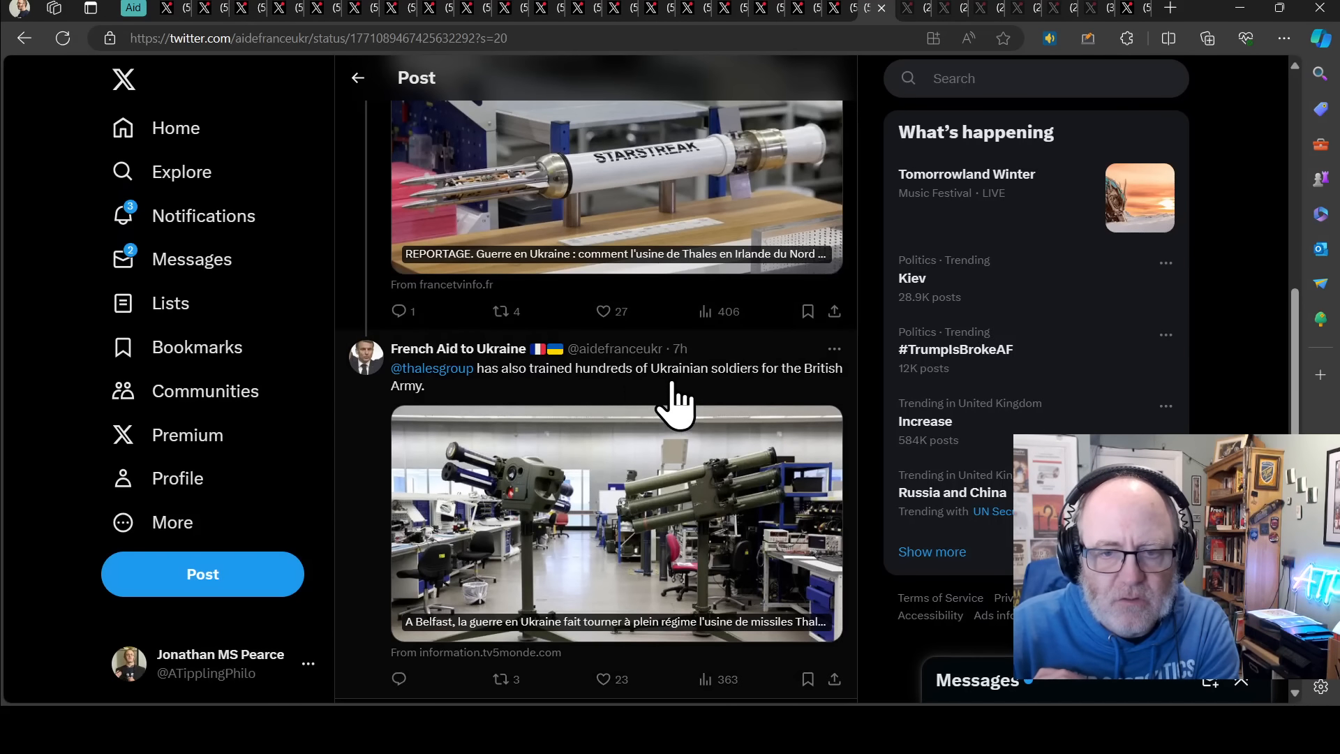
scroll("down", 3)
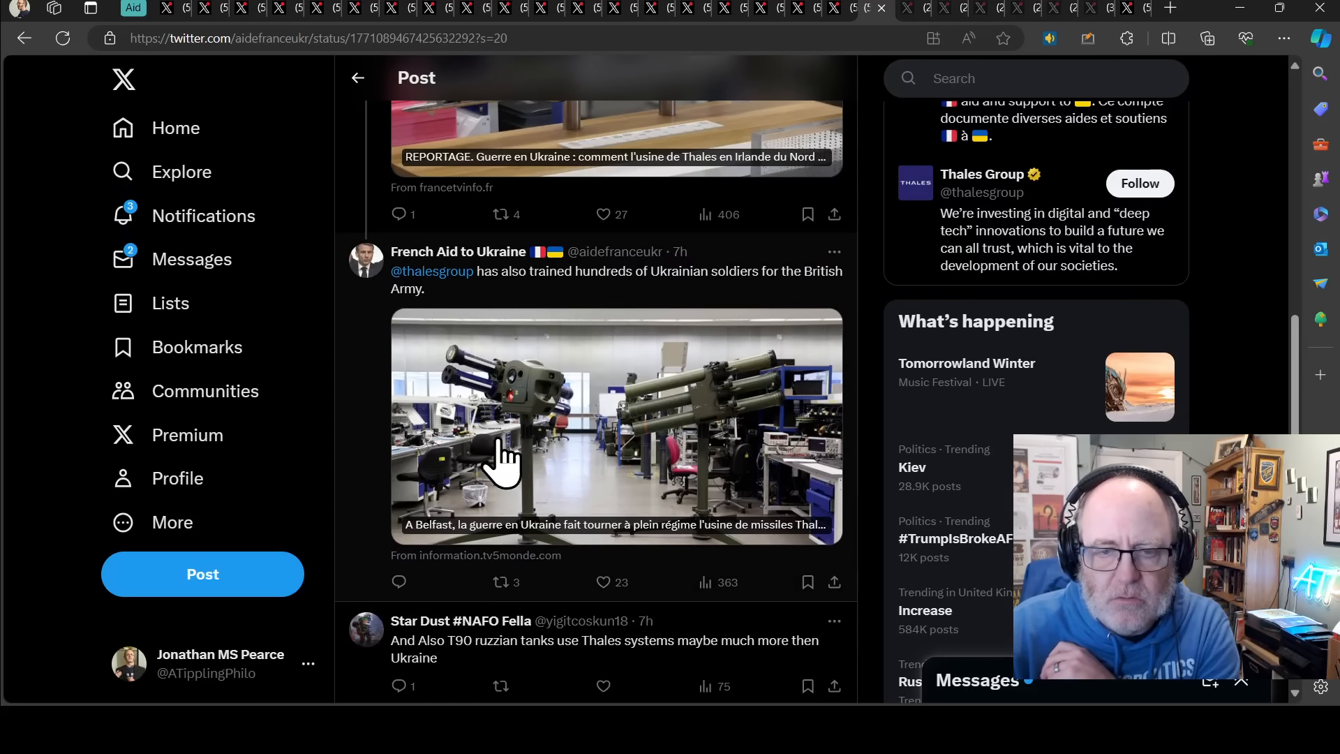
mouse_move(582, 375)
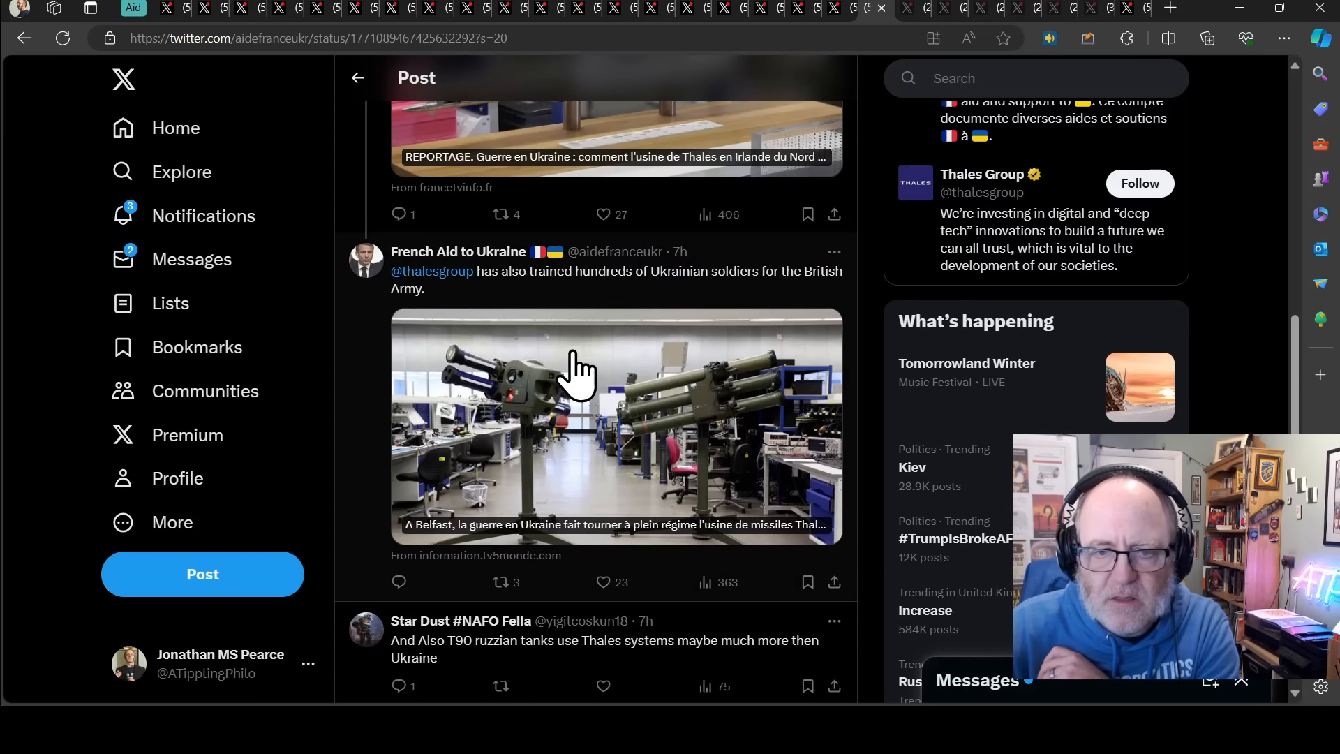
mouse_move(577, 419)
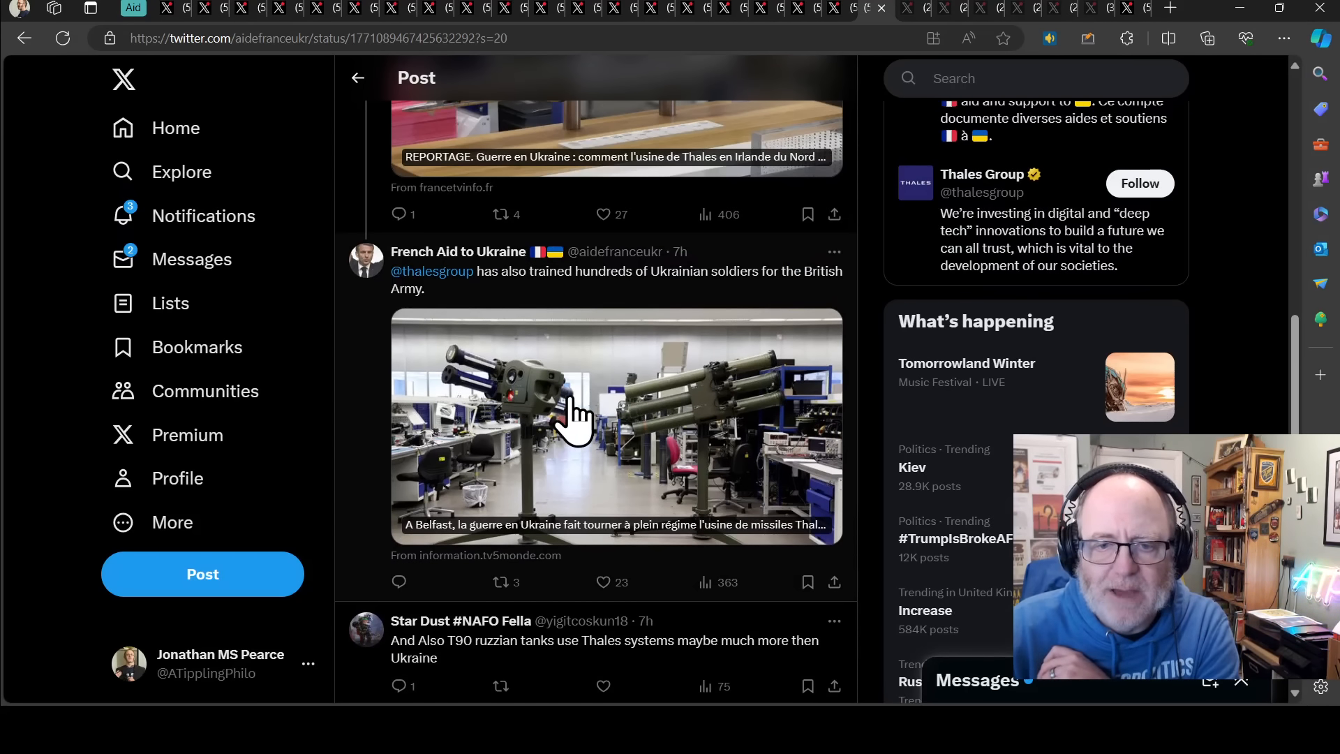
mouse_move(628, 368)
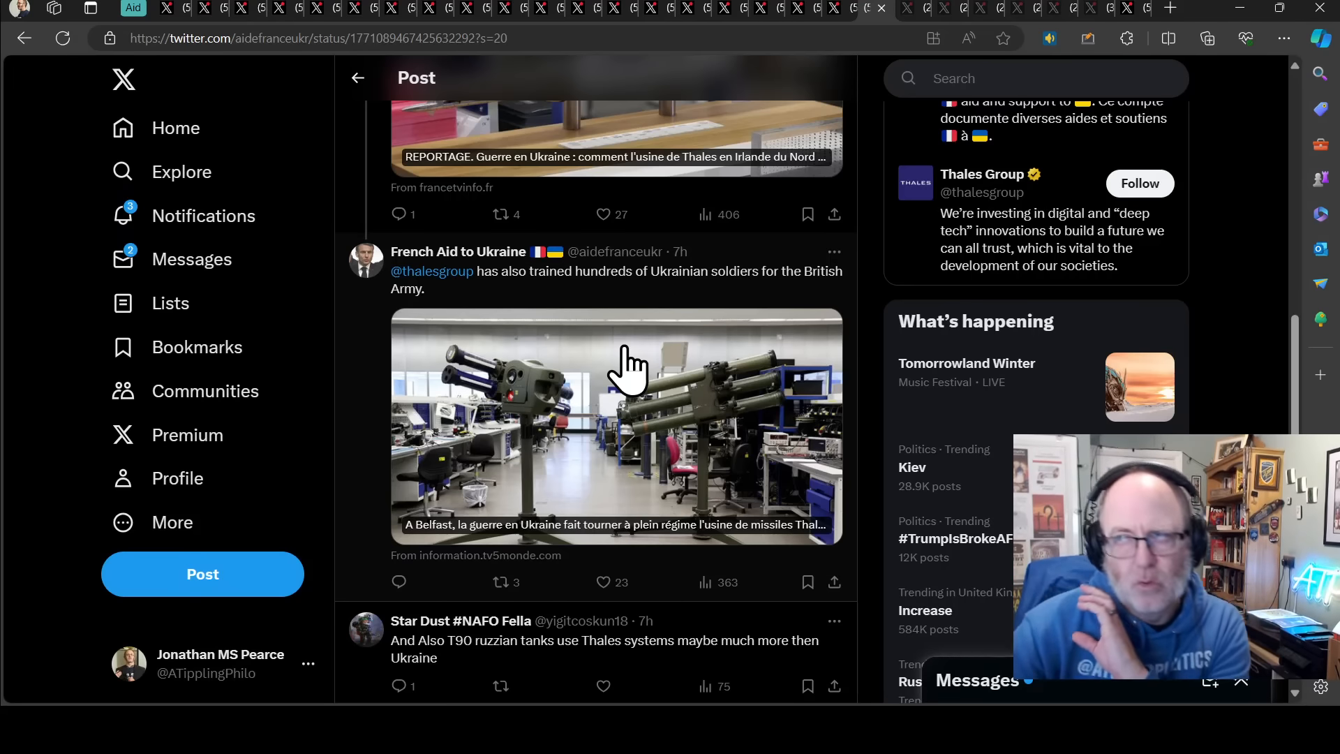
mouse_move(590, 307)
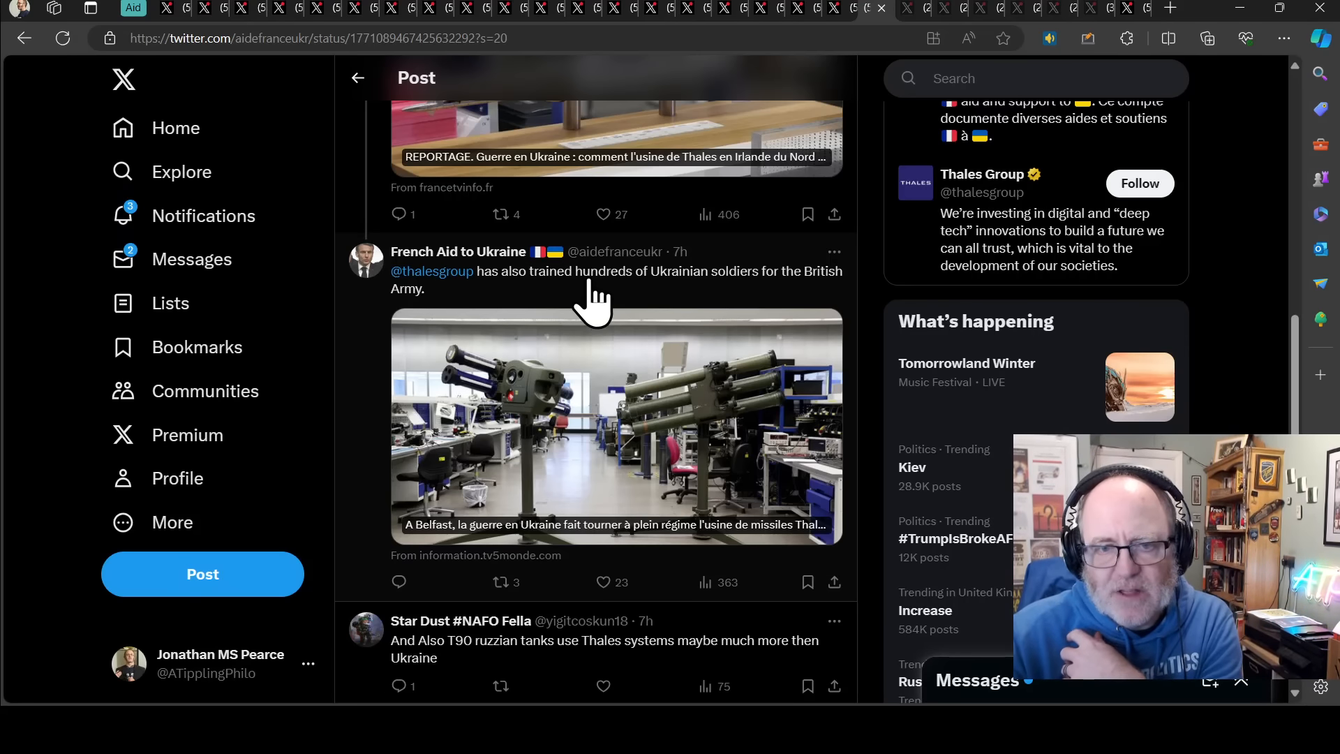
scroll("up", 3)
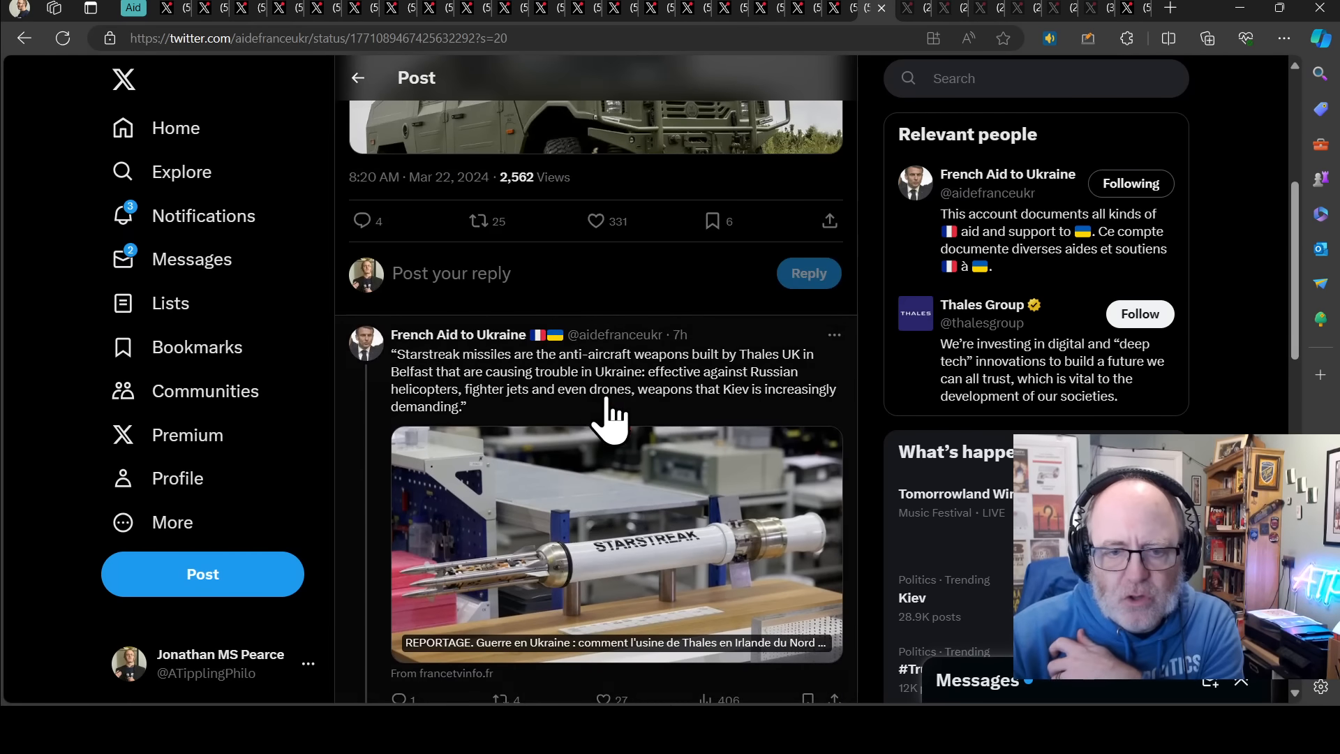
mouse_move(500, 376)
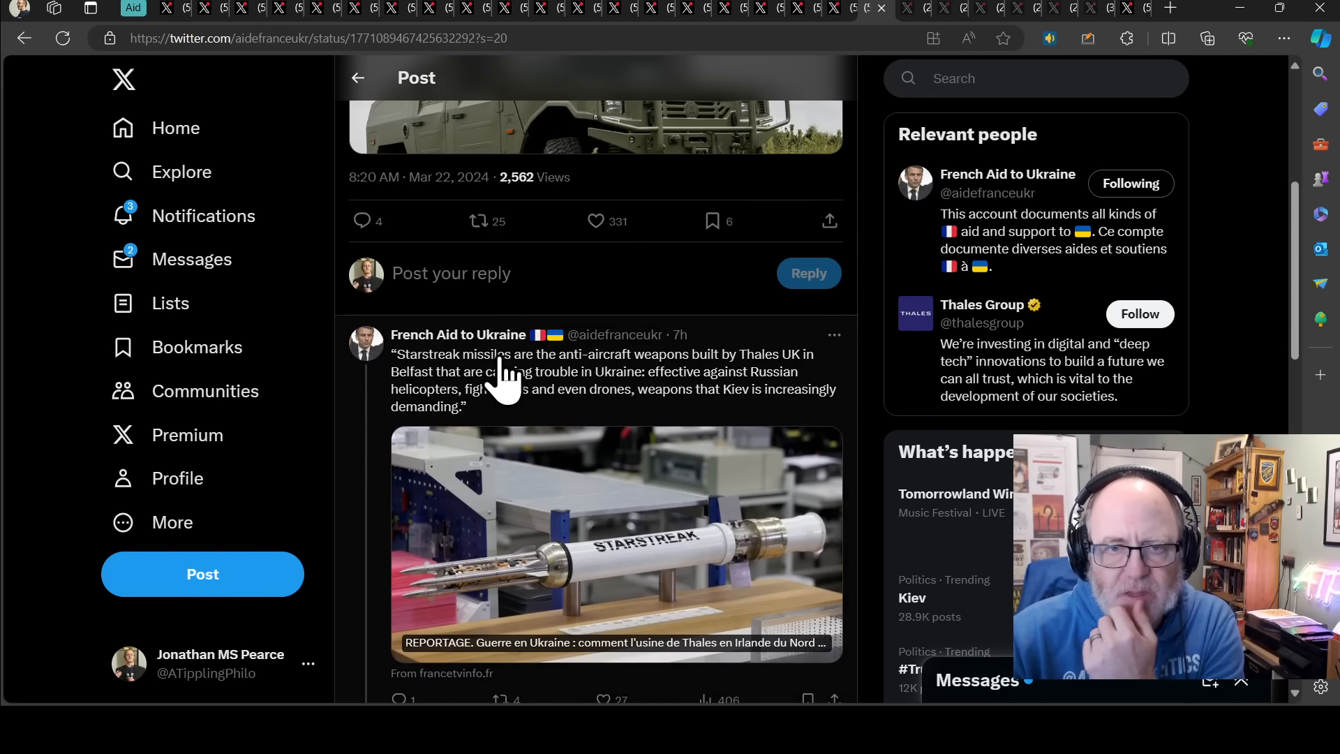
scroll("up", 3)
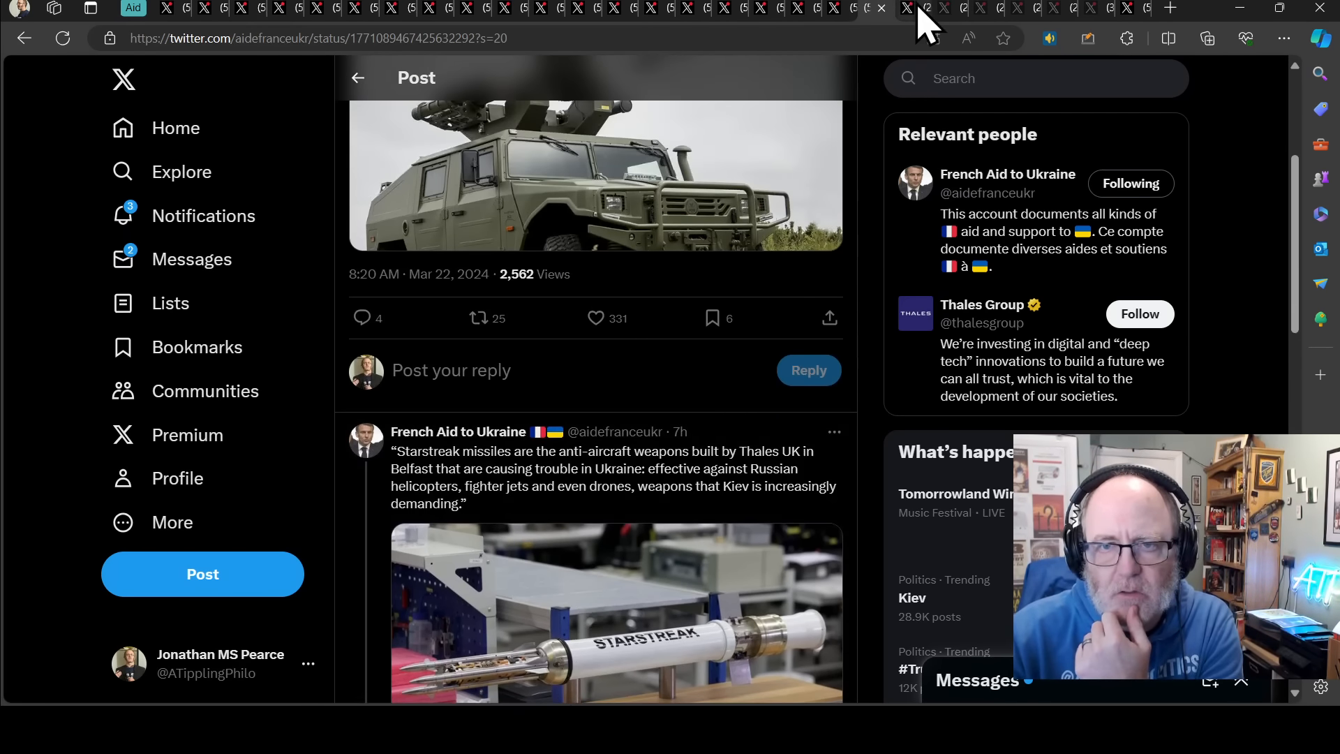
- Switch to German Aid to Ukraine's detonating cord post and scroll up through earlier thread posts
left_click(906, 8)
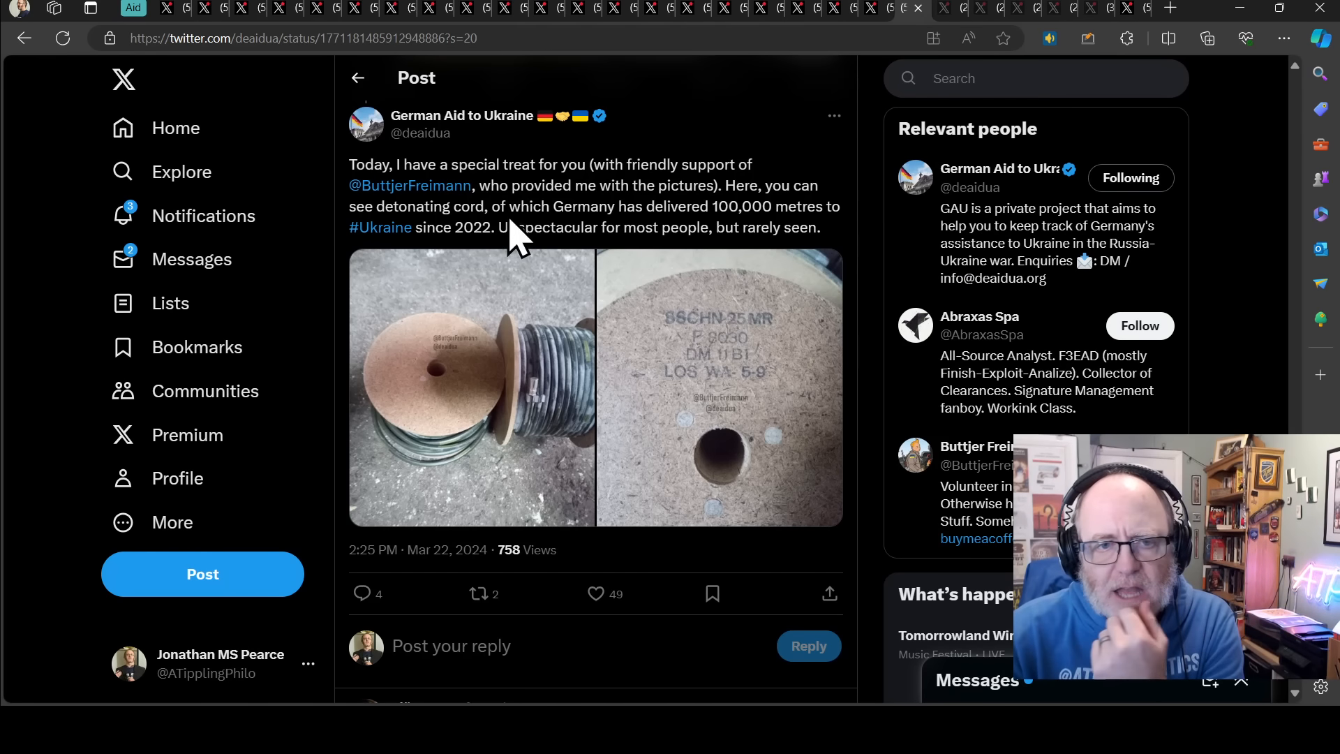
scroll("up", 3)
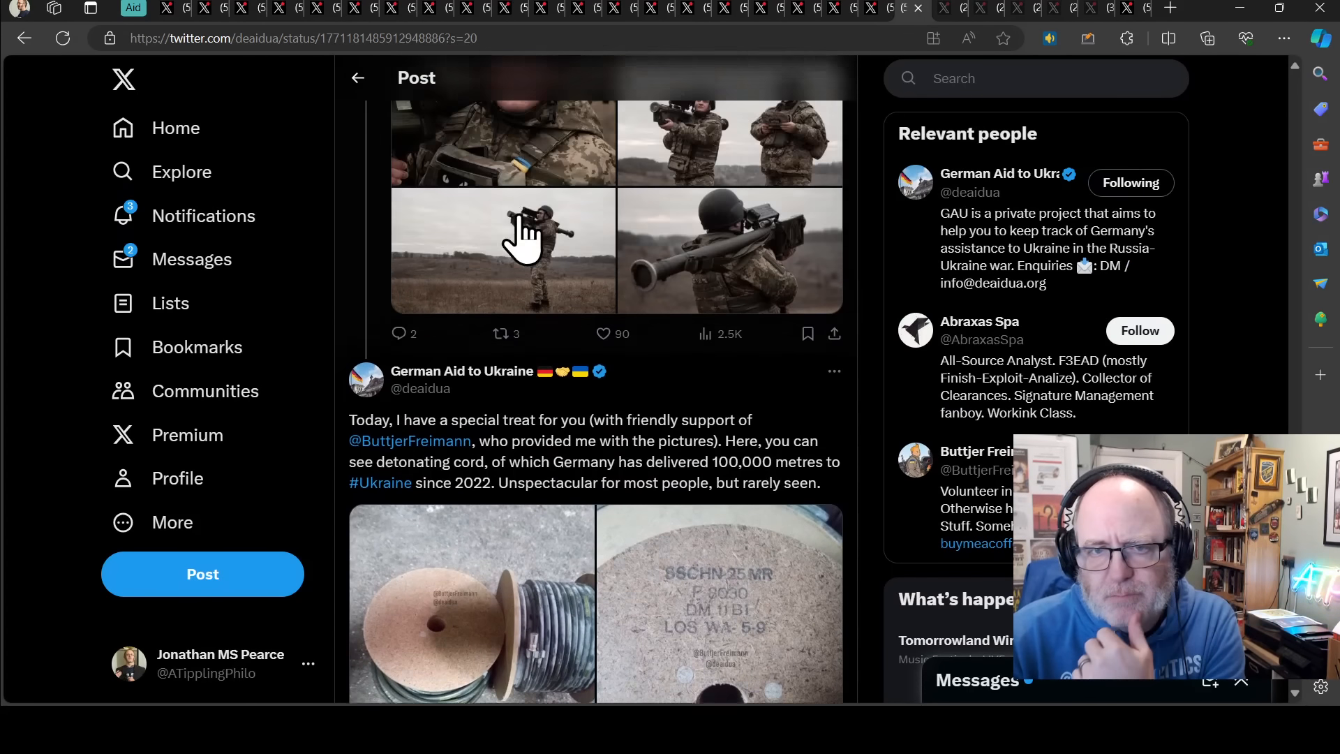
scroll("up", 3)
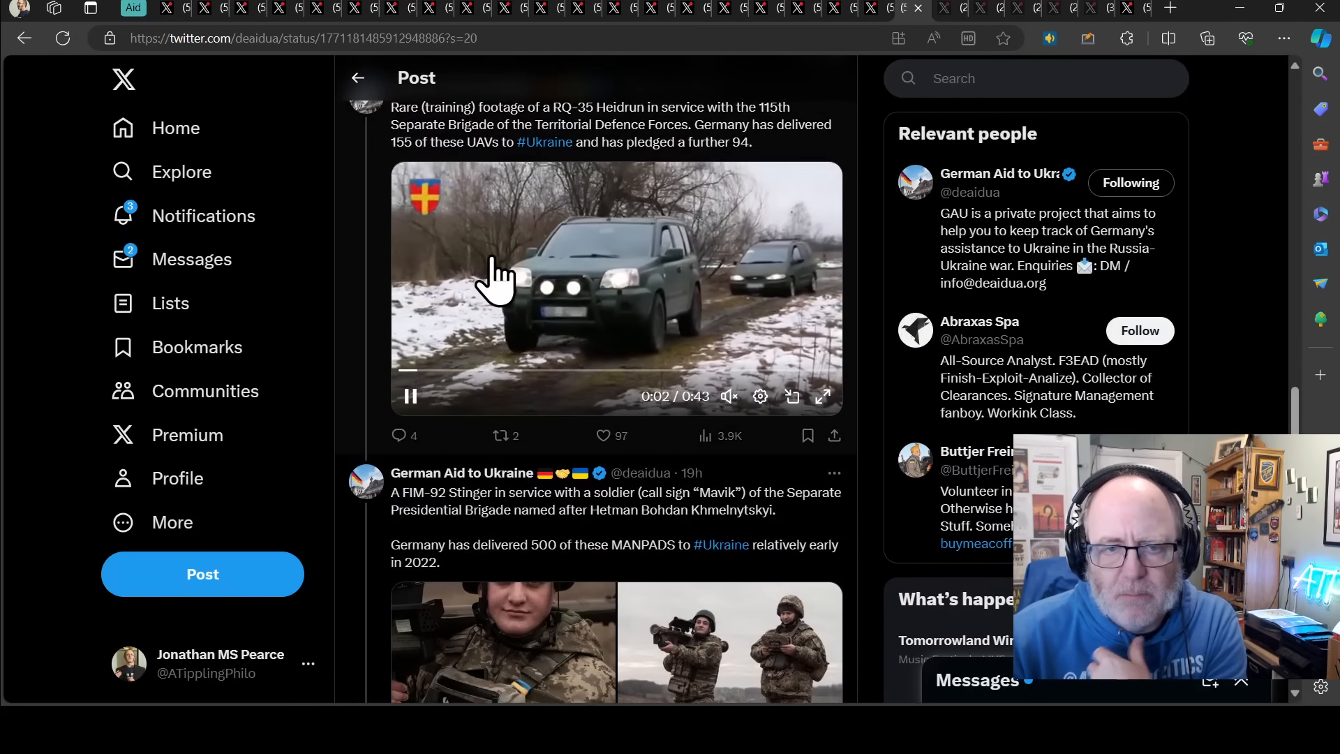
scroll("down", 3)
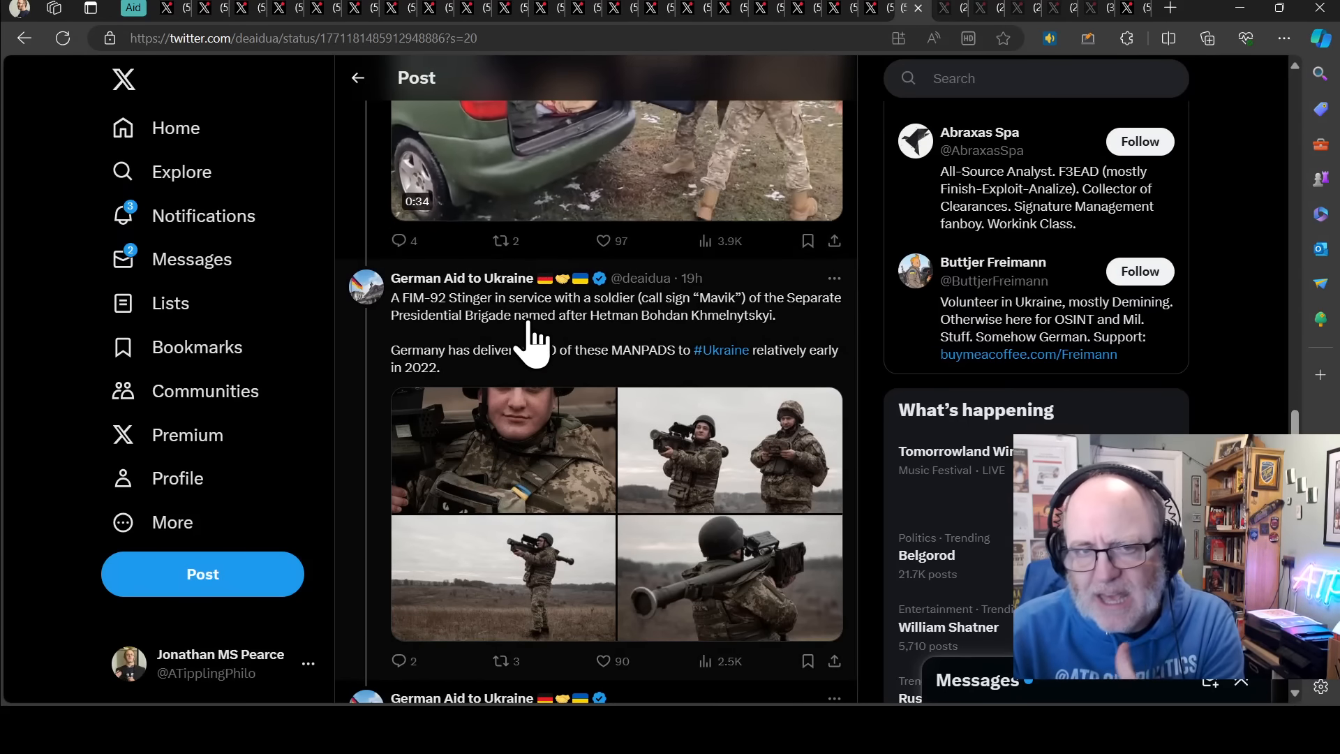
scroll("up", 3)
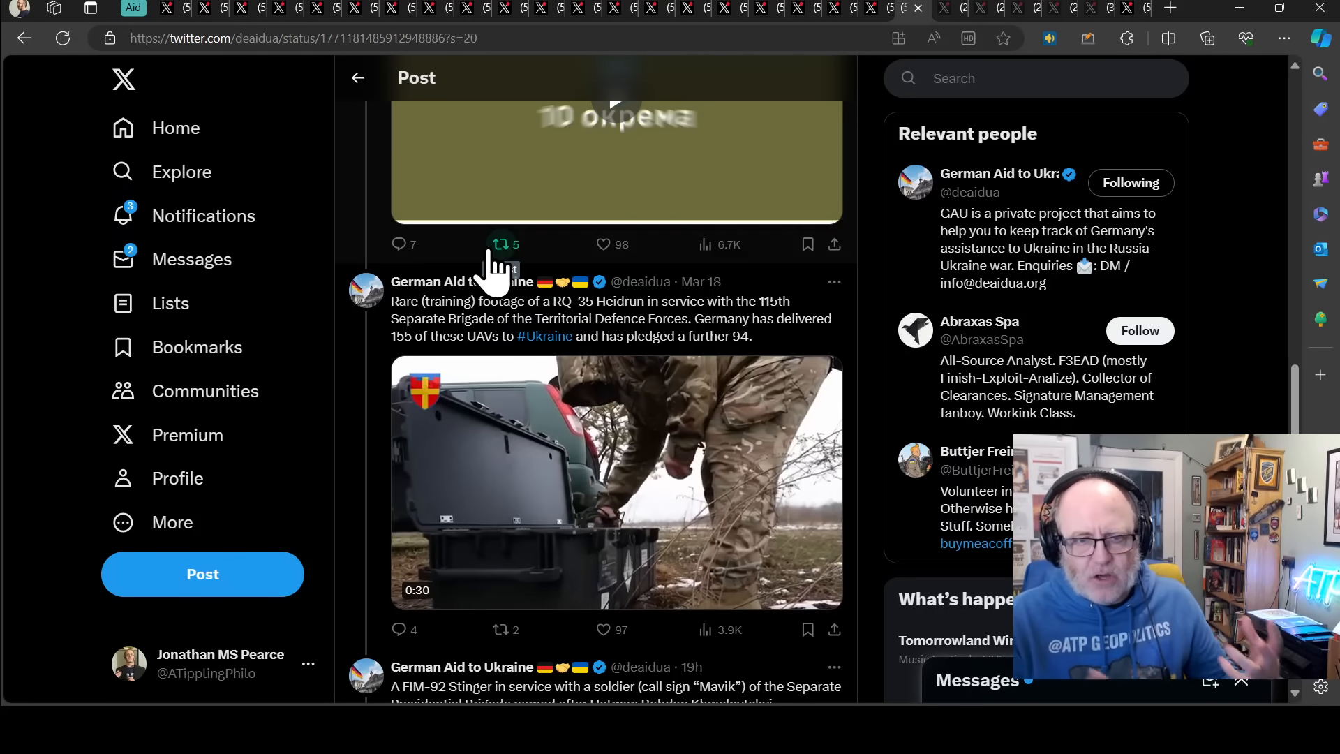
- Play the RQ-35 Heidrun training footage and scroll back down the thread
left_click(616, 481)
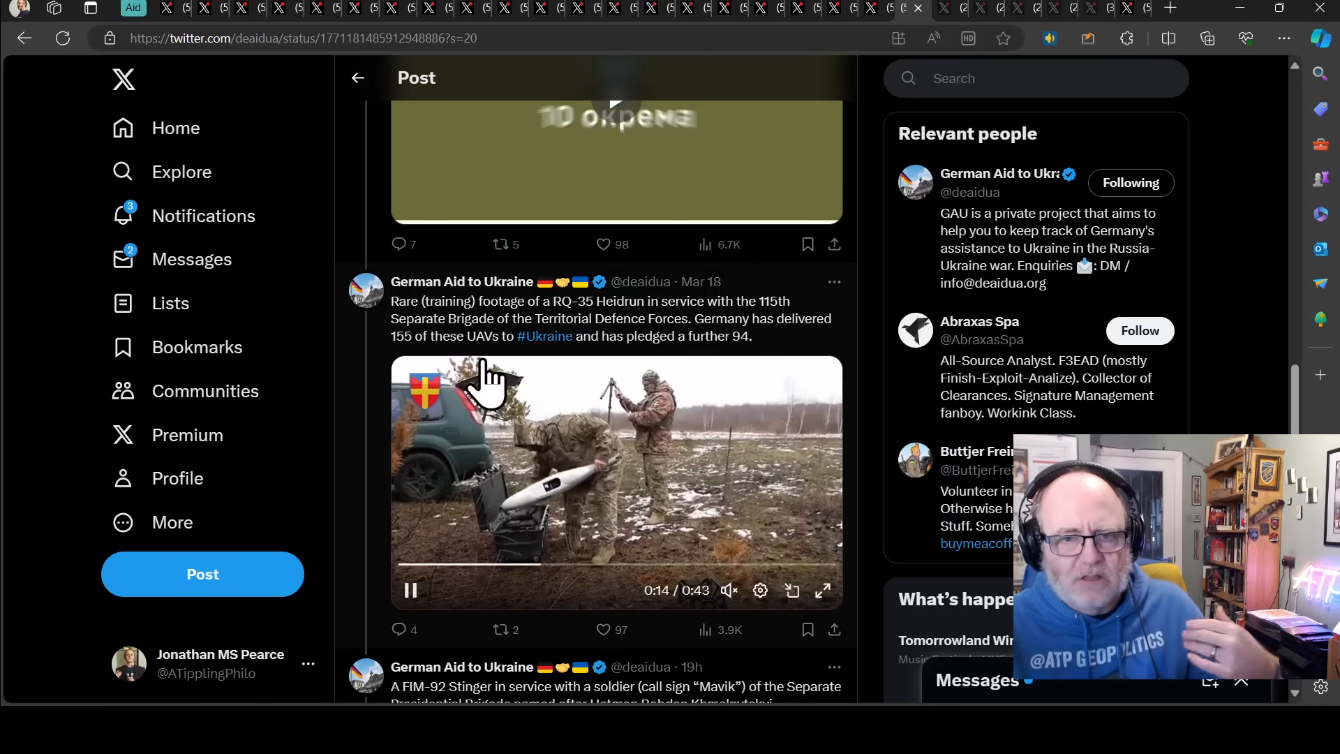
scroll("down", 3)
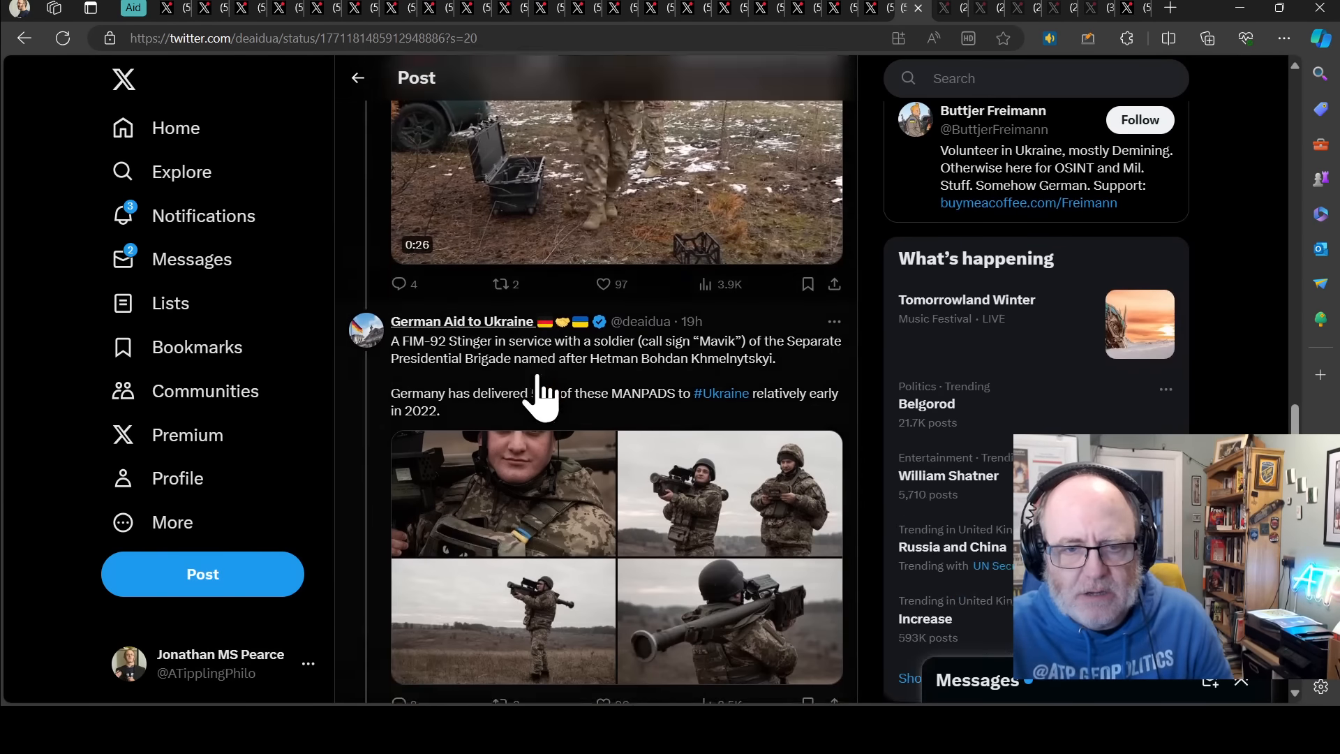
scroll("down", 3)
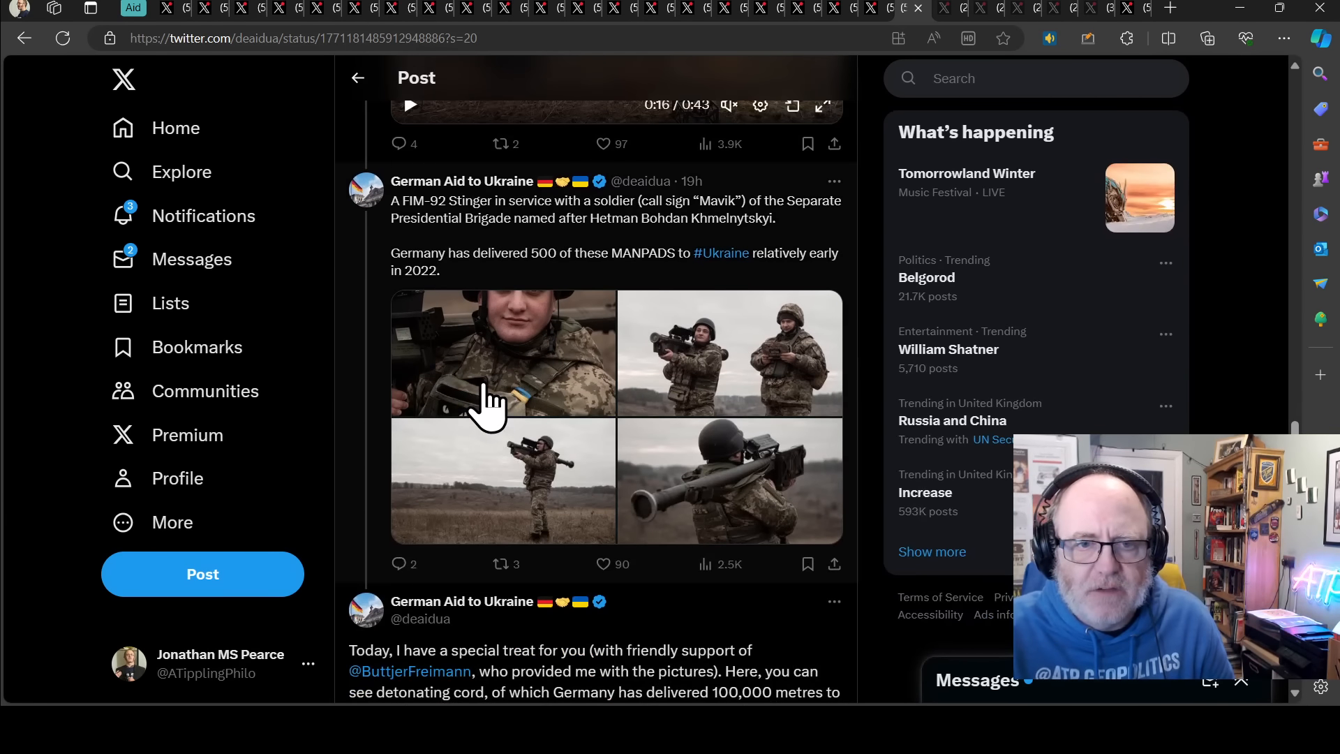
mouse_move(564, 346)
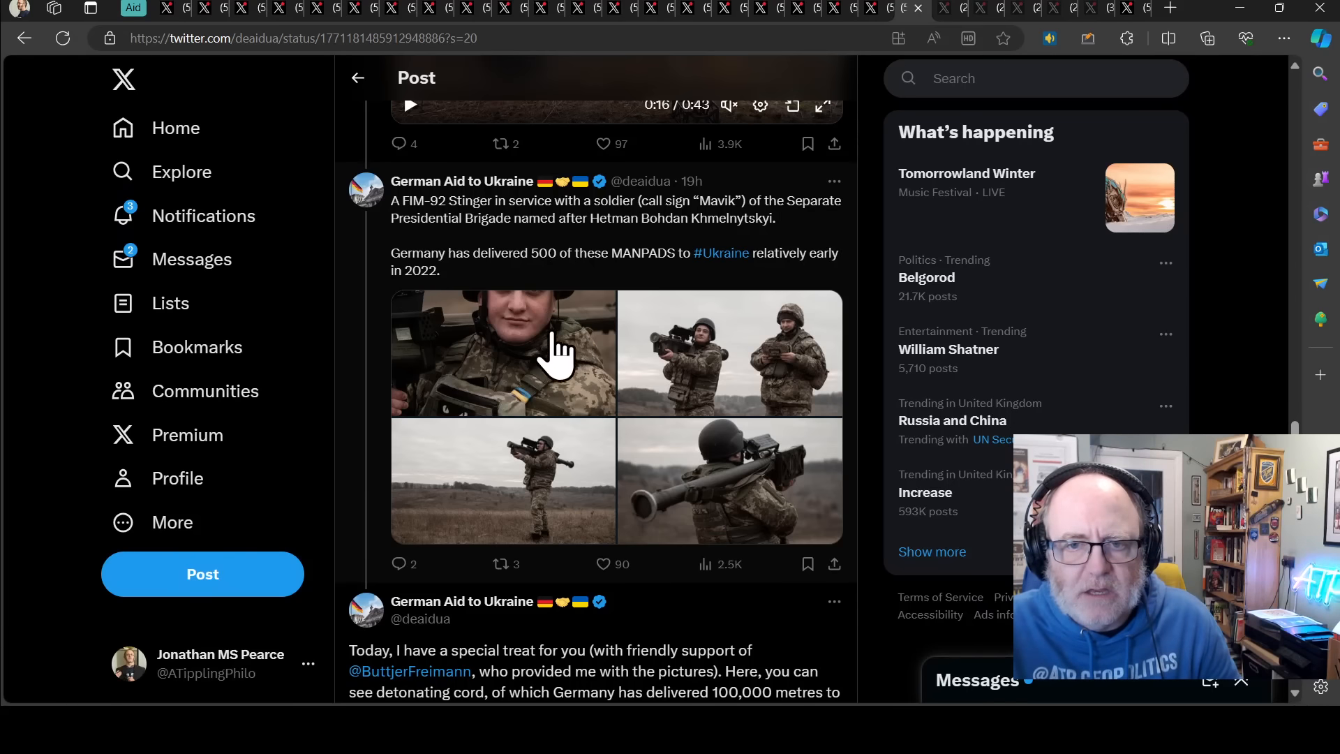
mouse_move(555, 380)
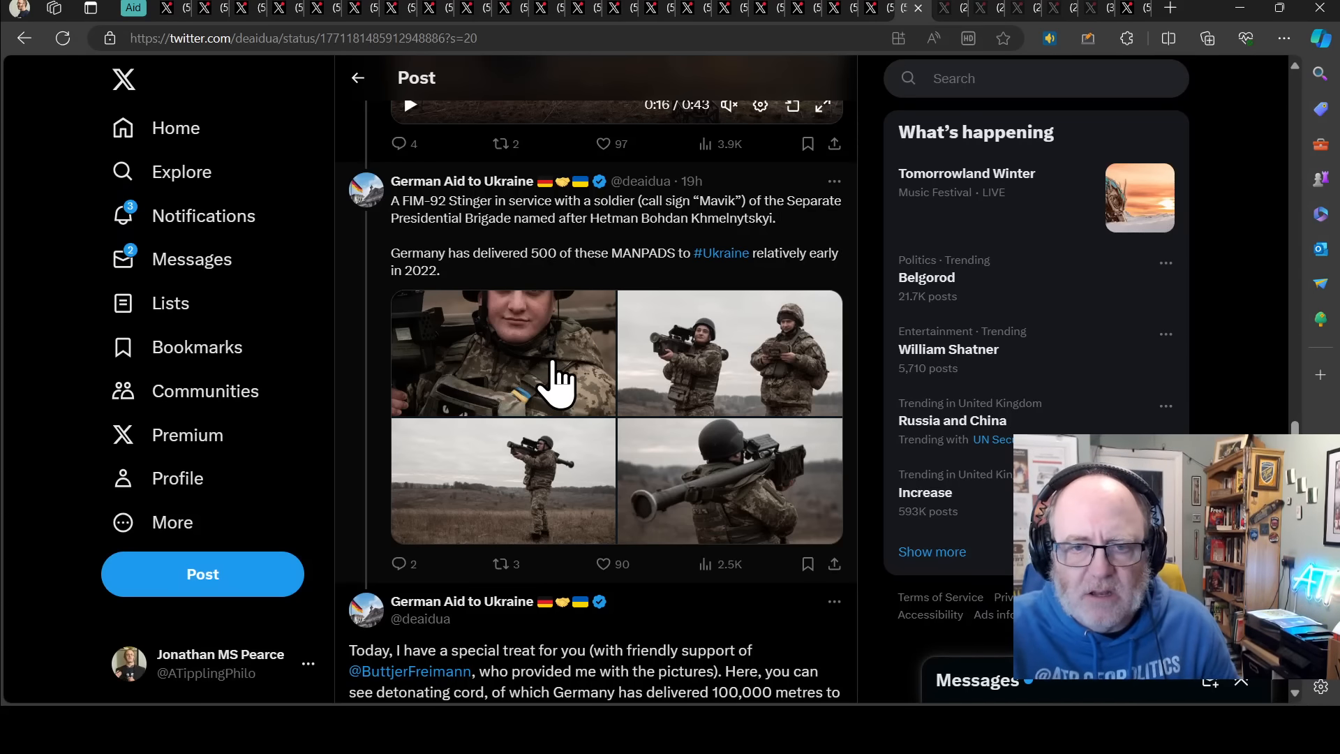
scroll("down", 3)
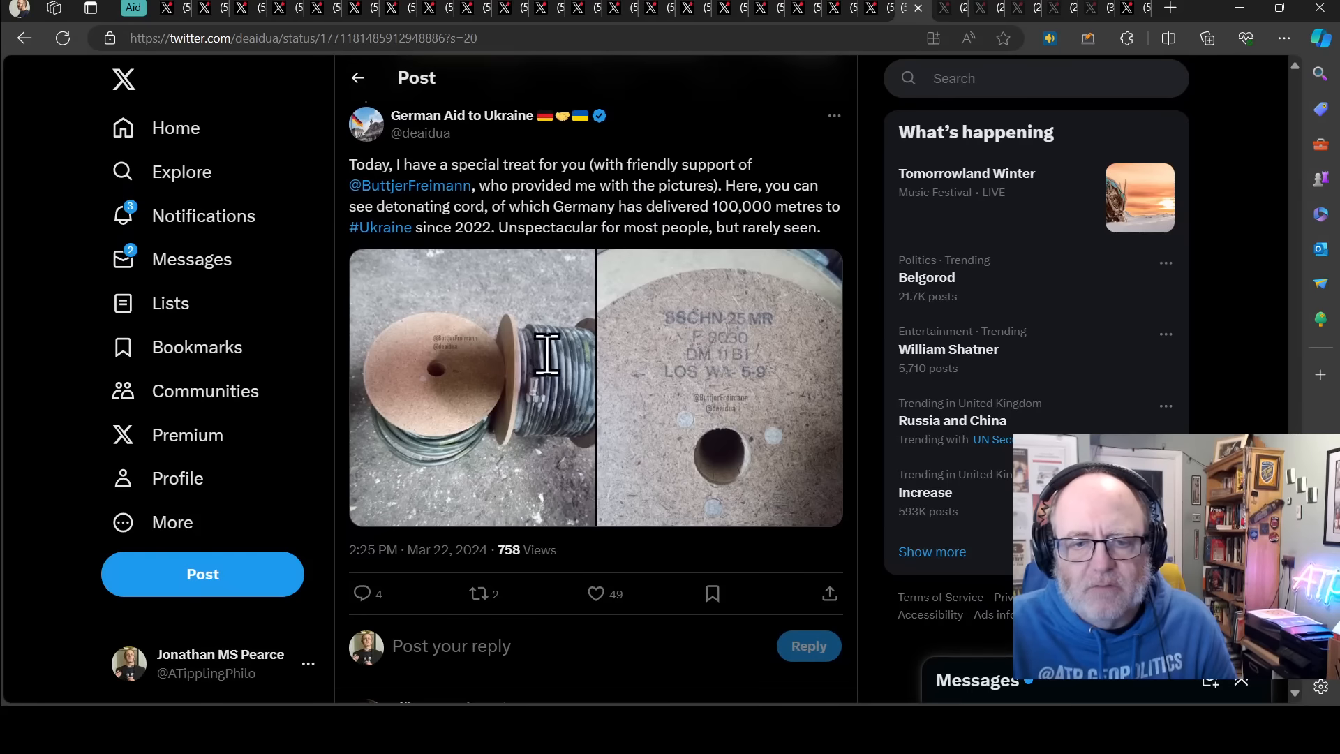
mouse_move(551, 393)
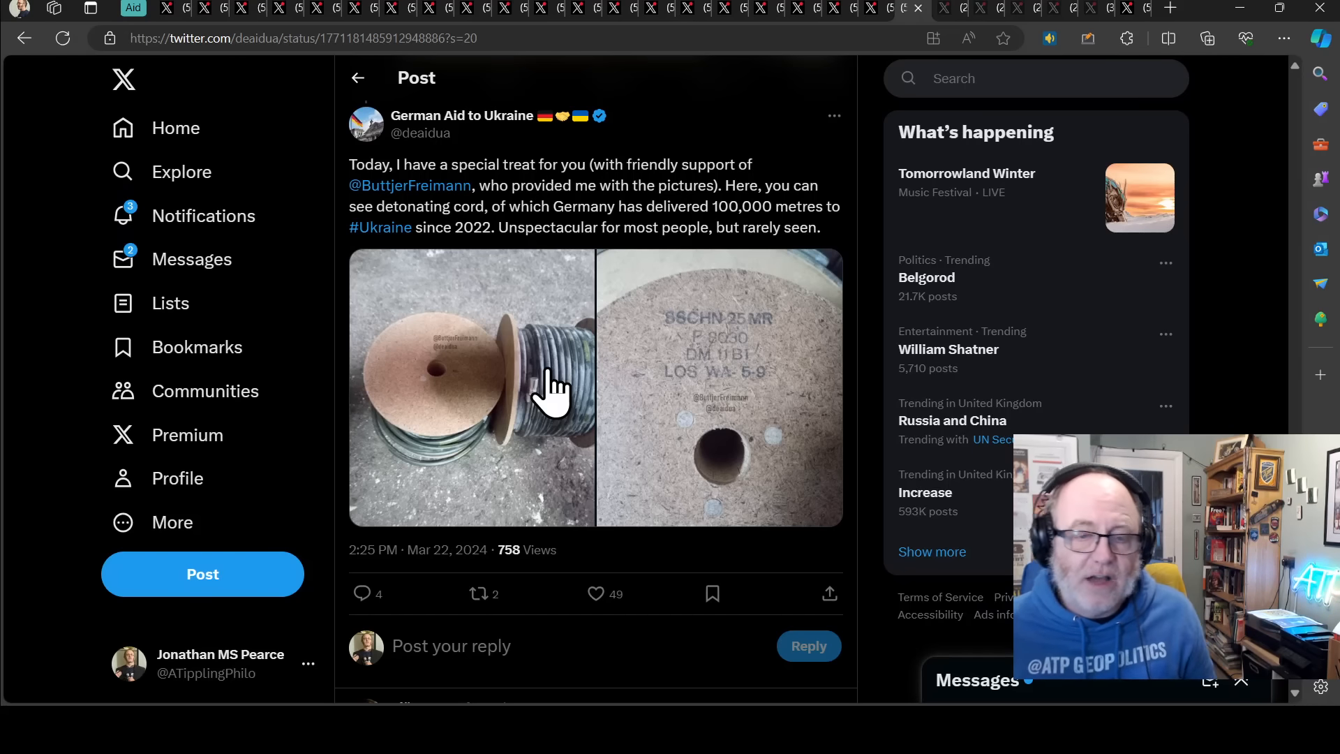
mouse_move(440, 329)
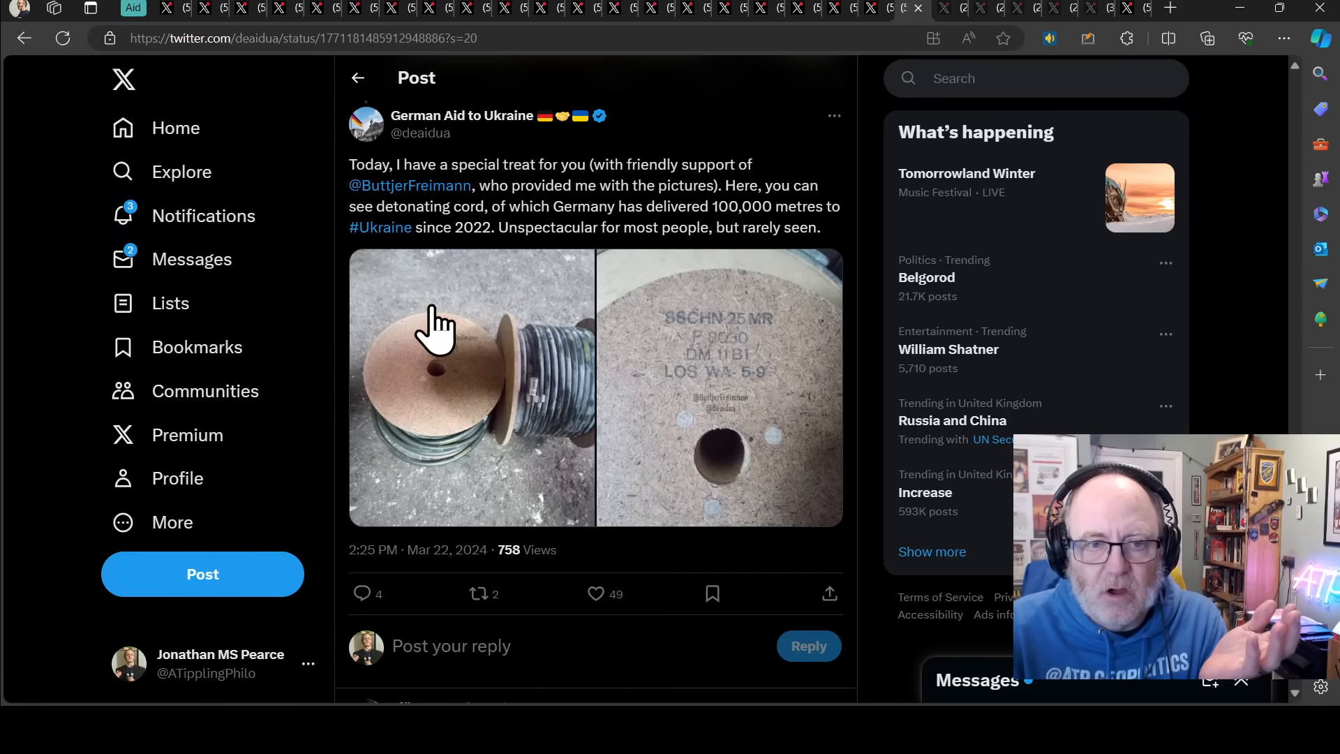
mouse_move(522, 216)
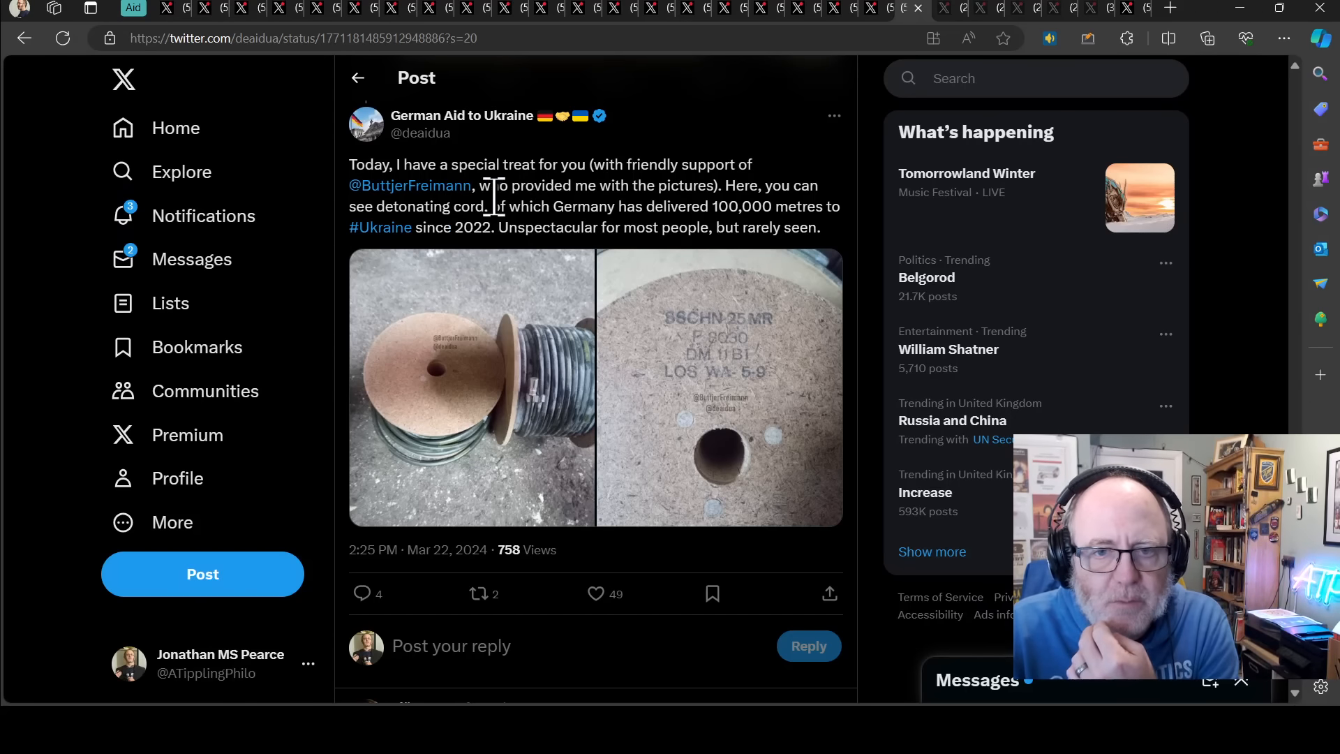
mouse_move(513, 265)
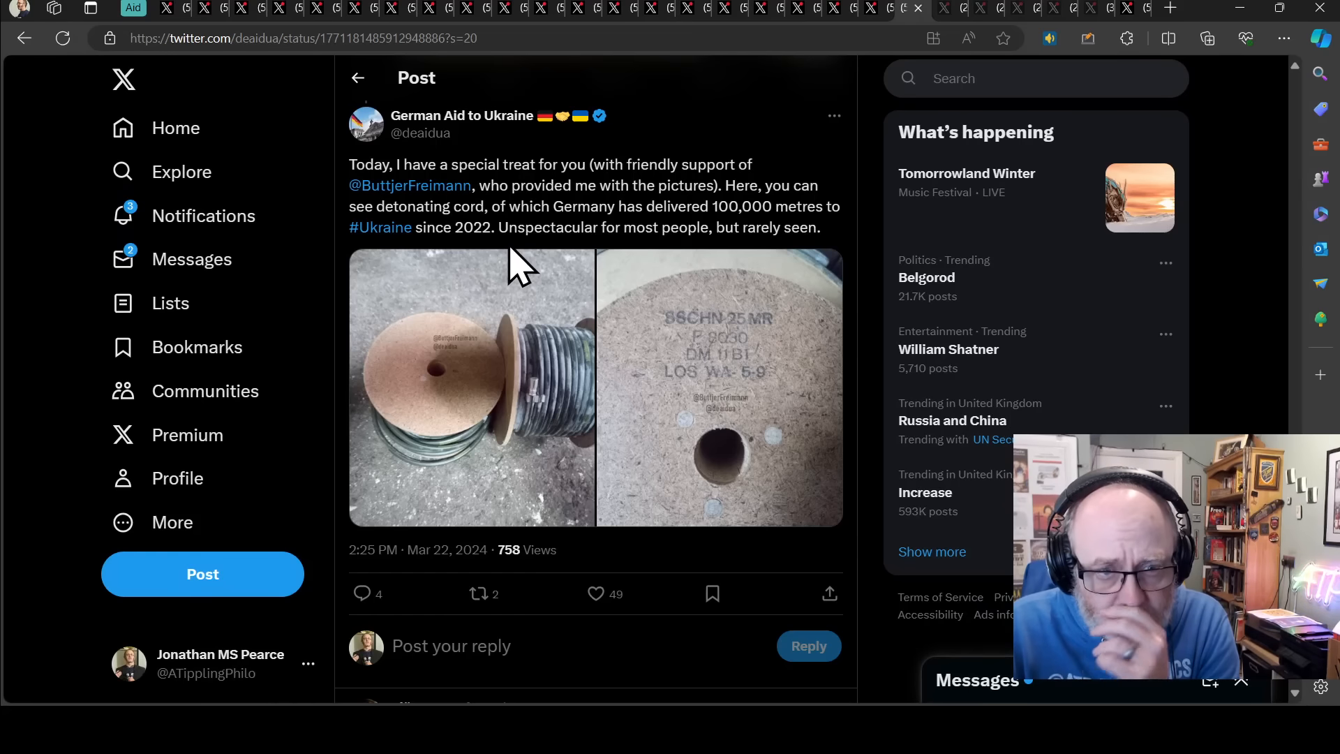
mouse_move(564, 240)
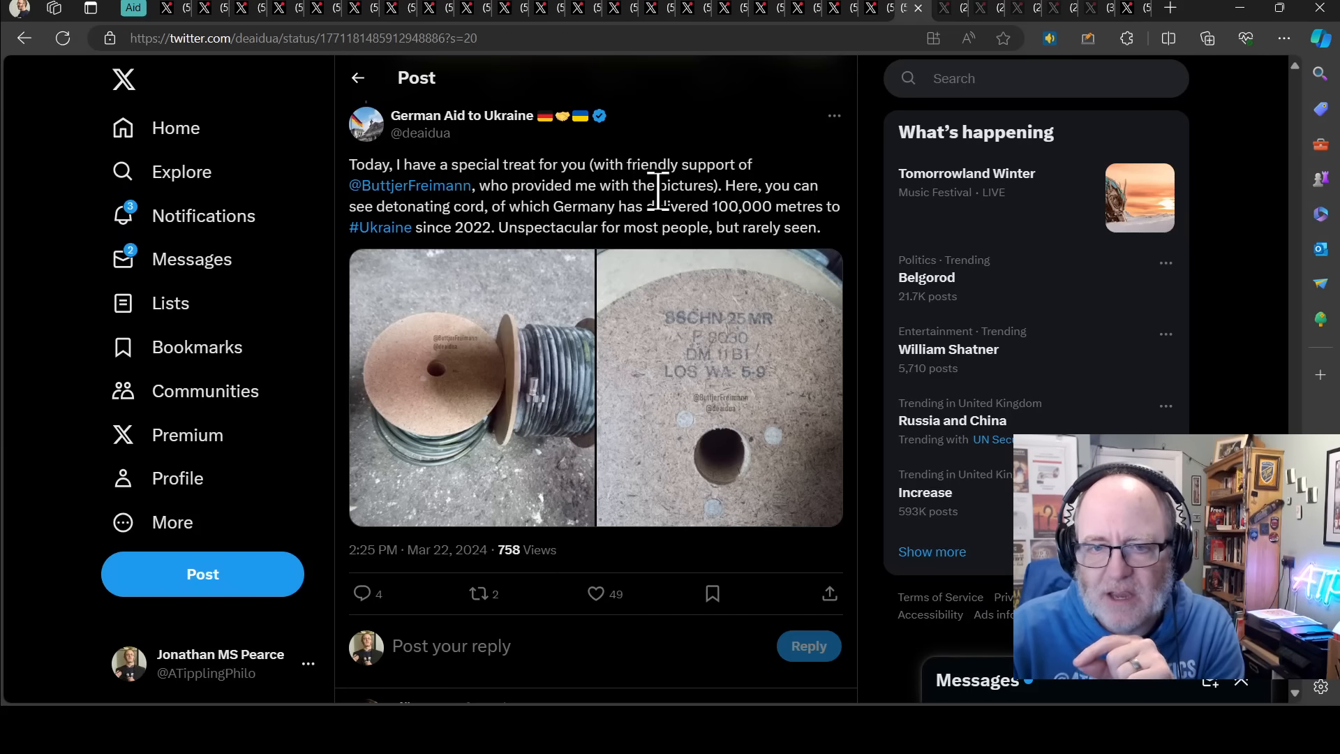
mouse_move(658, 334)
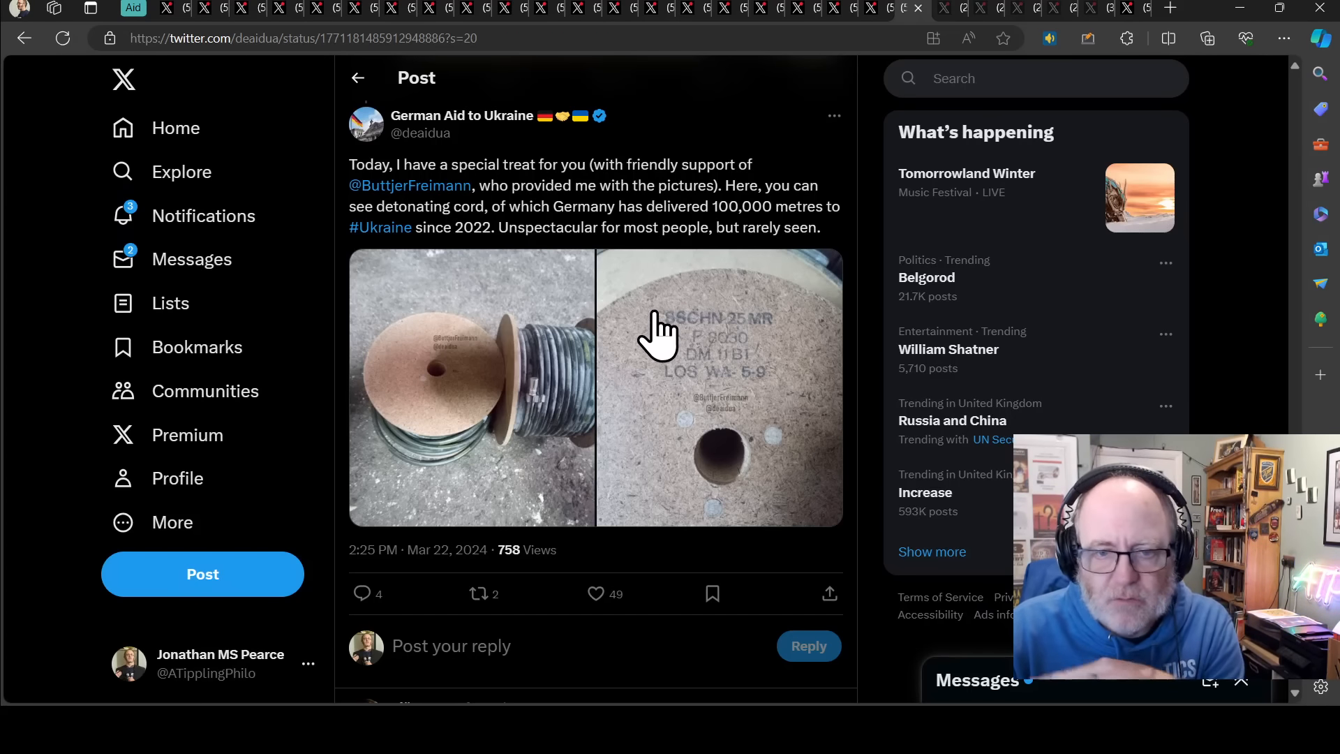
mouse_move(513, 359)
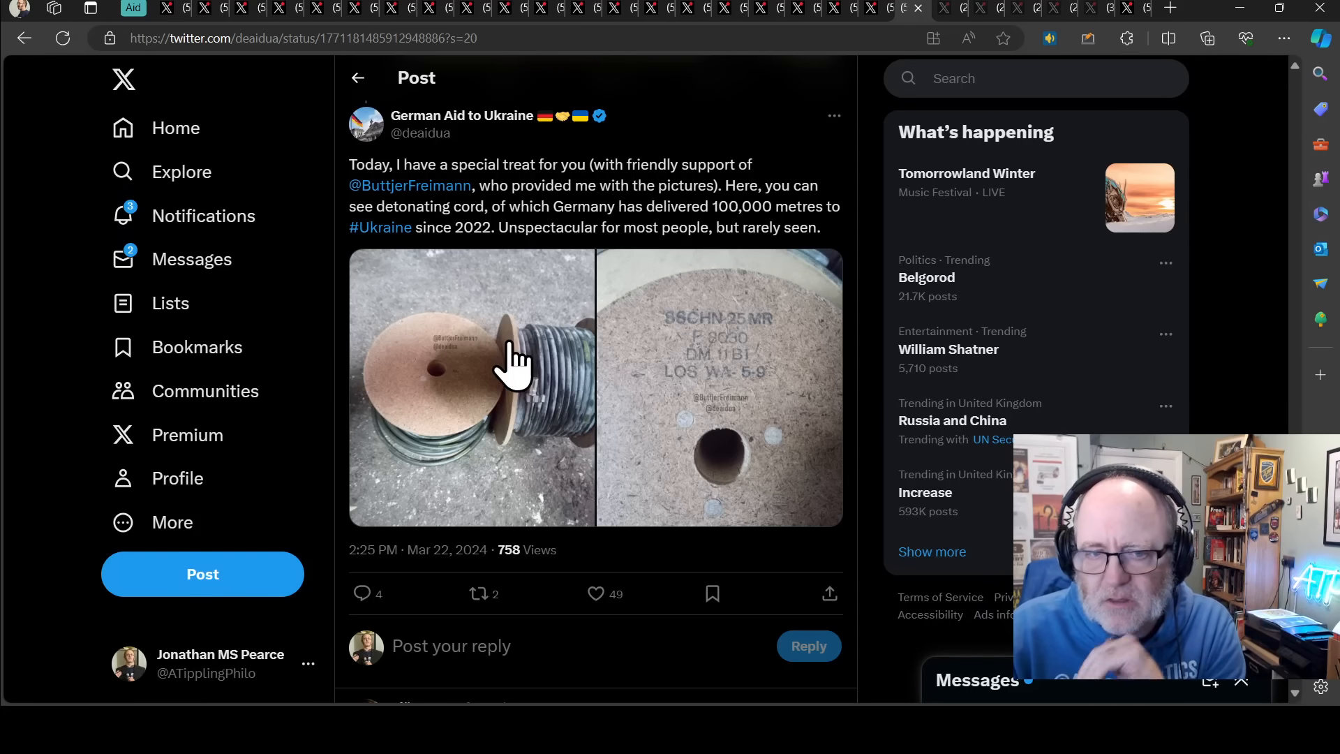
mouse_move(538, 333)
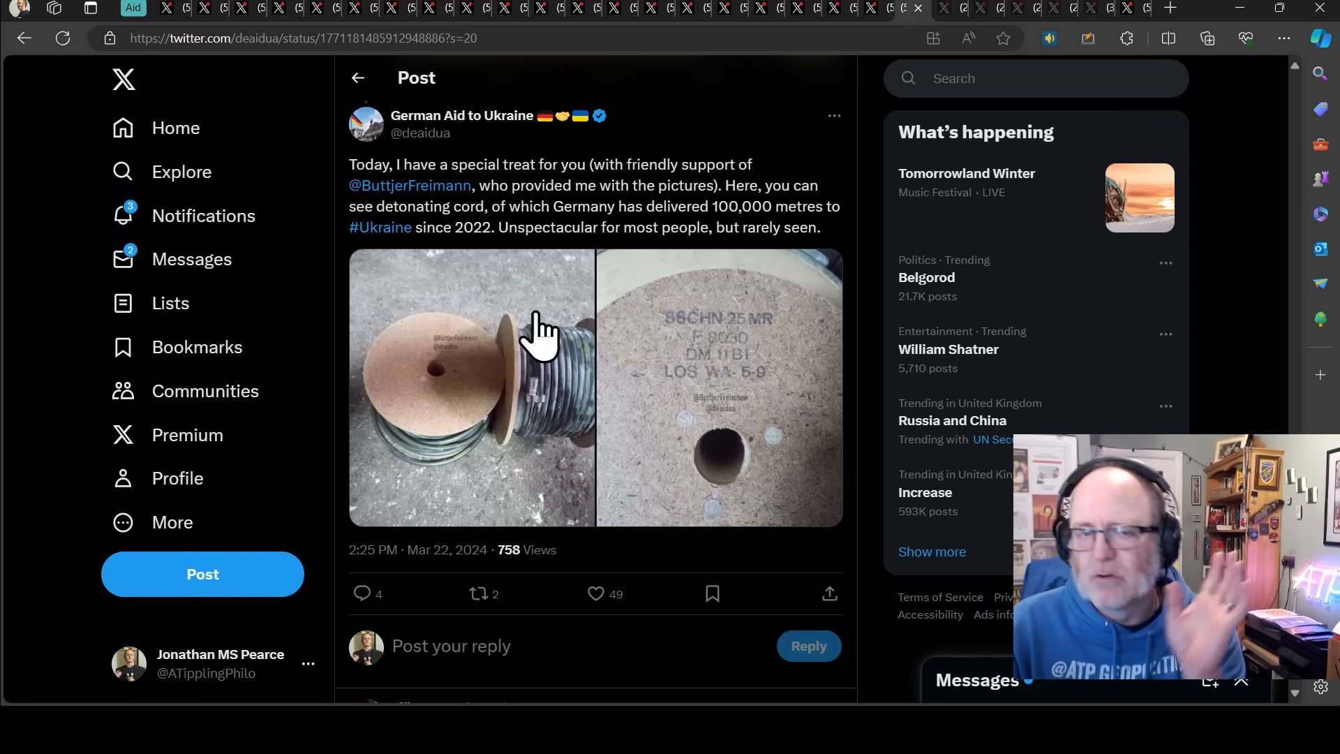
mouse_move(547, 320)
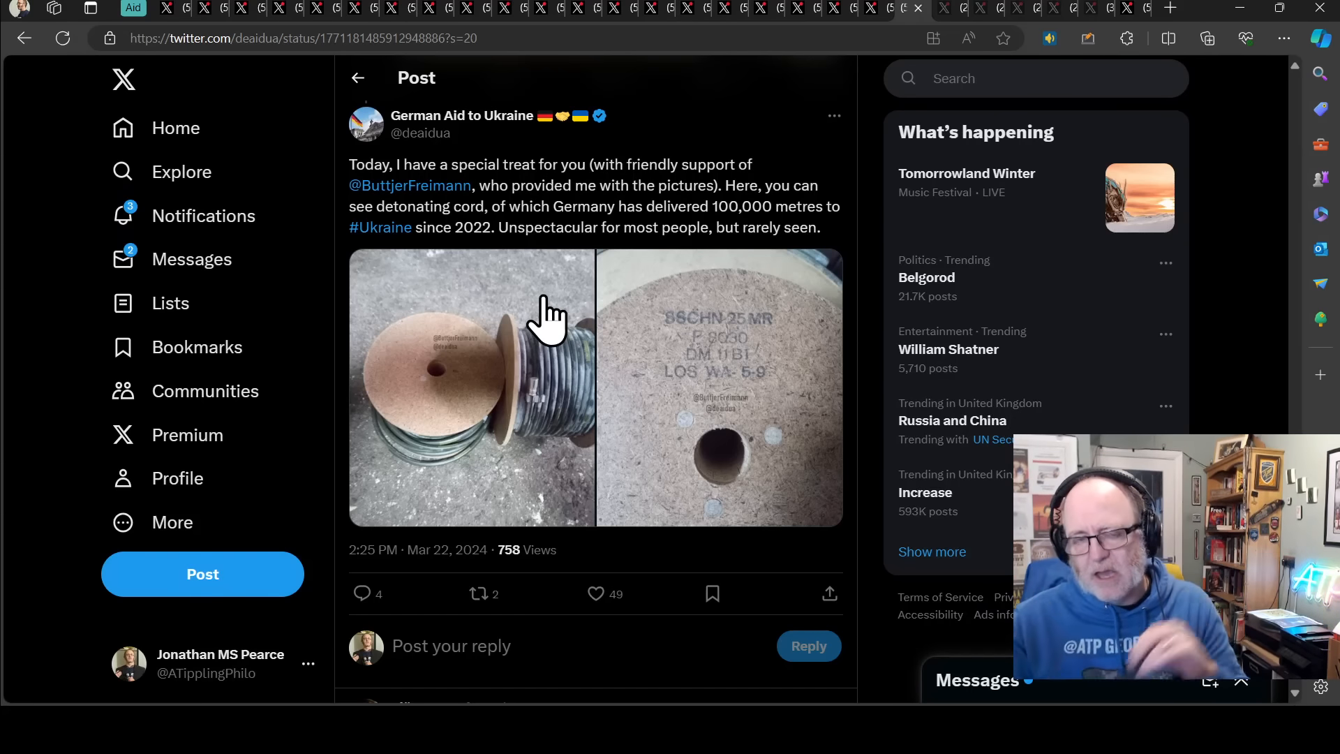
mouse_move(777, 175)
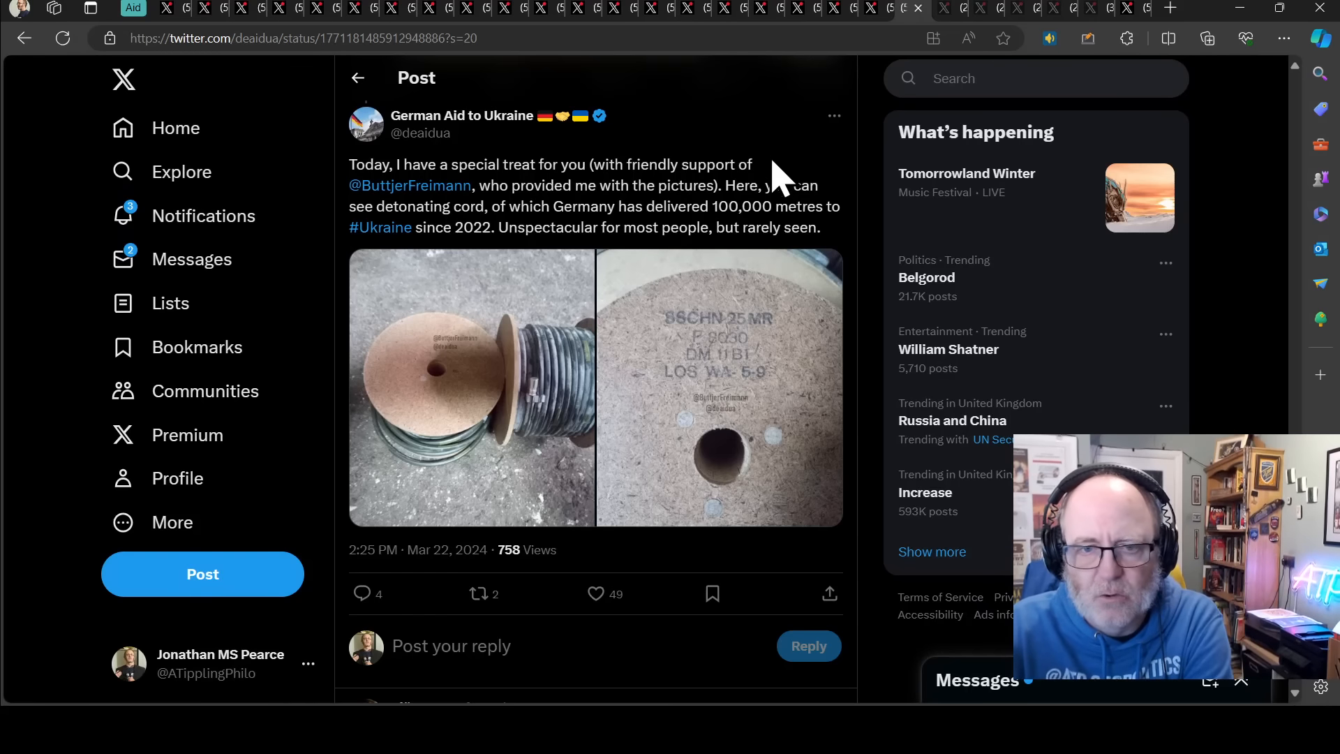
mouse_move(748, 30)
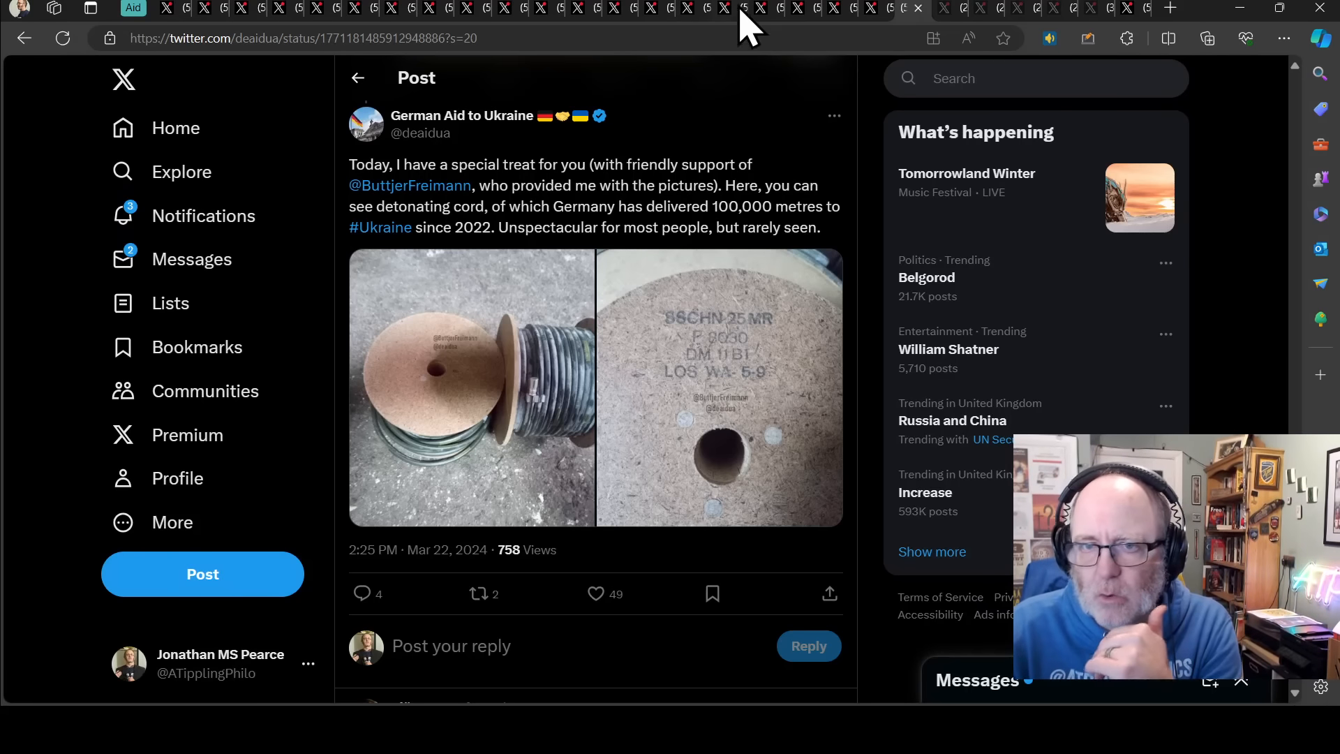
mouse_move(952, 21)
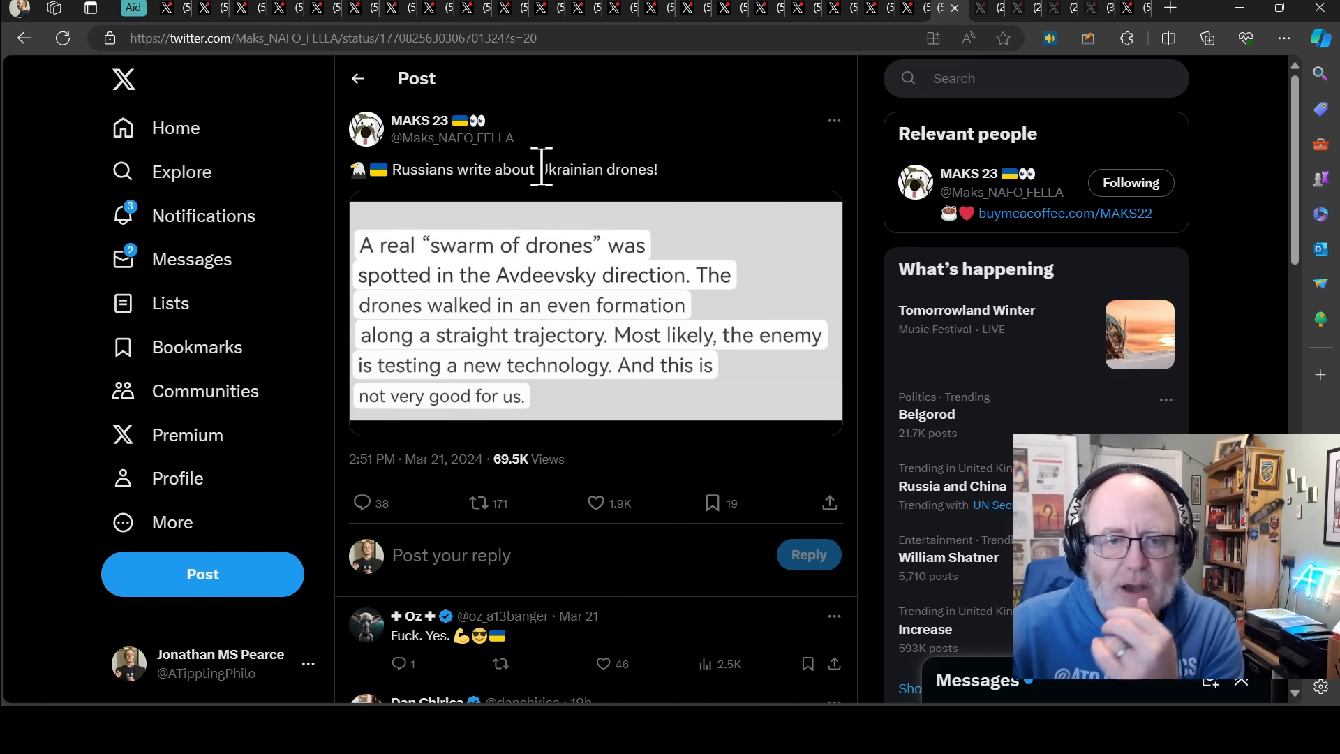
mouse_move(466, 252)
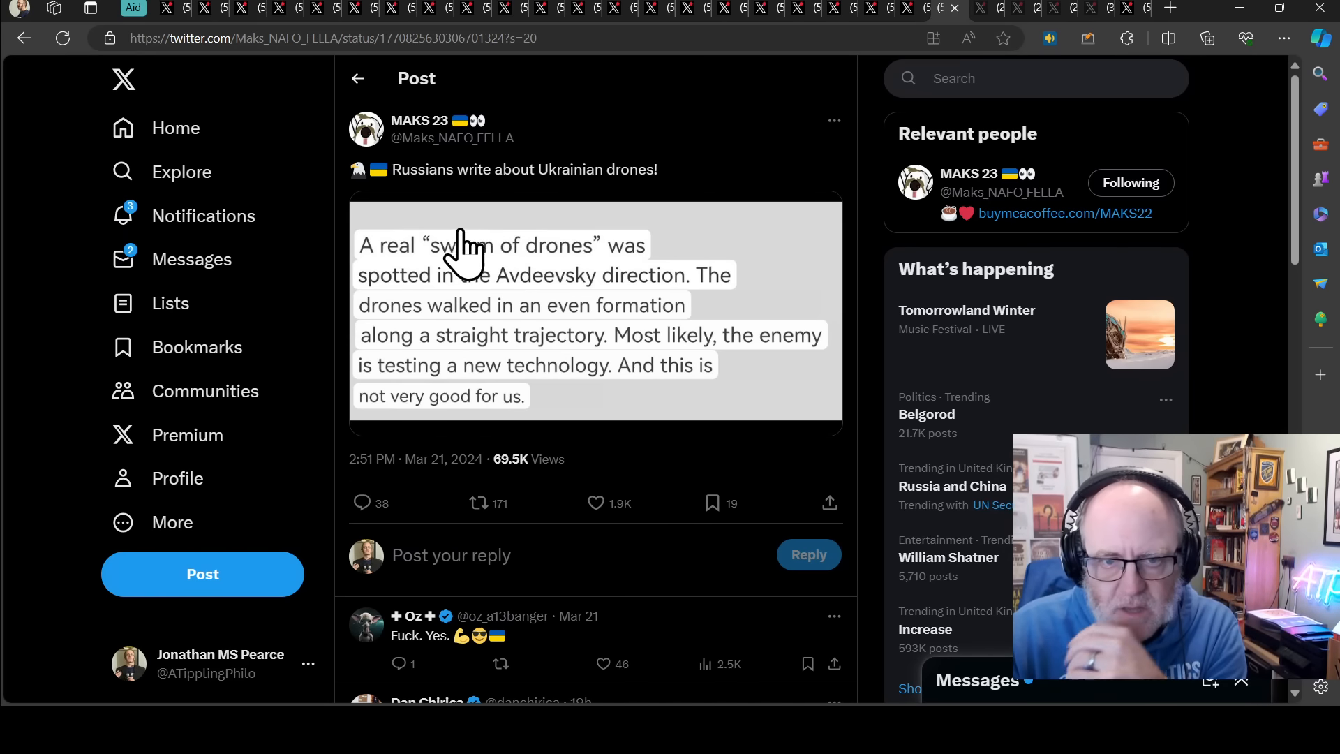
mouse_move(534, 308)
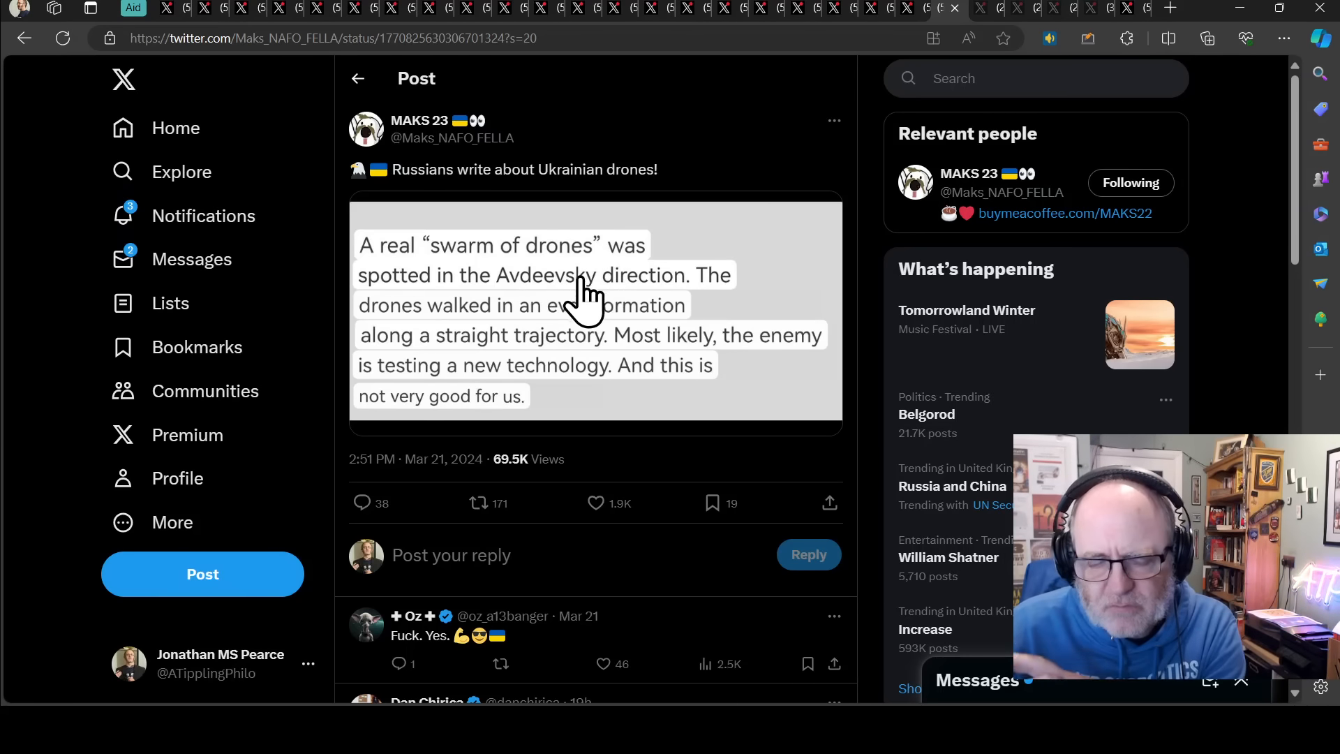
mouse_move(579, 304)
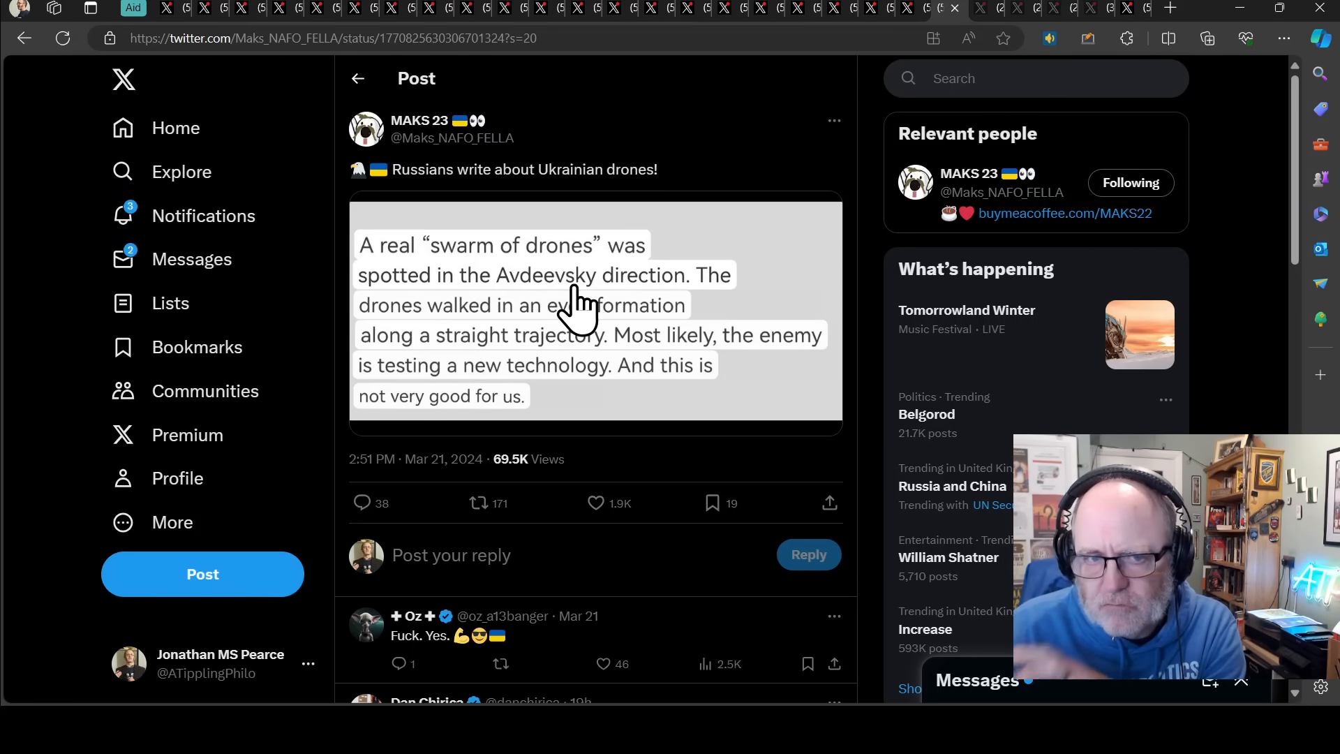
mouse_move(641, 256)
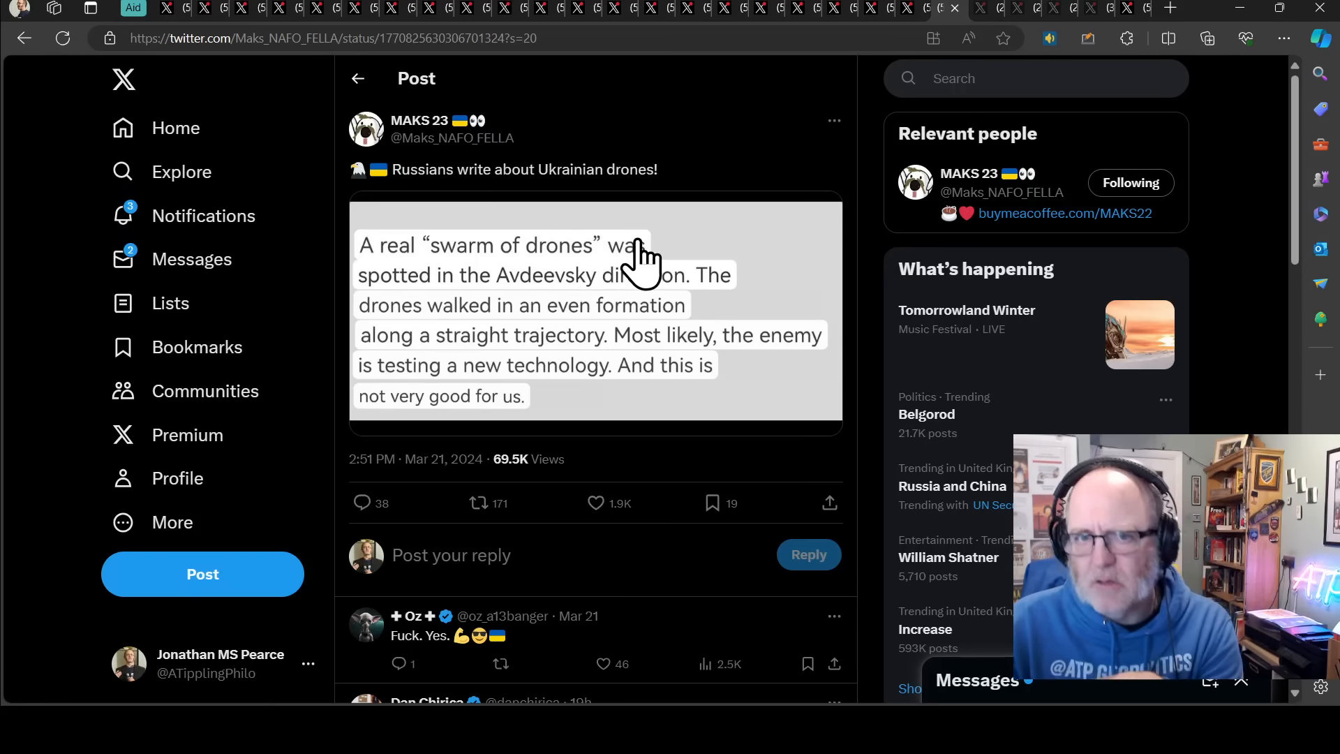
mouse_move(671, 201)
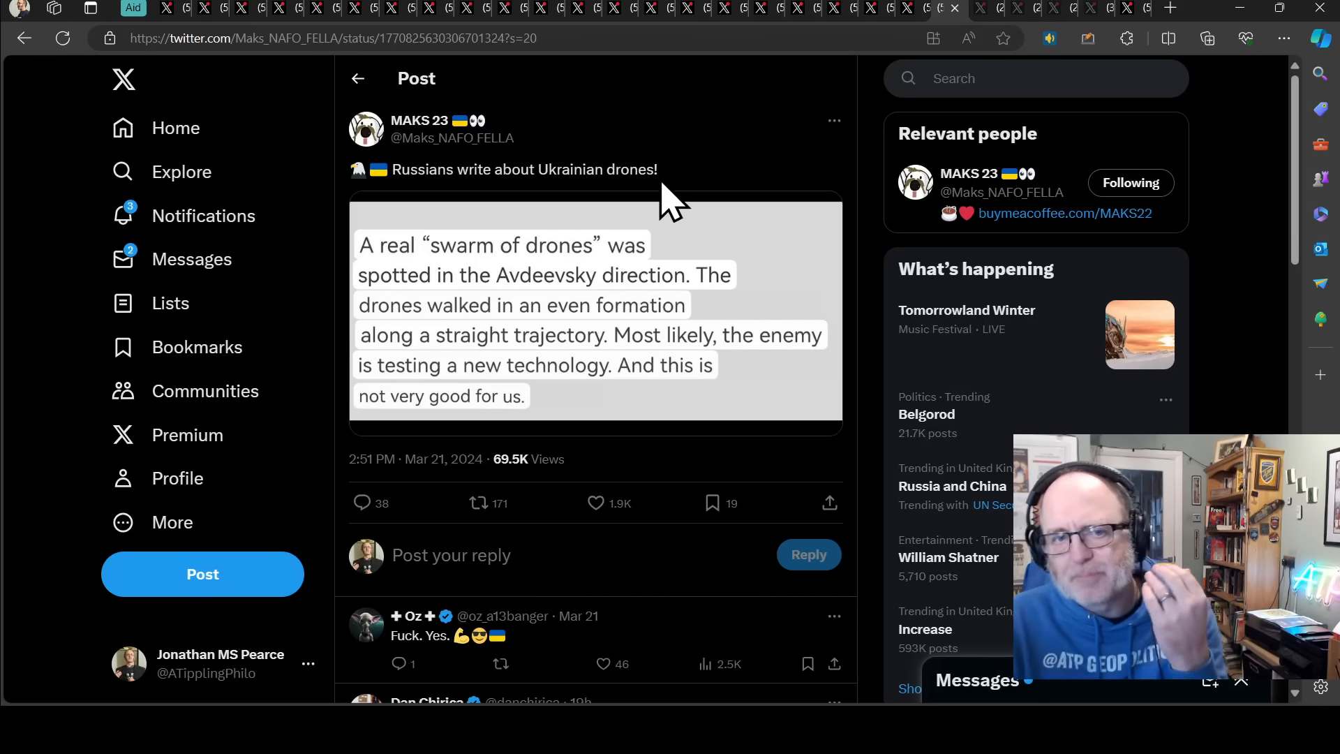
mouse_move(444, 380)
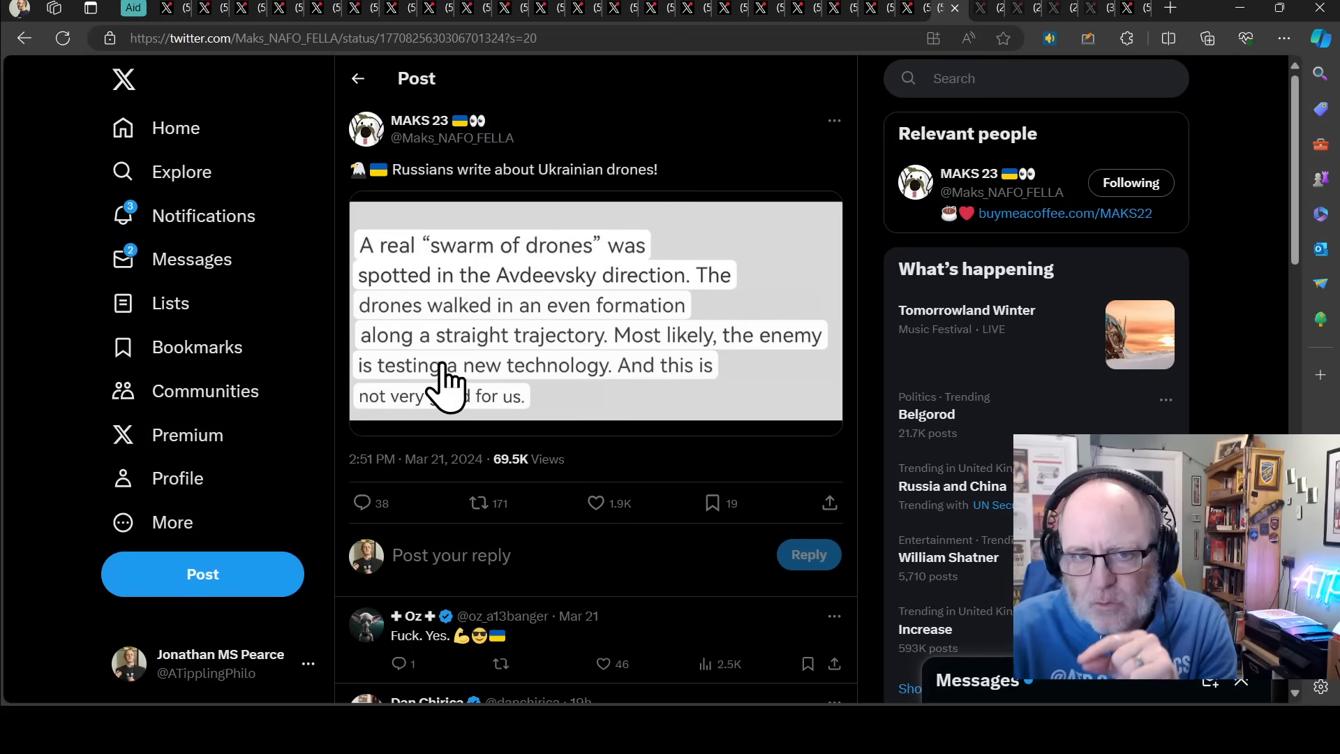
mouse_move(606, 411)
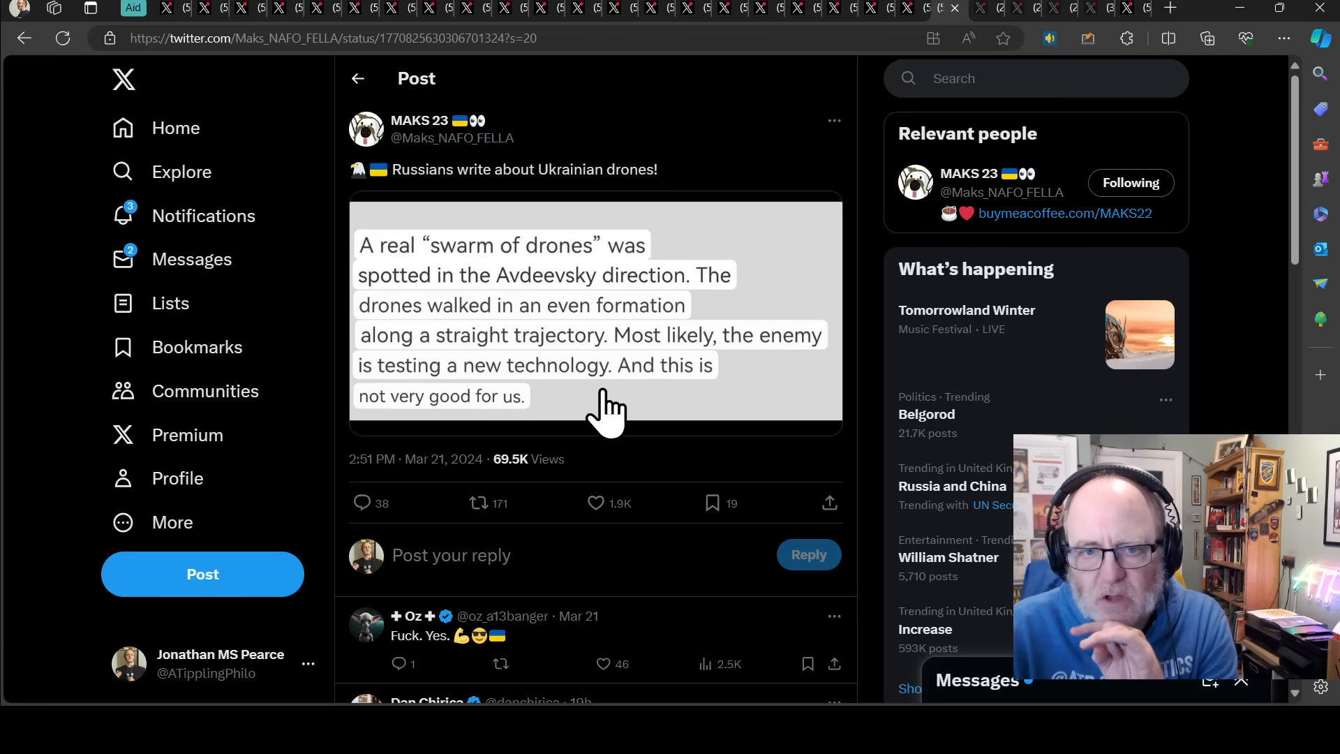
mouse_move(624, 381)
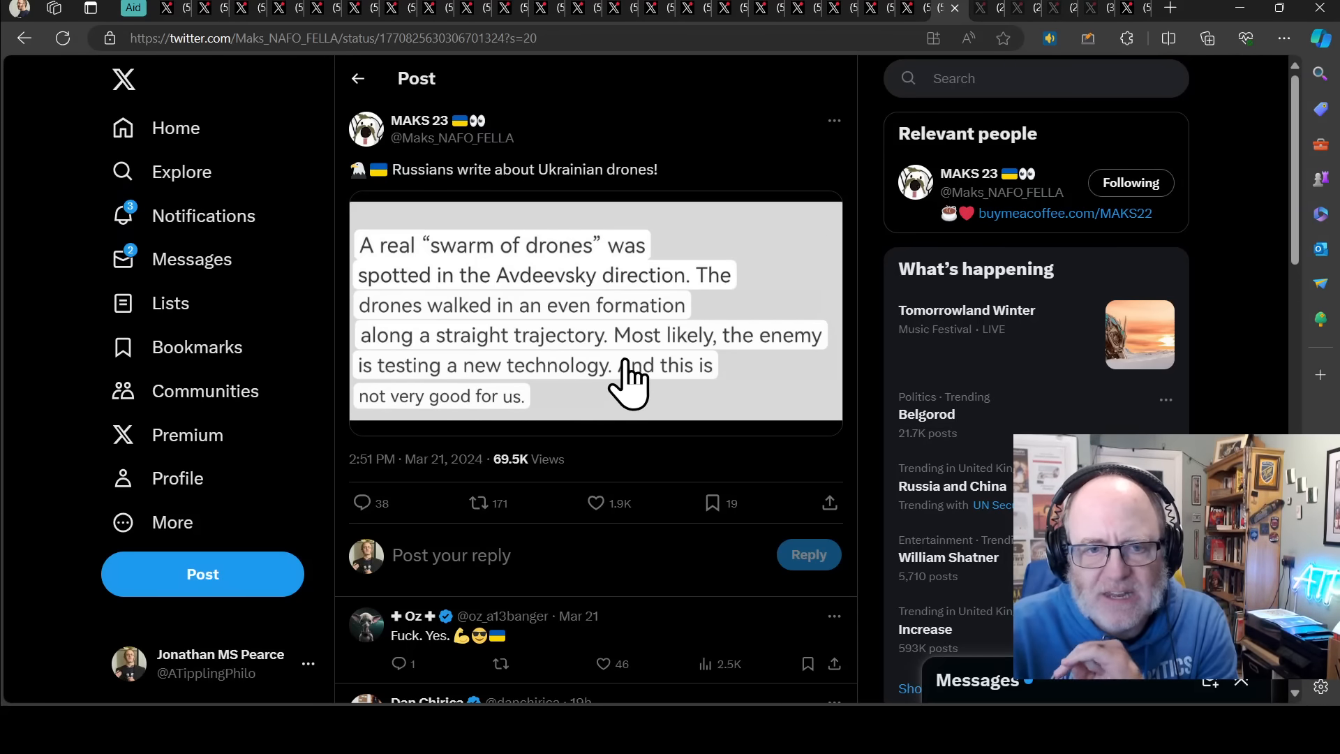
mouse_move(637, 389)
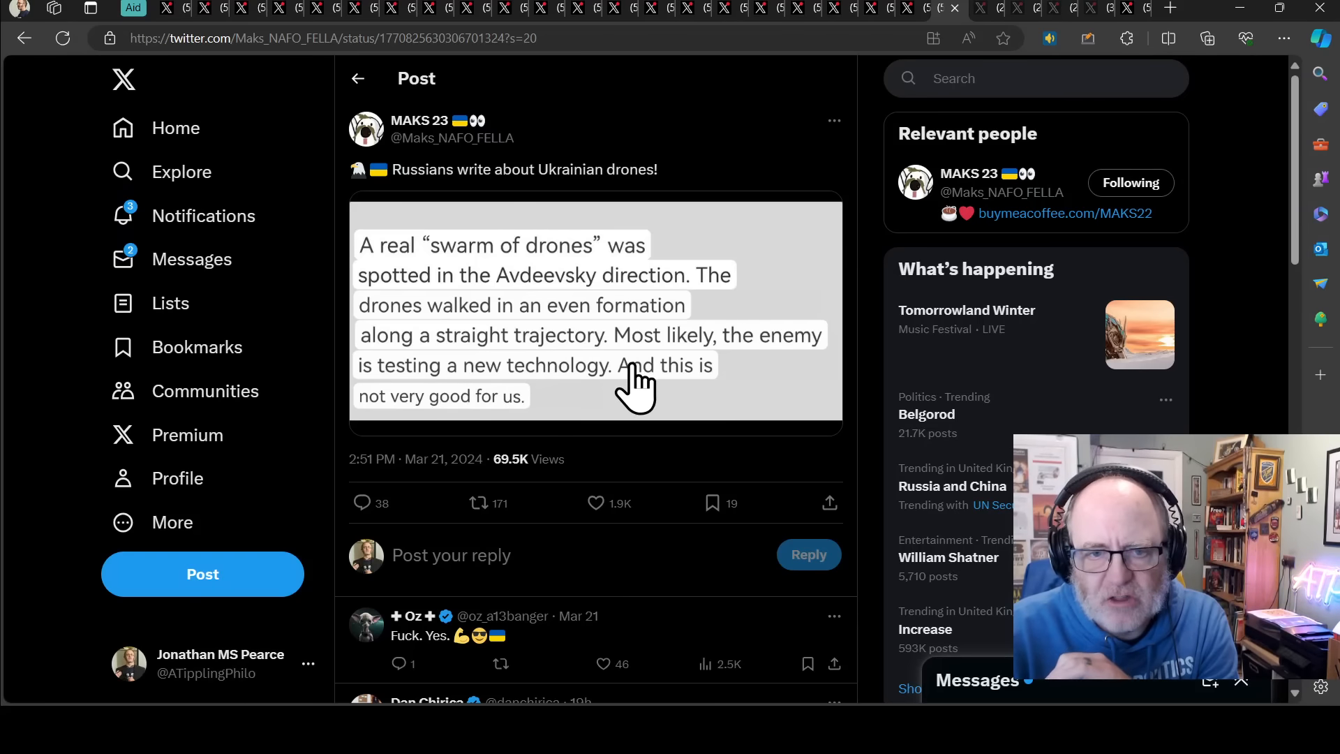
mouse_move(628, 373)
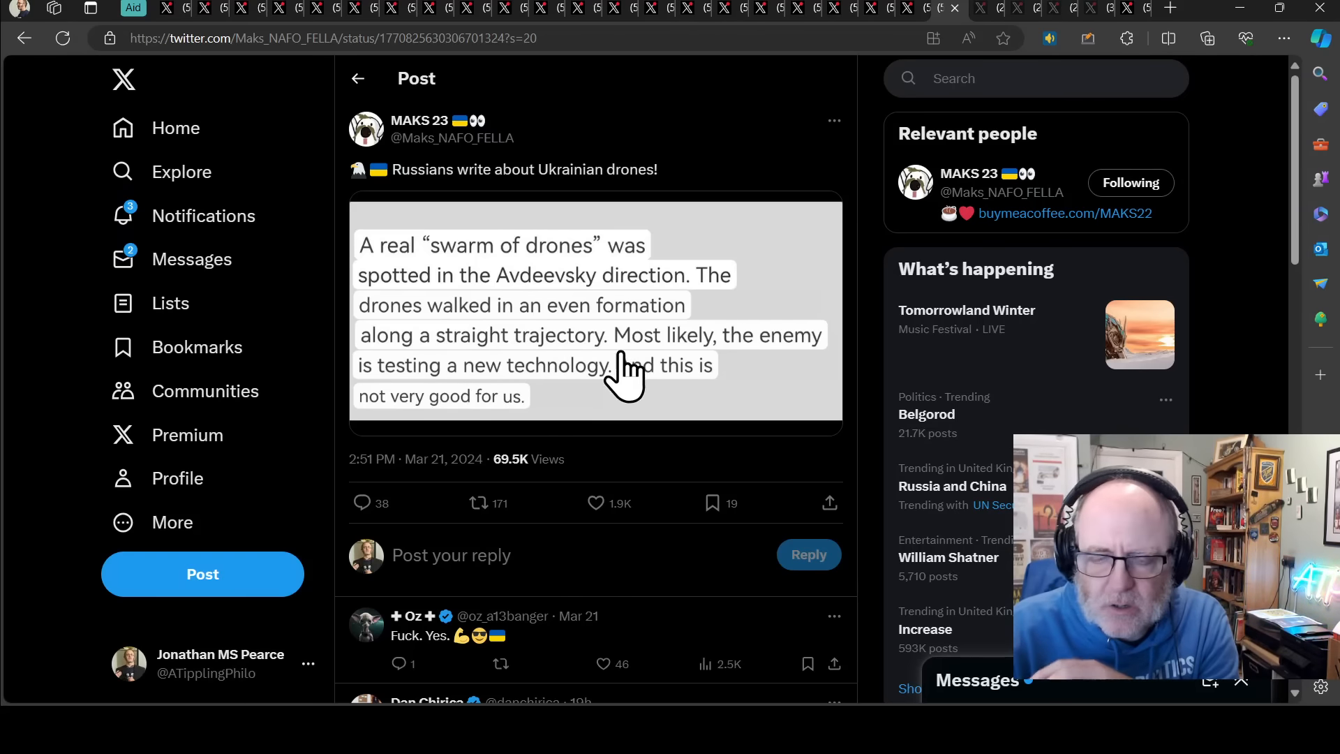
mouse_move(590, 389)
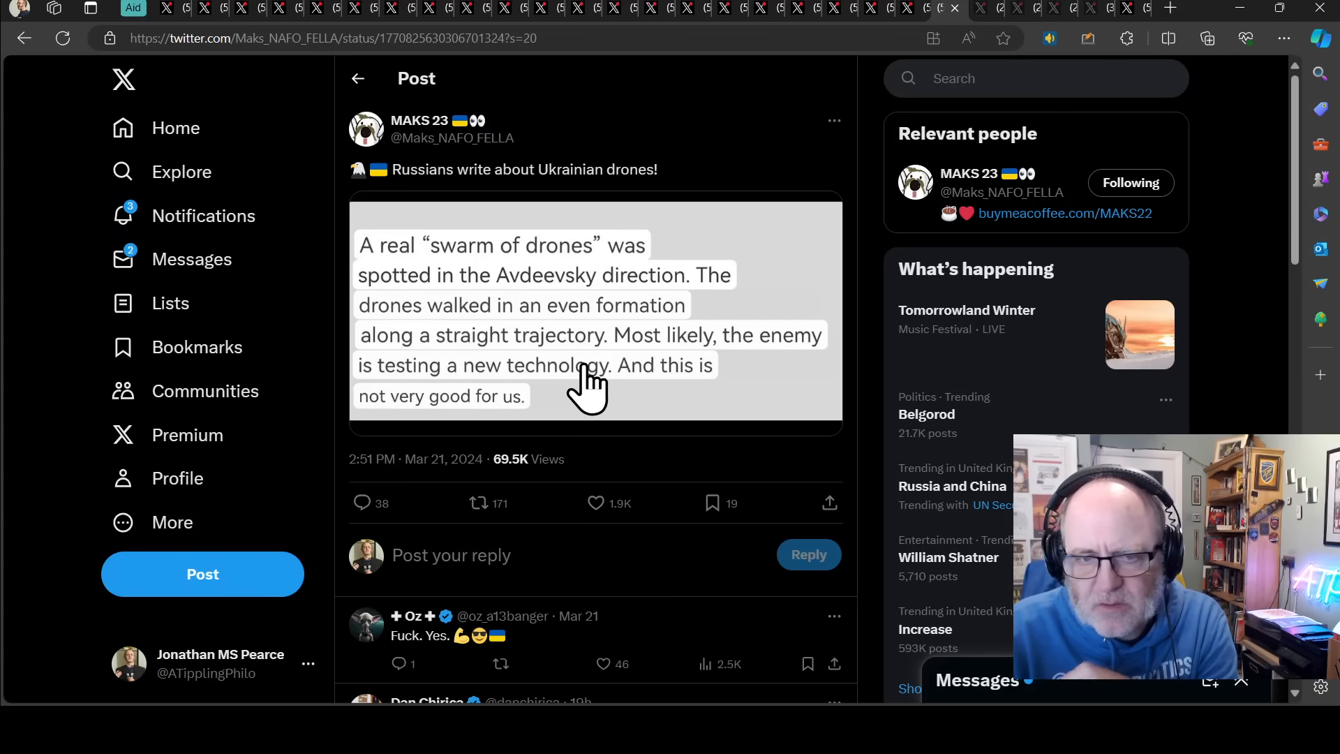
mouse_move(624, 389)
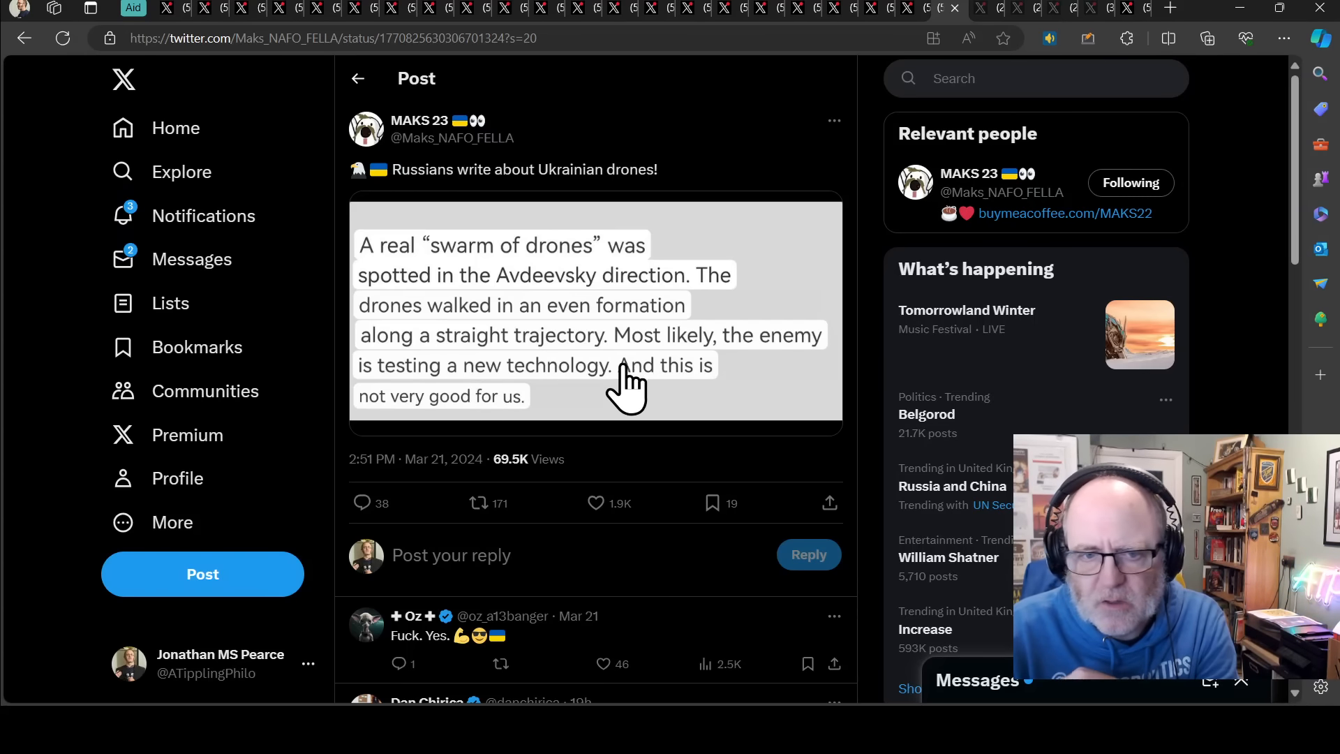
mouse_move(674, 290)
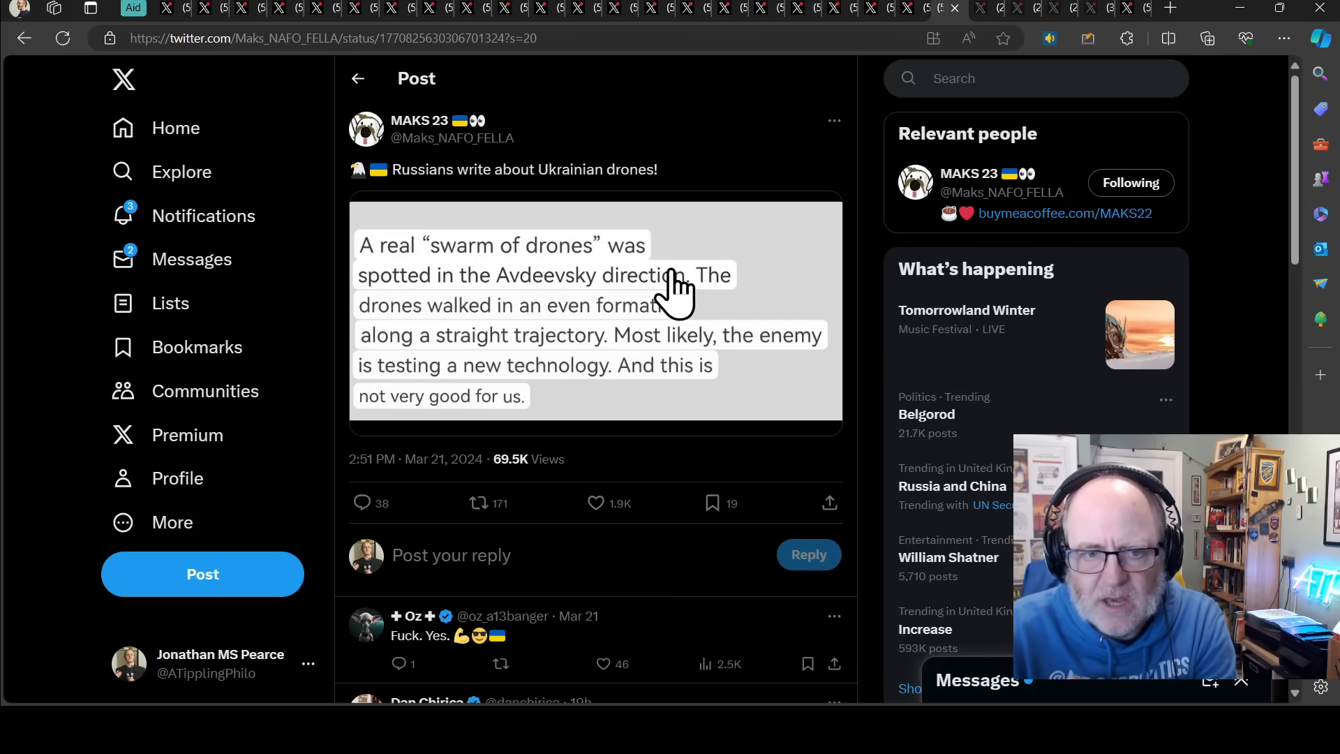
mouse_move(308, 353)
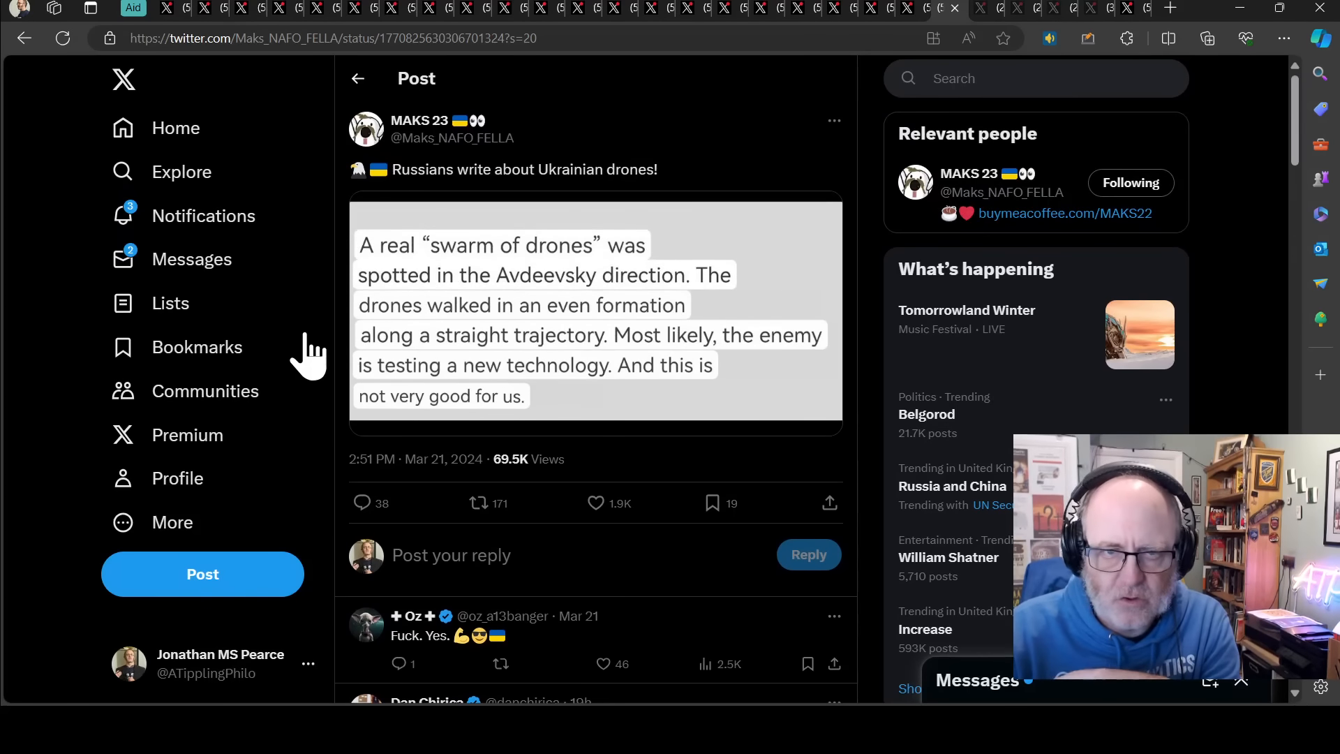
mouse_move(669, 133)
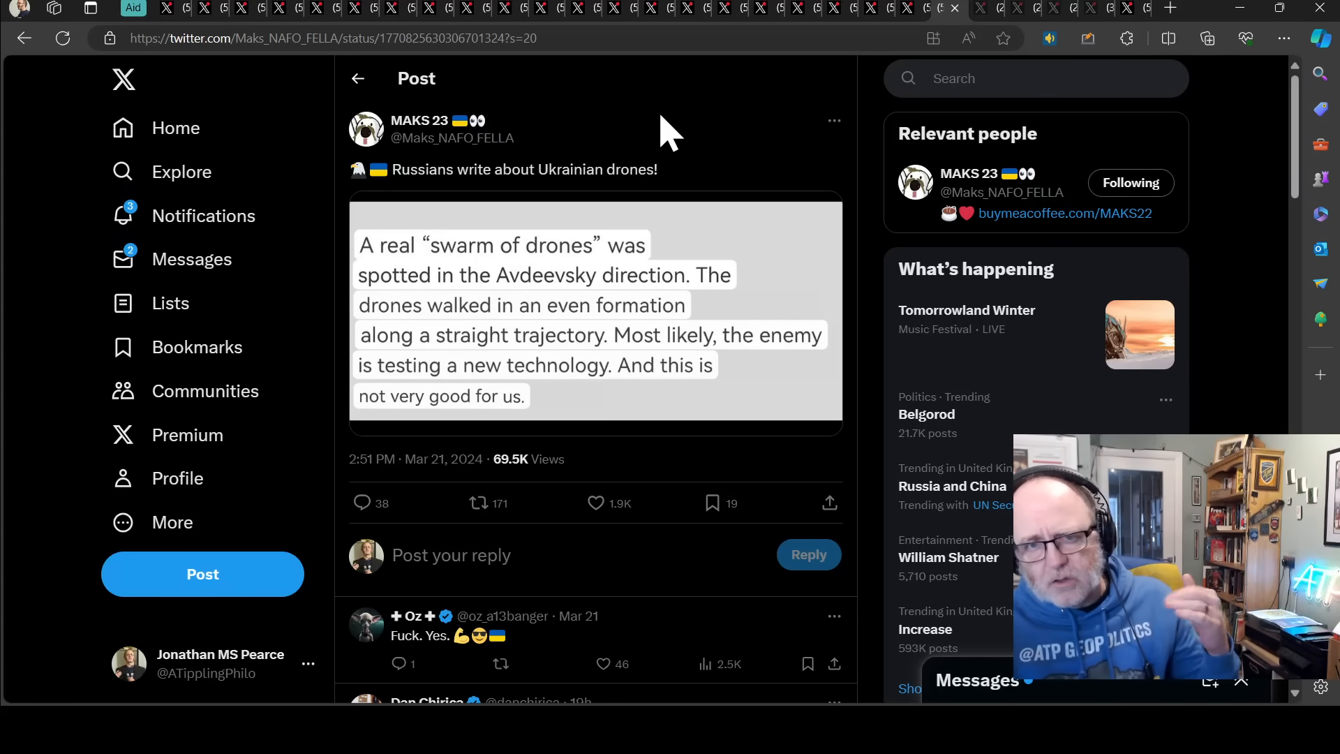
mouse_move(641, 183)
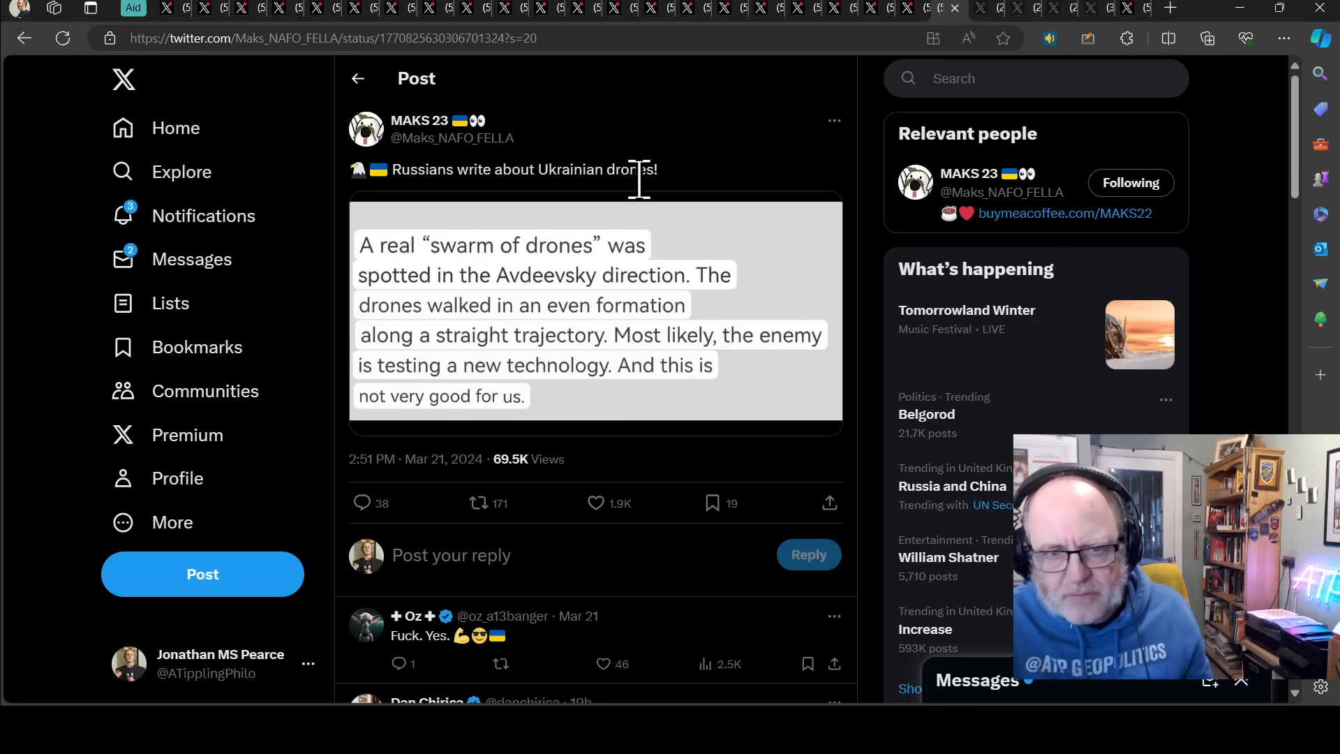
mouse_move(705, 274)
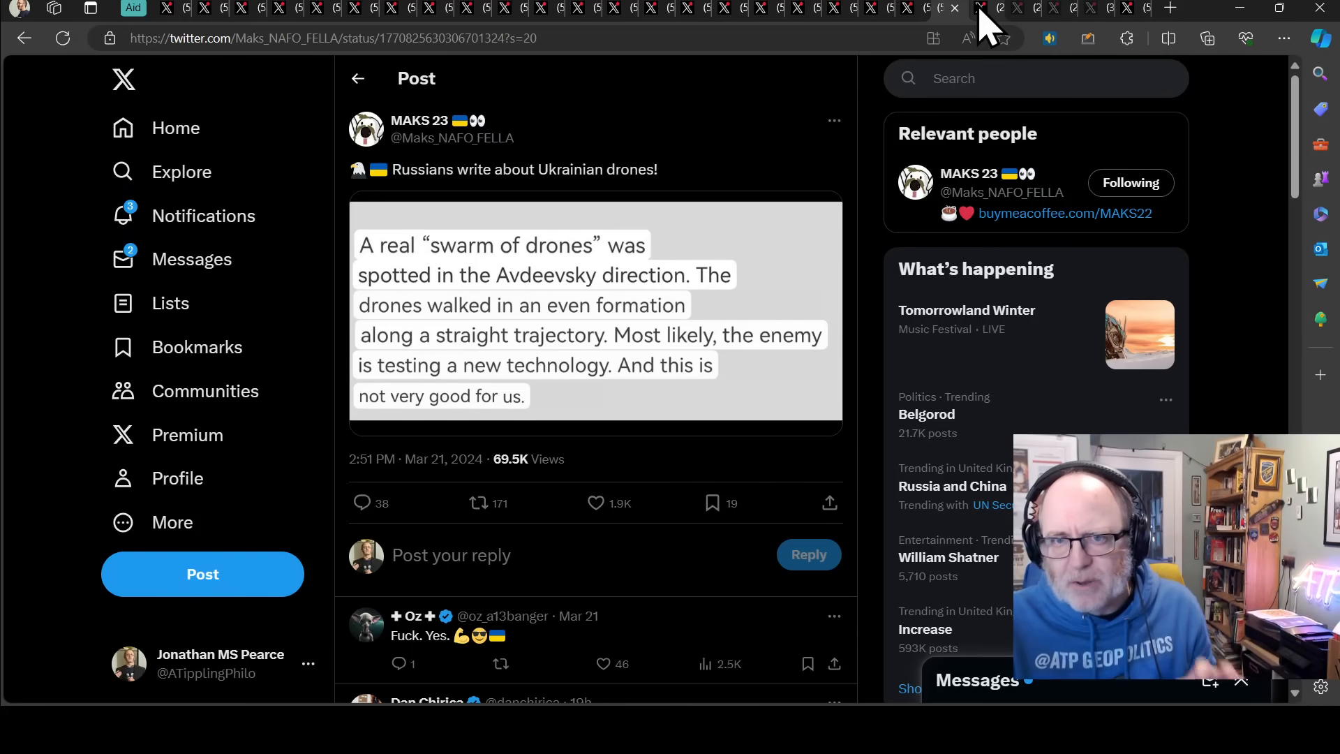
mouse_move(861, 159)
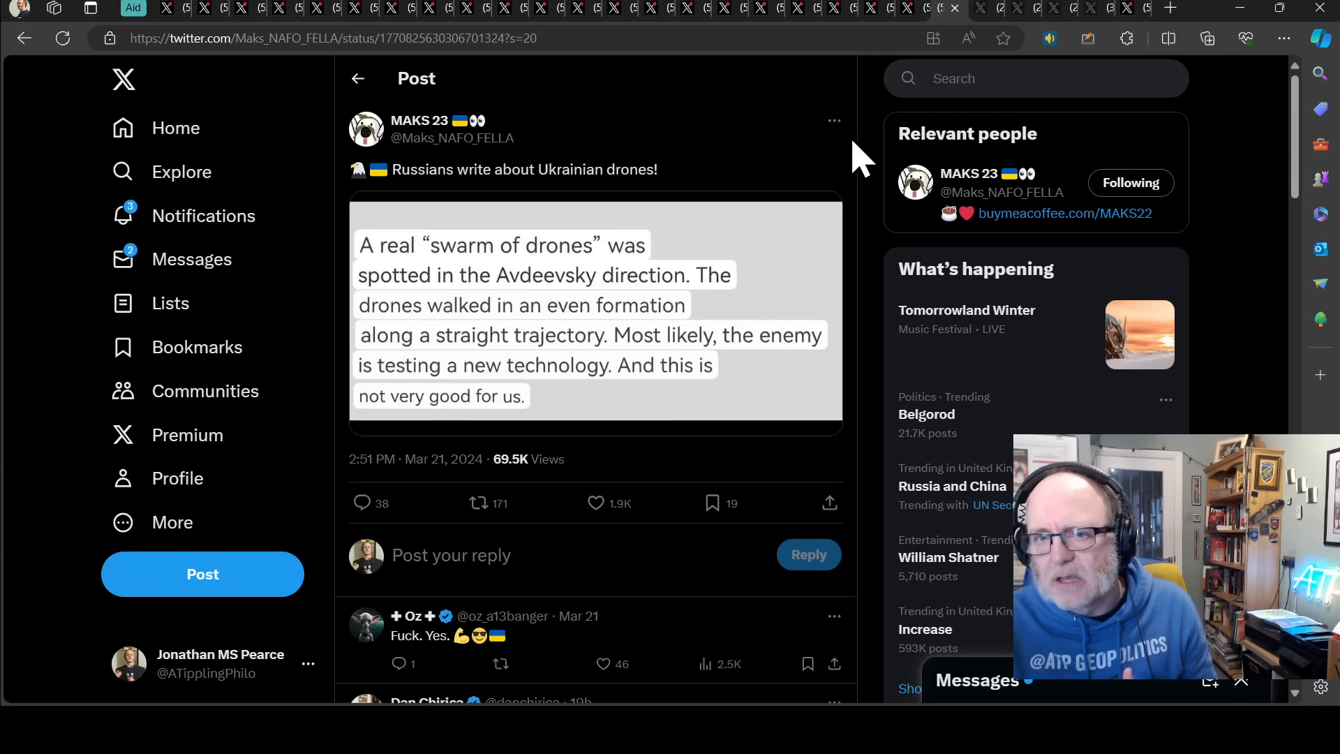
mouse_move(871, 150)
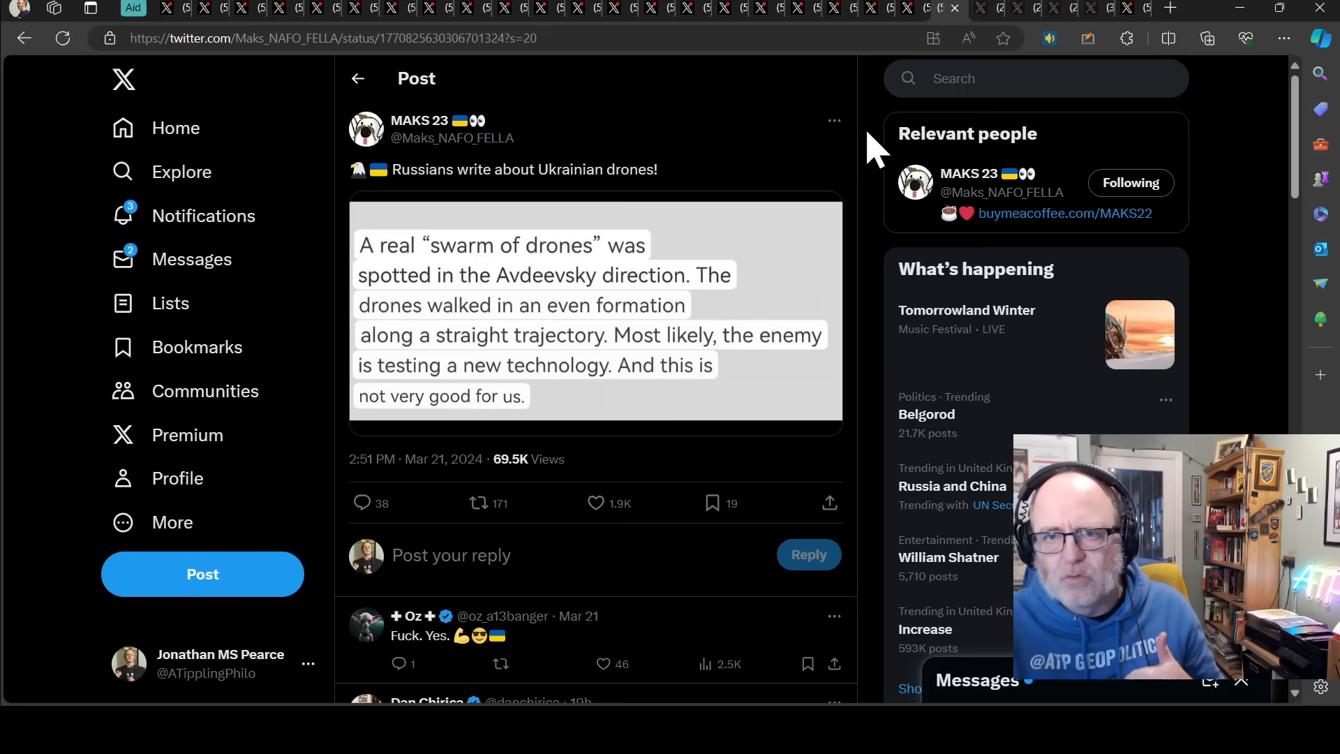
mouse_move(983, 16)
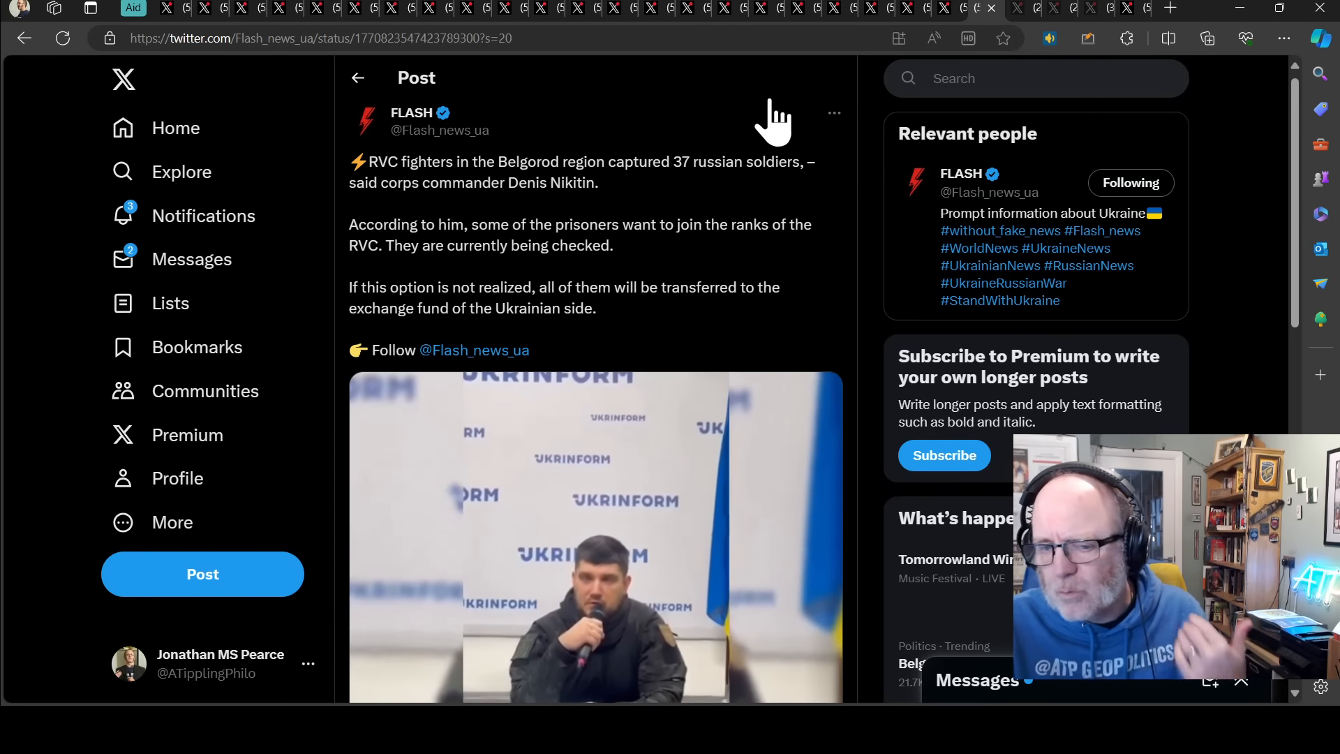
mouse_move(833, 133)
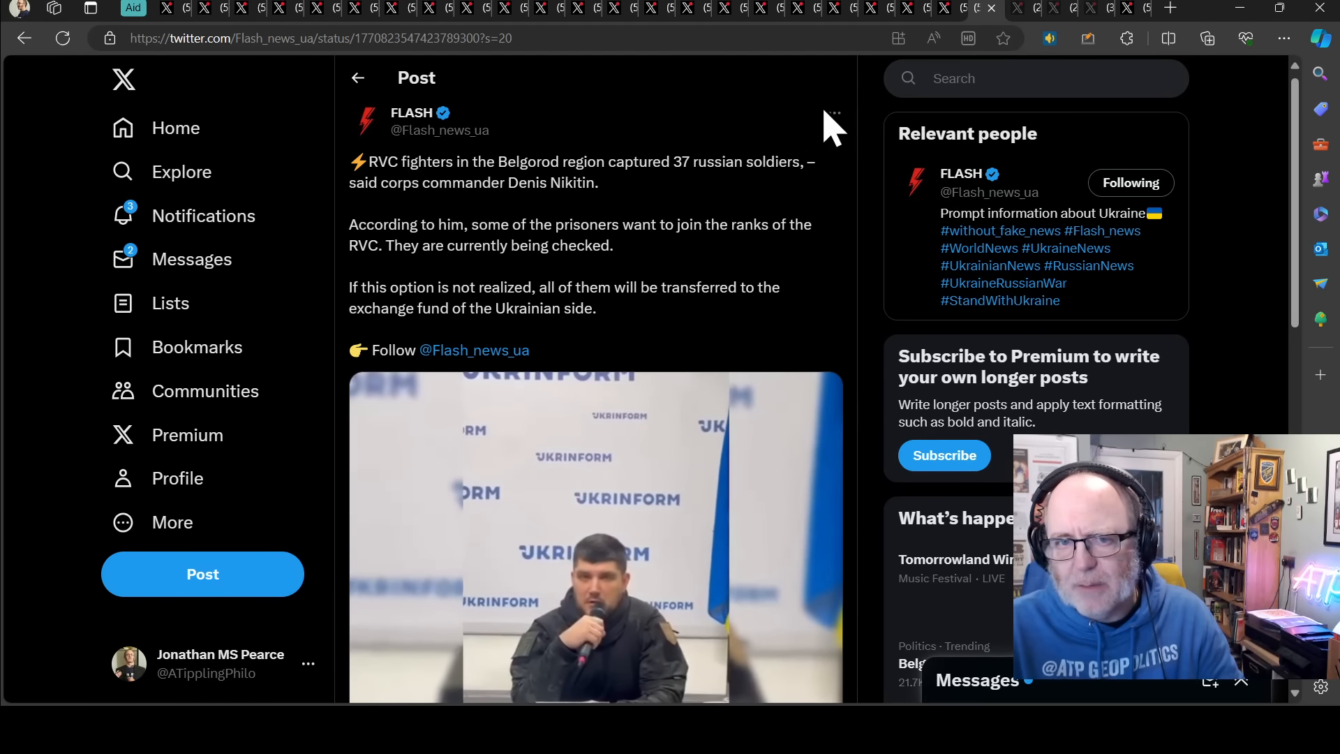
mouse_move(822, 231)
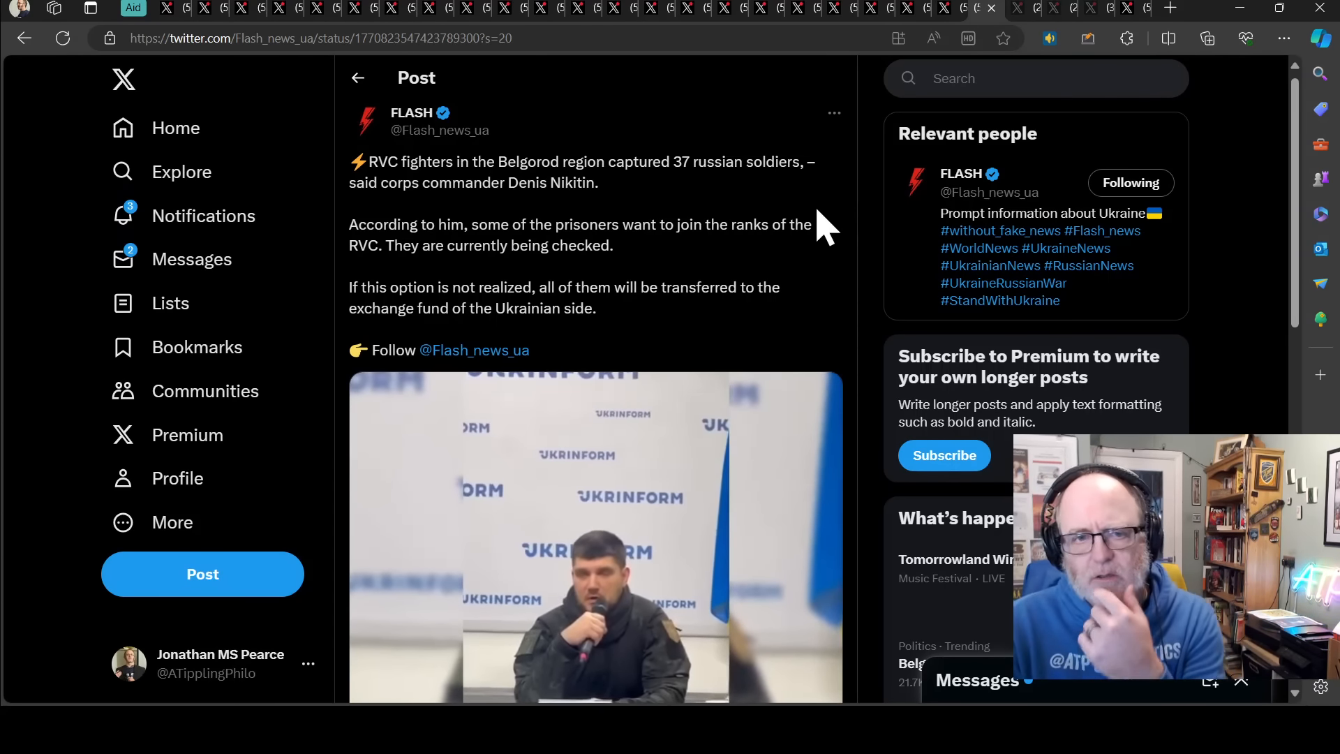
mouse_move(783, 290)
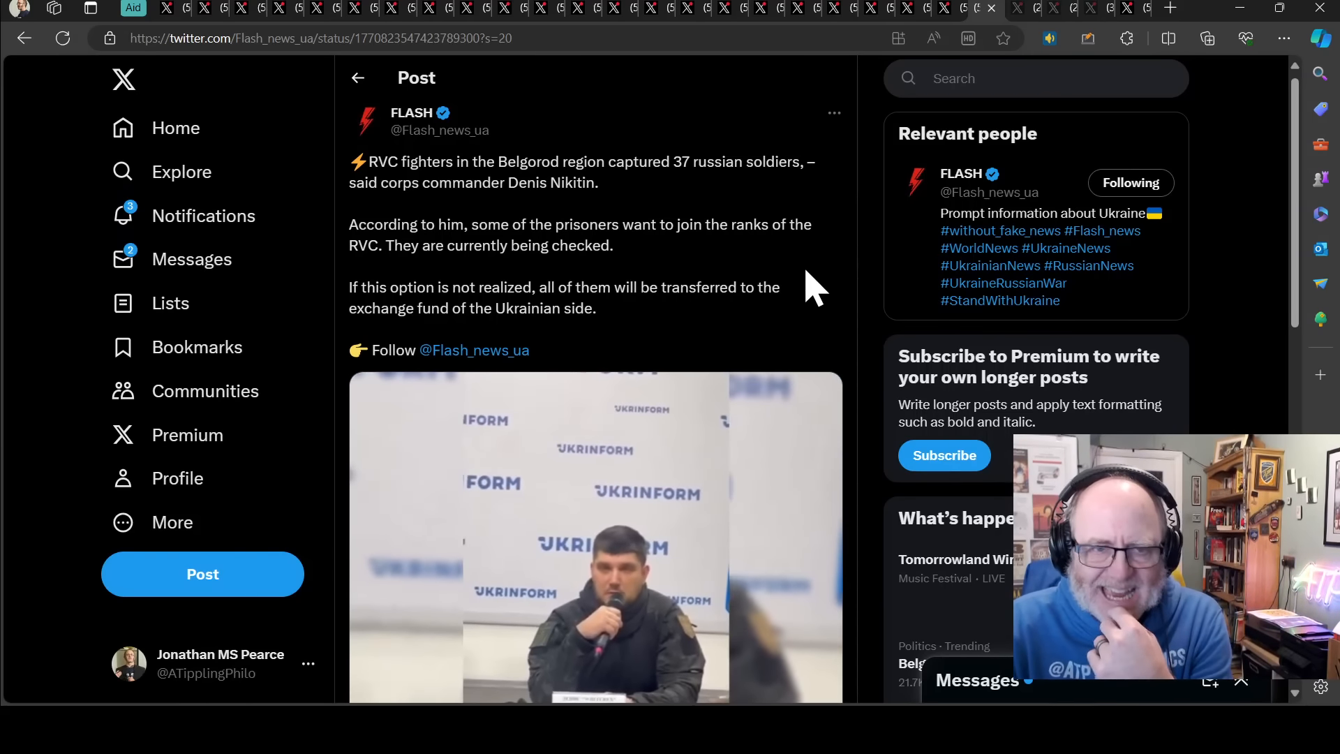
- Scroll up to read FLASH's post on RVC fighters capturing 37 Russian soldiers in Belgorod
scroll("up", 3)
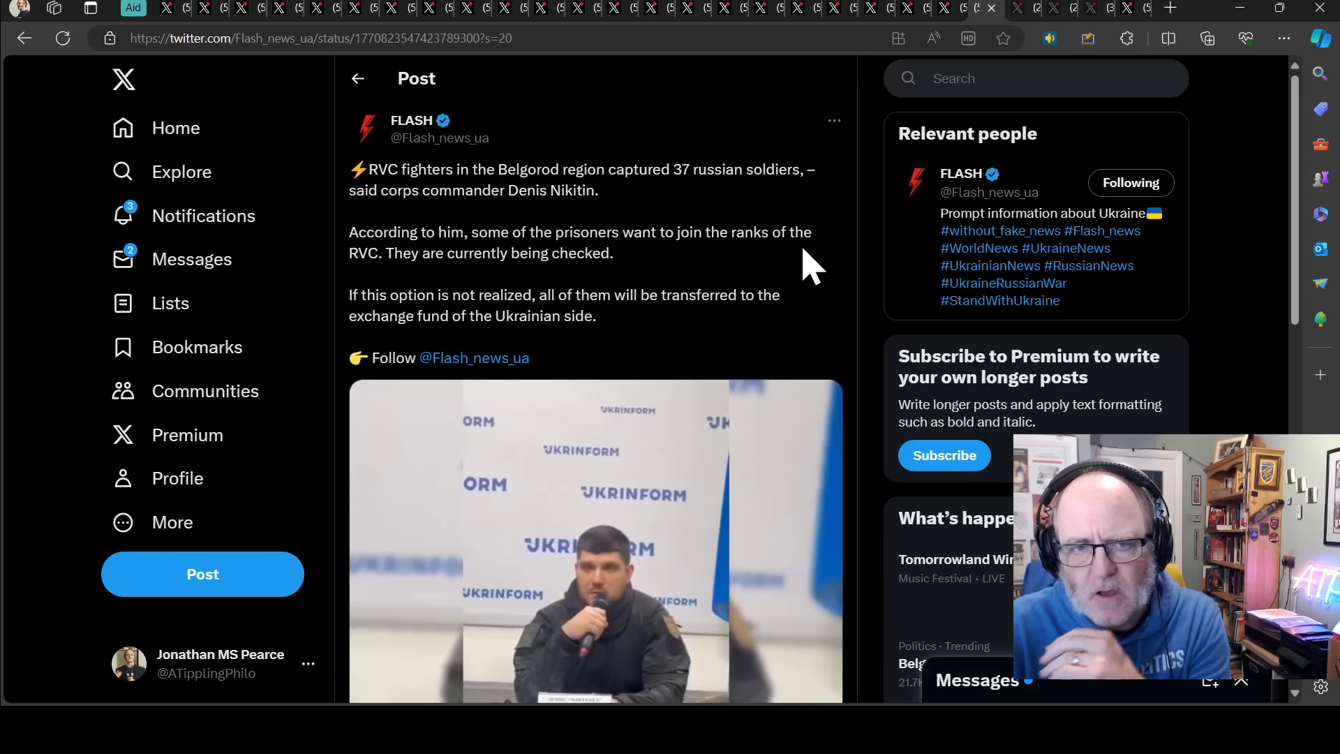
mouse_move(804, 282)
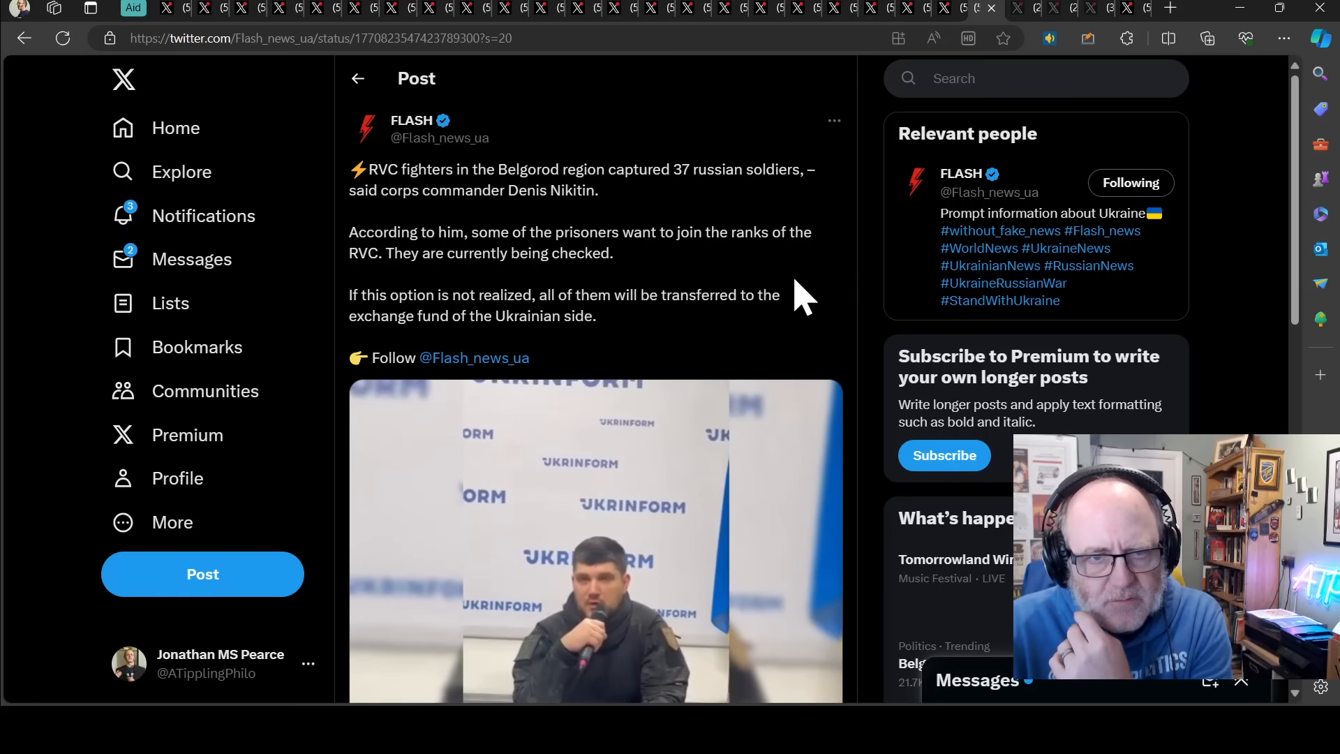
mouse_move(684, 239)
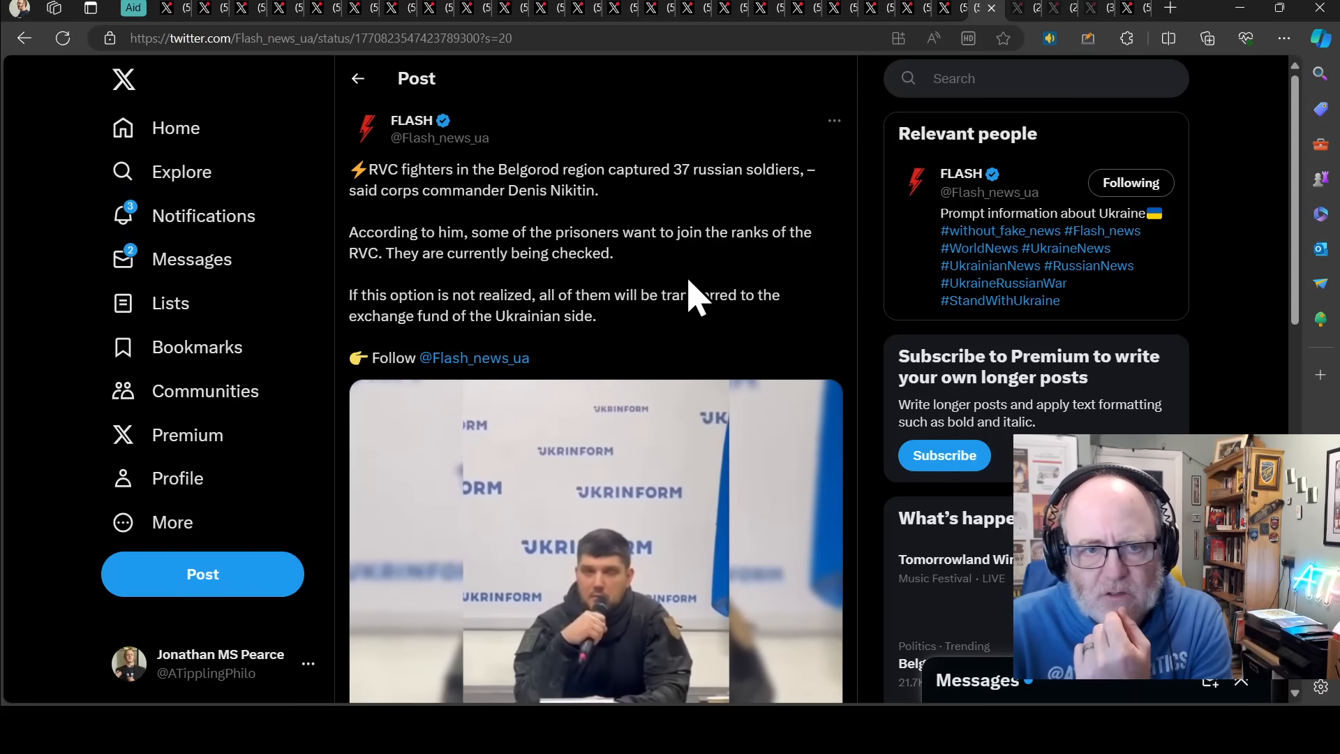
mouse_move(795, 304)
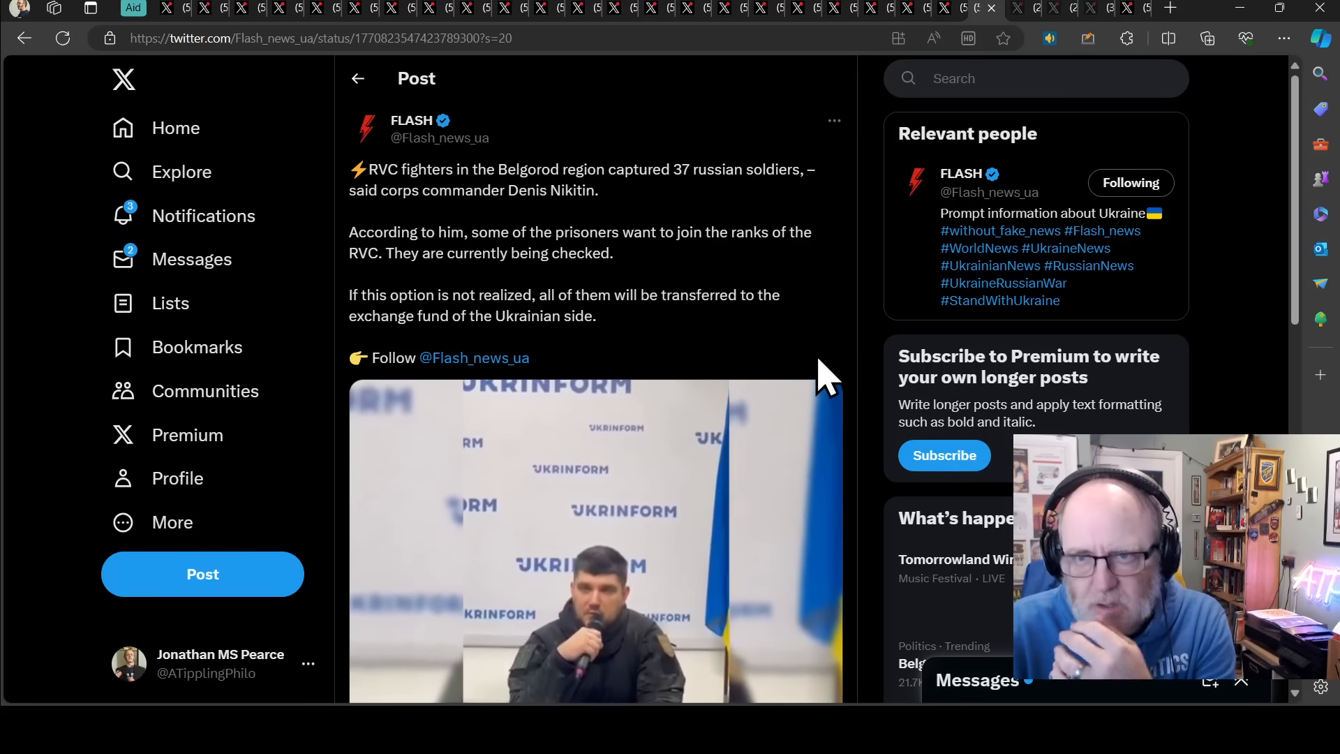
mouse_move(757, 235)
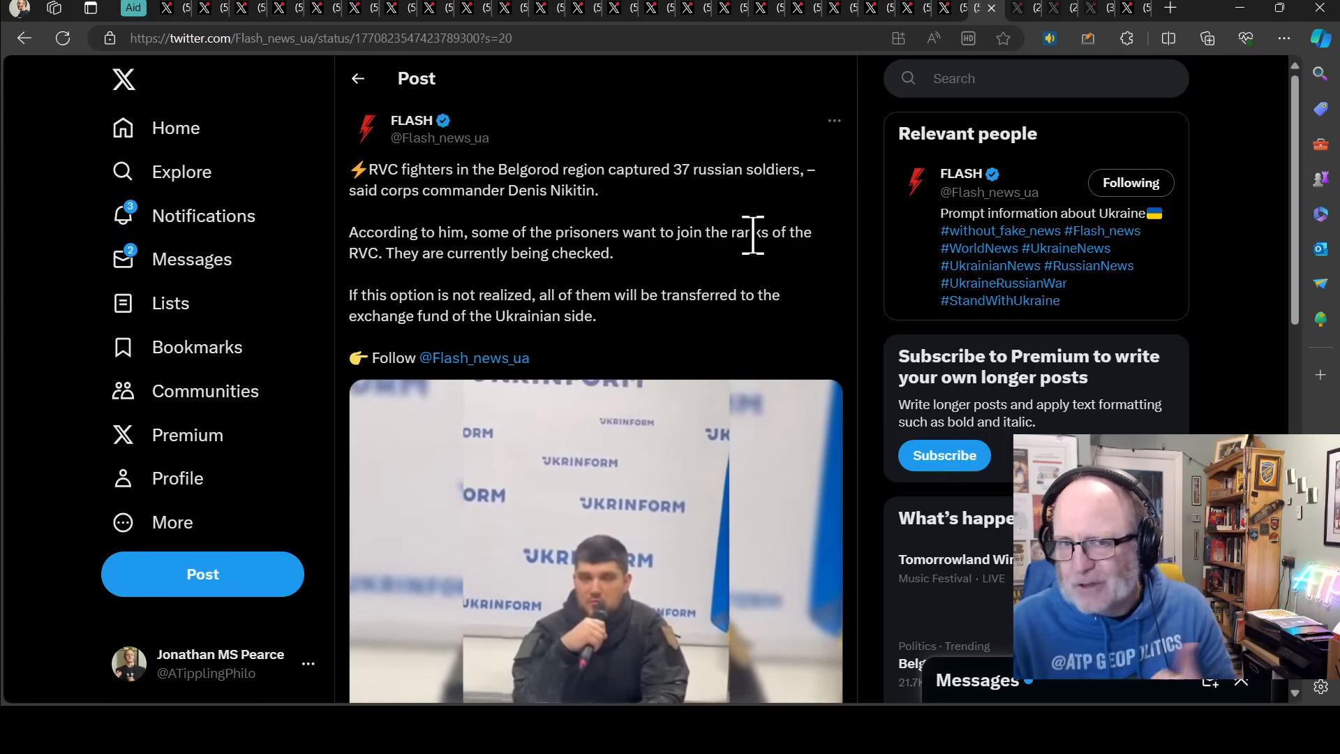
mouse_move(1000, 17)
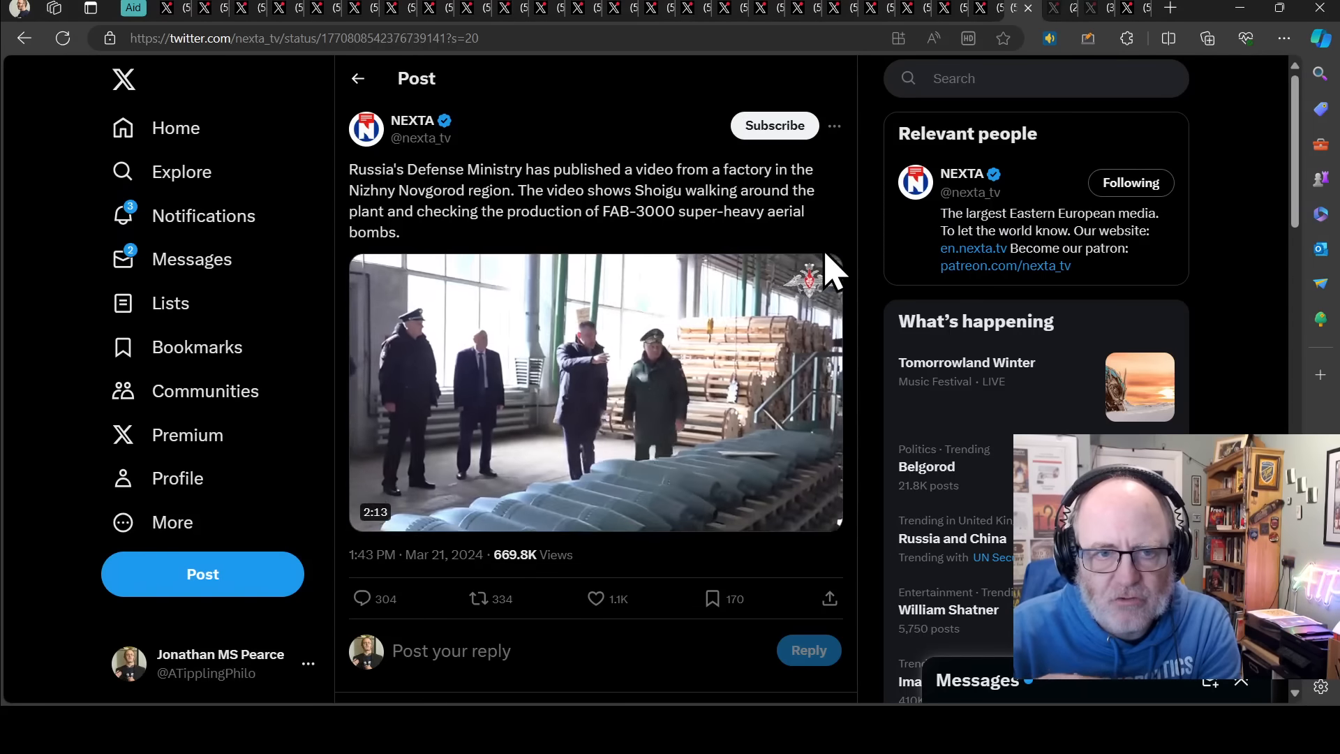
left_click(594, 391)
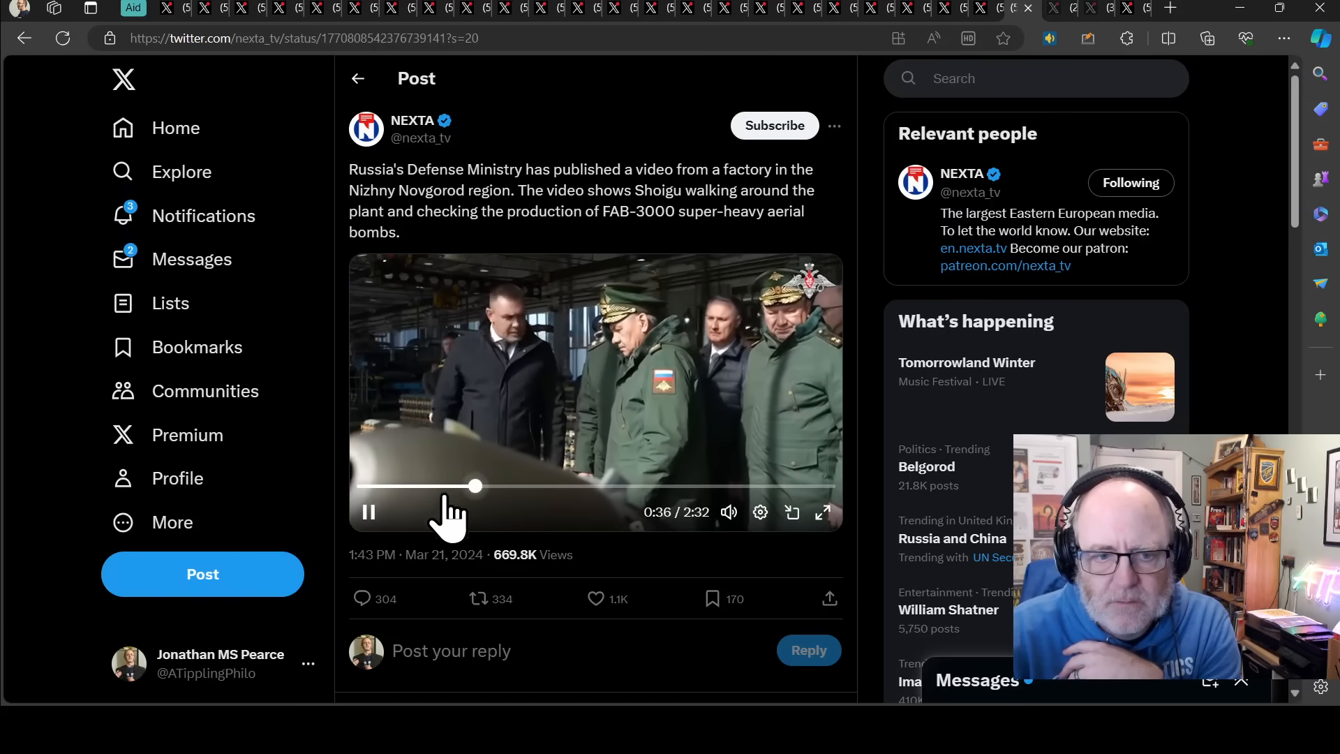
left_click(369, 511)
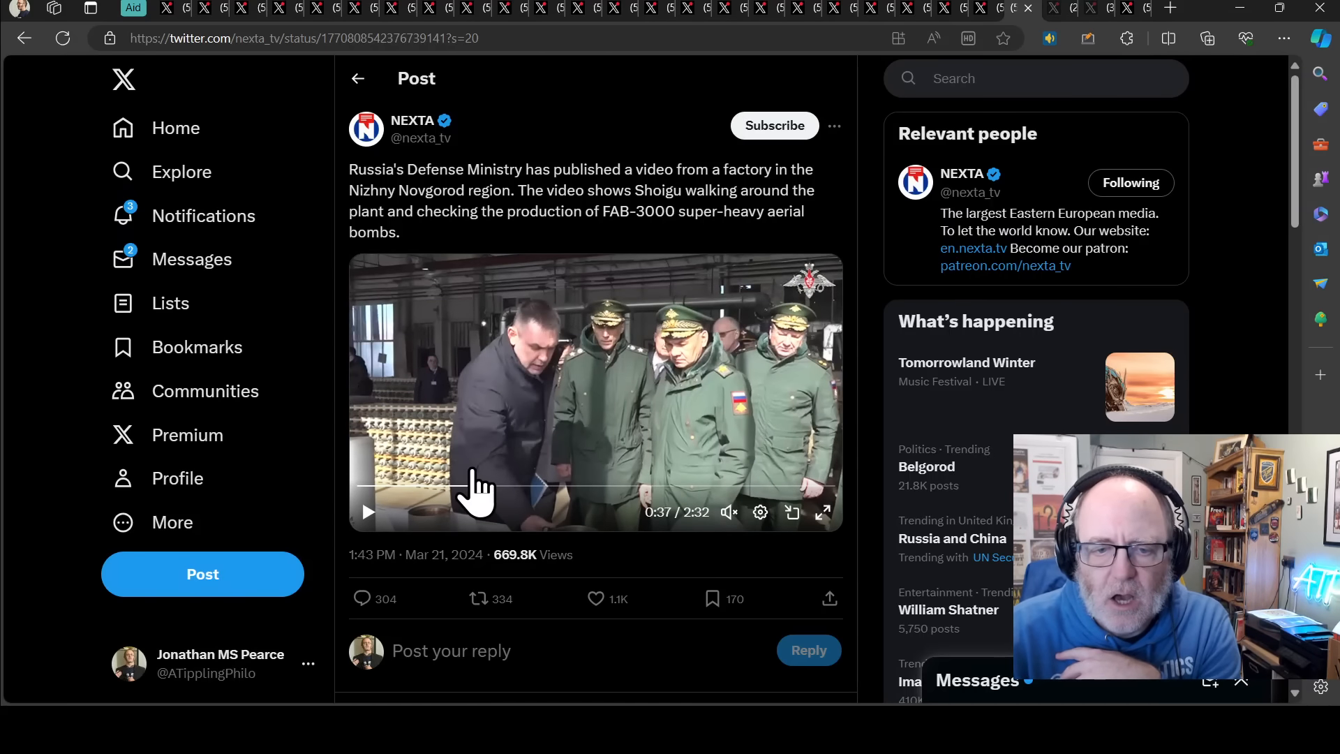
left_click(465, 487)
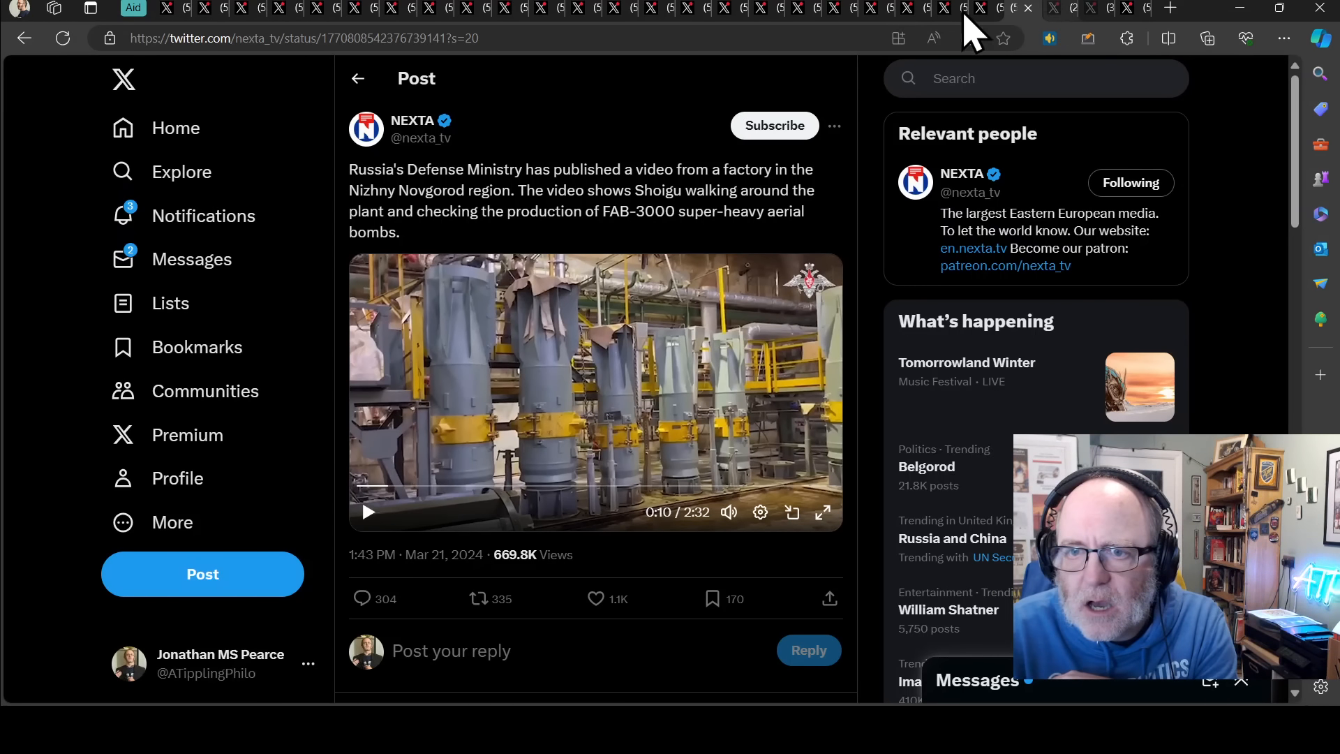
scroll("down", 3)
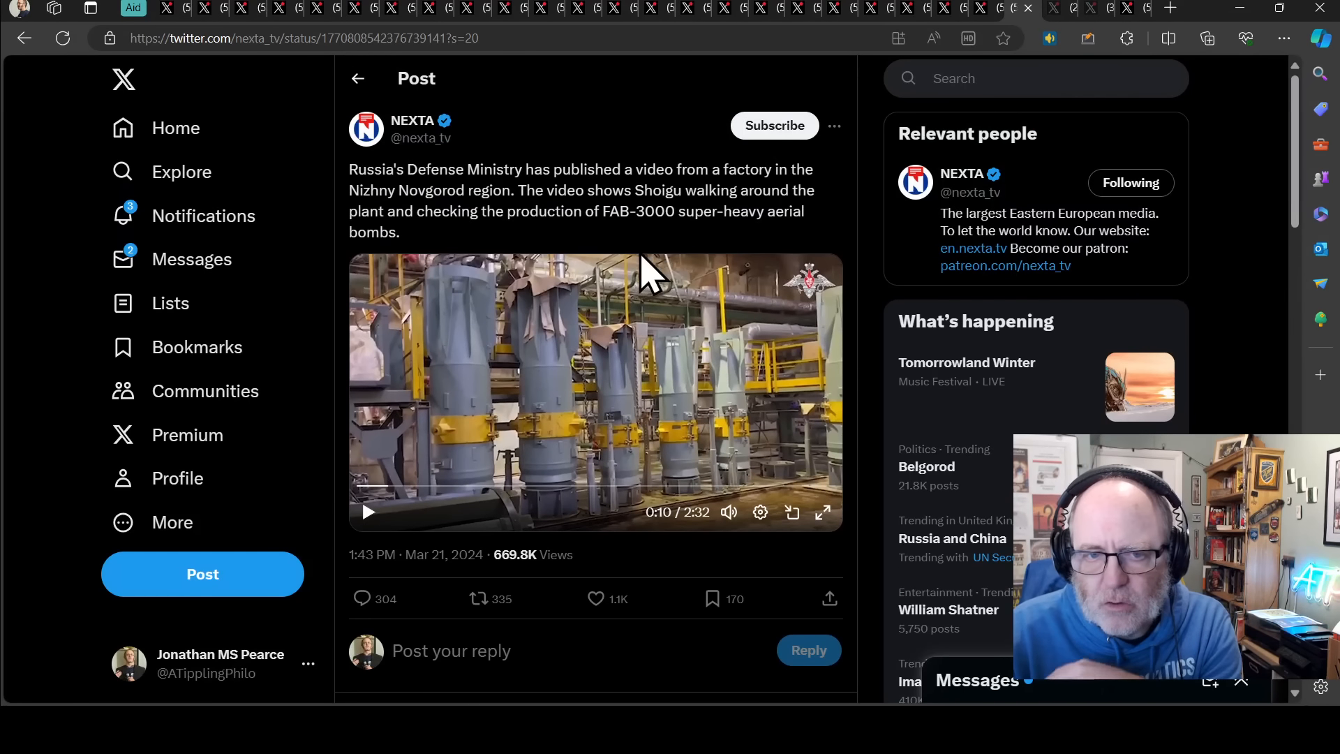
mouse_move(585, 252)
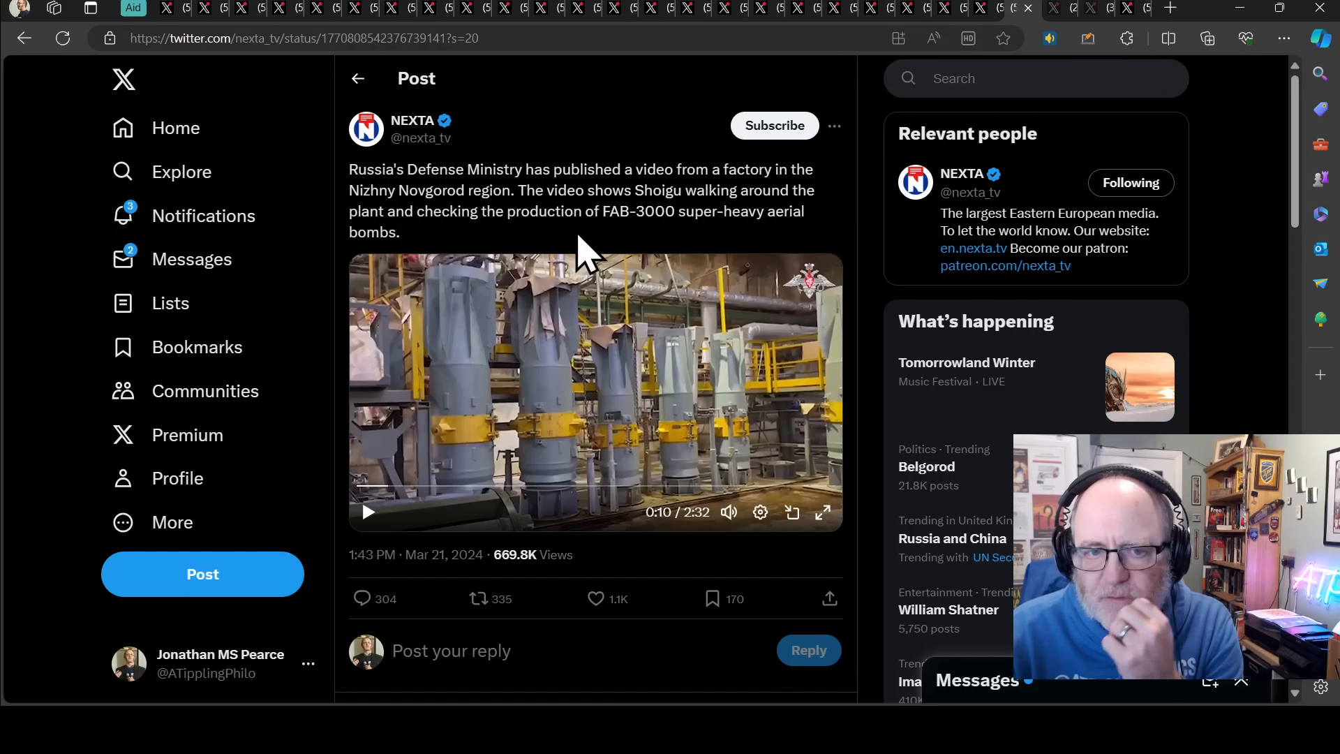
mouse_move(737, 469)
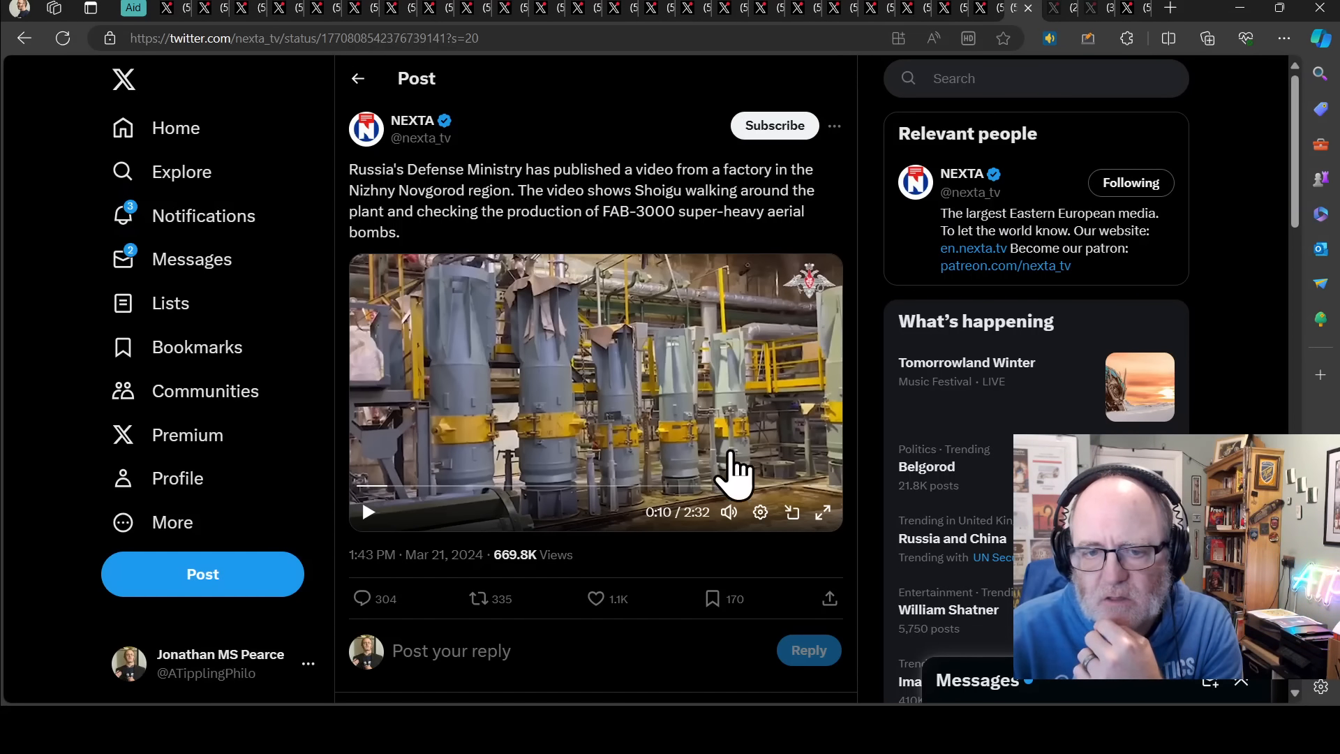
mouse_move(436, 380)
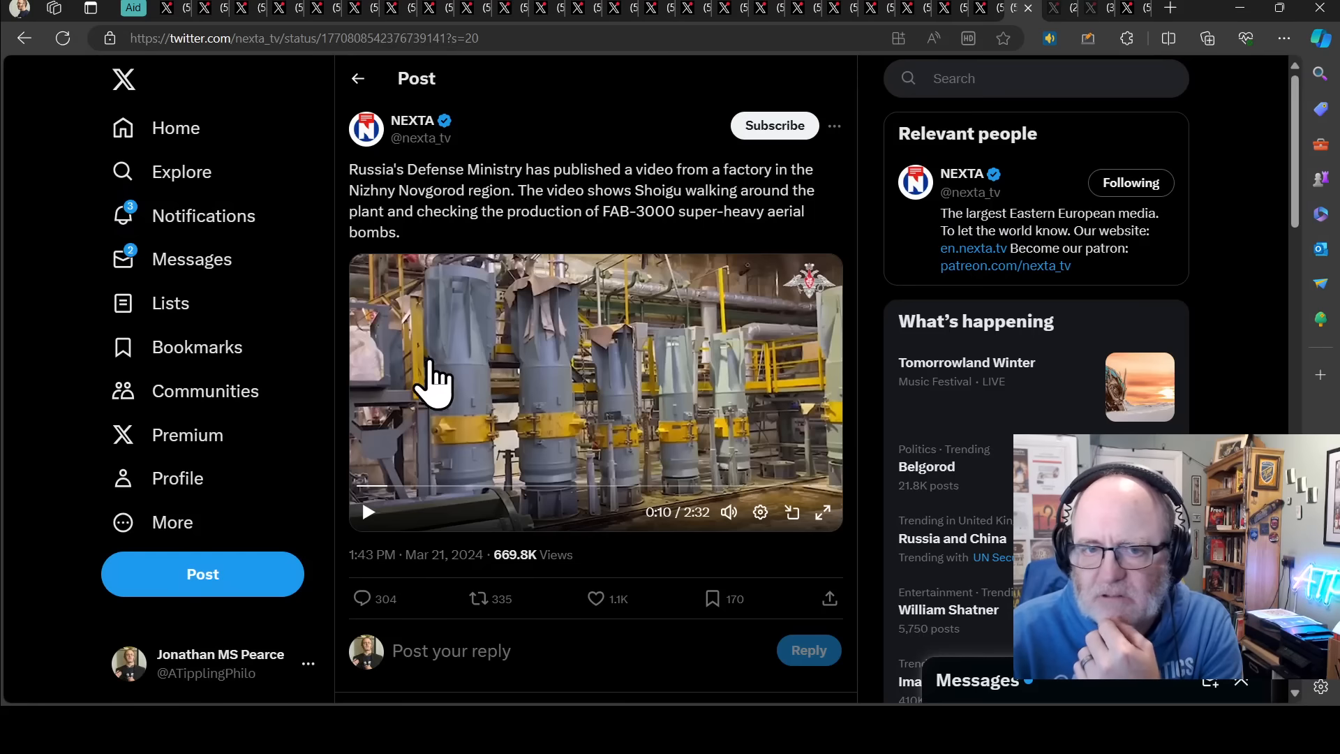
mouse_move(308, 415)
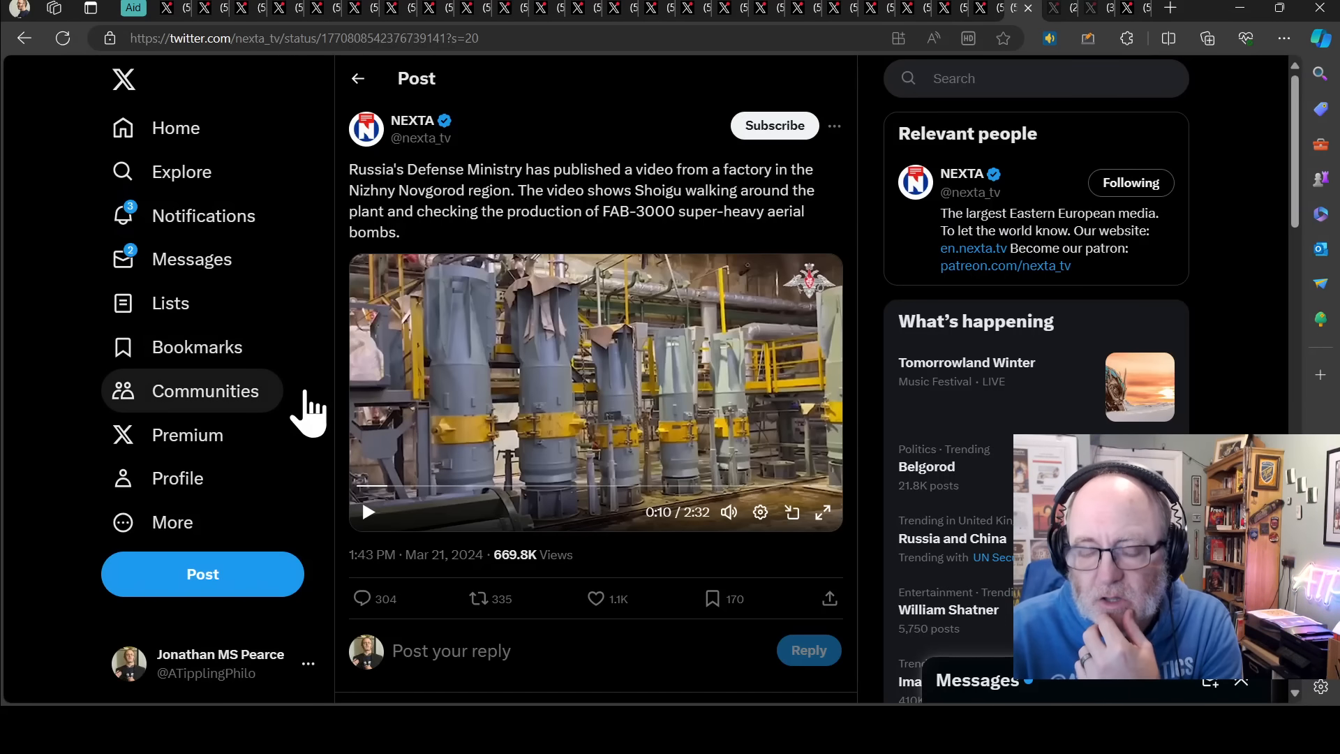
mouse_move(423, 397)
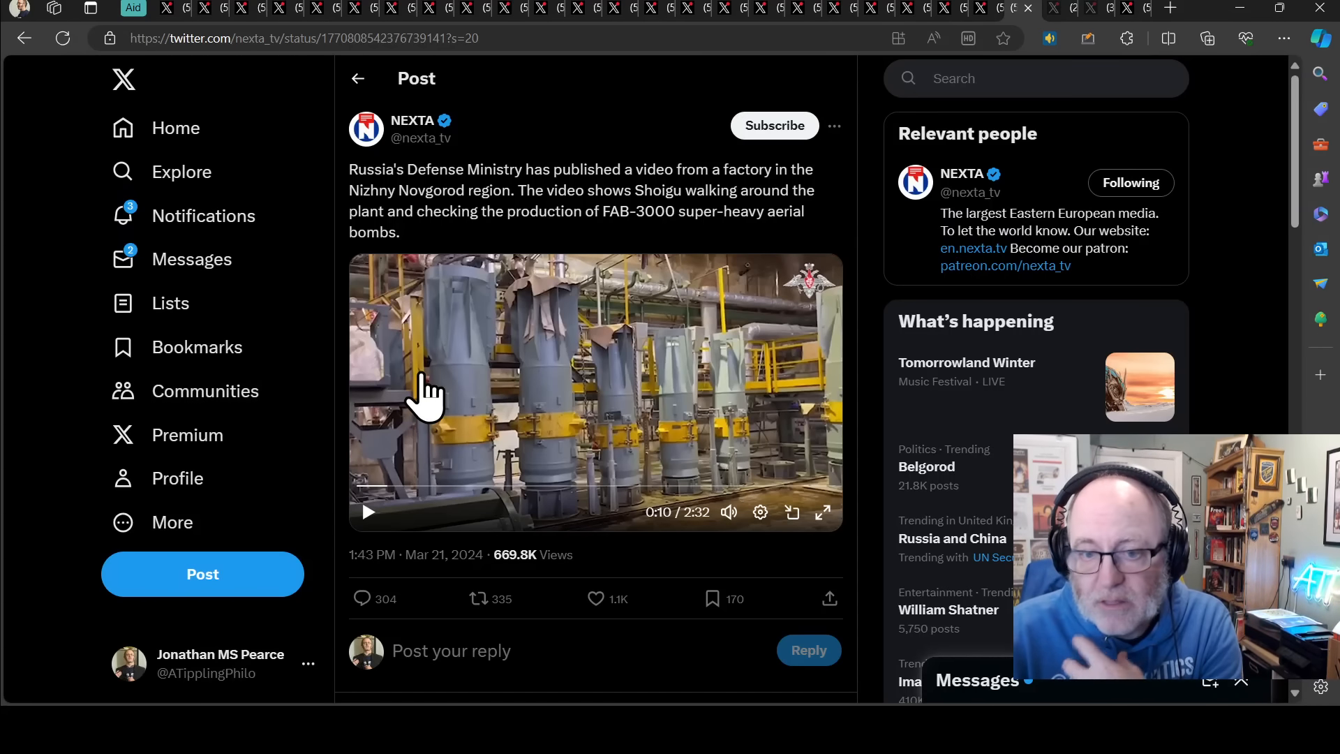
mouse_move(489, 449)
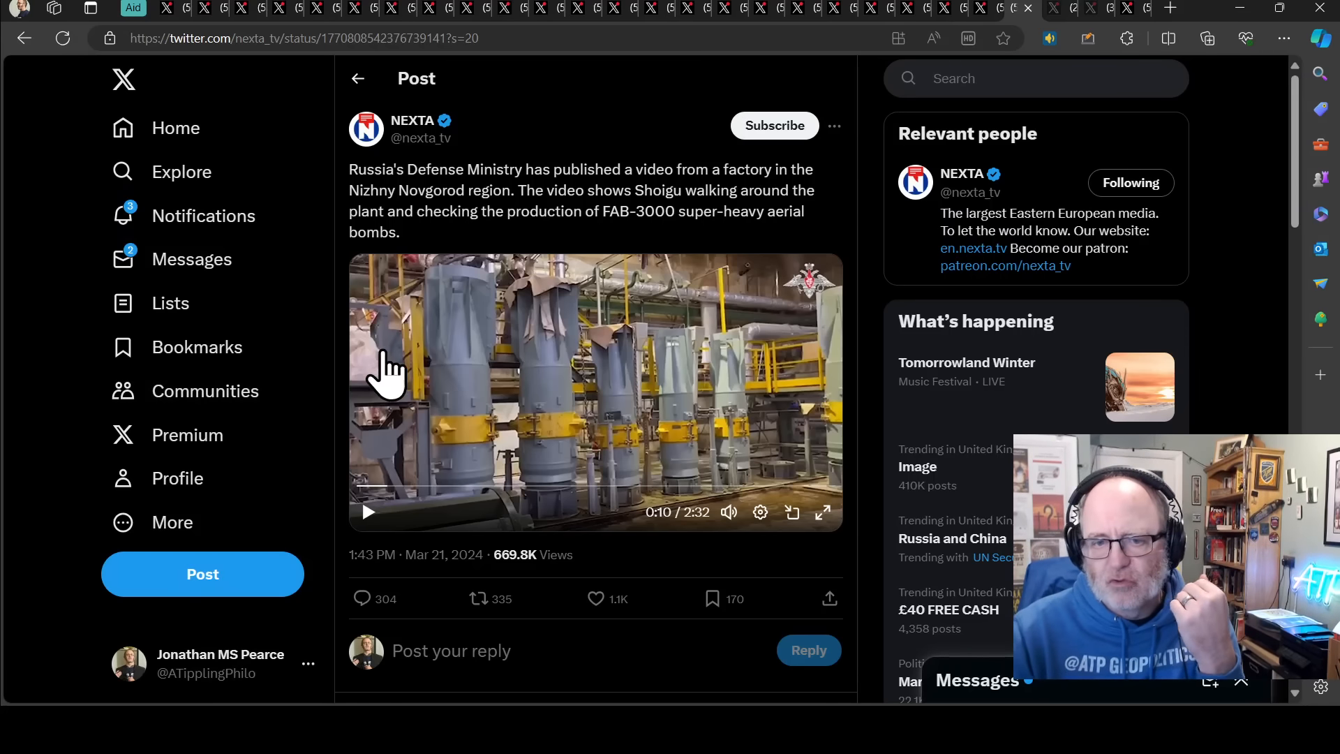
mouse_move(495, 381)
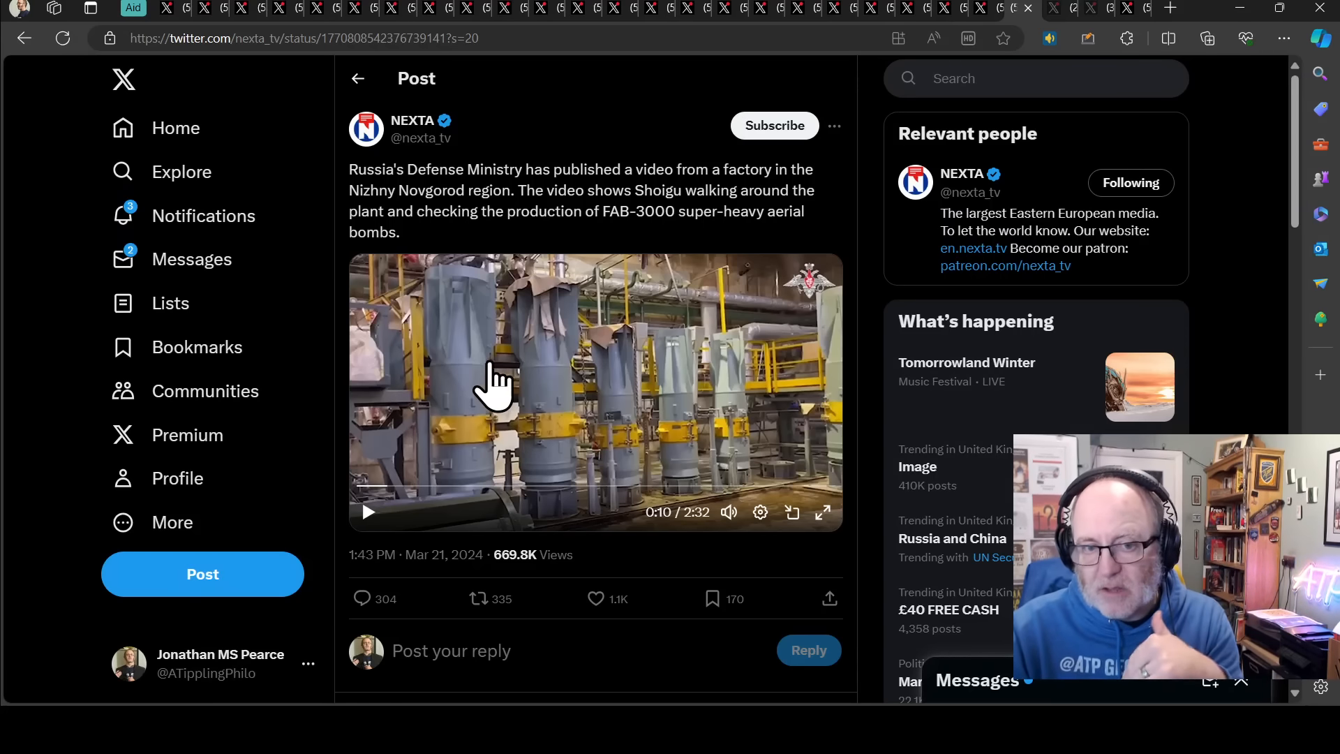
mouse_move(397, 440)
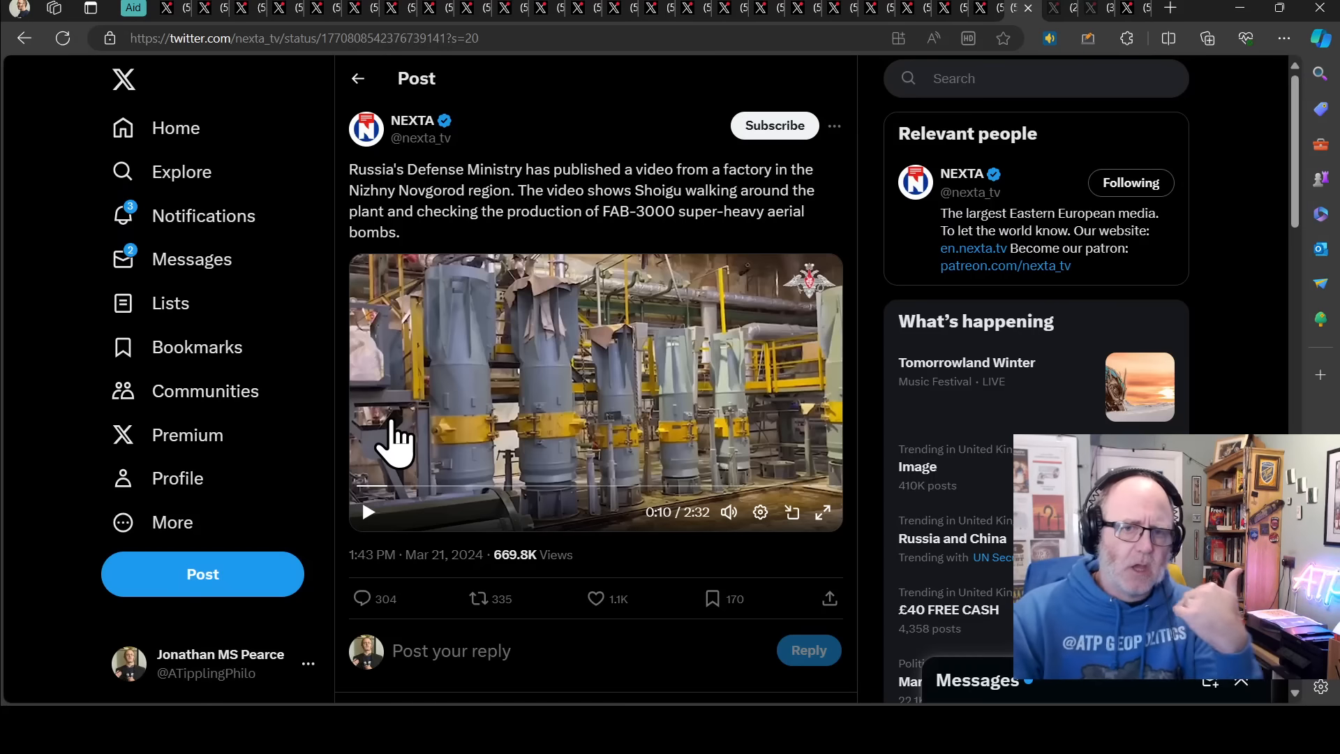
mouse_move(376, 282)
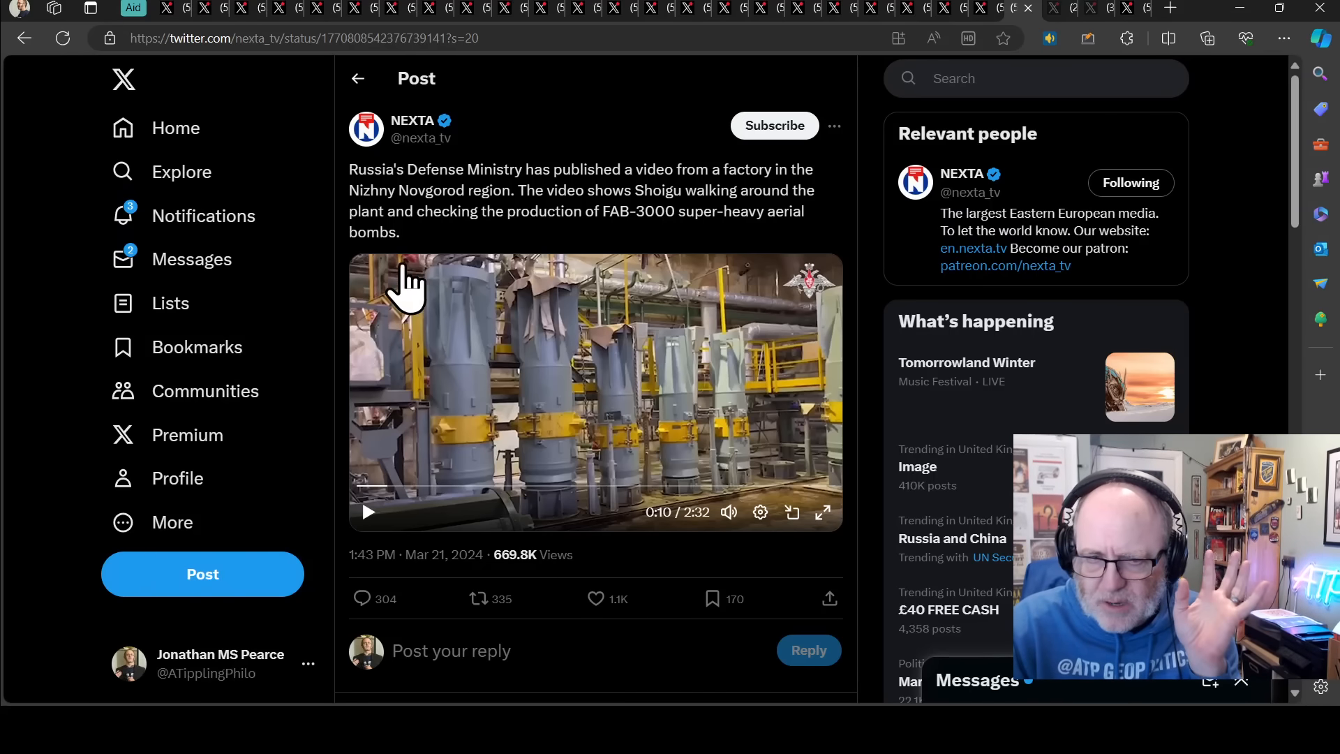
mouse_move(389, 346)
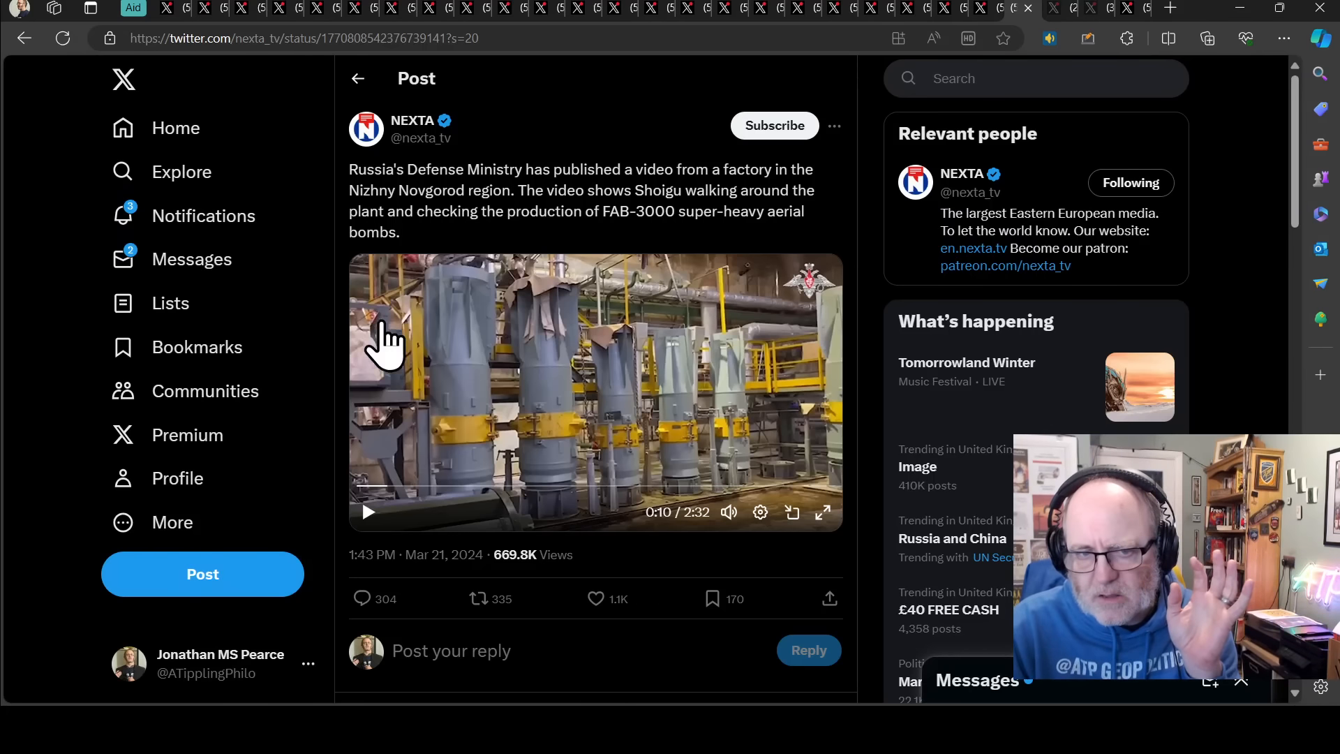
mouse_move(543, 278)
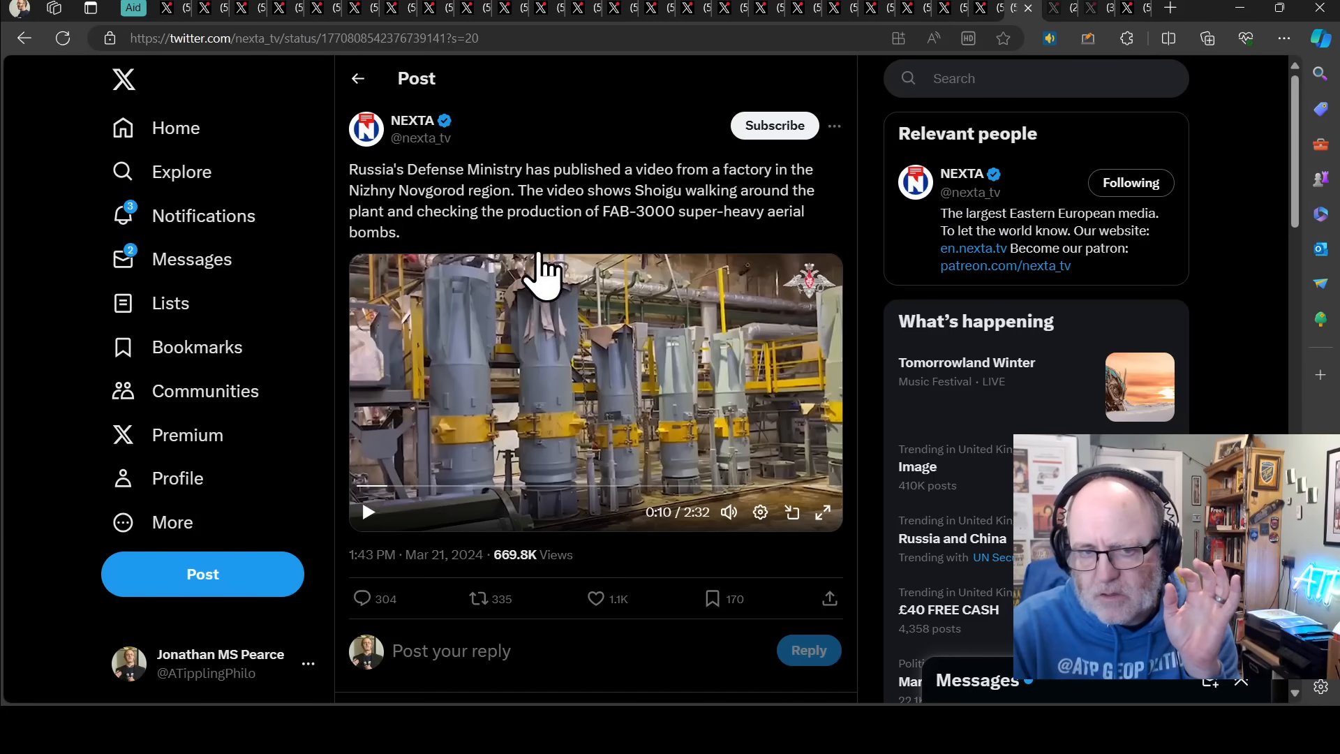
mouse_move(658, 419)
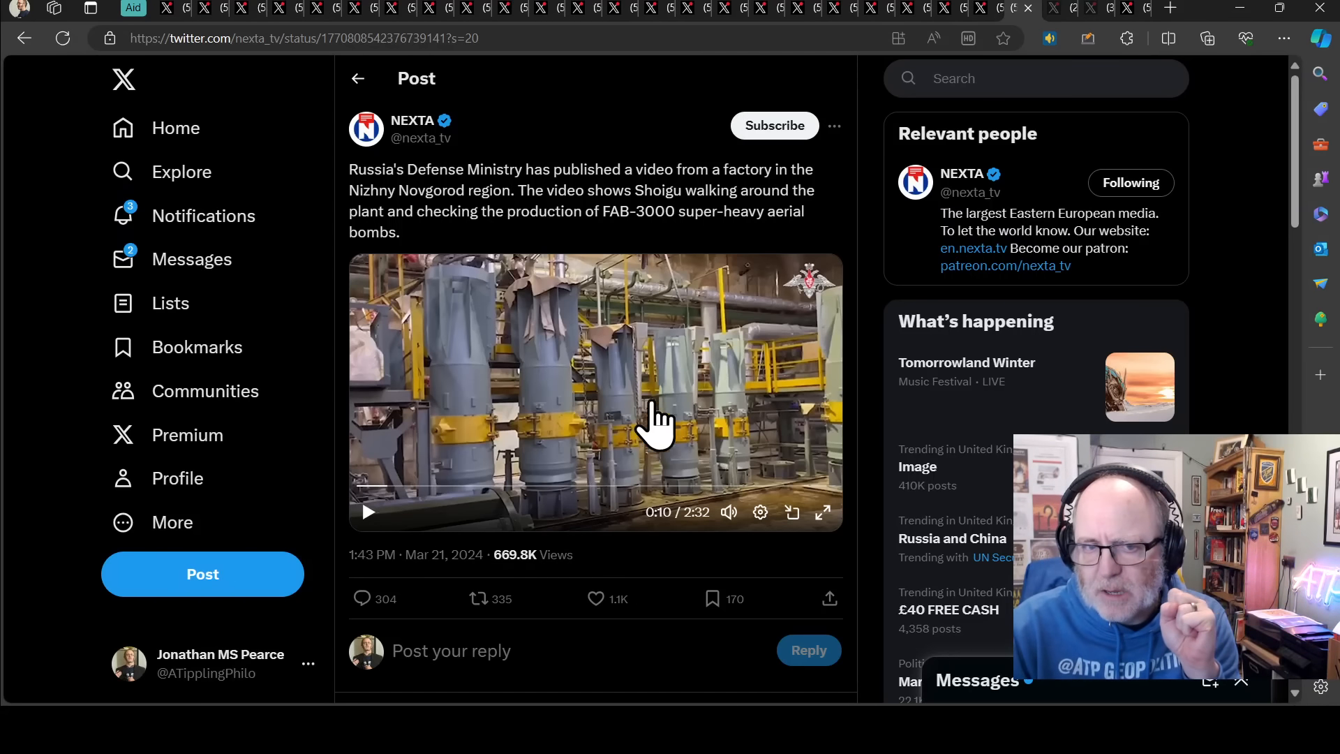
mouse_move(487, 573)
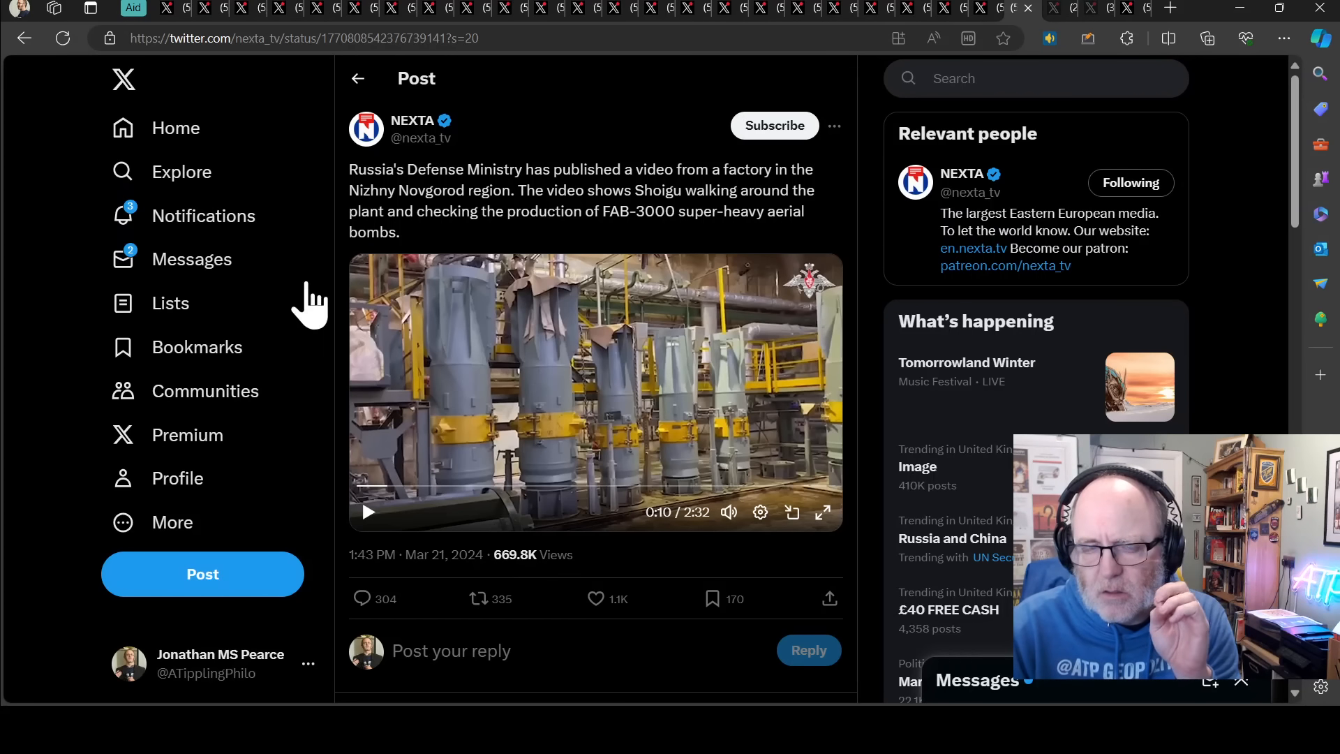
mouse_move(1000, 35)
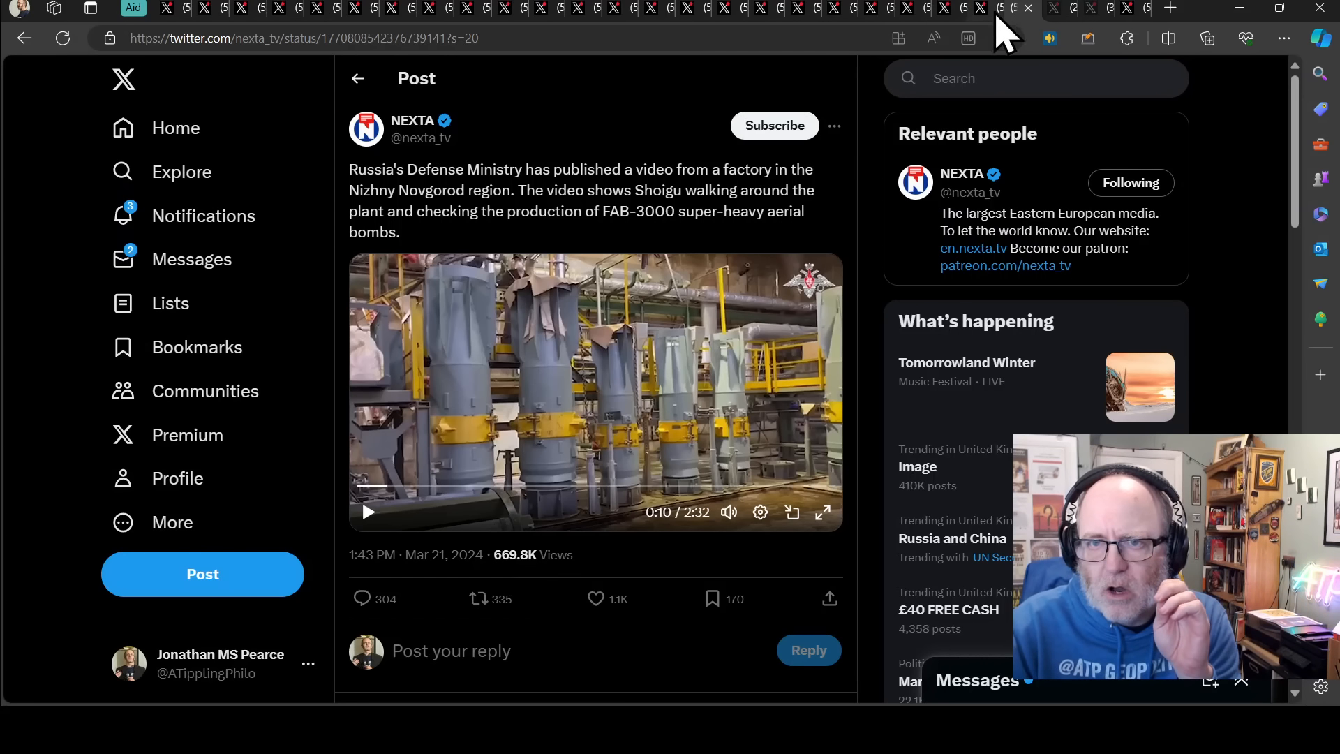
mouse_move(1051, 30)
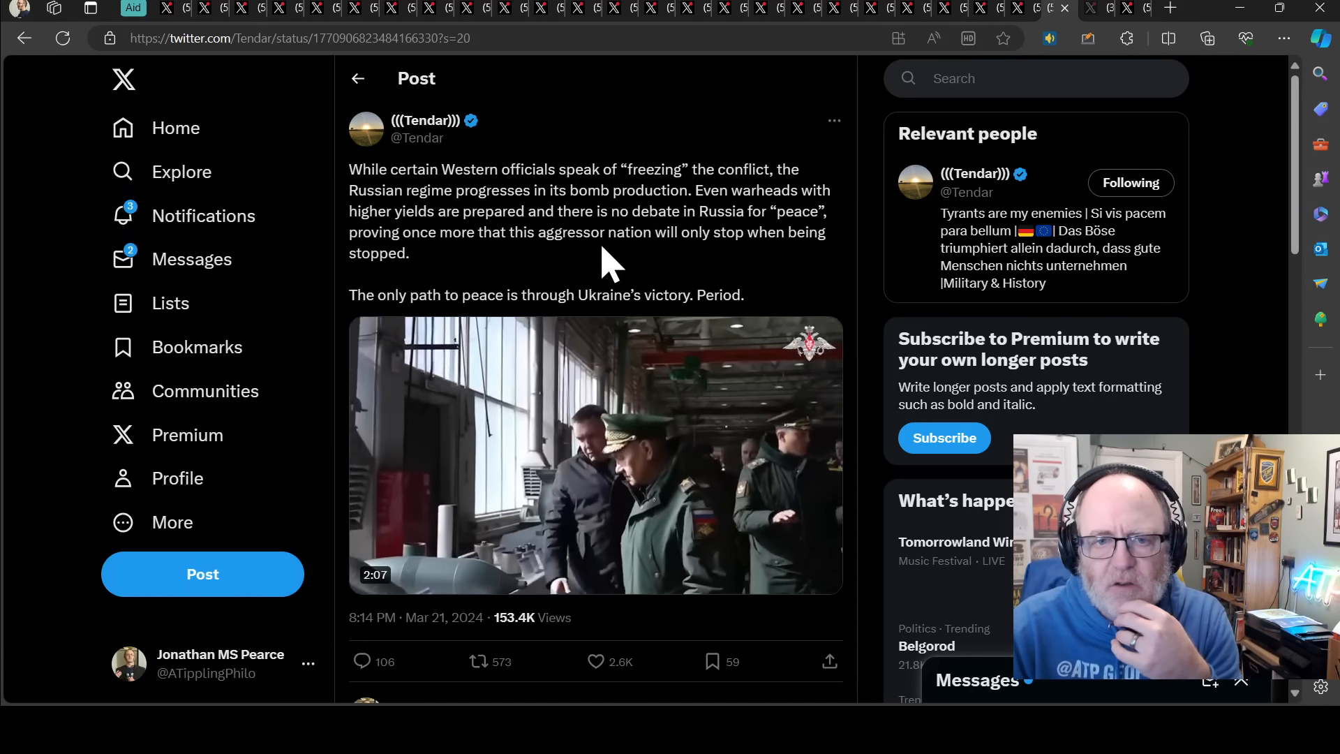
mouse_move(170, 303)
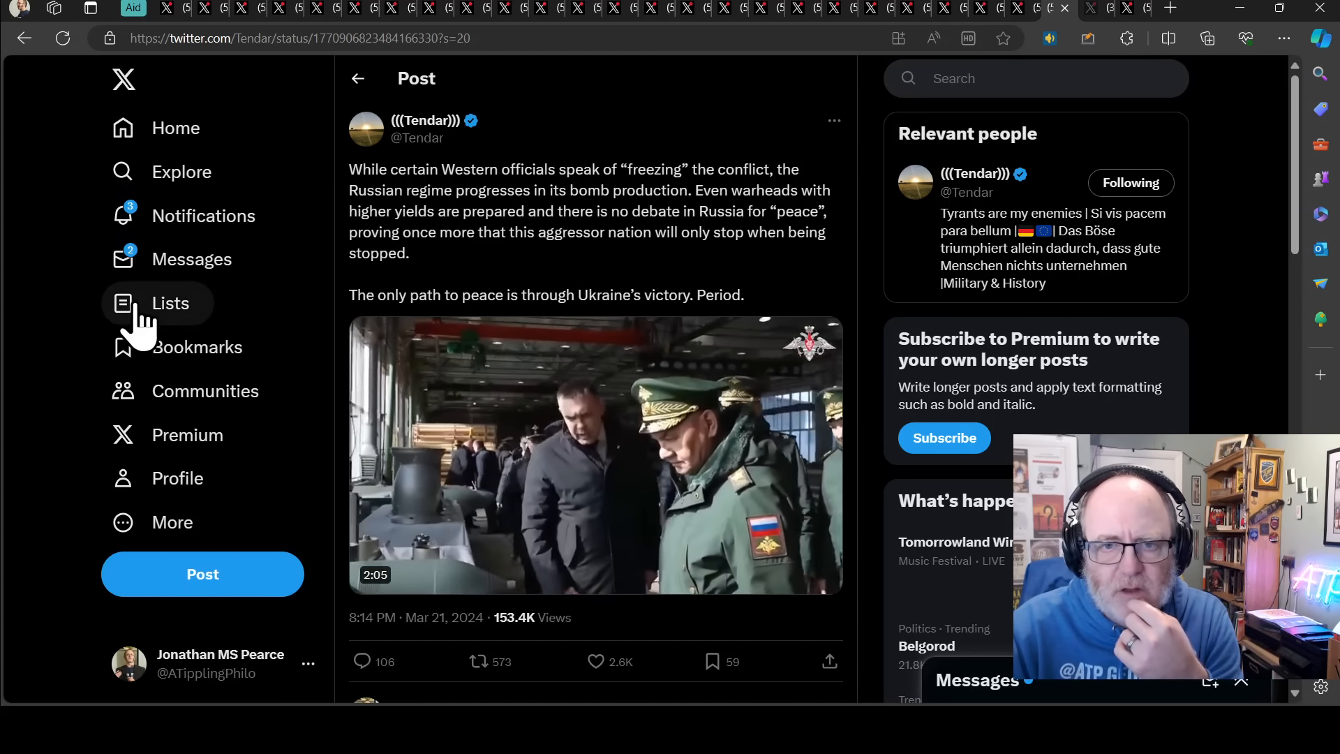
mouse_move(342, 308)
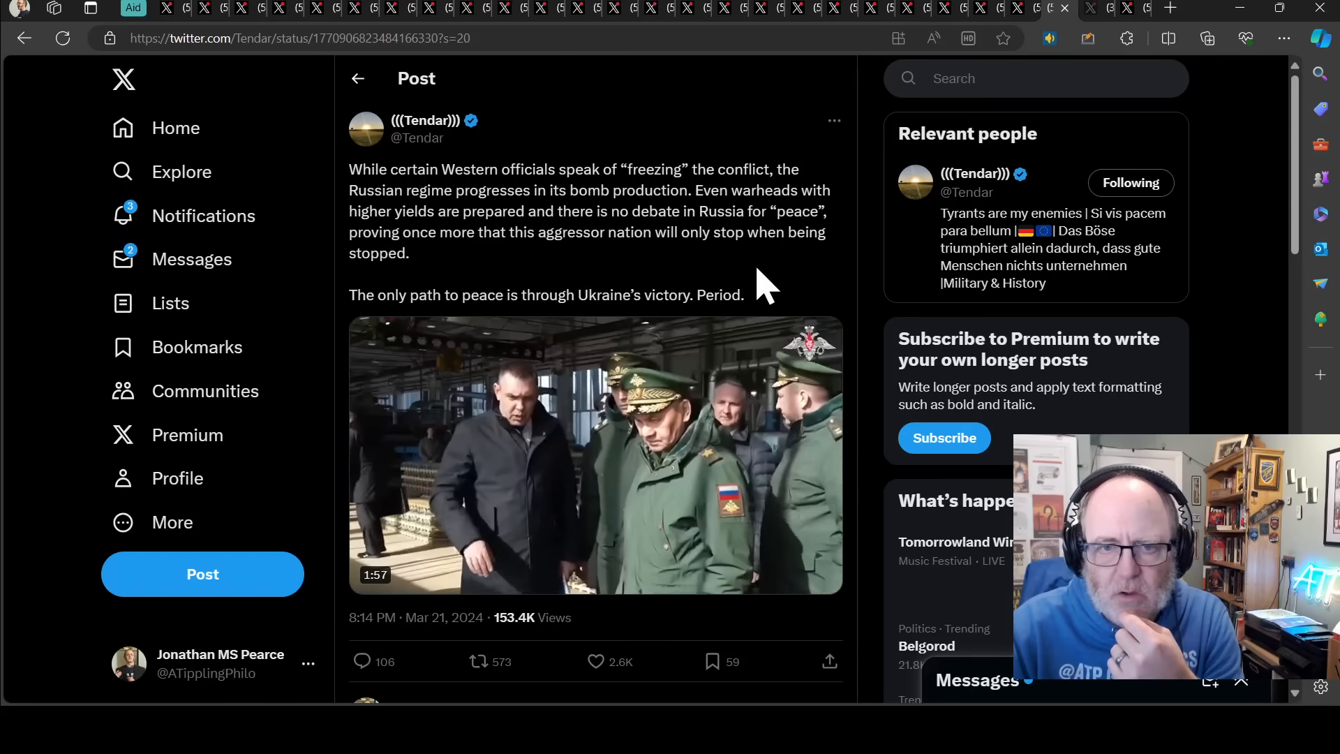
mouse_move(665, 300)
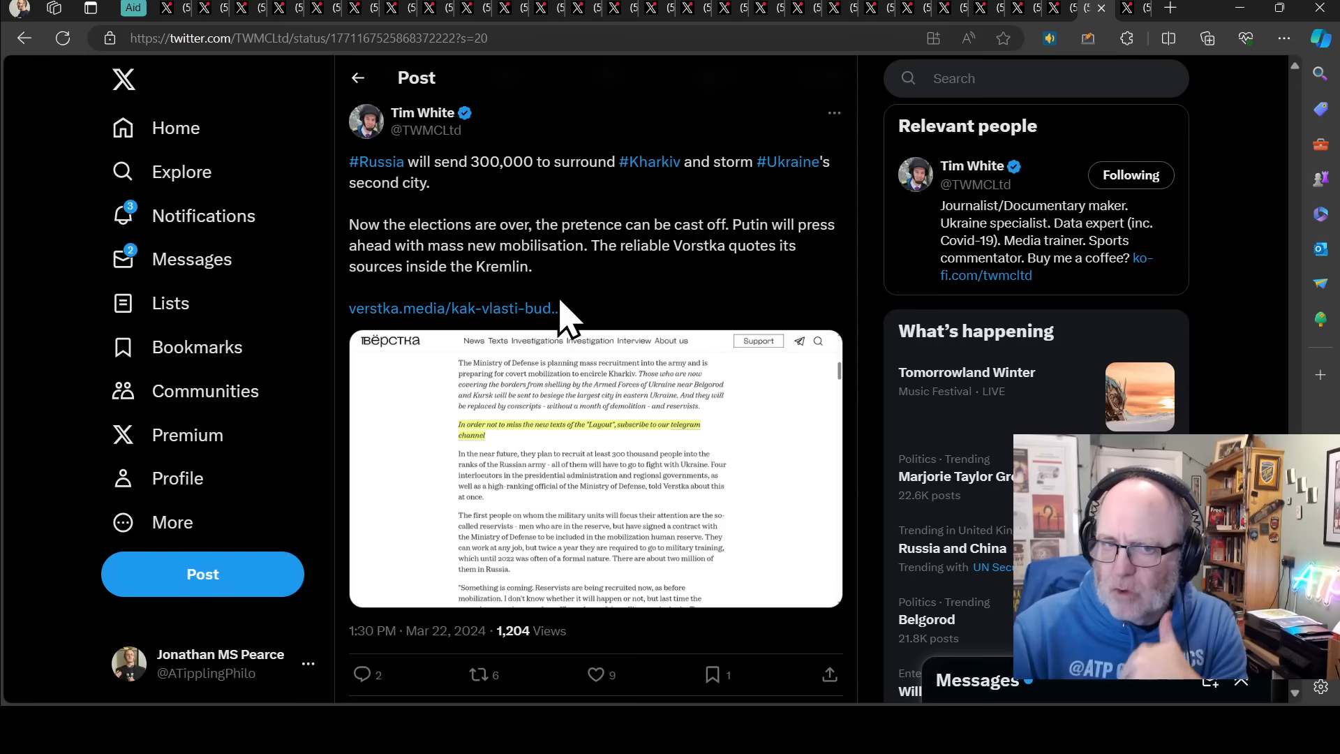
mouse_move(713, 286)
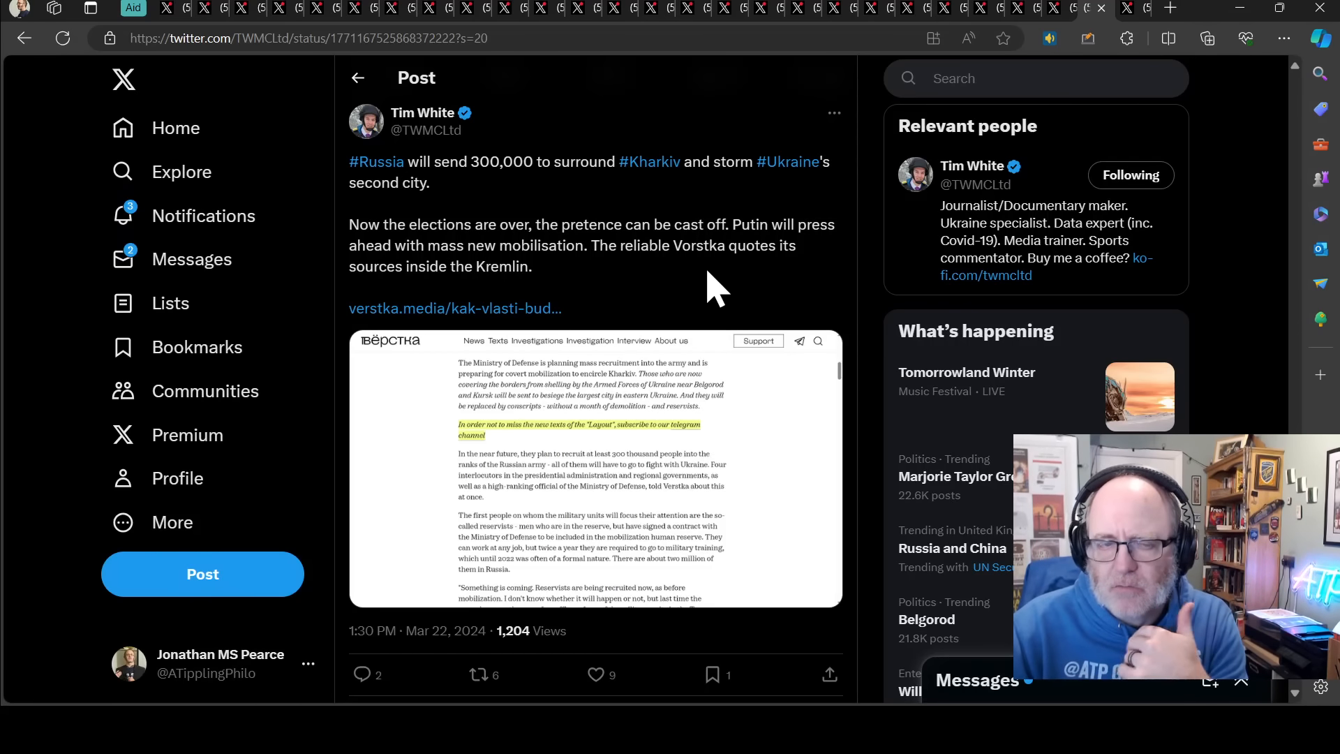
mouse_move(640, 305)
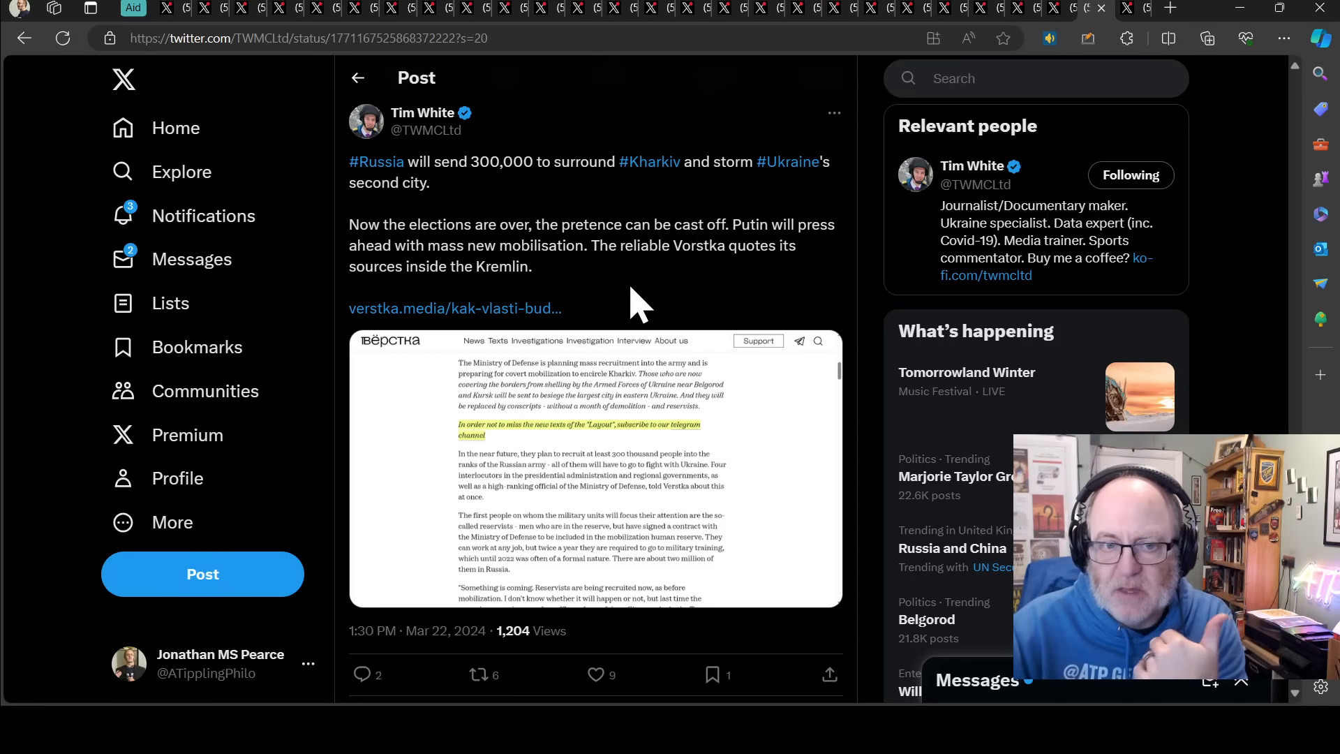
mouse_move(562, 306)
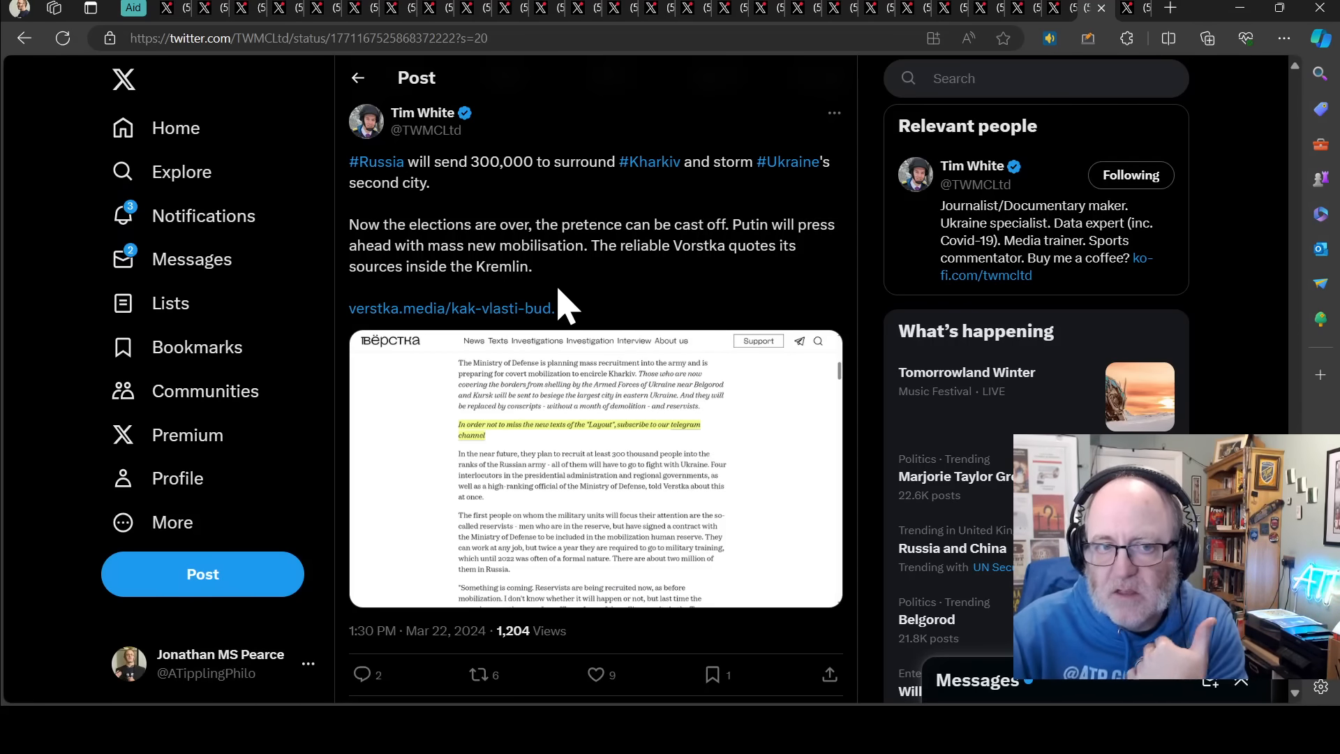
mouse_move(632, 282)
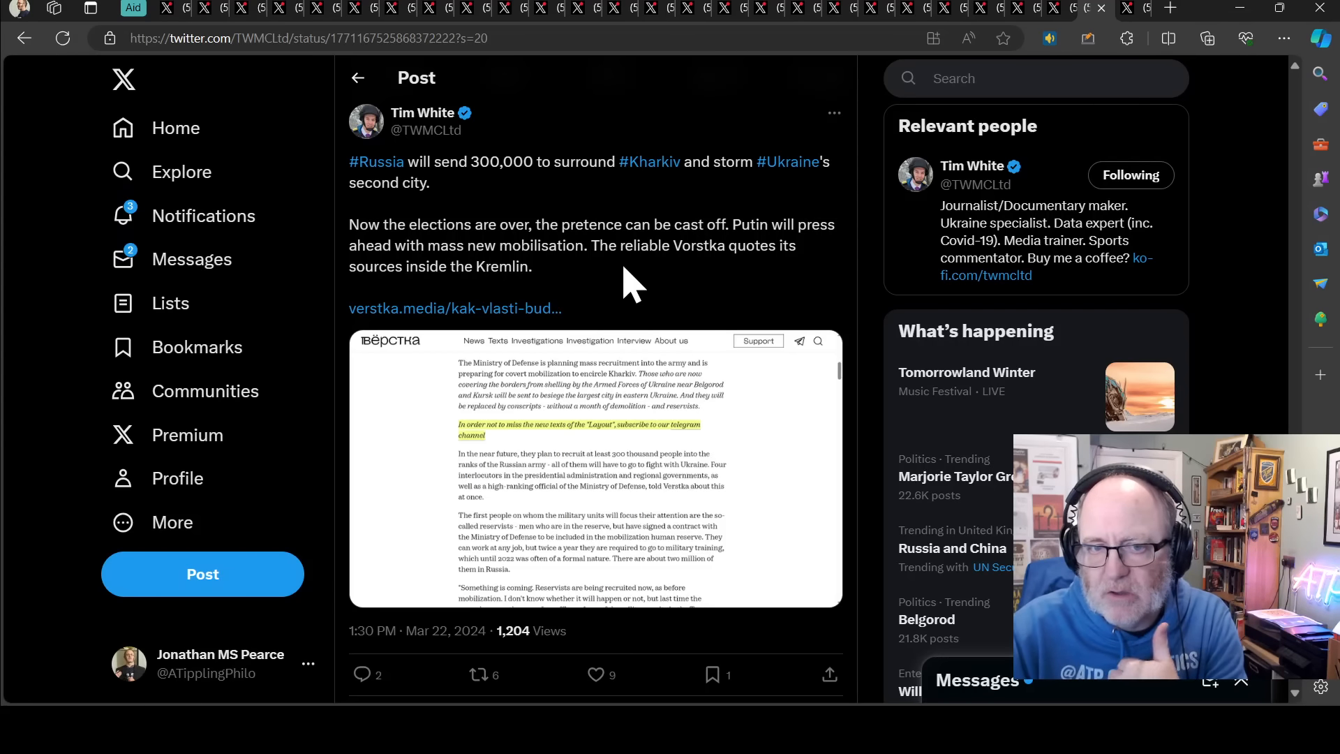
mouse_move(628, 321)
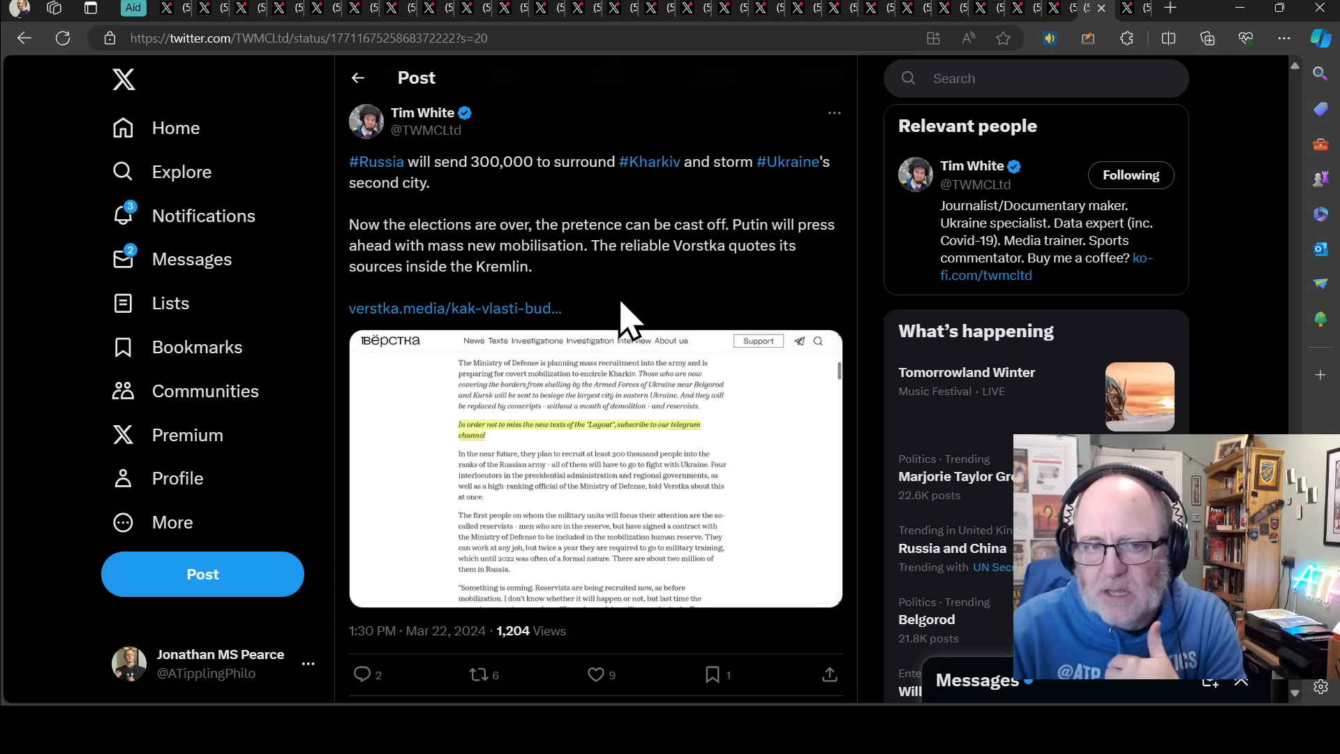
mouse_move(538, 153)
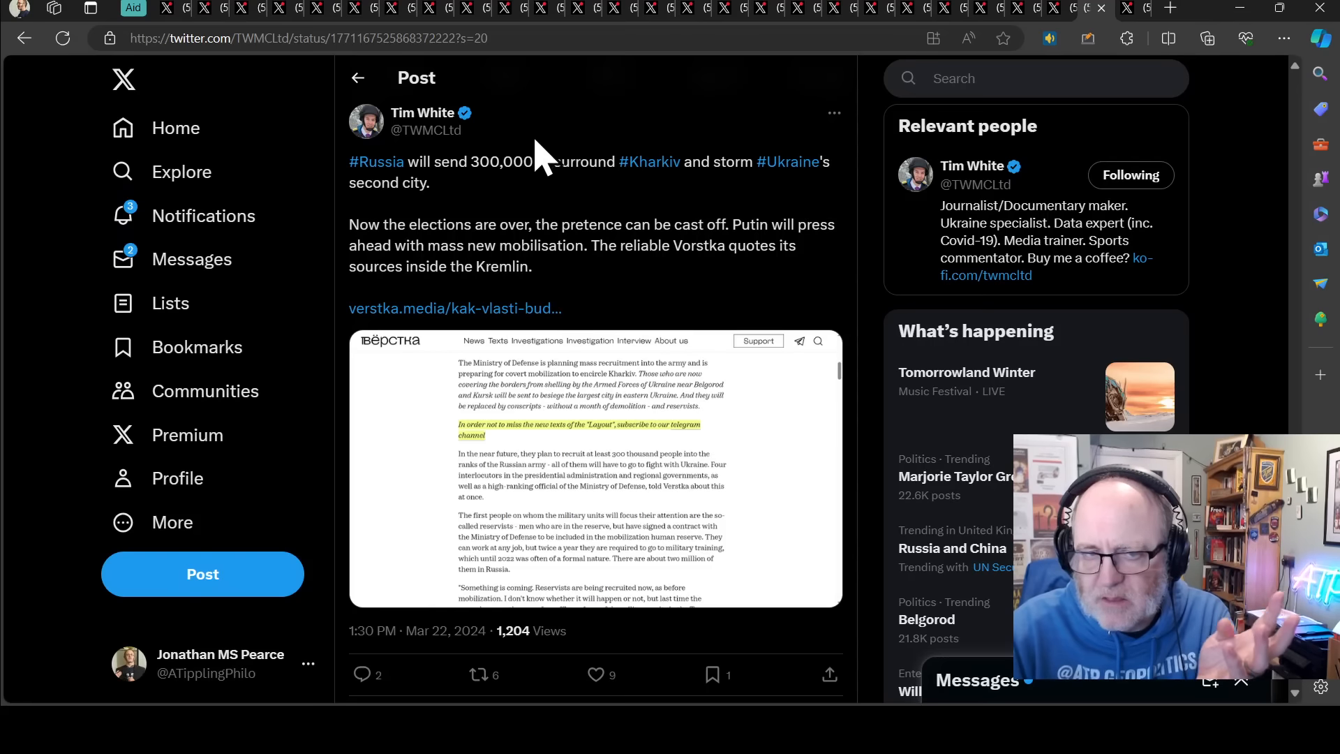
mouse_move(675, 282)
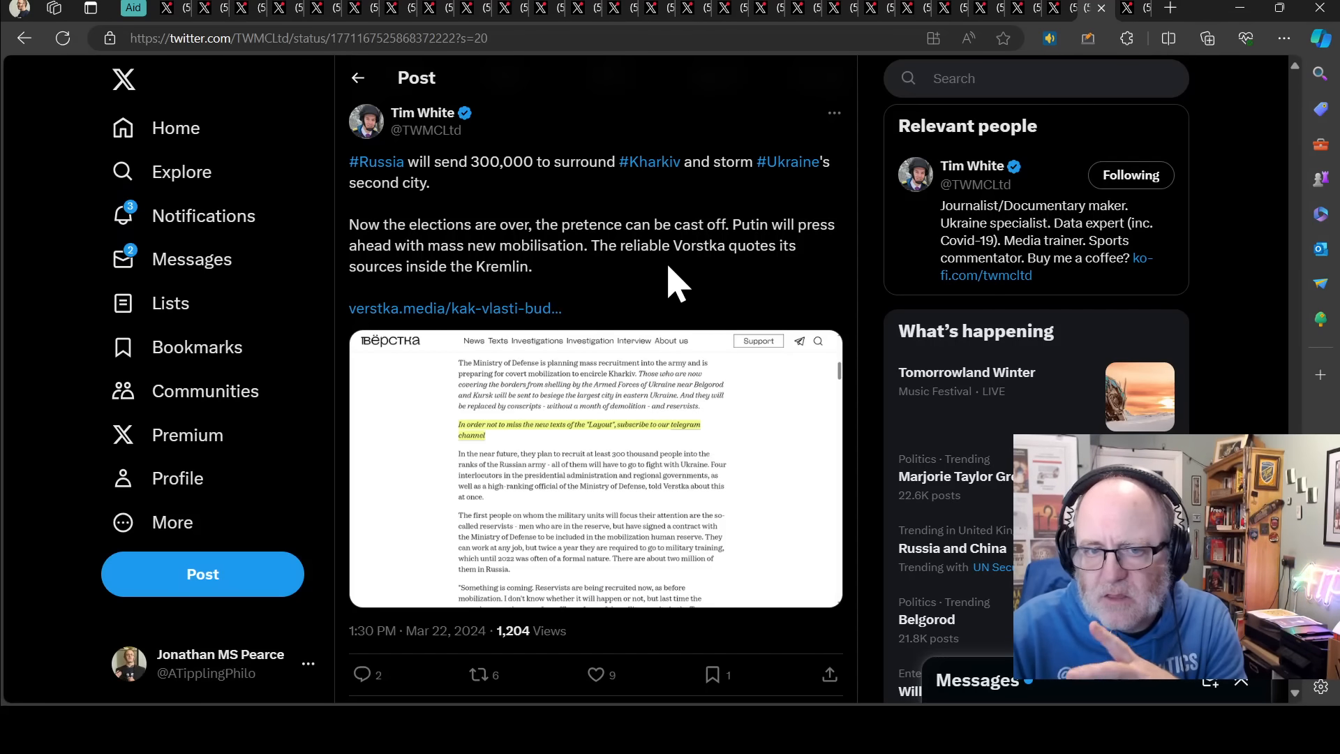
mouse_move(602, 304)
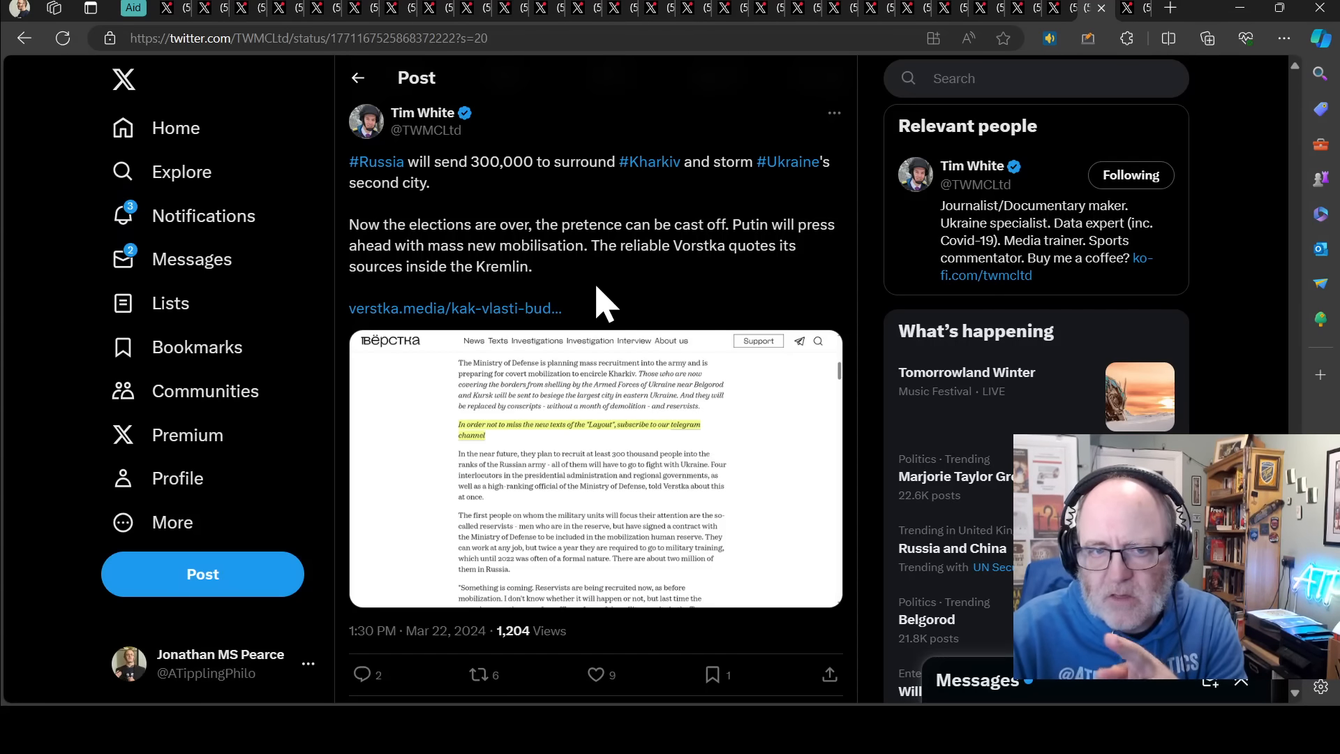
mouse_move(613, 304)
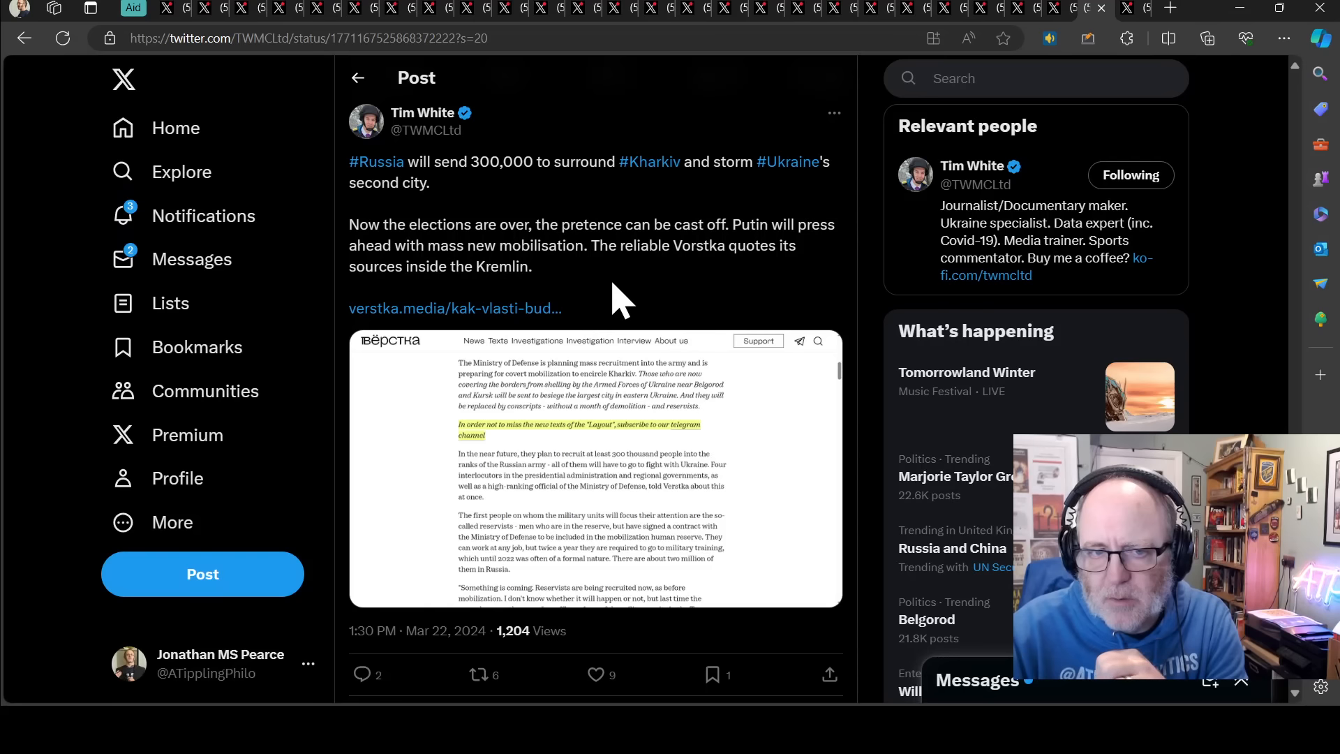
mouse_move(731, 294)
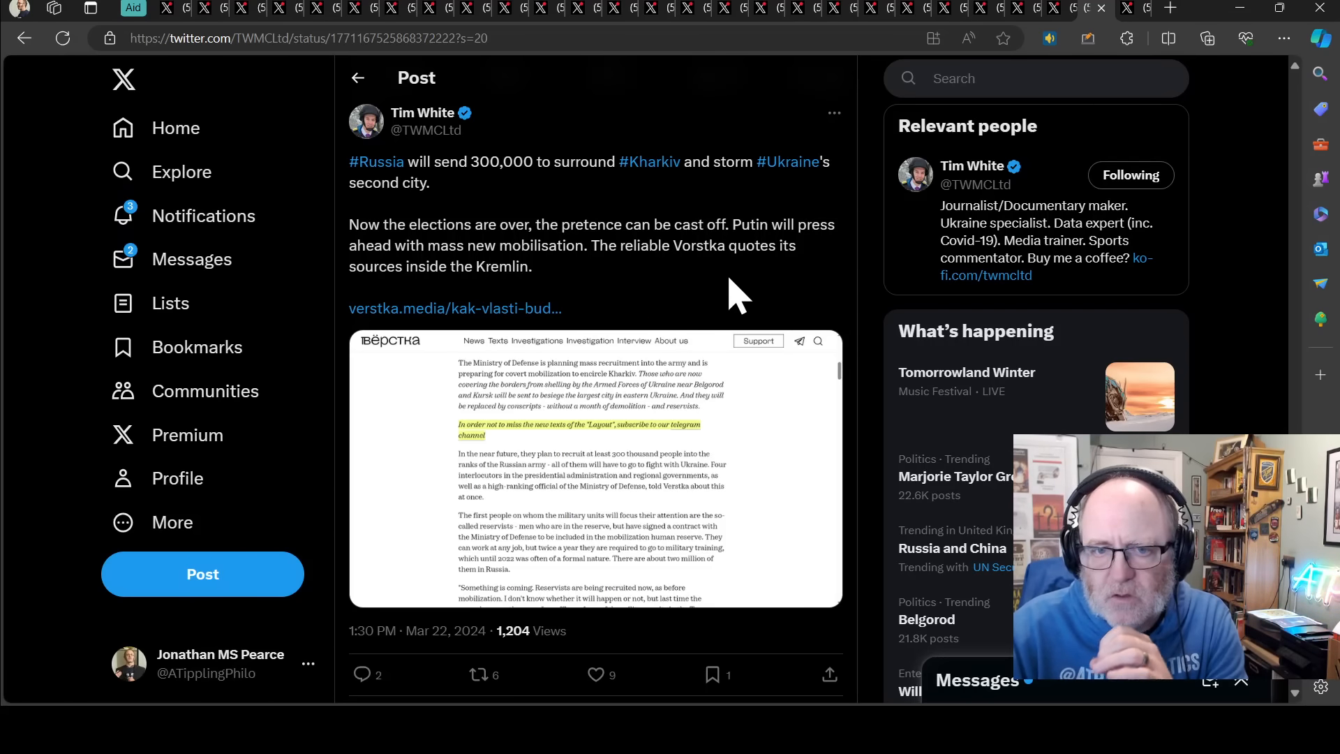
mouse_move(625, 513)
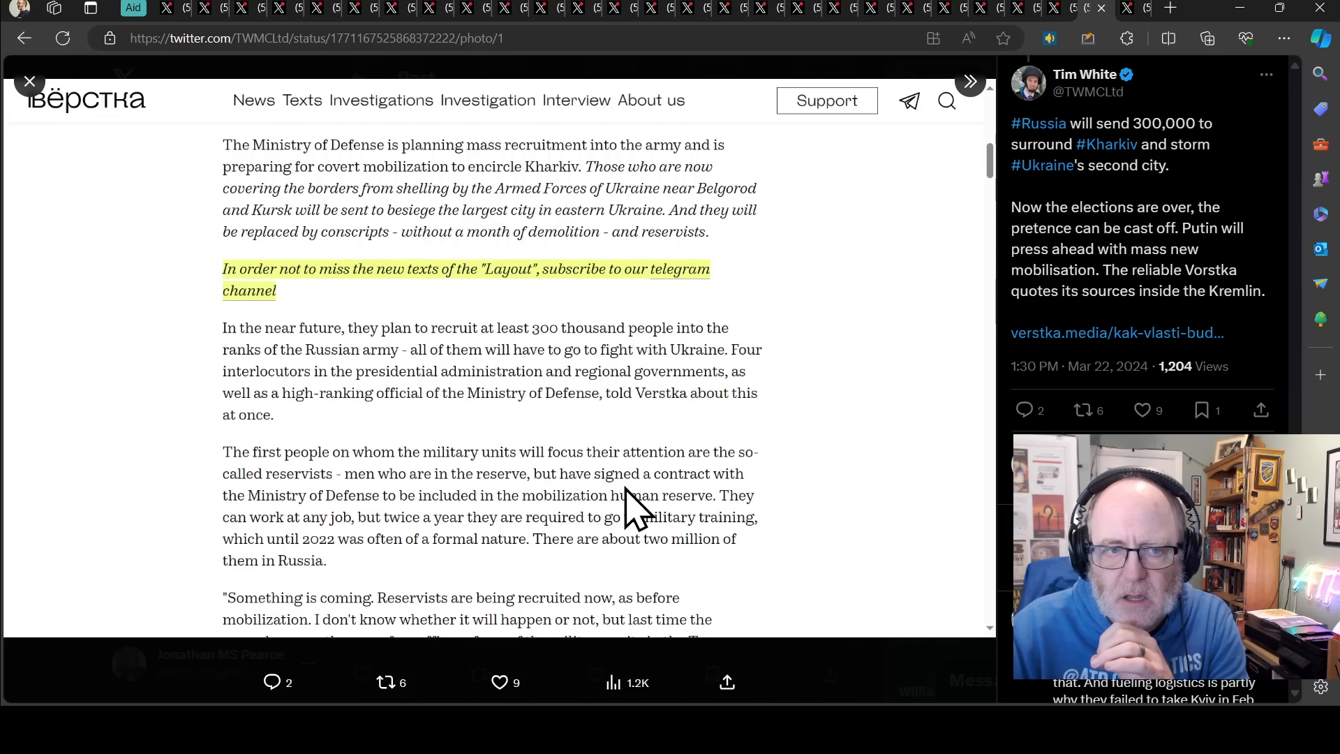
mouse_move(622, 499)
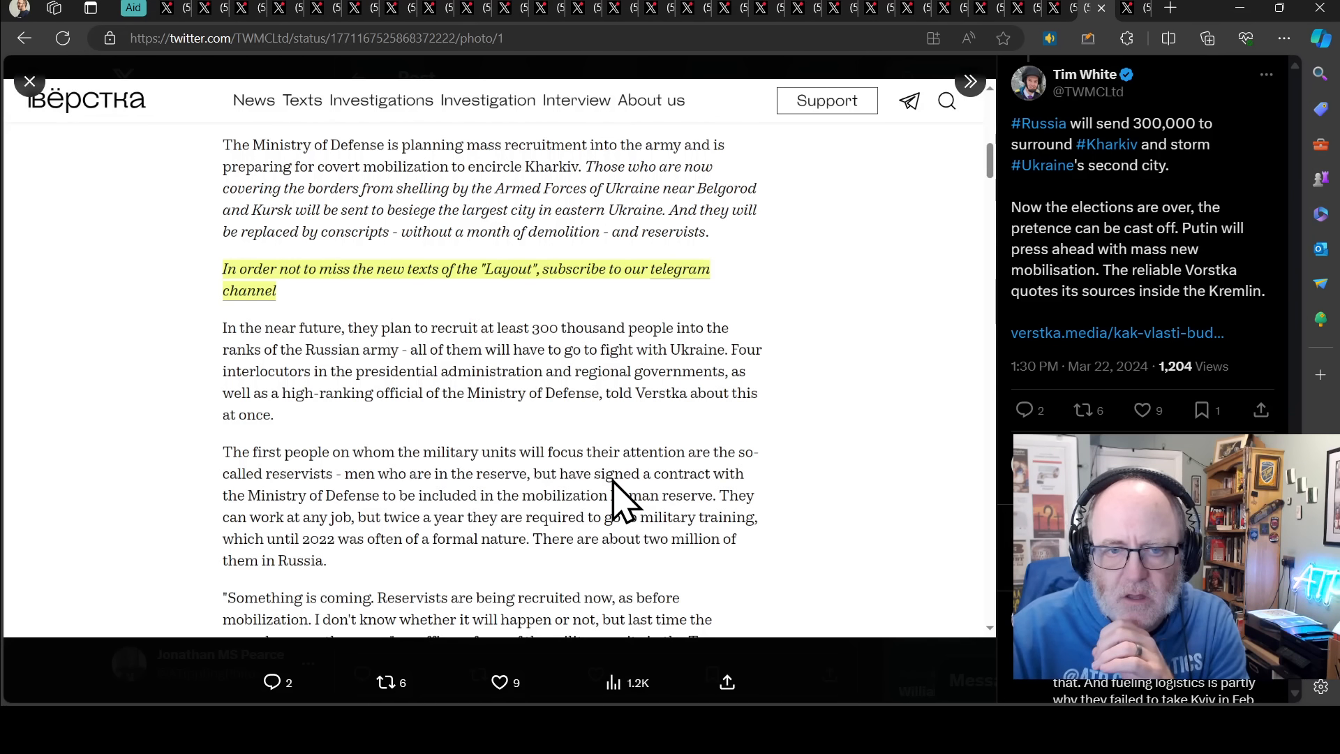
mouse_move(273, 354)
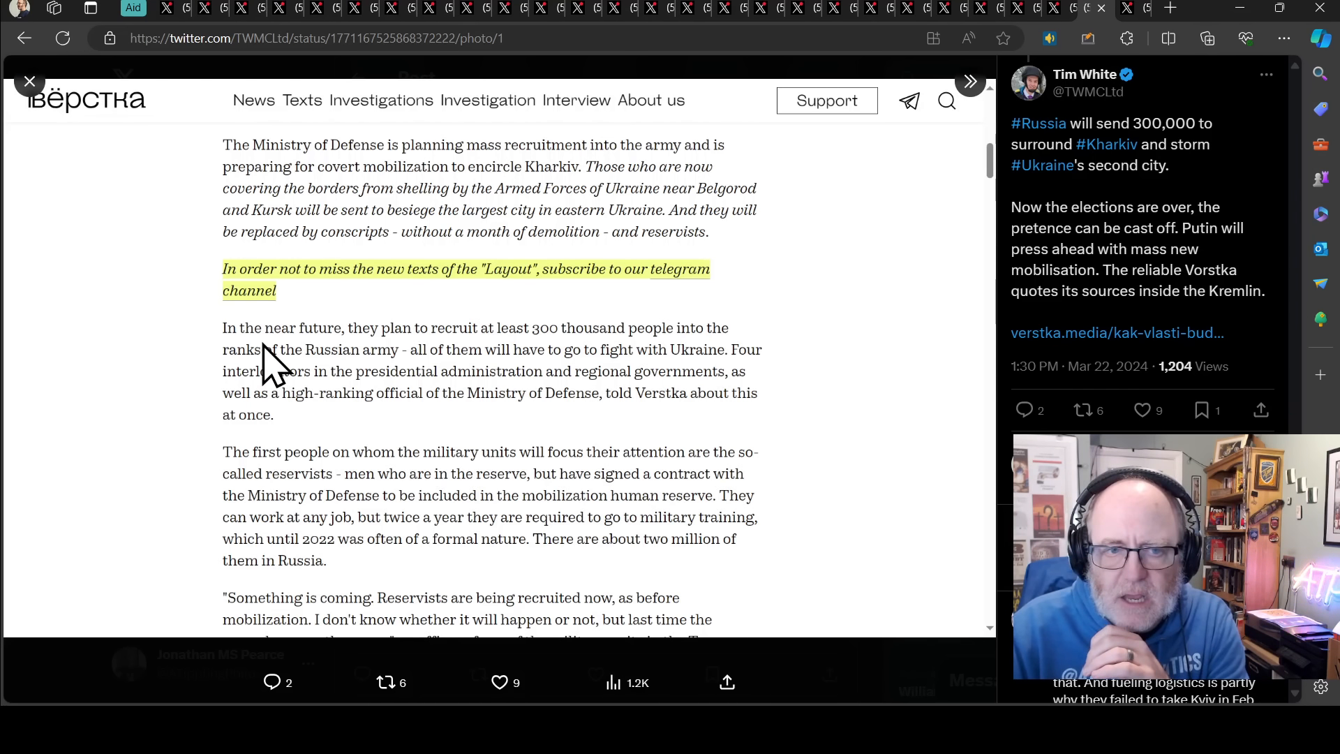
mouse_move(639, 369)
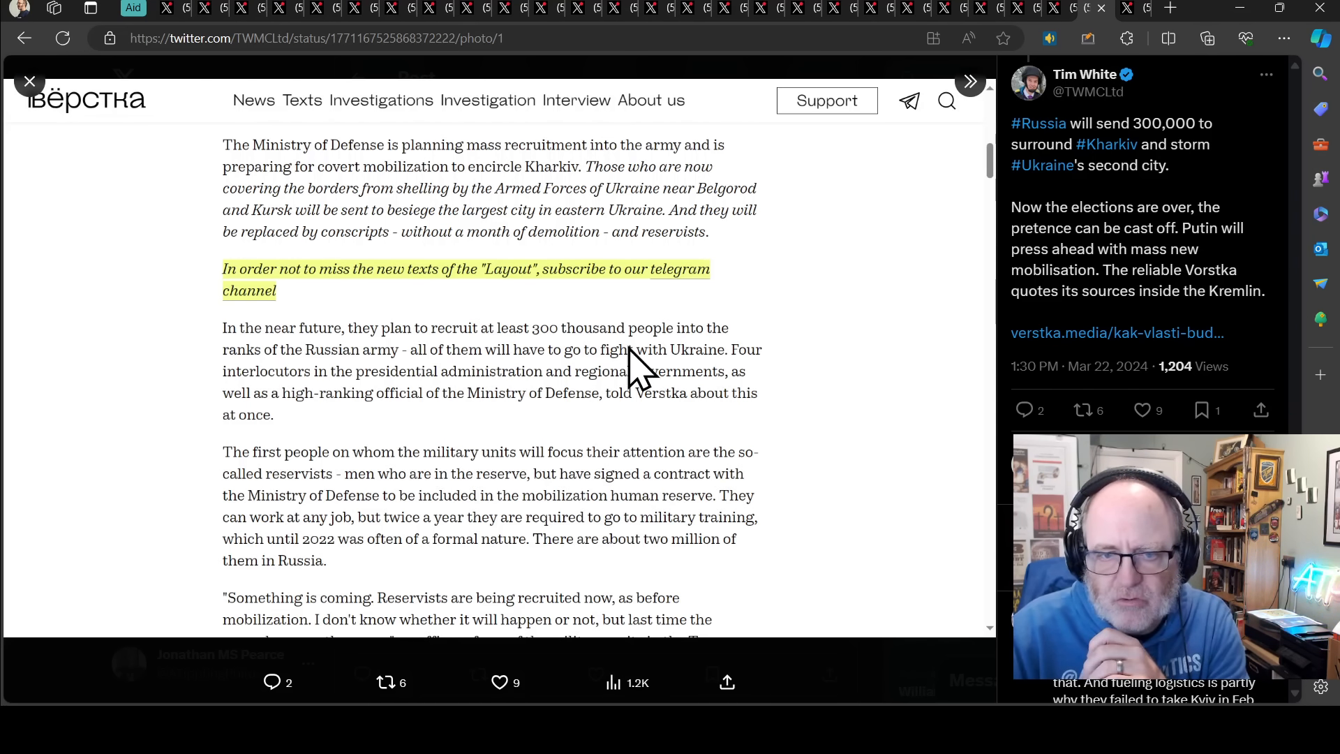
mouse_move(651, 393)
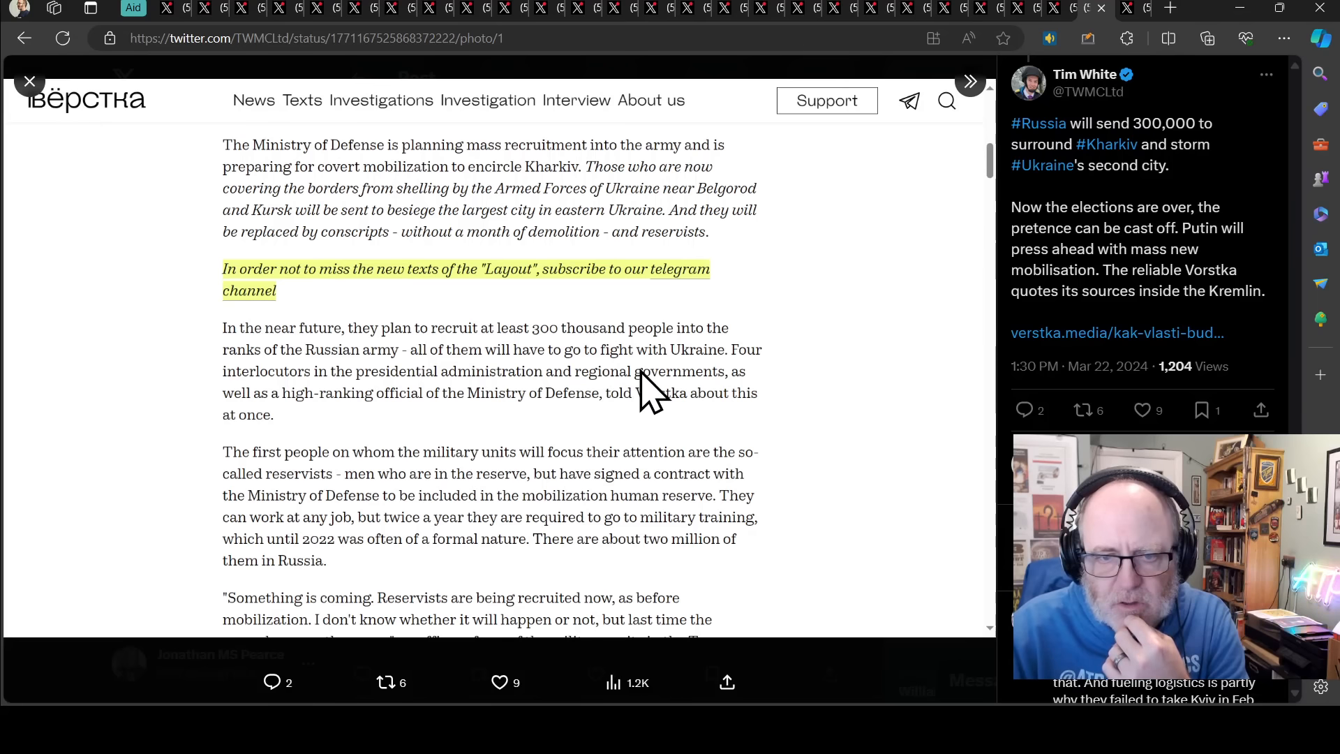
mouse_move(431, 435)
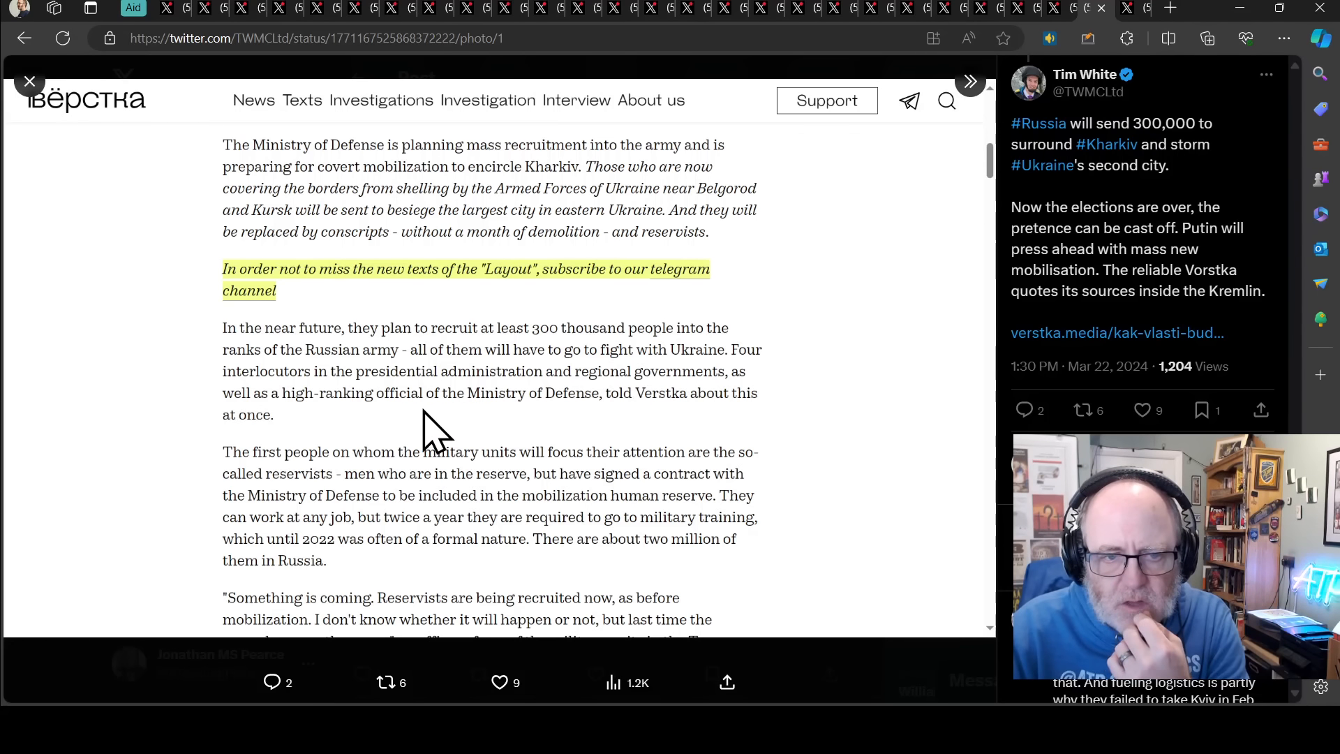
mouse_move(354, 440)
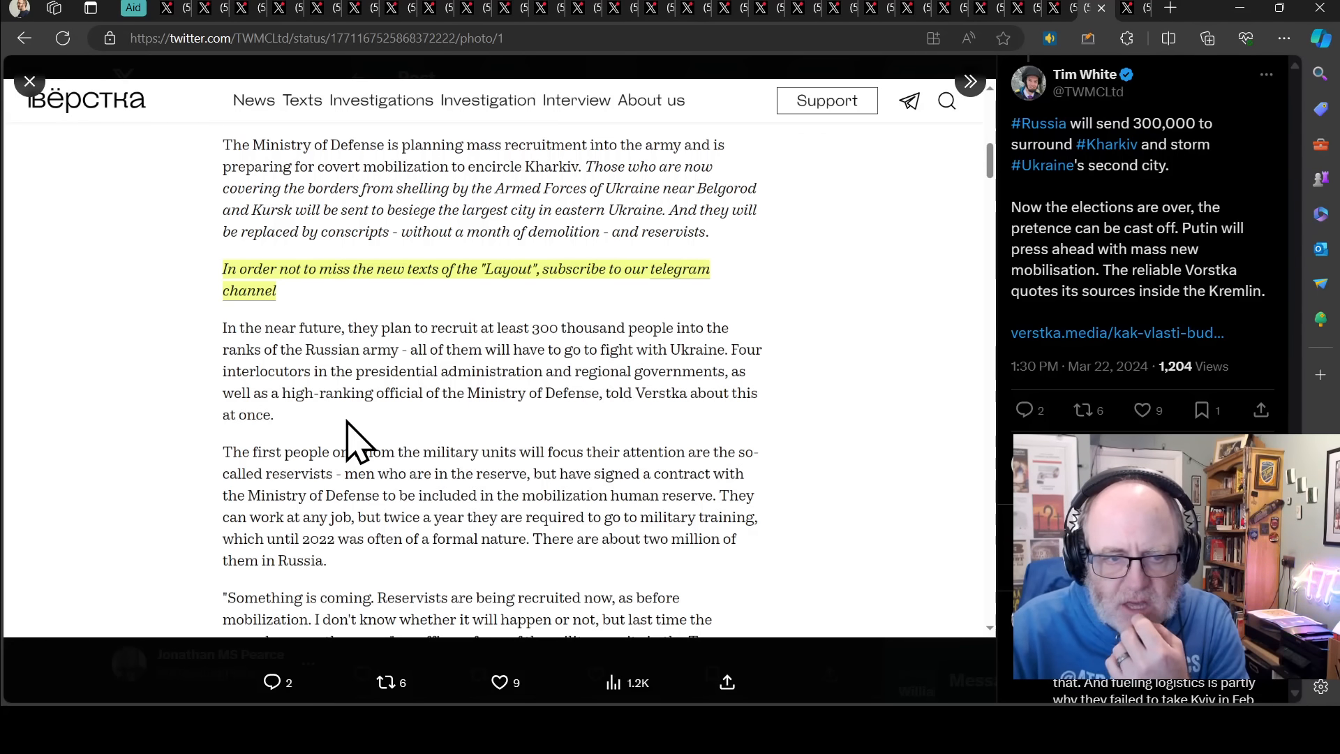
mouse_move(684, 440)
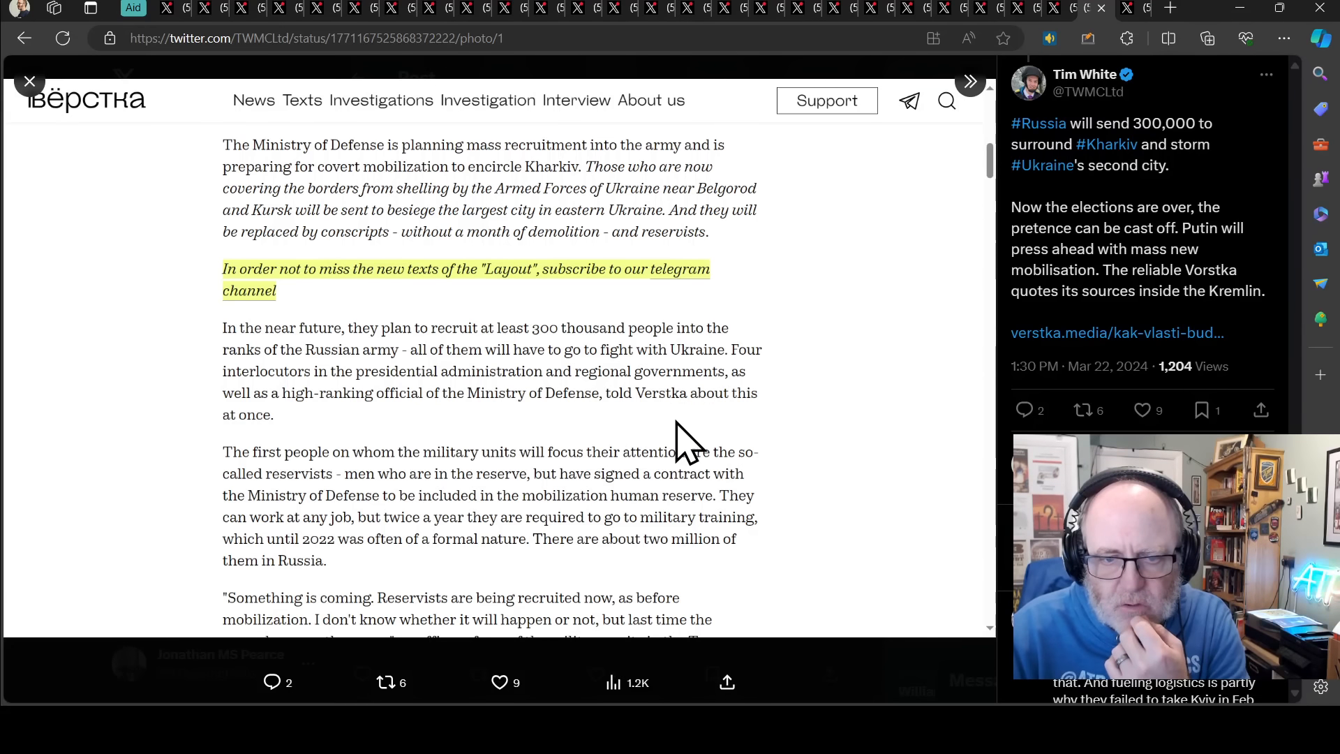
mouse_move(462, 449)
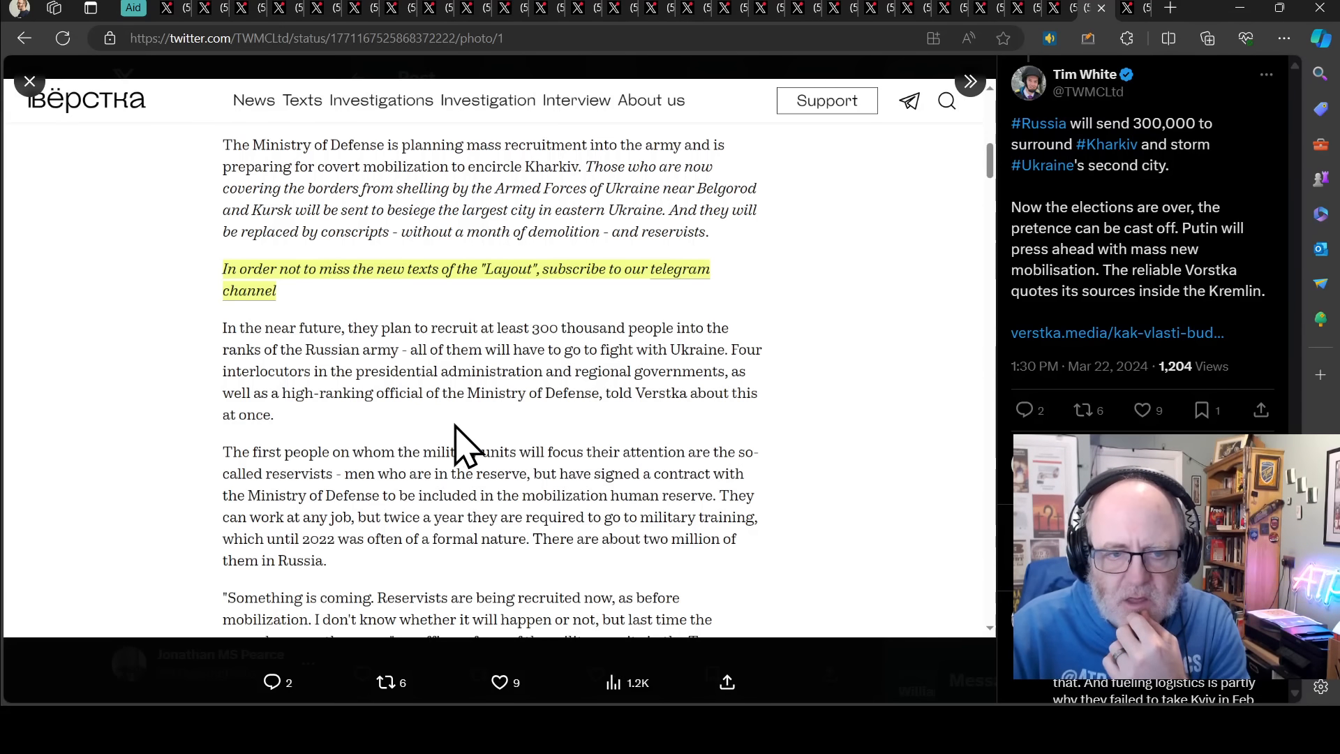
mouse_move(98, 98)
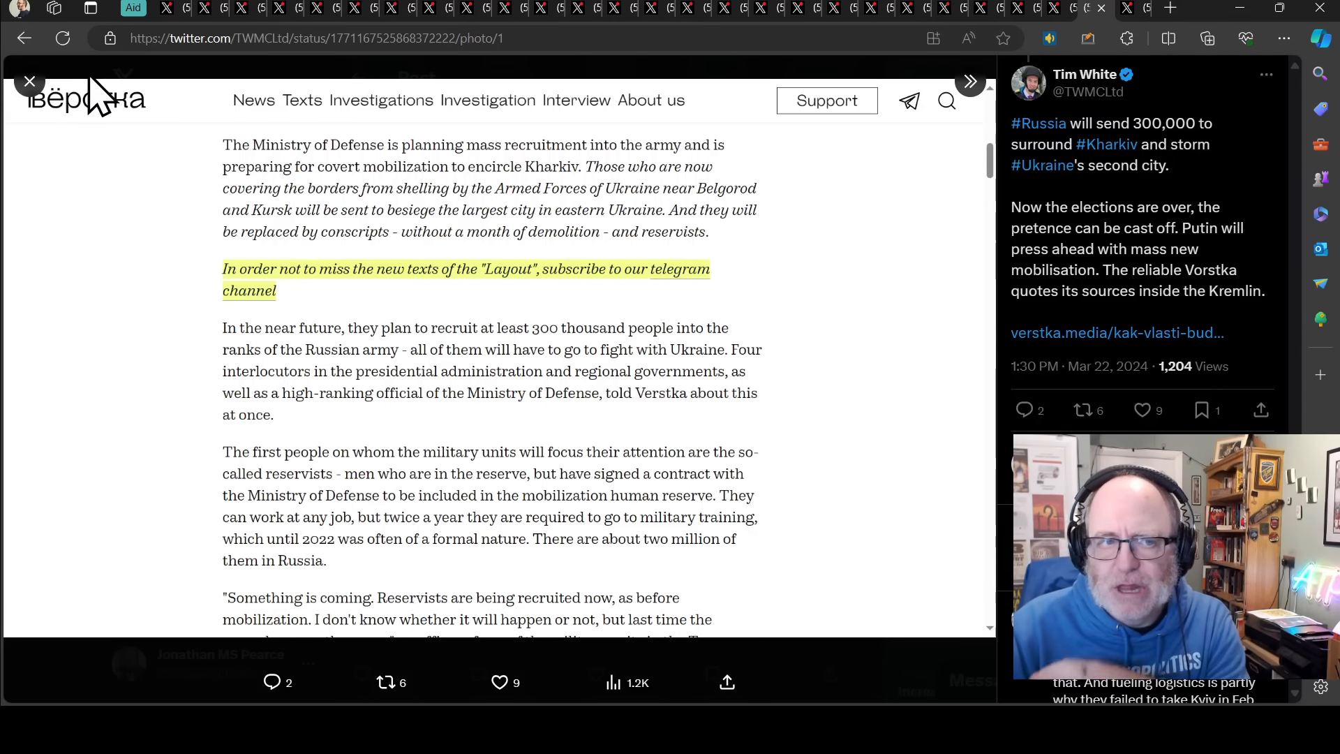
left_click(30, 81)
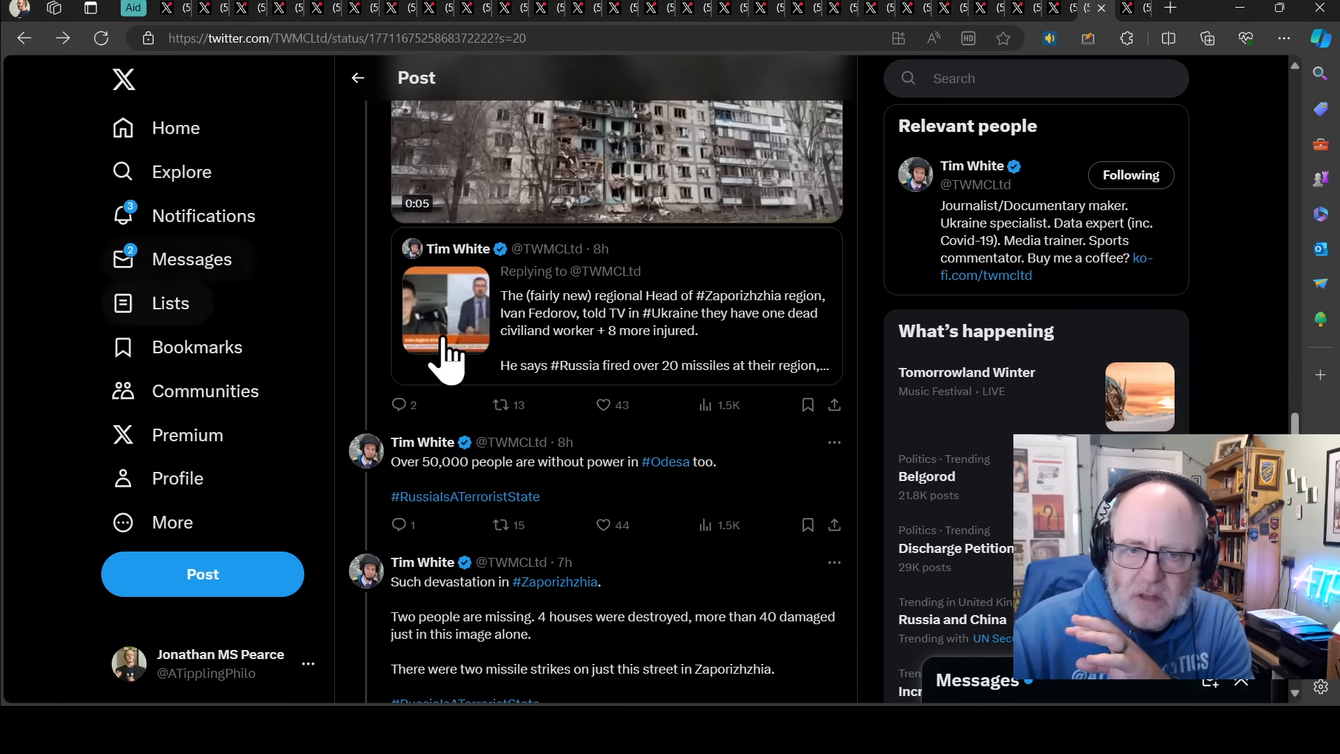
- Open The Kyiv Independent's post about Russia's 100,000-strong summer offensive force
left_click(616, 160)
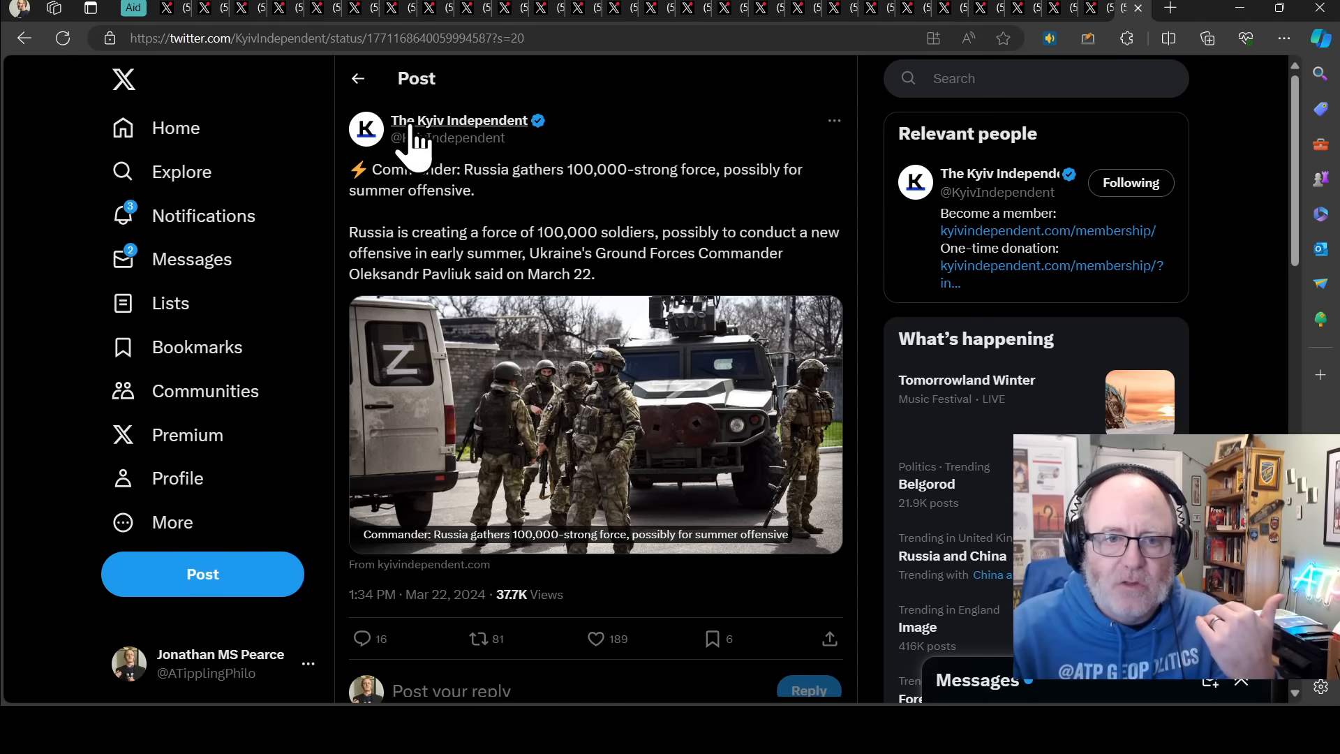
mouse_move(529, 226)
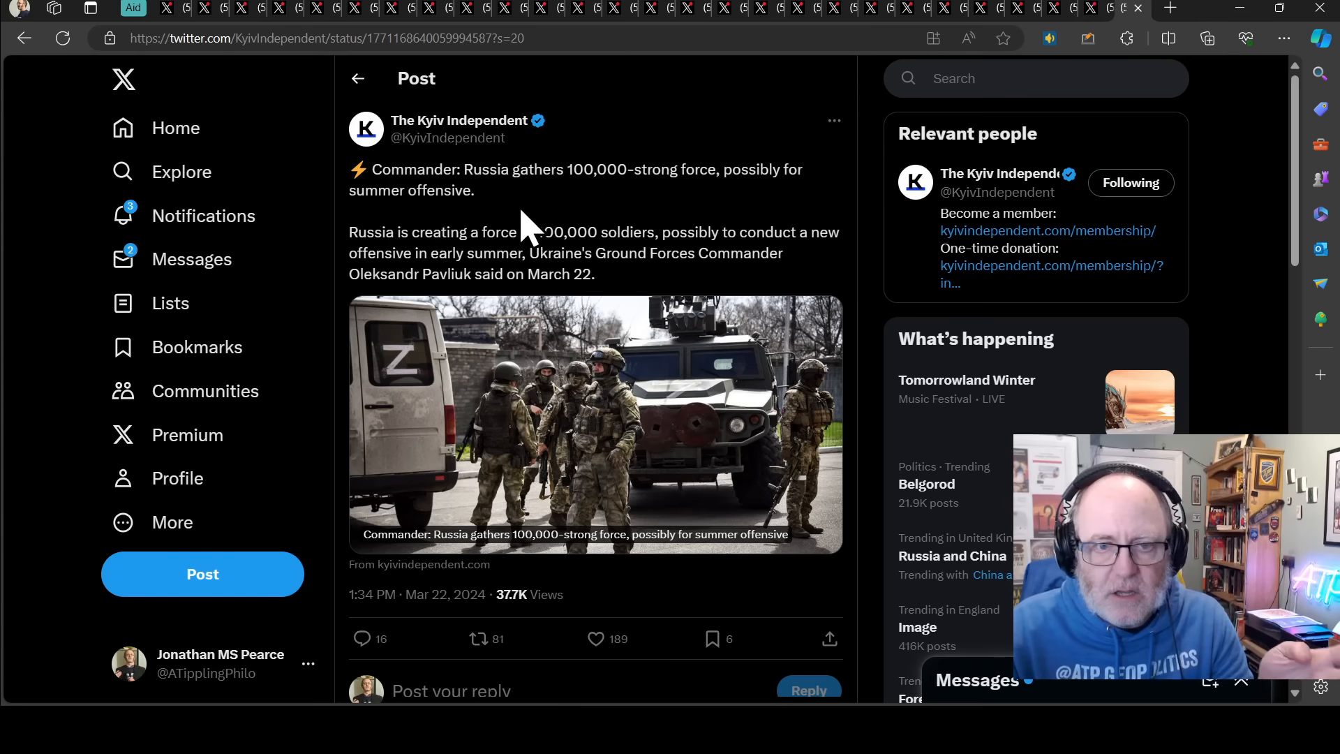
mouse_move(517, 205)
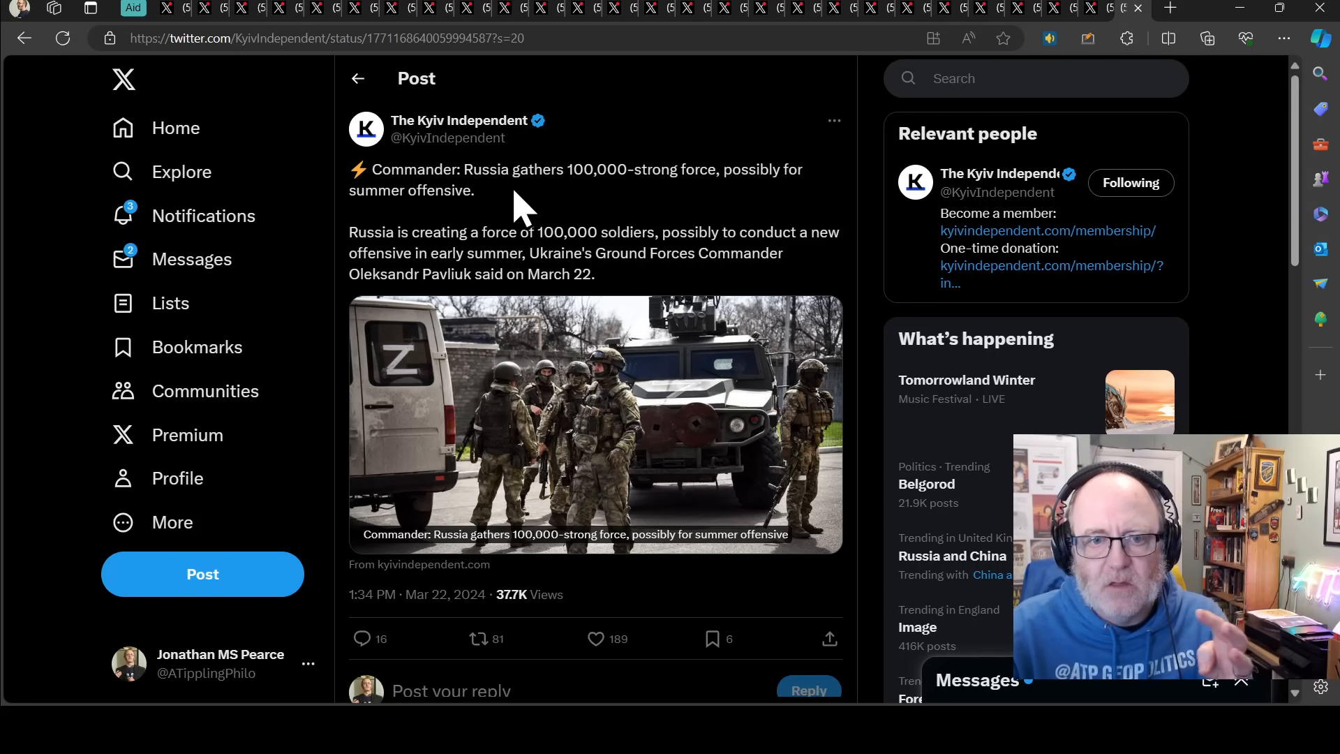
mouse_move(462, 308)
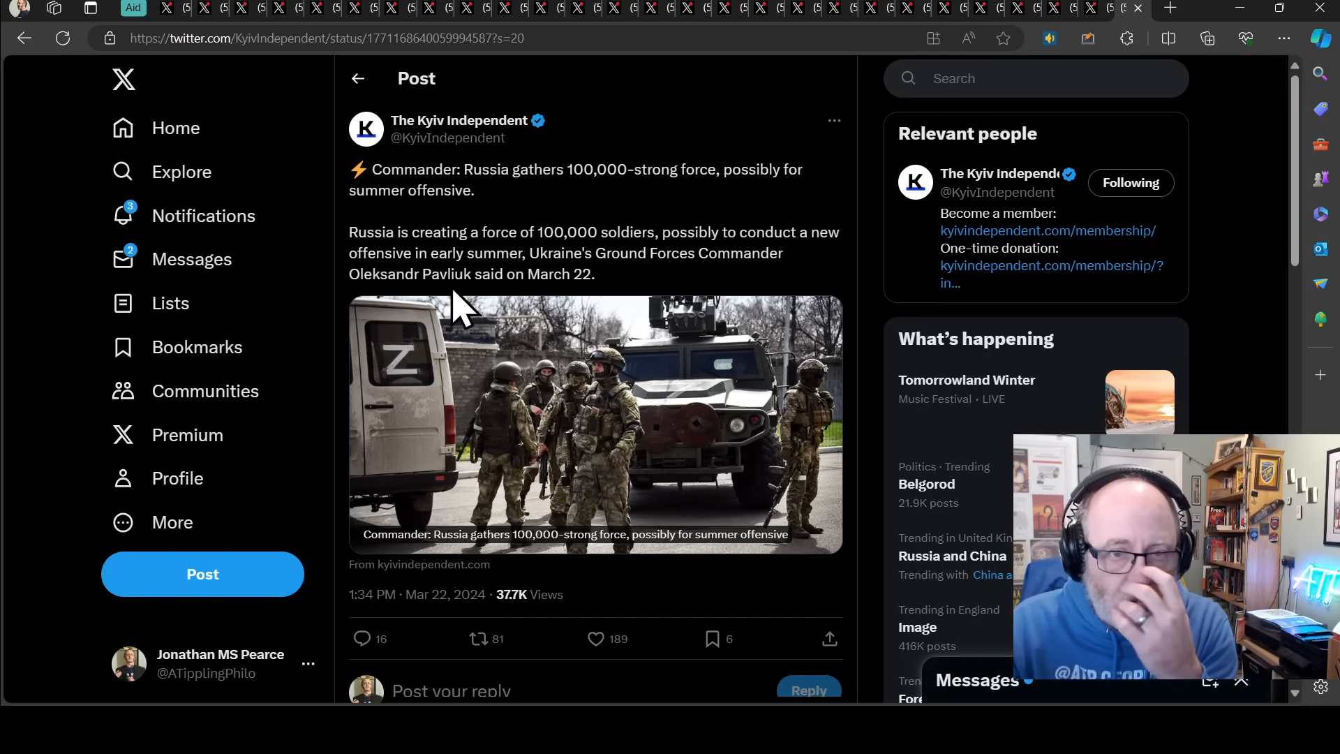
mouse_move(525, 209)
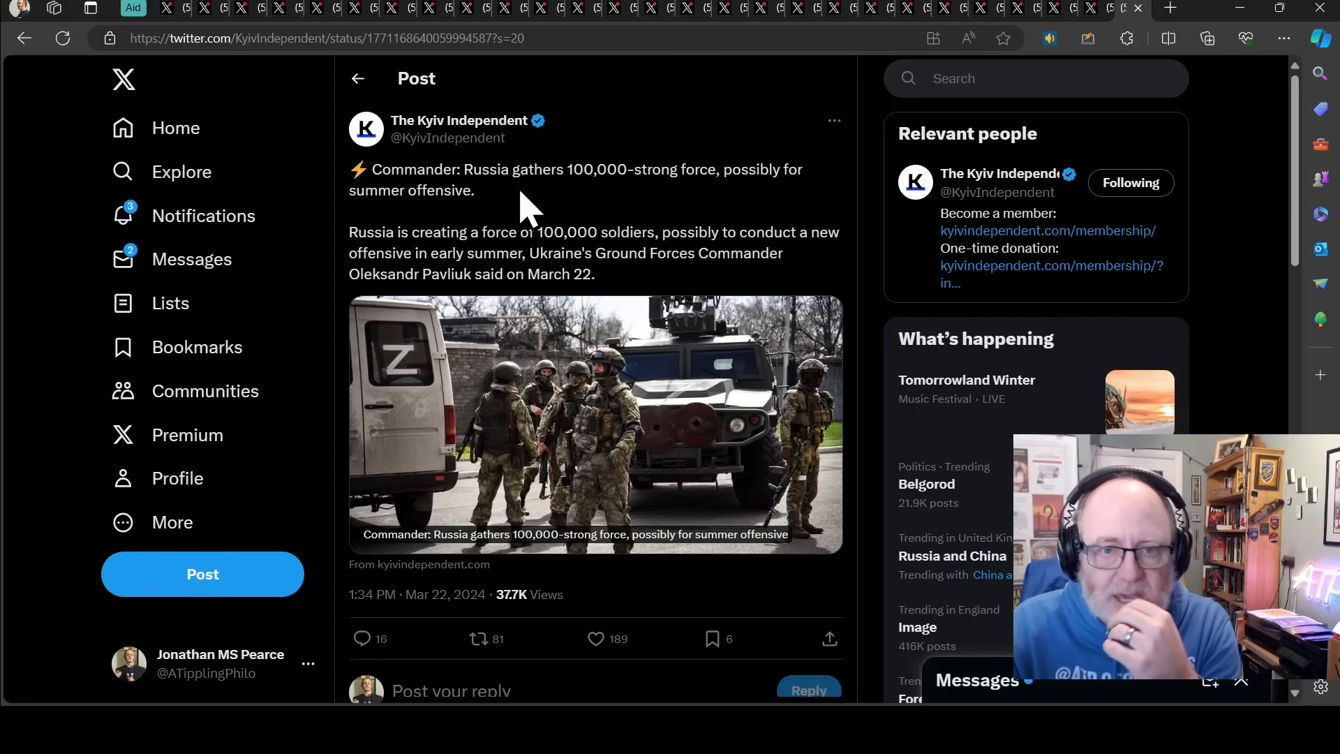
mouse_move(672, 237)
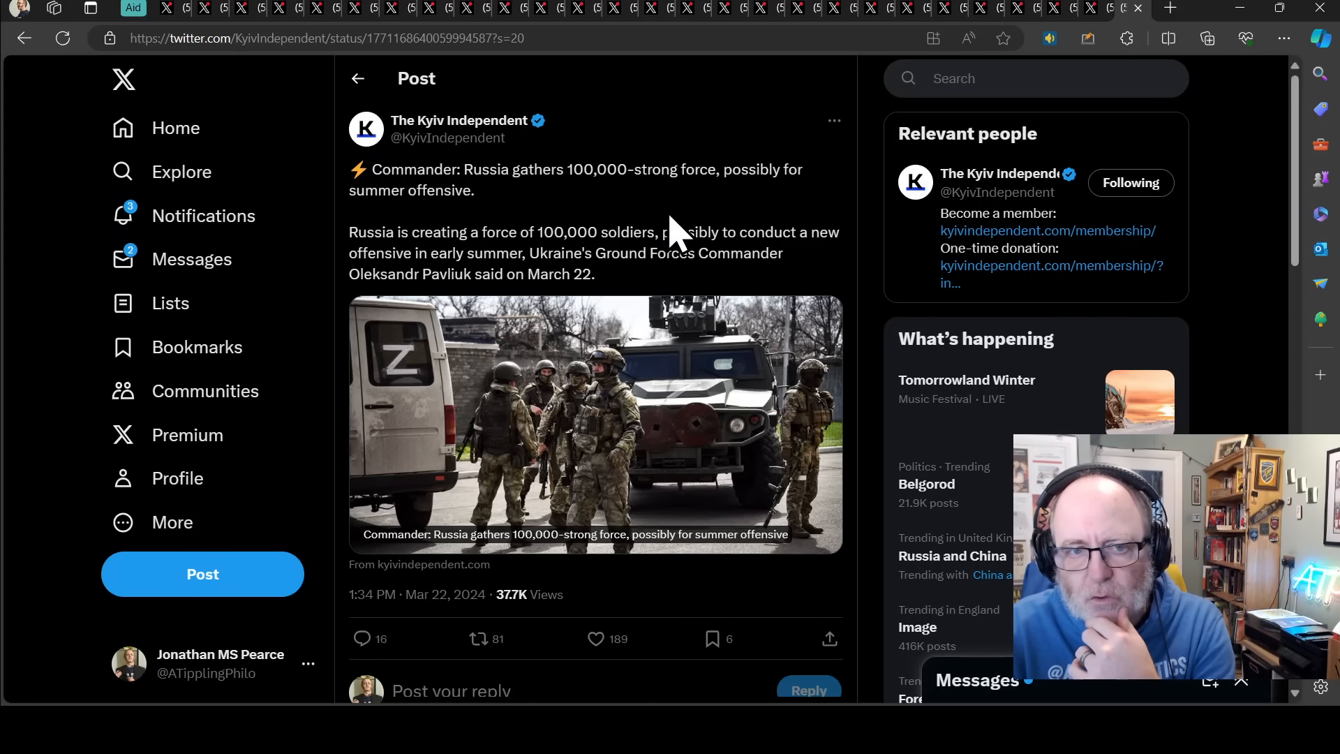
mouse_move(495, 209)
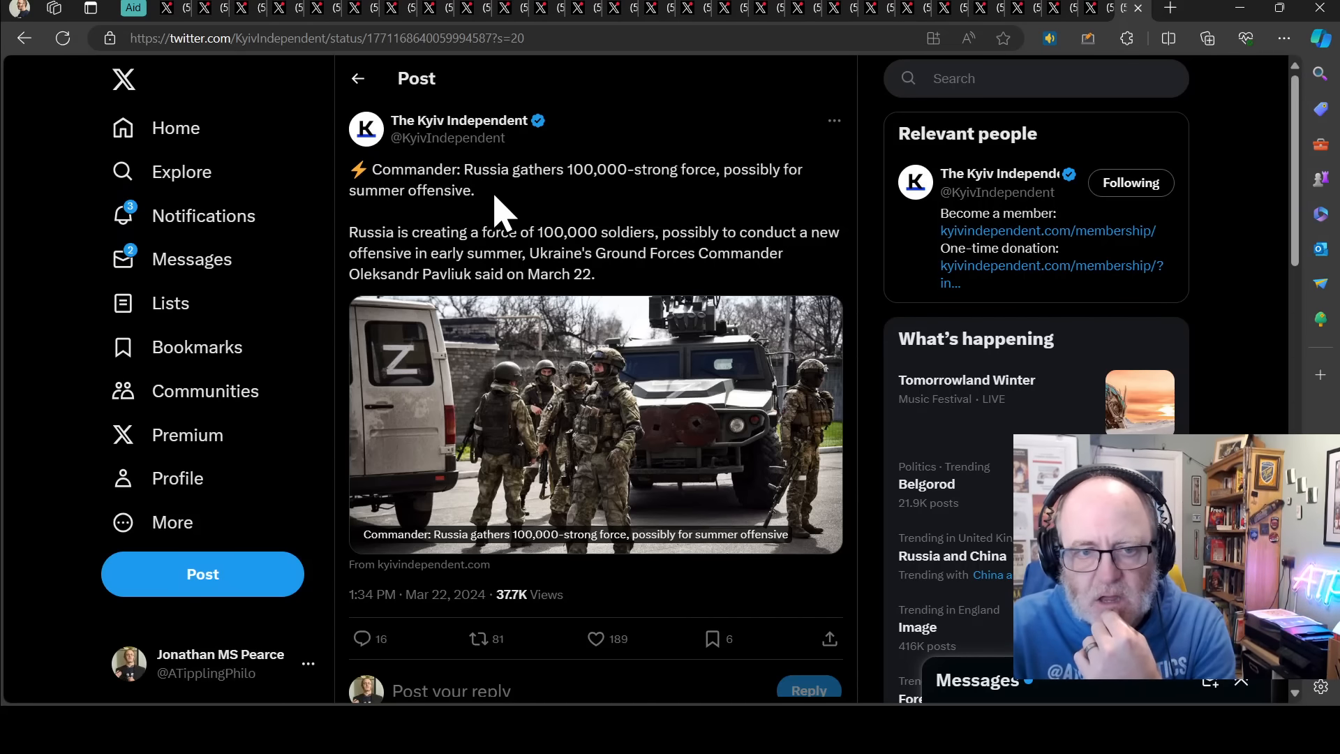
mouse_move(840, 212)
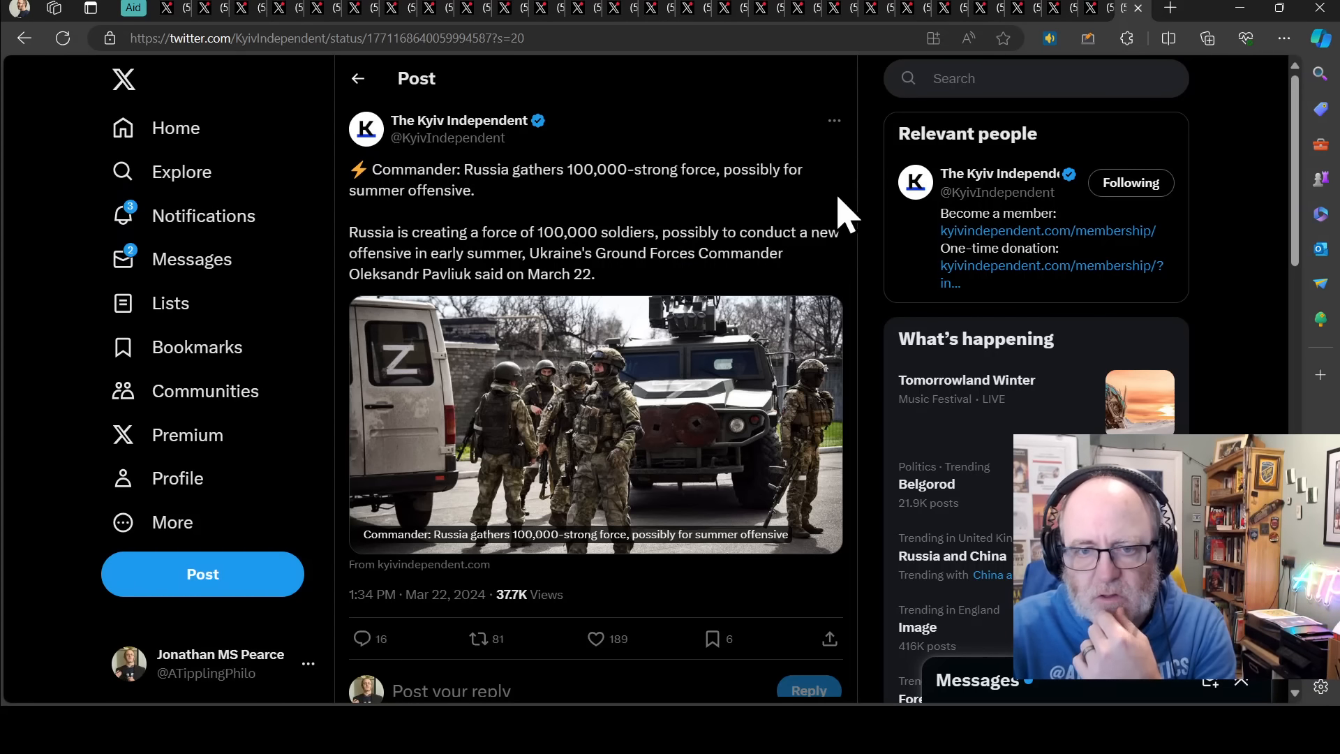
mouse_move(719, 294)
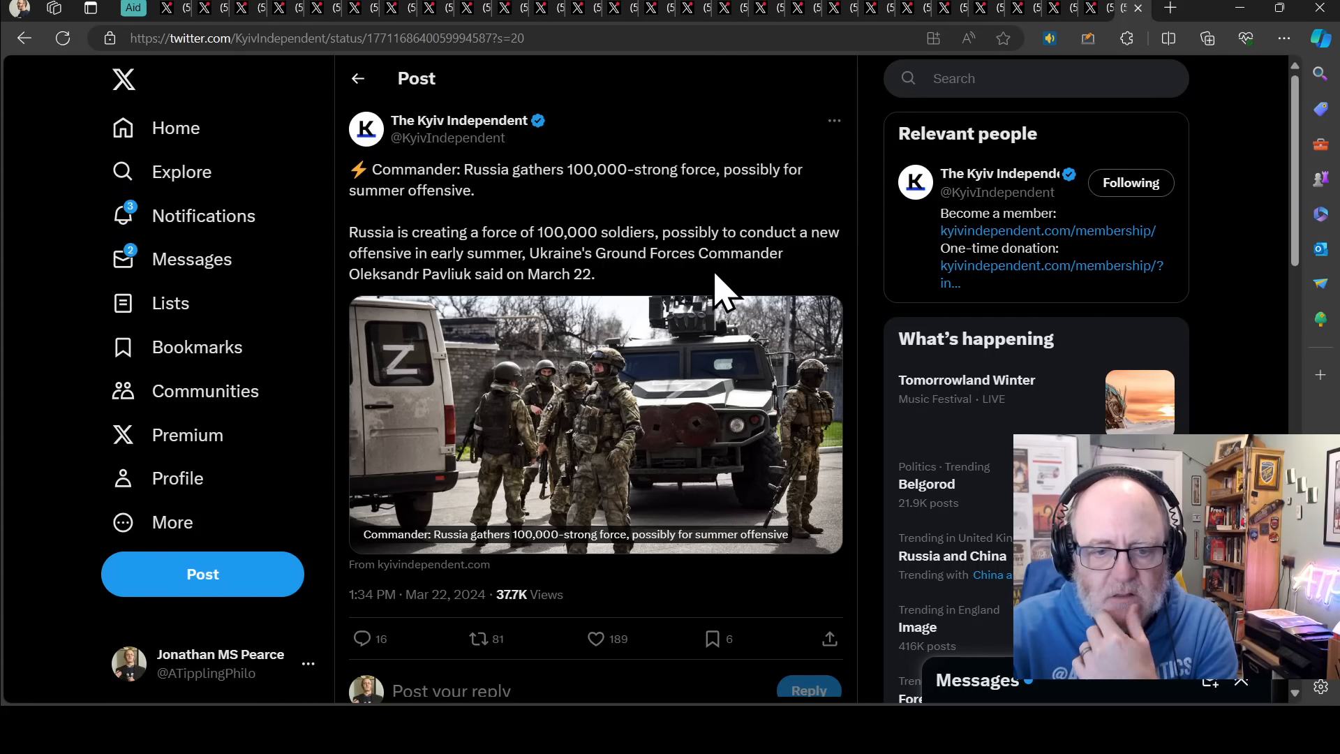
scroll("down", 3)
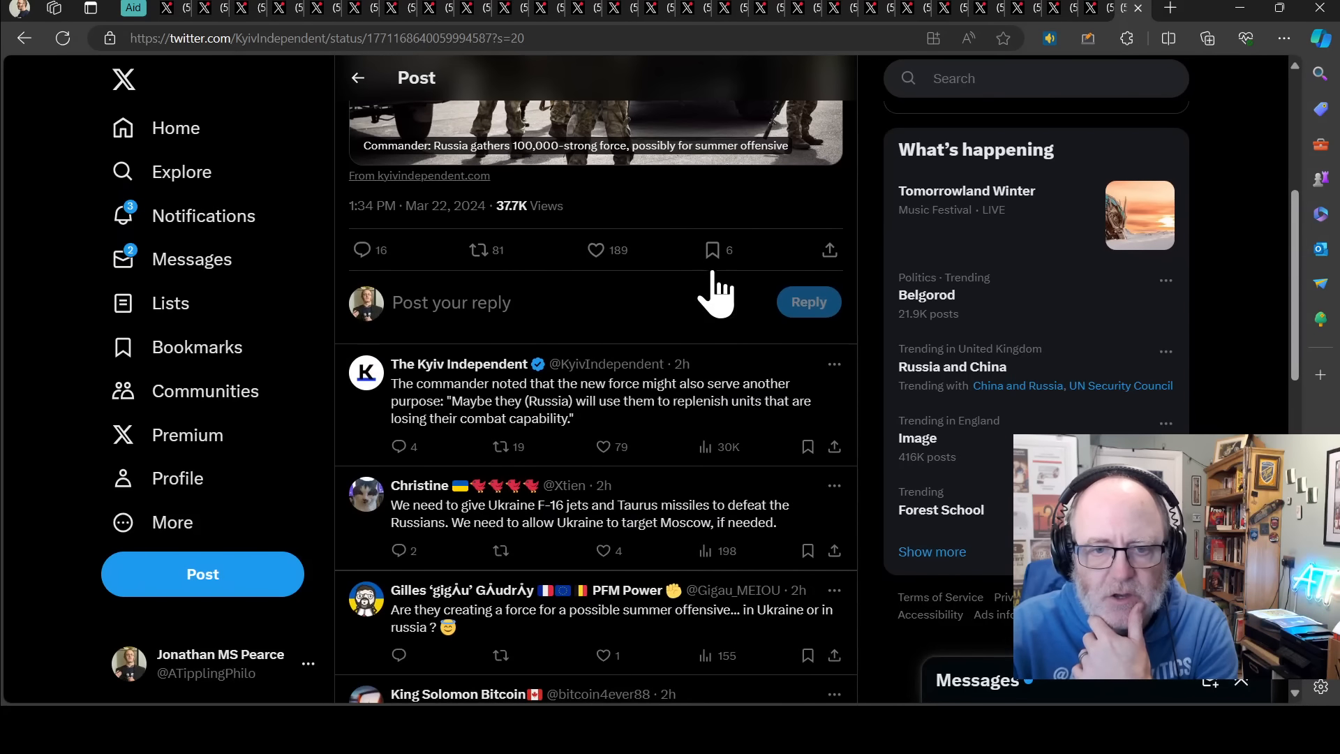
mouse_move(700, 290)
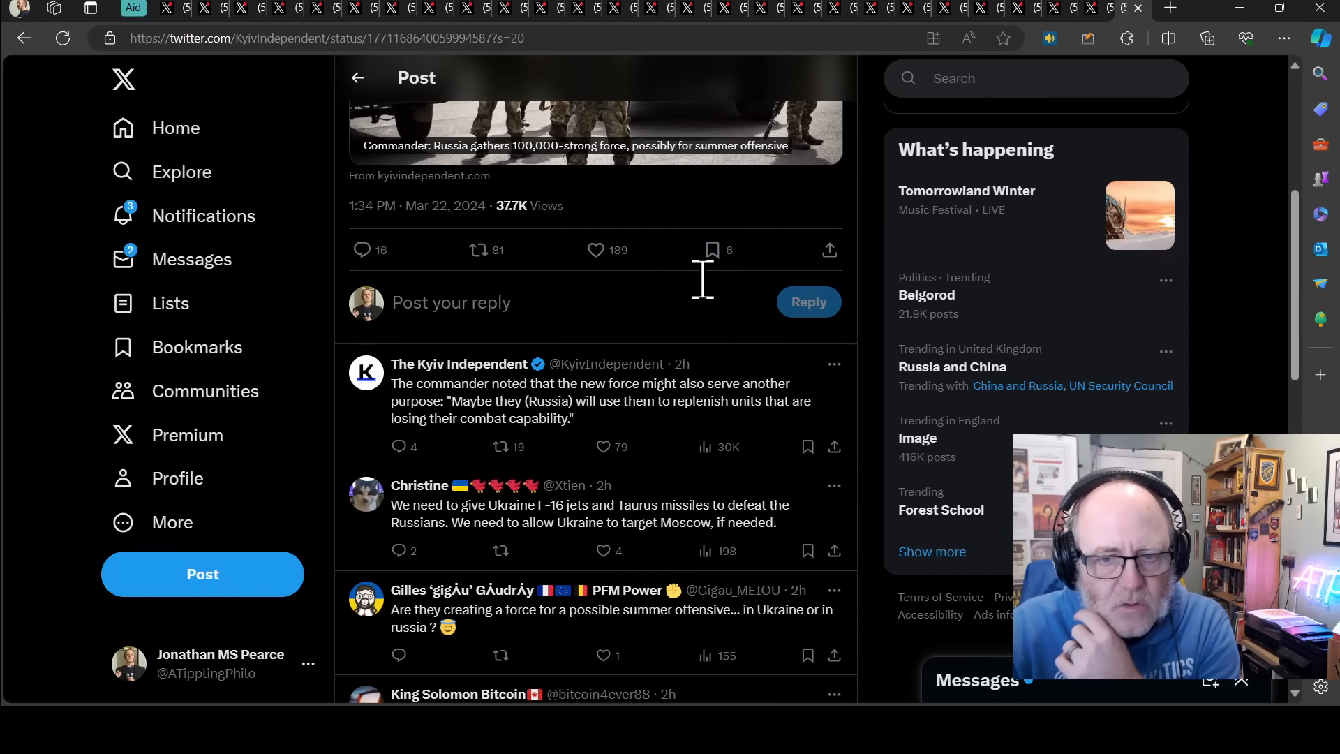
mouse_move(696, 308)
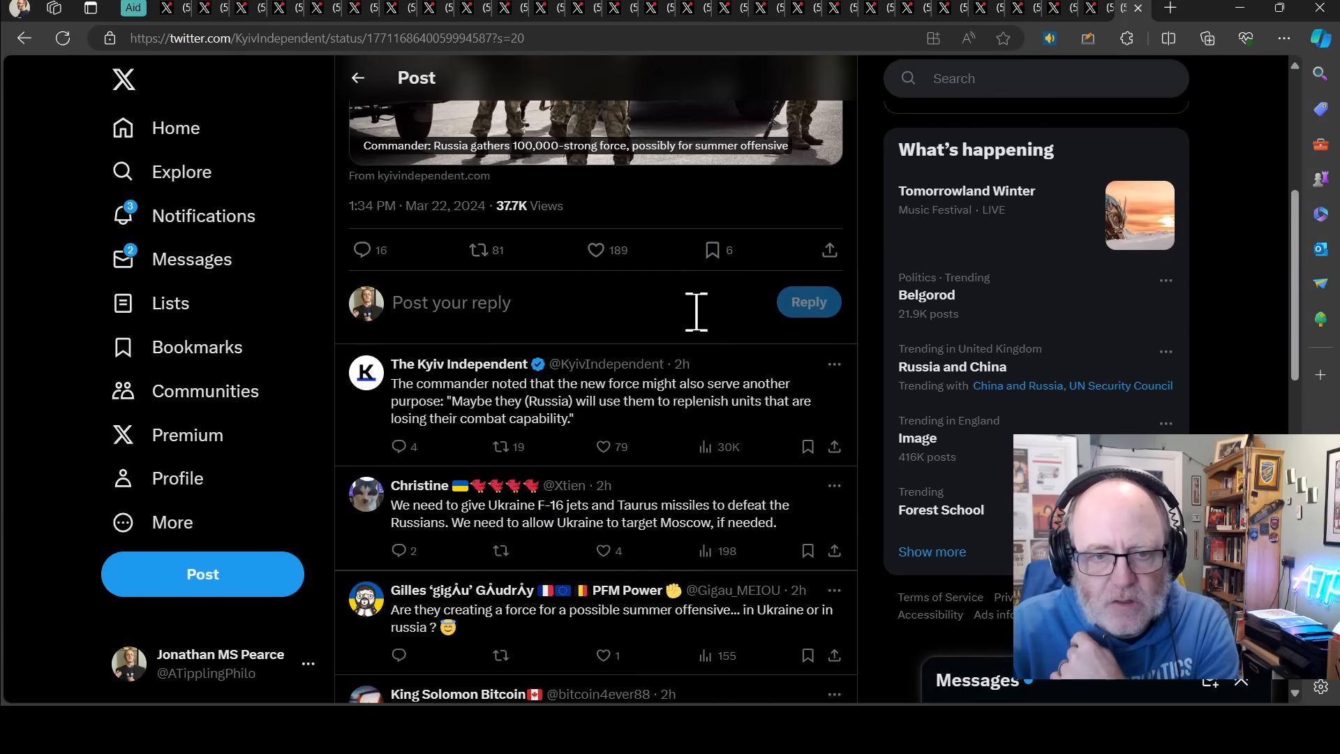
scroll("up", 3)
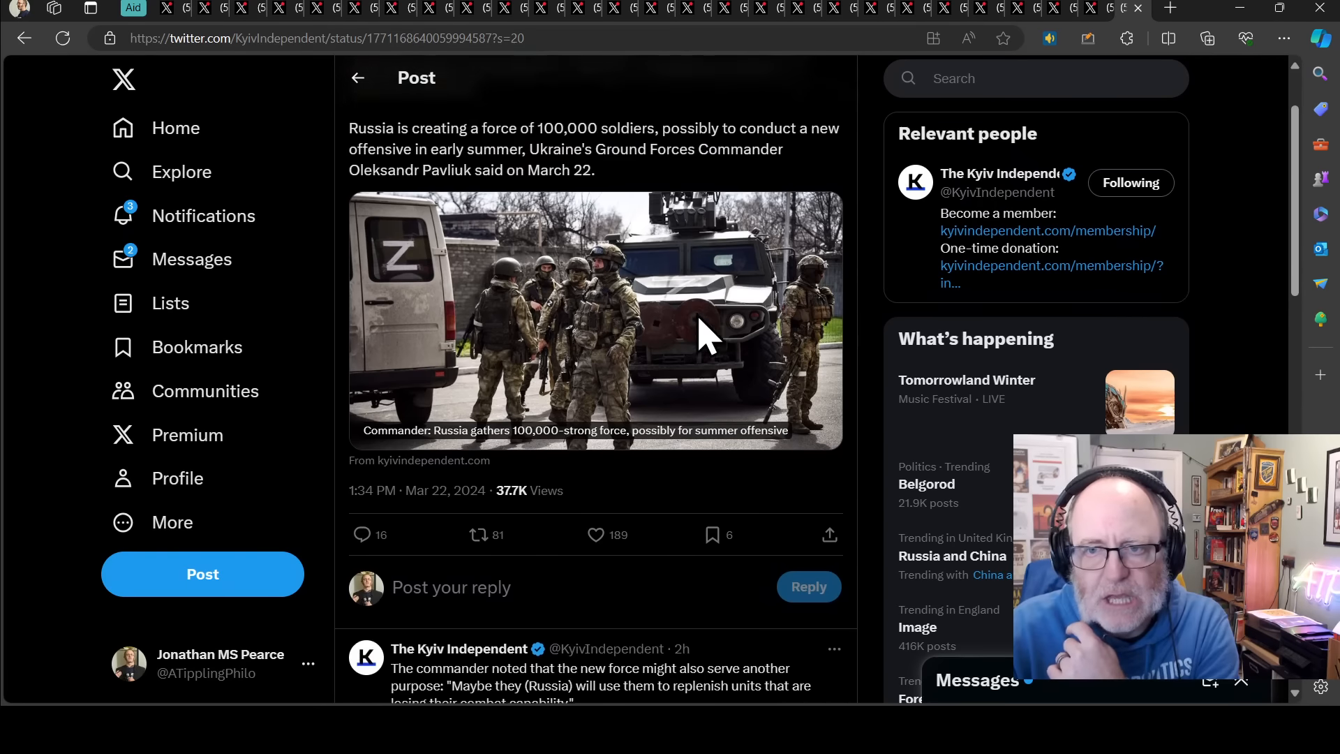
scroll("up", 3)
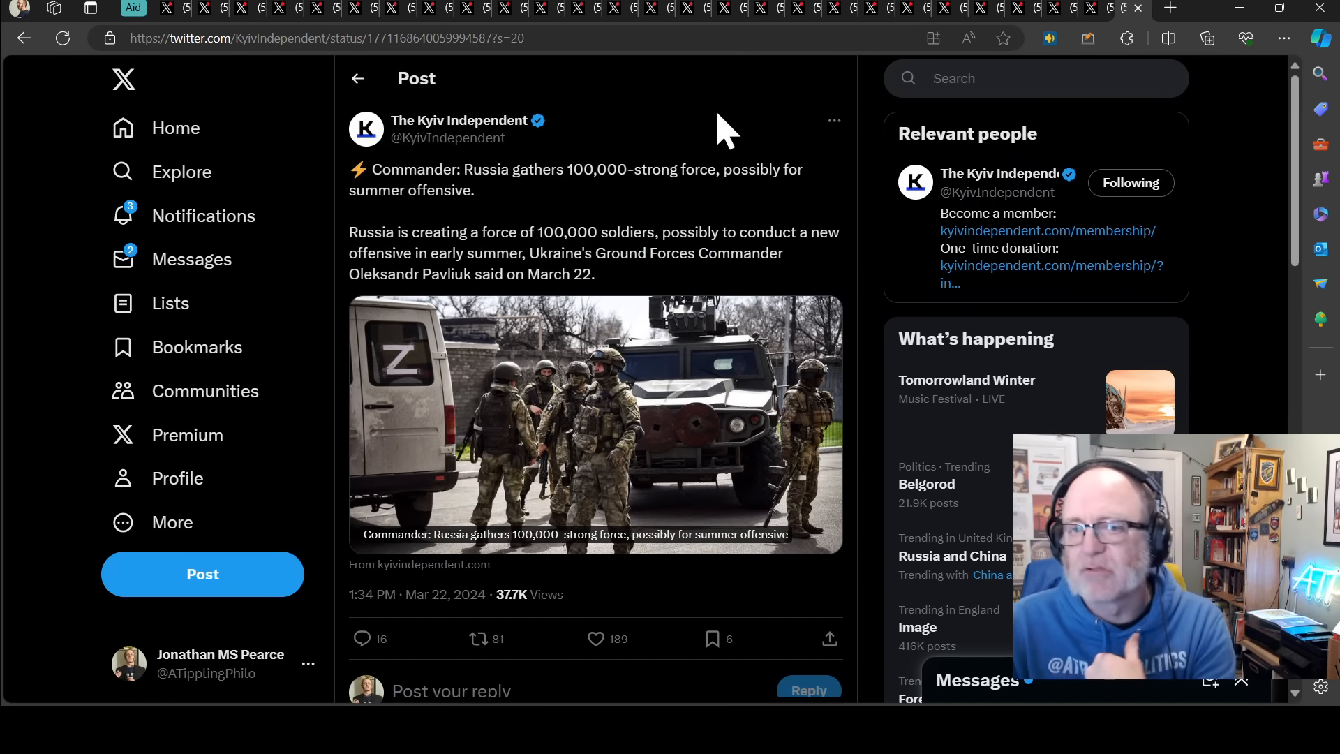
mouse_move(713, 128)
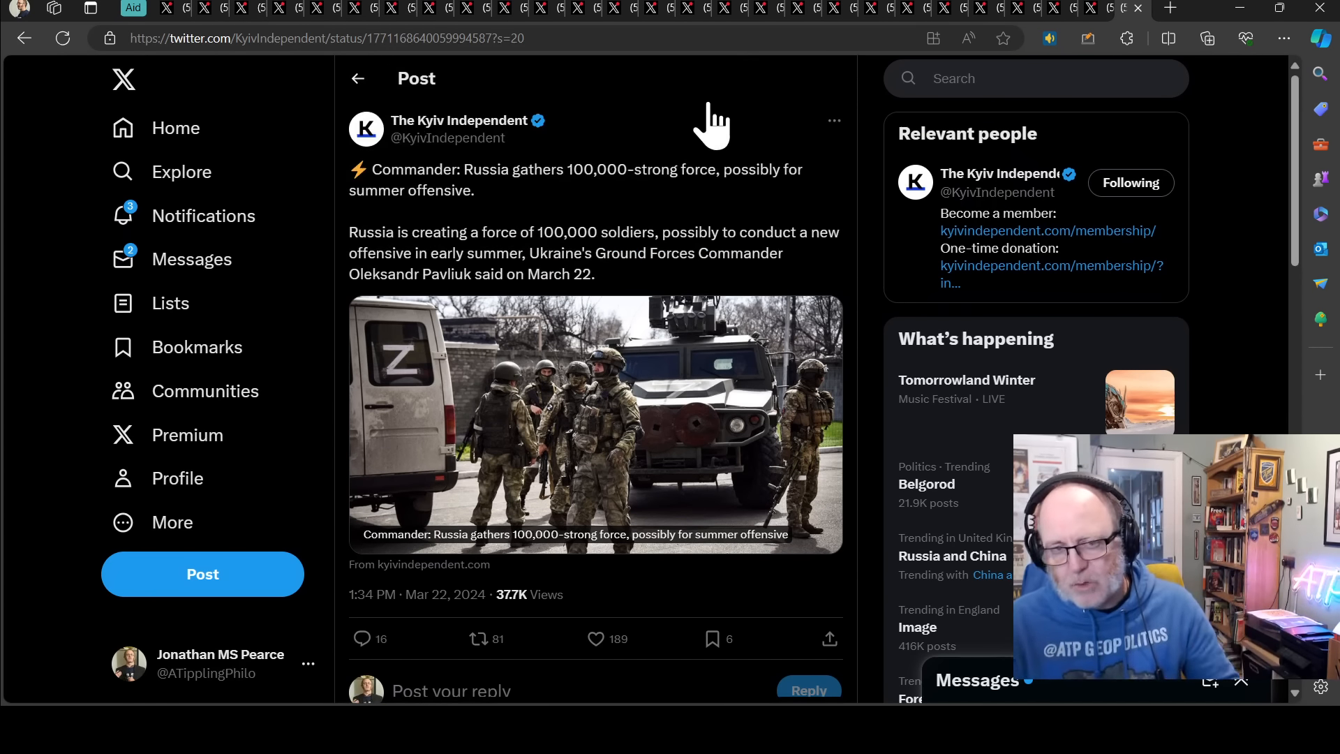
mouse_move(571, 128)
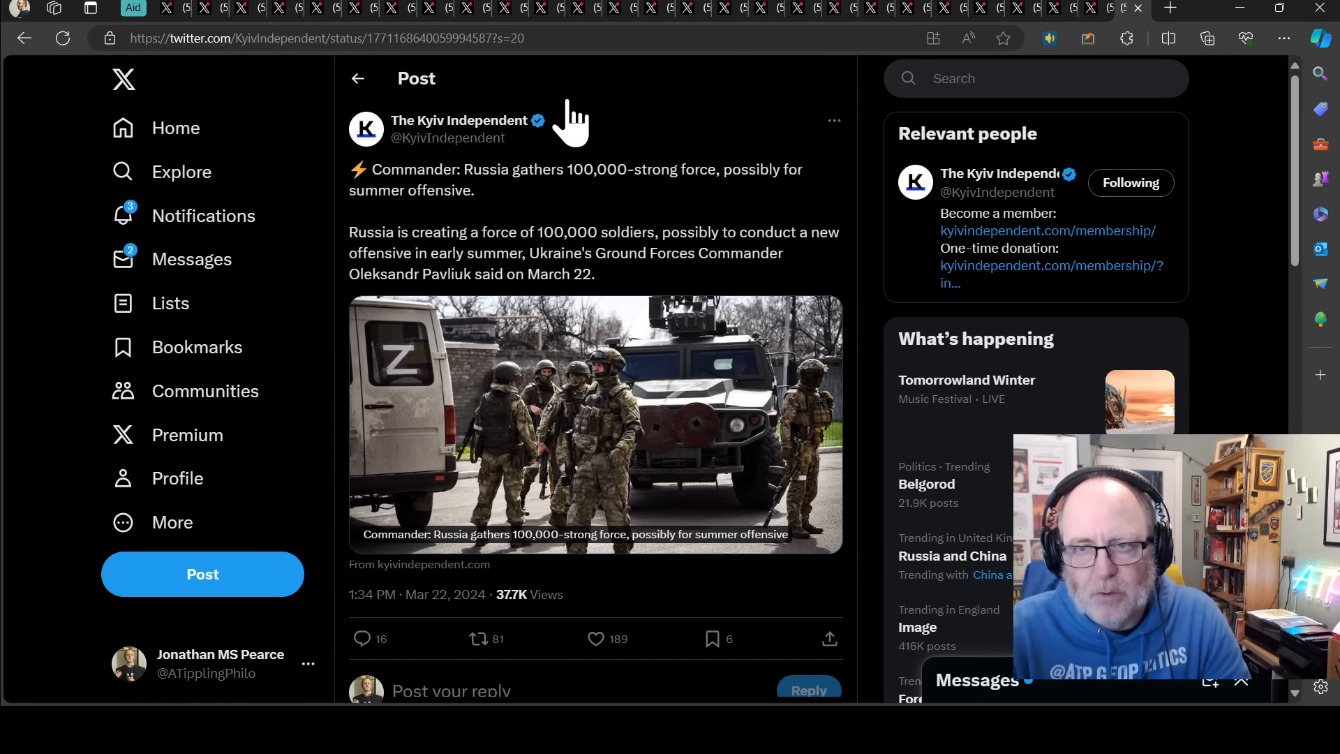
mouse_move(572, 141)
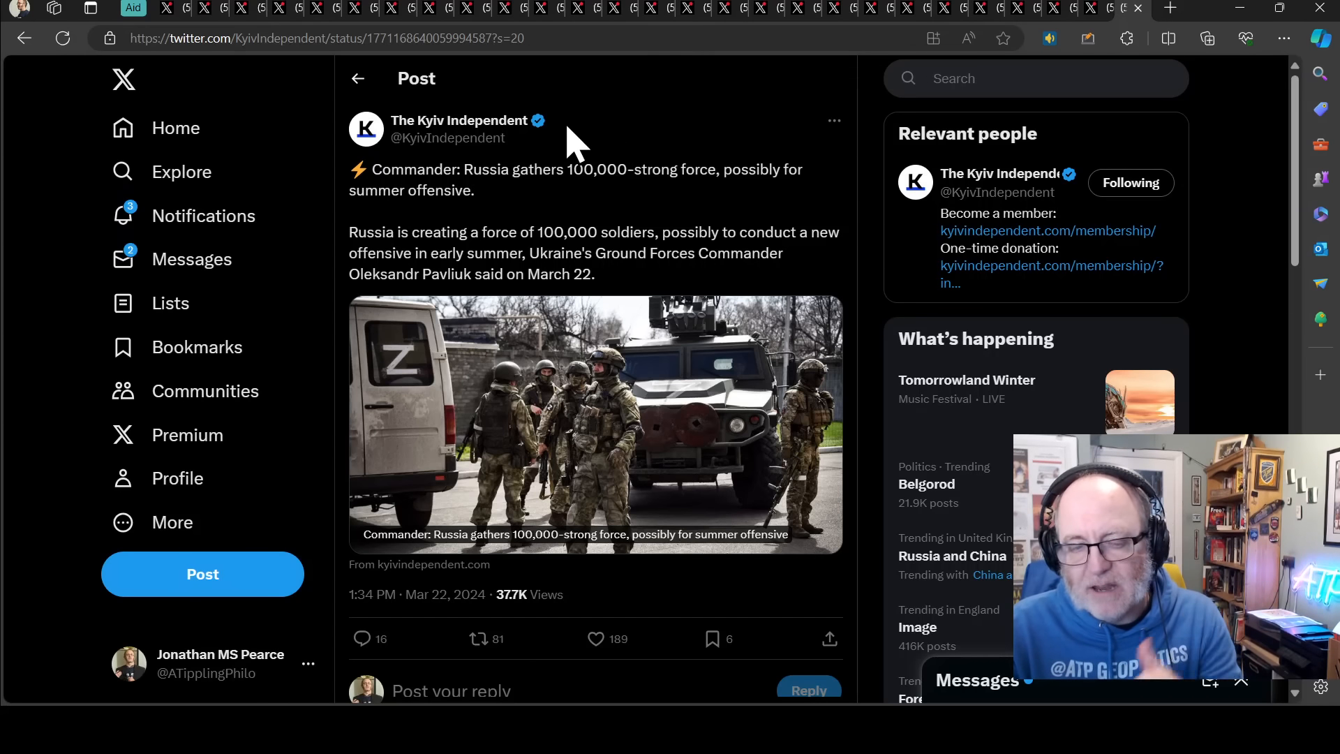